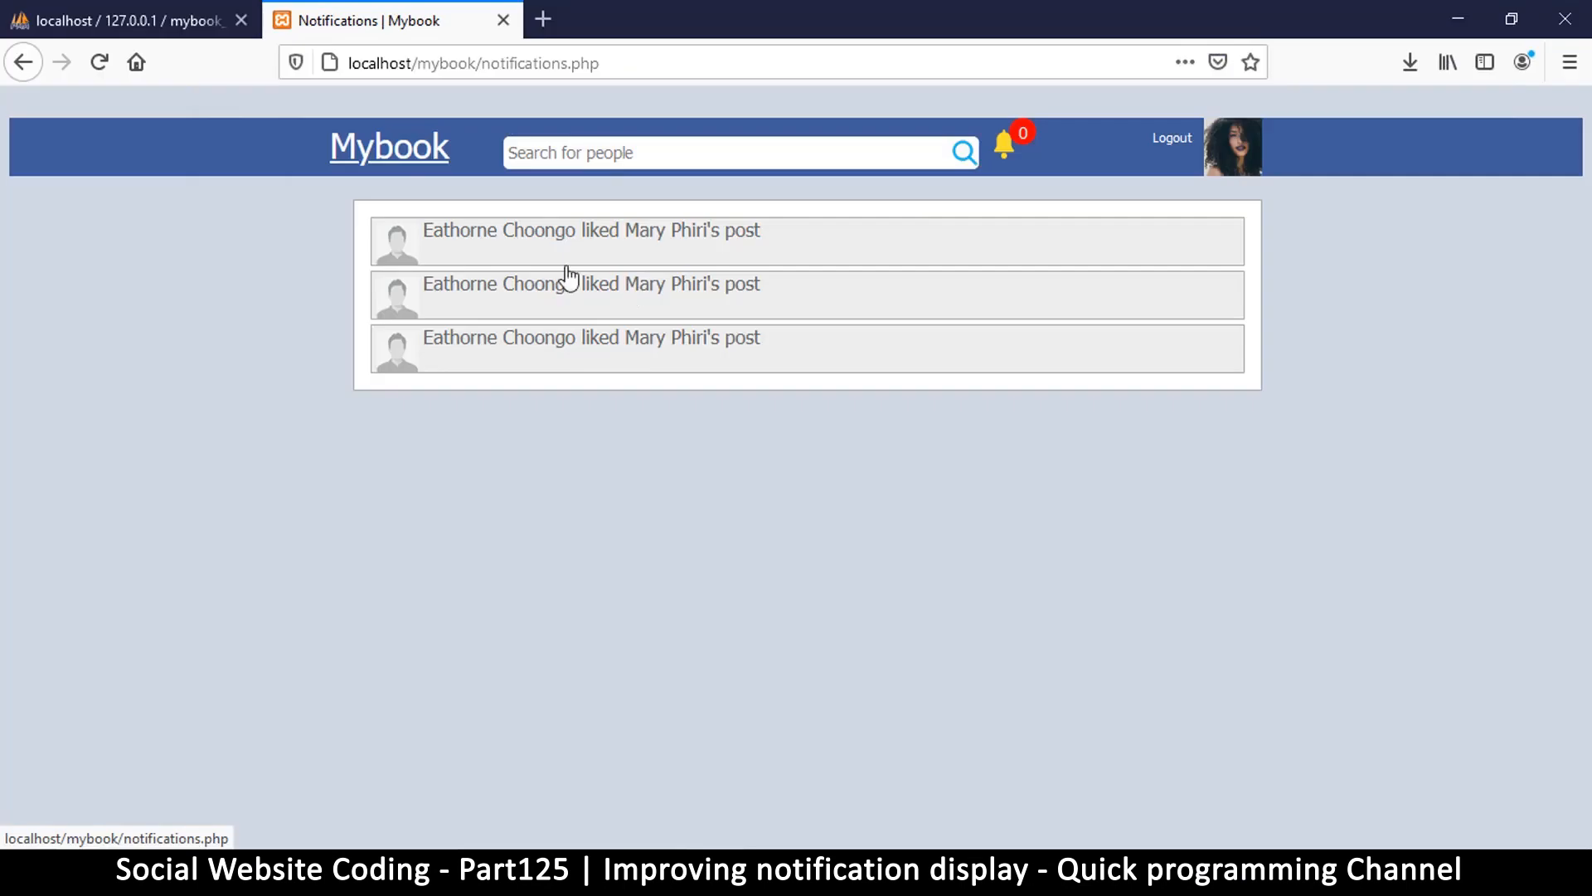
pyautogui.moveTo(493, 331)
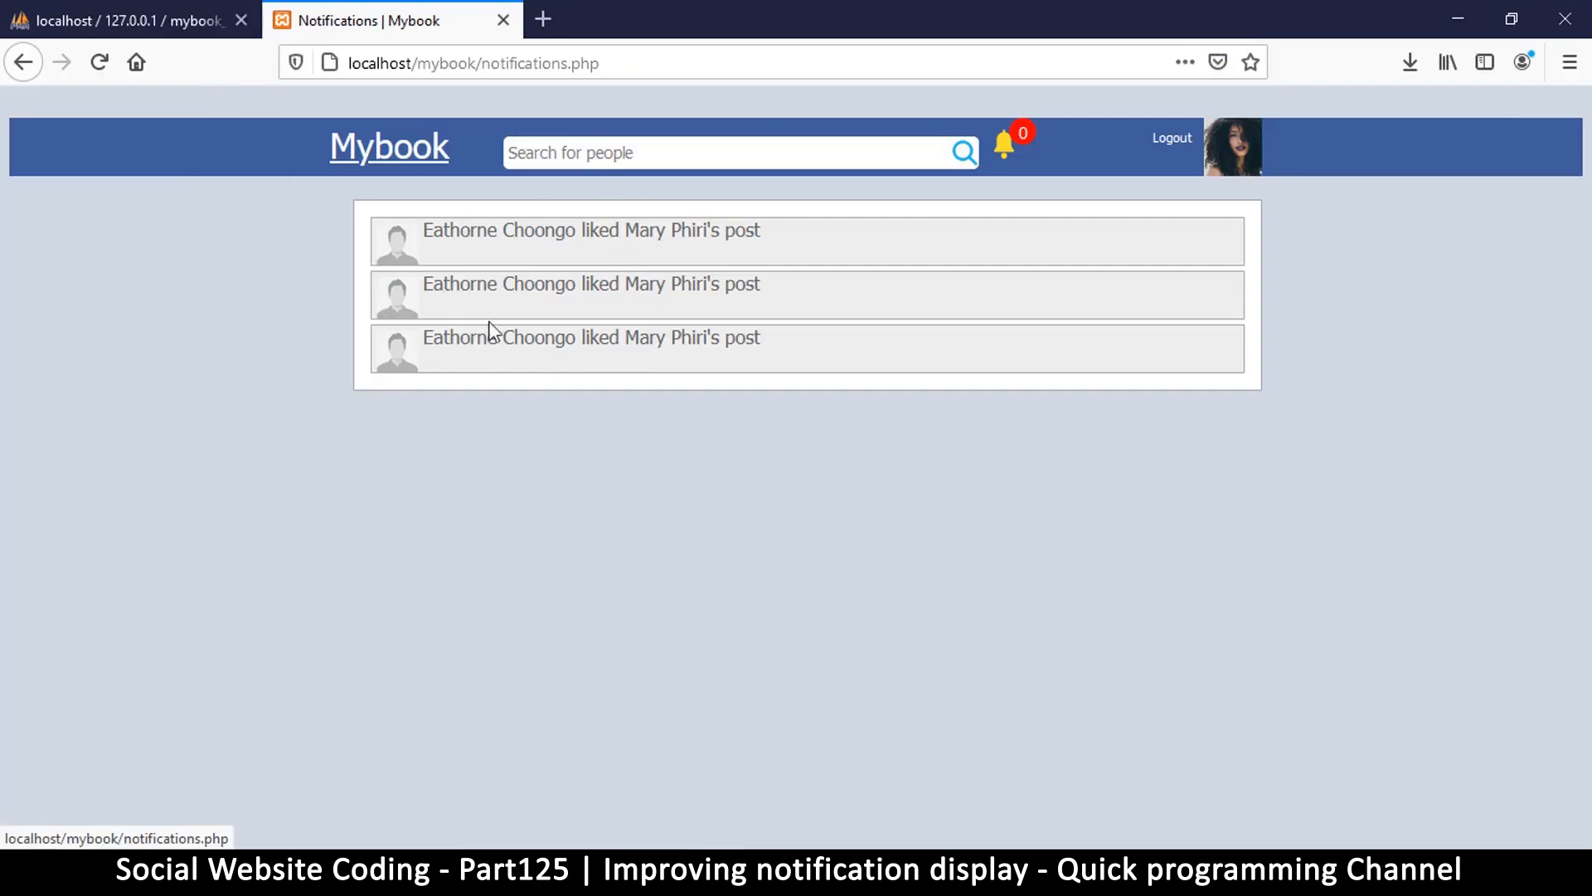
pyautogui.moveTo(464, 235)
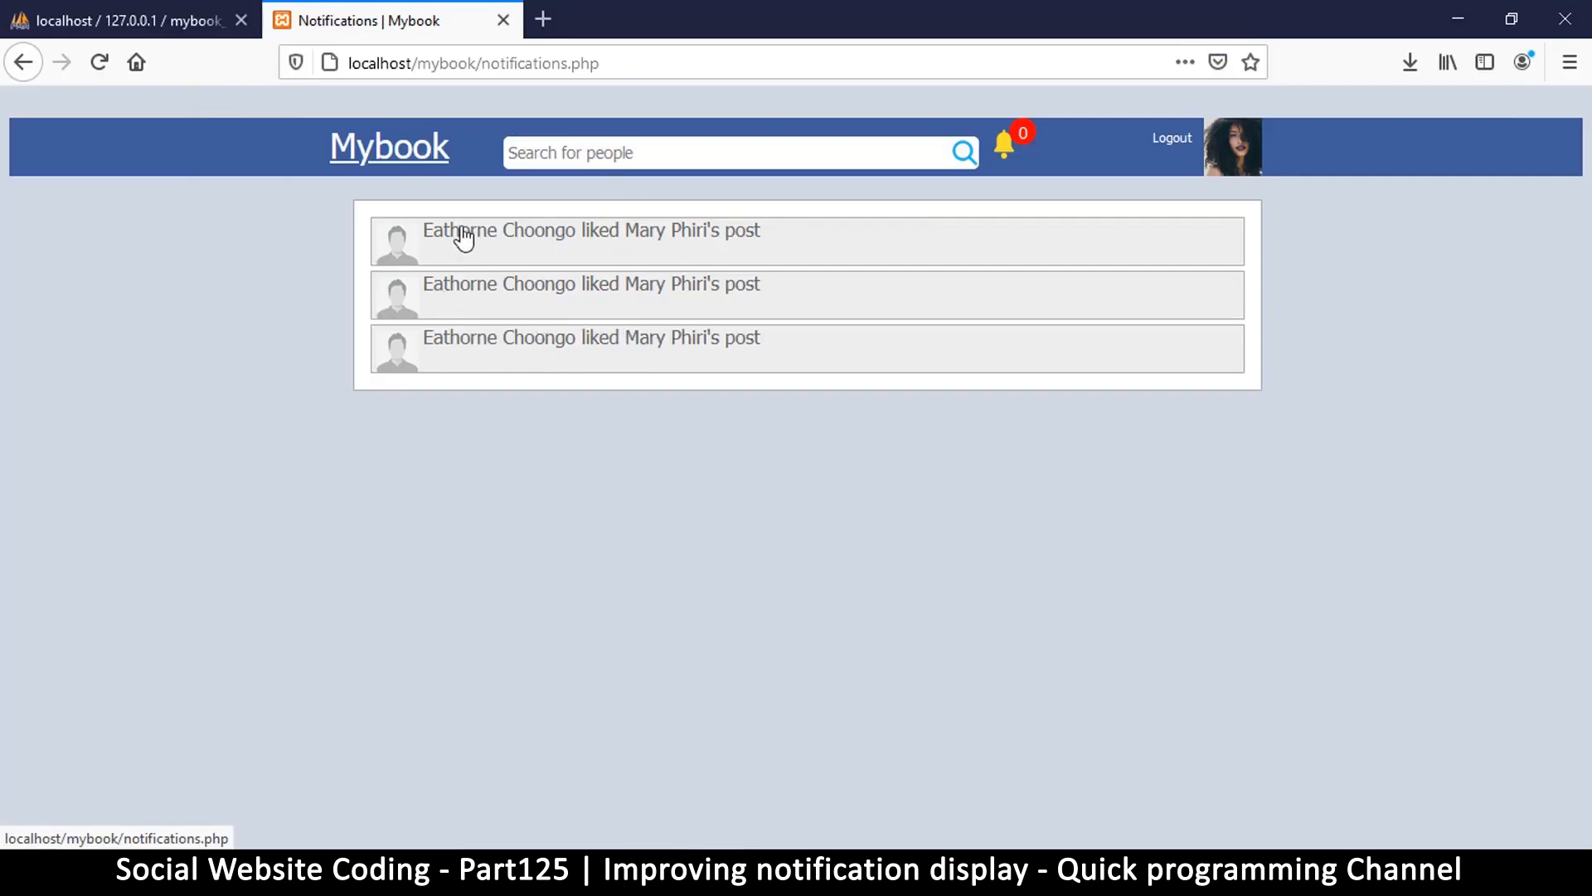
pyautogui.moveTo(433, 248)
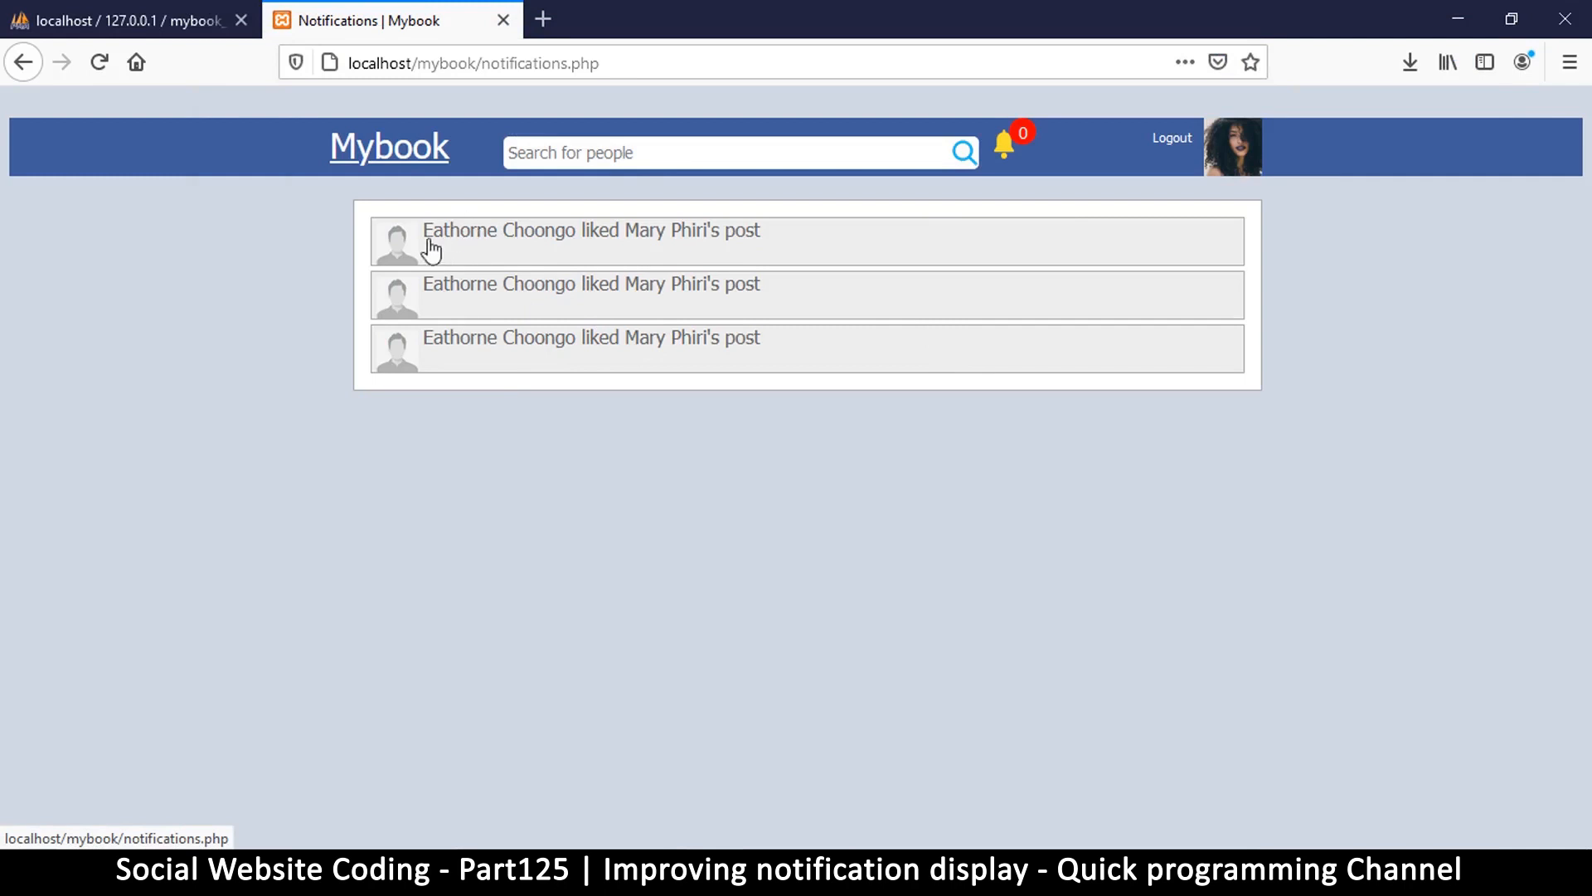
pyautogui.moveTo(714, 304)
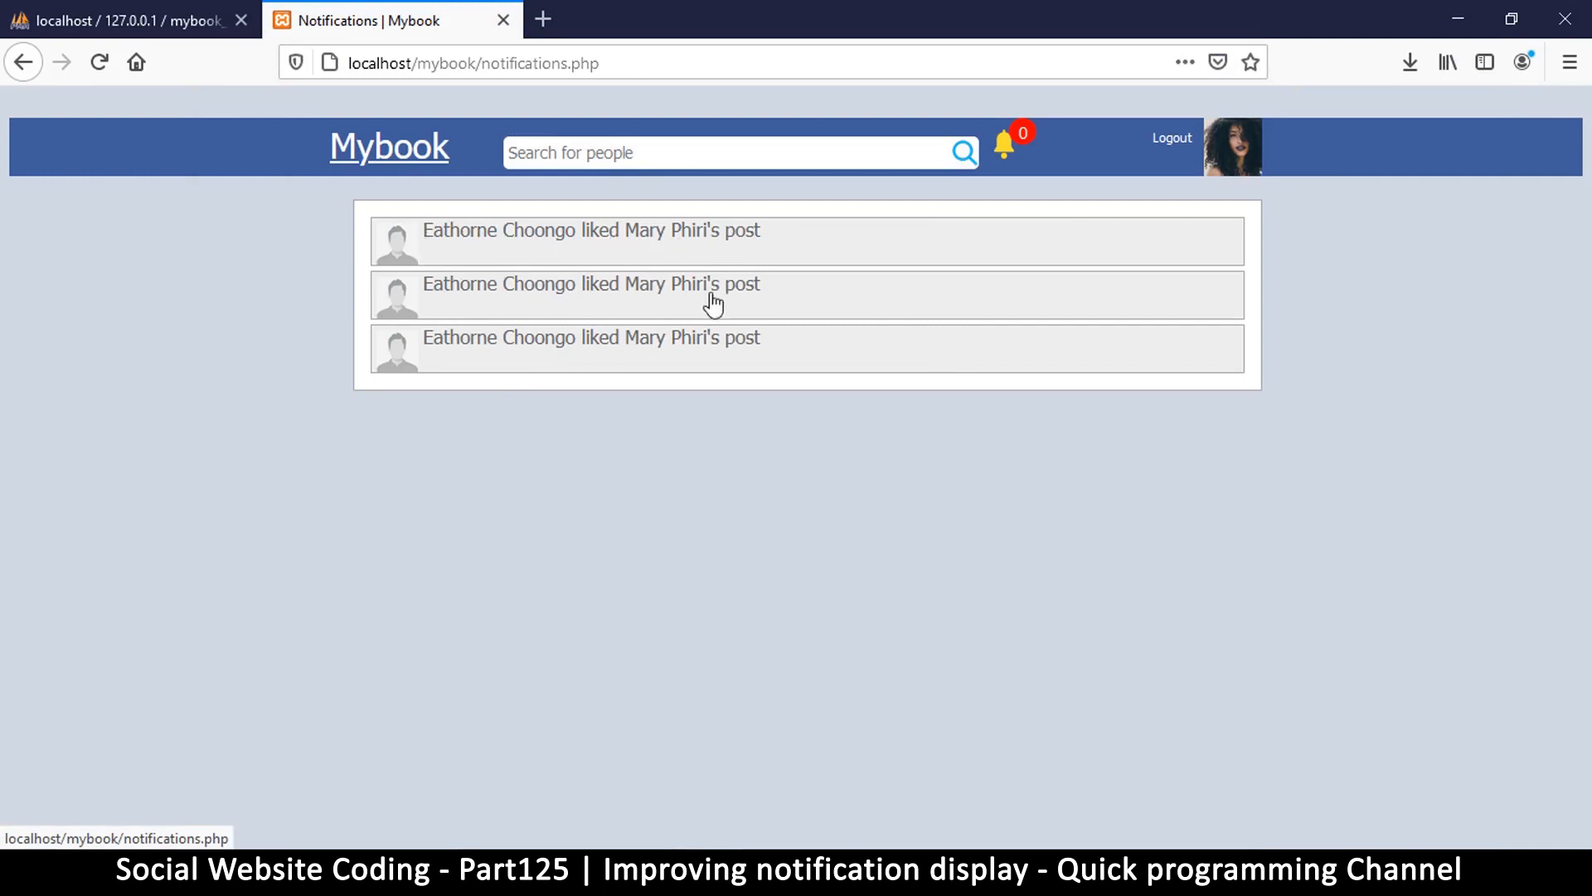
pyautogui.moveTo(449, 176)
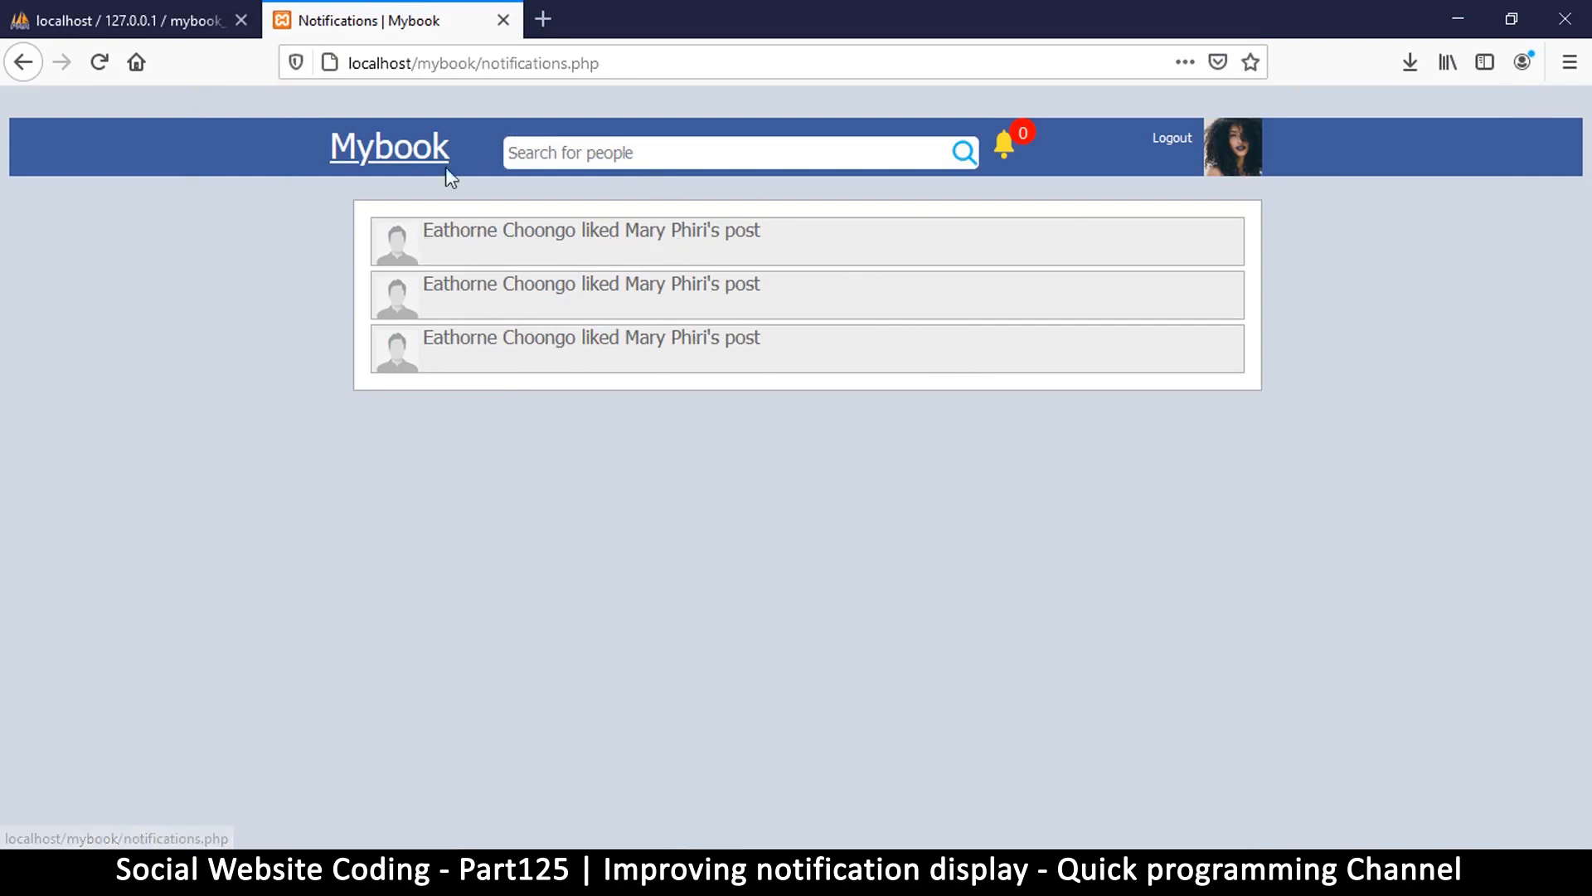
pyautogui.moveTo(431, 163)
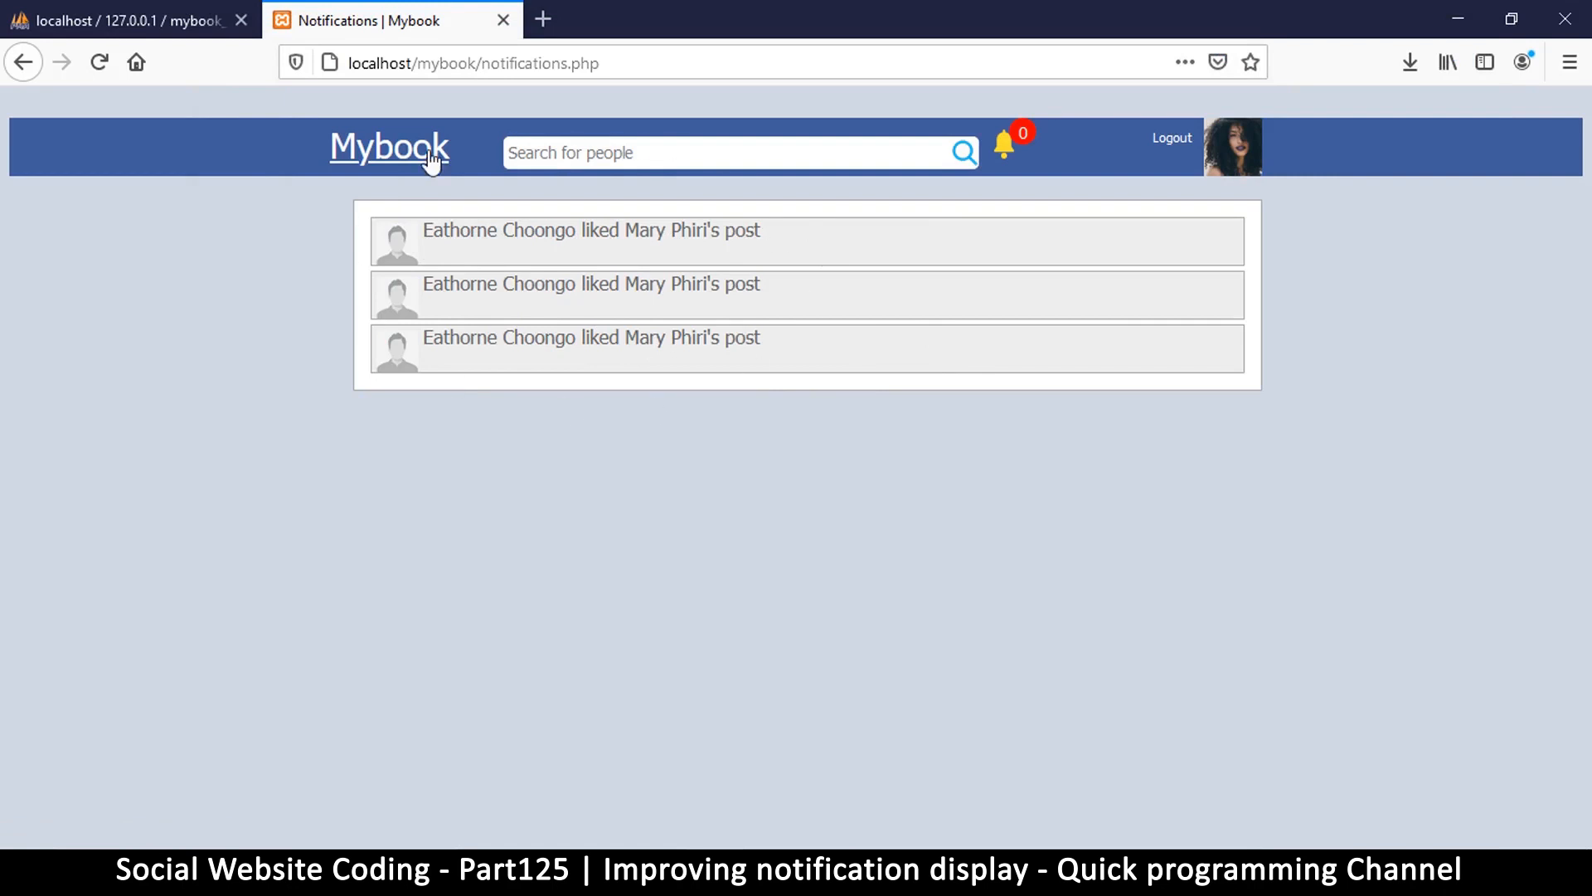
pyautogui.moveTo(404, 325)
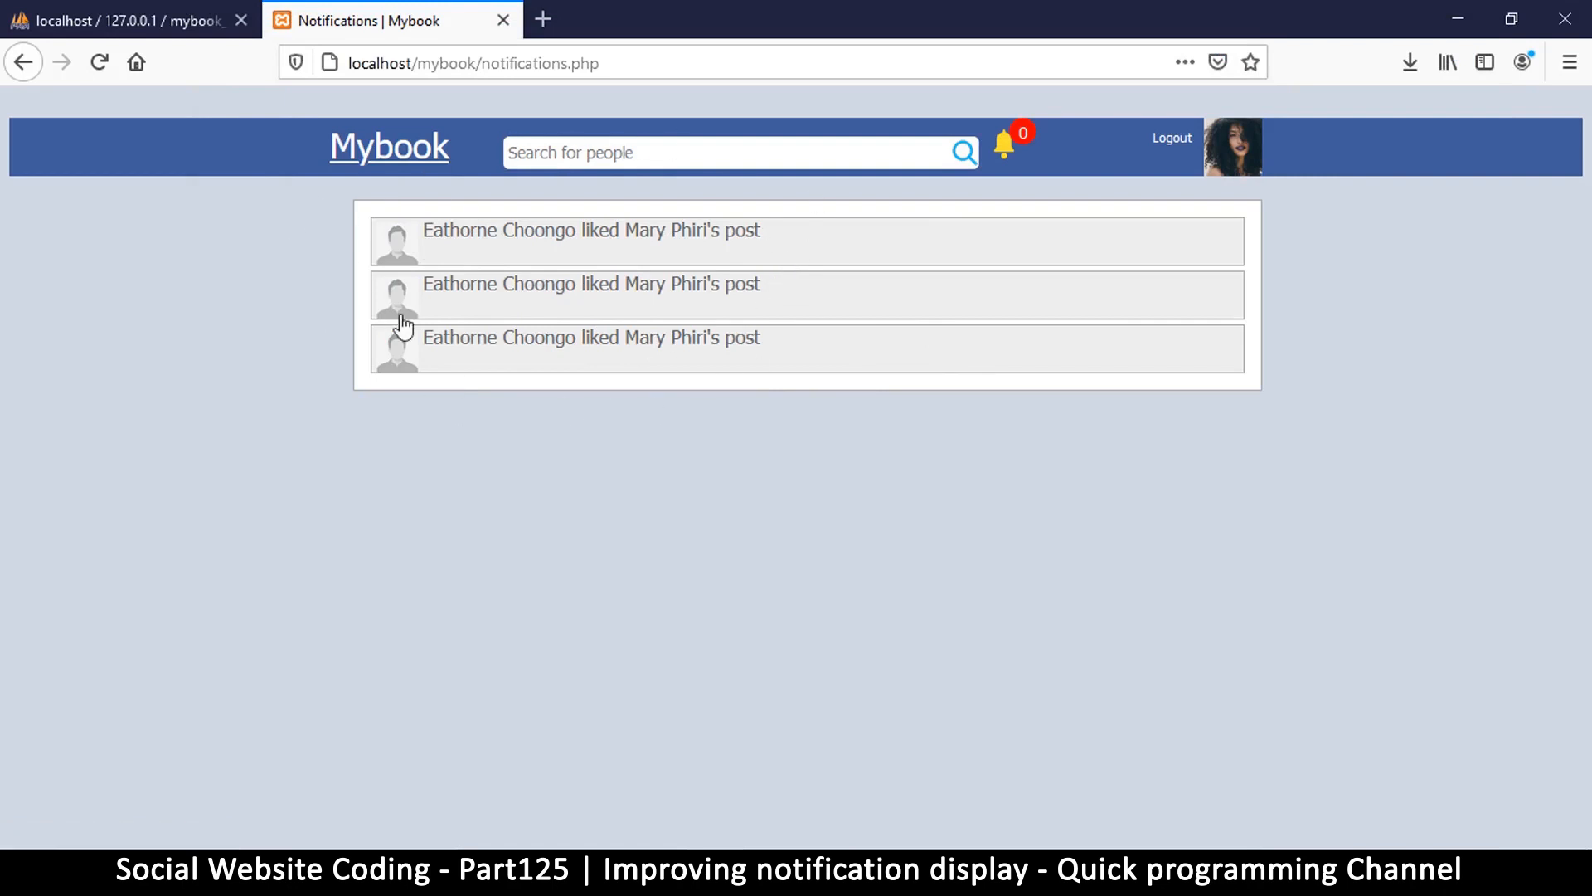
pyautogui.moveTo(475, 245)
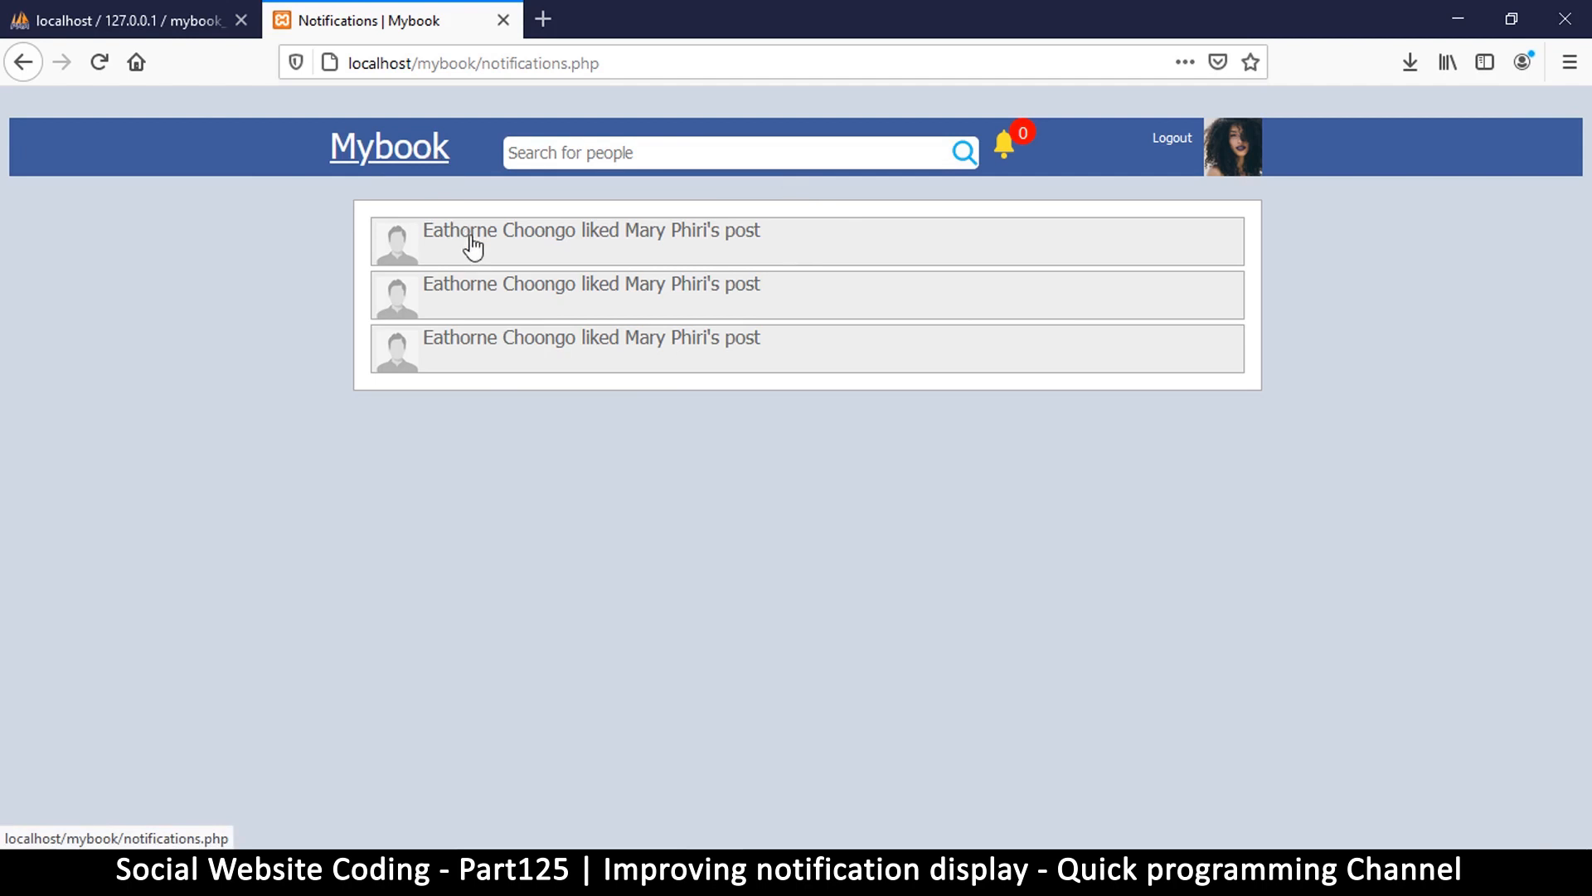
pyautogui.moveTo(422, 295)
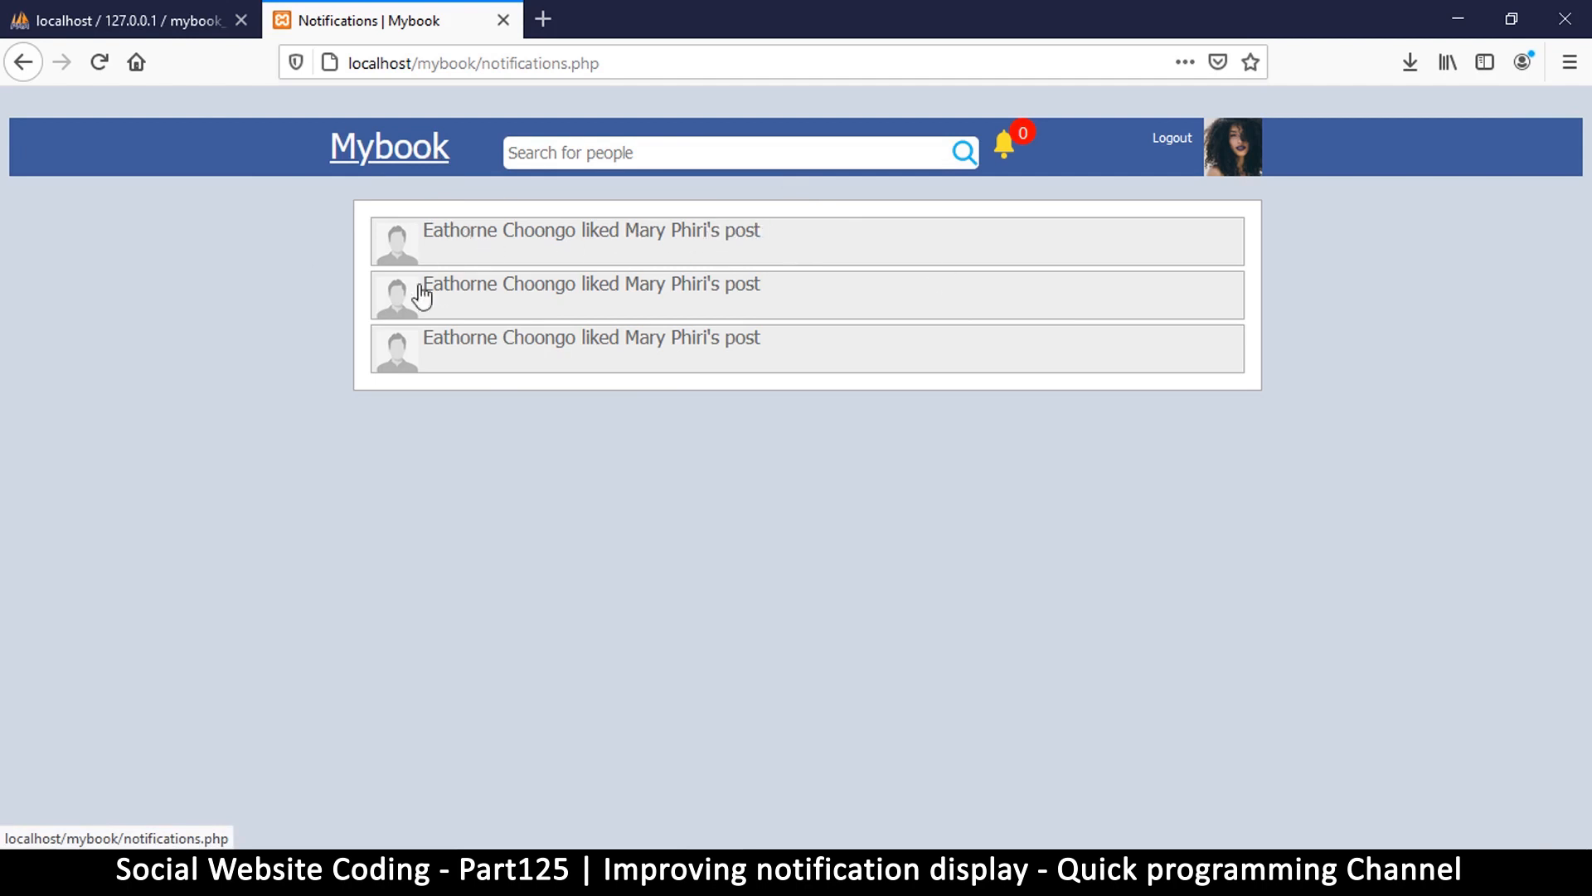
pyautogui.moveTo(490, 285)
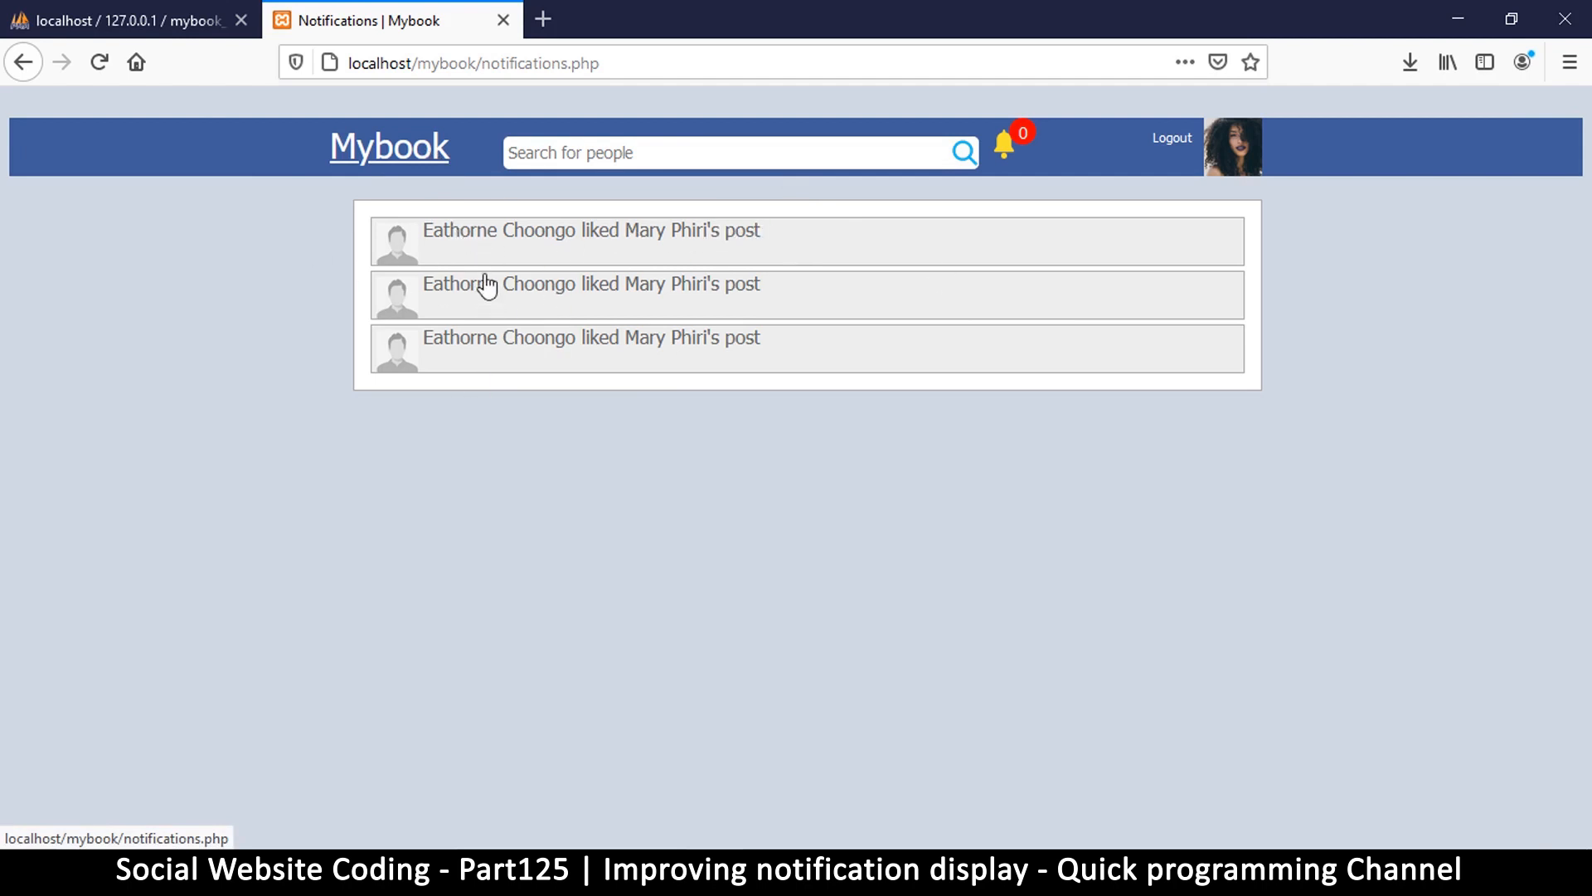
pyautogui.moveTo(529, 210)
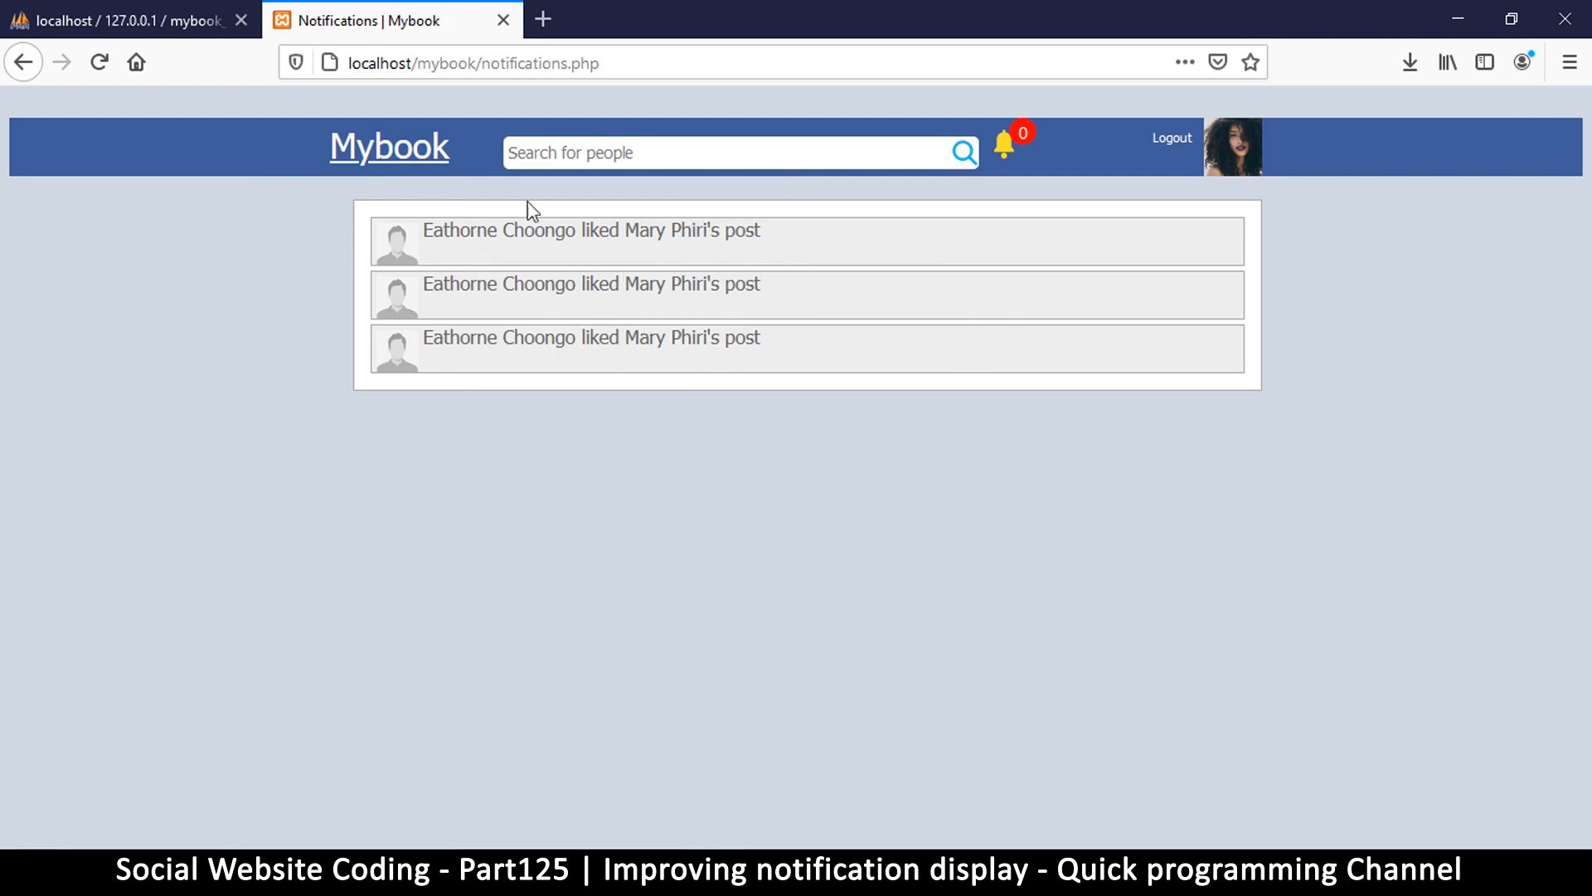
pyautogui.moveTo(803, 634)
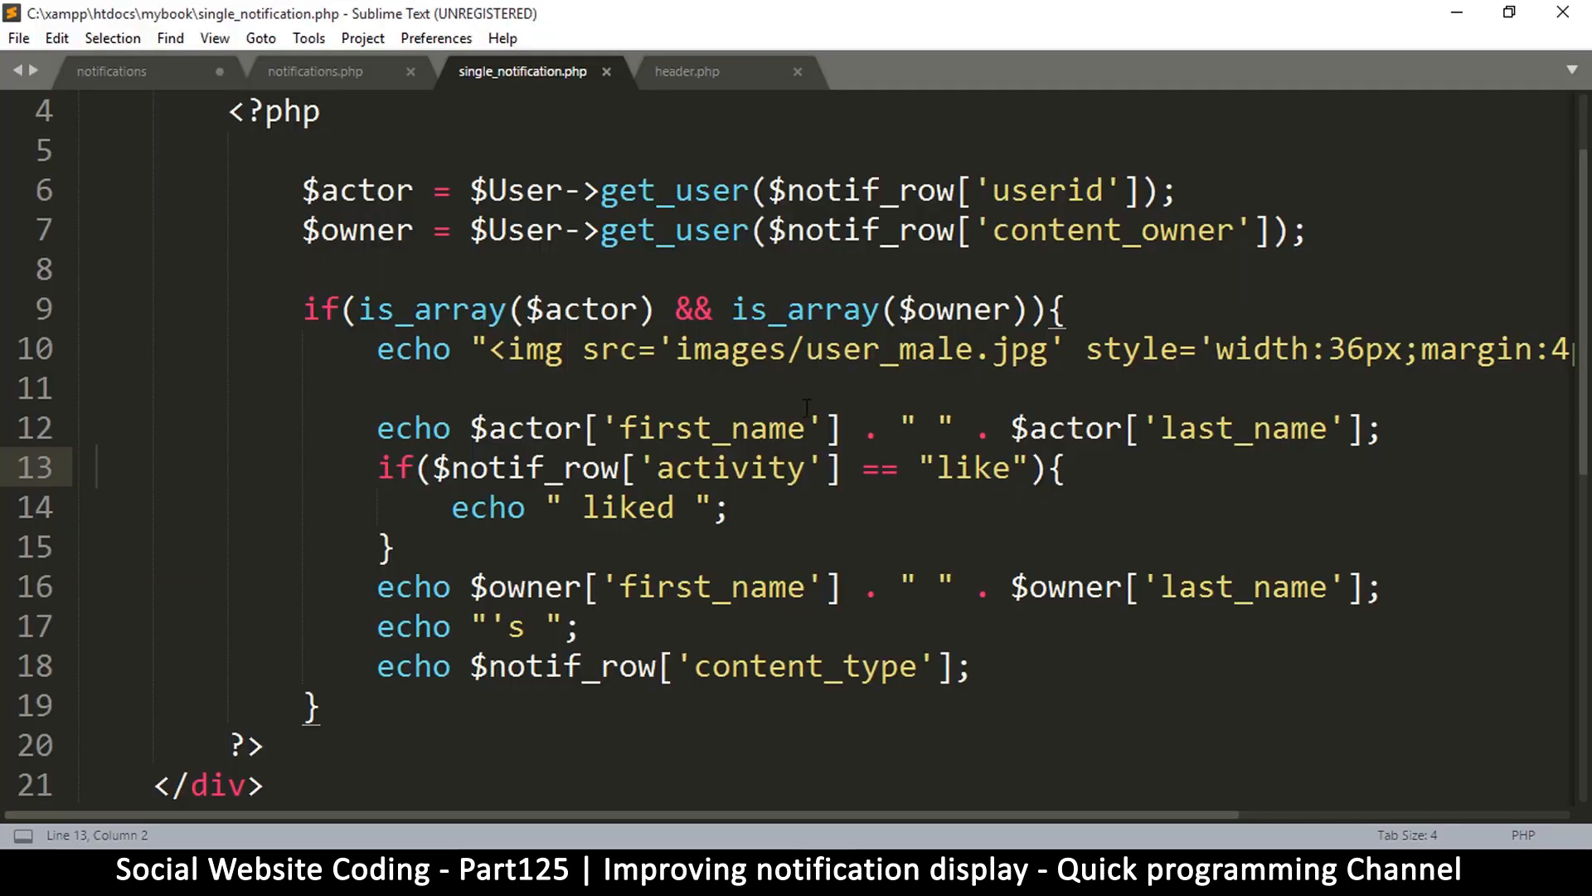
# Step: Copy $_SESSION['mybook_userid'] from notifications.php's login check, then scroll to the notifications query
pyautogui.click(315, 71)
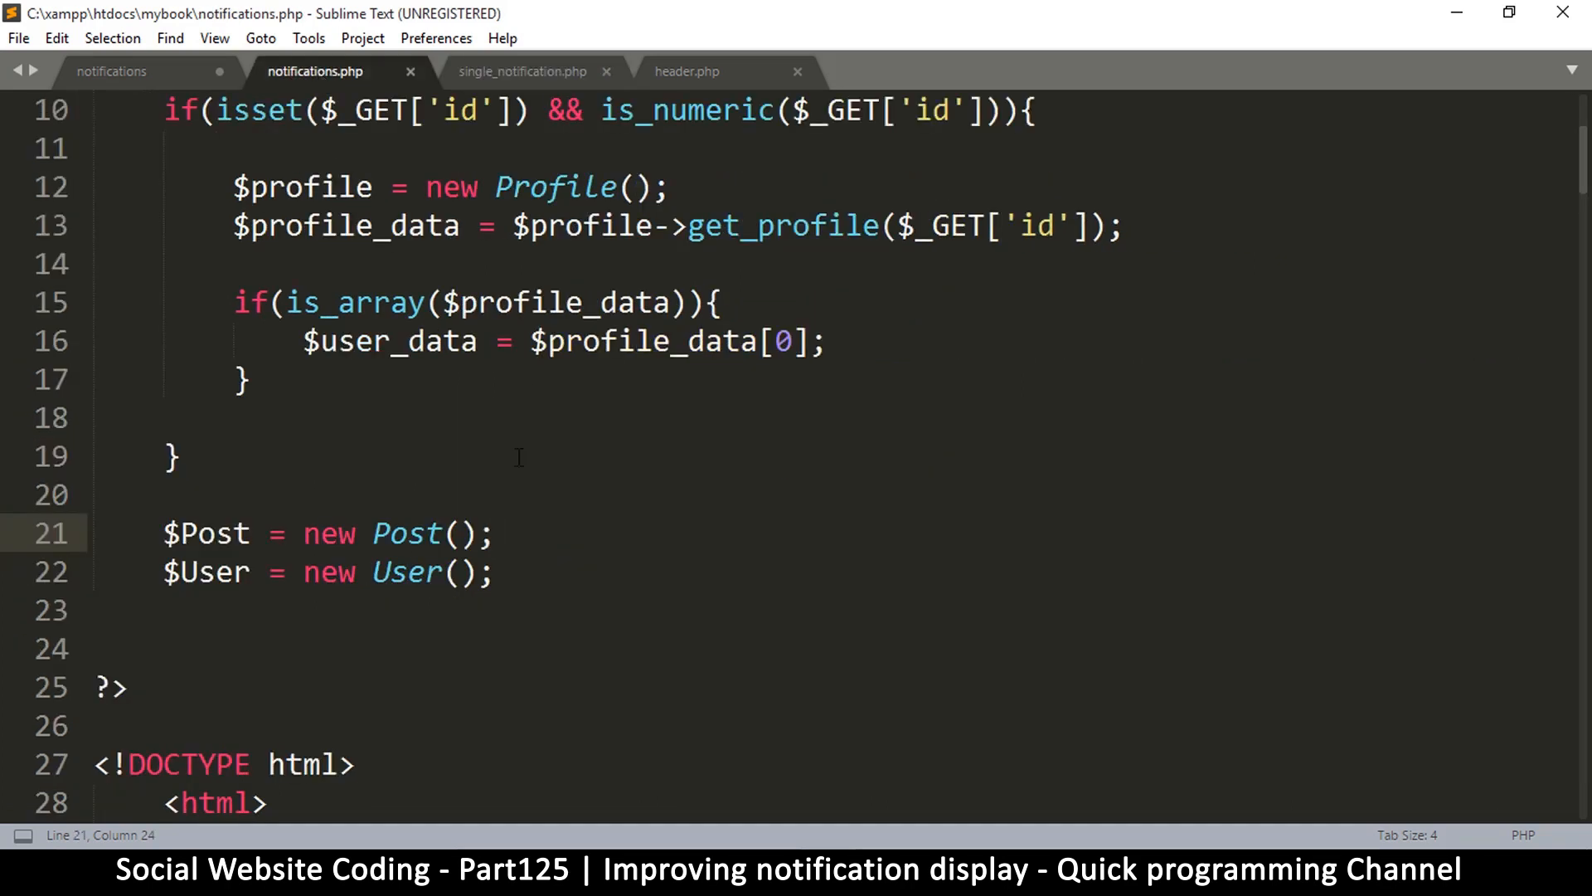
pyautogui.scroll(-3)
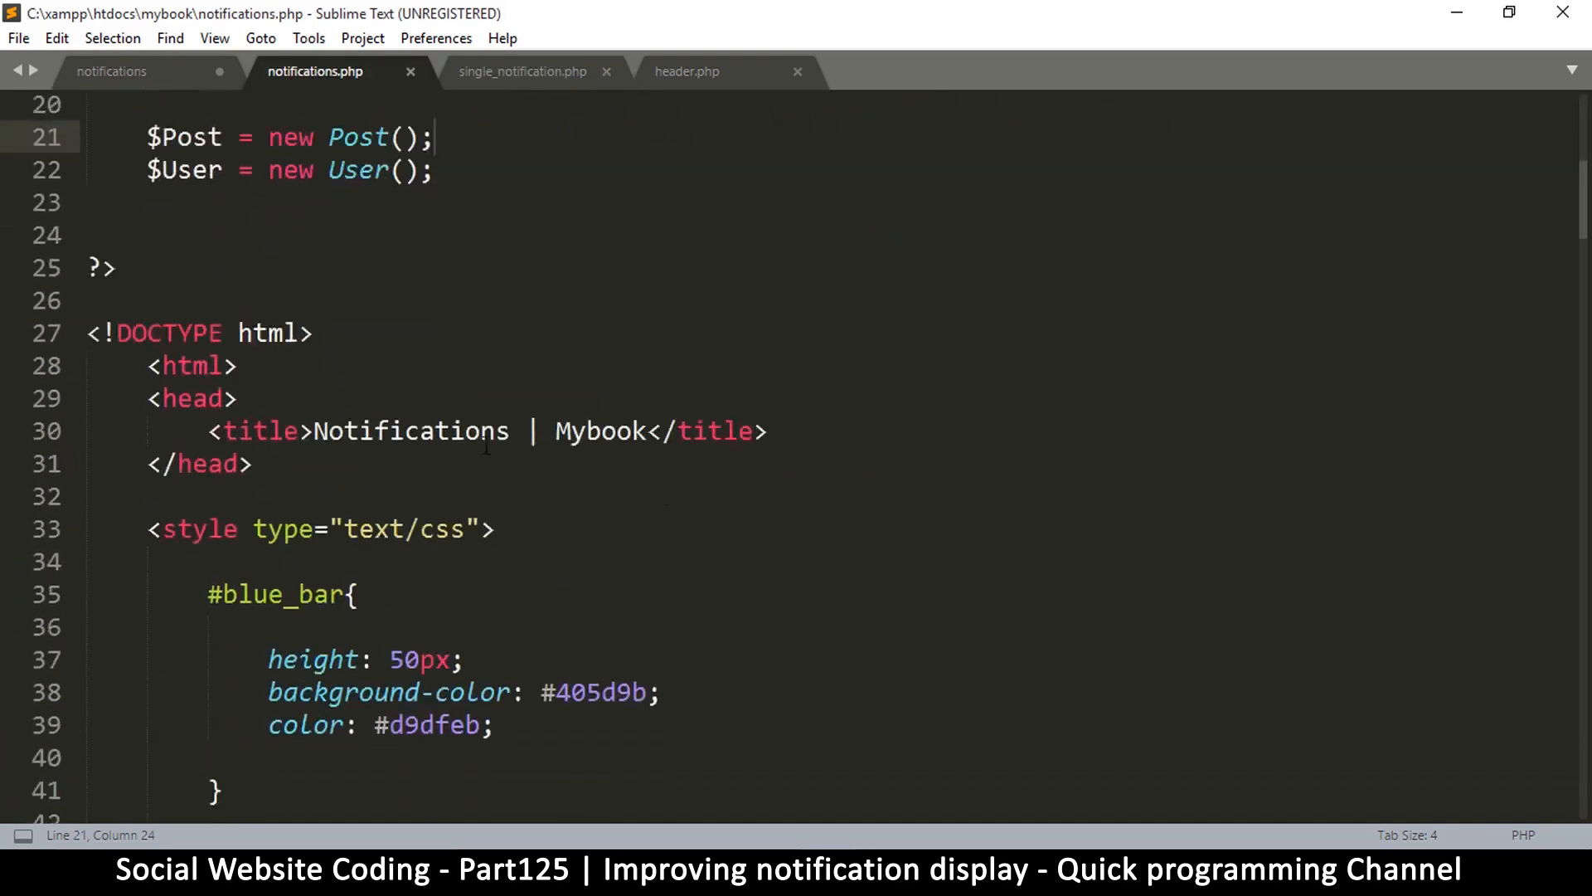
pyautogui.scroll(-3)
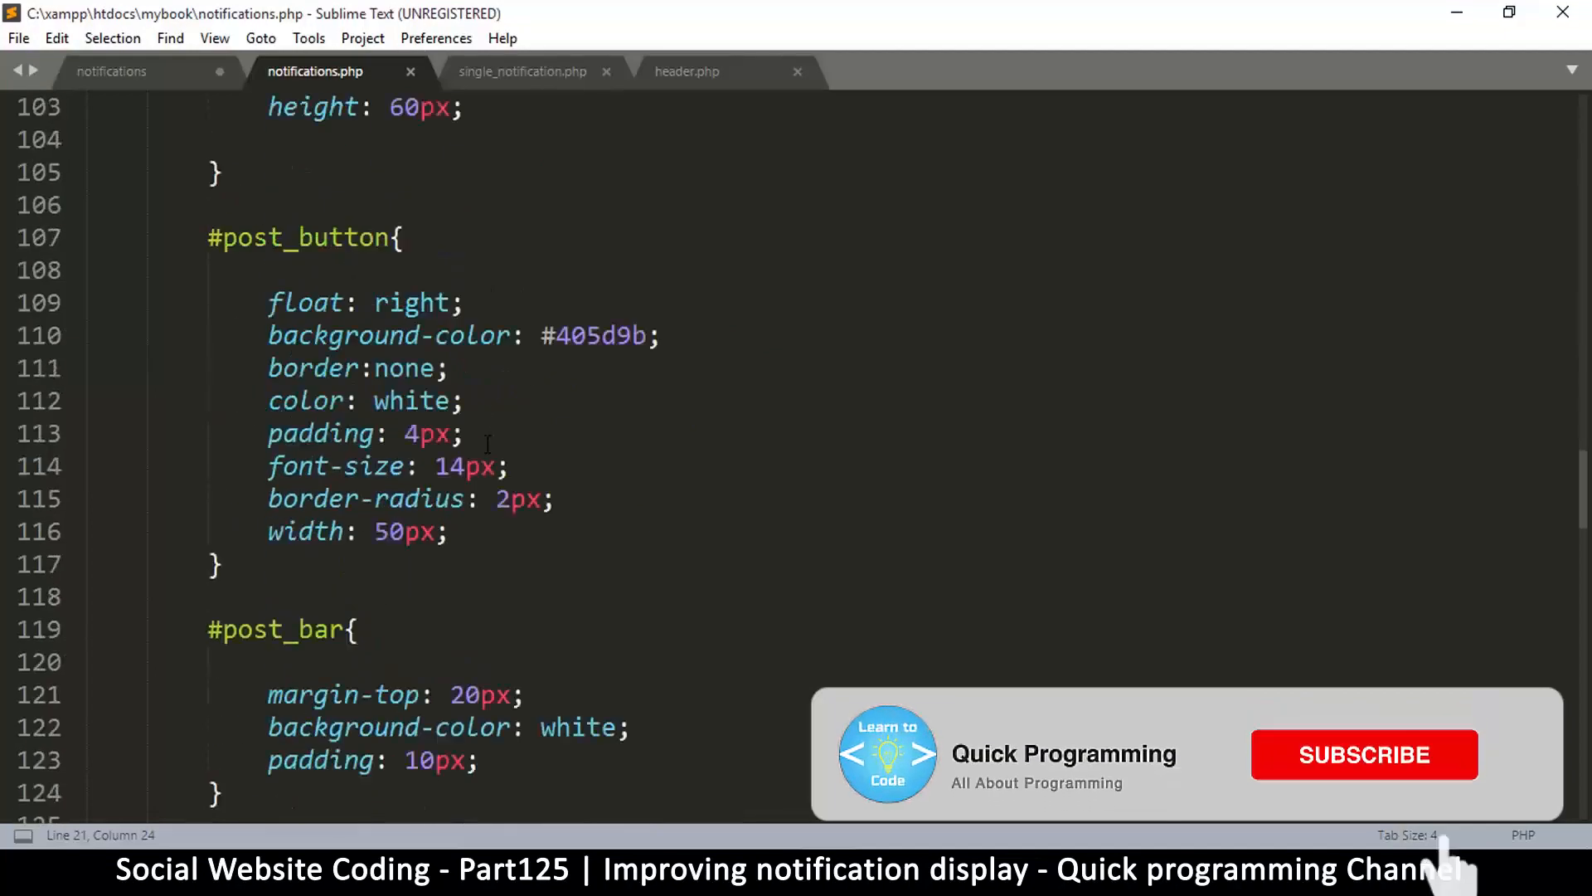
pyautogui.scroll(3)
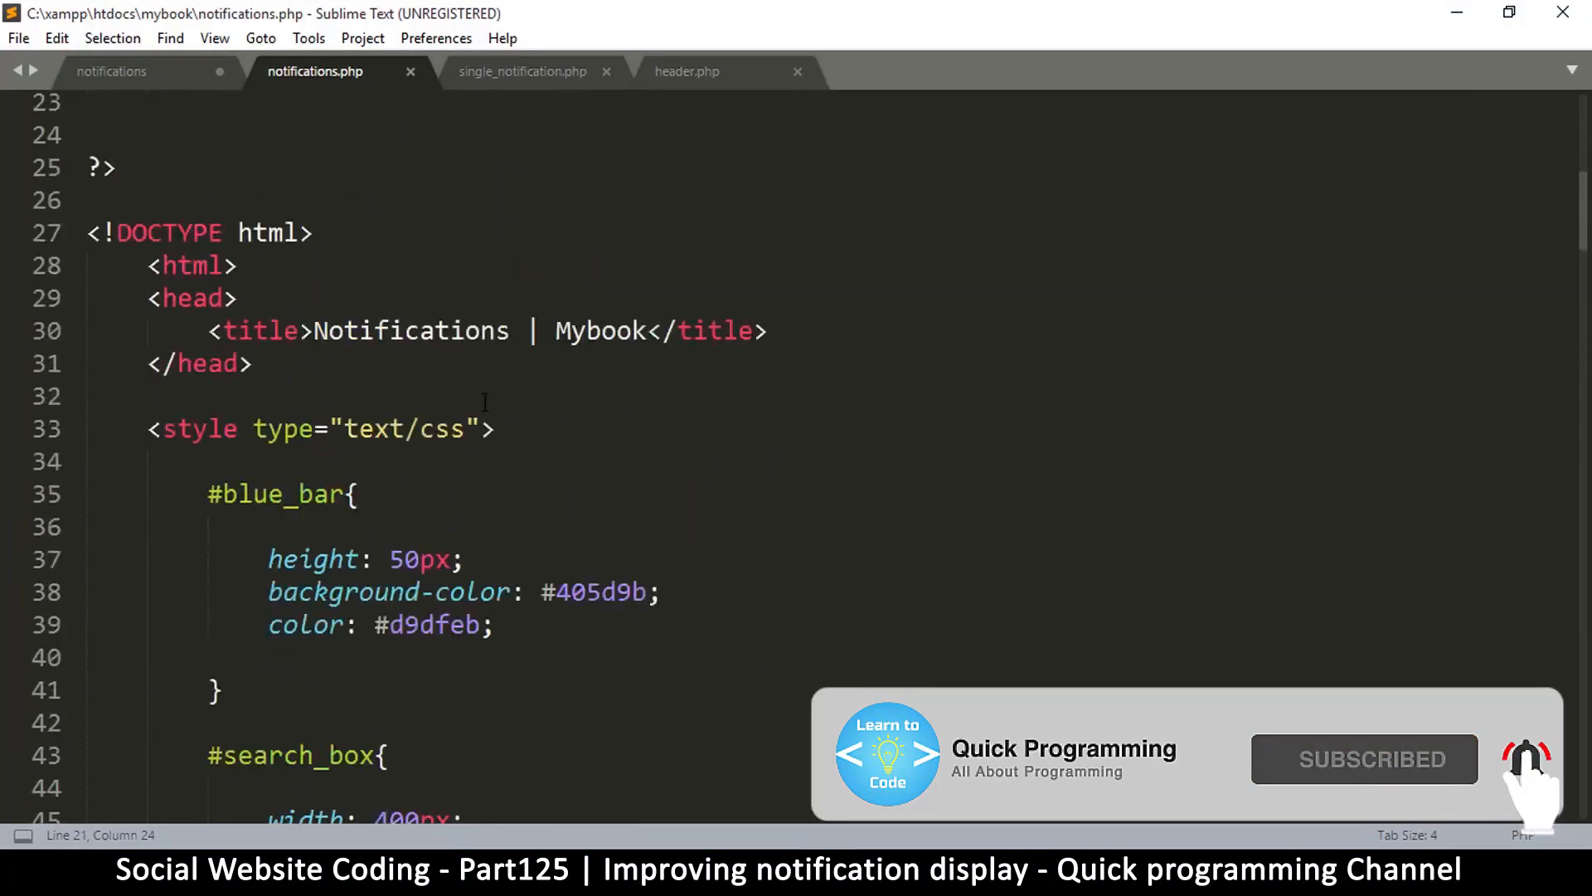
pyautogui.scroll(3)
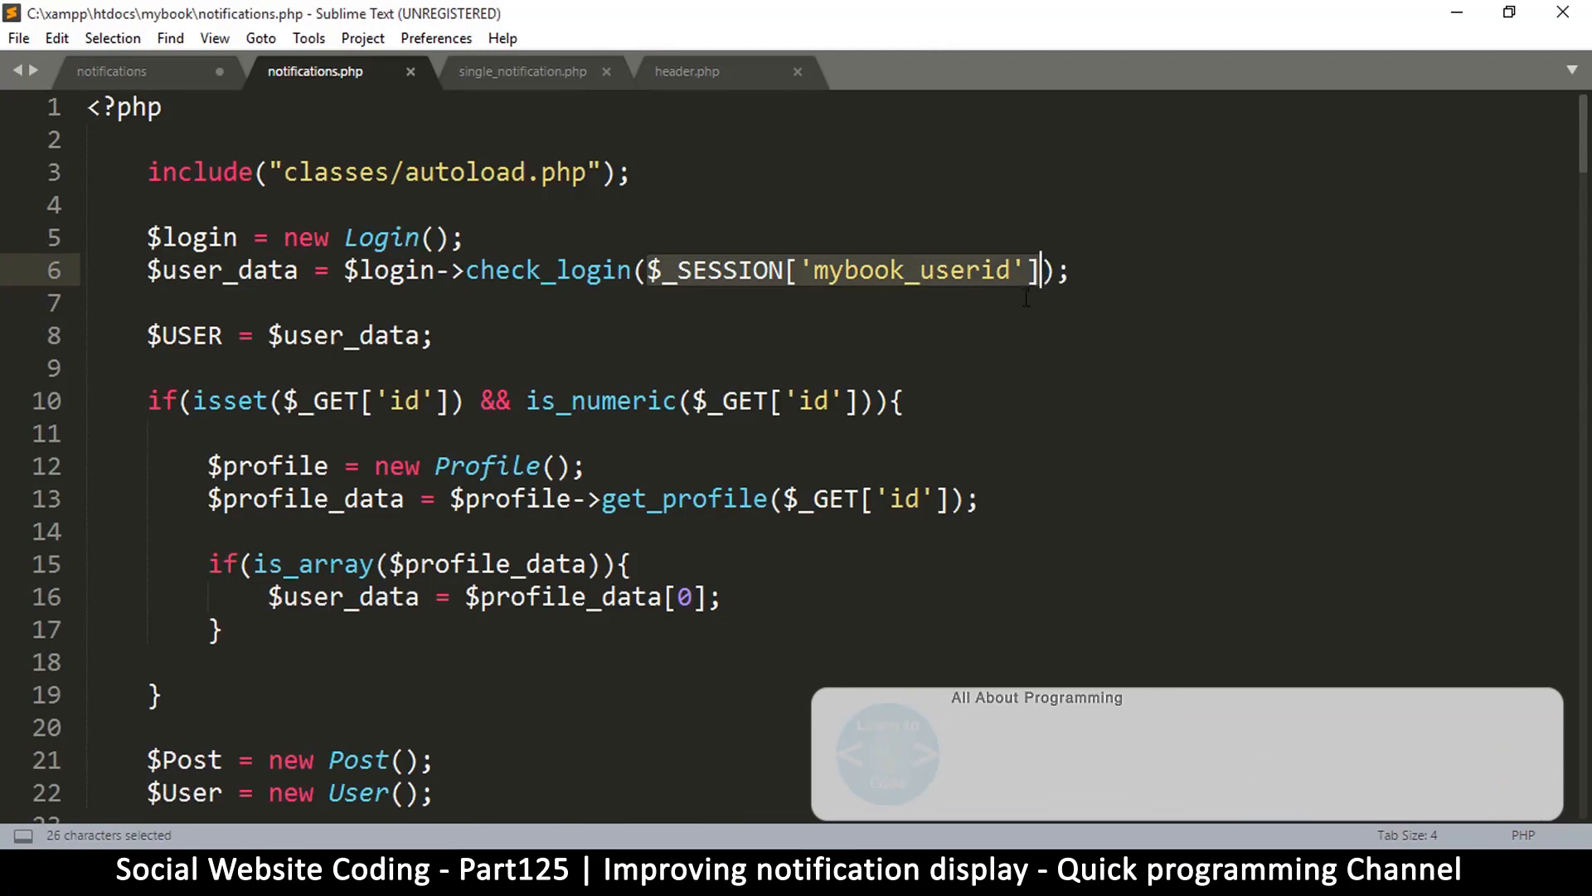
pyautogui.press('ctrl+c')
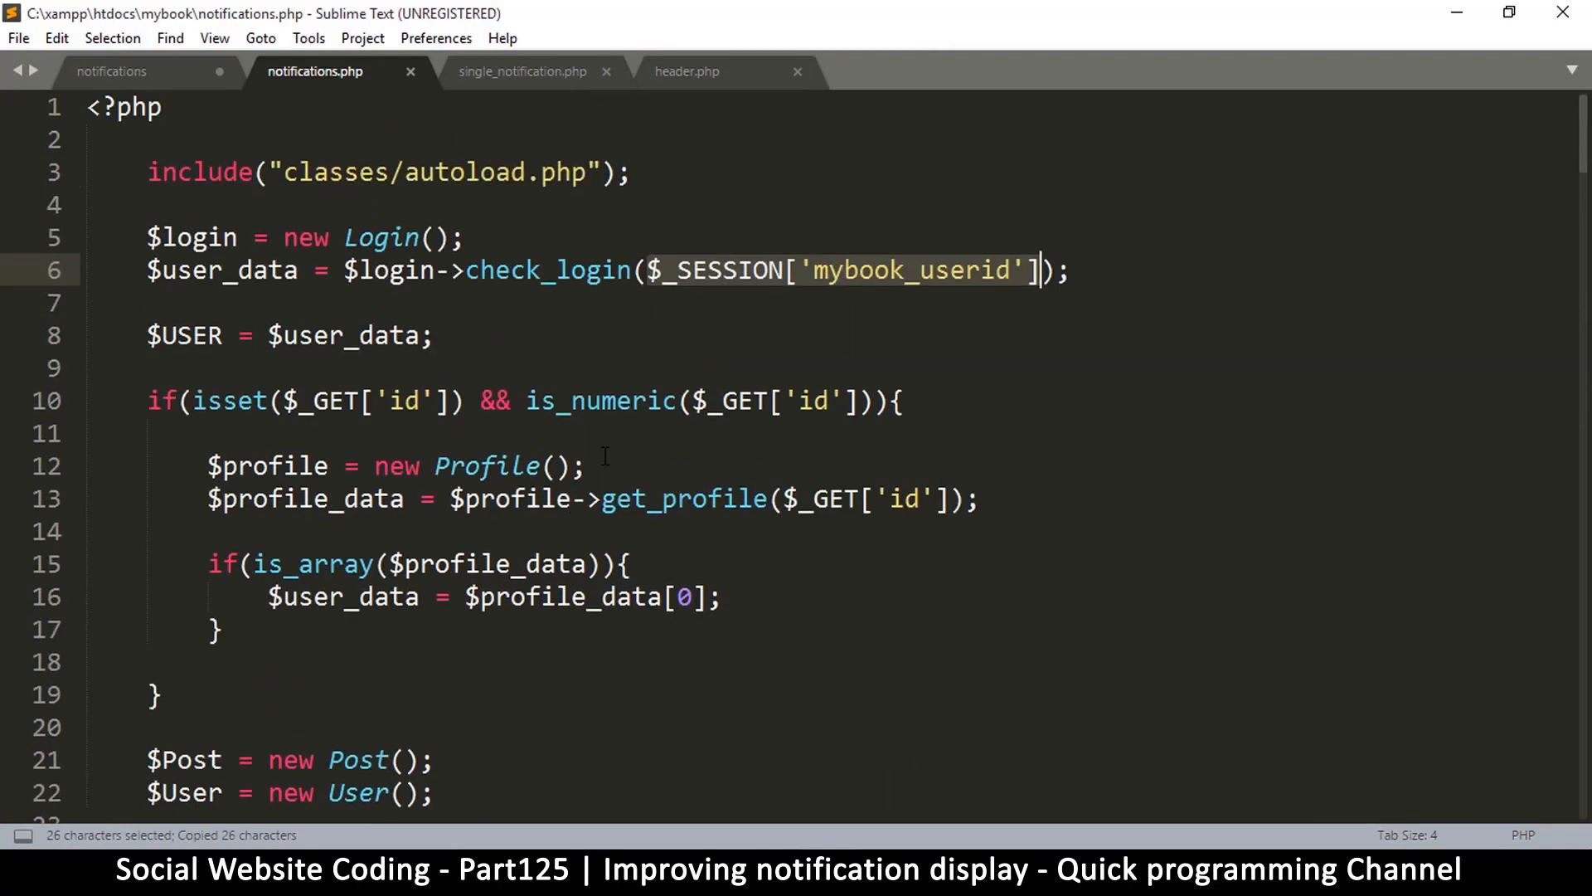
pyautogui.scroll(-3)
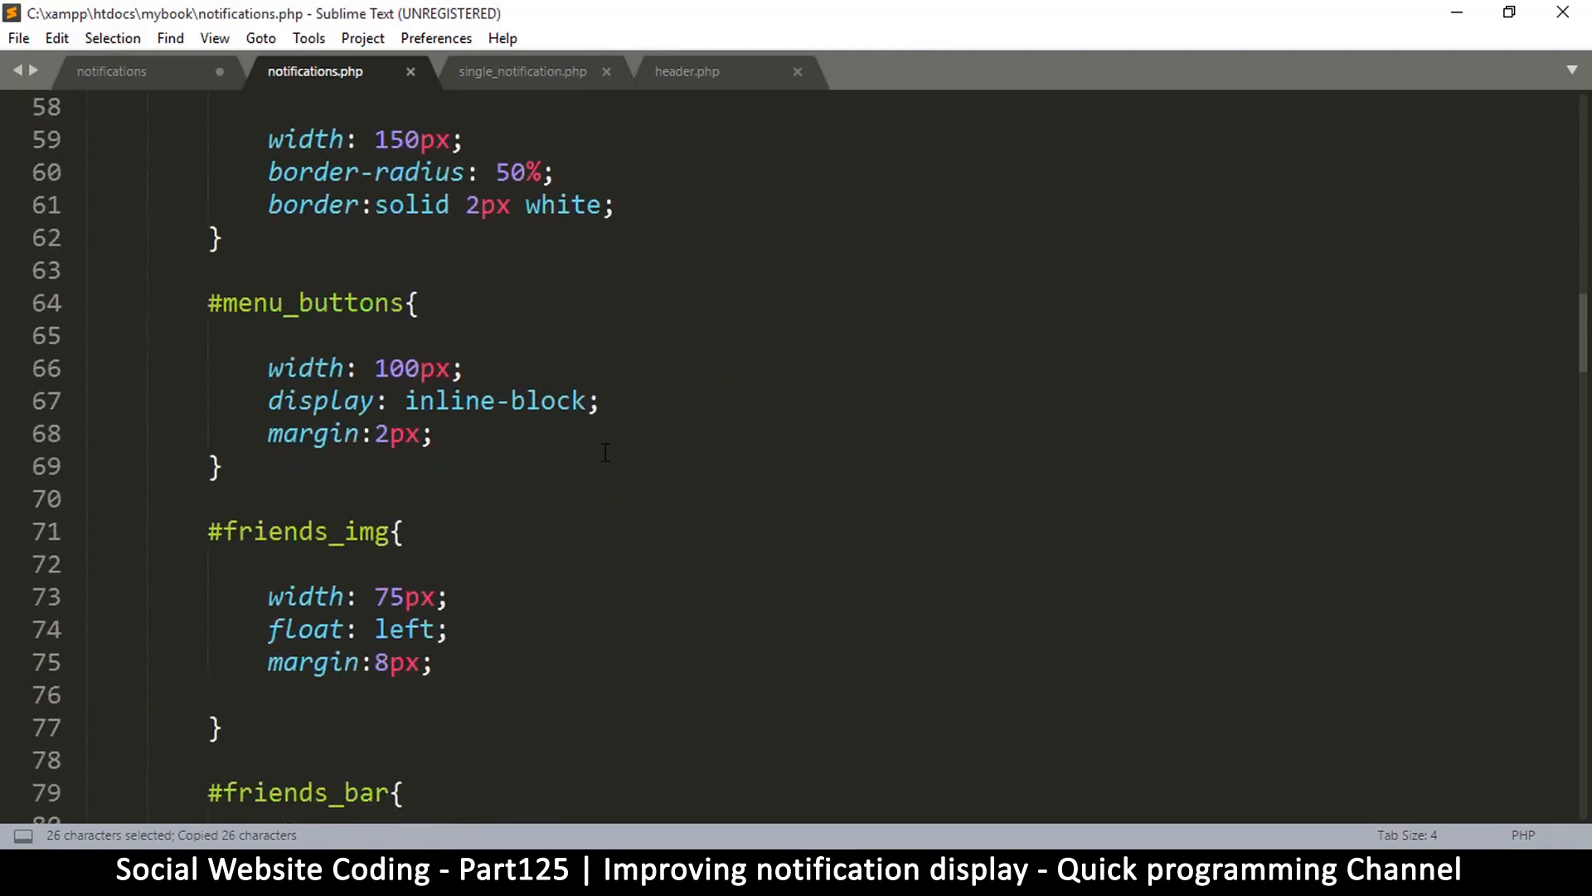
pyautogui.scroll(-3)
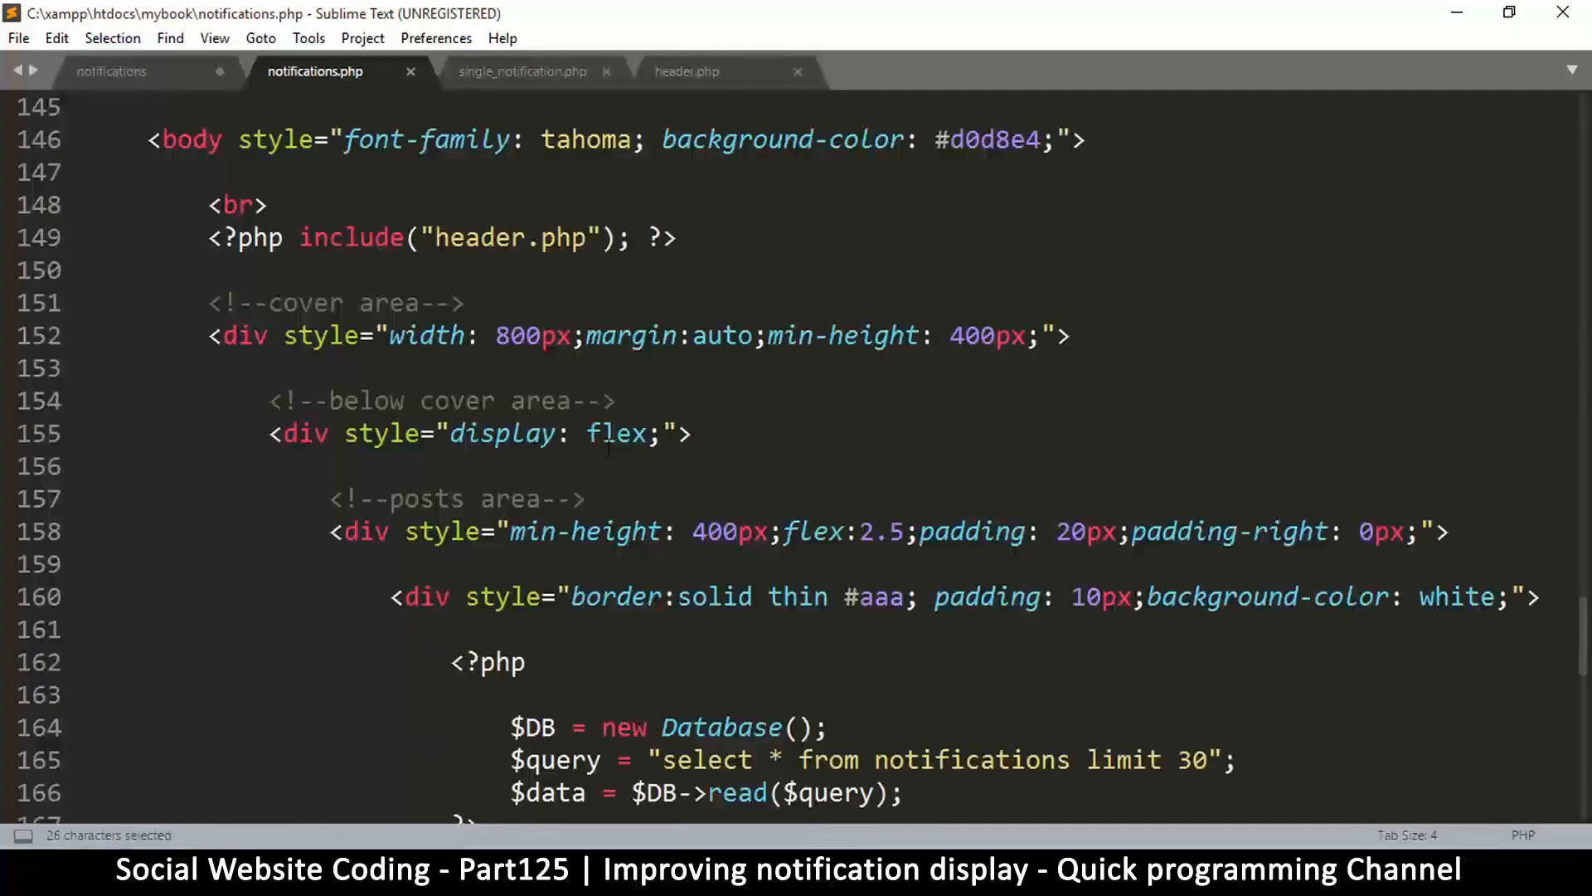
pyautogui.scroll(-3)
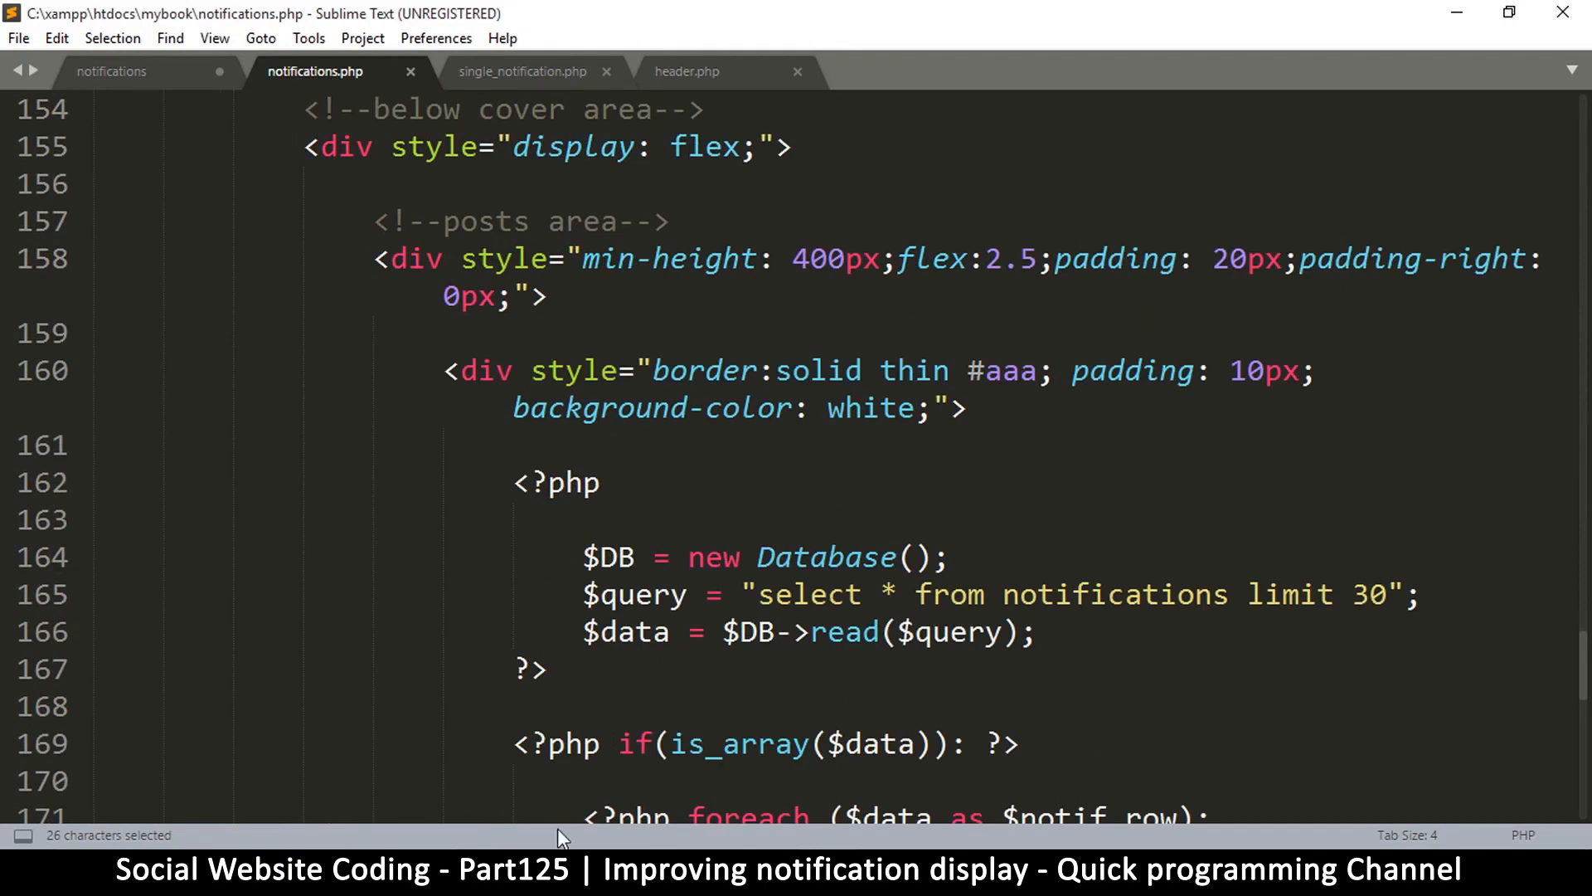
pyautogui.moveTo(749, 841)
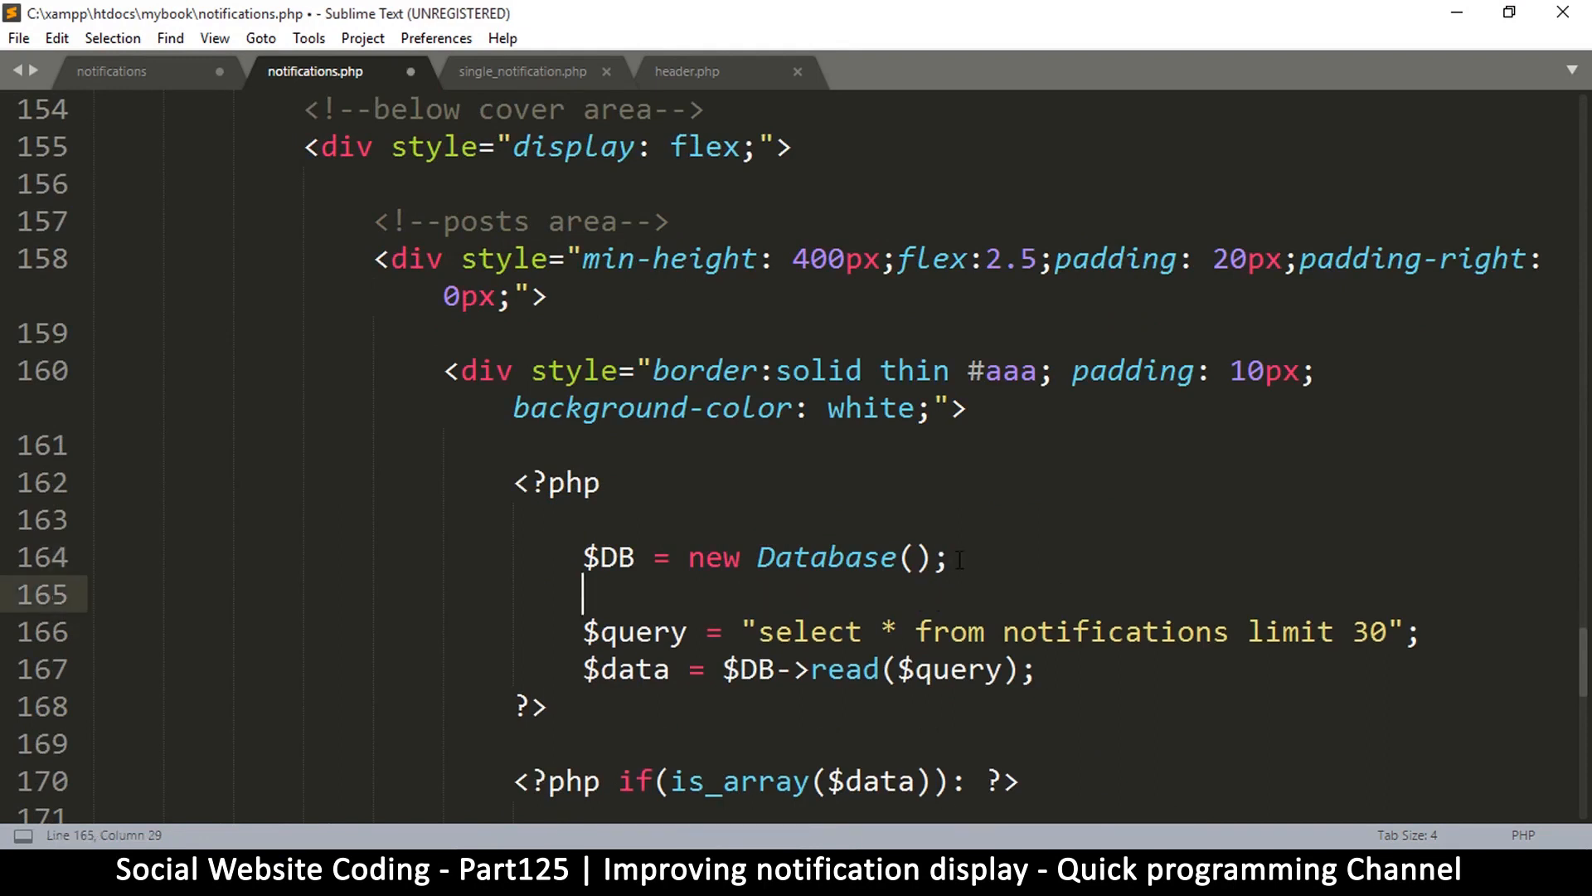
# Step: Type '$id = addslashes(' on a new line above the notifications query
pyautogui.write('$')
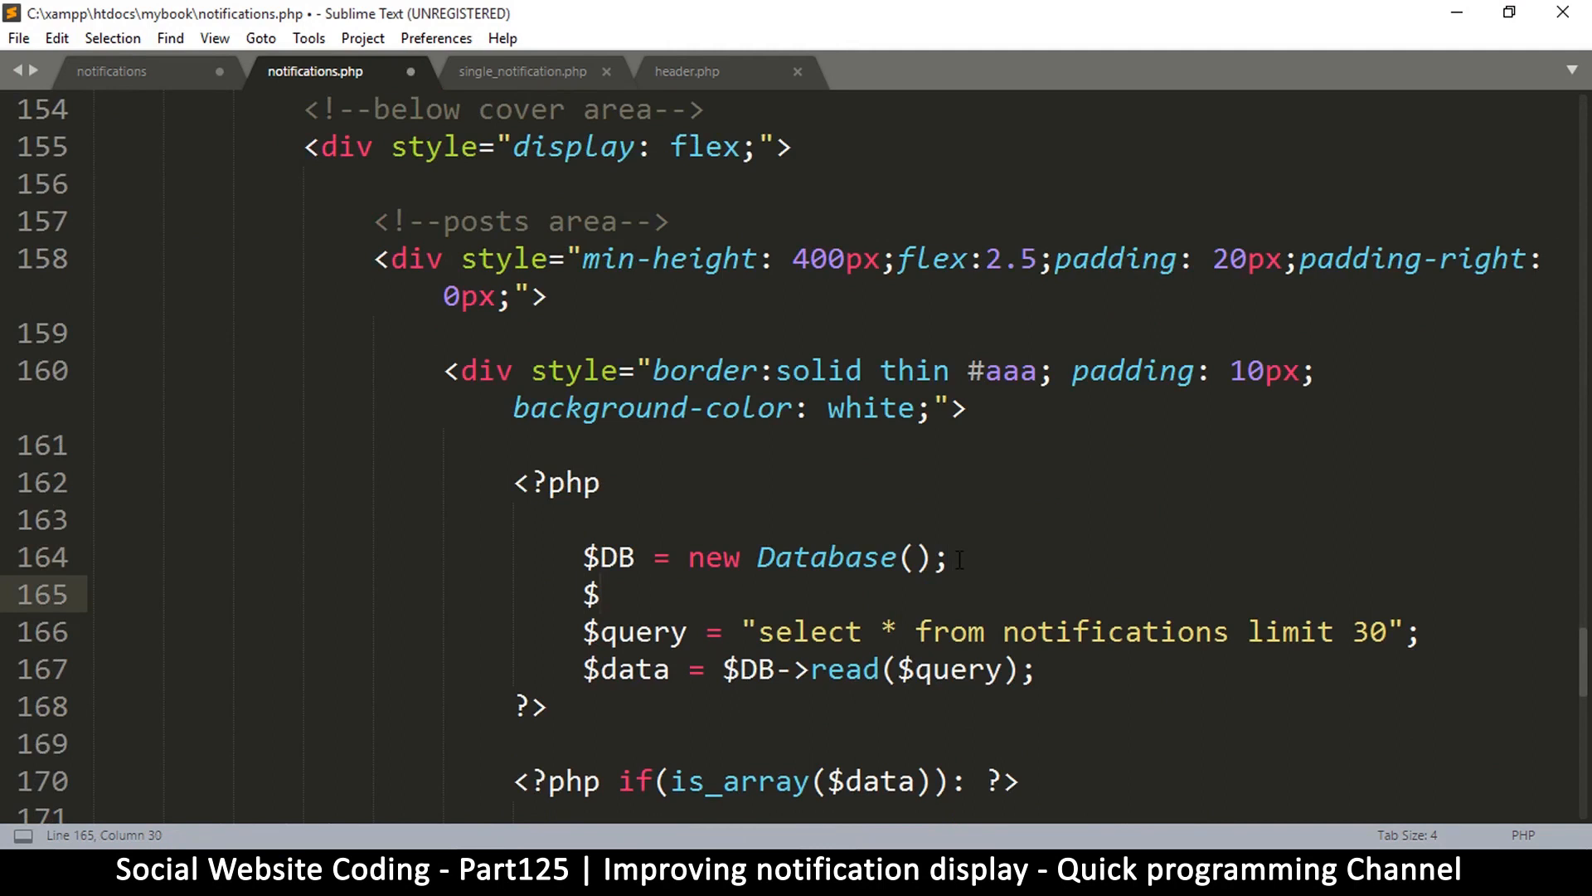
pyautogui.write('id =')
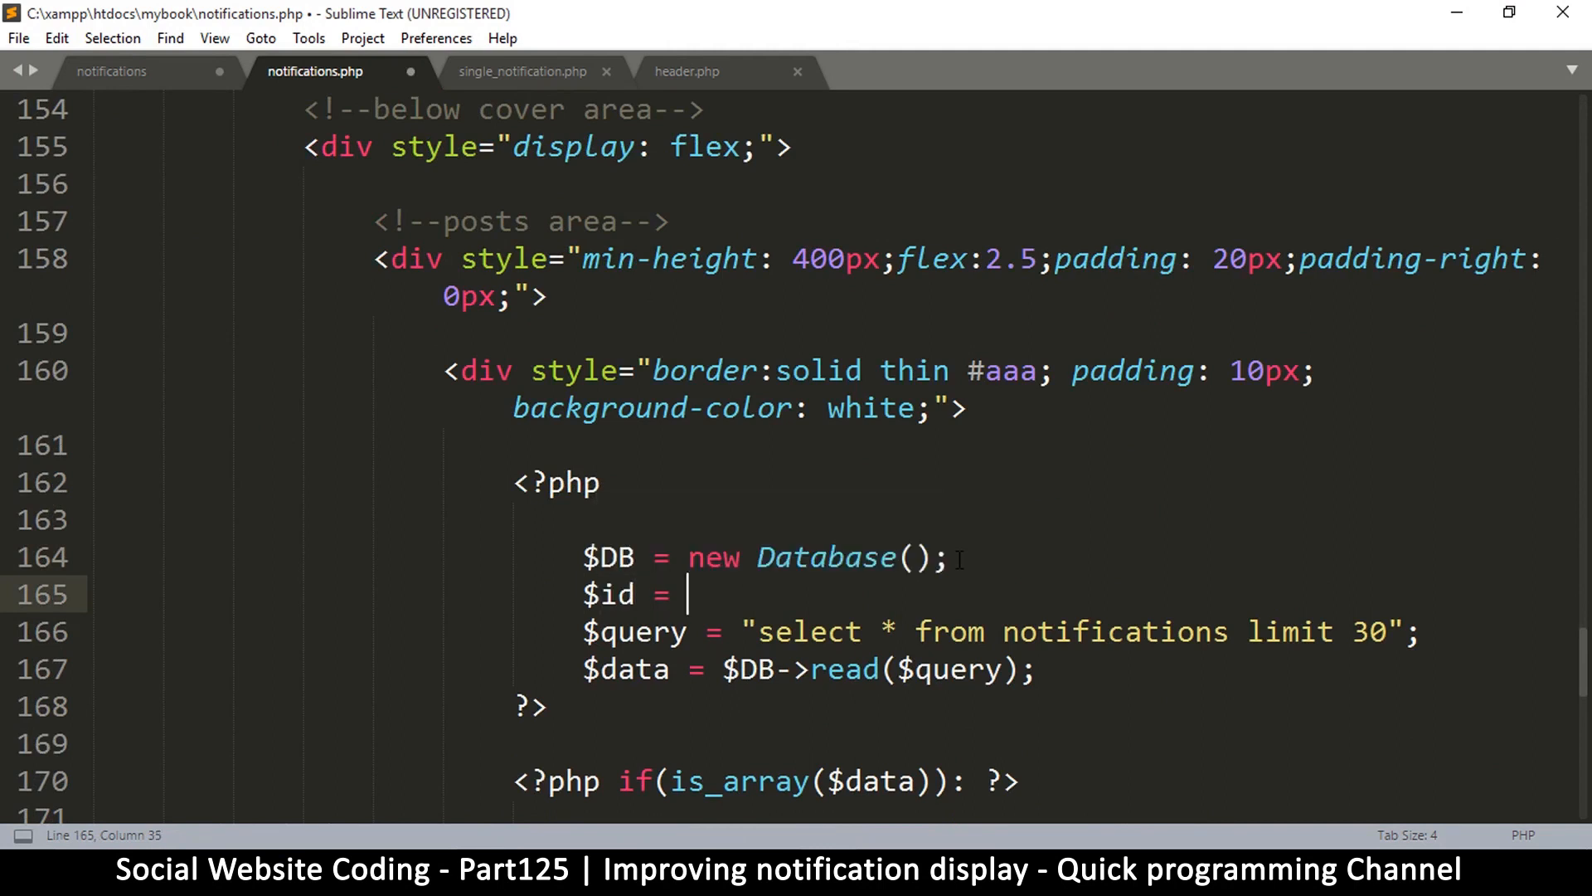
pyautogui.write('add')
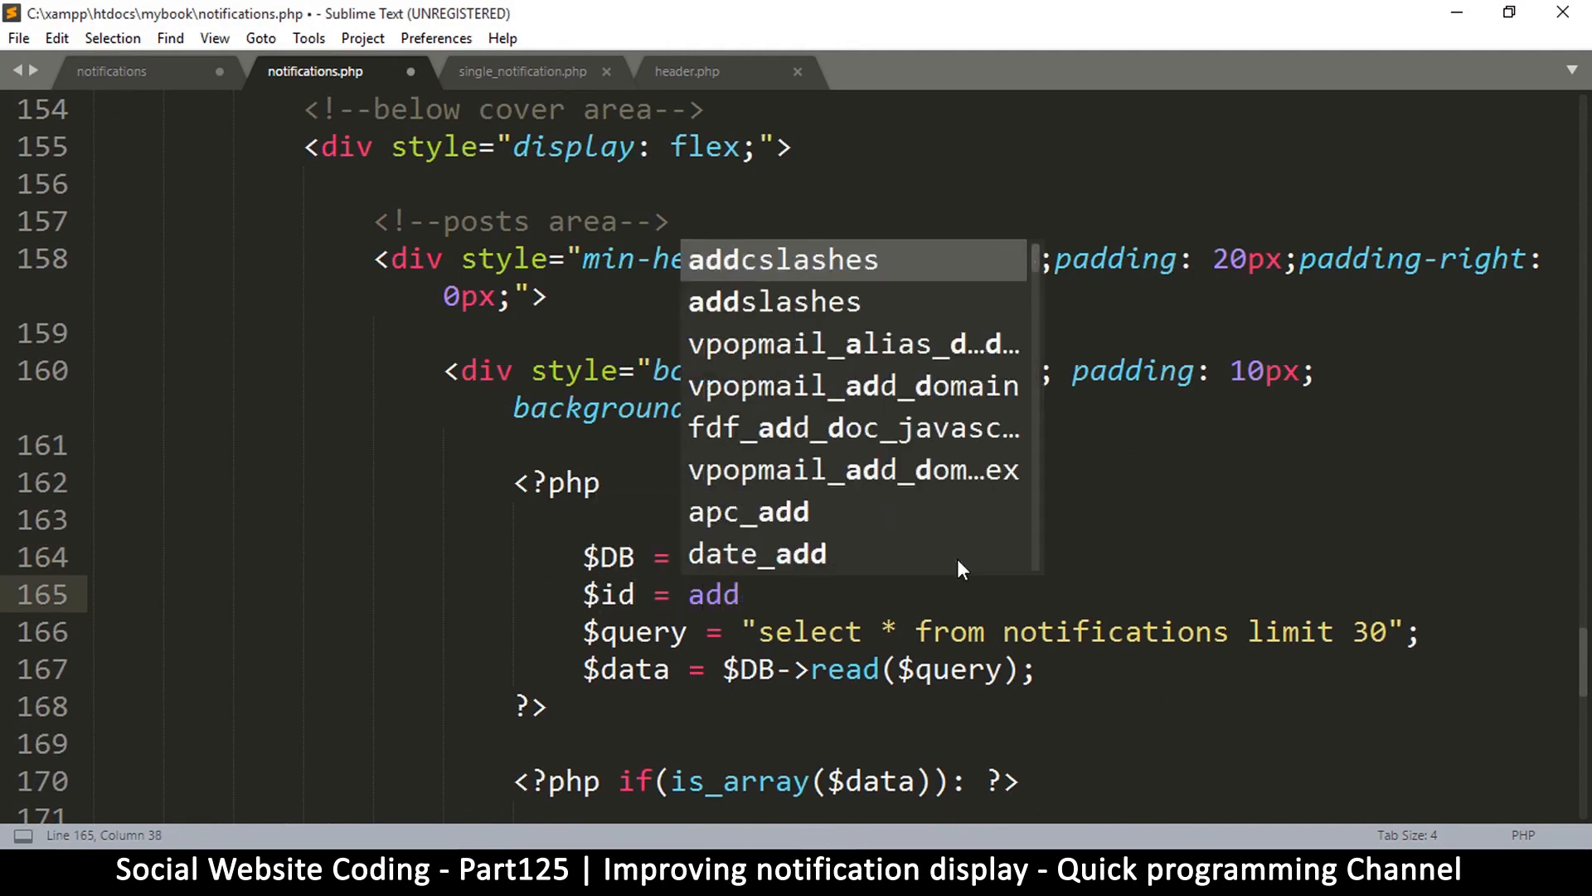
pyautogui.write('slashes(str')
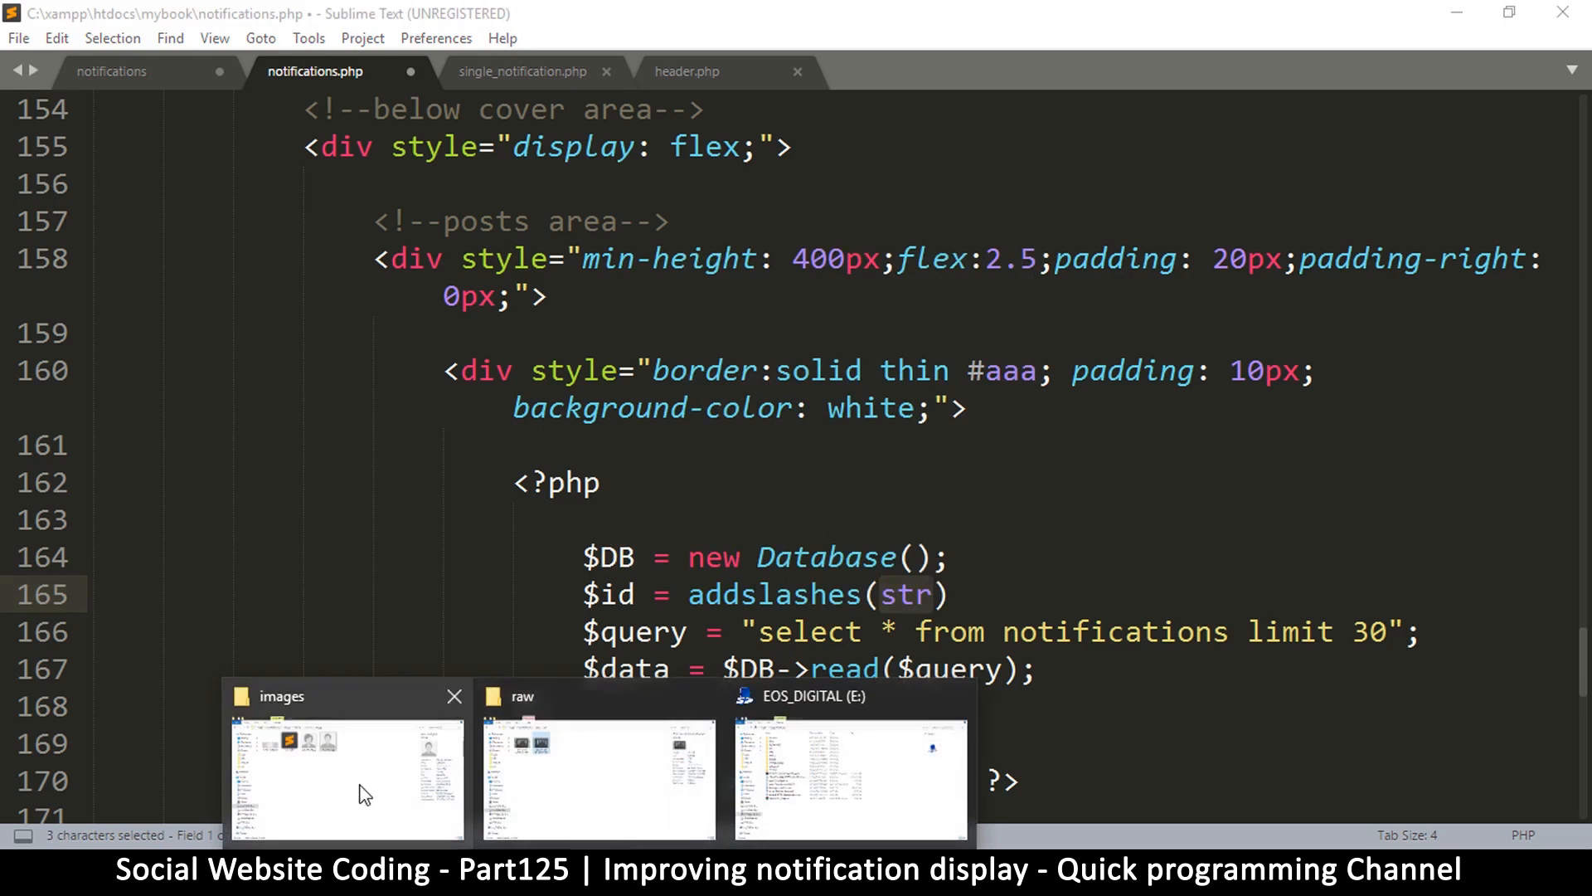
pyautogui.click(345, 777)
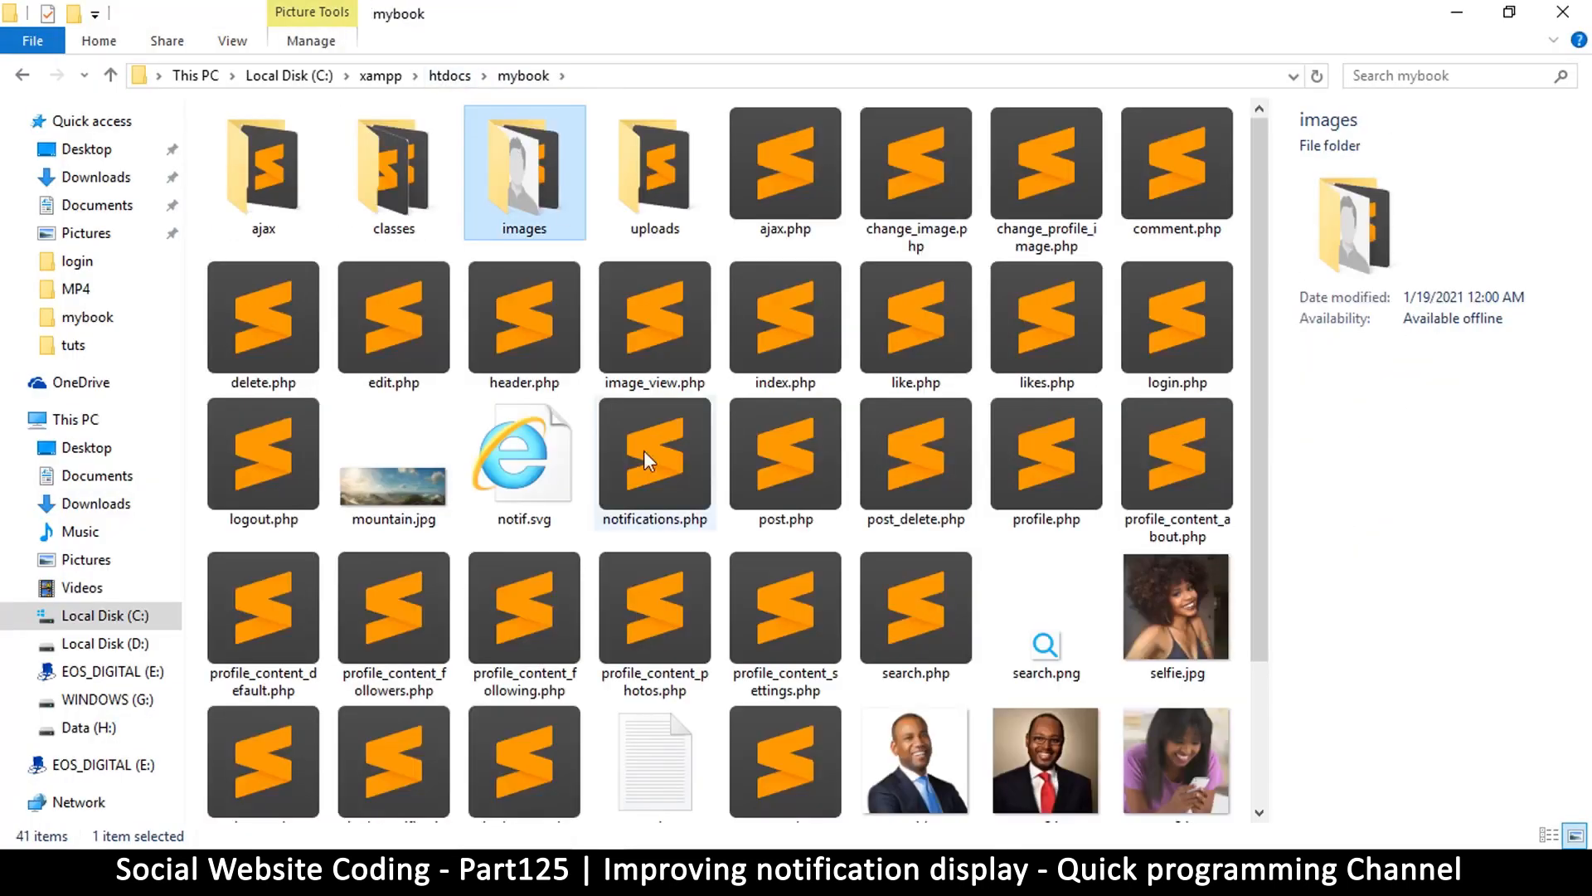
# Step: Open classes/functions.php, scroll to the esc() helper and select addslashes
pyautogui.doubleClick(393, 163)
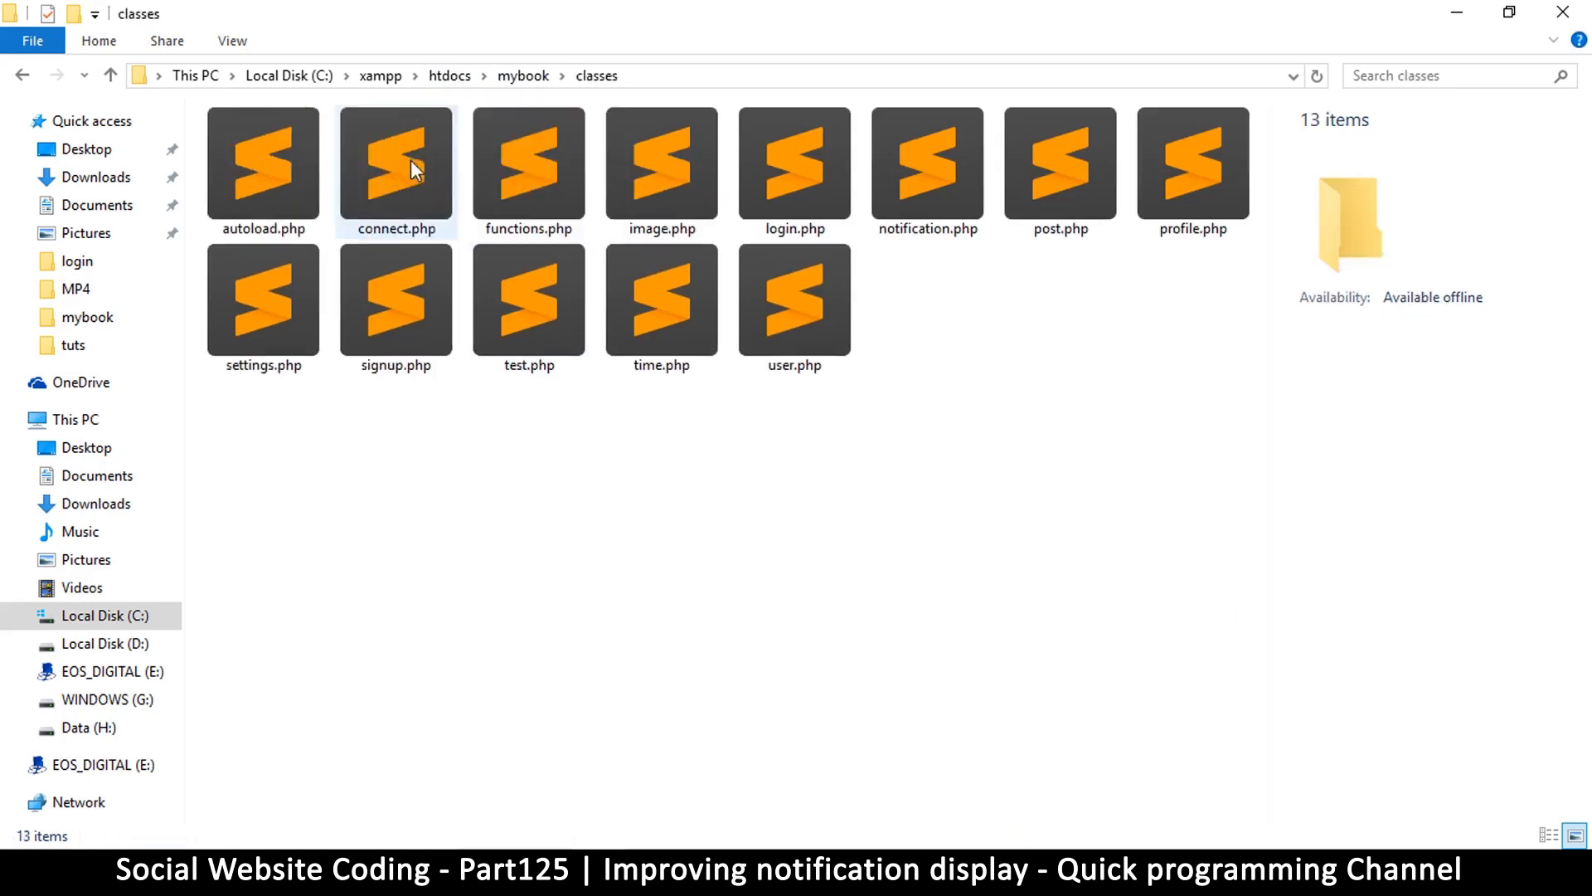
pyautogui.doubleClick(528, 167)
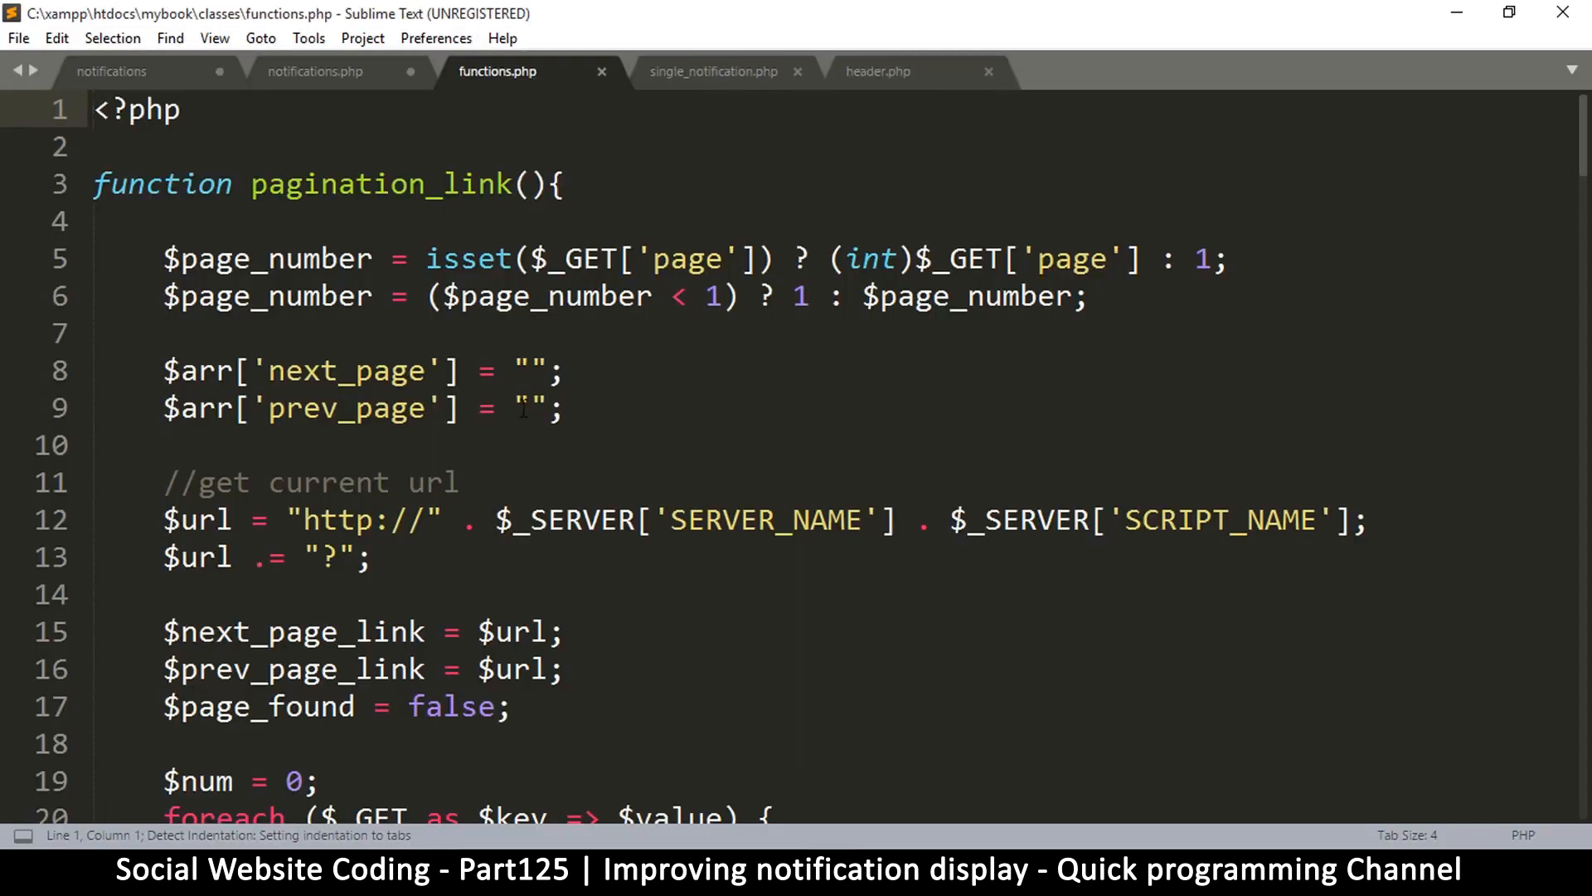
pyautogui.scroll(-3)
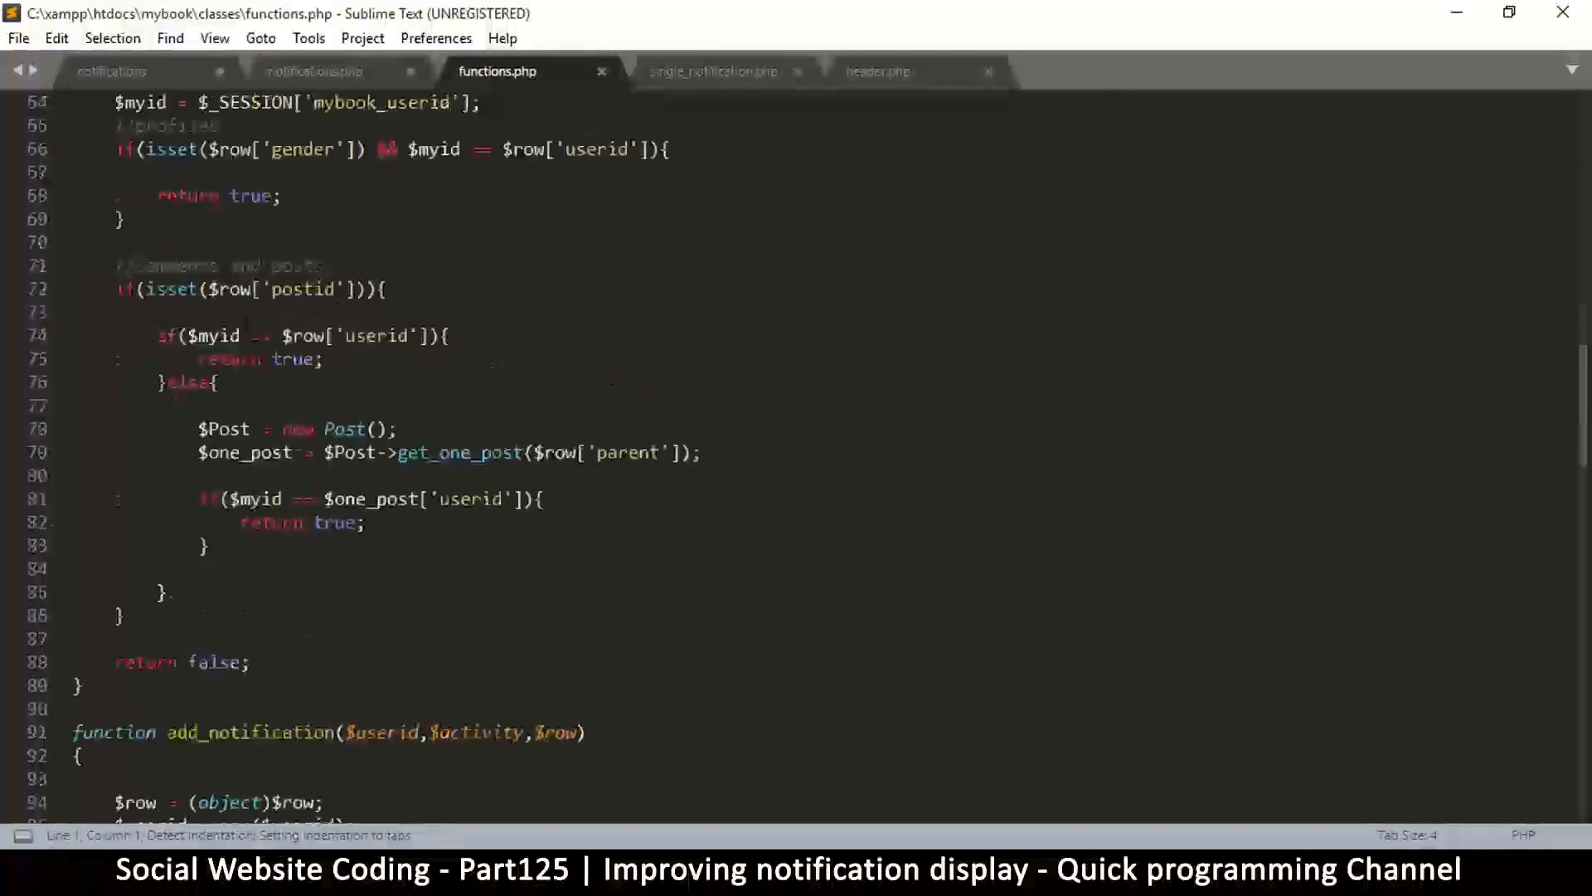
pyautogui.scroll(-3)
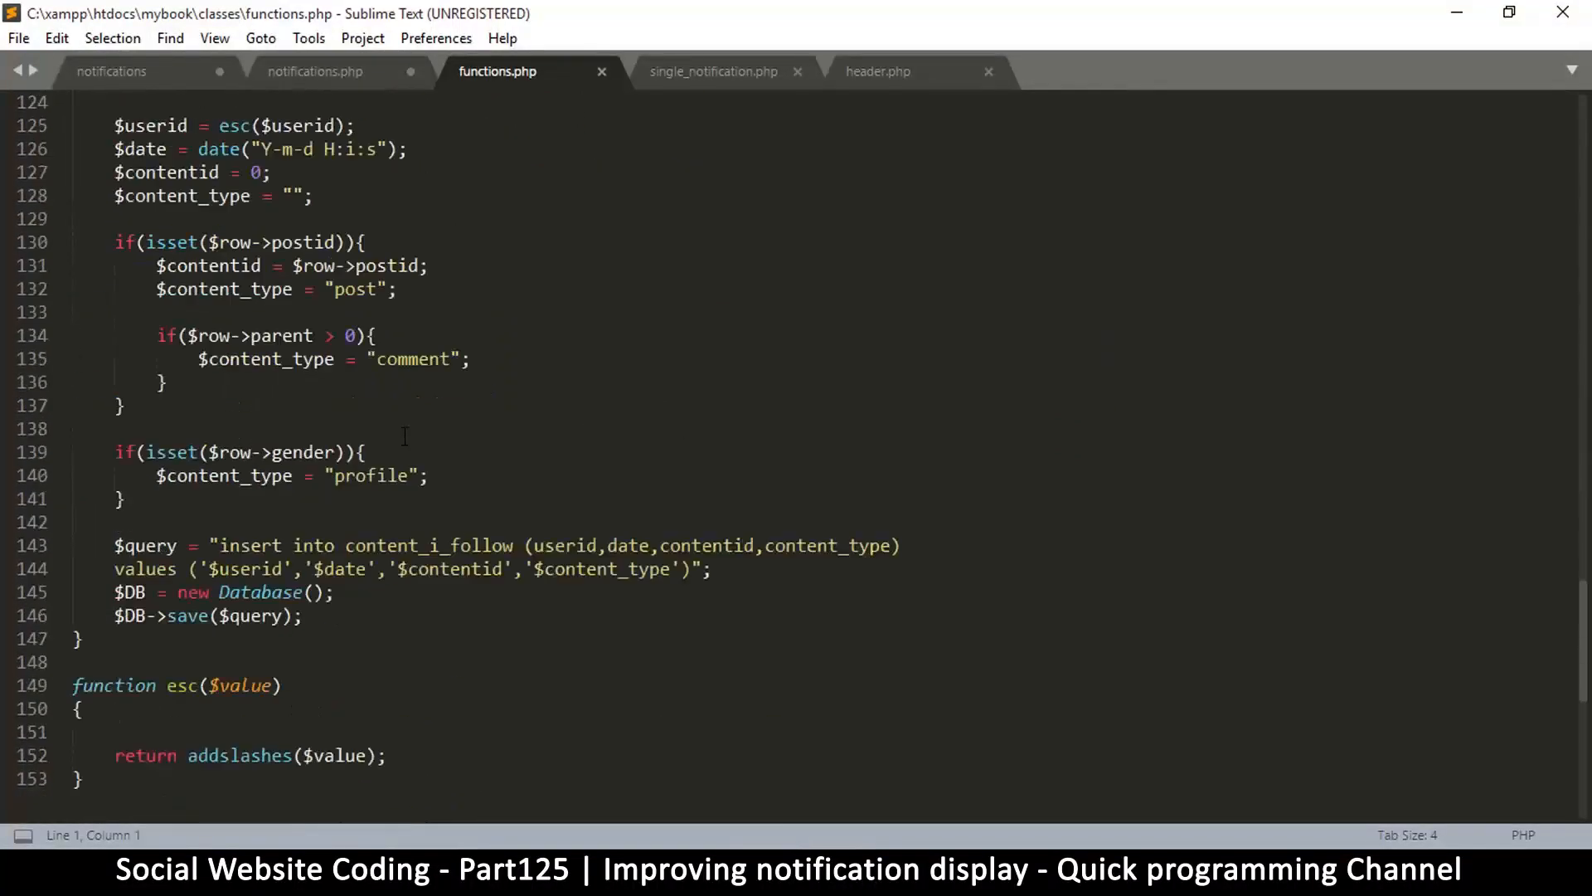
pyautogui.doubleClick(179, 406)
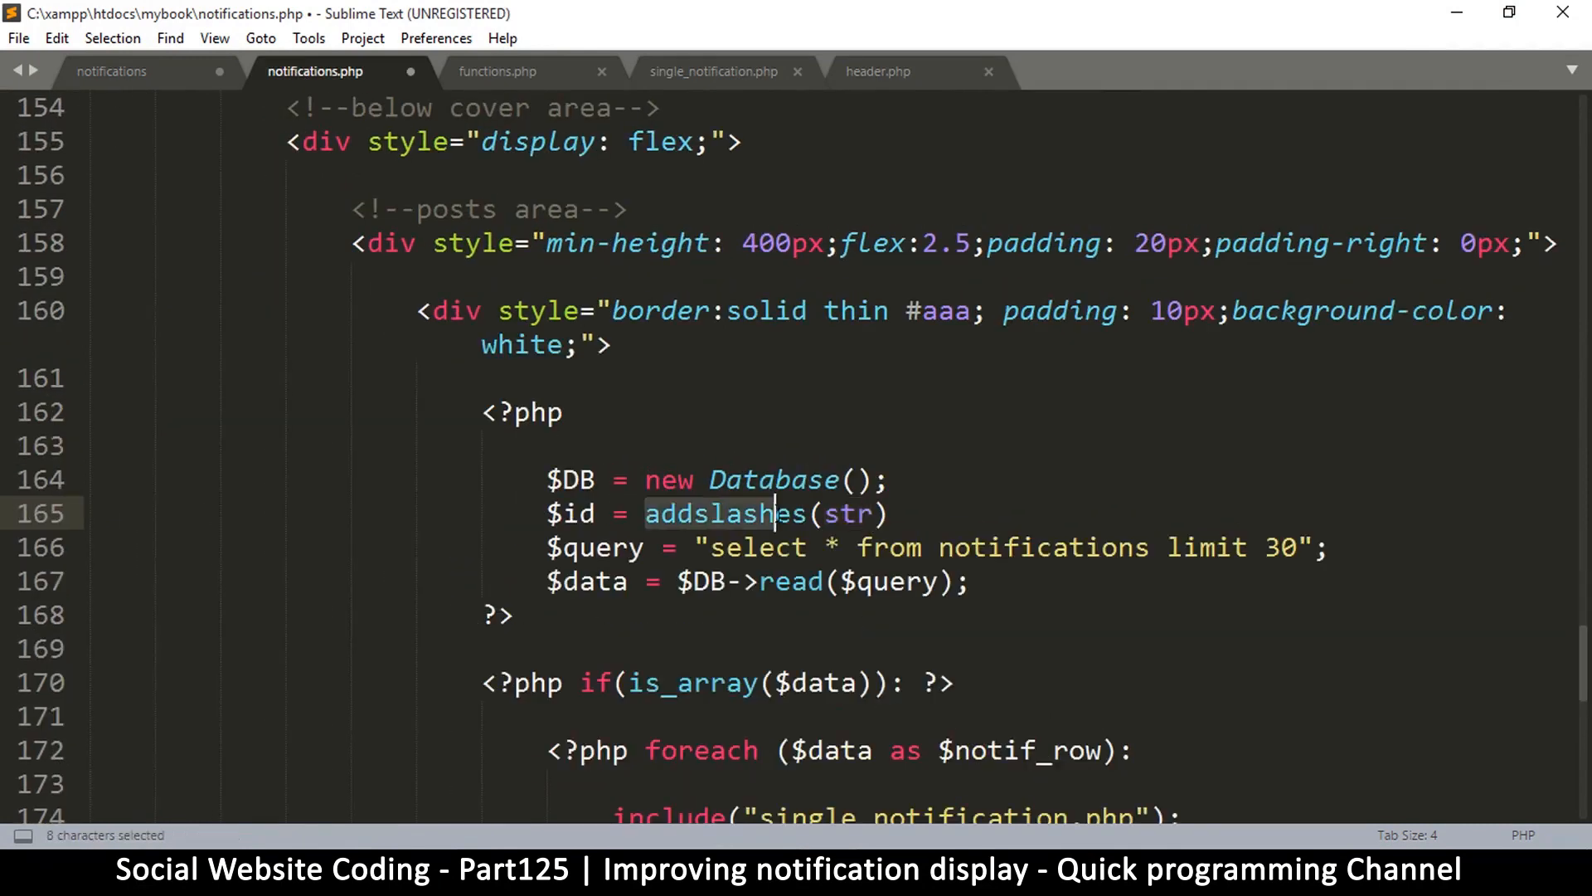
# Step: Replace addslashes with esc($_SESSION['mybook_userid']) for $id and save
pyautogui.write('esc')
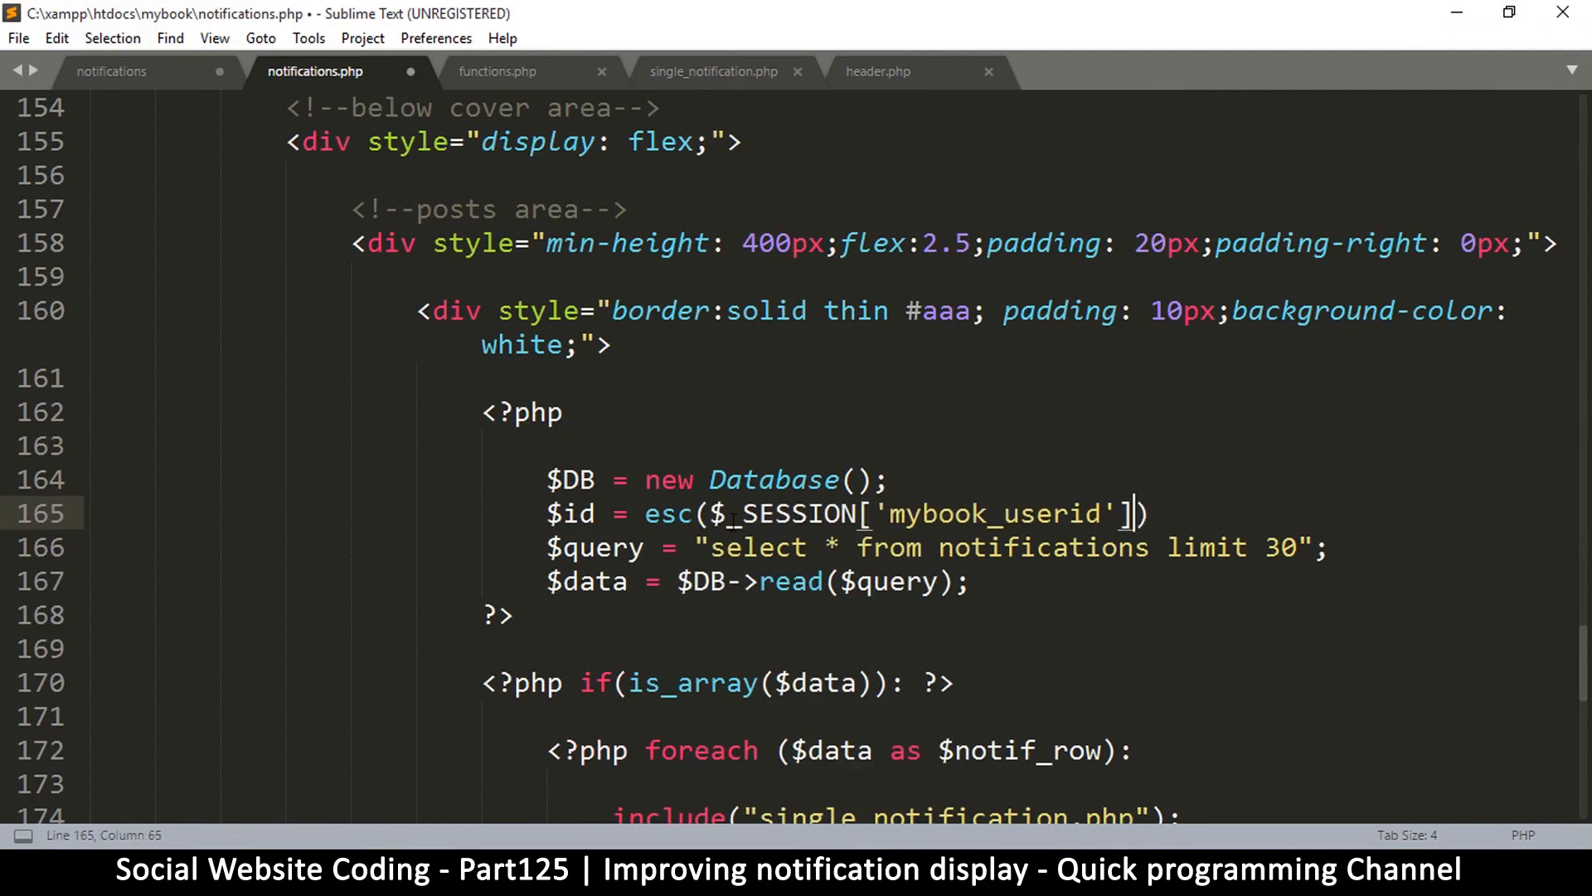
pyautogui.write(');')
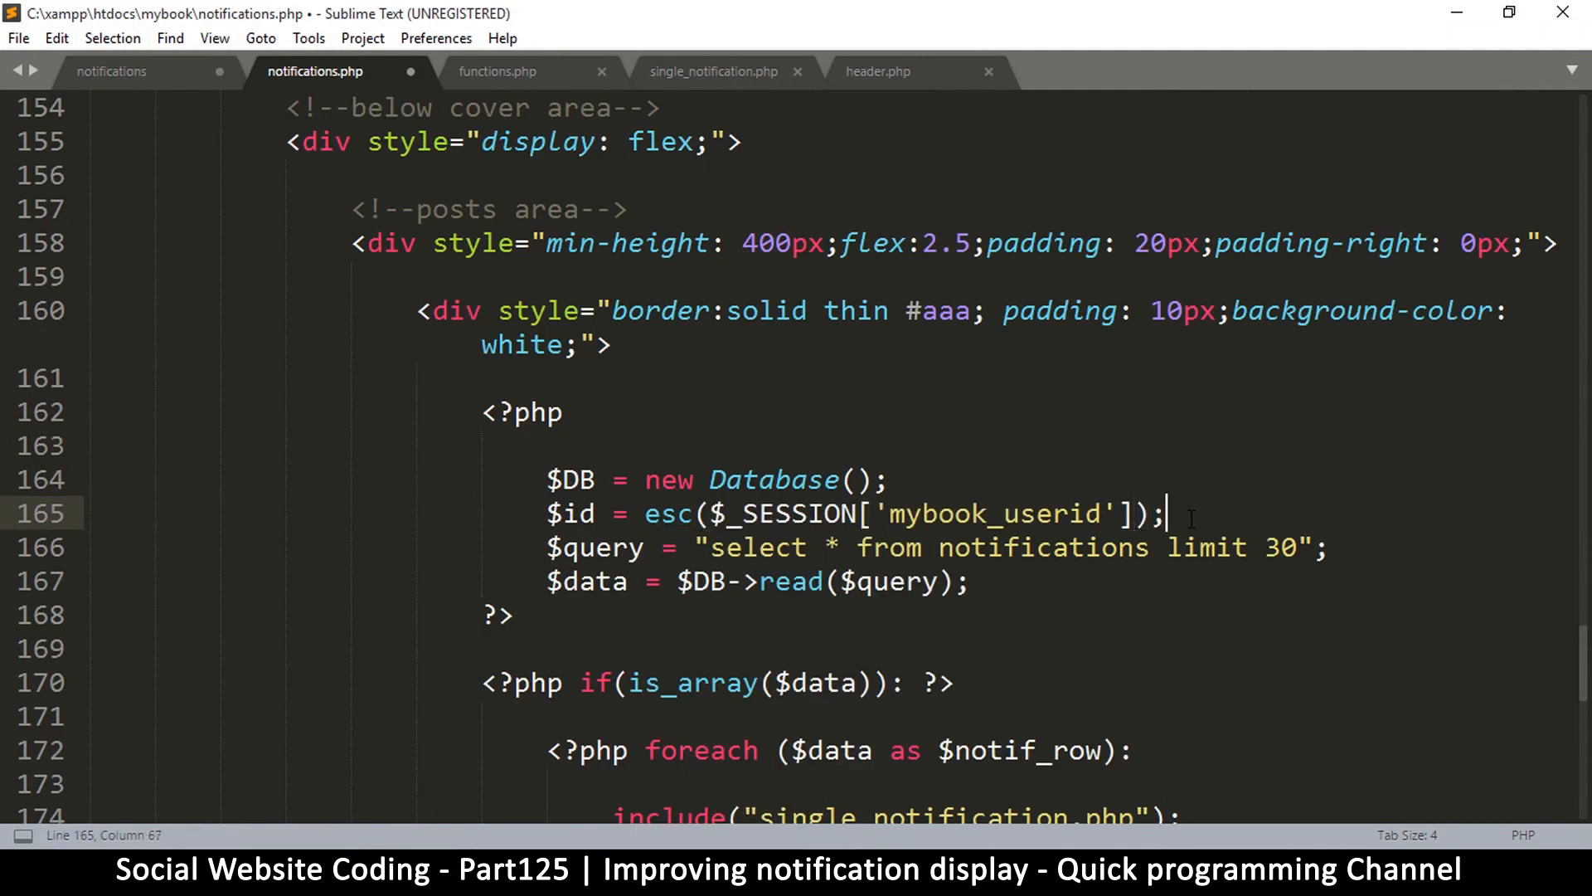
pyautogui.press('ctrl+s')
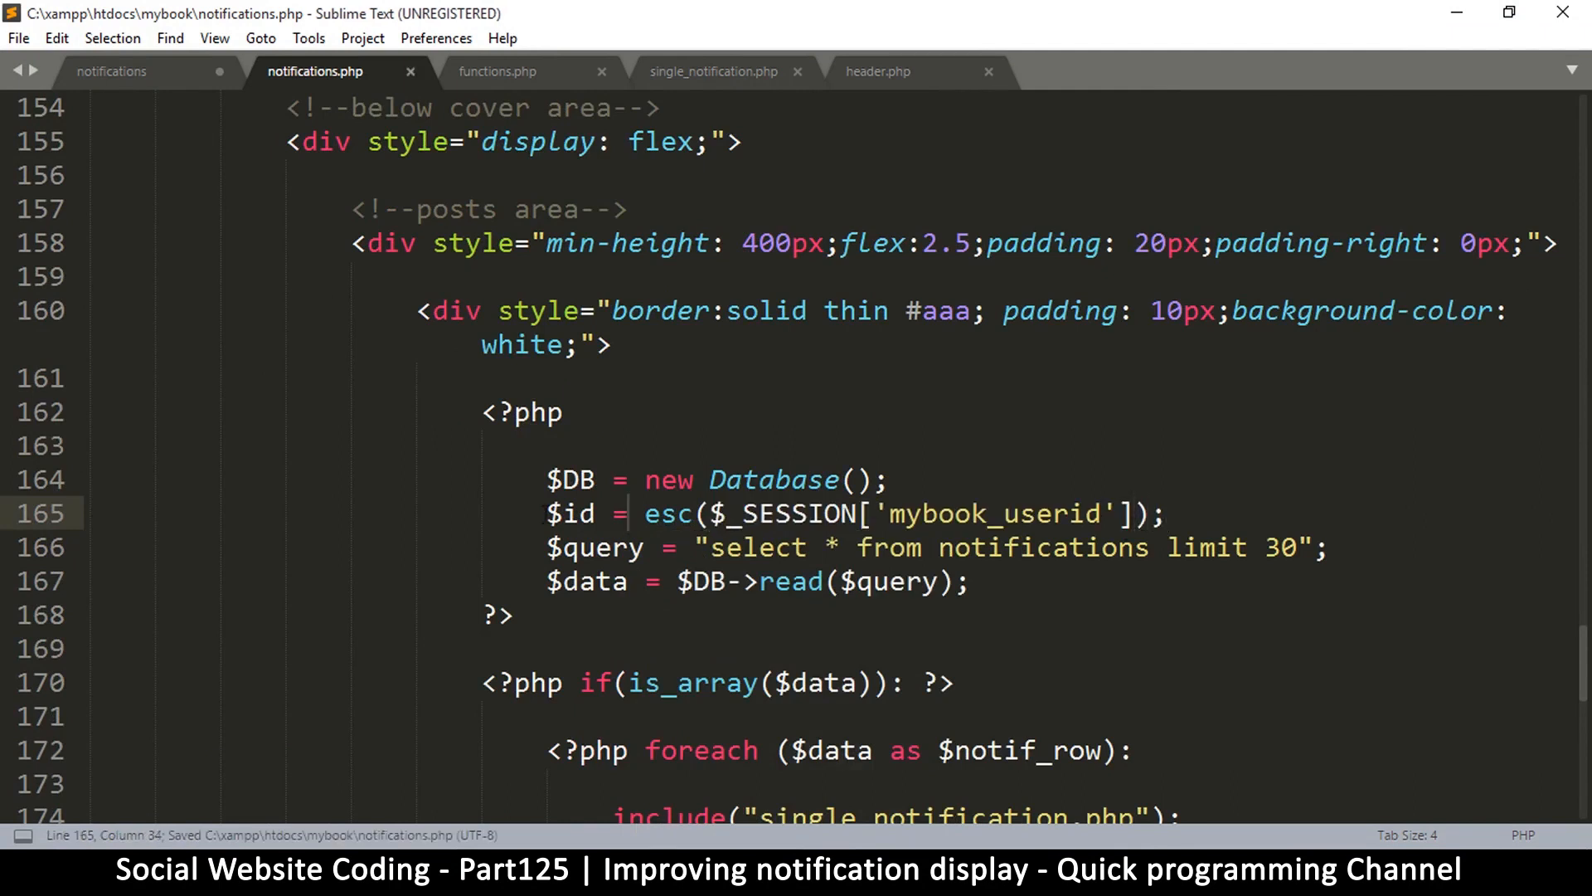
# Step: Add "where content_owner = '$id' limit 30" to the notifications query and save
pyautogui.doubleClick(570, 513)
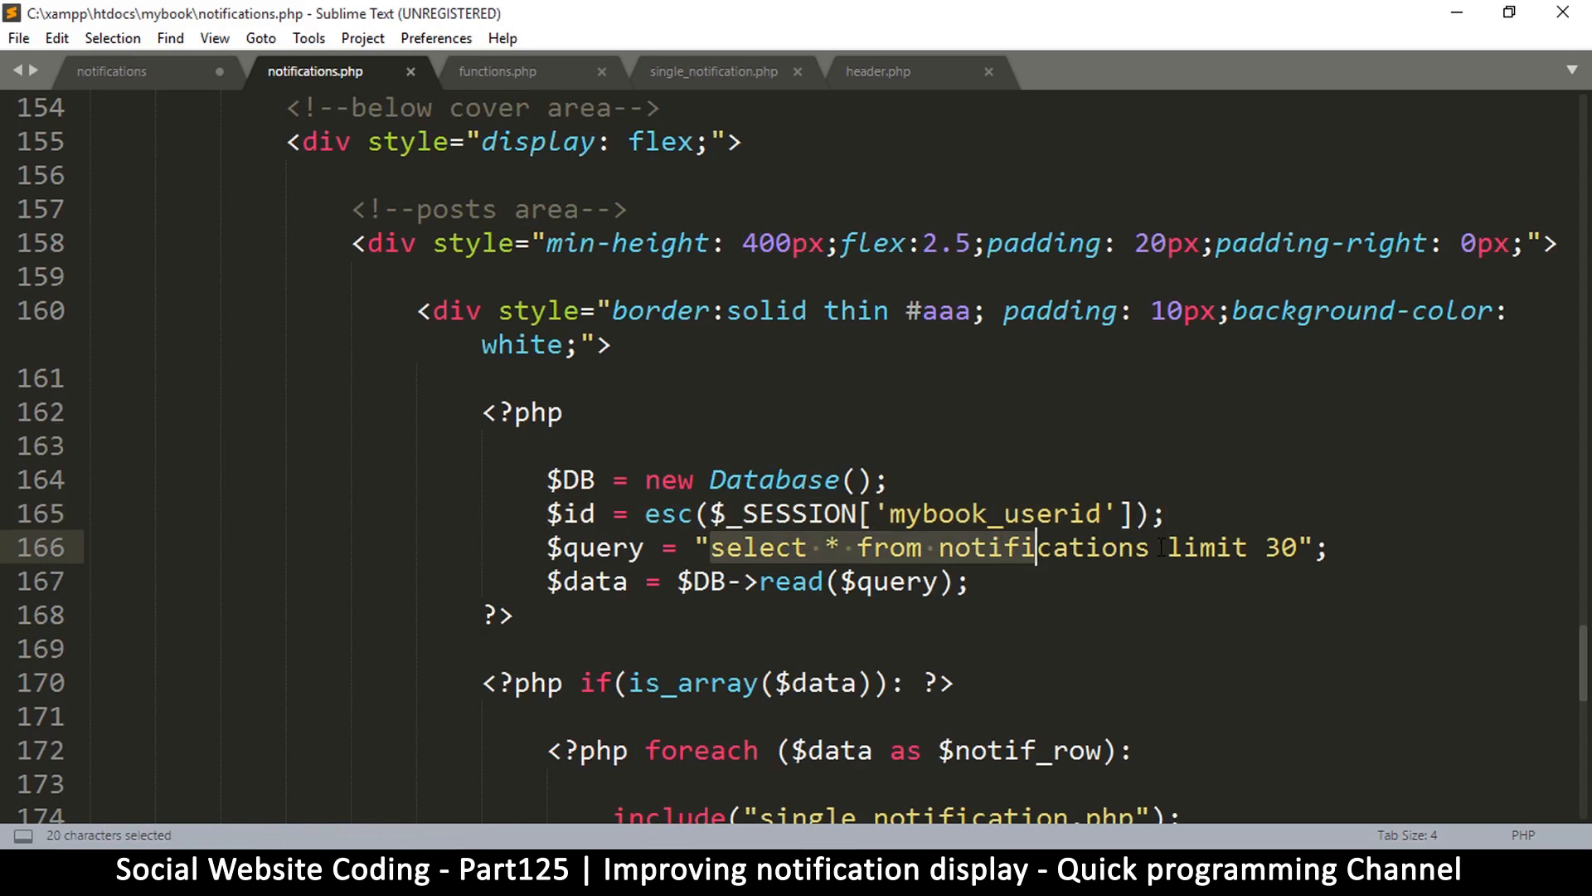
pyautogui.write('where')
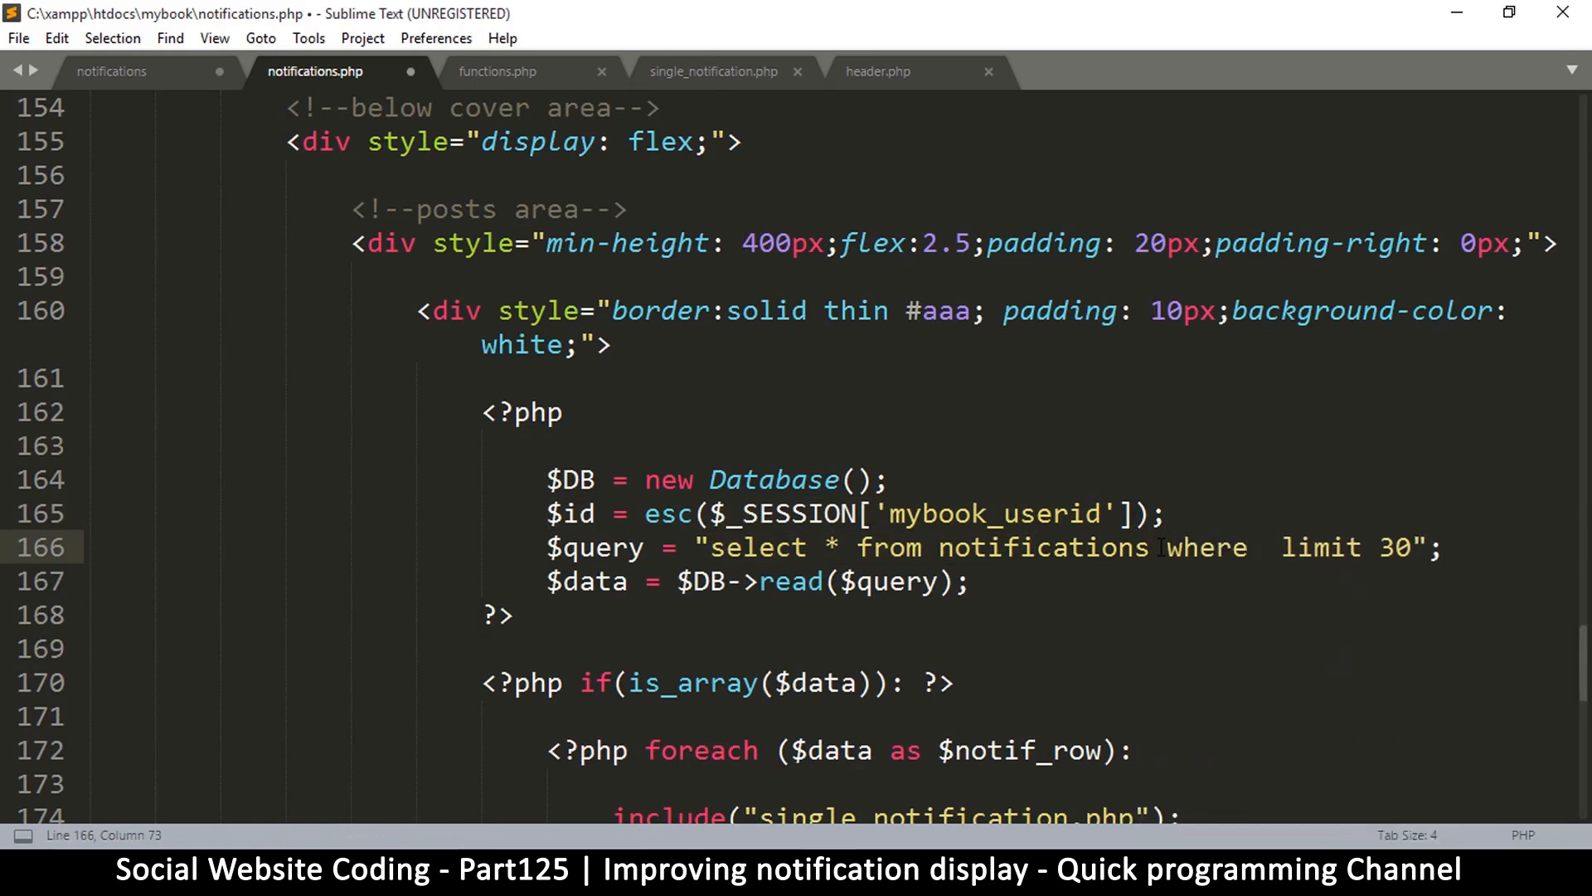
pyautogui.write('conte')
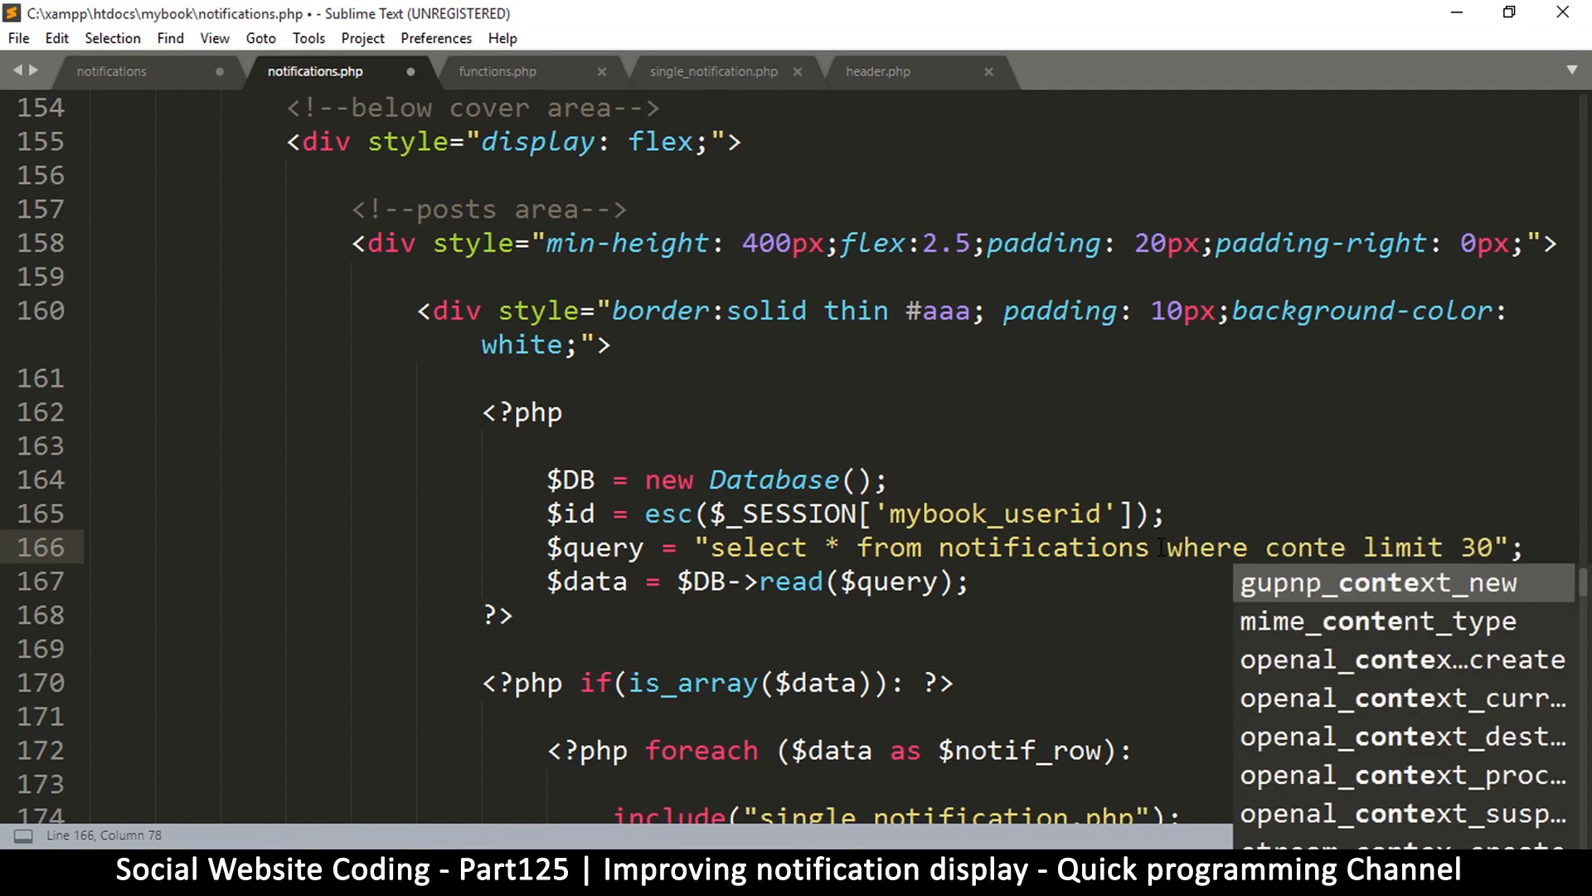
pyautogui.write('nt')
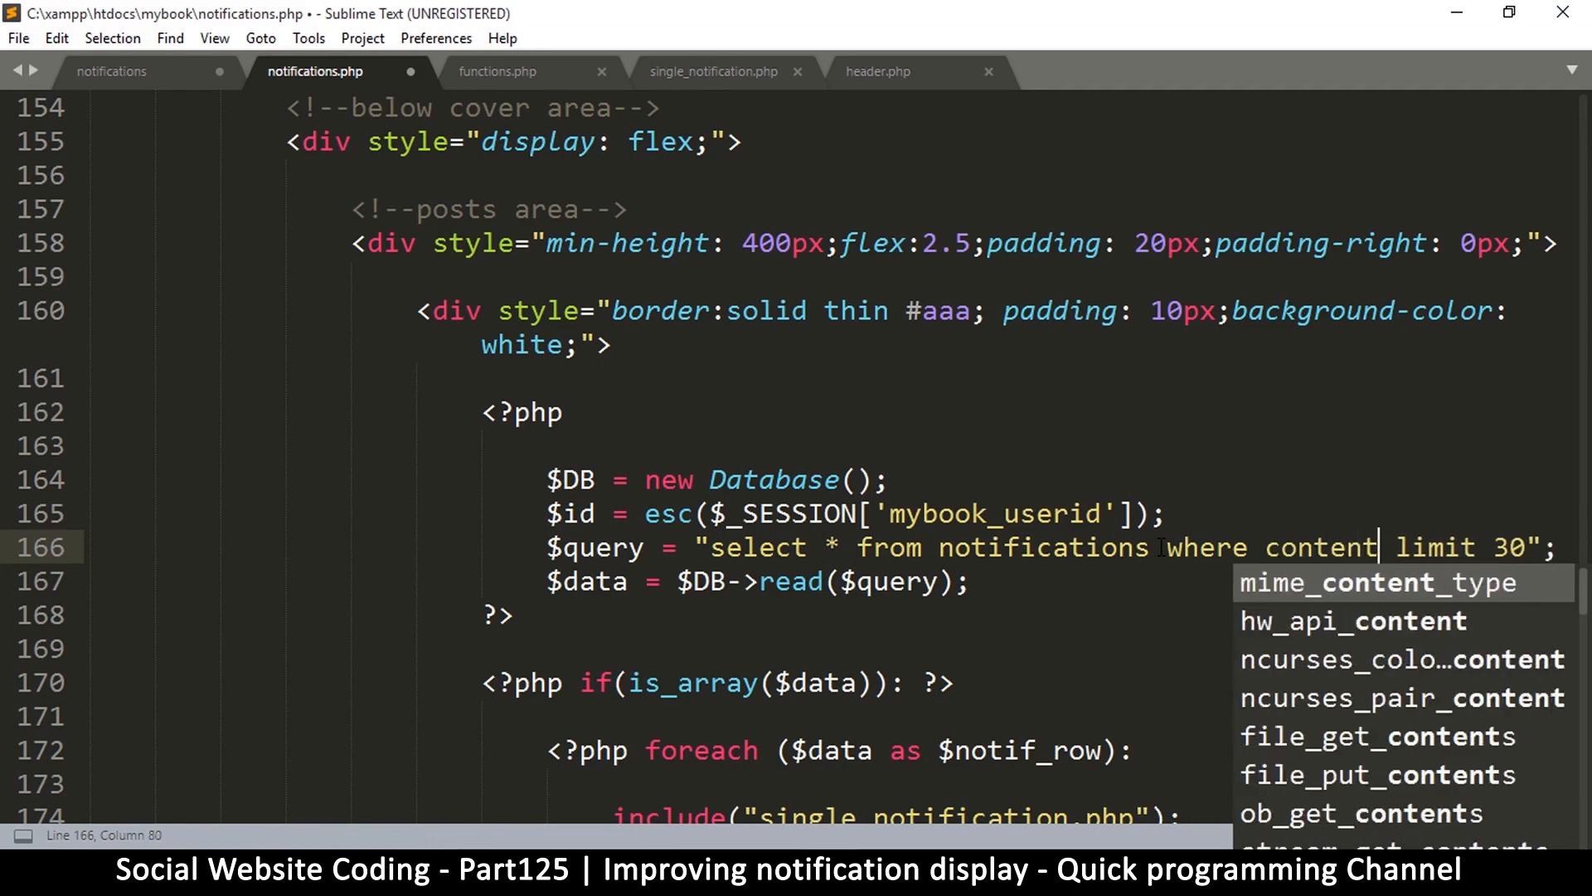
pyautogui.write('_owne')
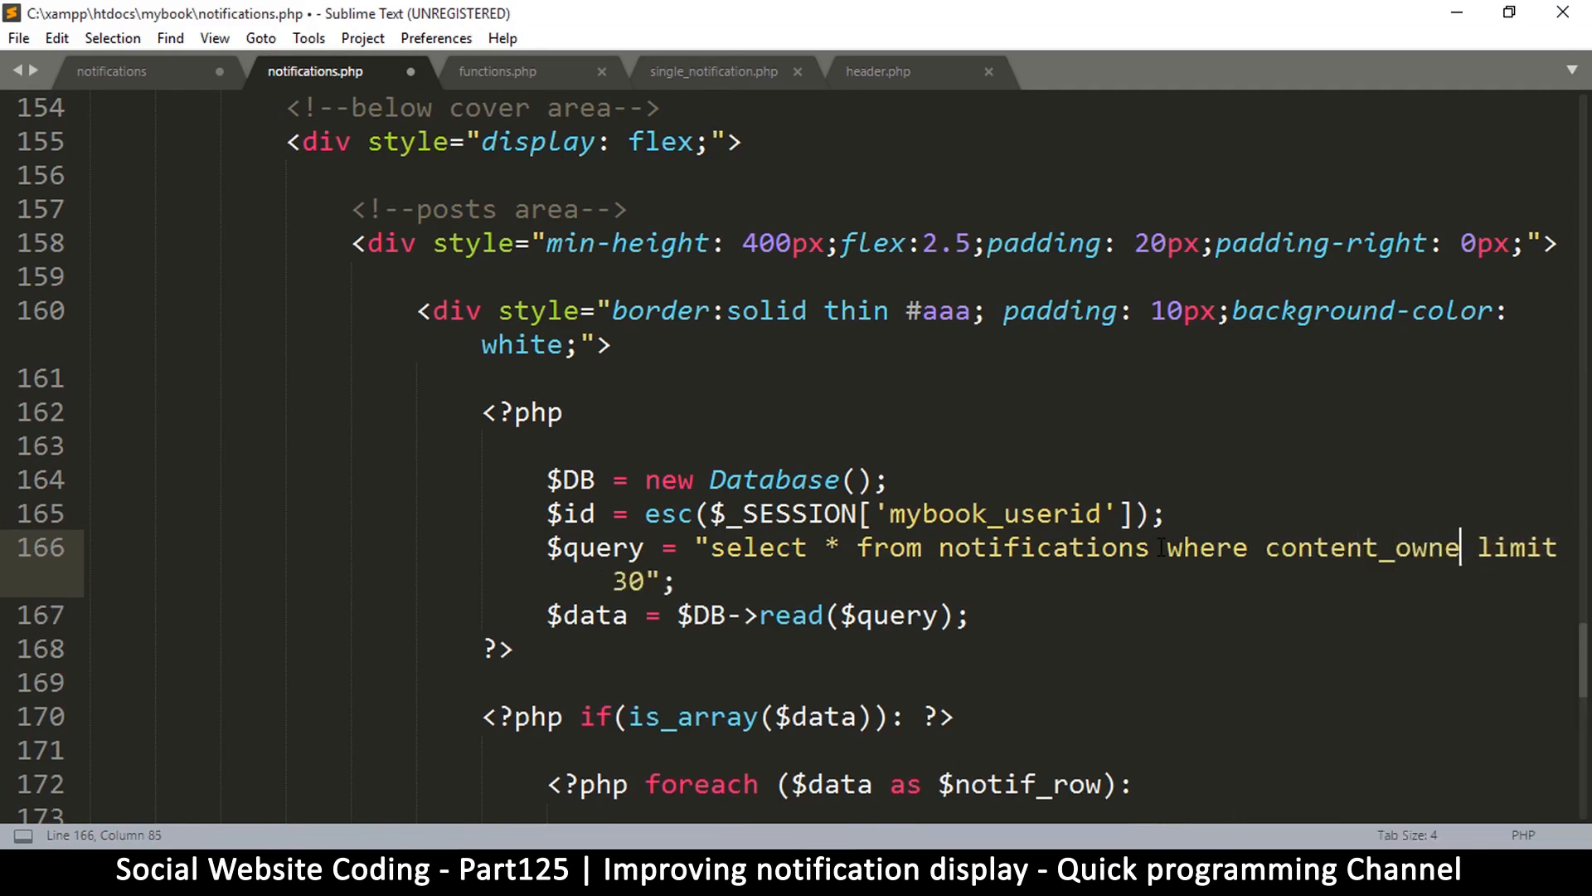
pyautogui.write('r')
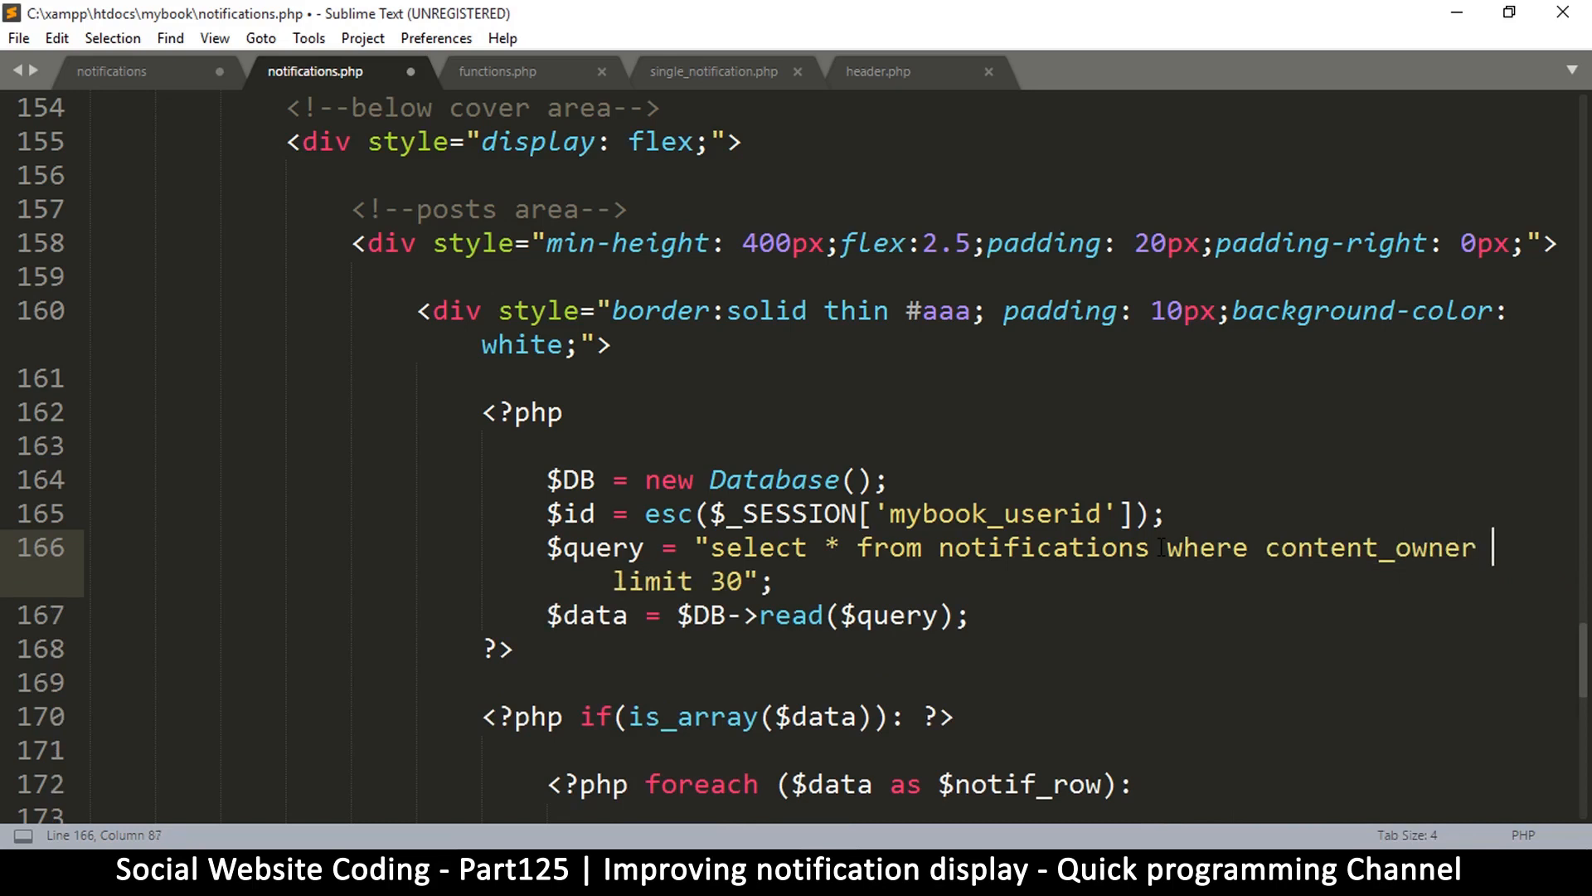
pyautogui.write("= '$'")
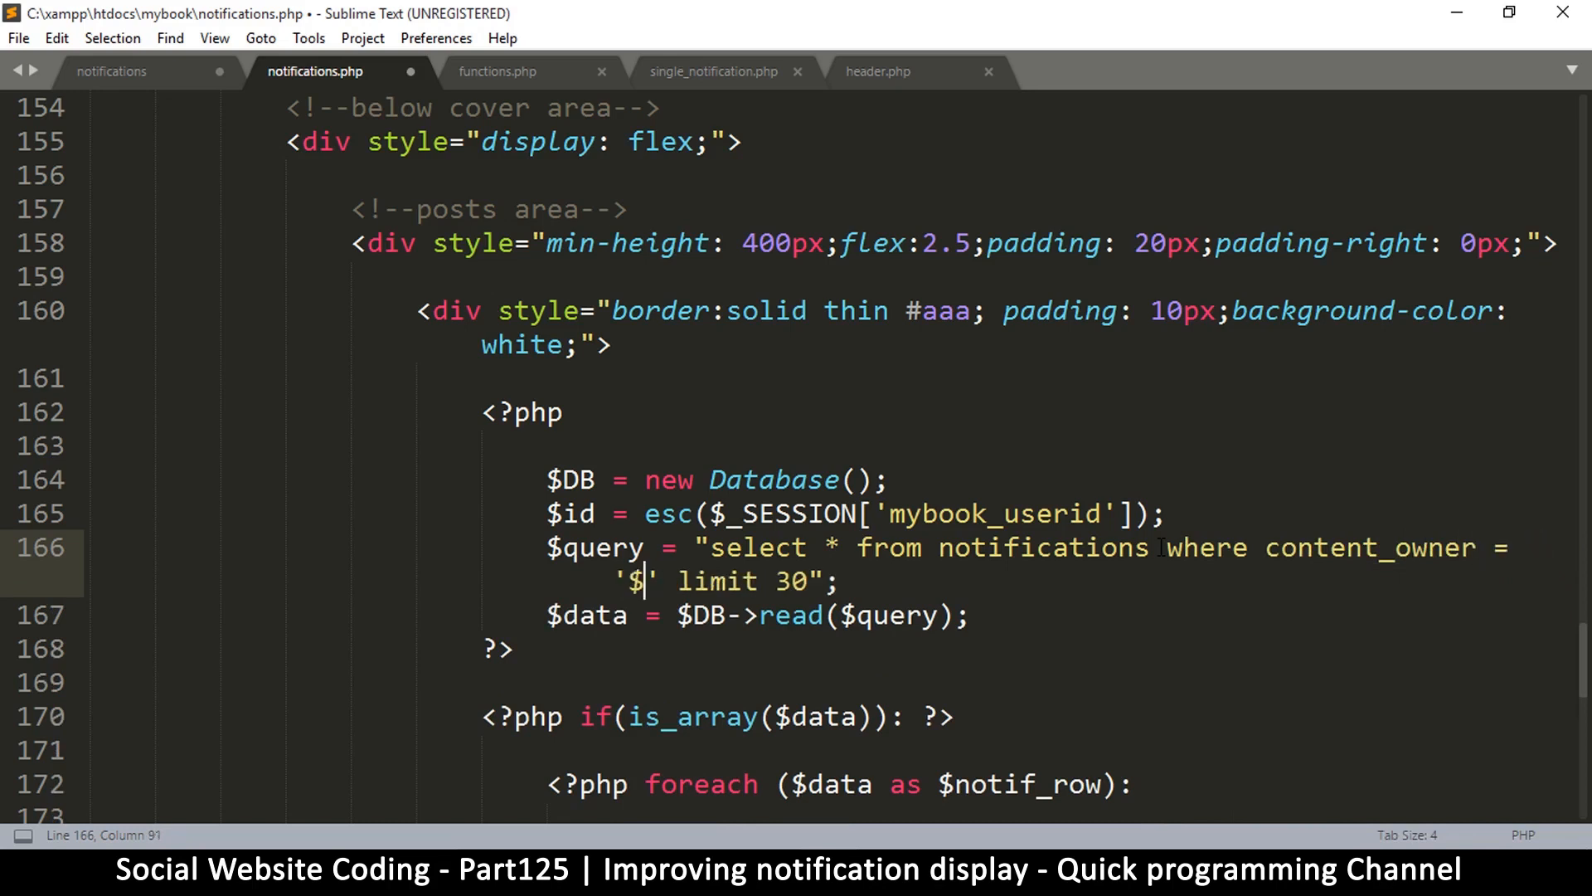
pyautogui.press('Backspace')
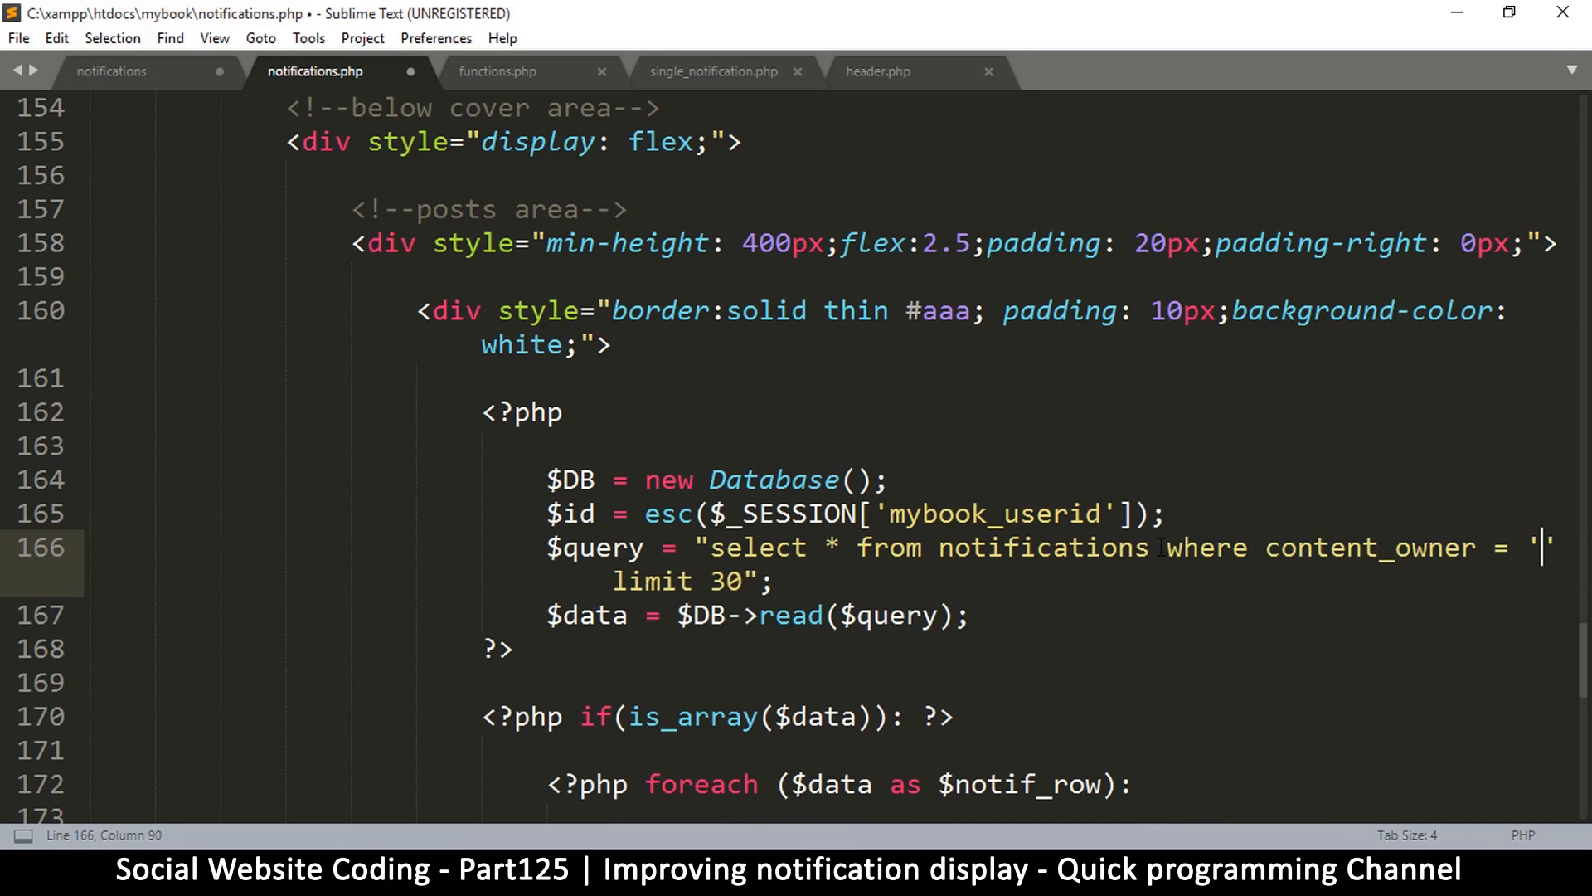
pyautogui.write('$id')
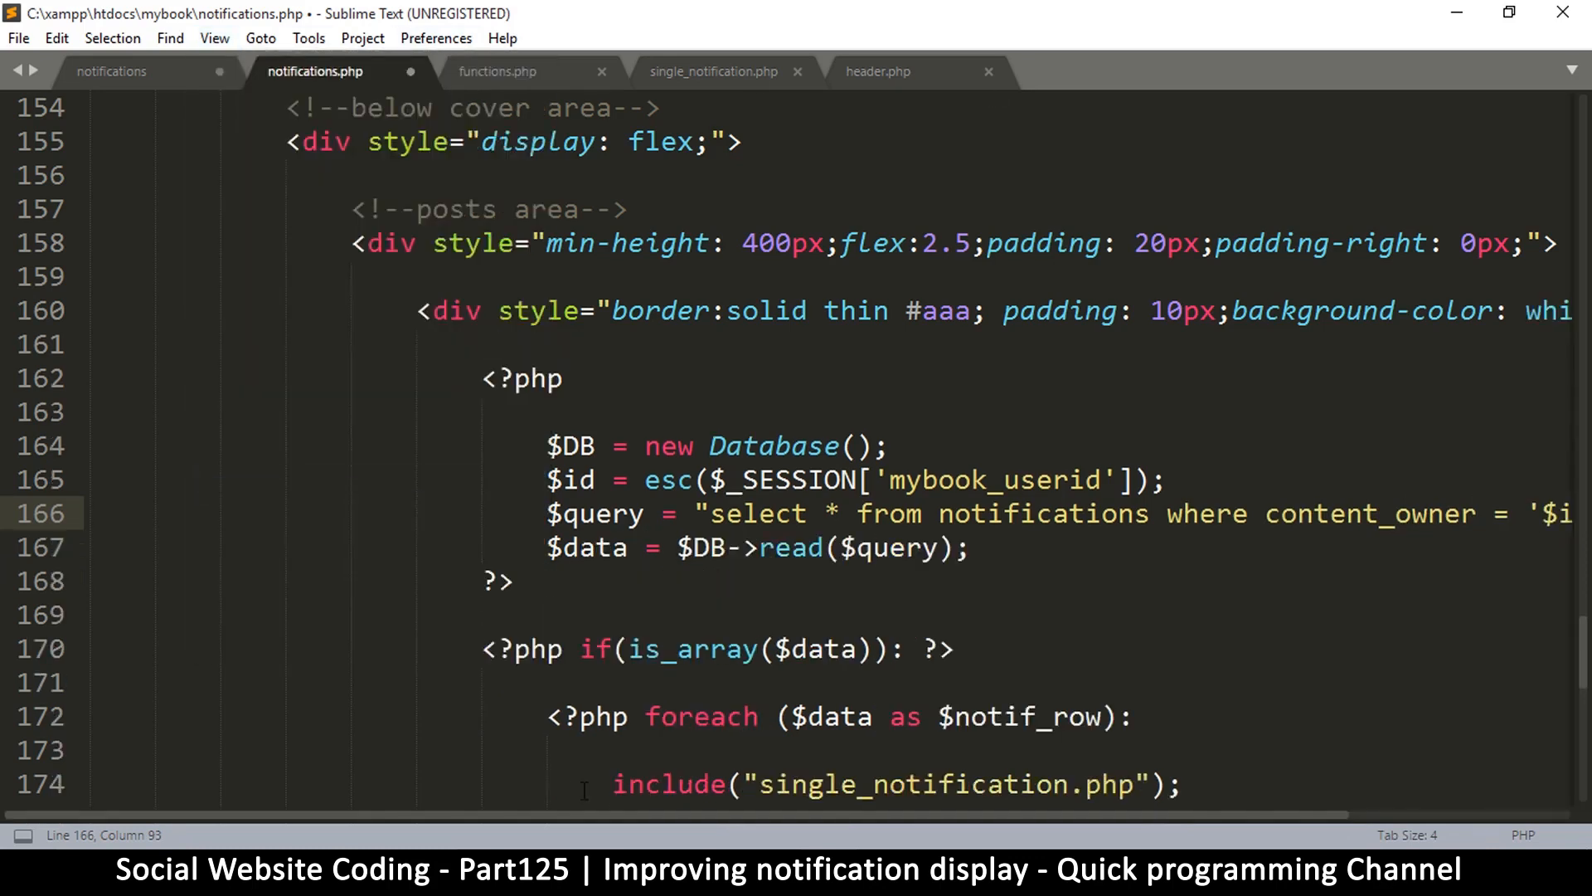
pyautogui.write('limit 30";')
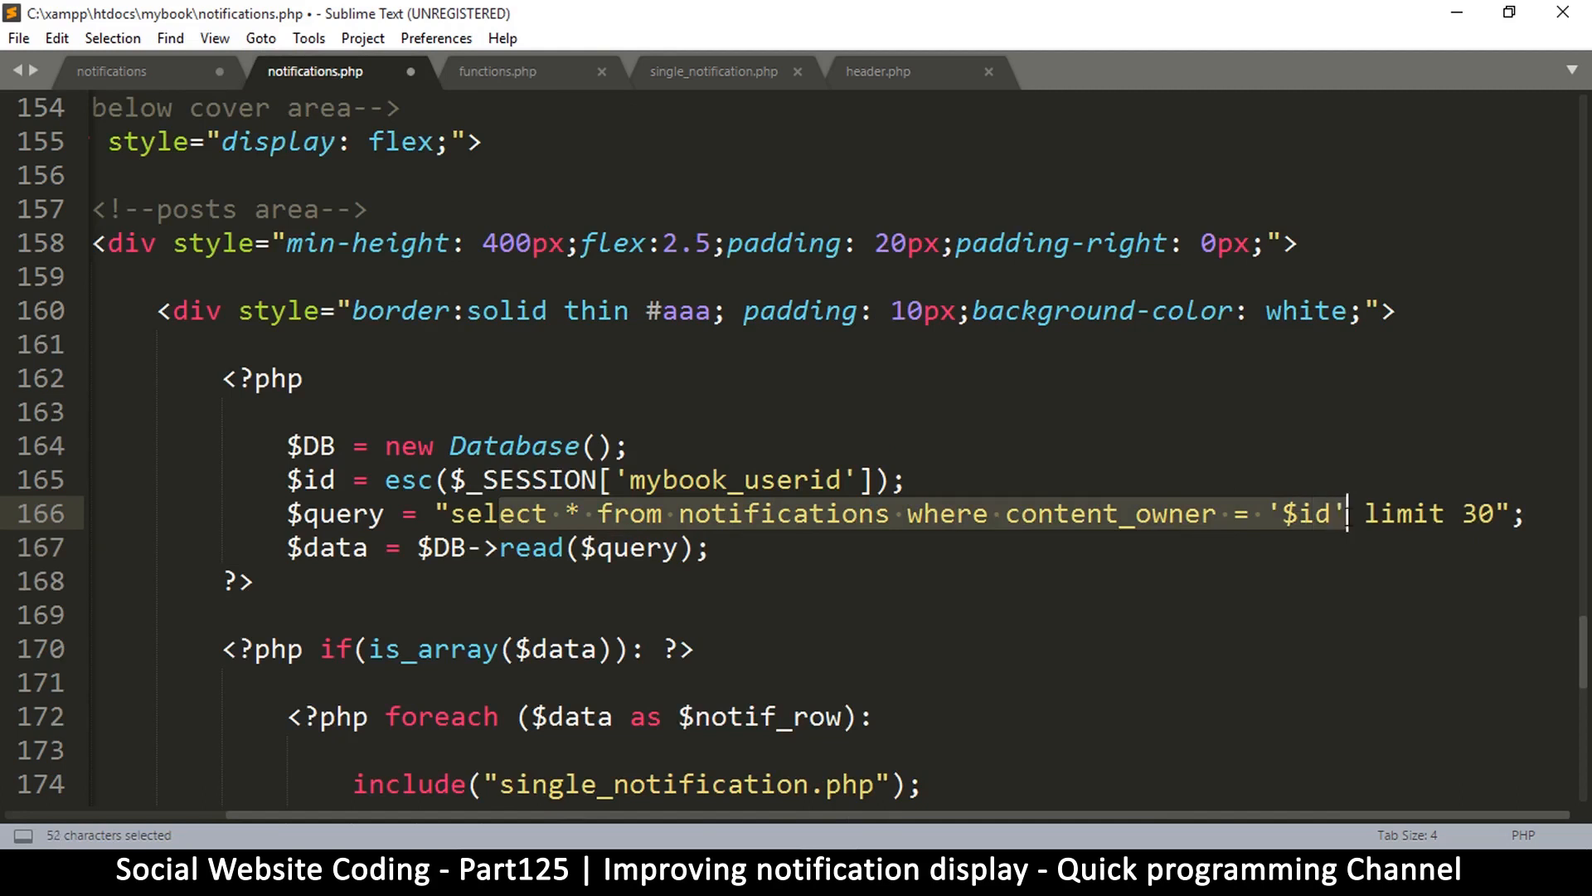
pyautogui.press('ctrl+s')
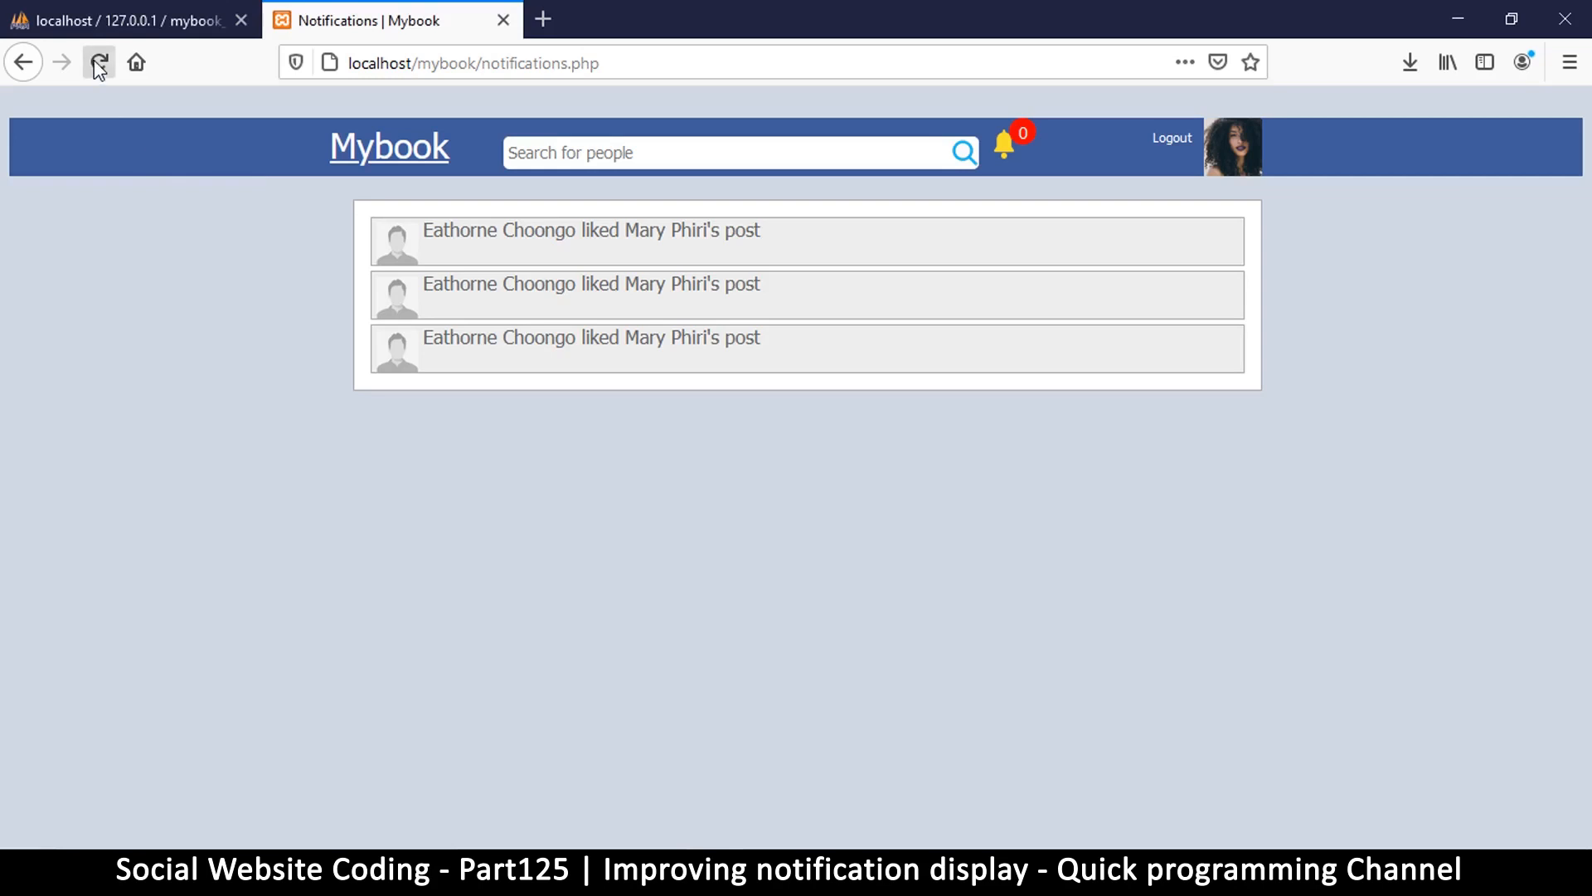
pyautogui.press('alt+tab')
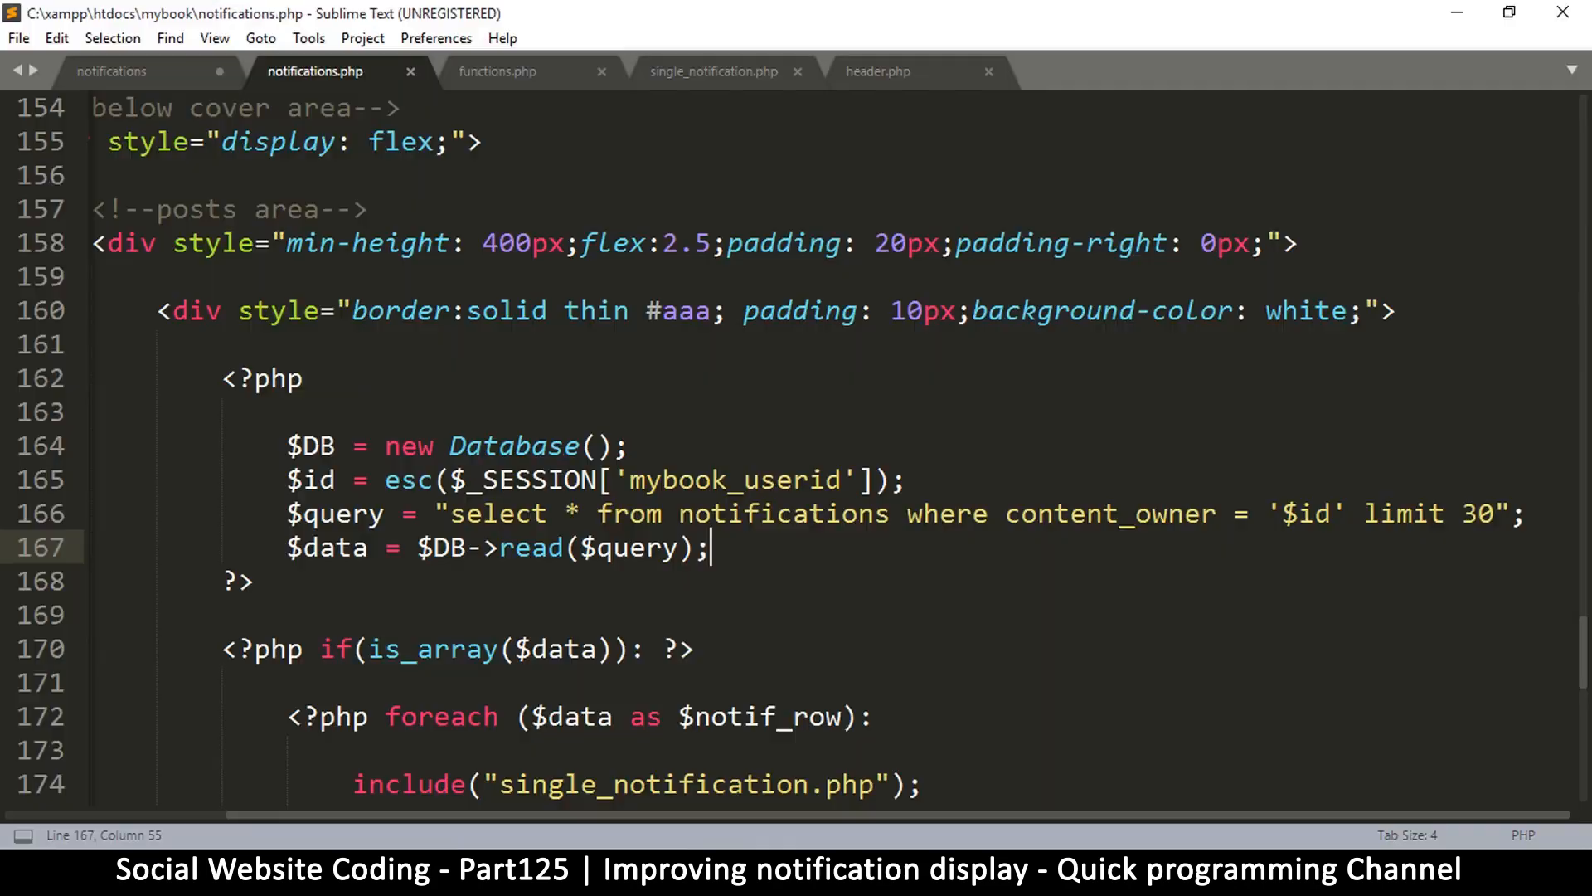
# Step: Add an <?php else: ?> branch displaying 'No notifications were found' in notifications.php
pyautogui.scroll(-3)
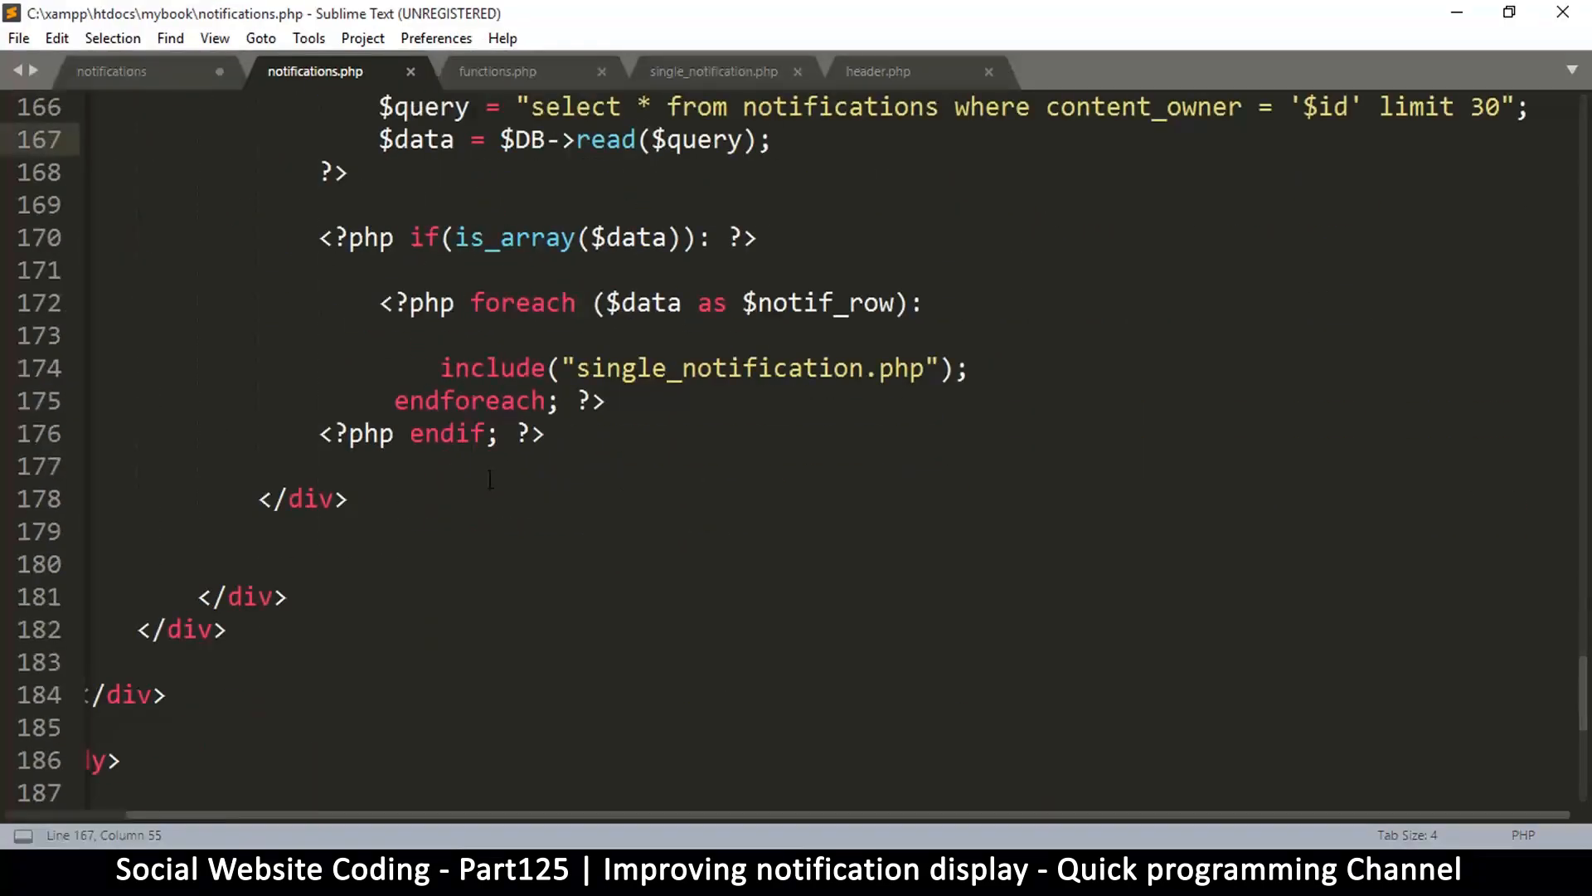
pyautogui.hscroll(-3)
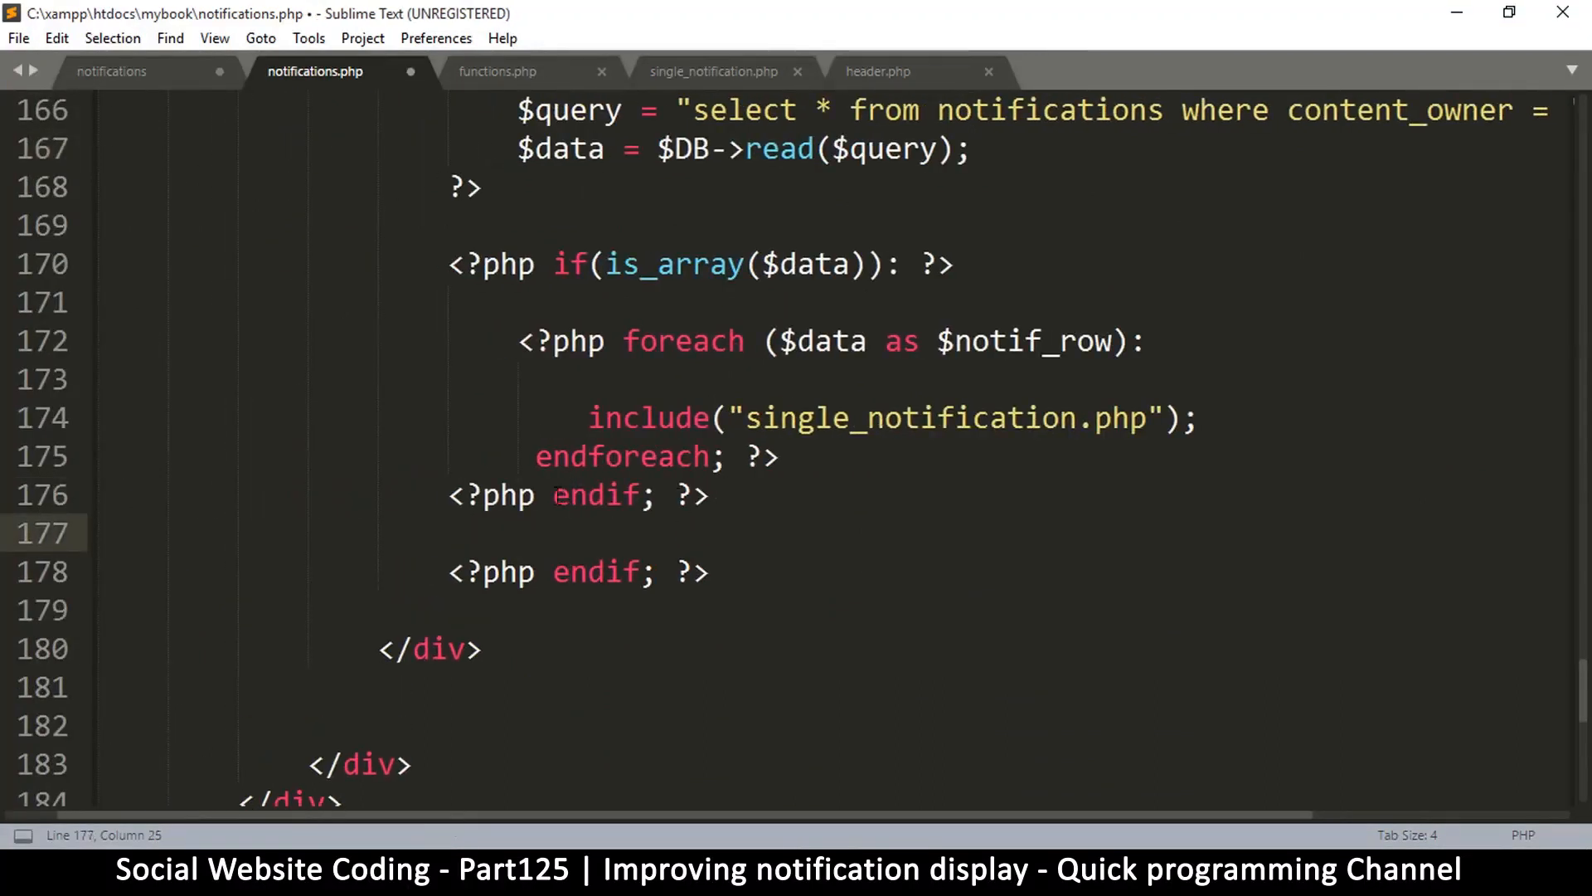
pyautogui.write('else')
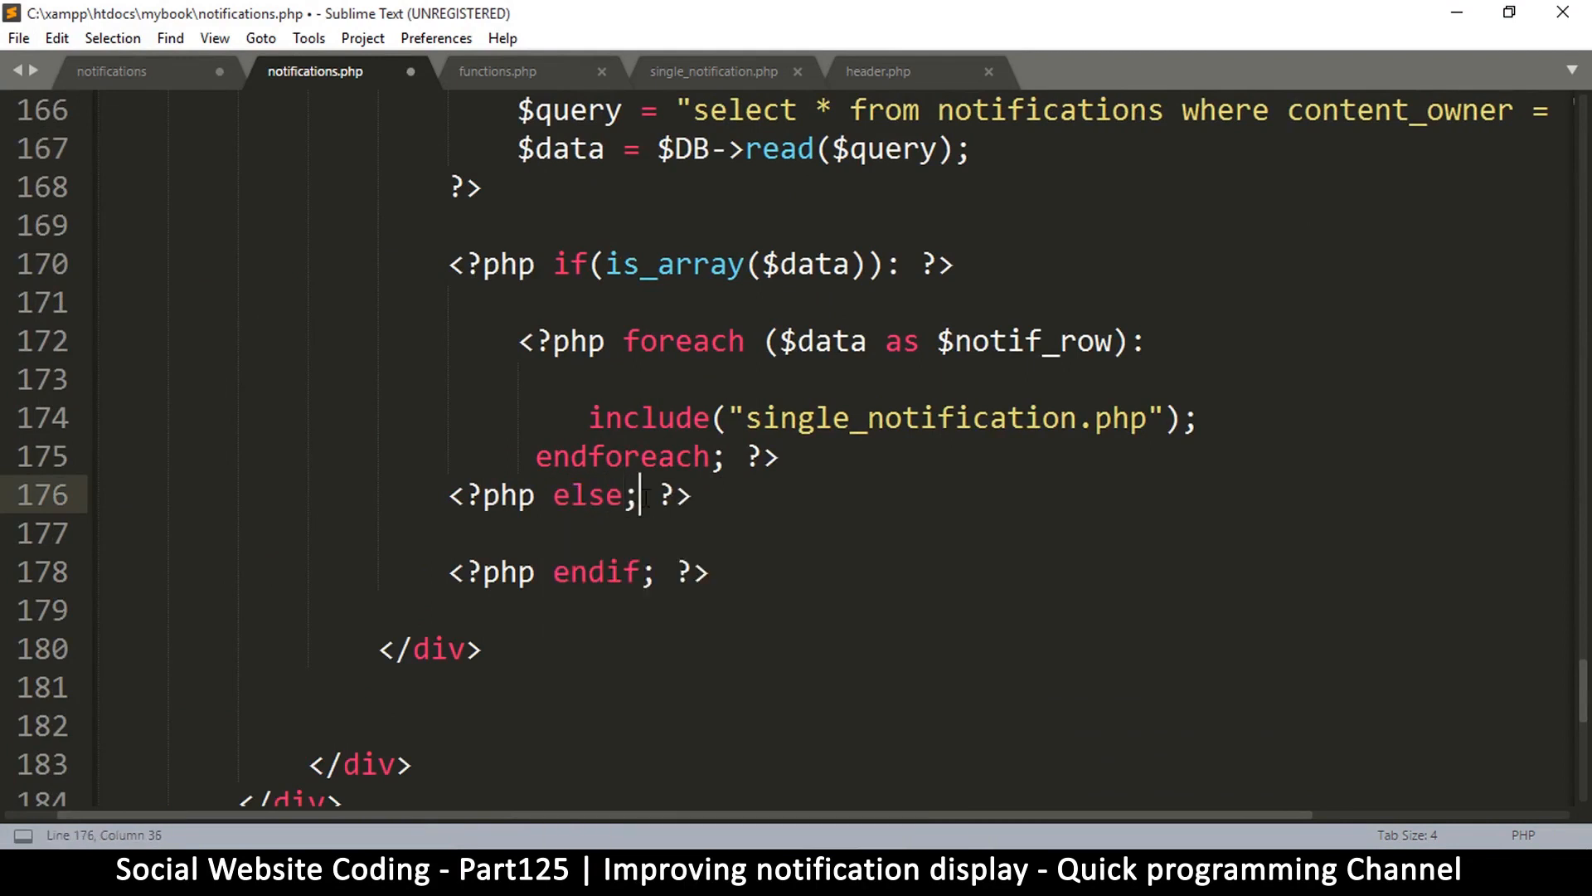
pyautogui.write(':')
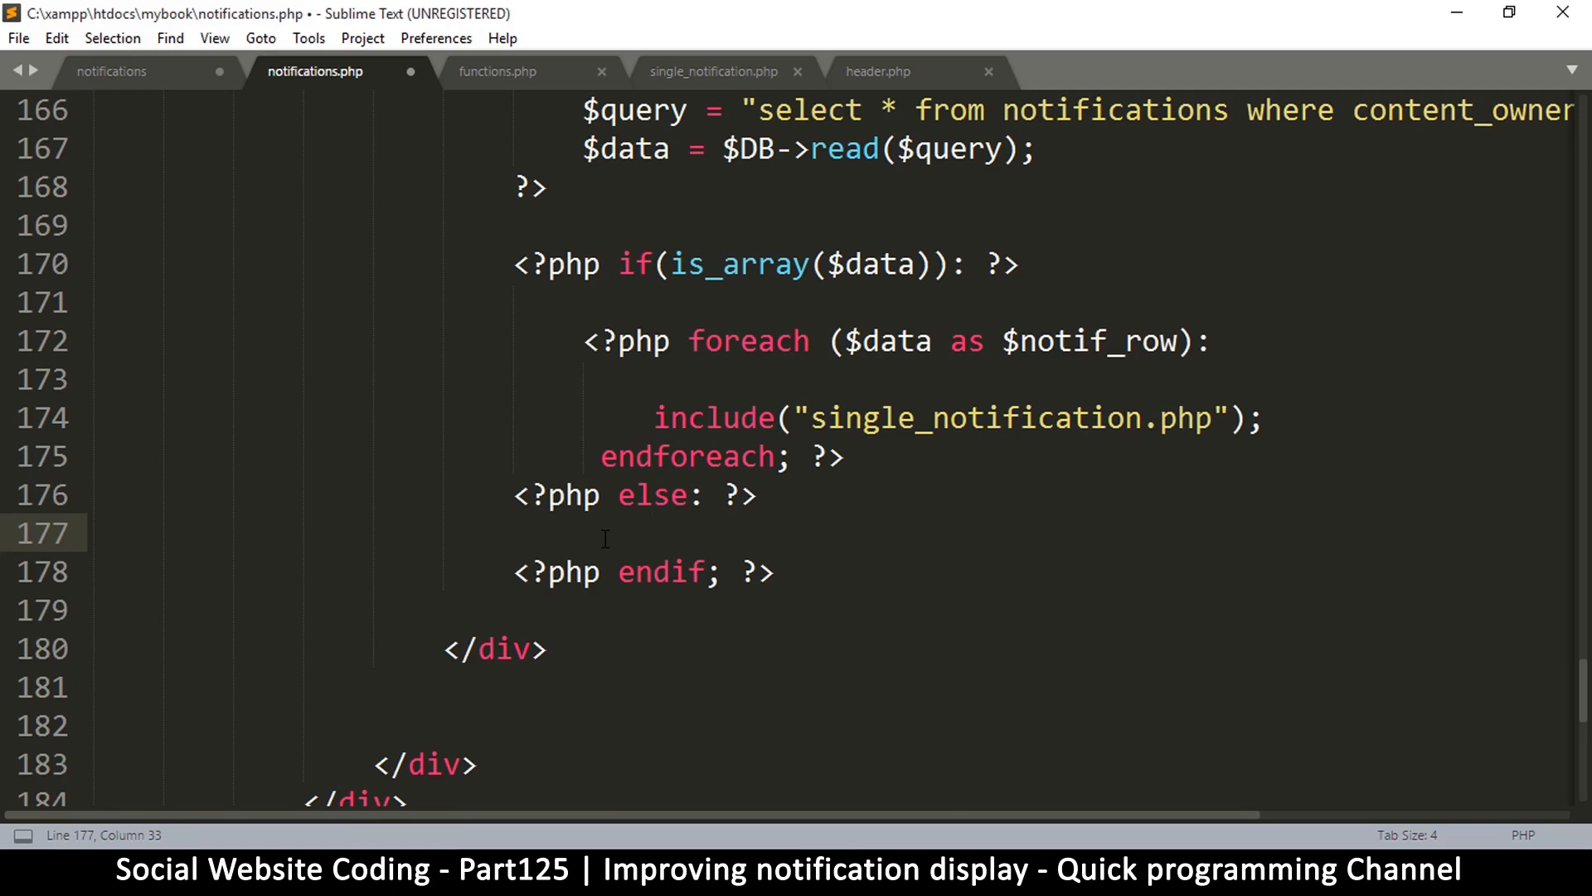
pyautogui.write('No notificatio')
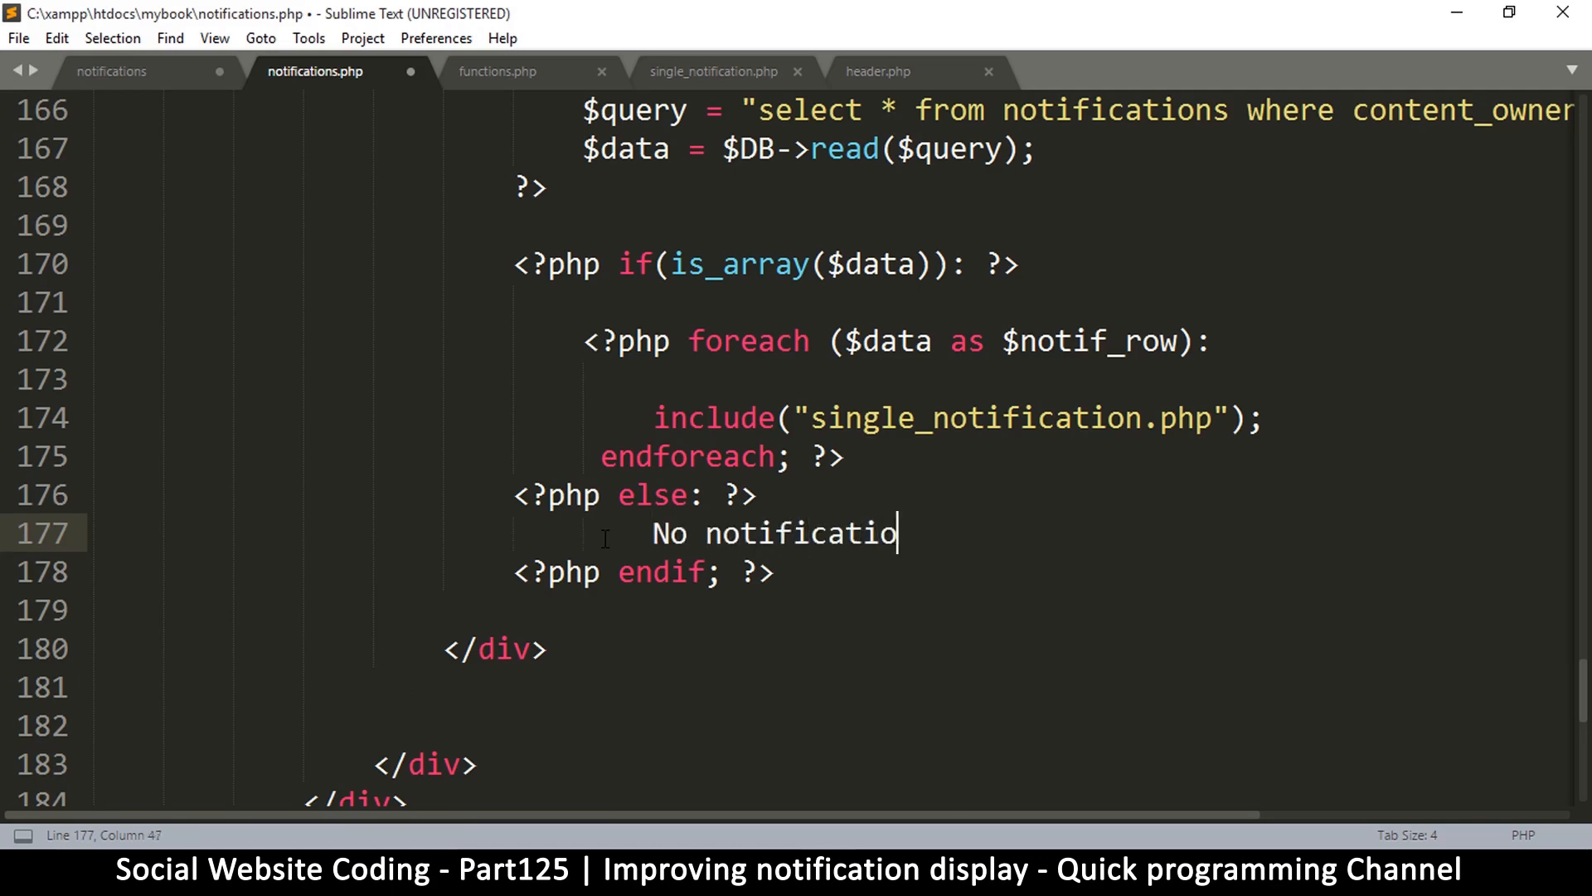
pyautogui.write('ns were')
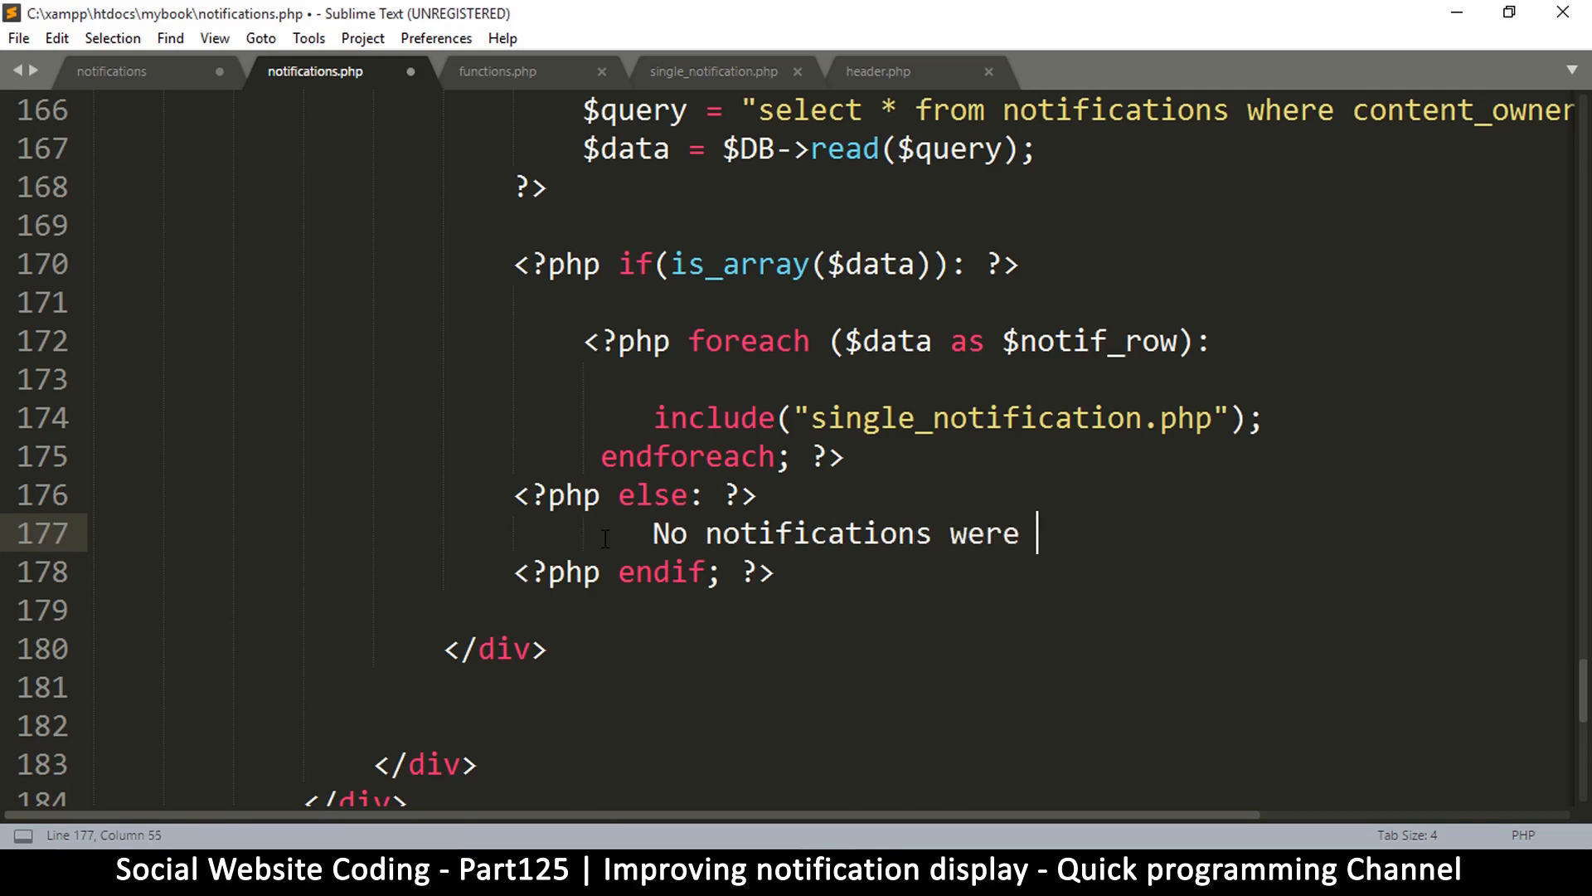
pyautogui.write('found')
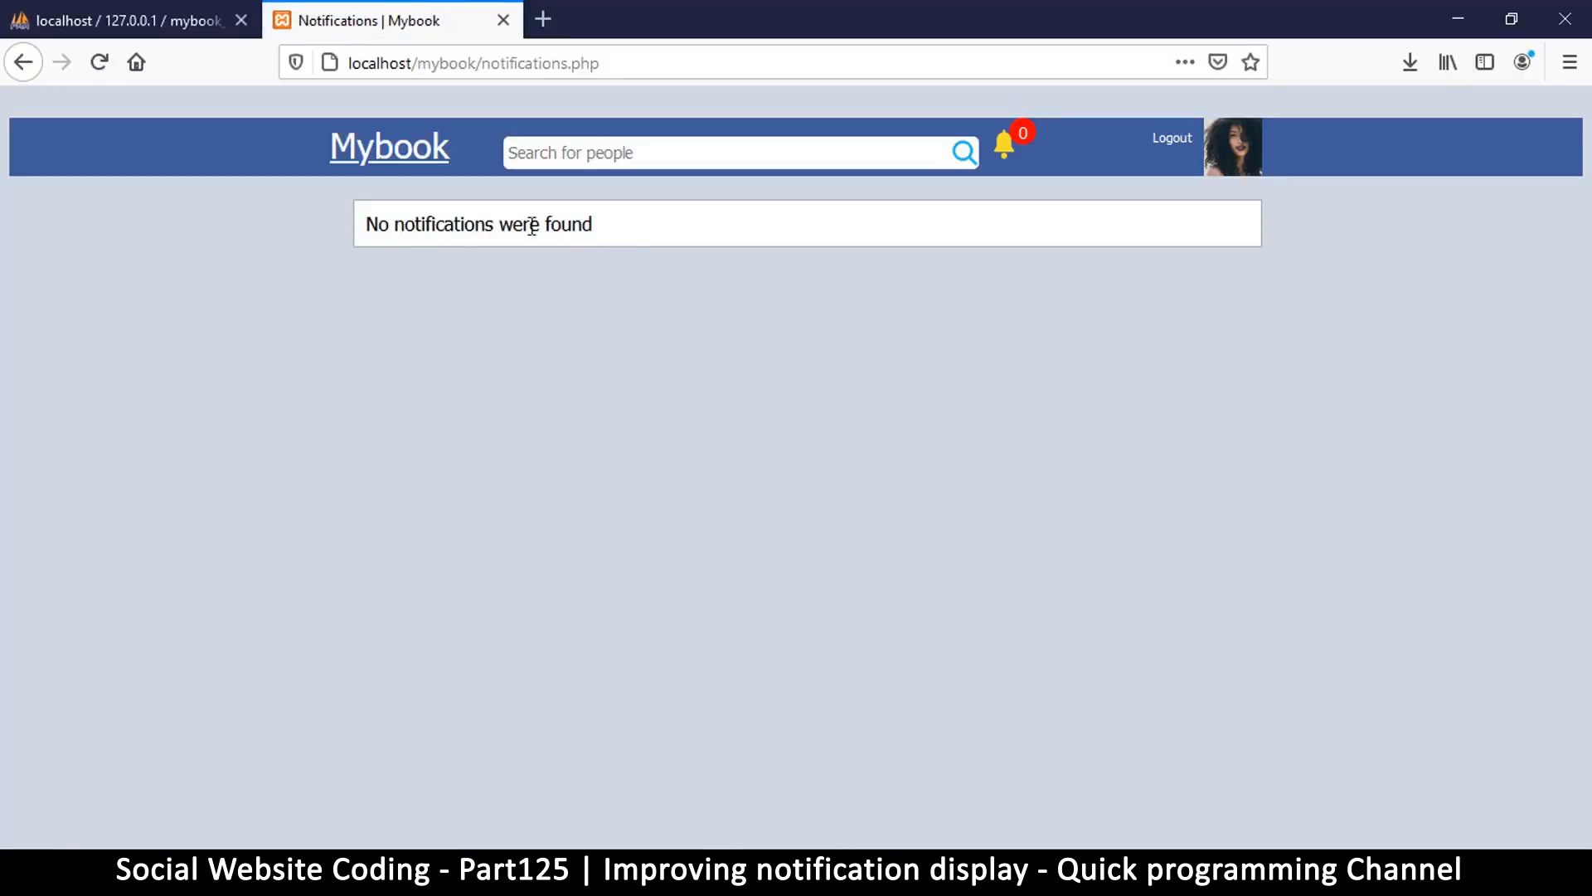
pyautogui.moveTo(734, 479)
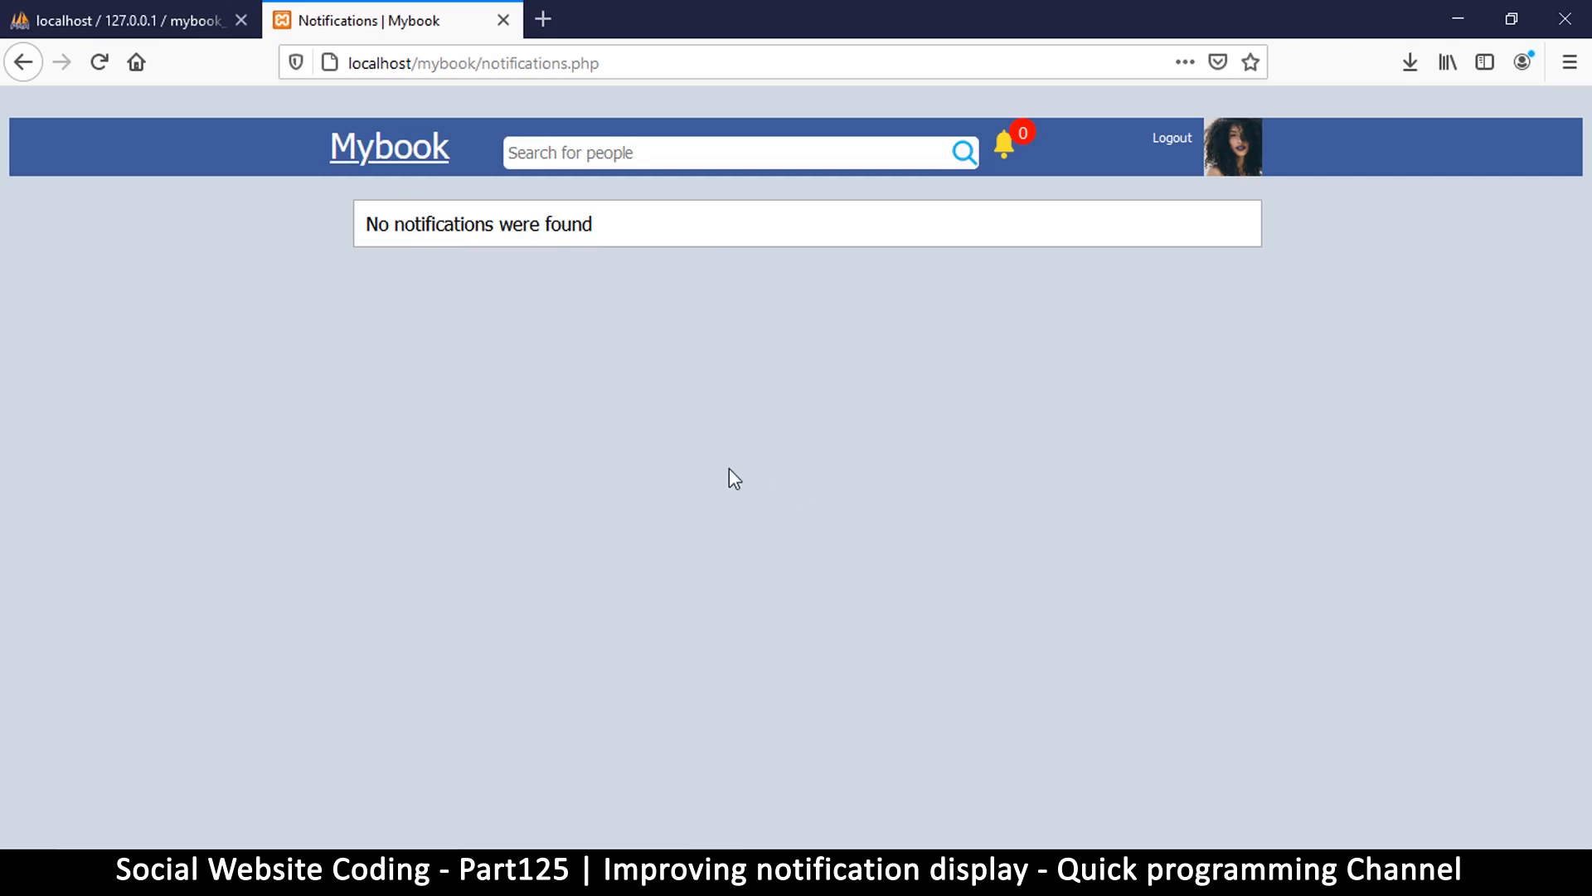
pyautogui.moveTo(1170, 234)
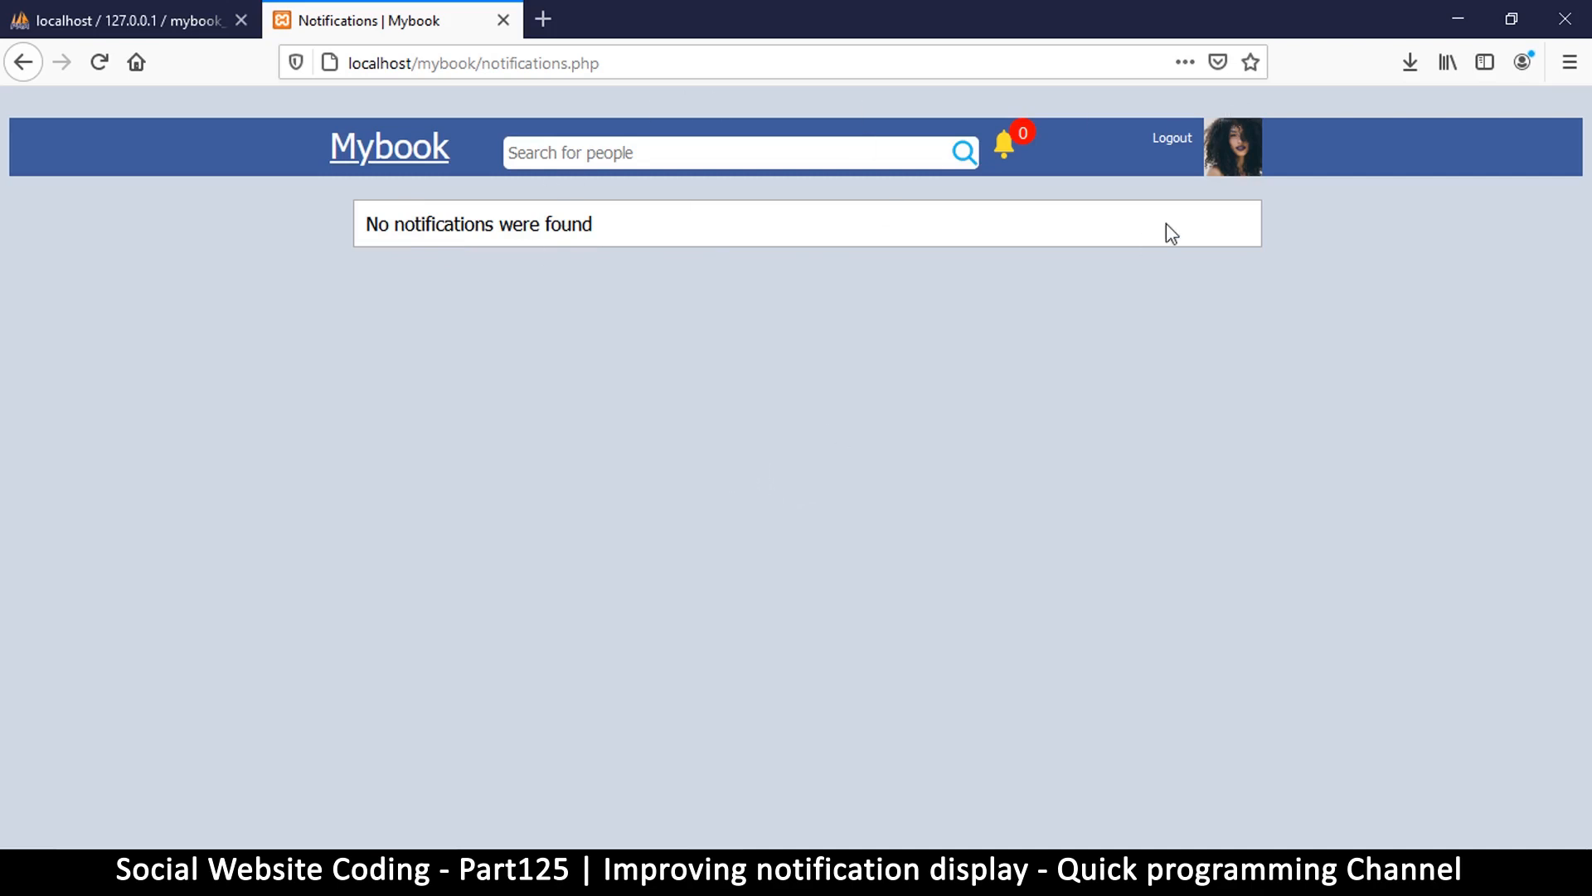
pyautogui.moveTo(1171, 138)
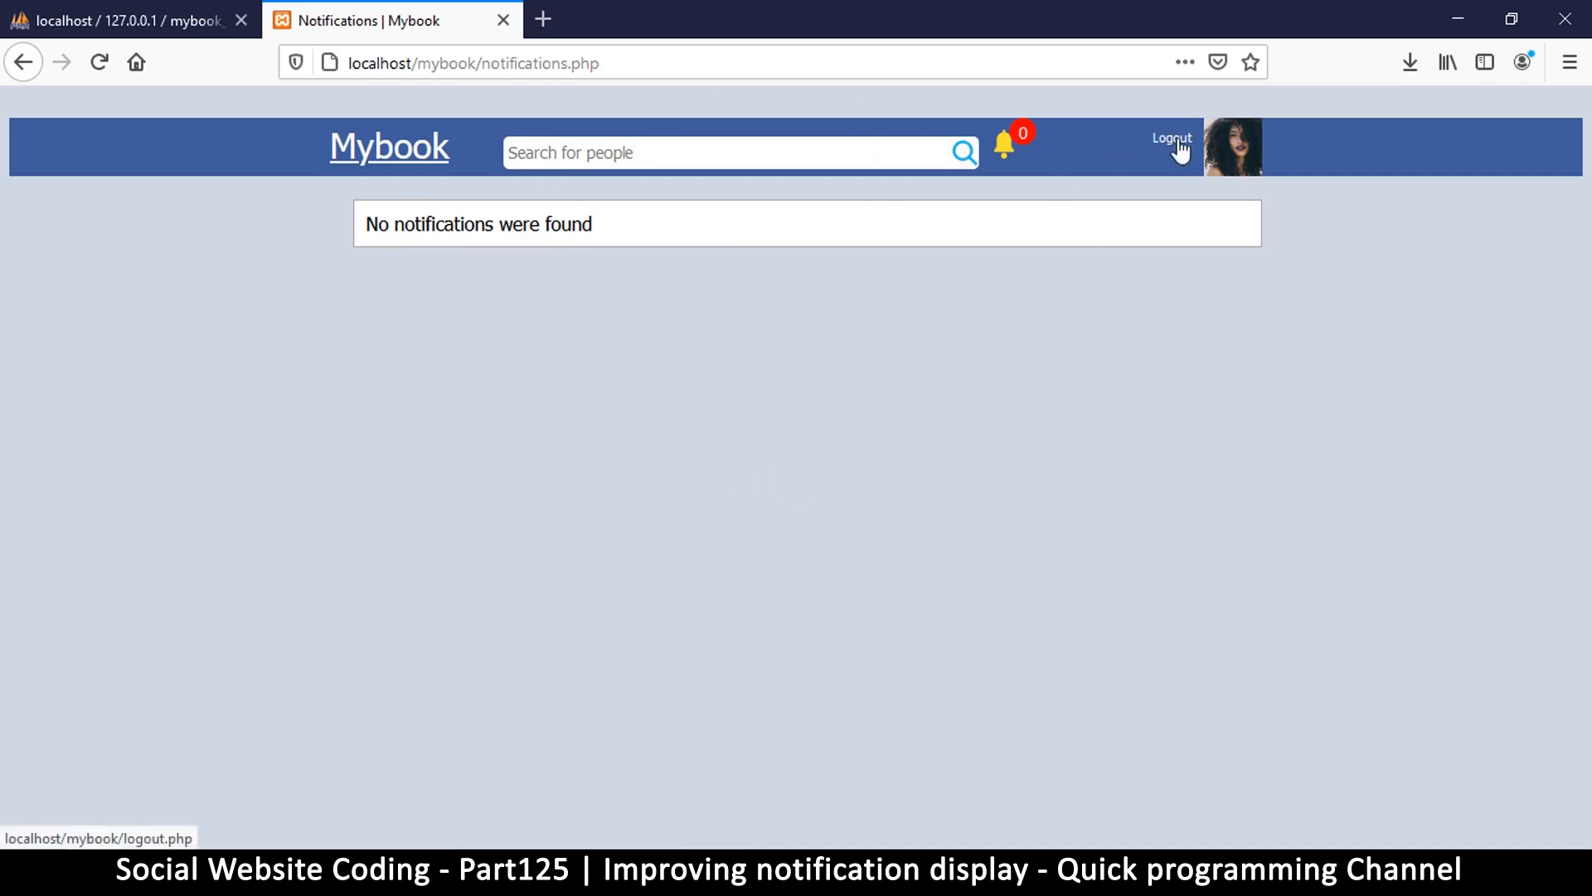
pyautogui.click(1171, 138)
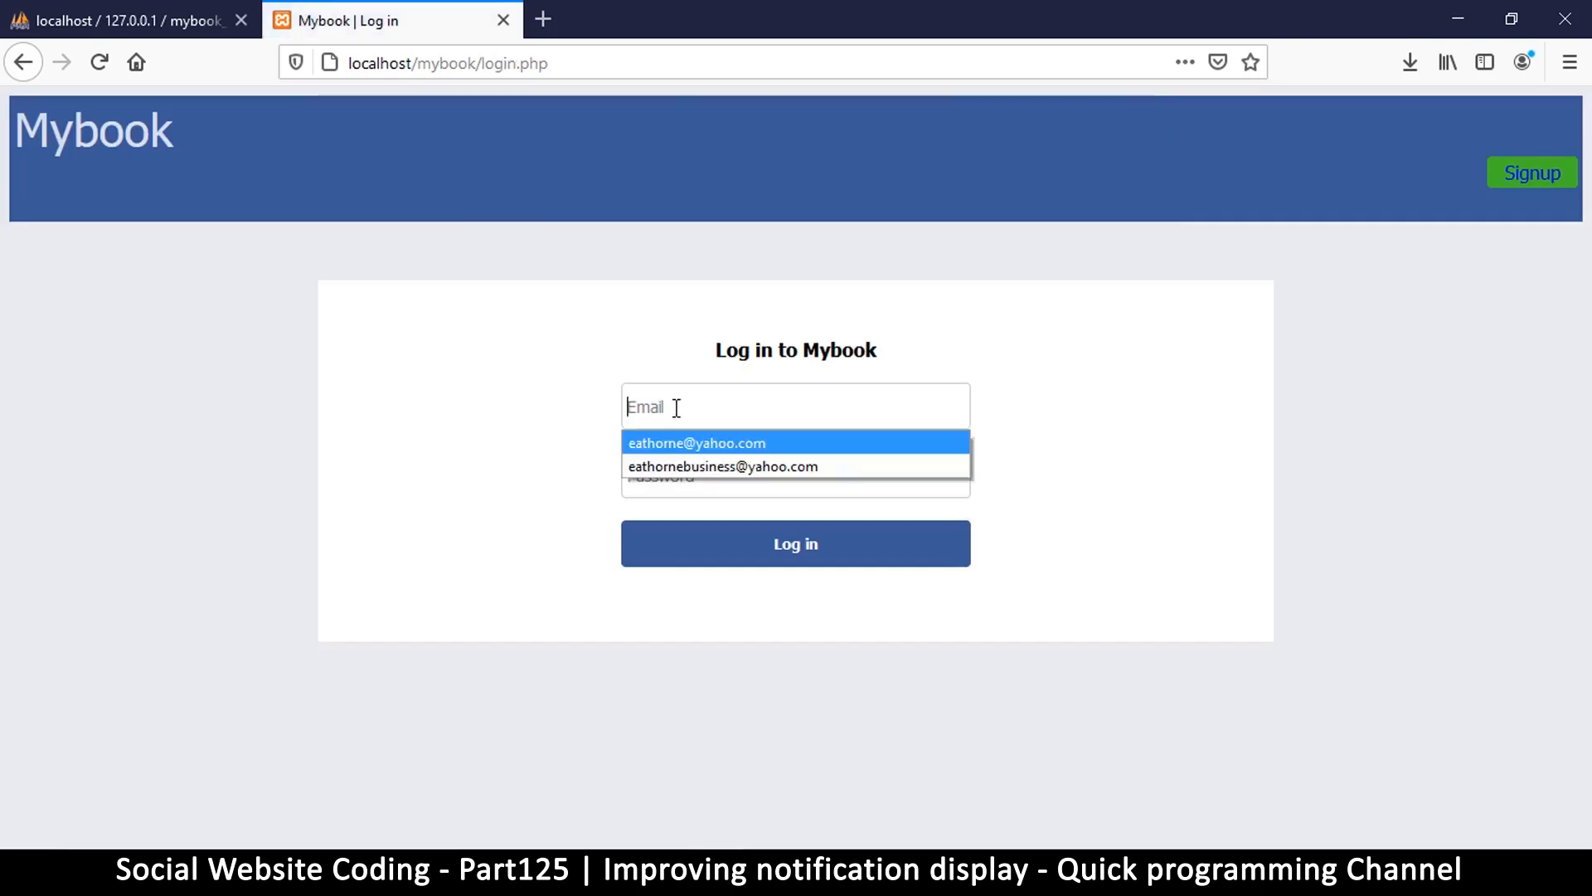
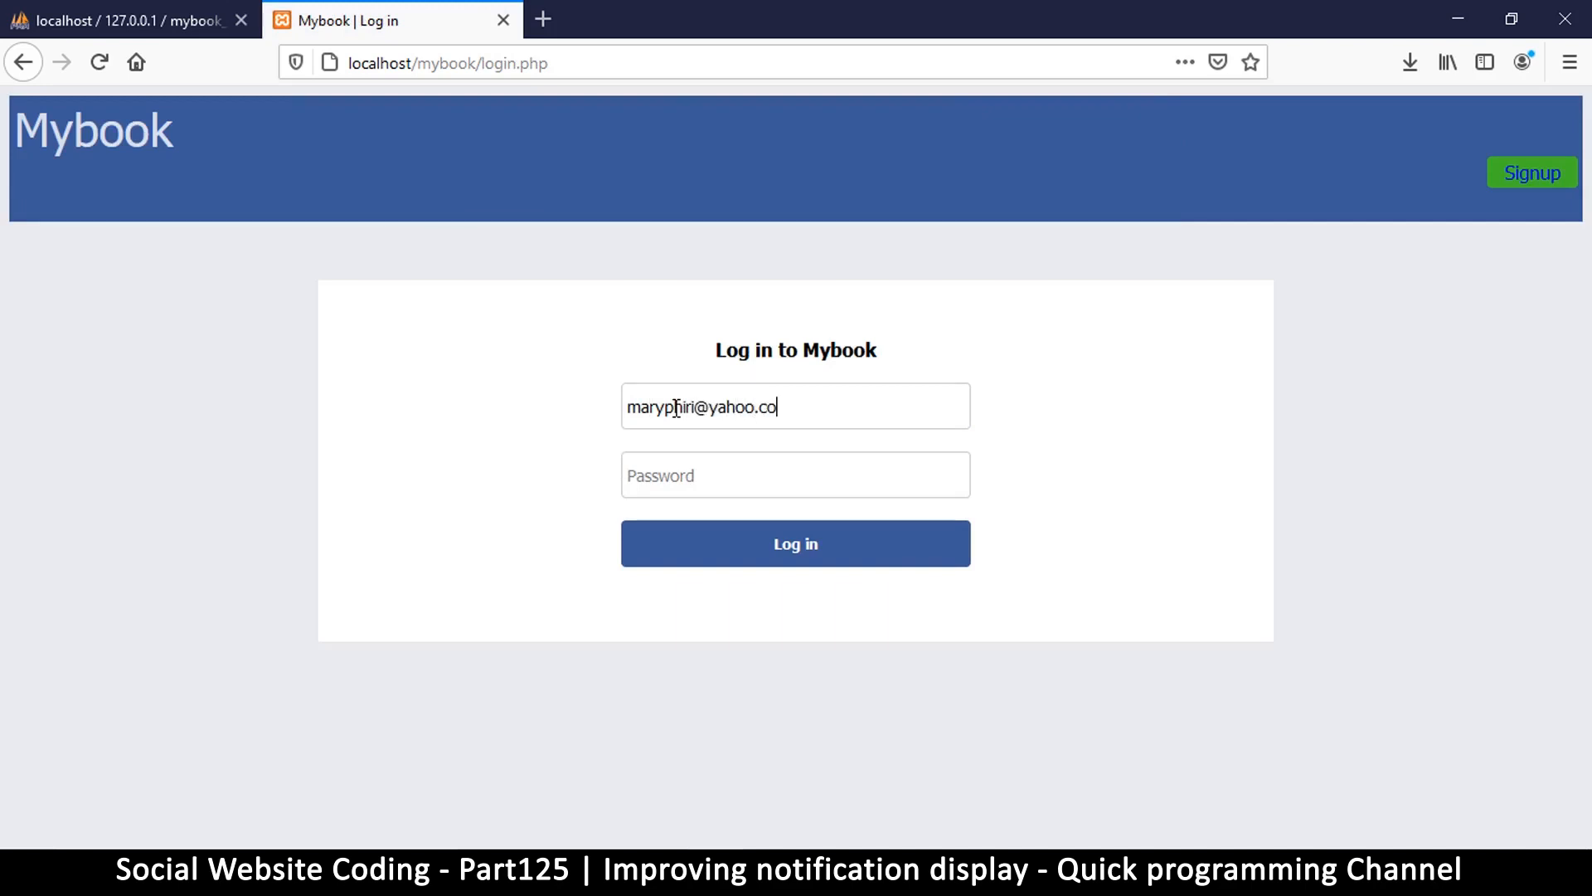
pyautogui.write('password')
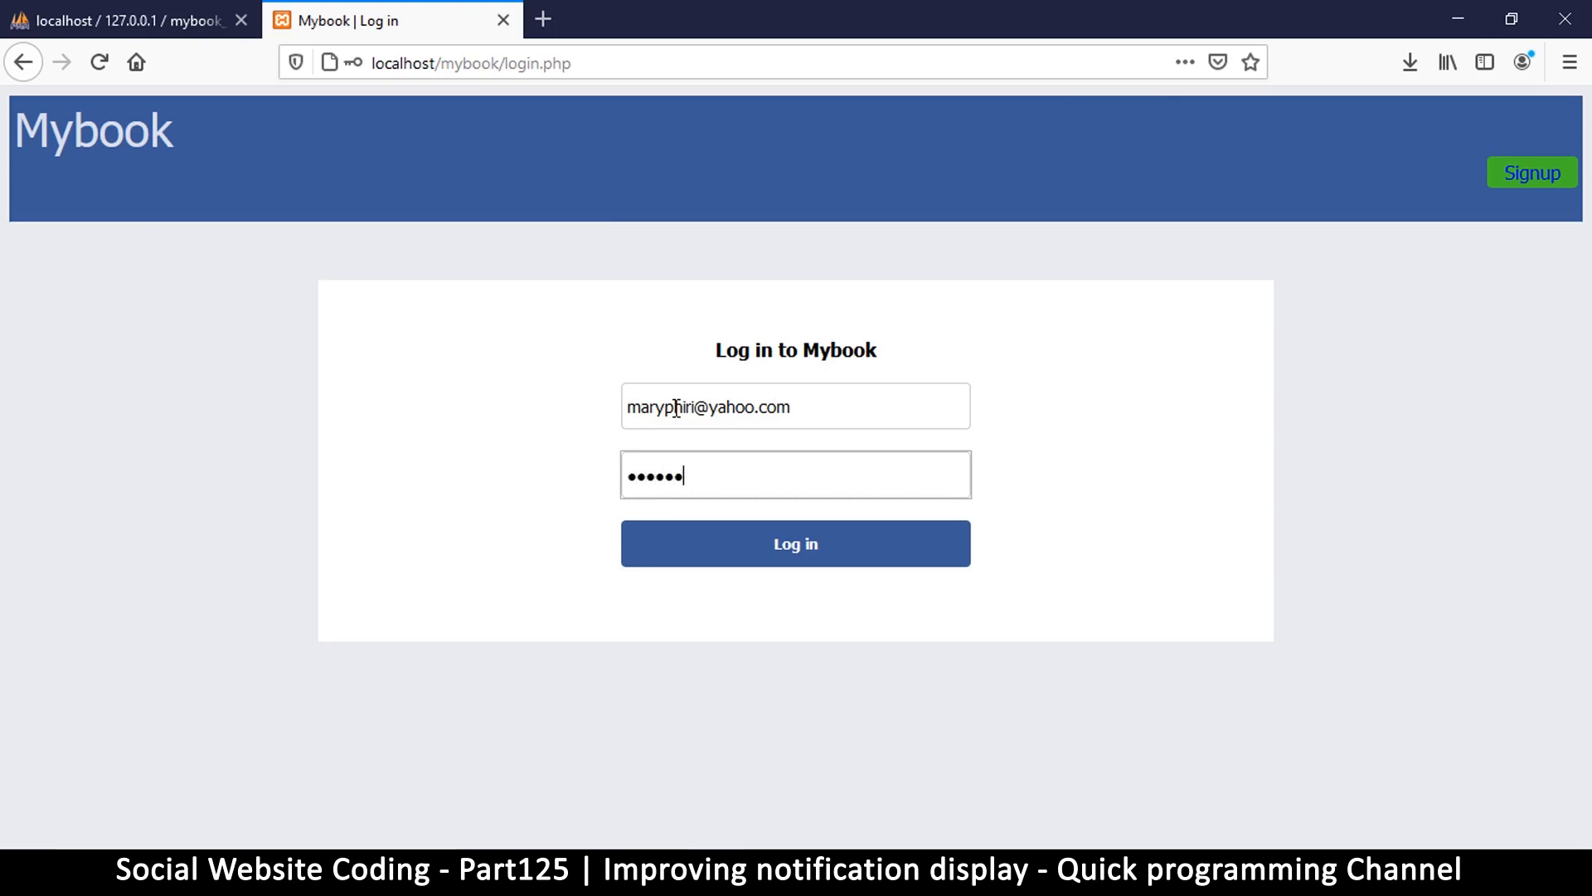
pyautogui.click(796, 543)
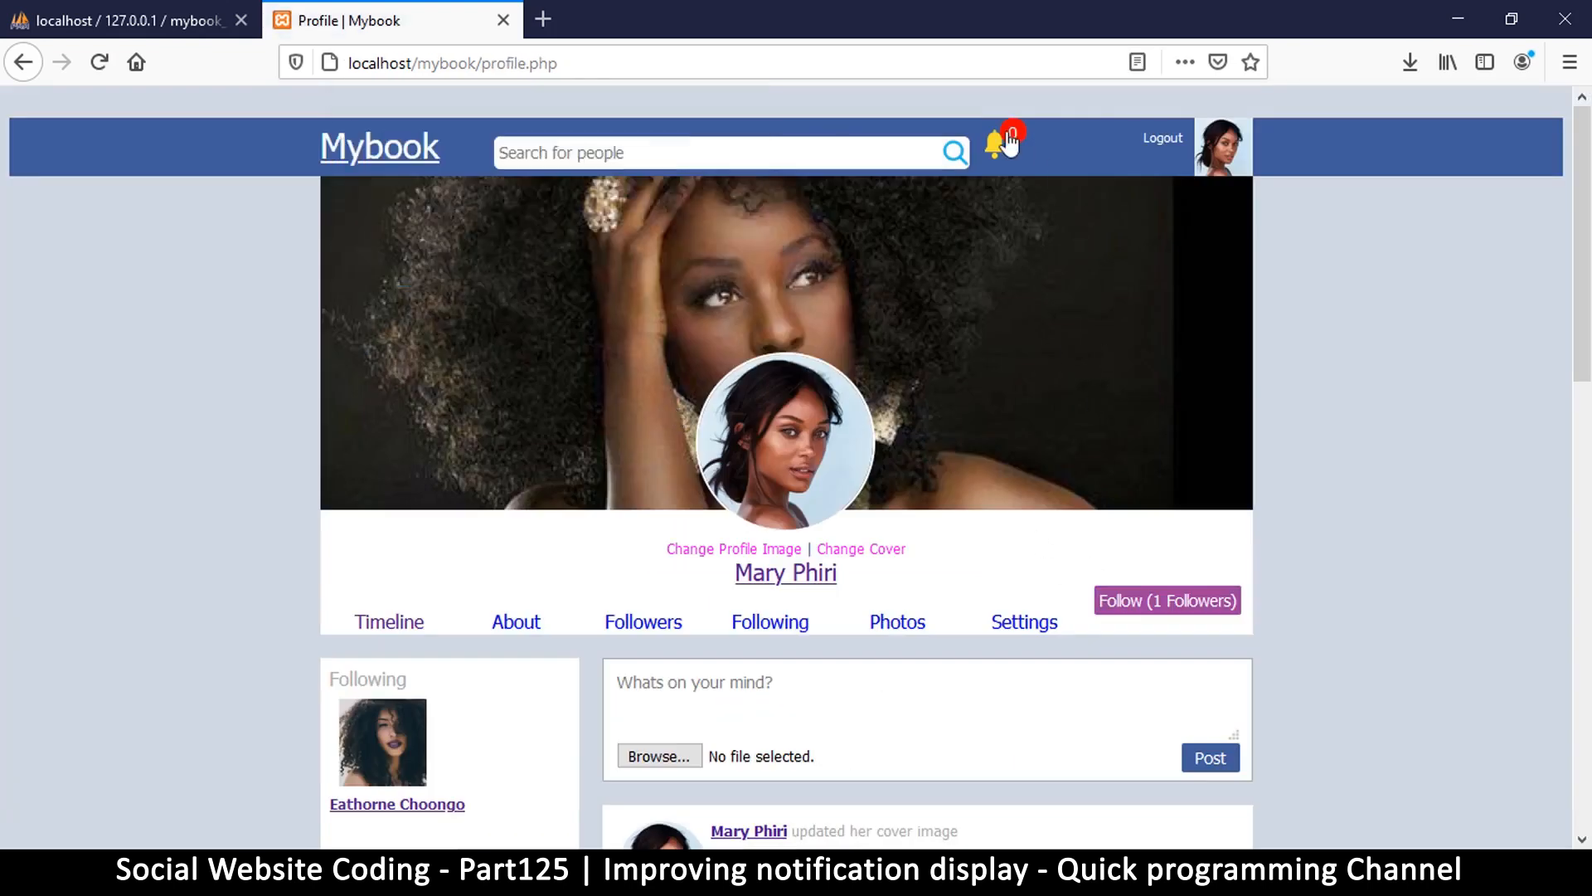
pyautogui.click(1003, 140)
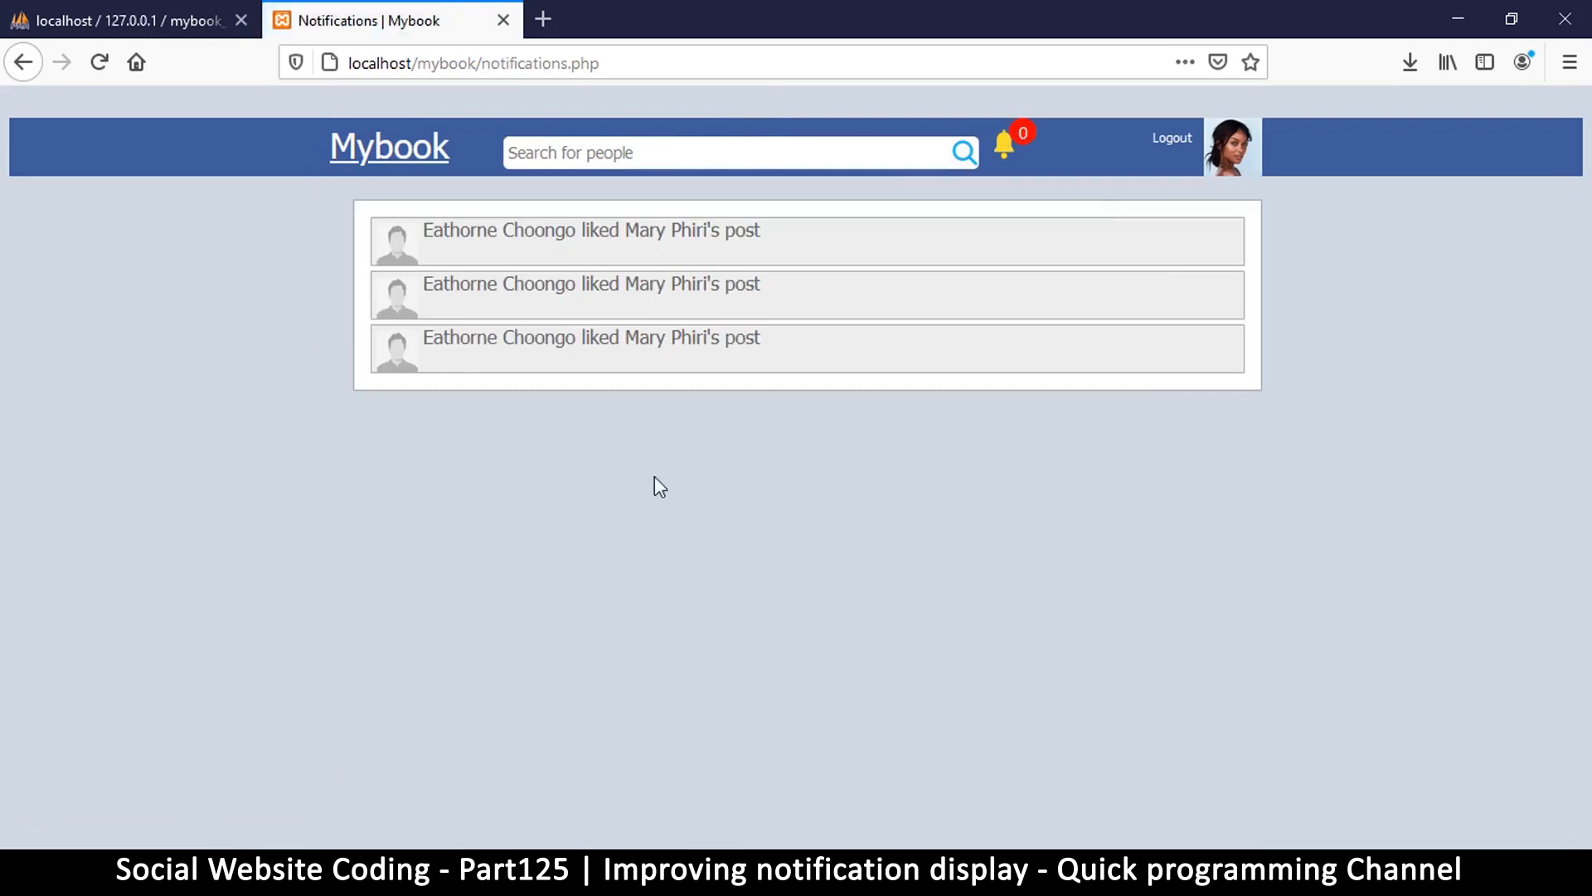
pyautogui.moveTo(453, 247)
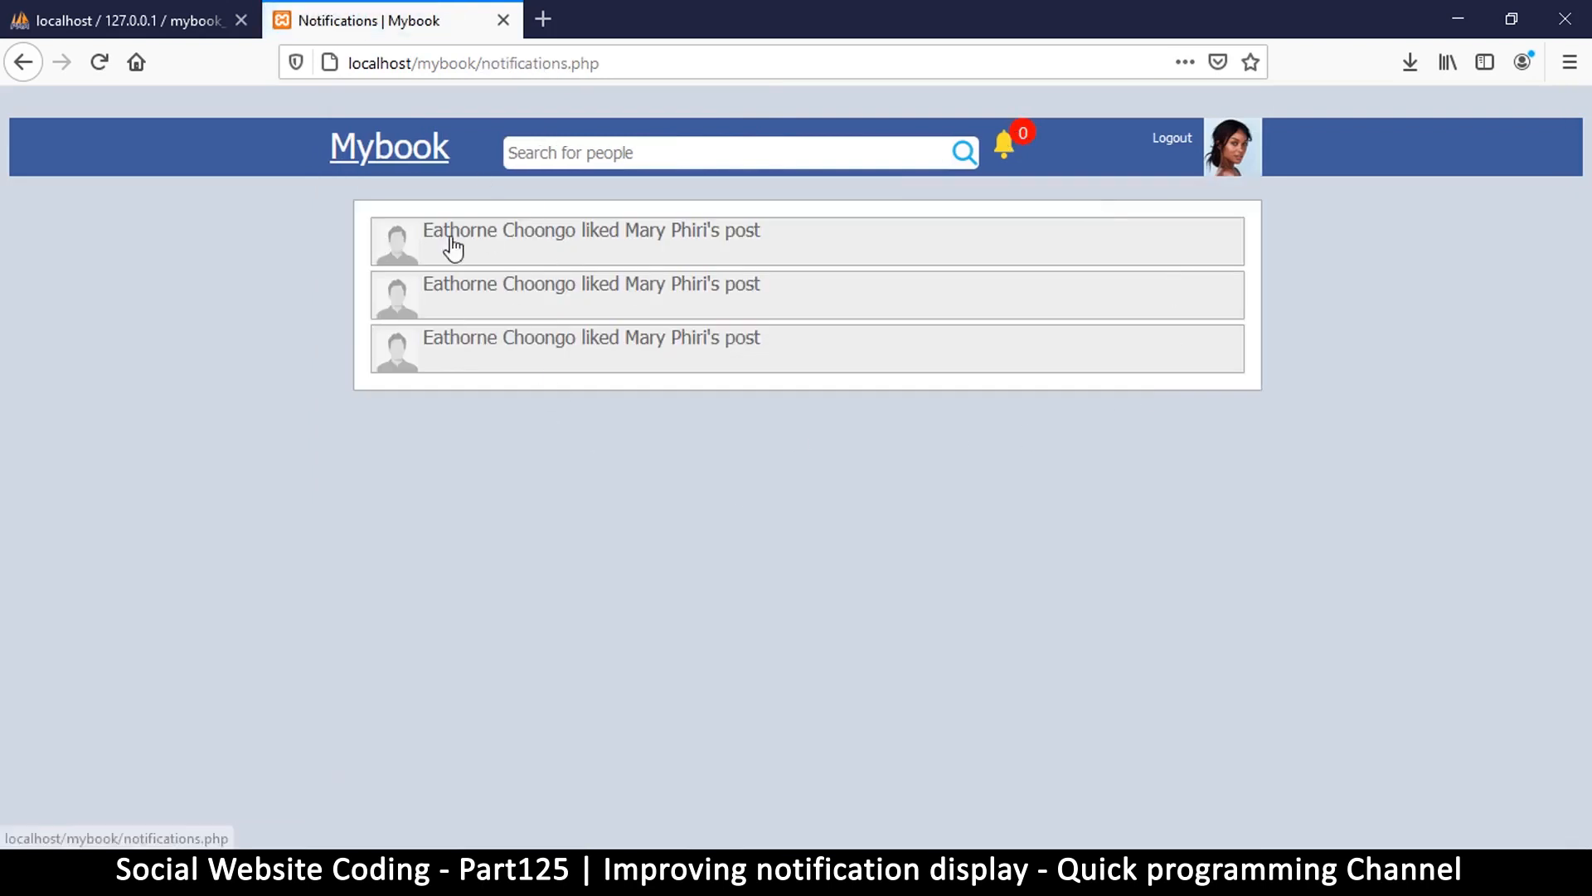
pyautogui.moveTo(620, 231)
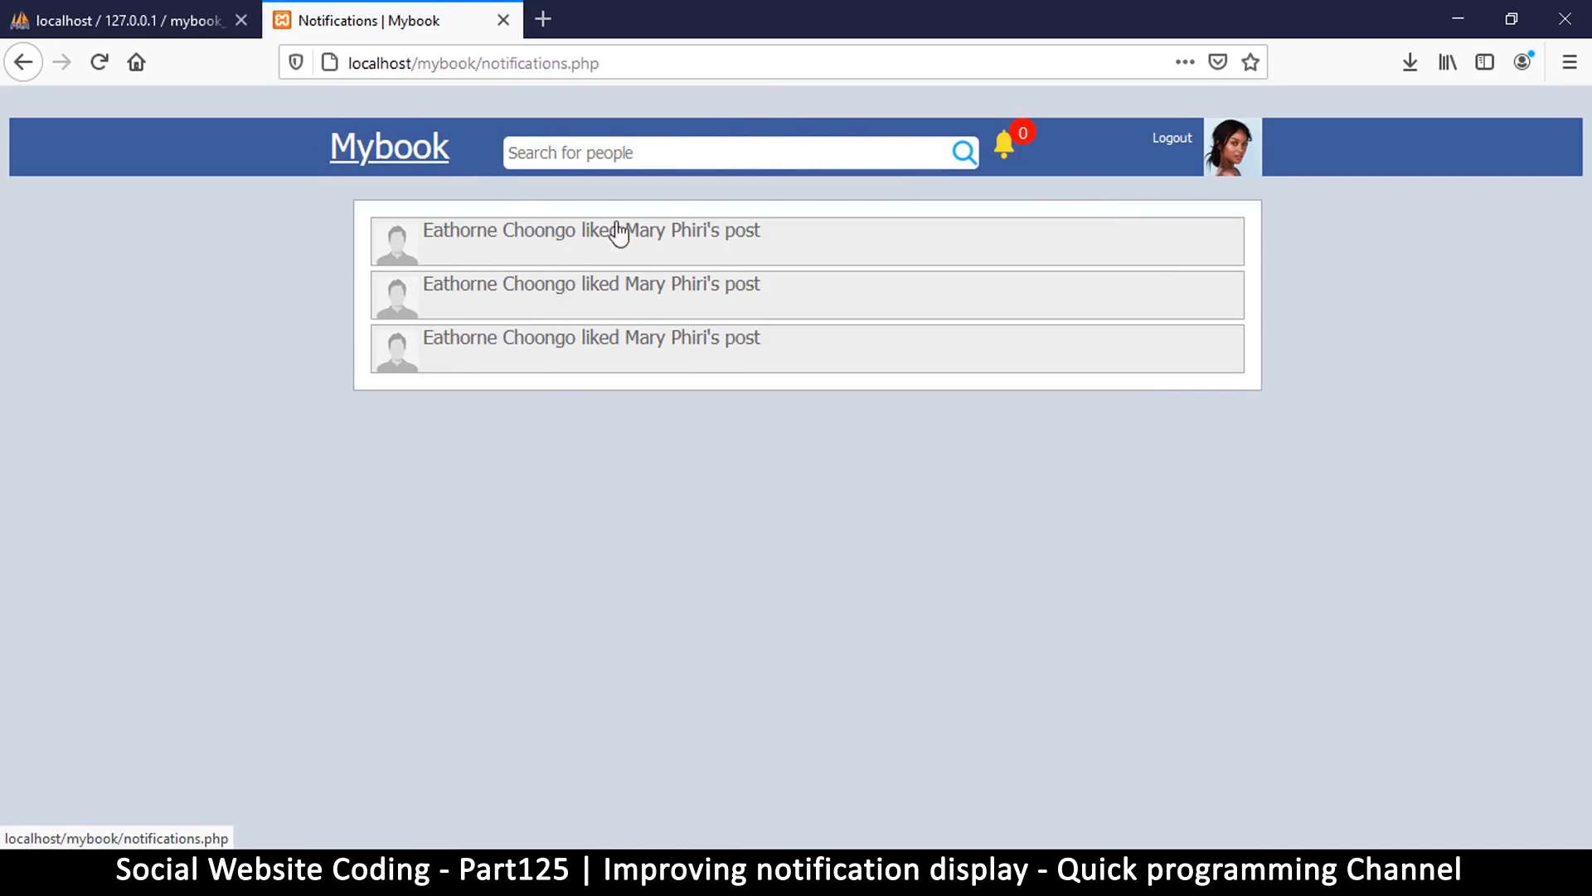
pyautogui.moveTo(705, 204)
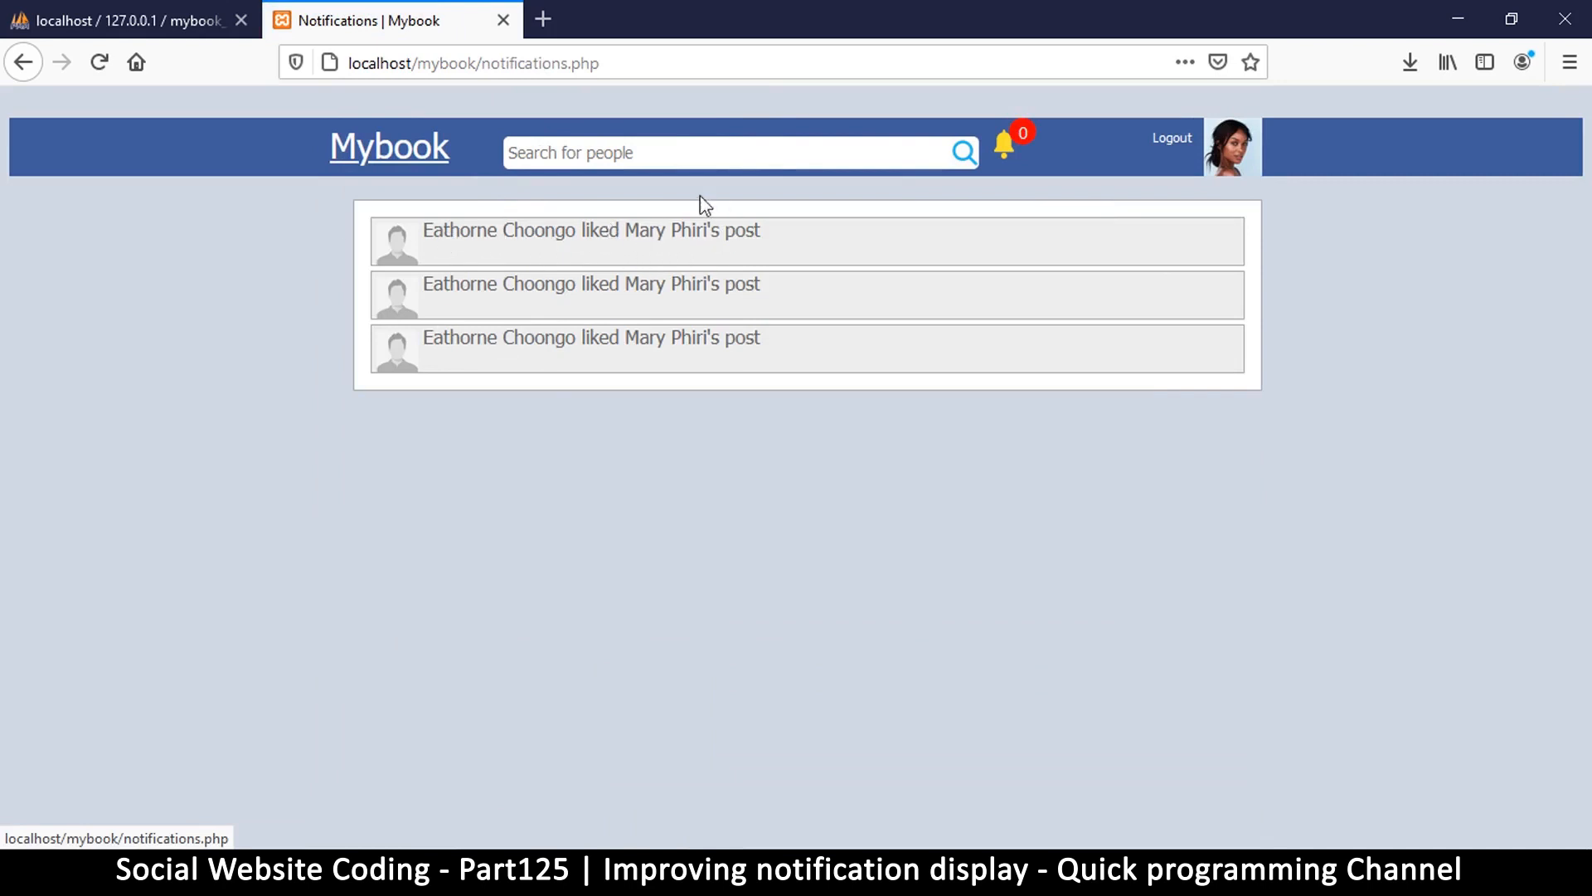
pyautogui.moveTo(748, 256)
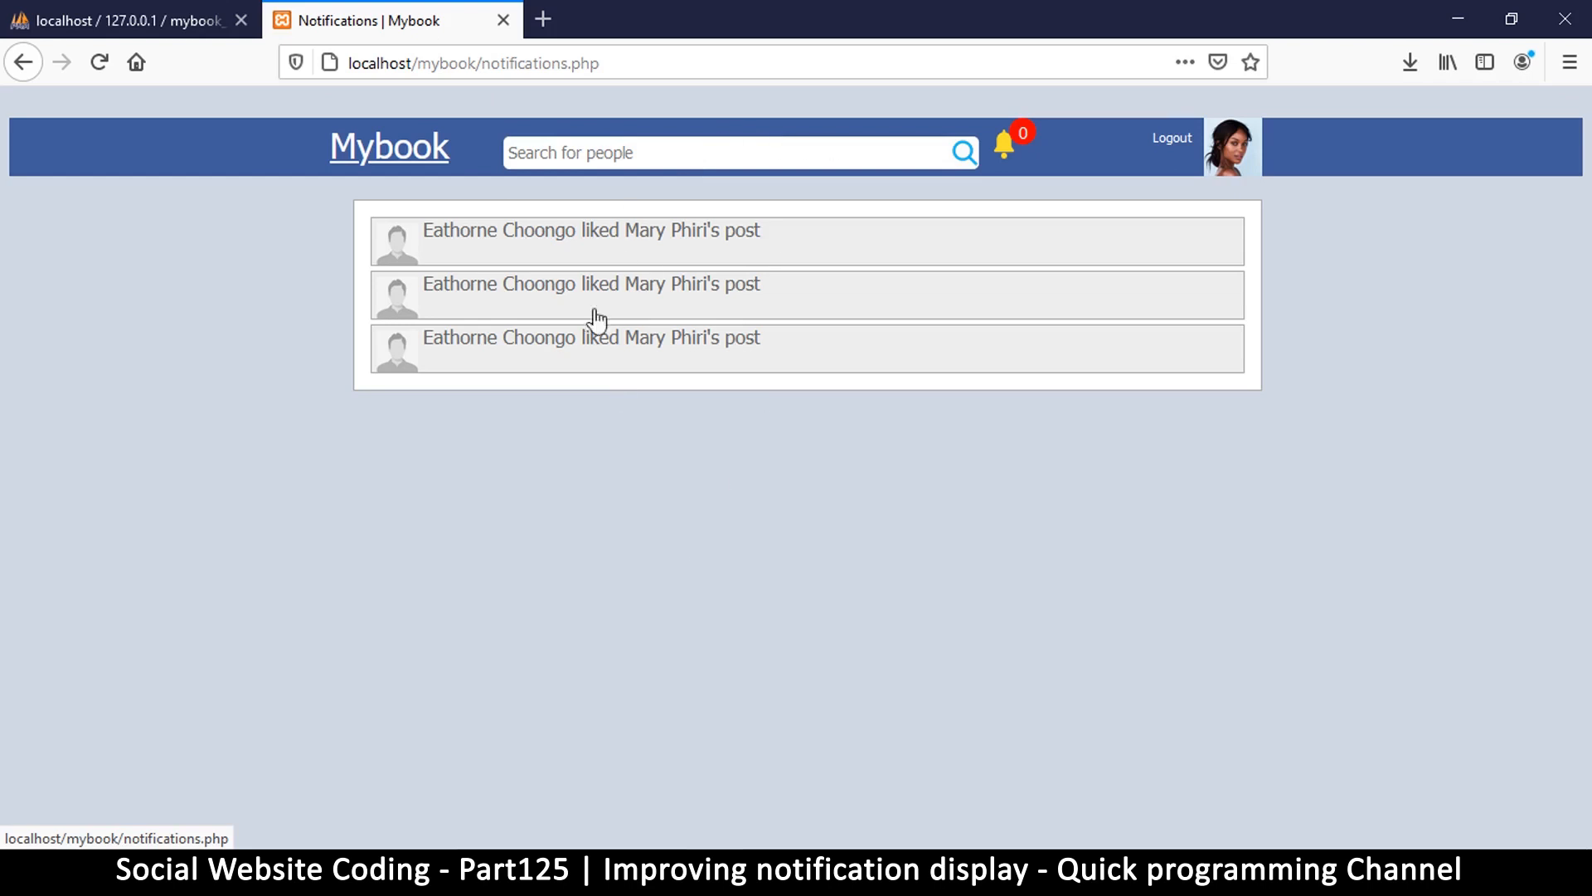
pyautogui.moveTo(704, 241)
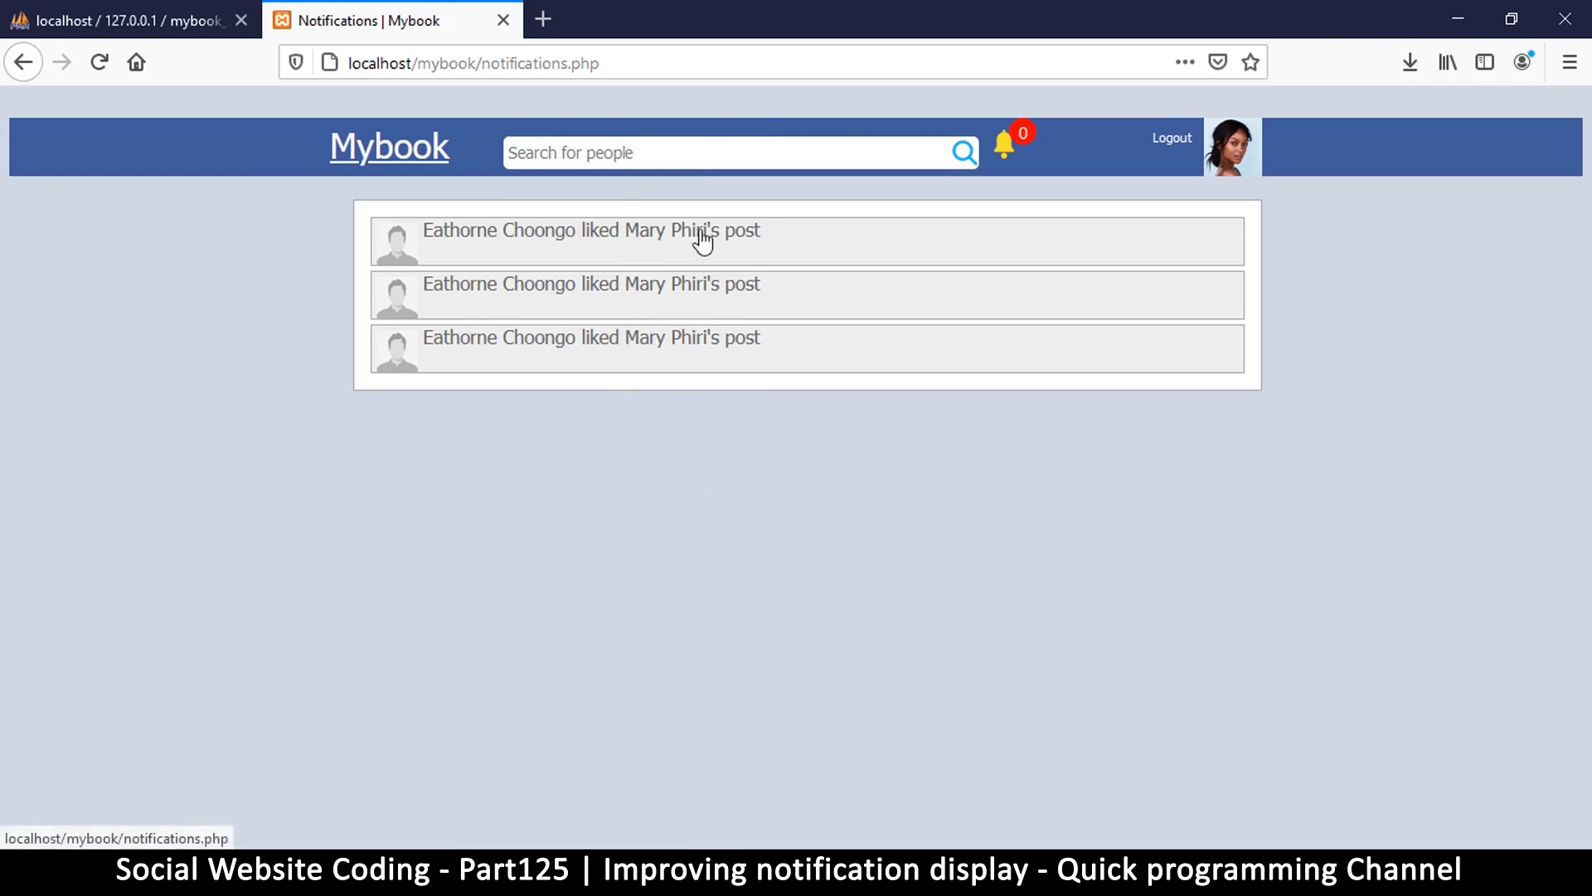
pyautogui.moveTo(970, 685)
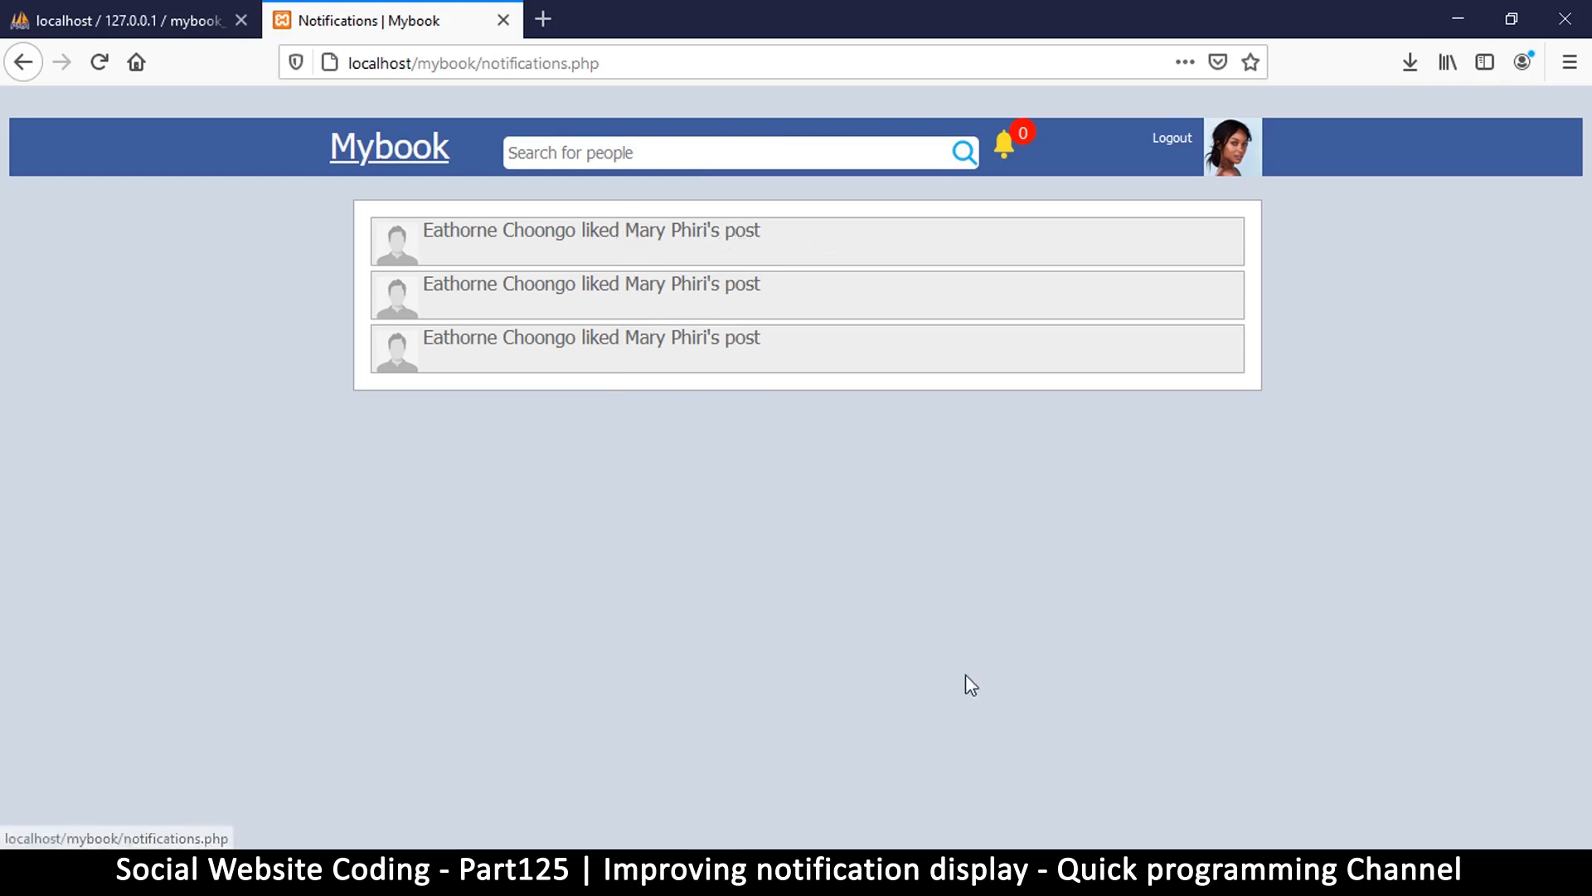
pyautogui.moveTo(769, 239)
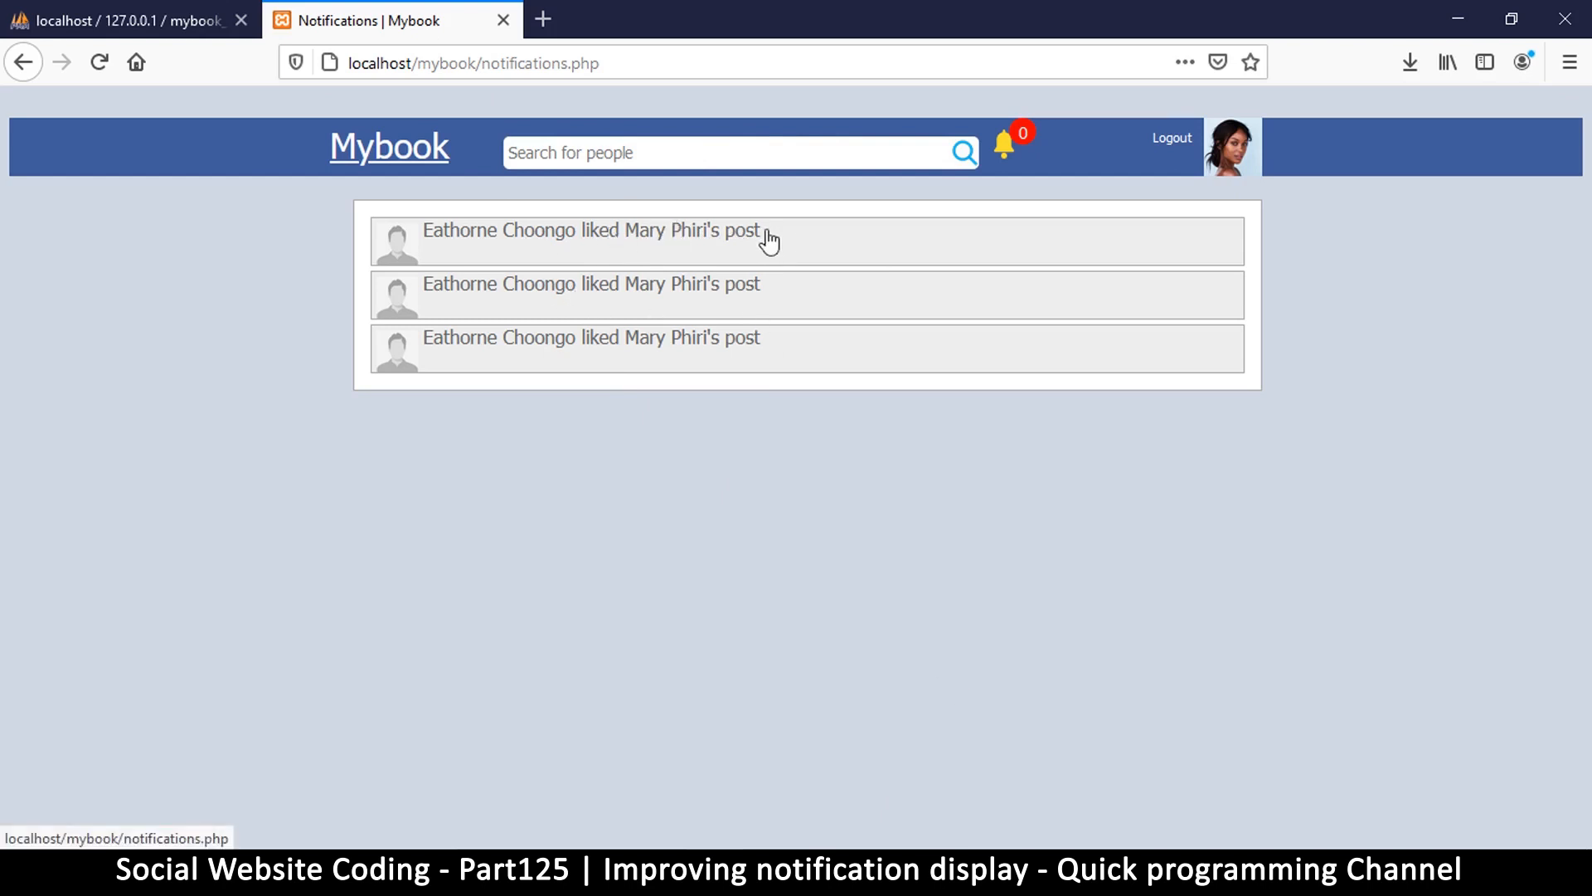
pyautogui.moveTo(714, 242)
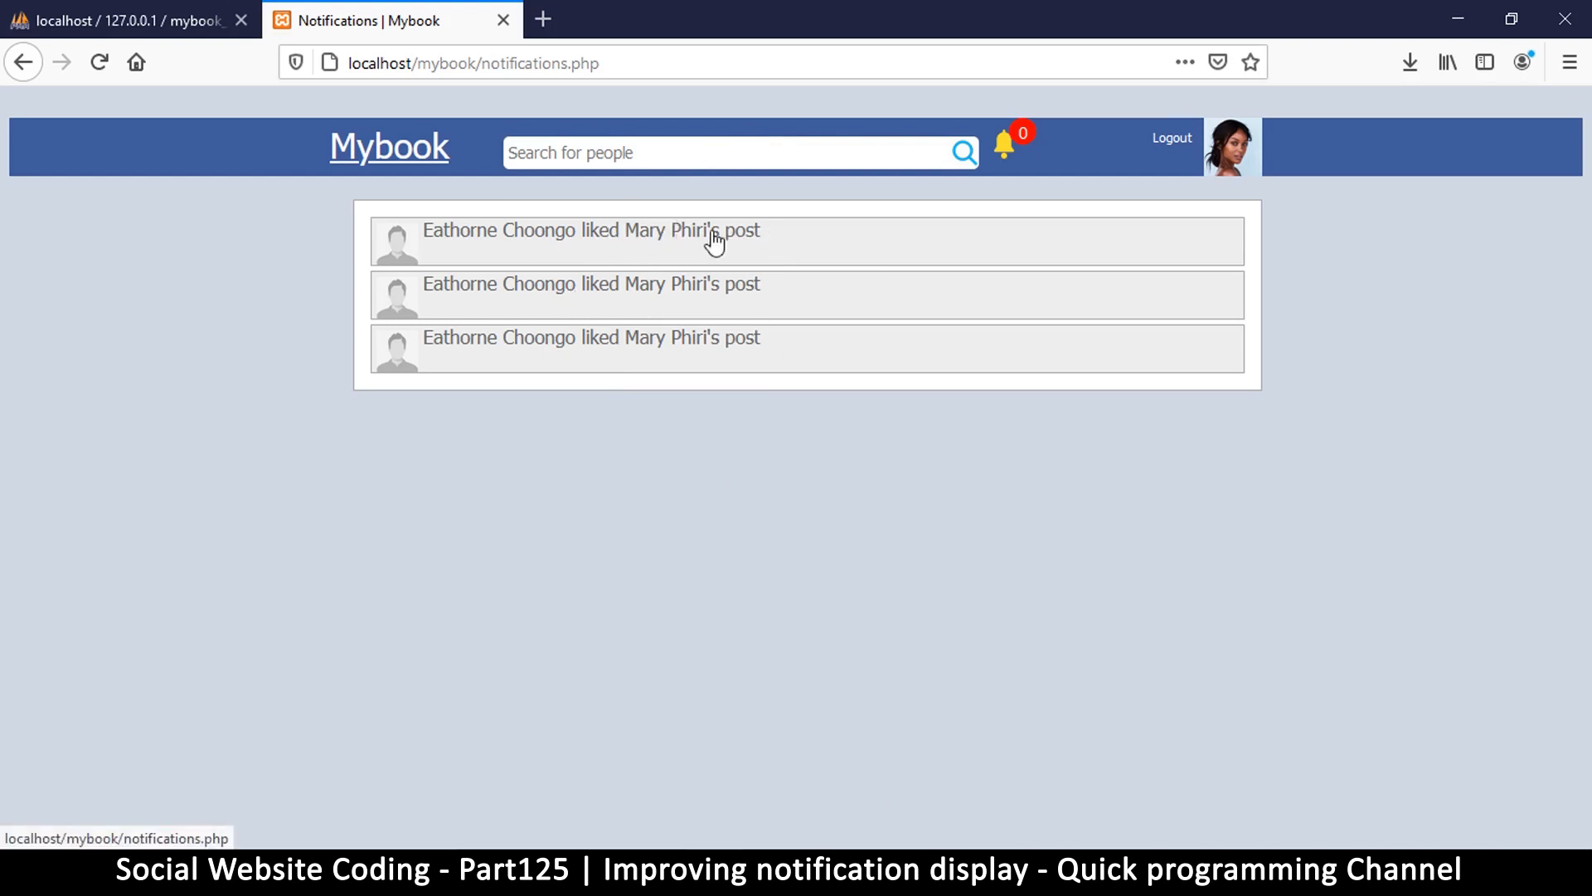
pyautogui.moveTo(1335, 515)
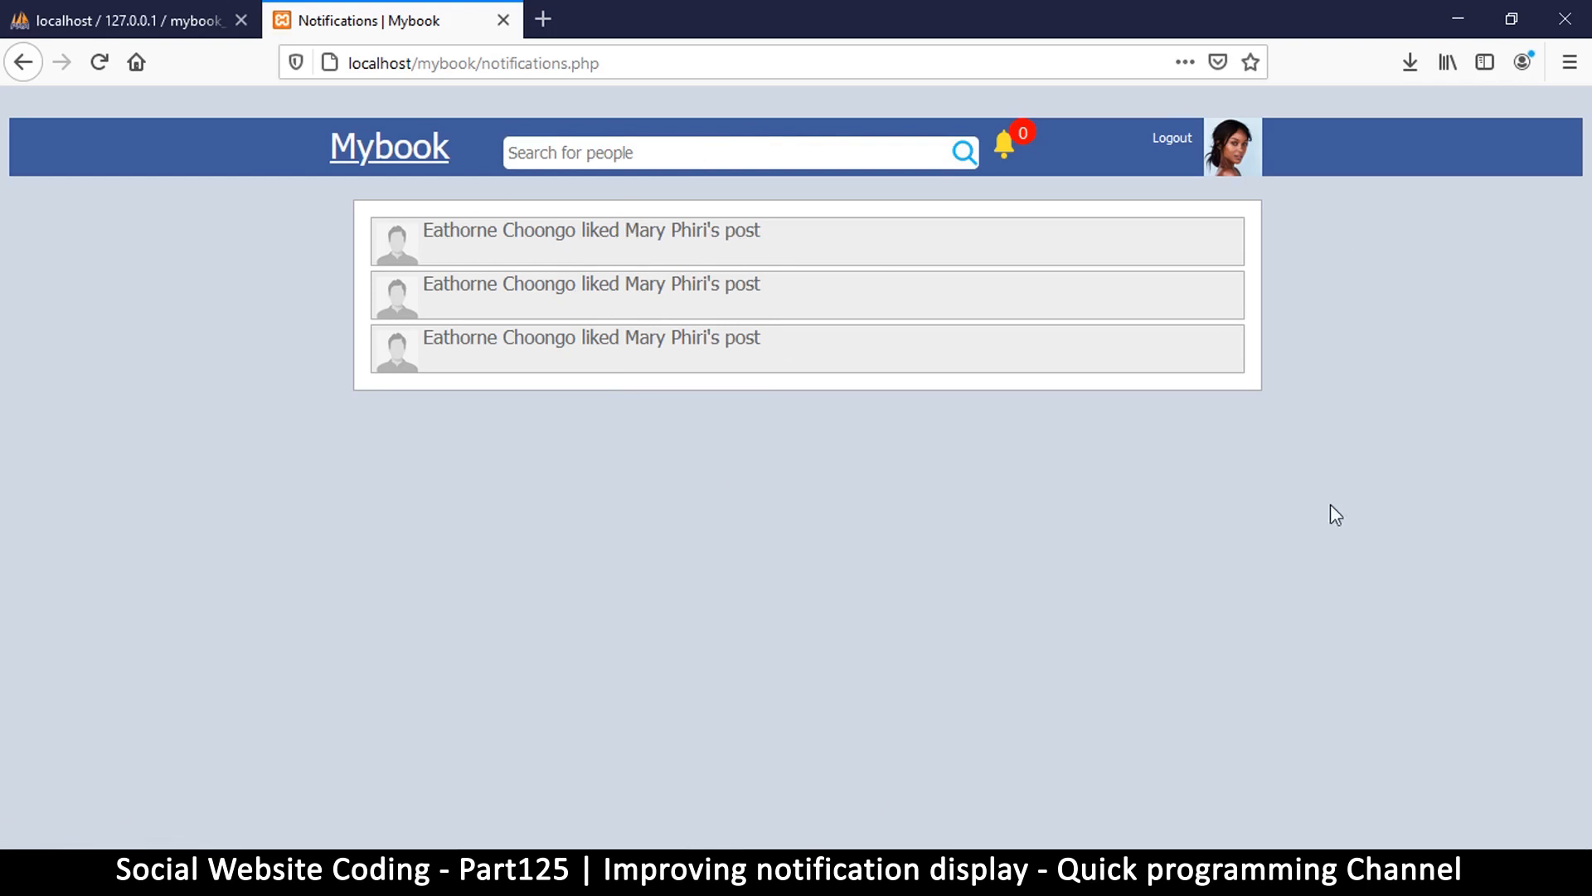
pyautogui.moveTo(357, 294)
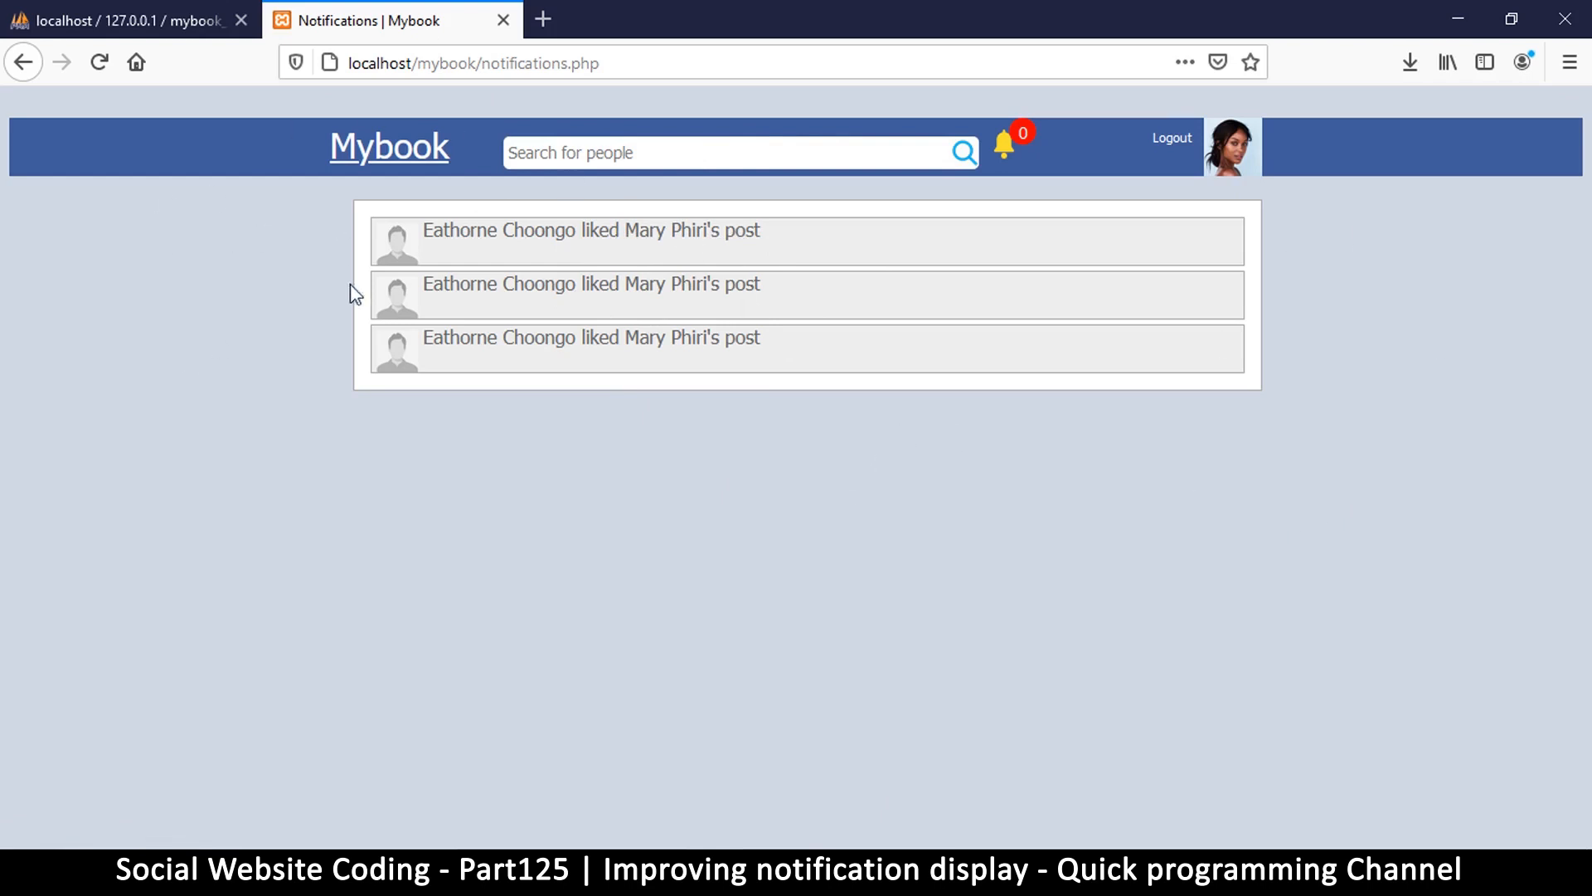
pyautogui.moveTo(395, 225)
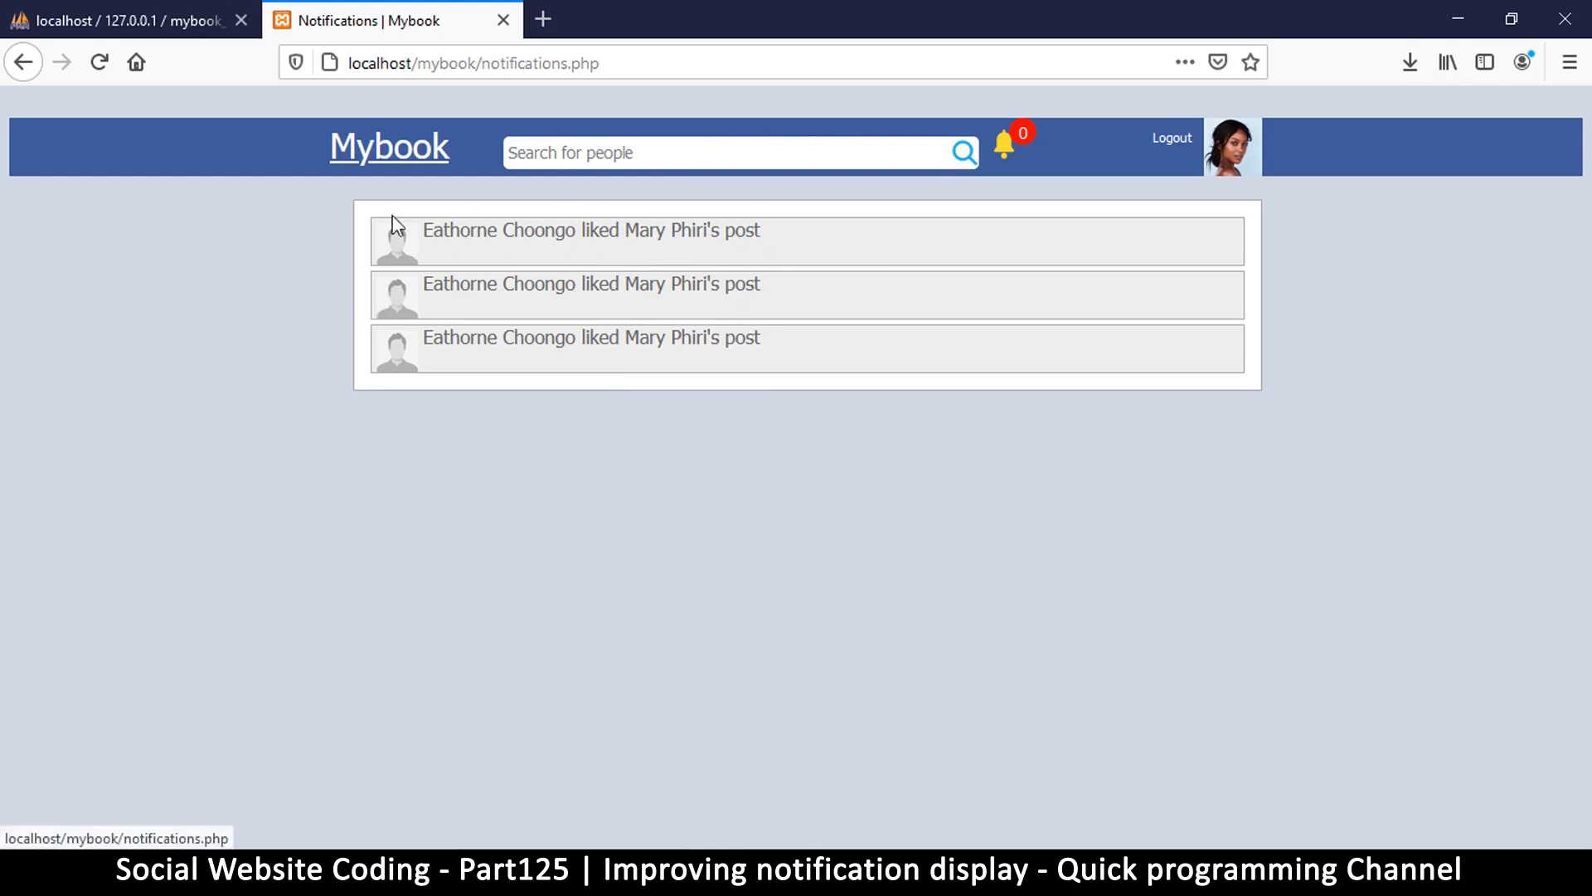
pyautogui.moveTo(456, 248)
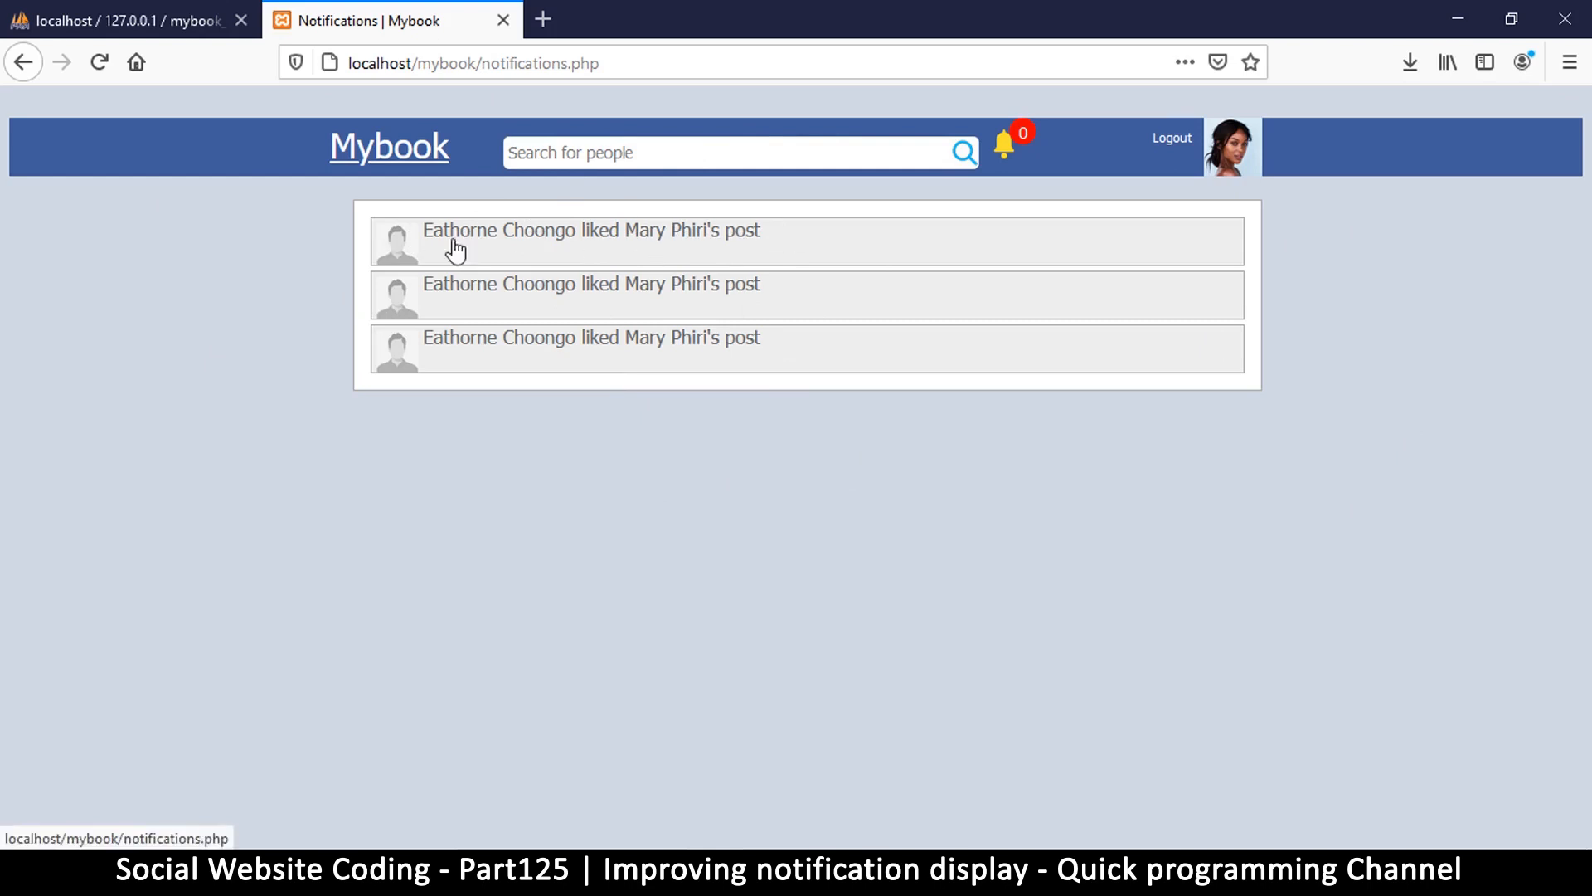
pyautogui.moveTo(379, 250)
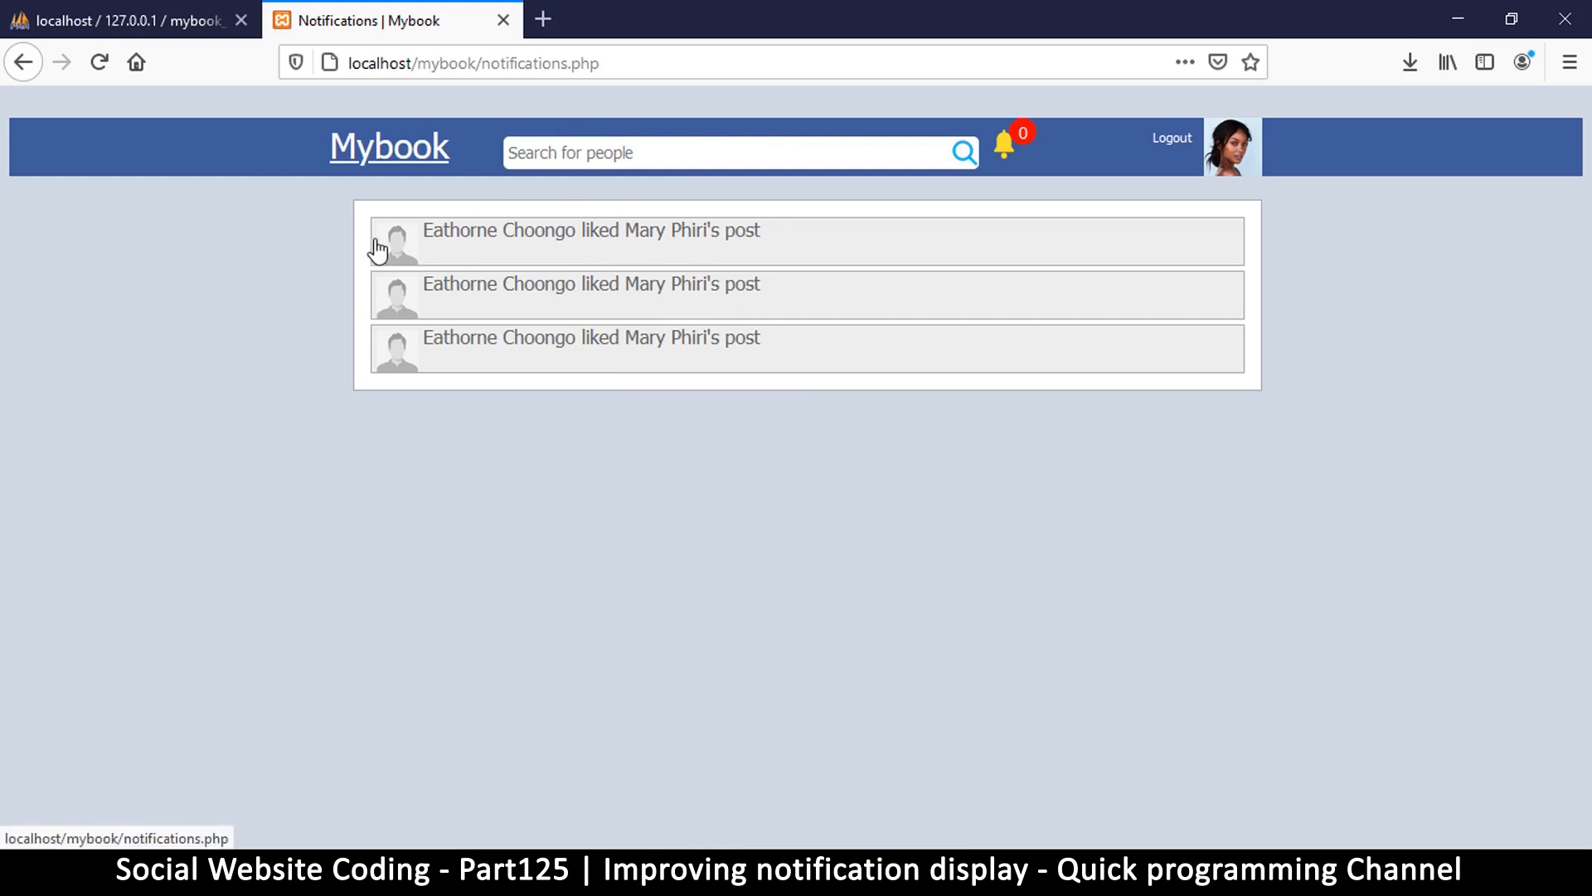
pyautogui.moveTo(707, 276)
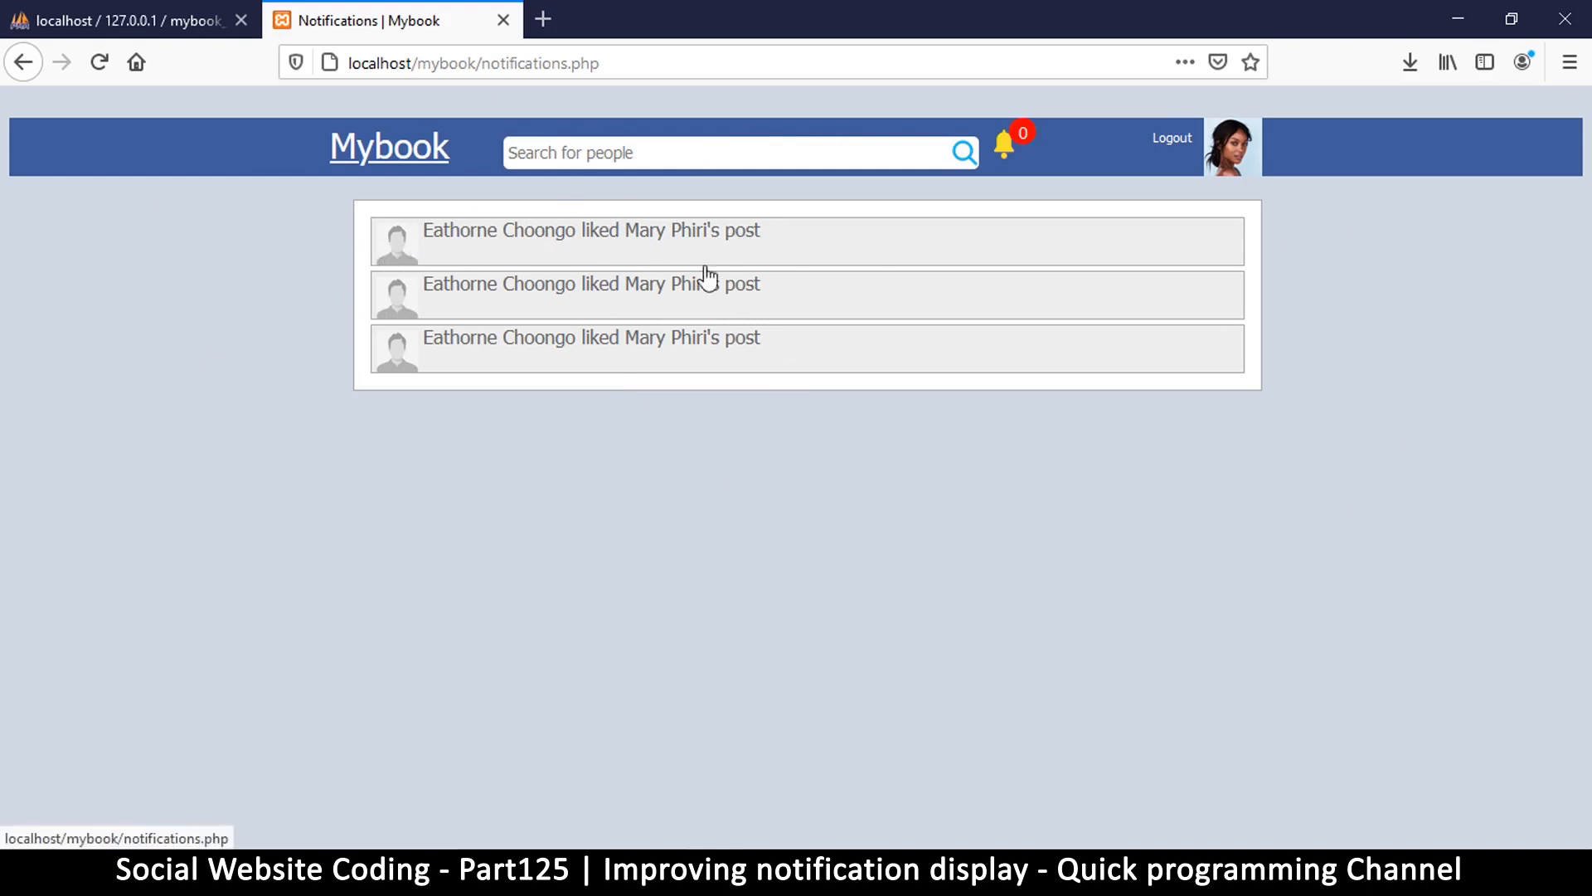
pyautogui.moveTo(750, 241)
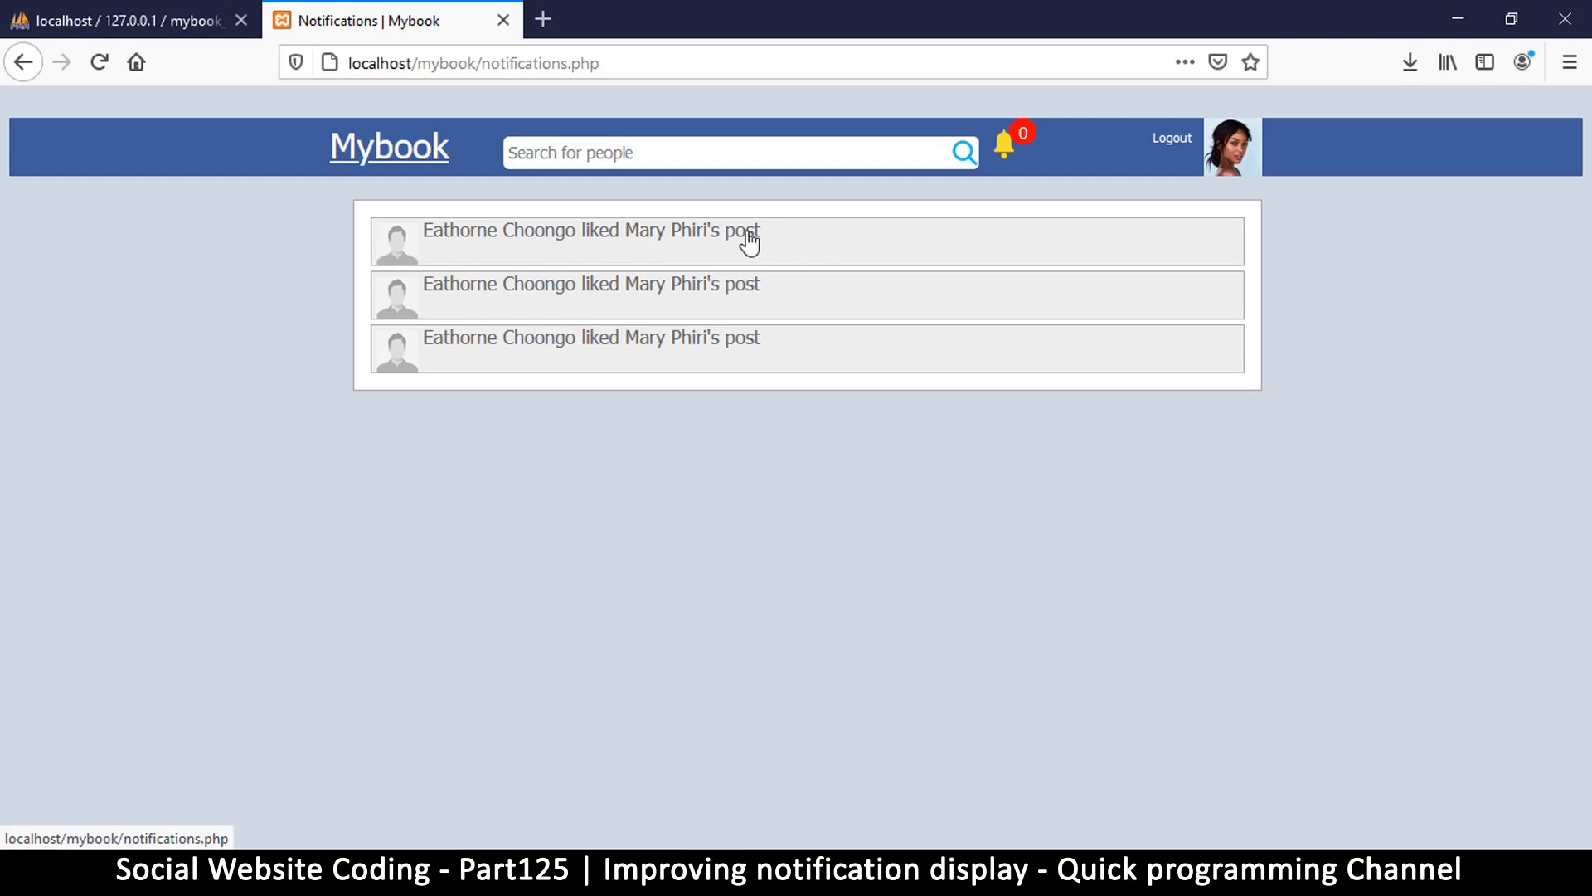
pyautogui.moveTo(836, 294)
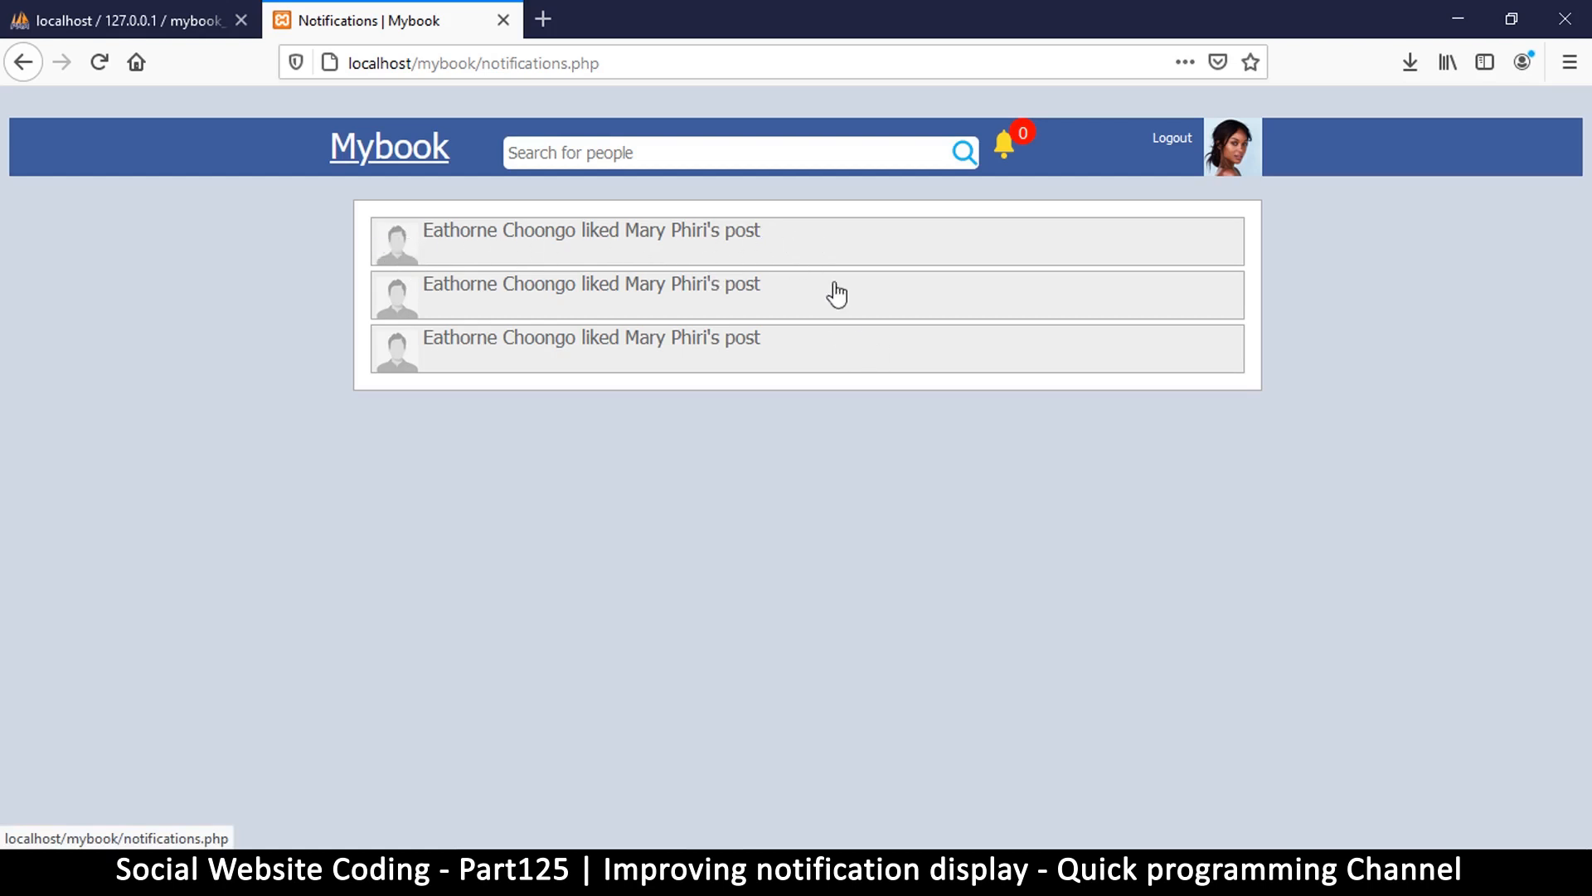
pyautogui.moveTo(709, 367)
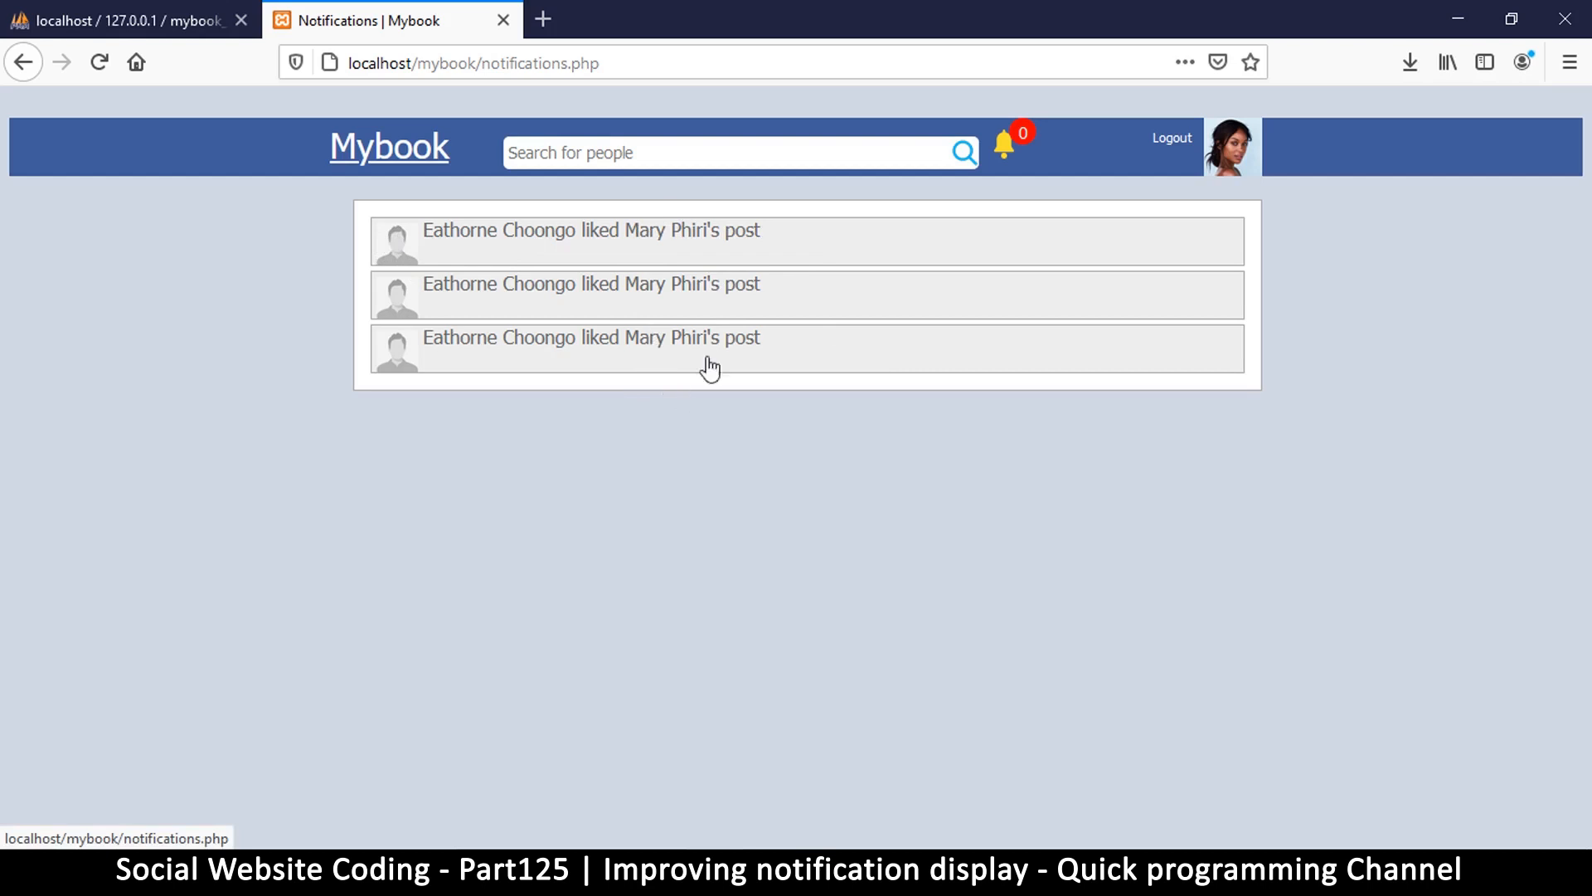
pyautogui.moveTo(725, 244)
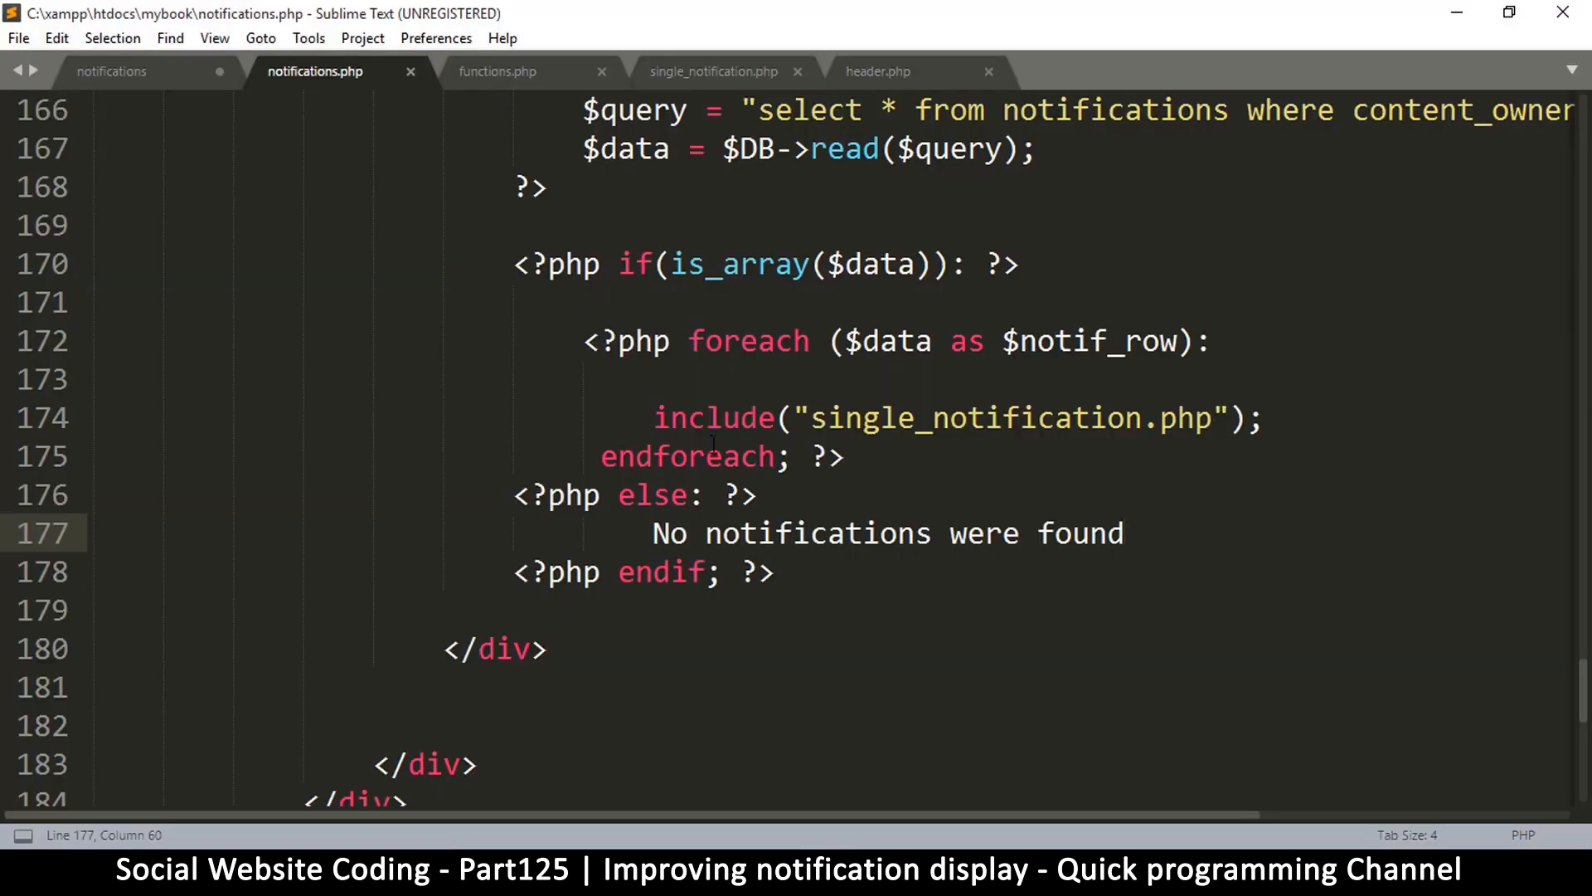
# Step: In single_notification.php, append 's to the owner-name echo and echo ' your ' separately
pyautogui.click(713, 72)
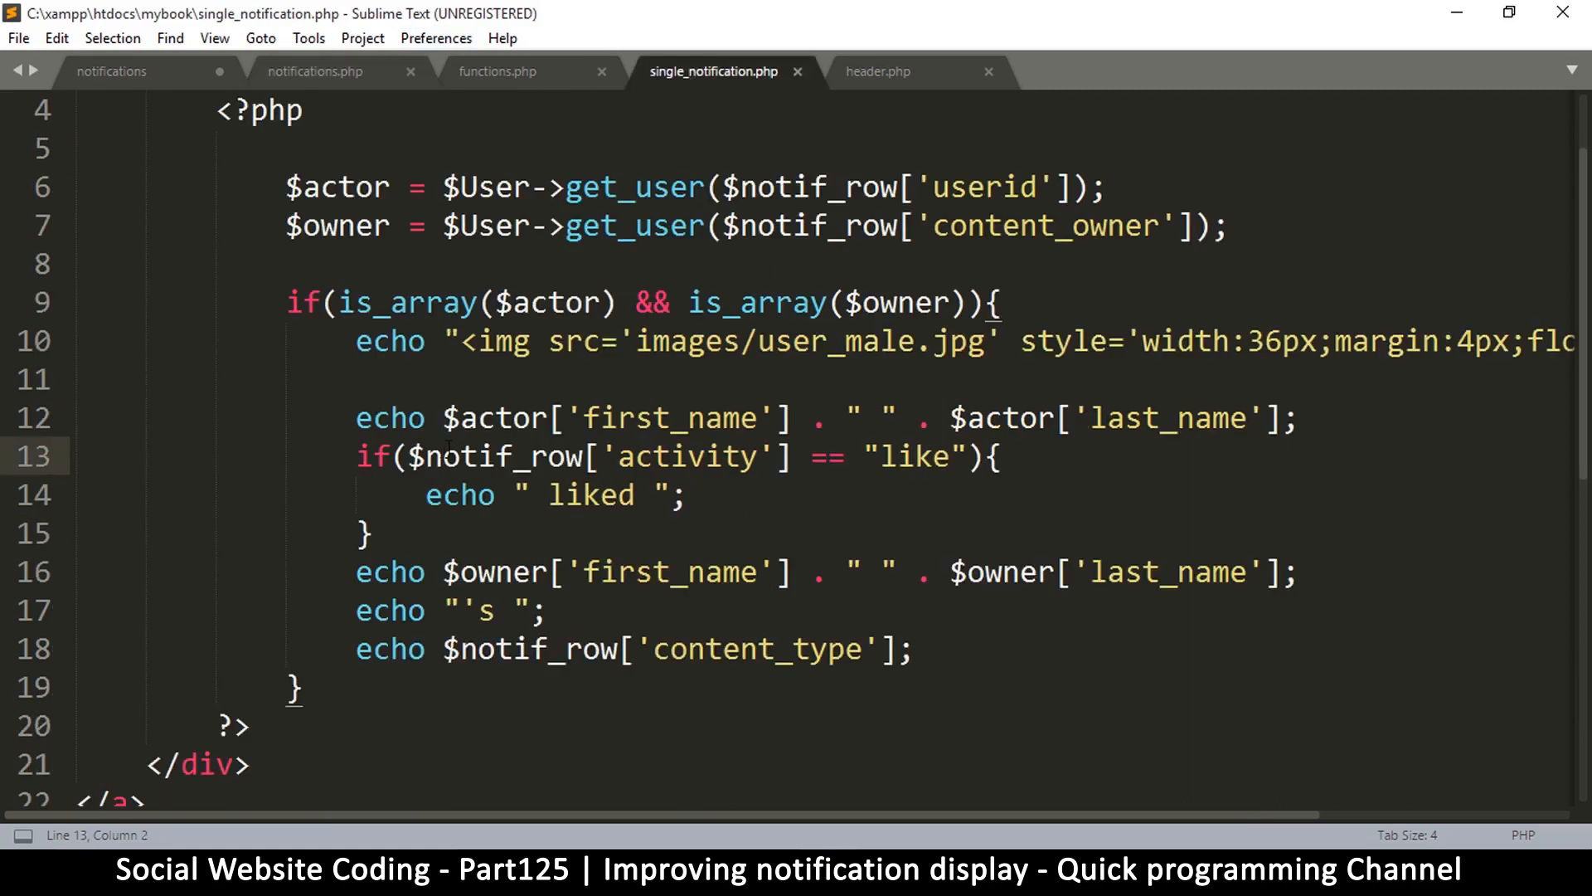
pyautogui.press('ctrl+s')
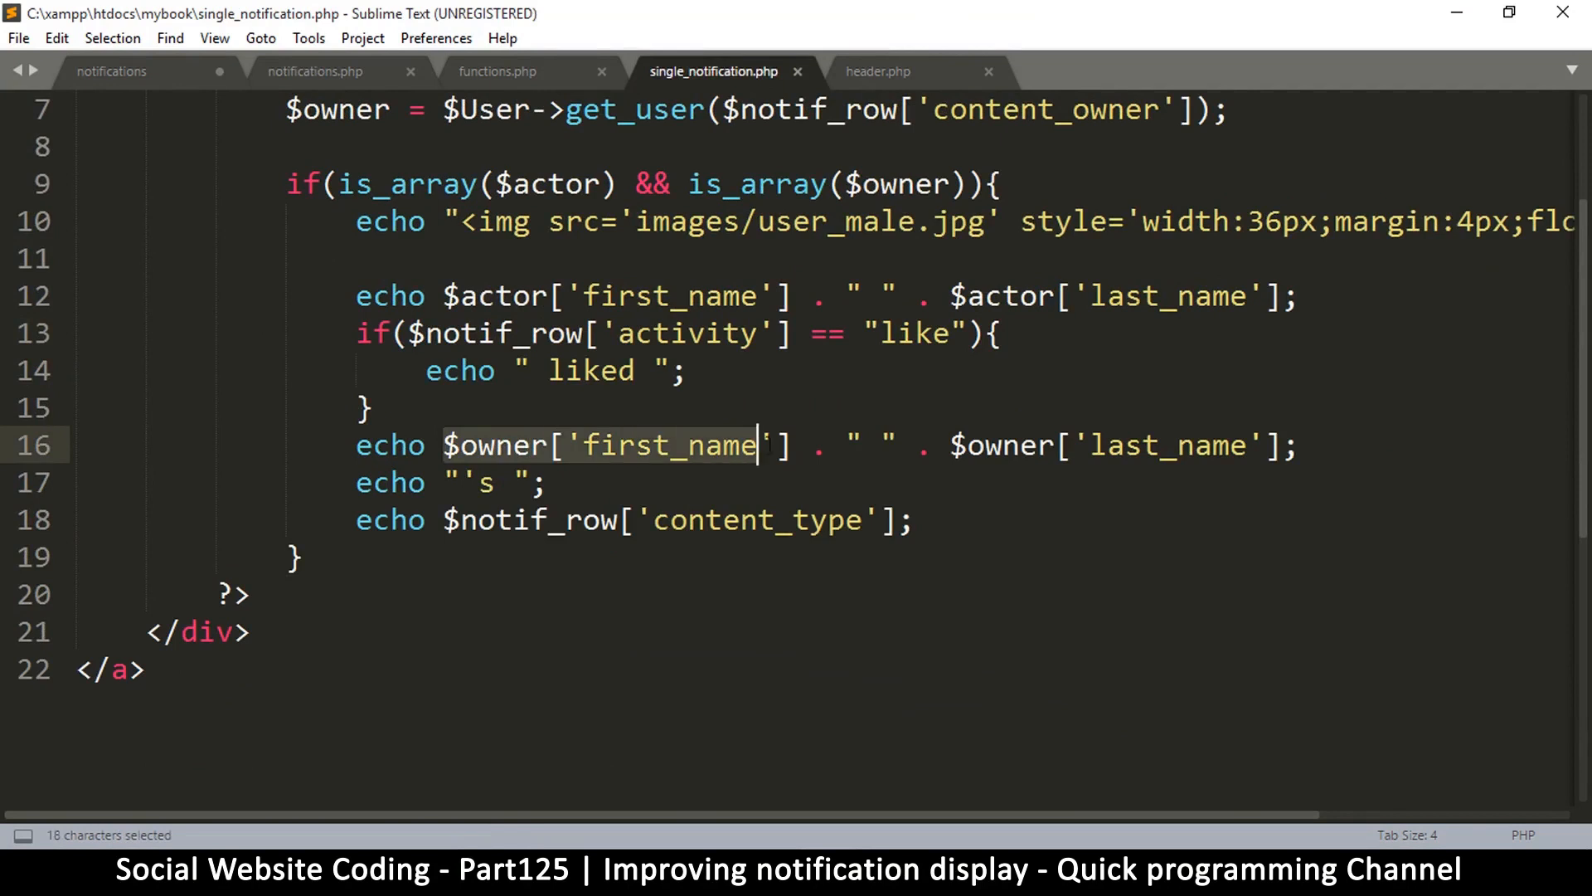
pyautogui.click(357, 483)
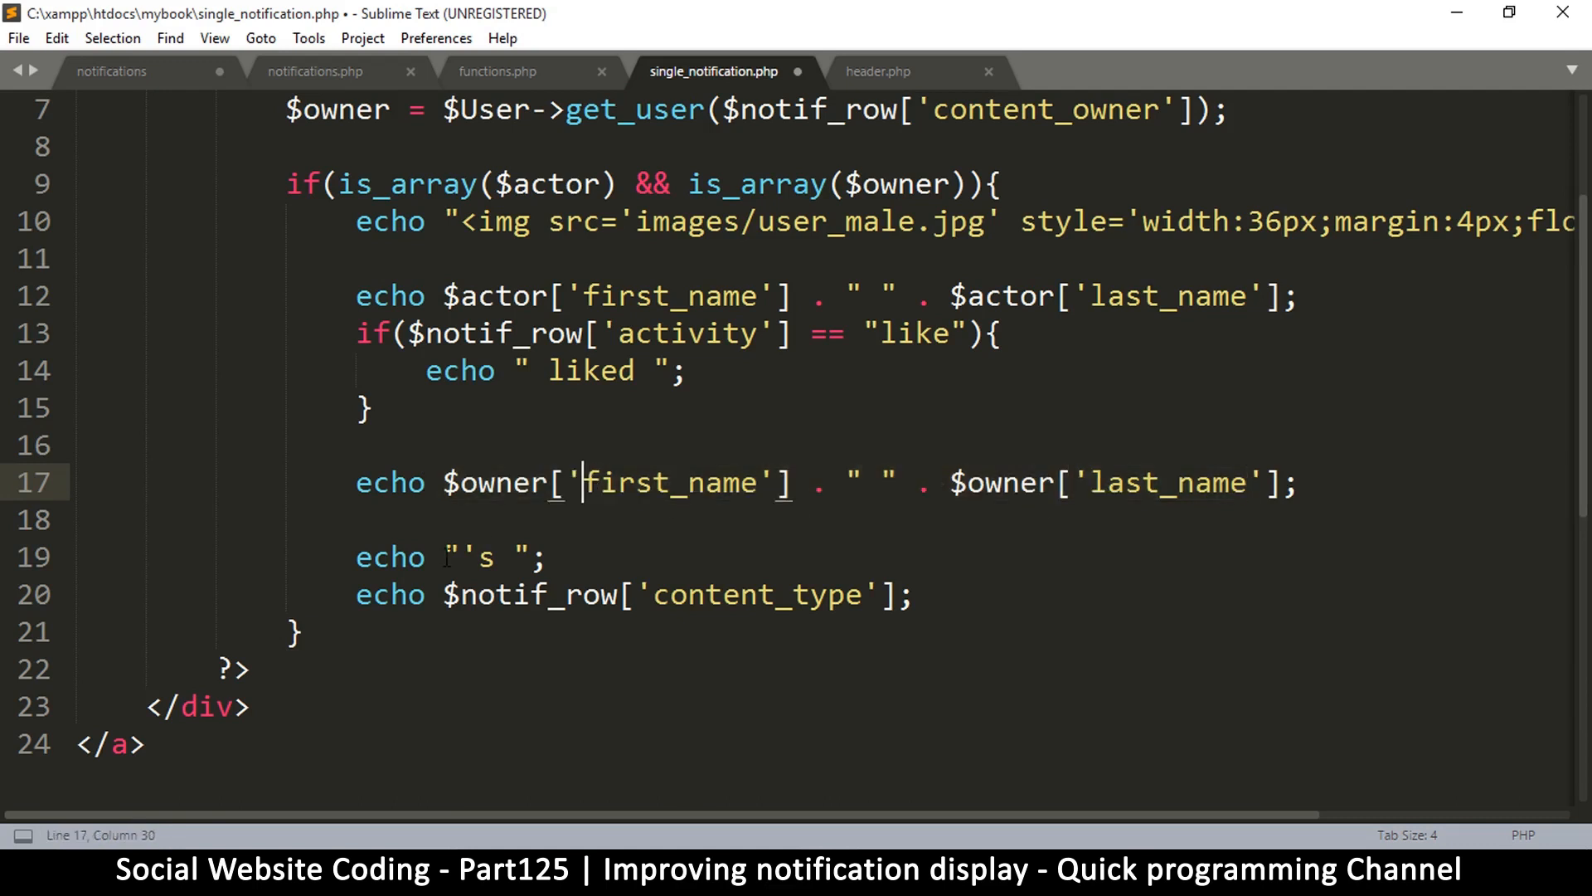
pyautogui.click(426, 556)
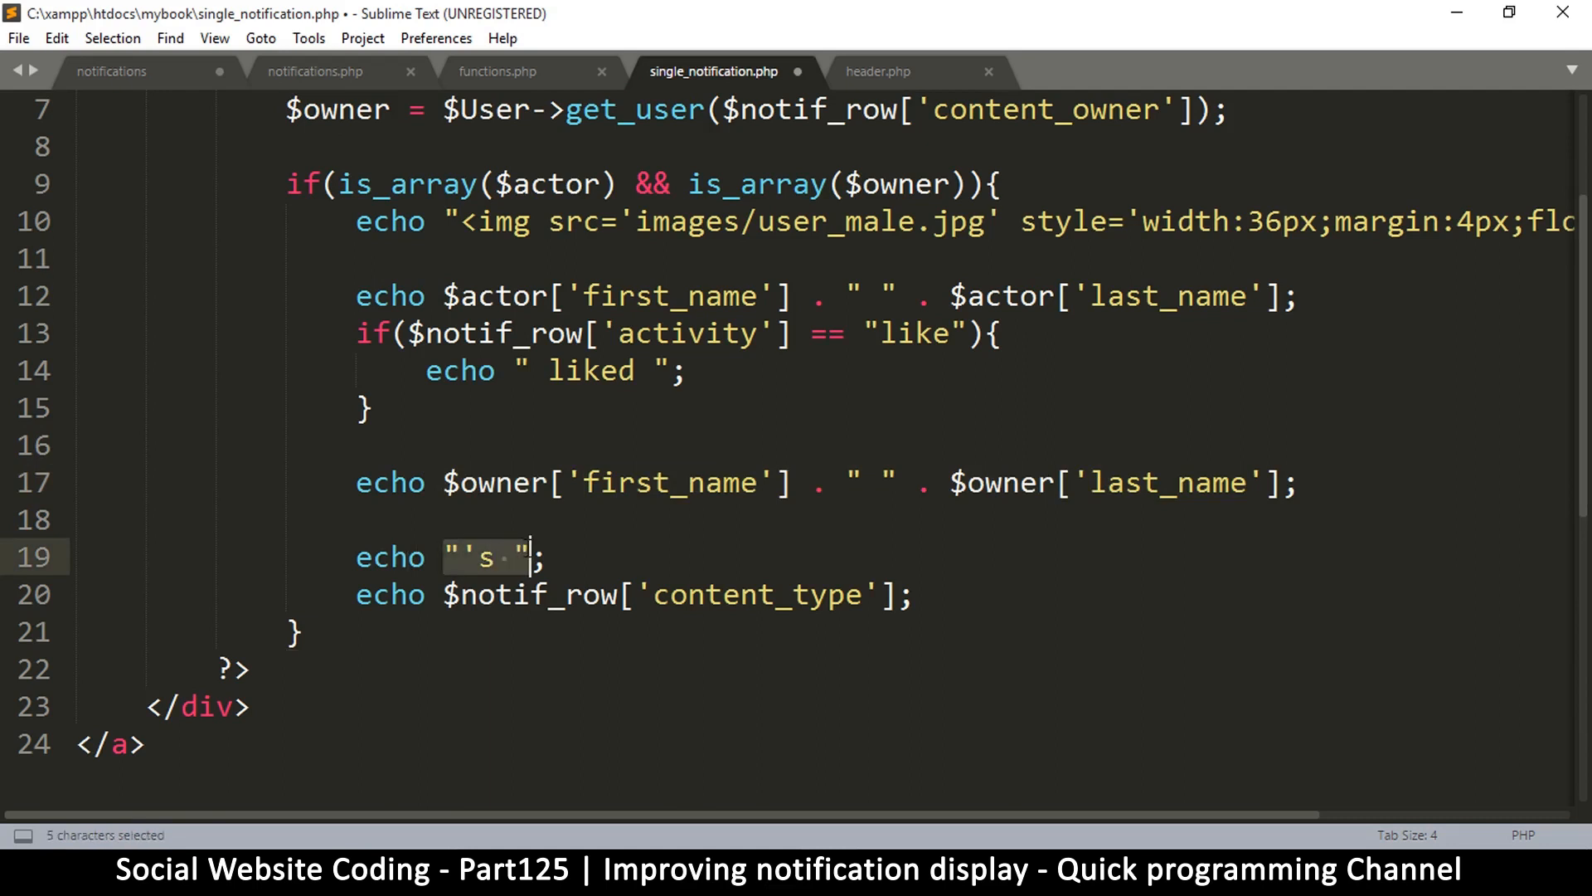
pyautogui.moveTo(1289, 482)
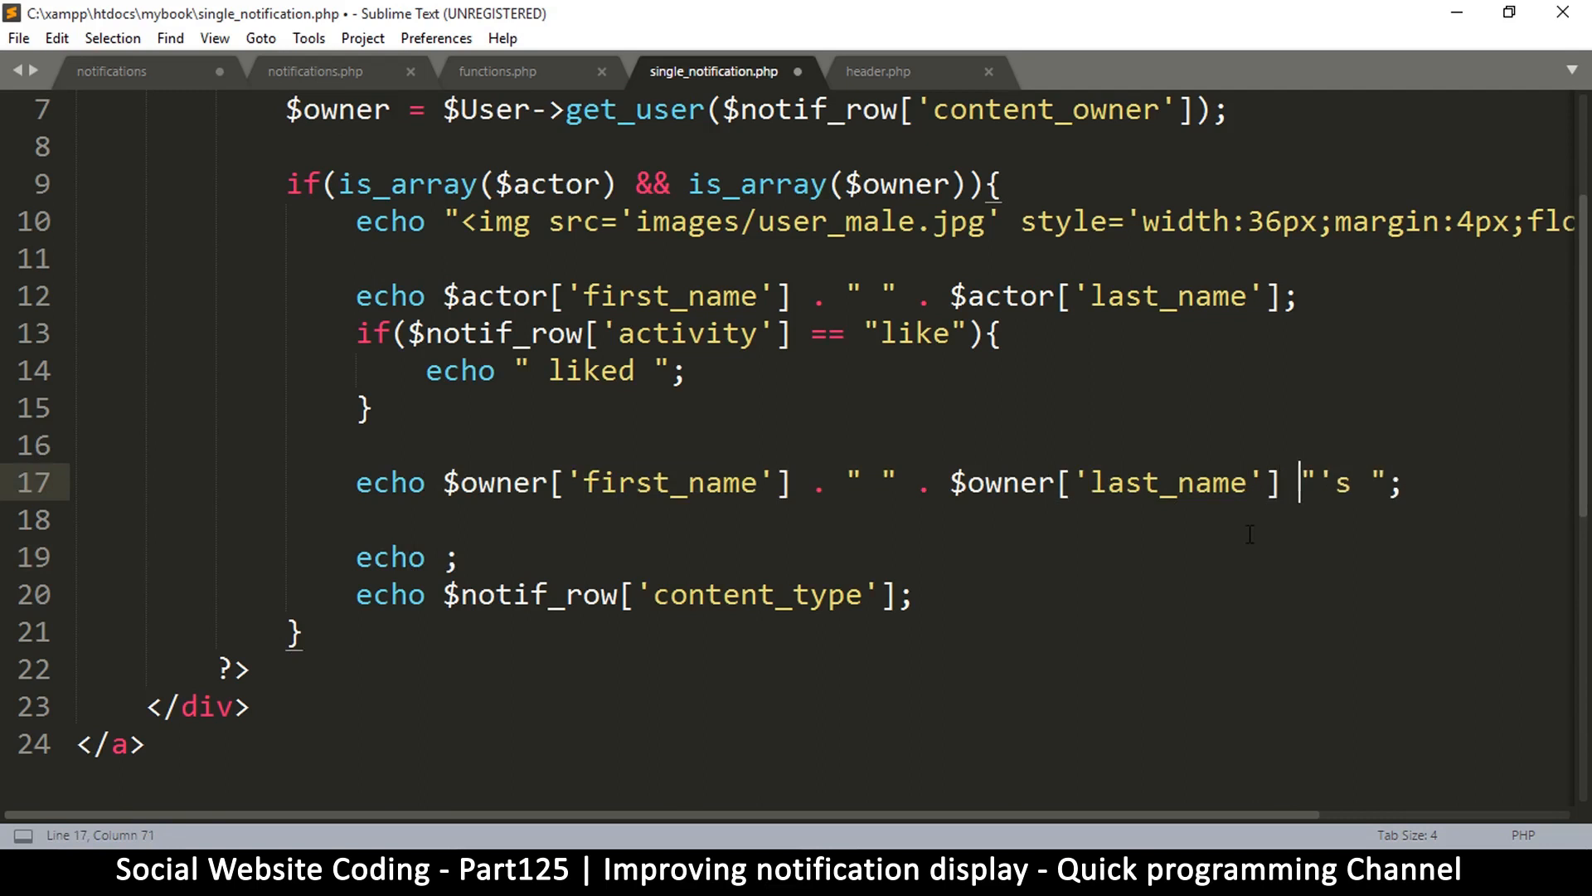
pyautogui.write('.')
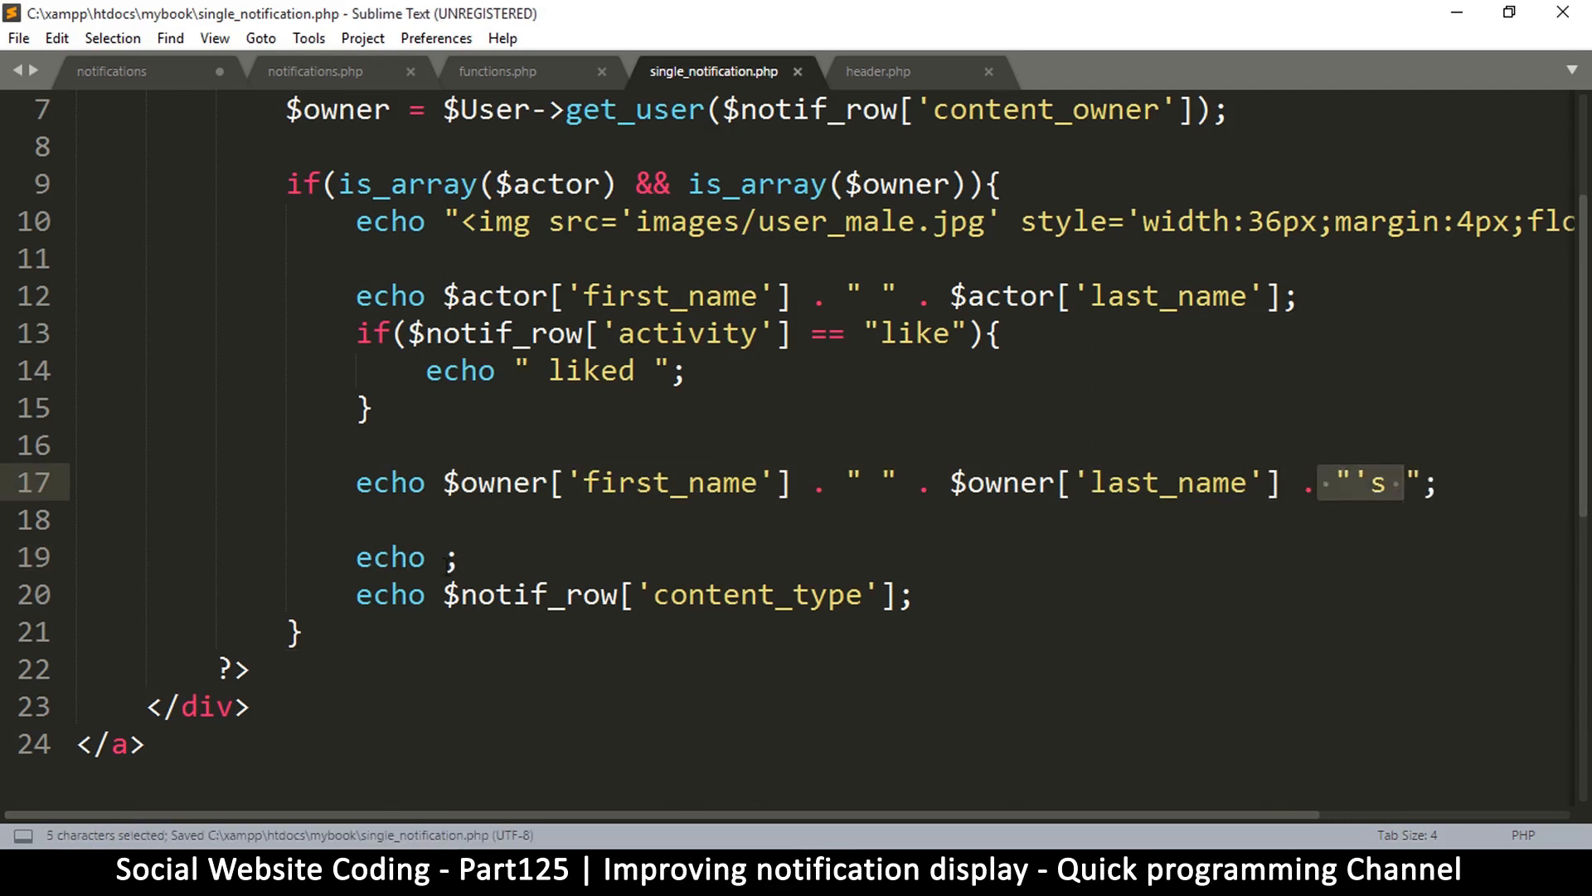
pyautogui.write('""')
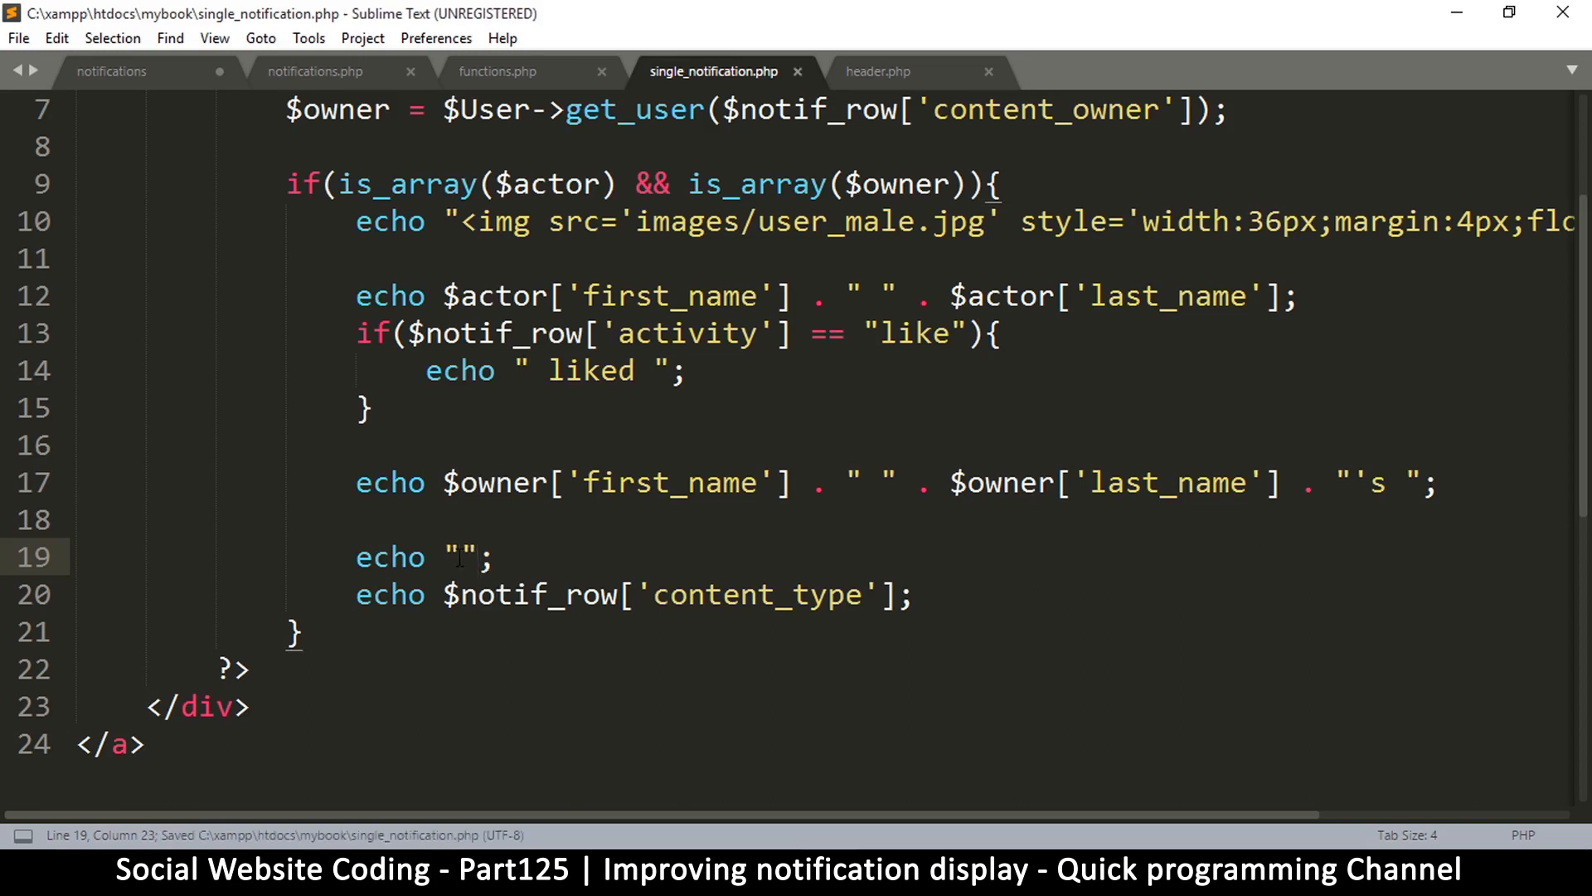
pyautogui.write('your')
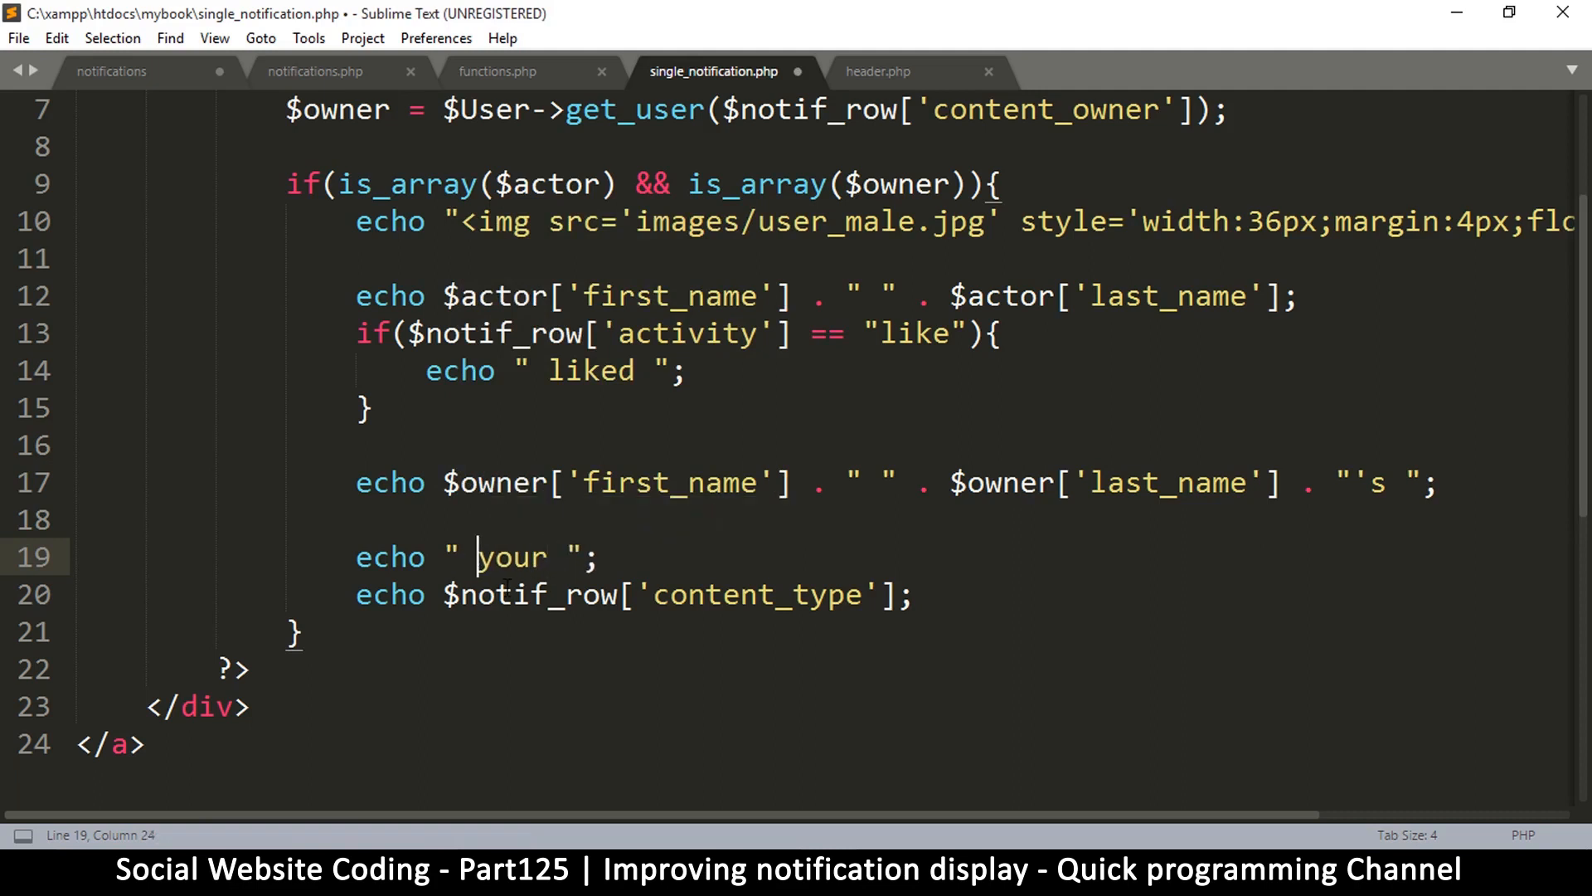
pyautogui.press('ctrl+s')
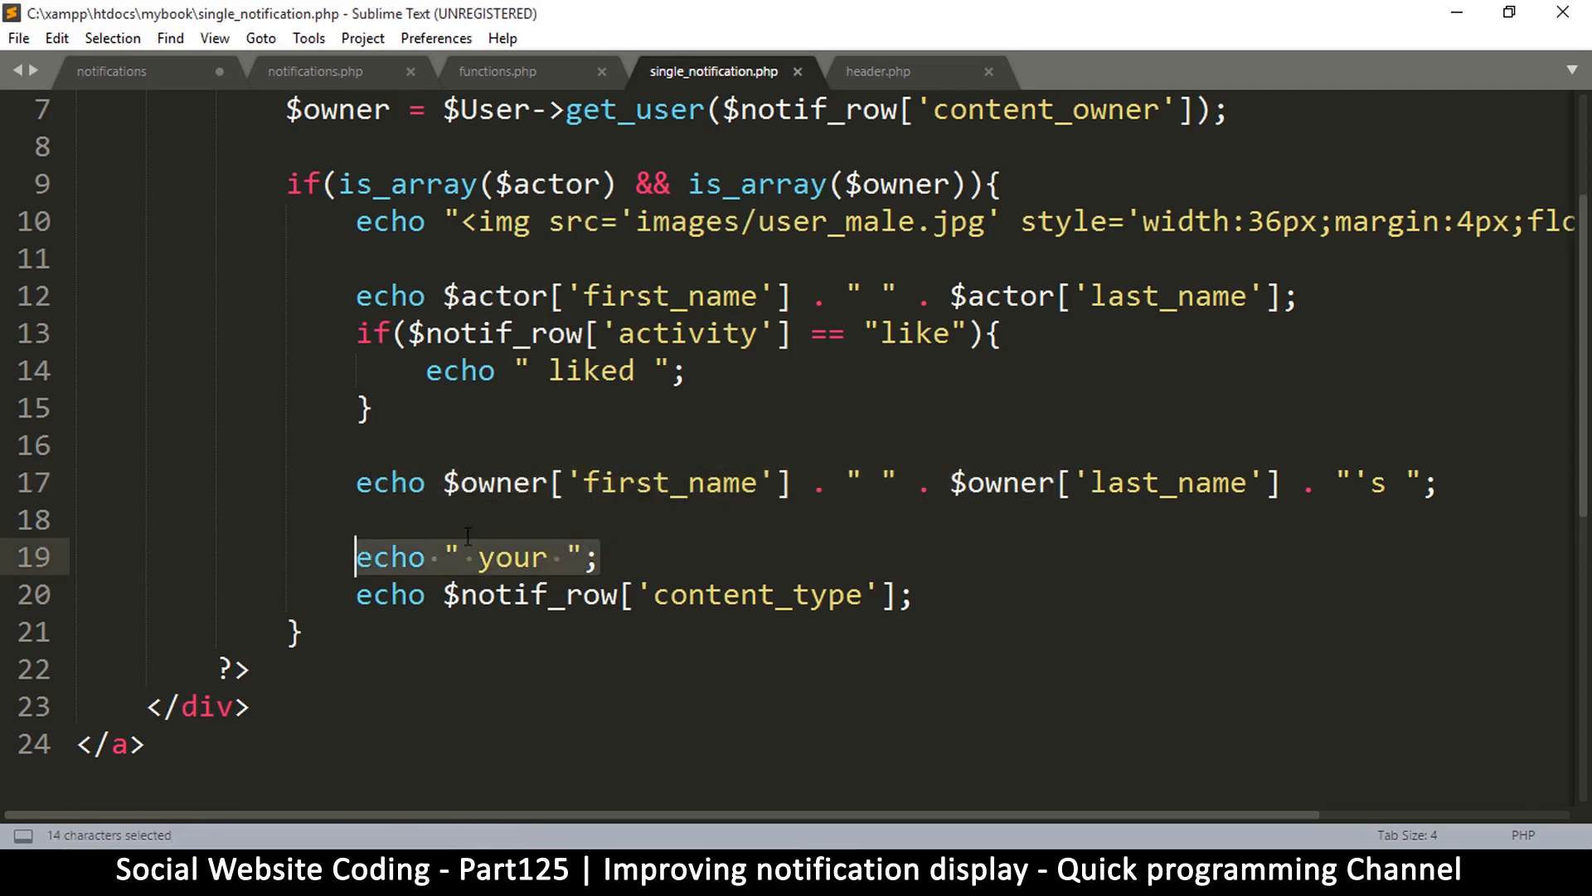
pyautogui.press('ctrl+s')
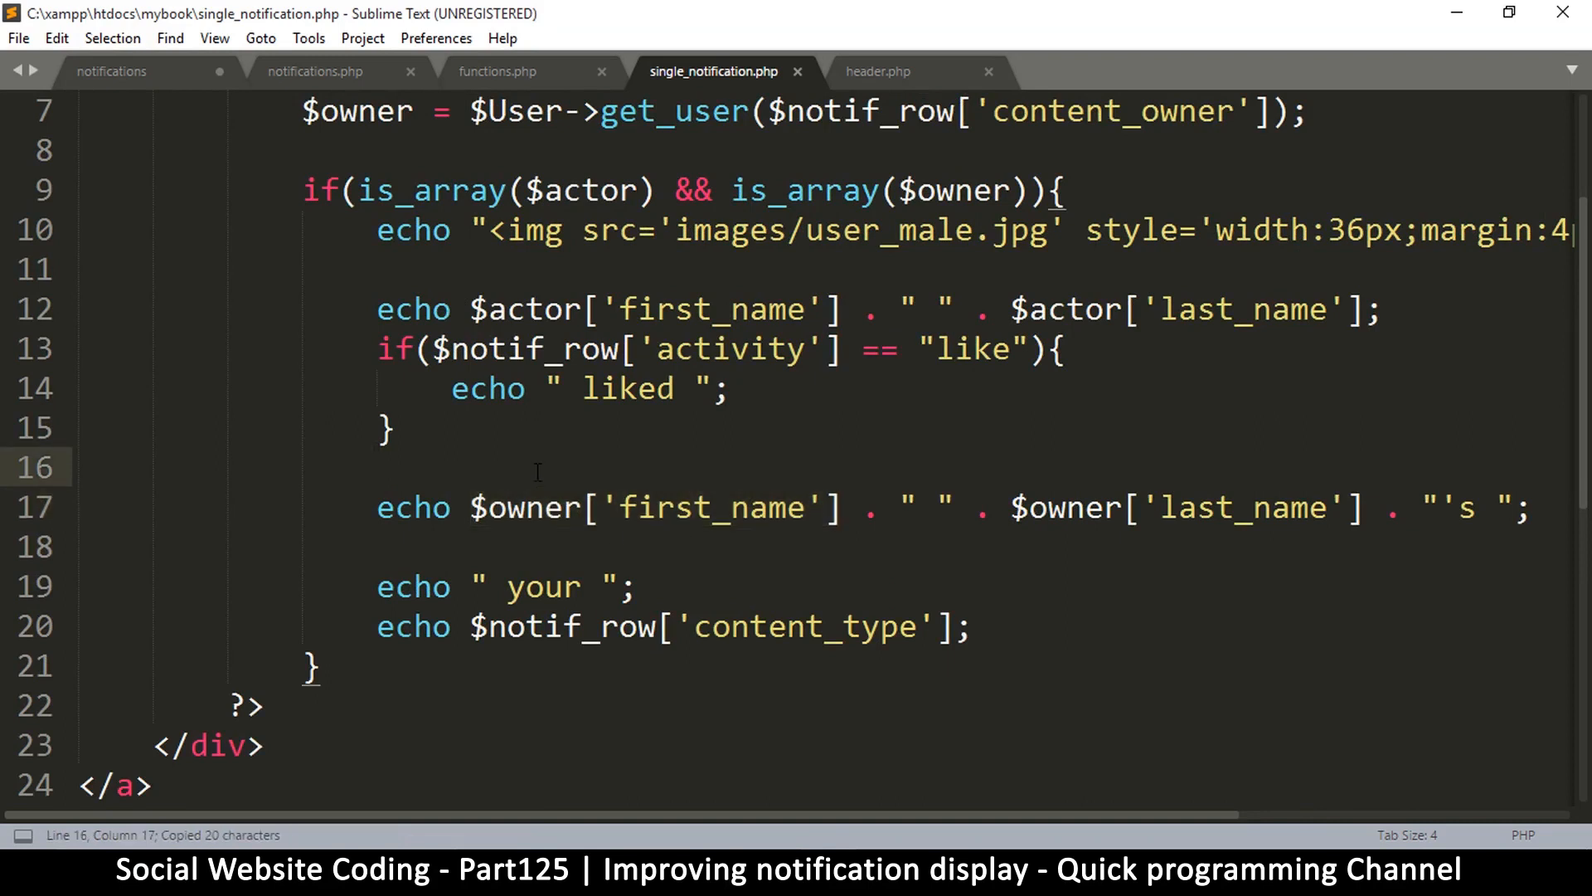
# Step: Begin an if condition comparing the owner's userid around the owner-name echo
pyautogui.write("if($owner['f")
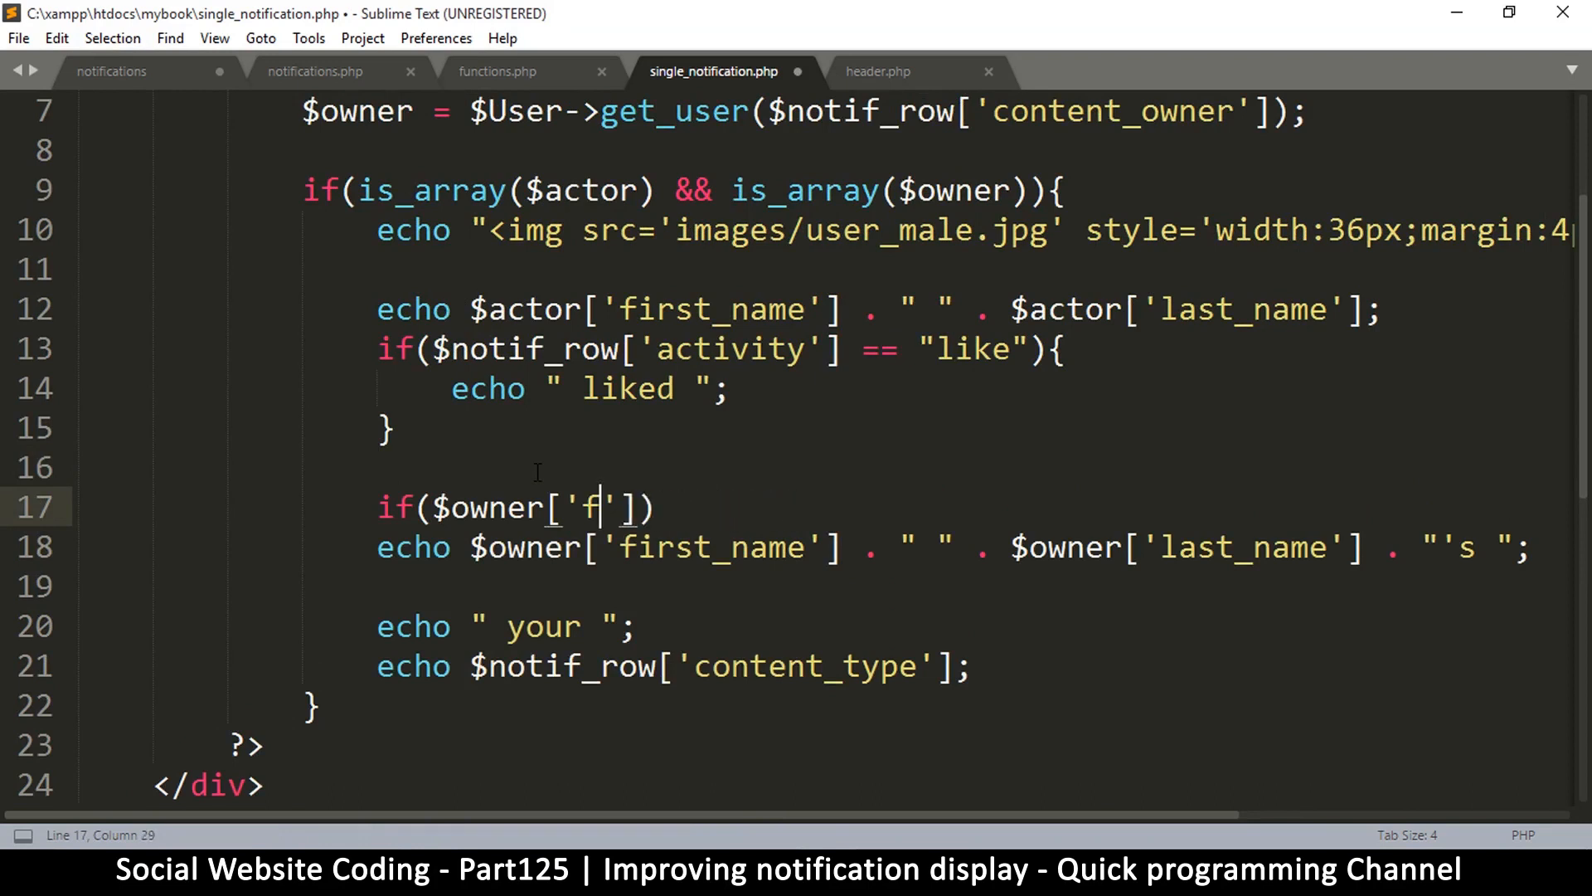
pyautogui.press('Backspace')
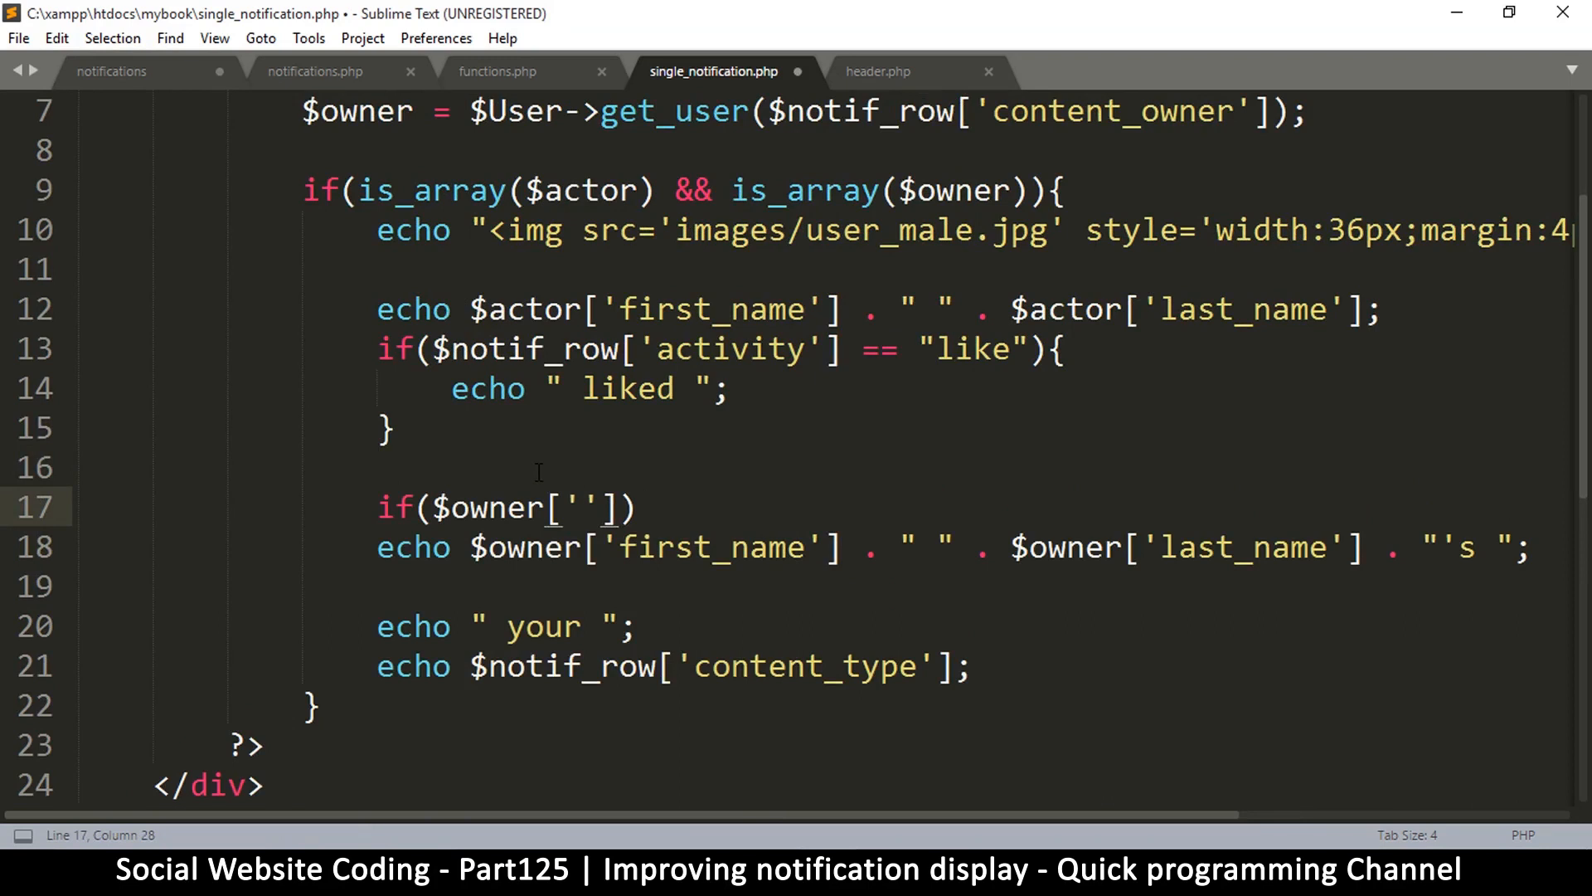
pyautogui.write('userid')
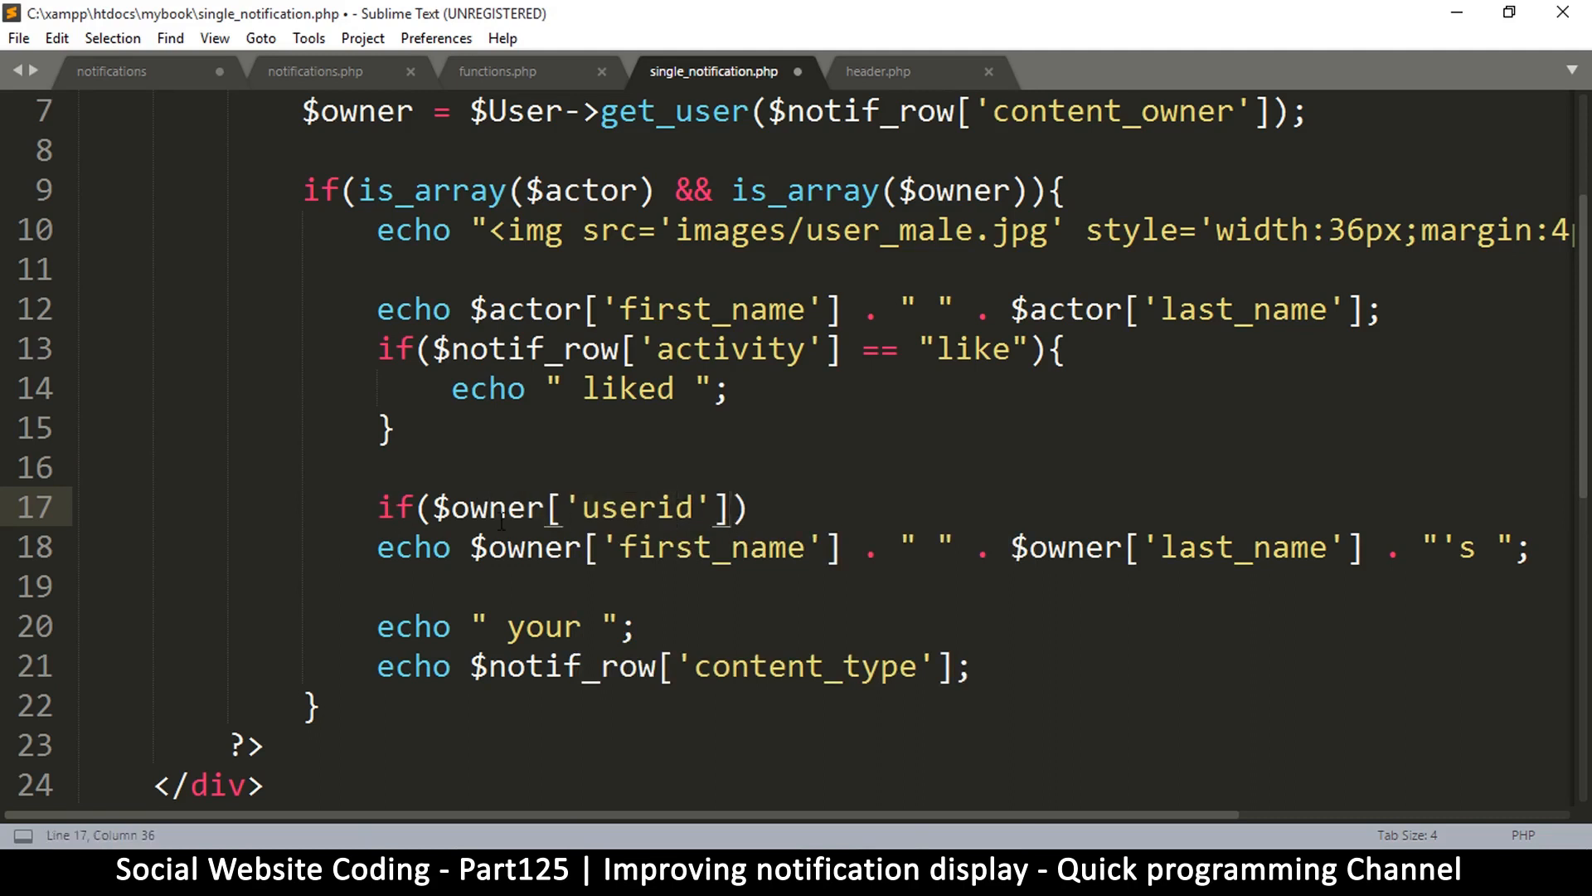
pyautogui.write('==')
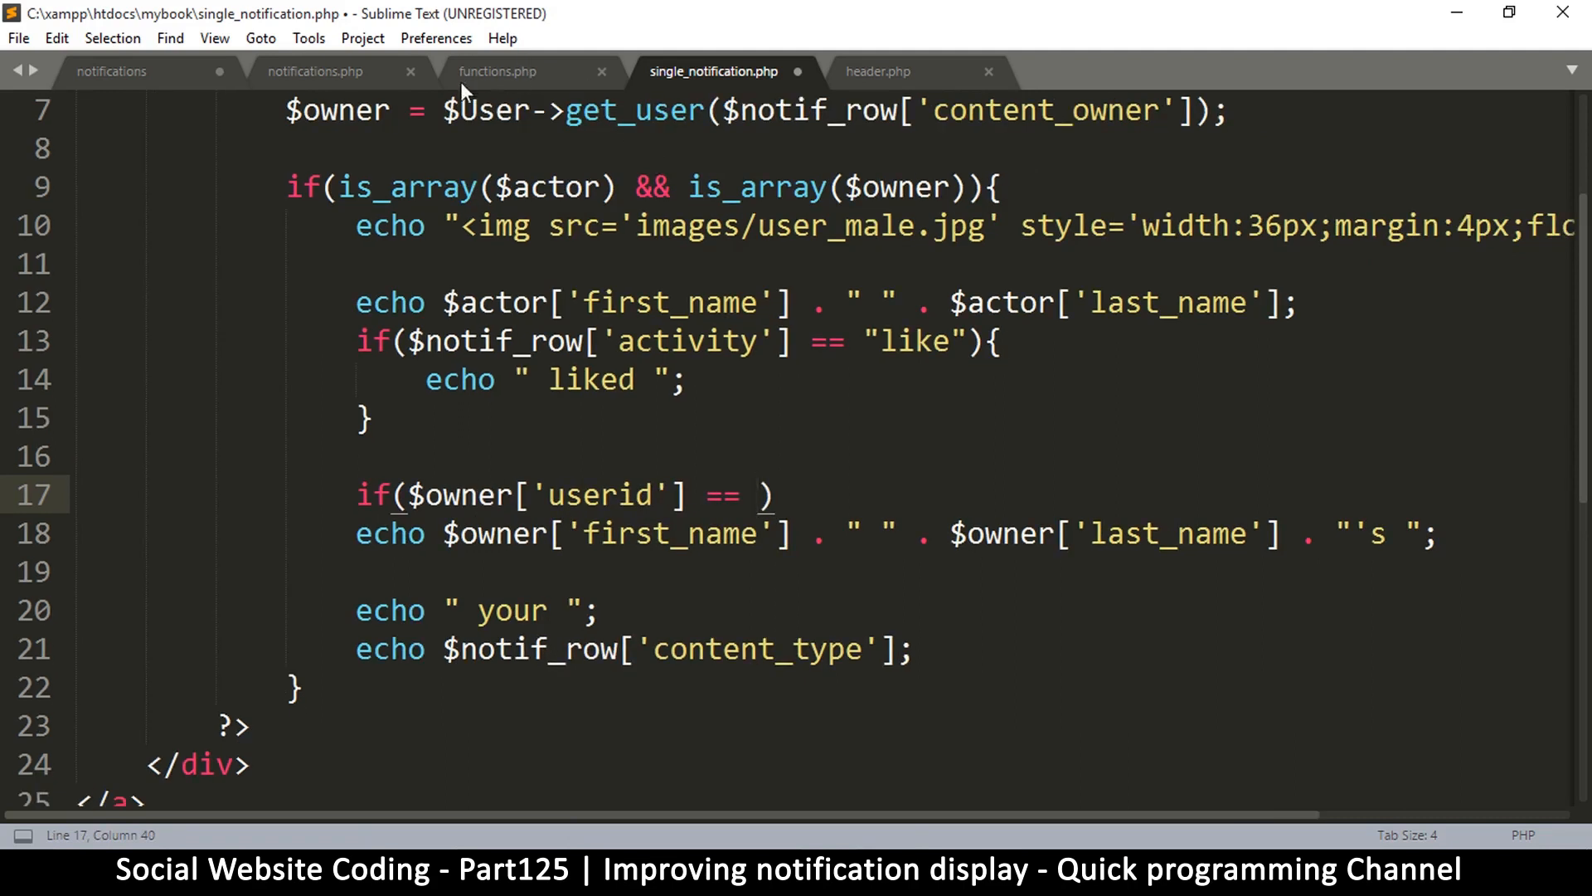
# Step: Add $id = esc($_SESSION['mybook_userid']); to single_notification.php and save
pyautogui.click(316, 71)
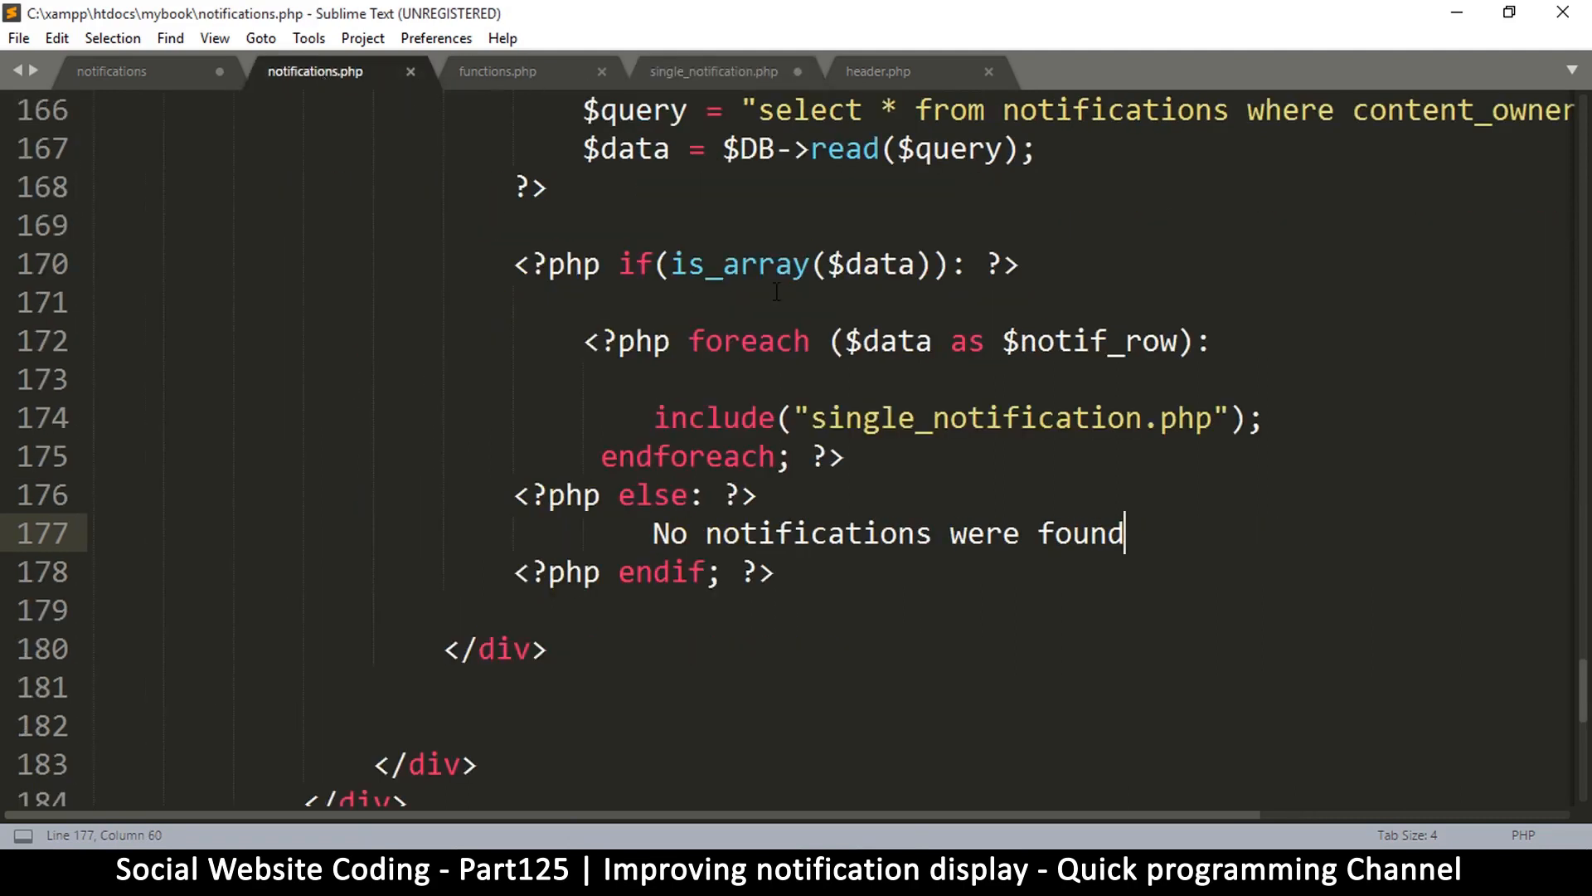
pyautogui.scroll(3)
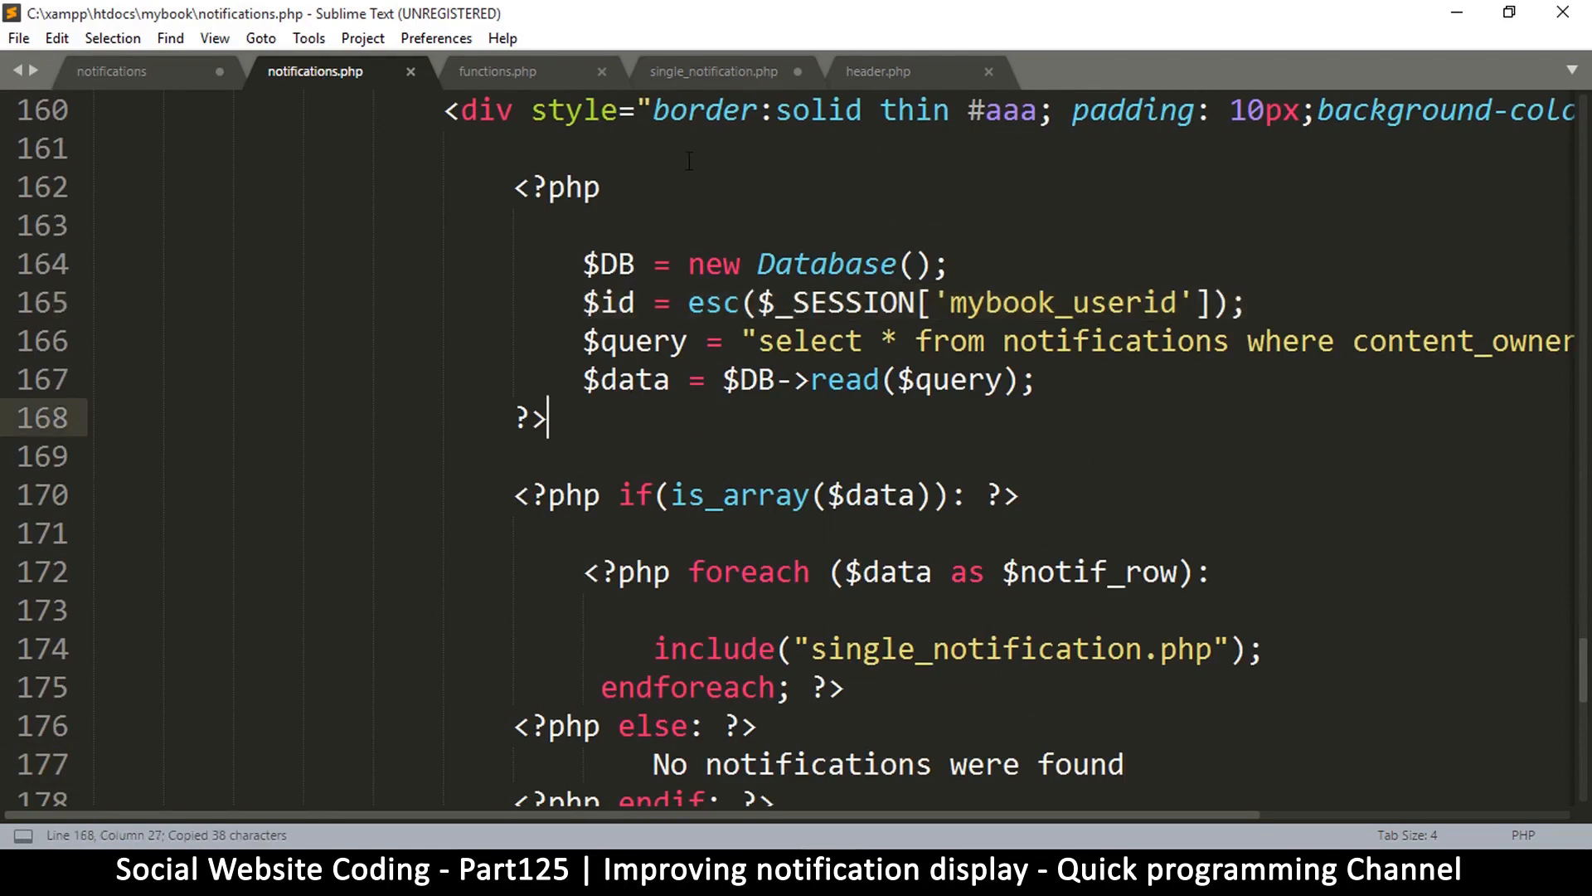
pyautogui.click(713, 71)
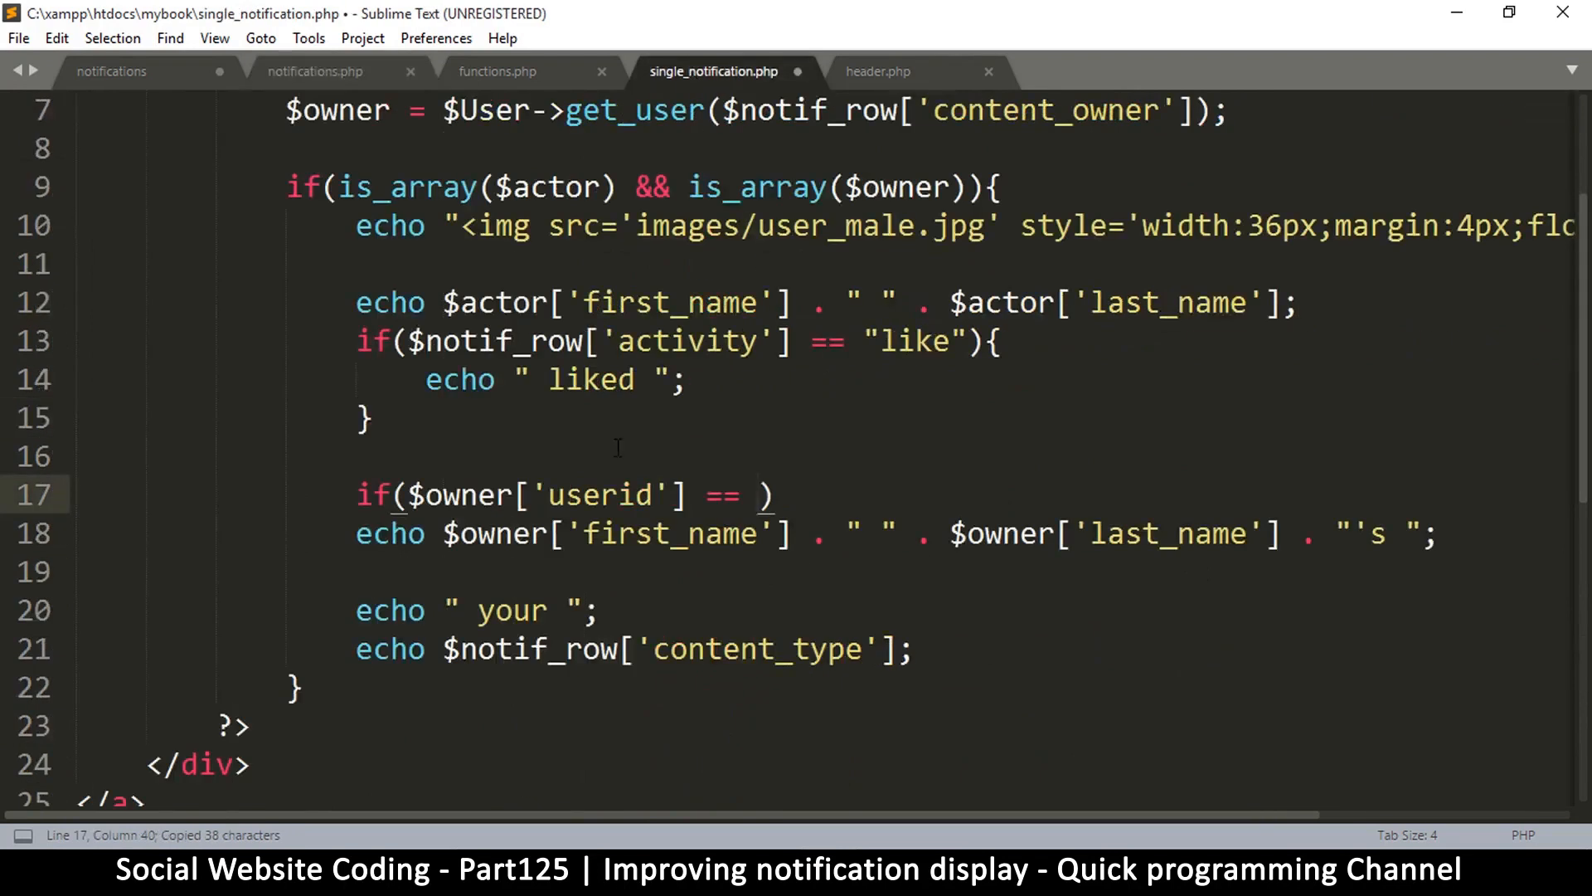
pyautogui.scroll(3)
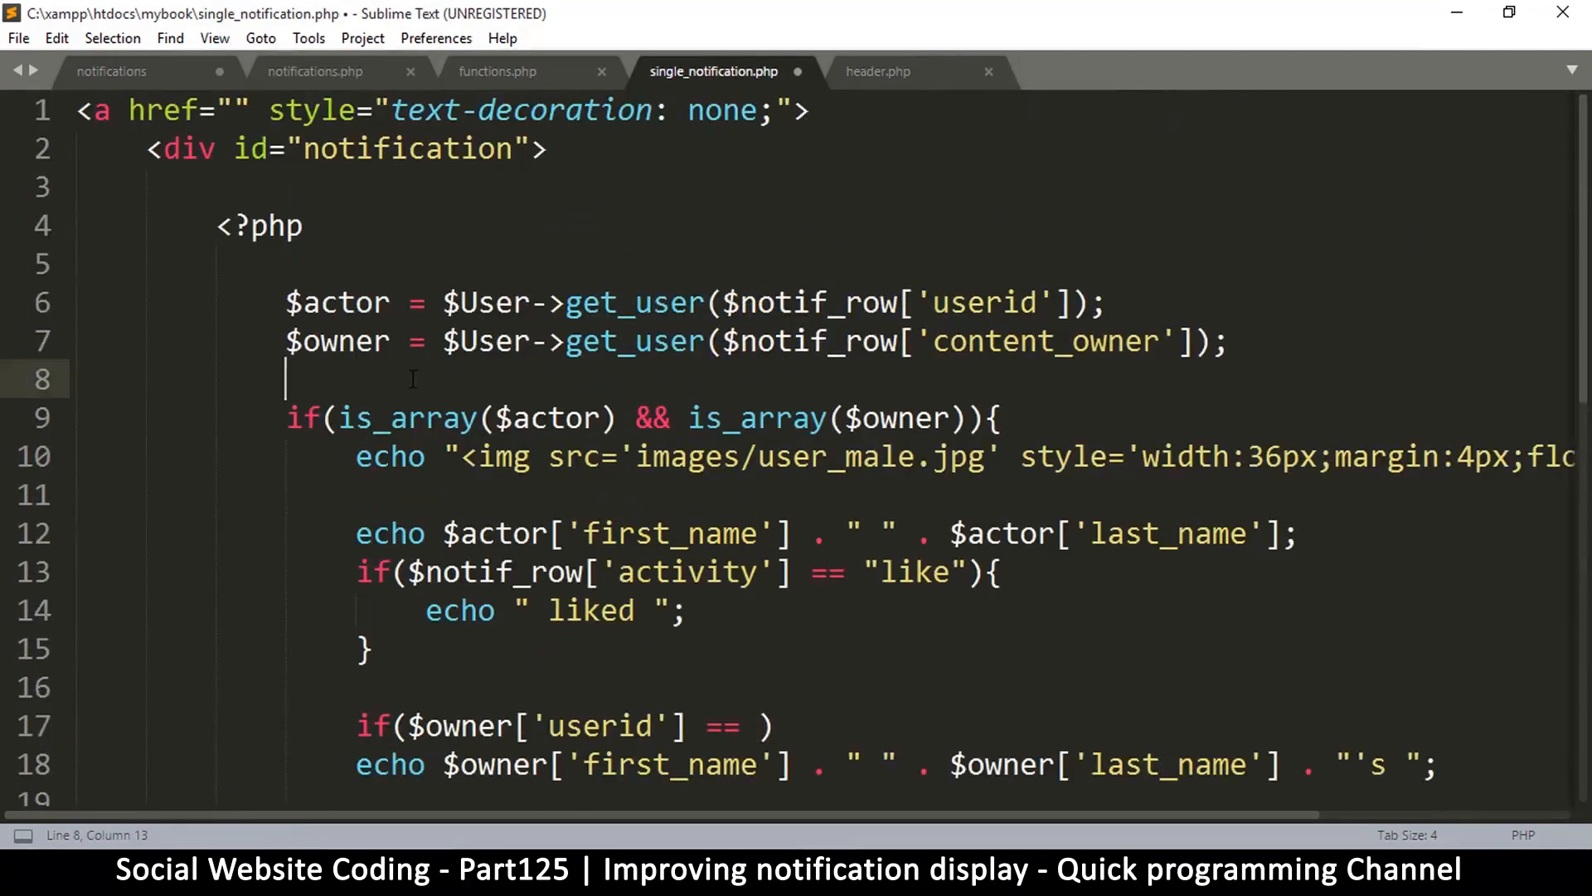
pyautogui.write("$id = esc($_SESSION['mybook_userid']);")
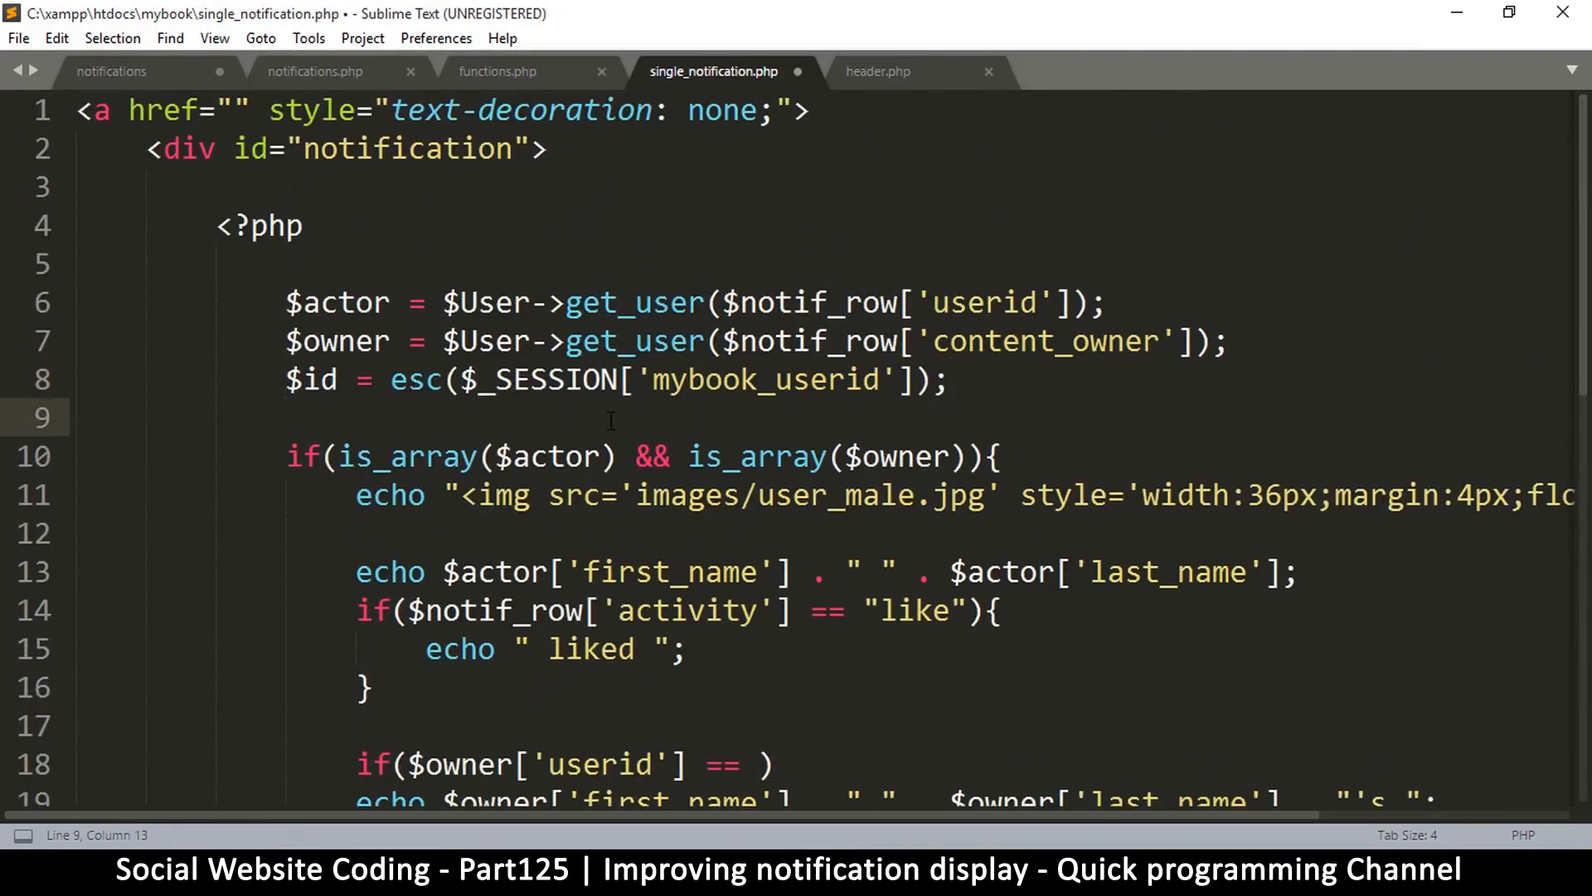
pyautogui.press('ctrl+s')
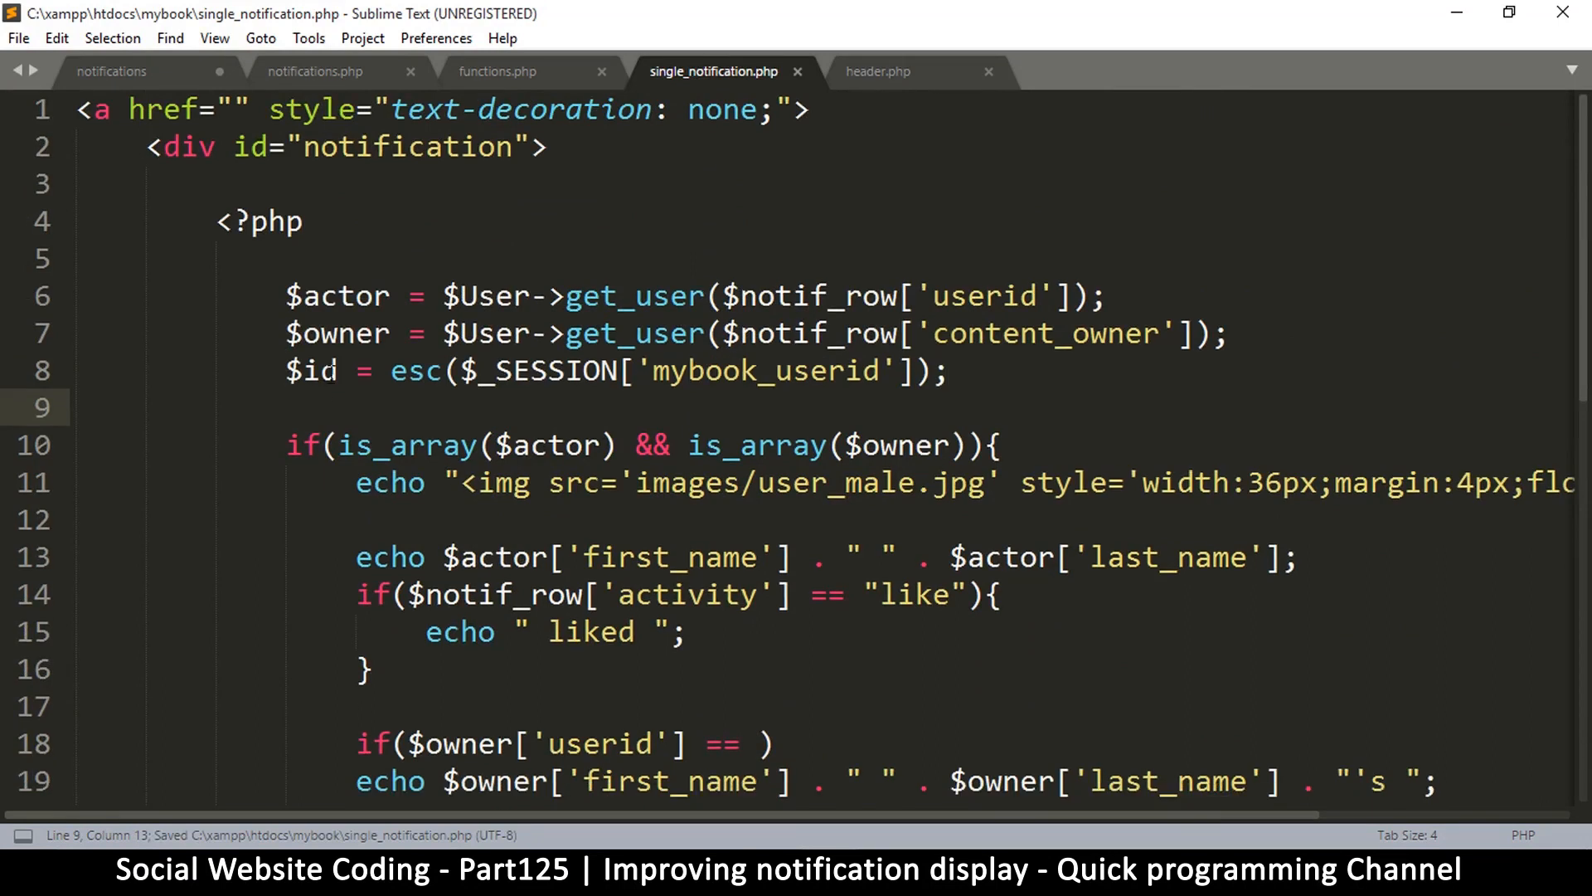
# Step: Complete if($owner['userid'] == $id) with an else branch echoing ' your '
pyautogui.scroll(-3)
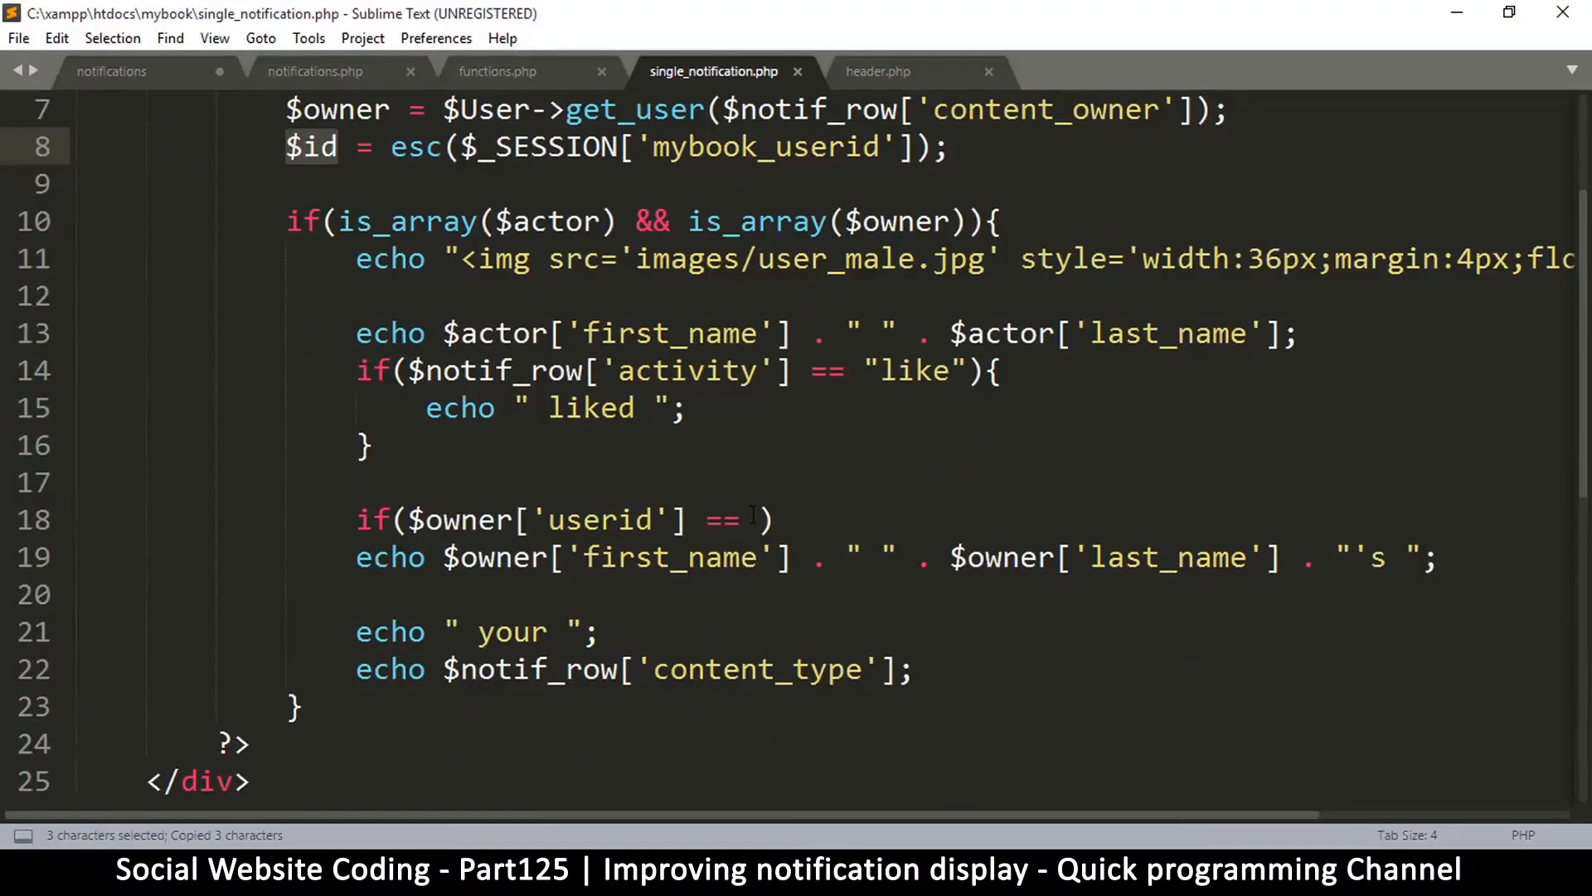
pyautogui.write('$id')
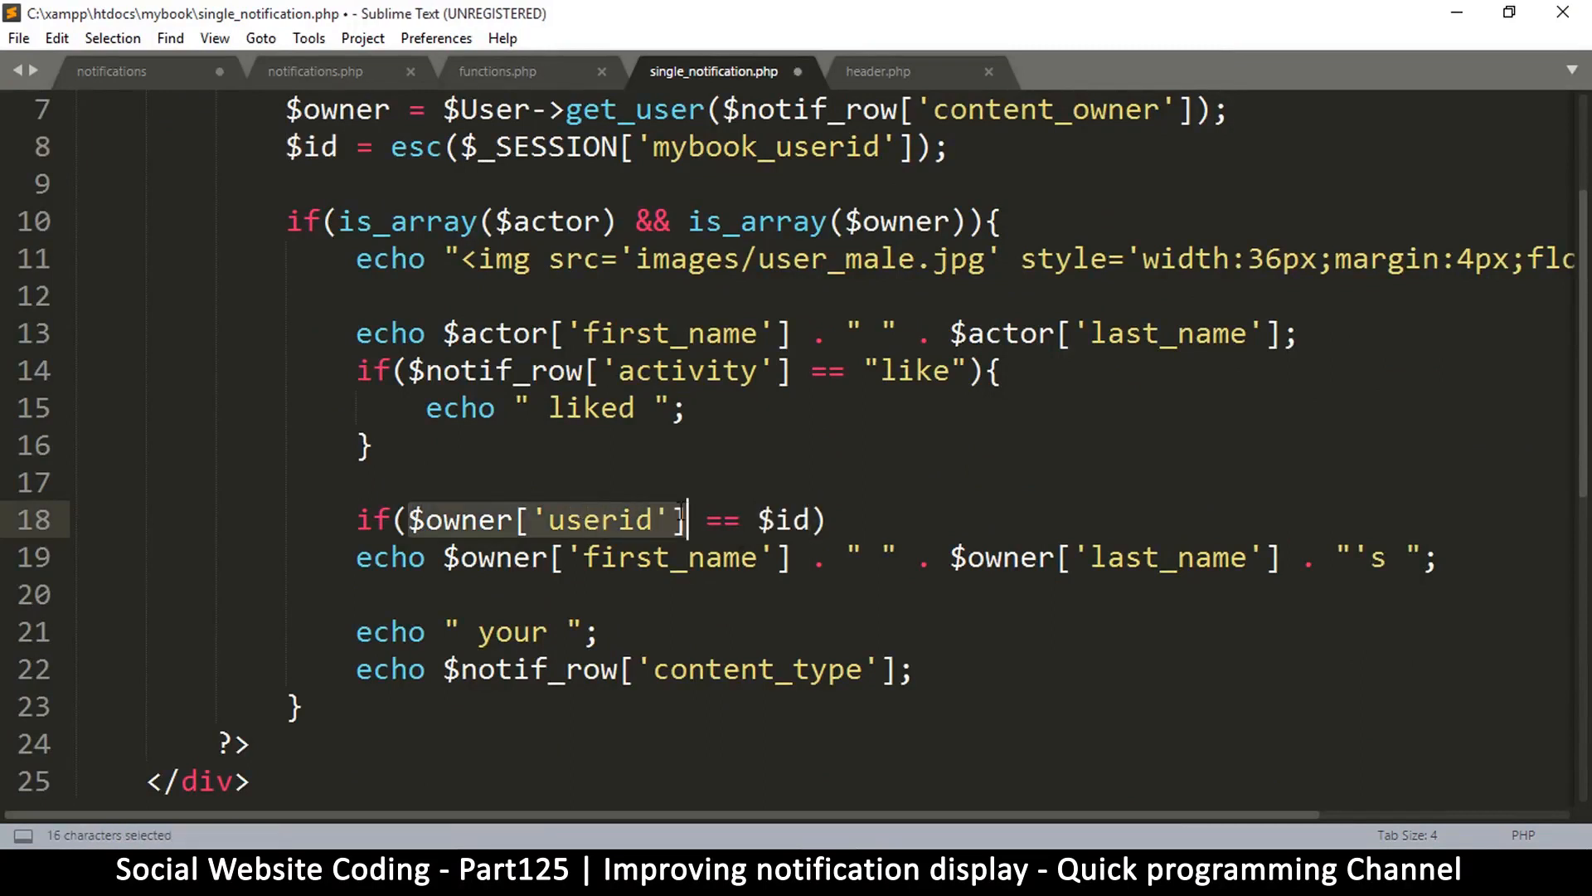
pyautogui.doubleClick(783, 519)
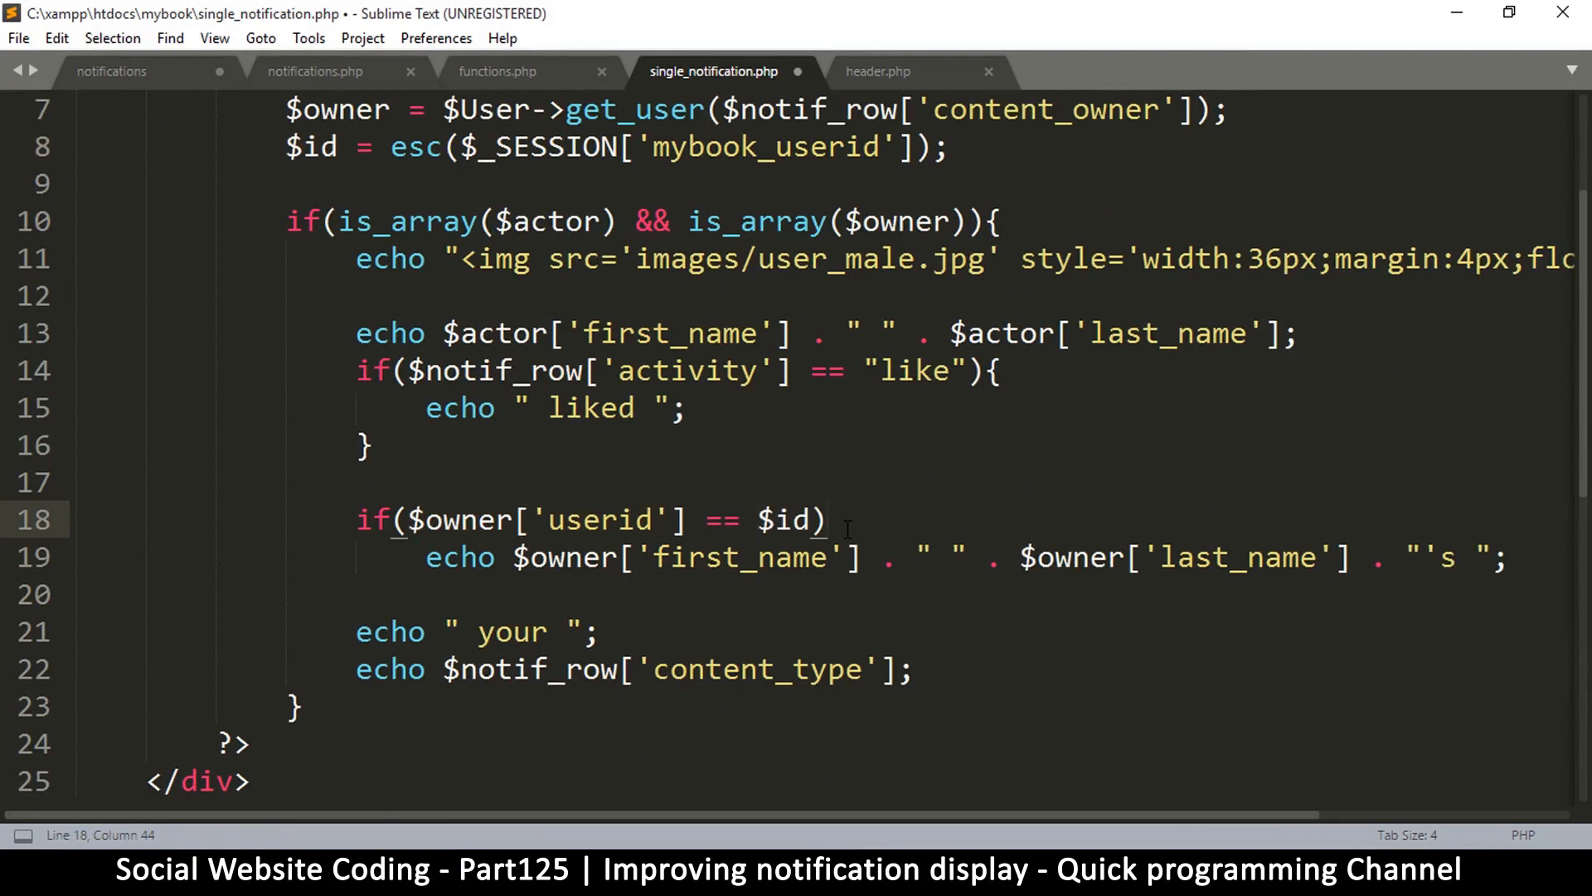
pyautogui.write('{')
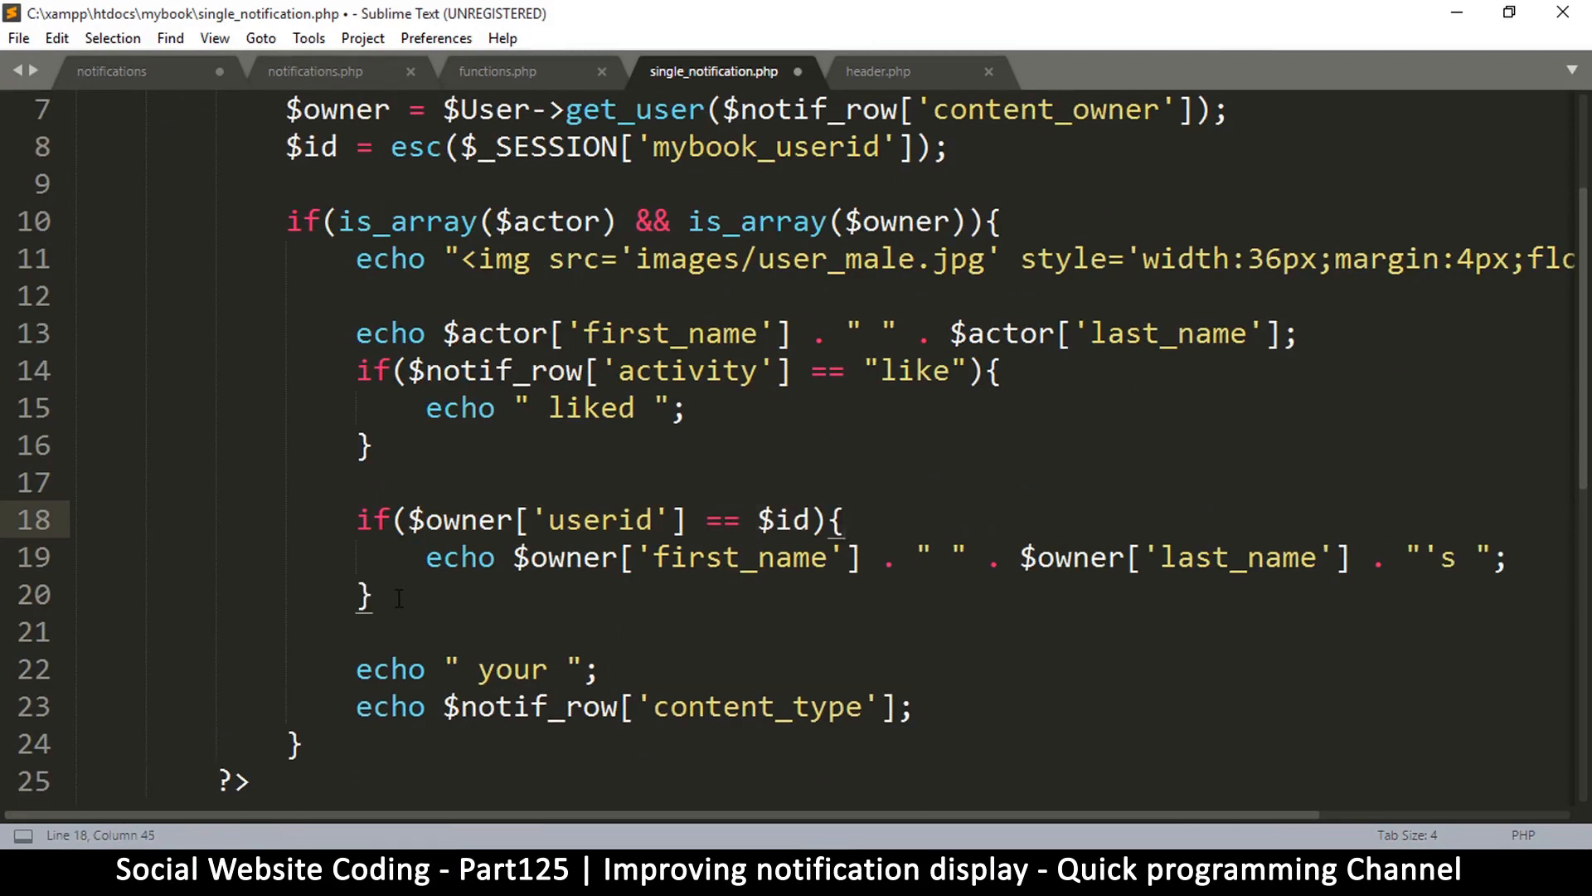
pyautogui.write('else[')
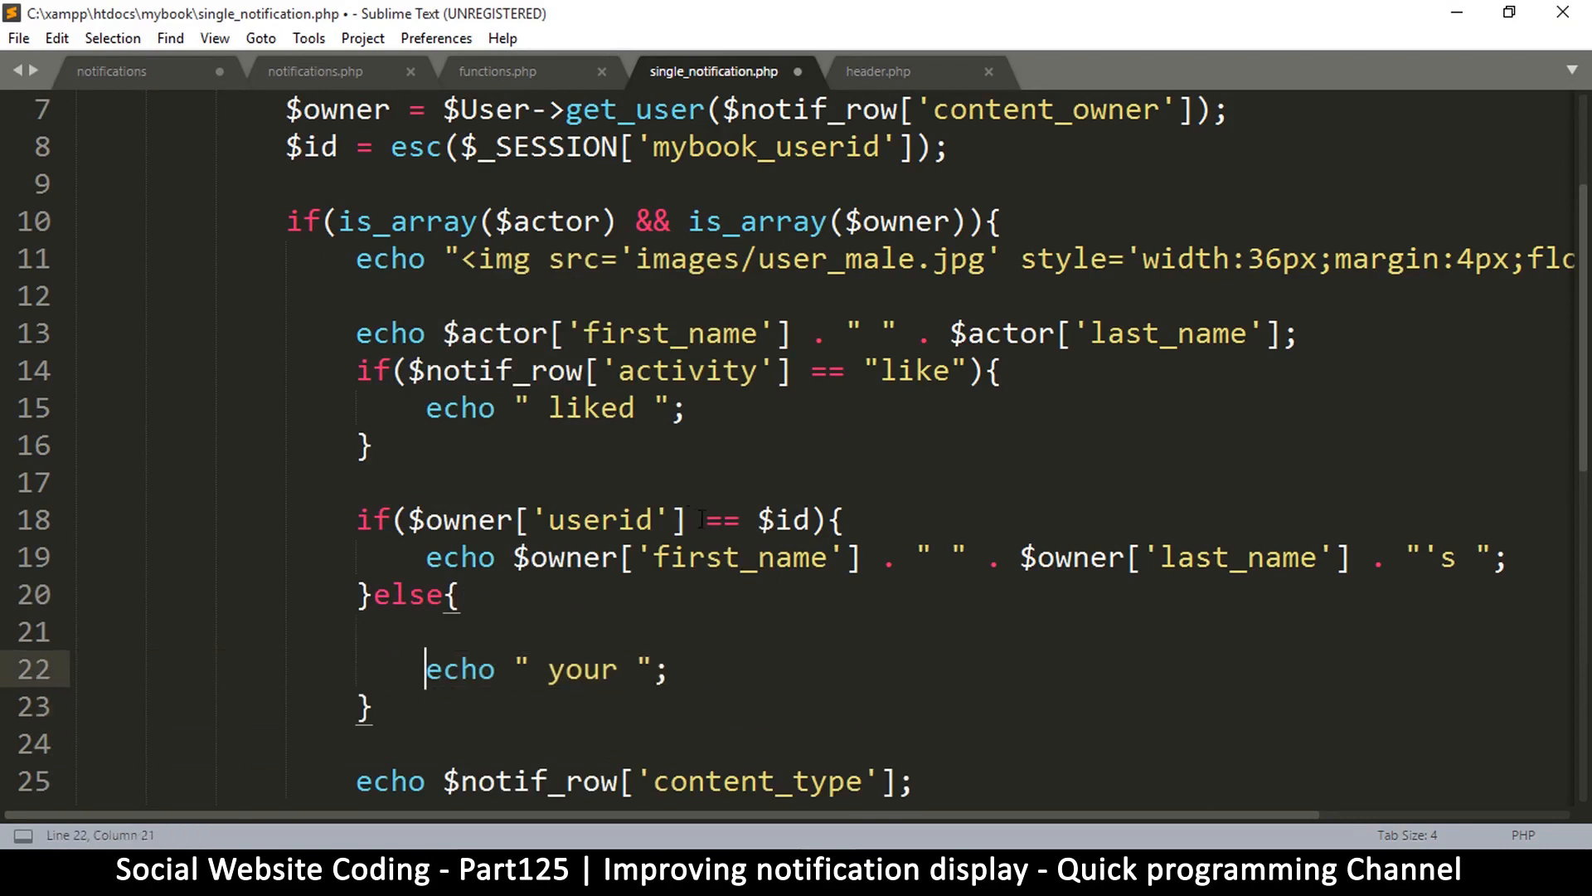
pyautogui.click(716, 520)
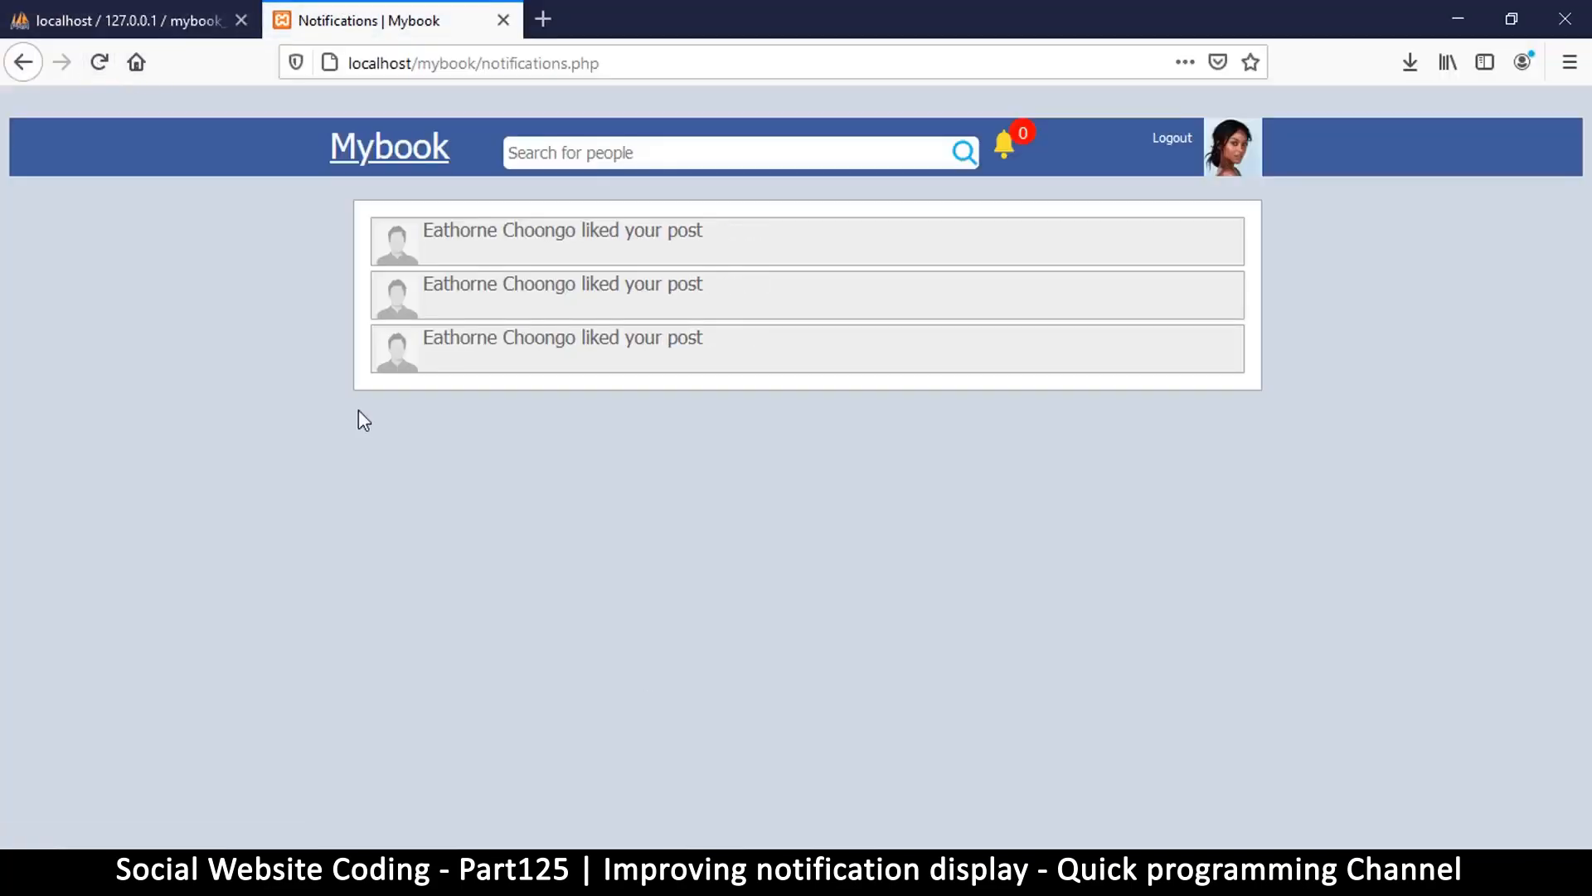
pyautogui.moveTo(571, 240)
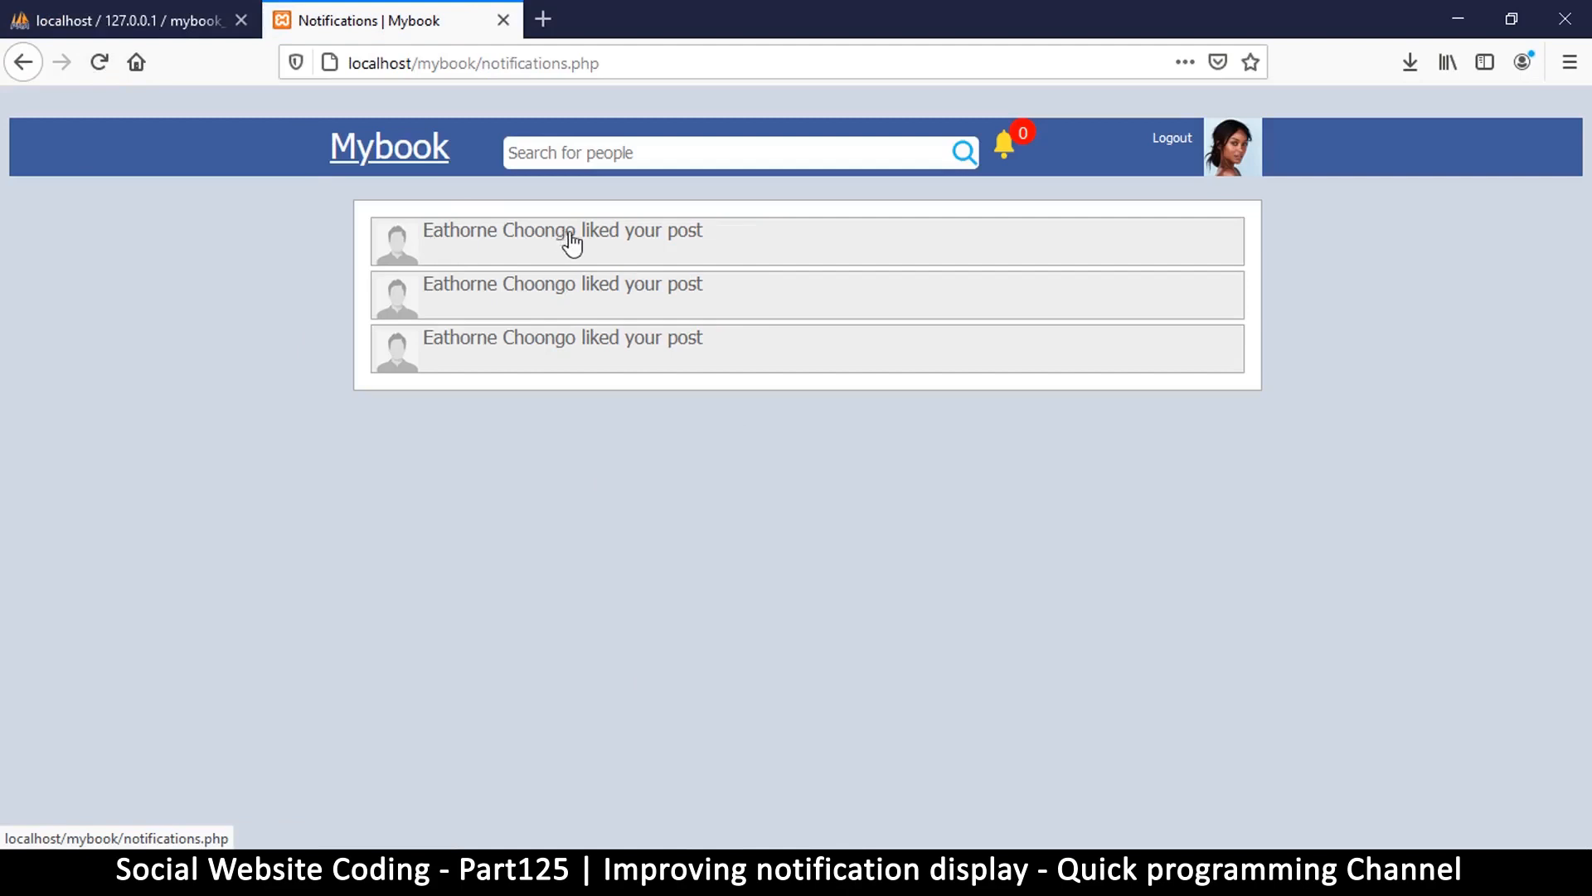
pyautogui.moveTo(688, 239)
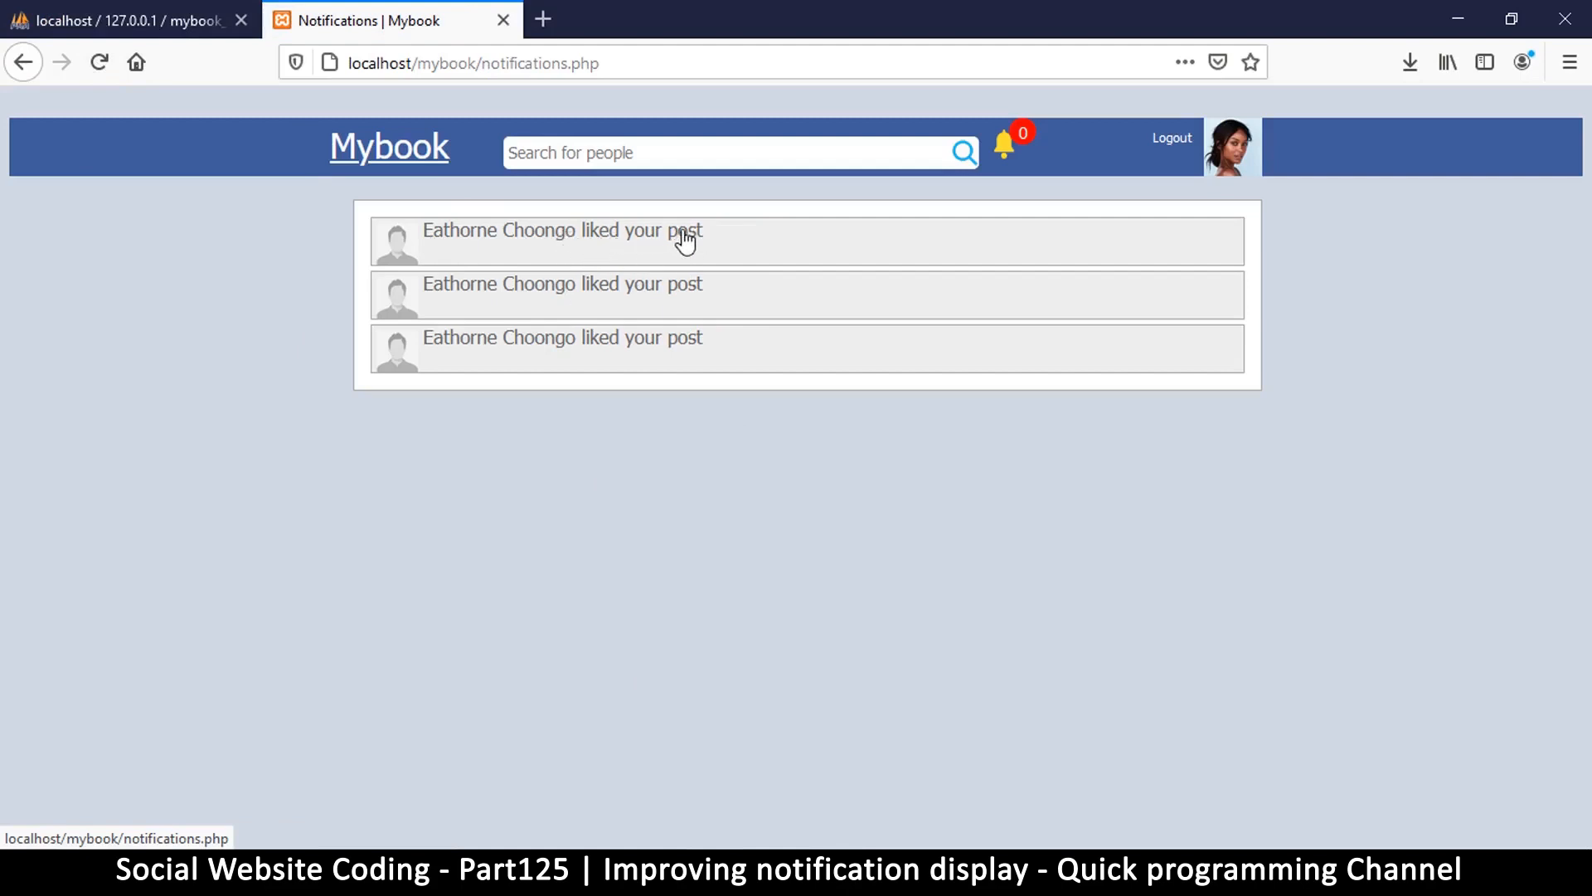
pyautogui.moveTo(677, 284)
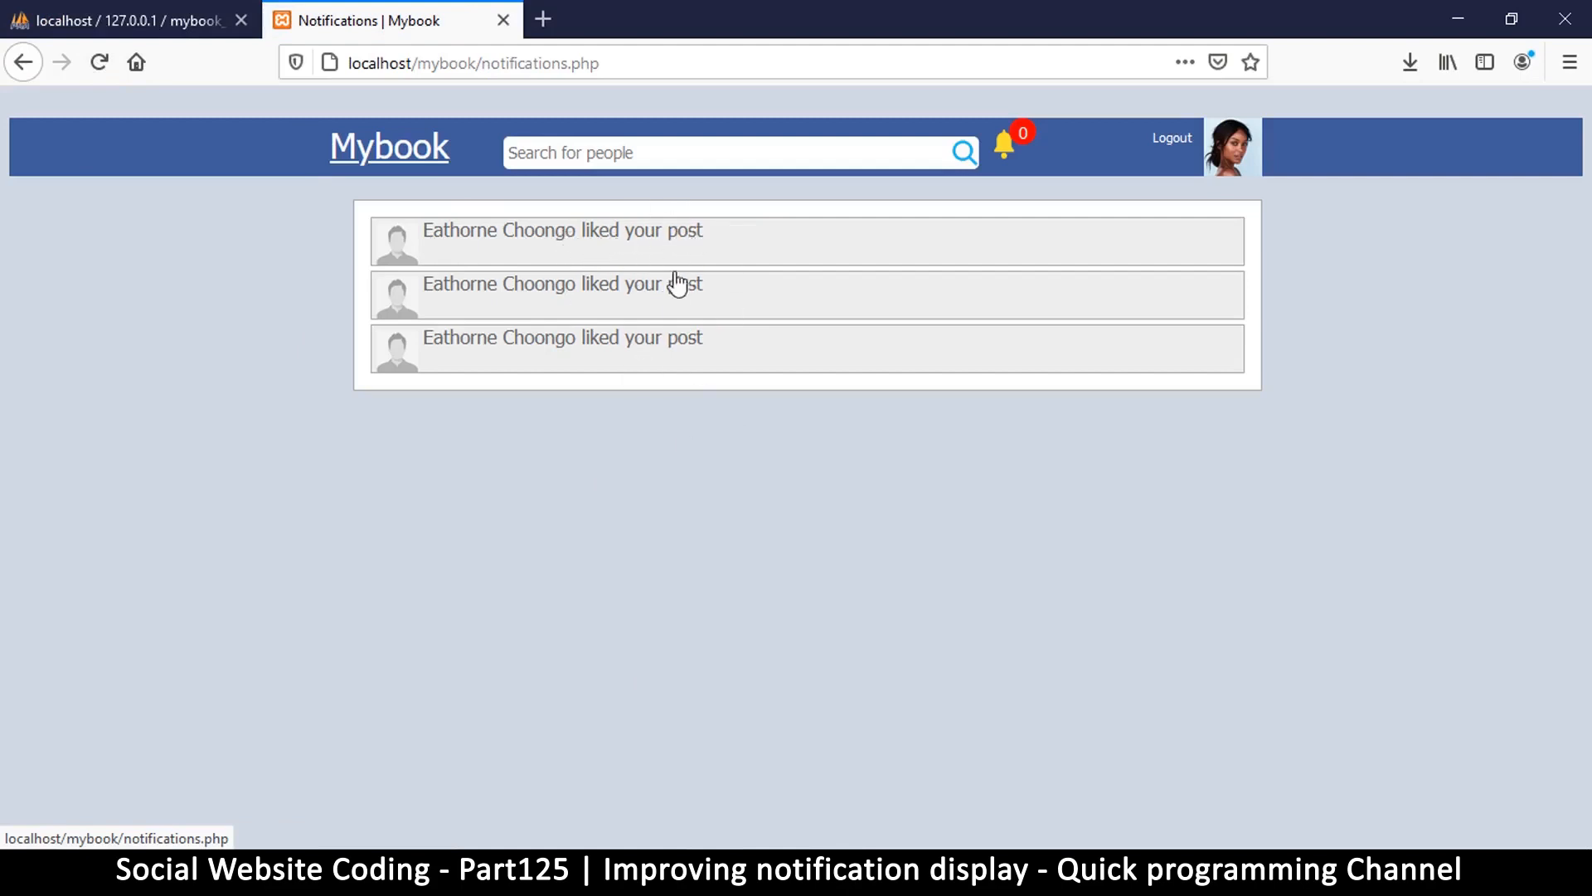
pyautogui.moveTo(1036, 248)
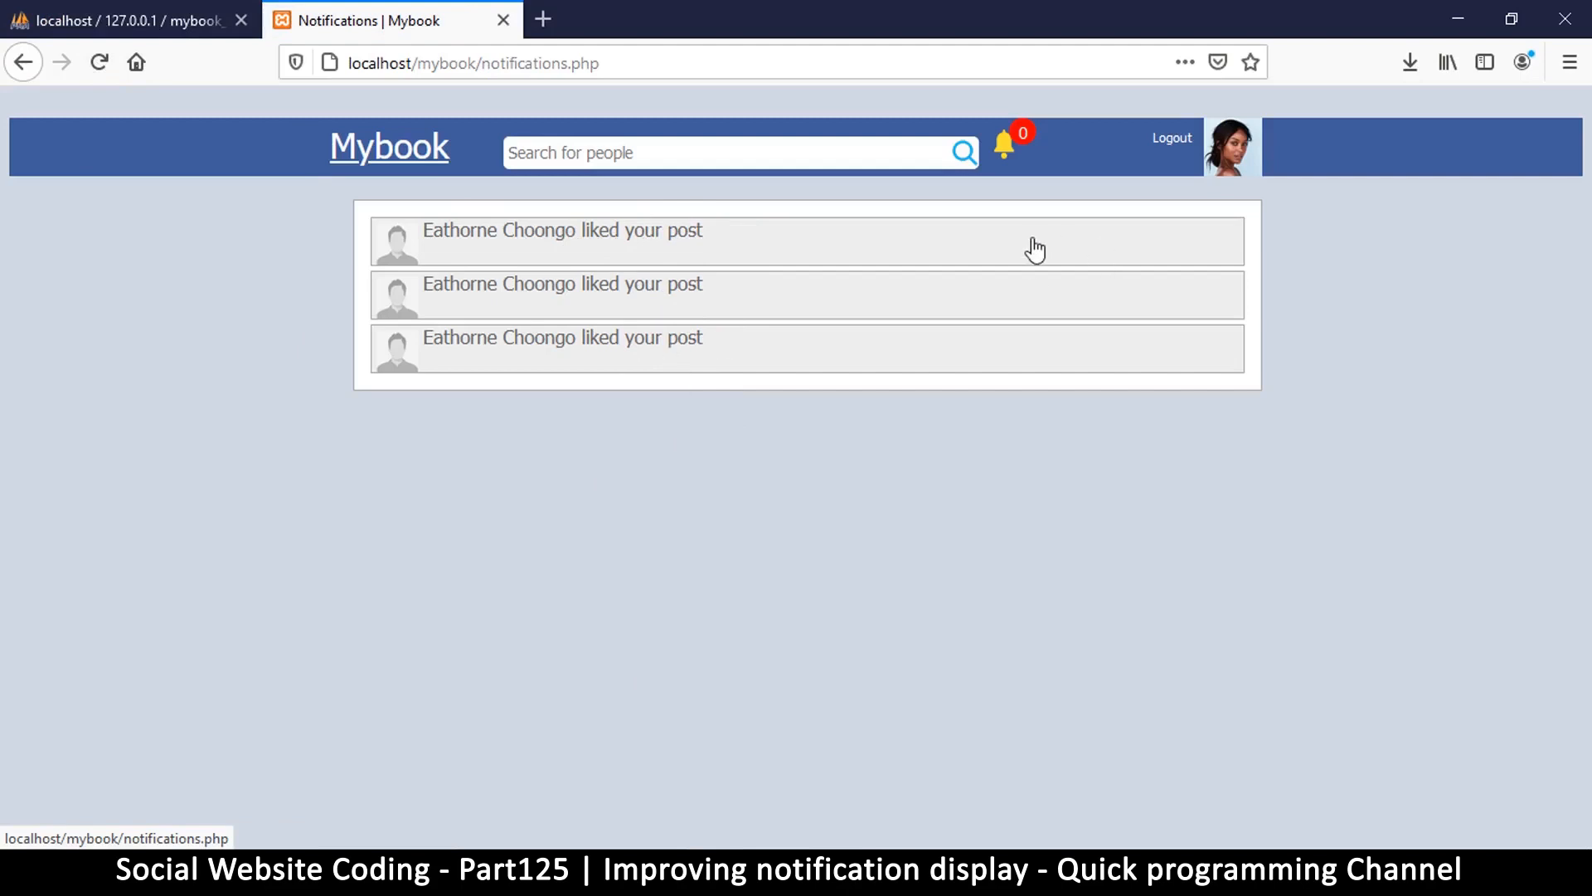
pyautogui.moveTo(715, 318)
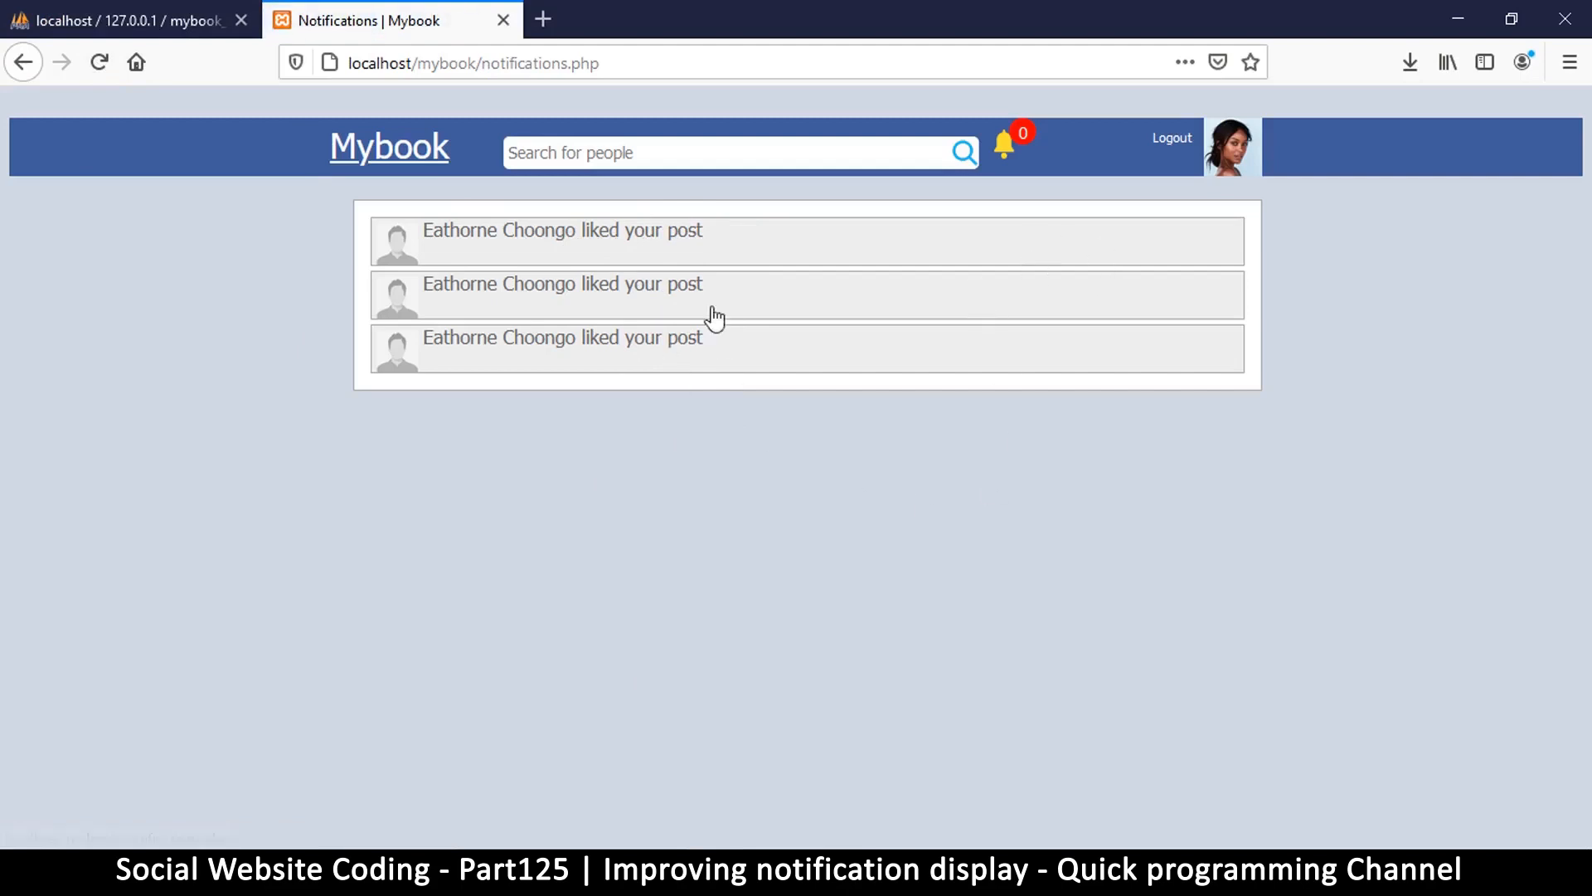
pyautogui.moveTo(828, 259)
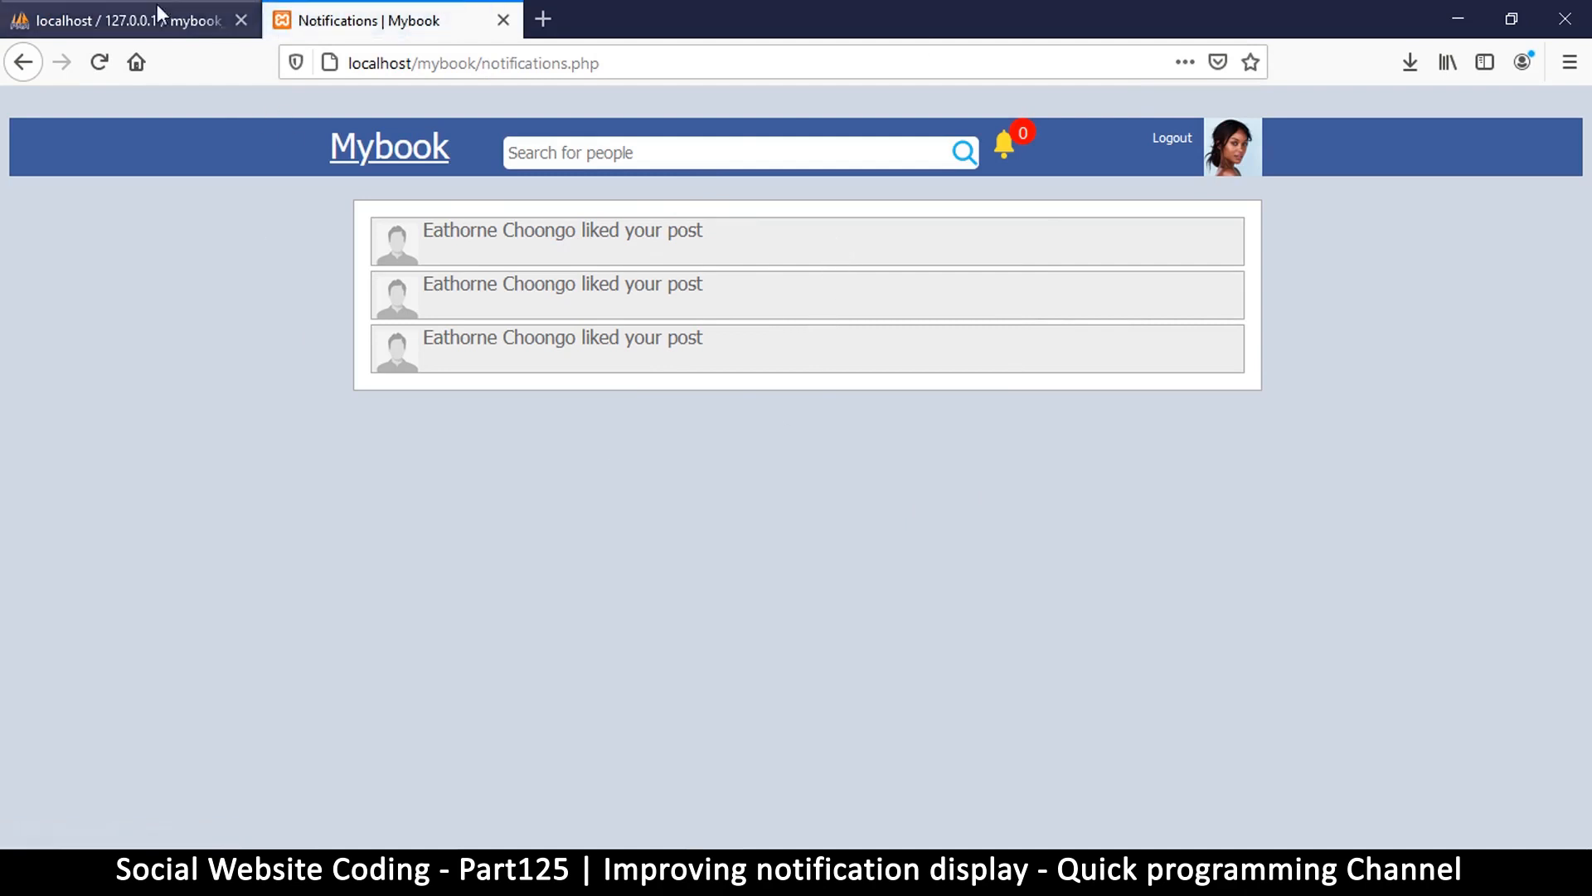
# Step: Check the three like rows in phpMyAdmin's notifications table, then scroll Mybook to the liked post
pyautogui.click(112, 20)
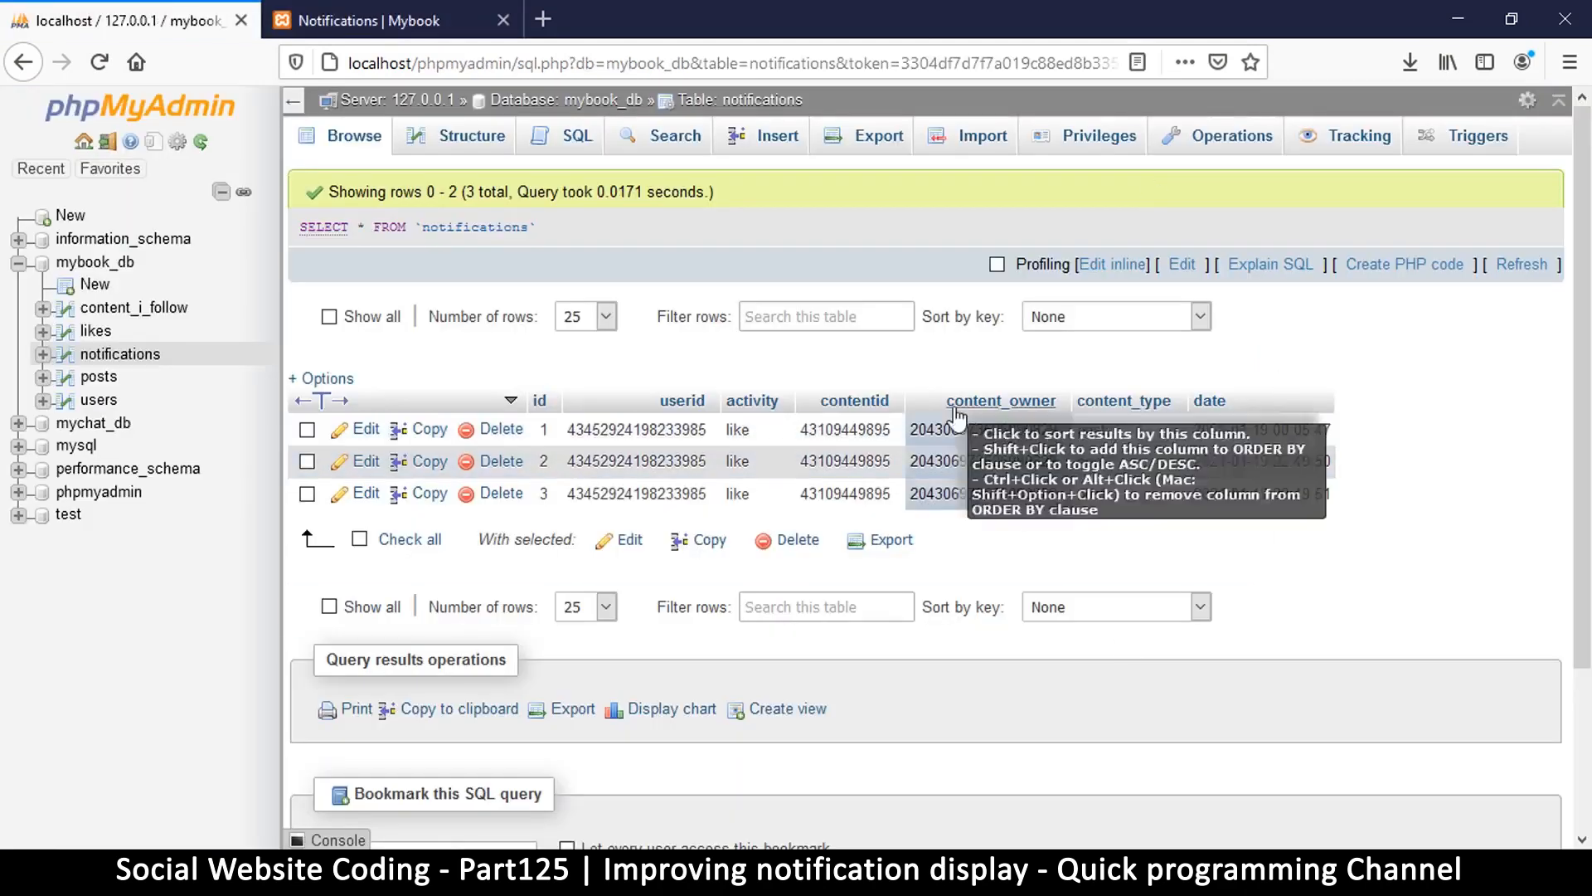
pyautogui.moveTo(855, 400)
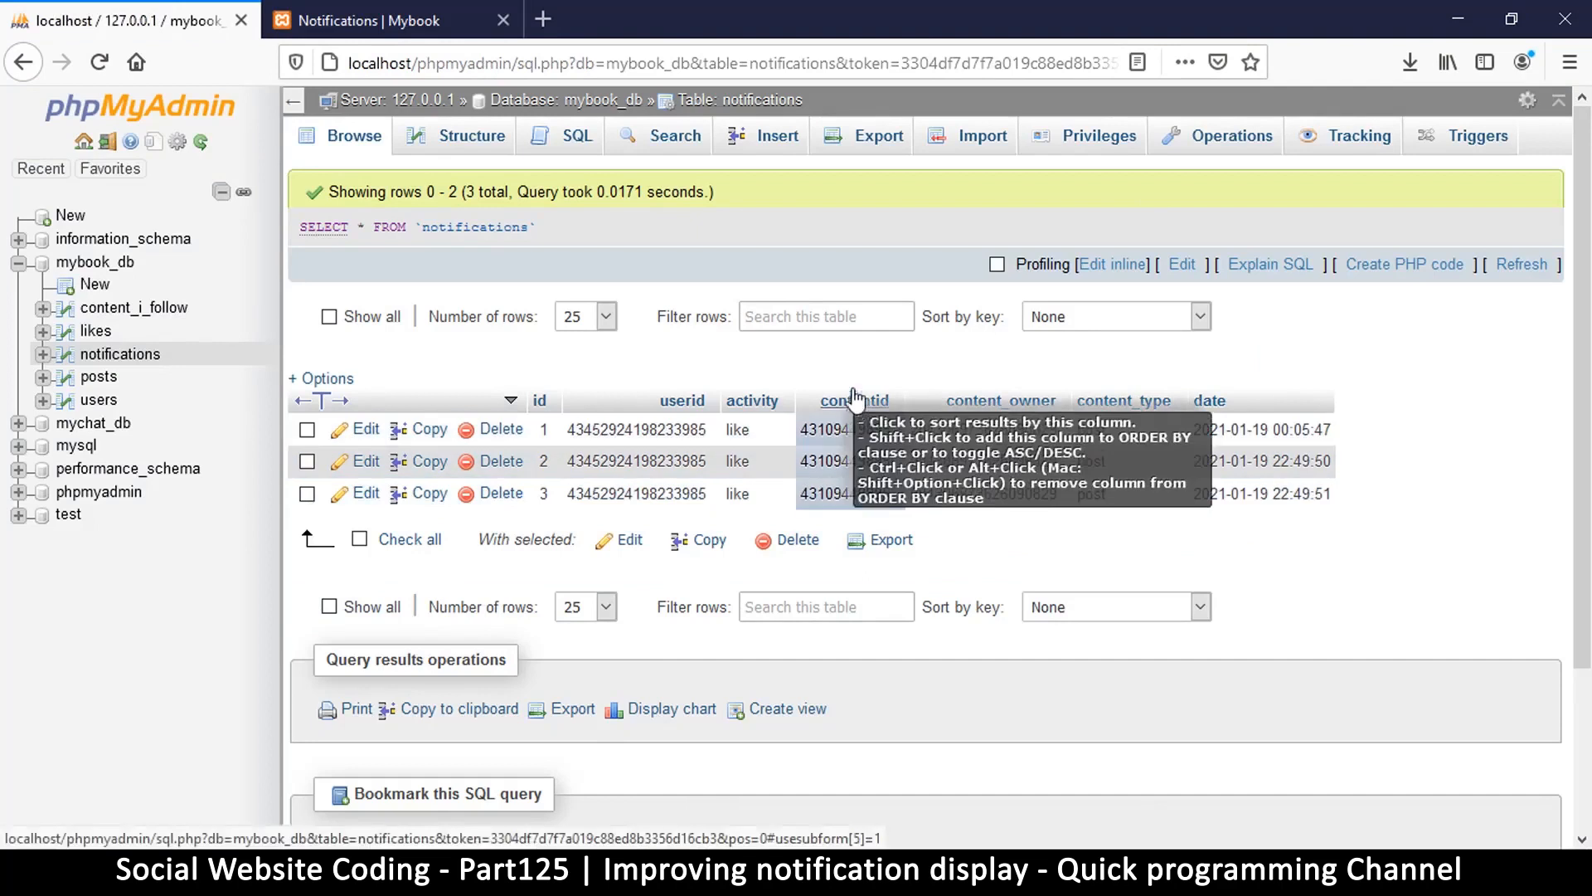
pyautogui.click(371, 20)
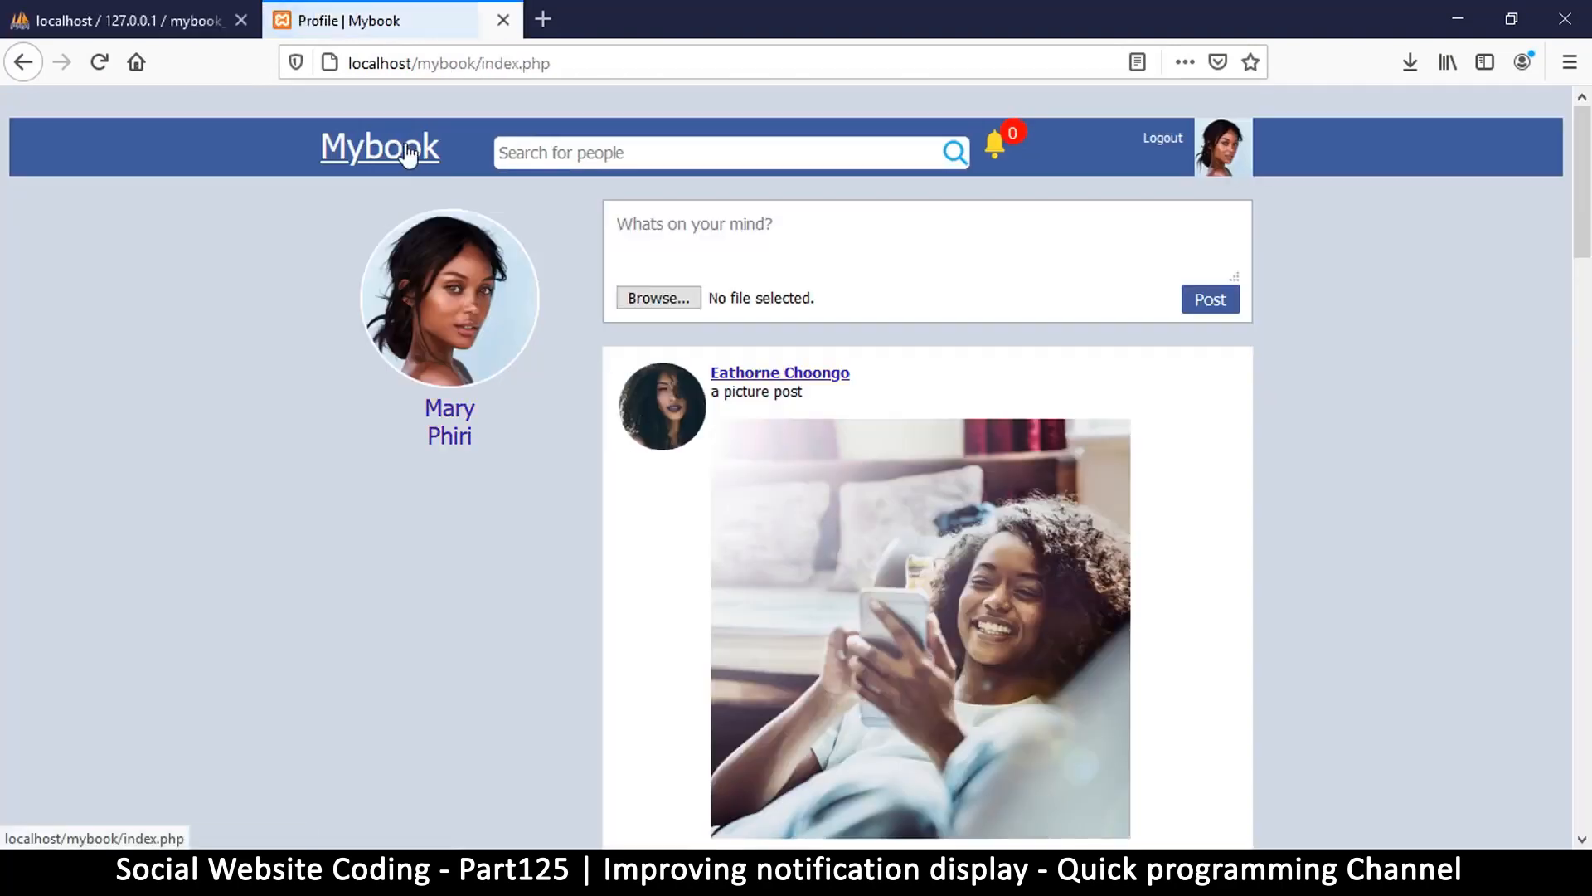
pyautogui.scroll(-3)
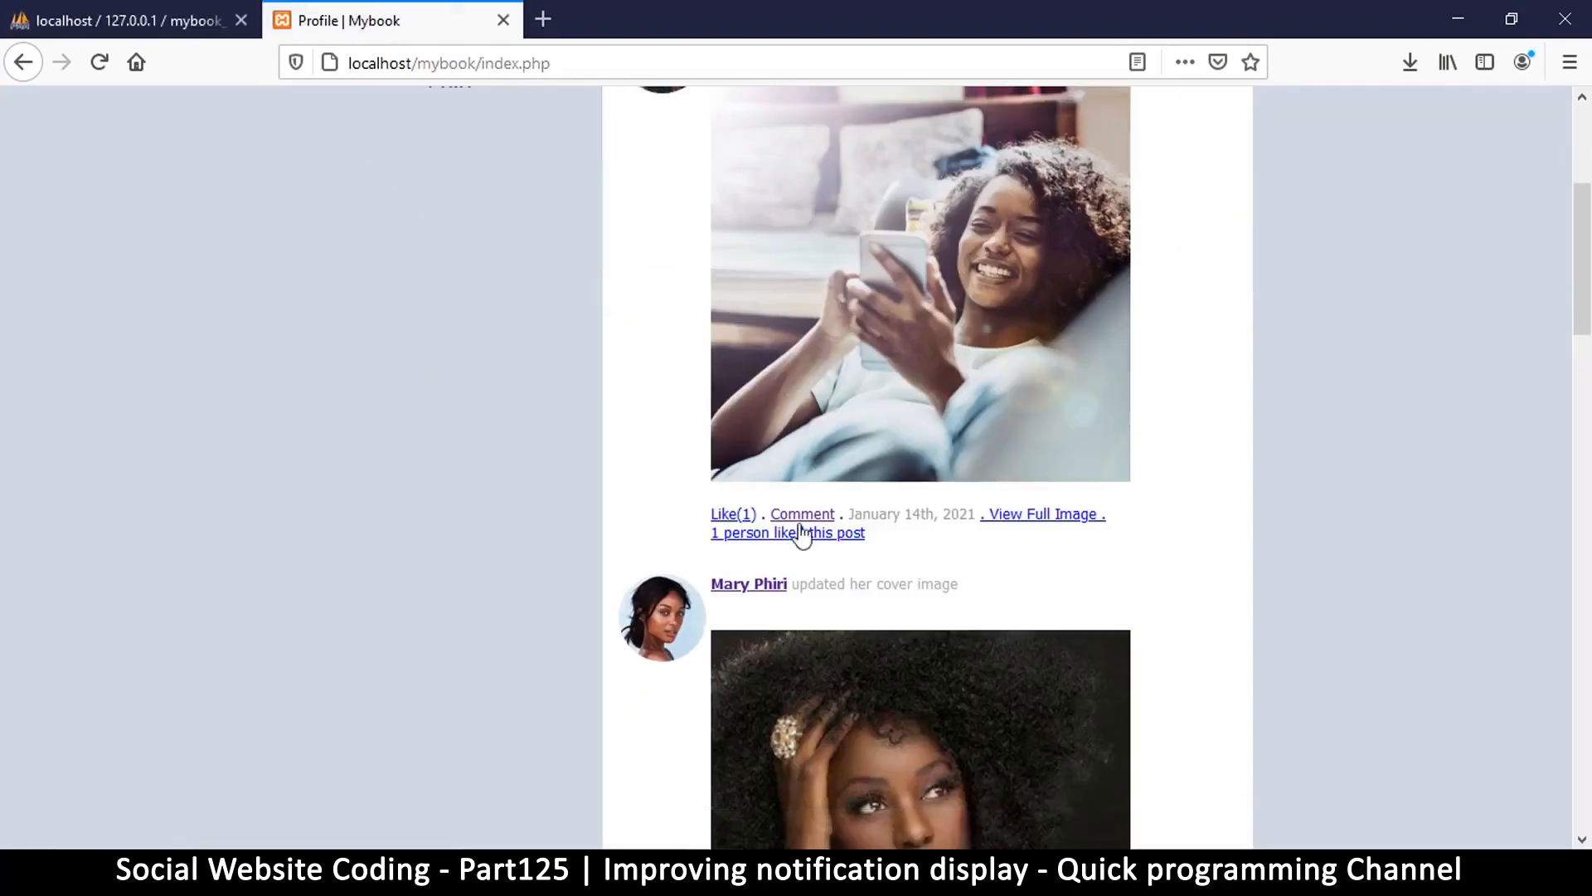
pyautogui.moveTo(802, 518)
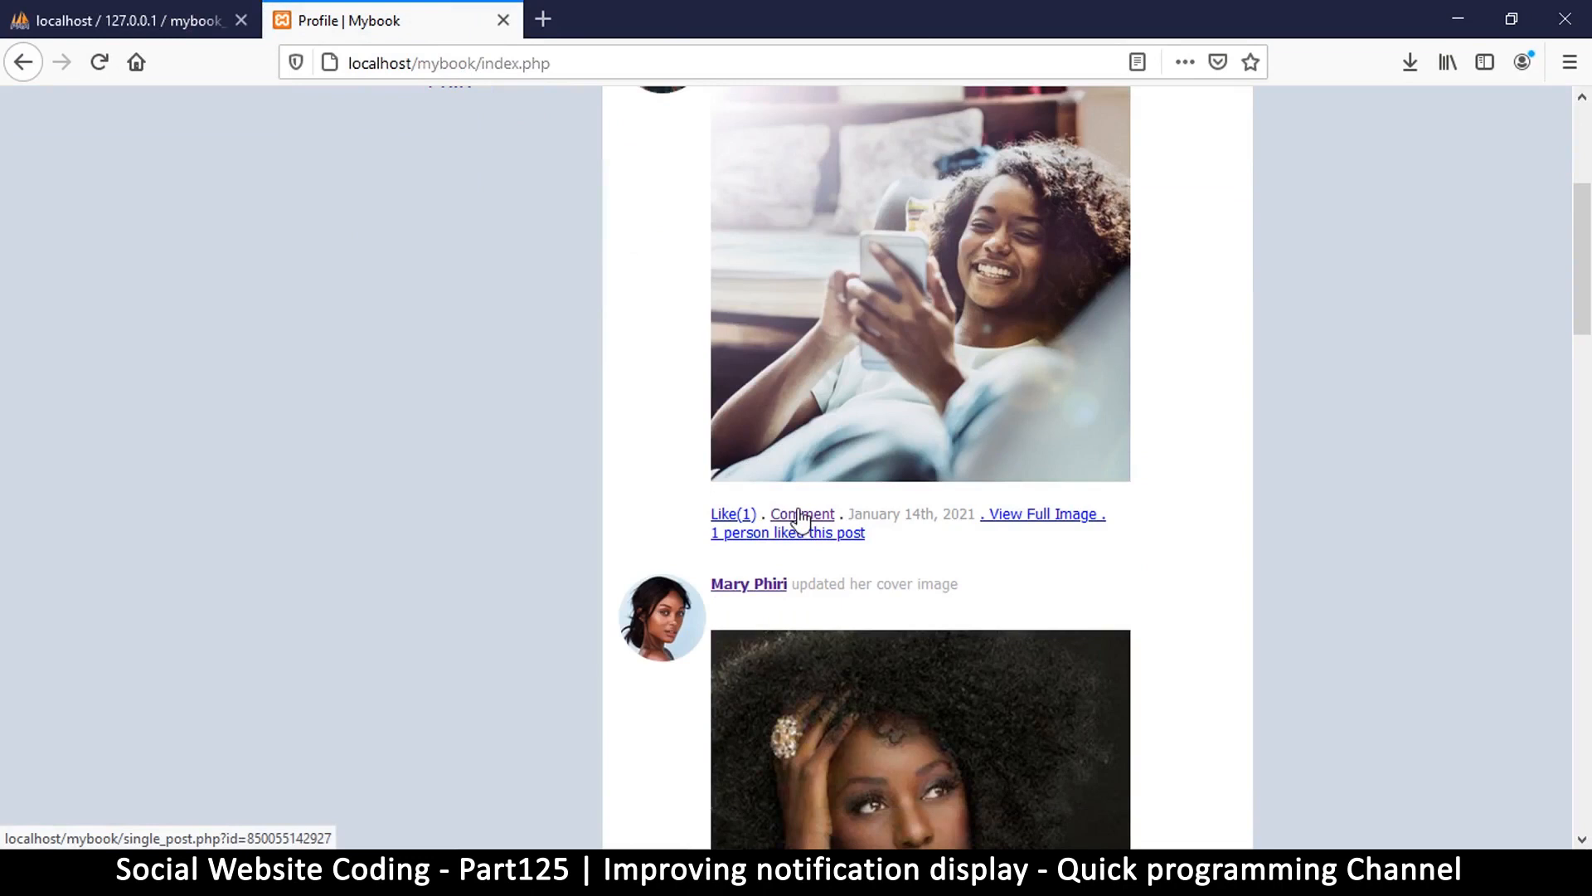
pyautogui.rightClick(801, 514)
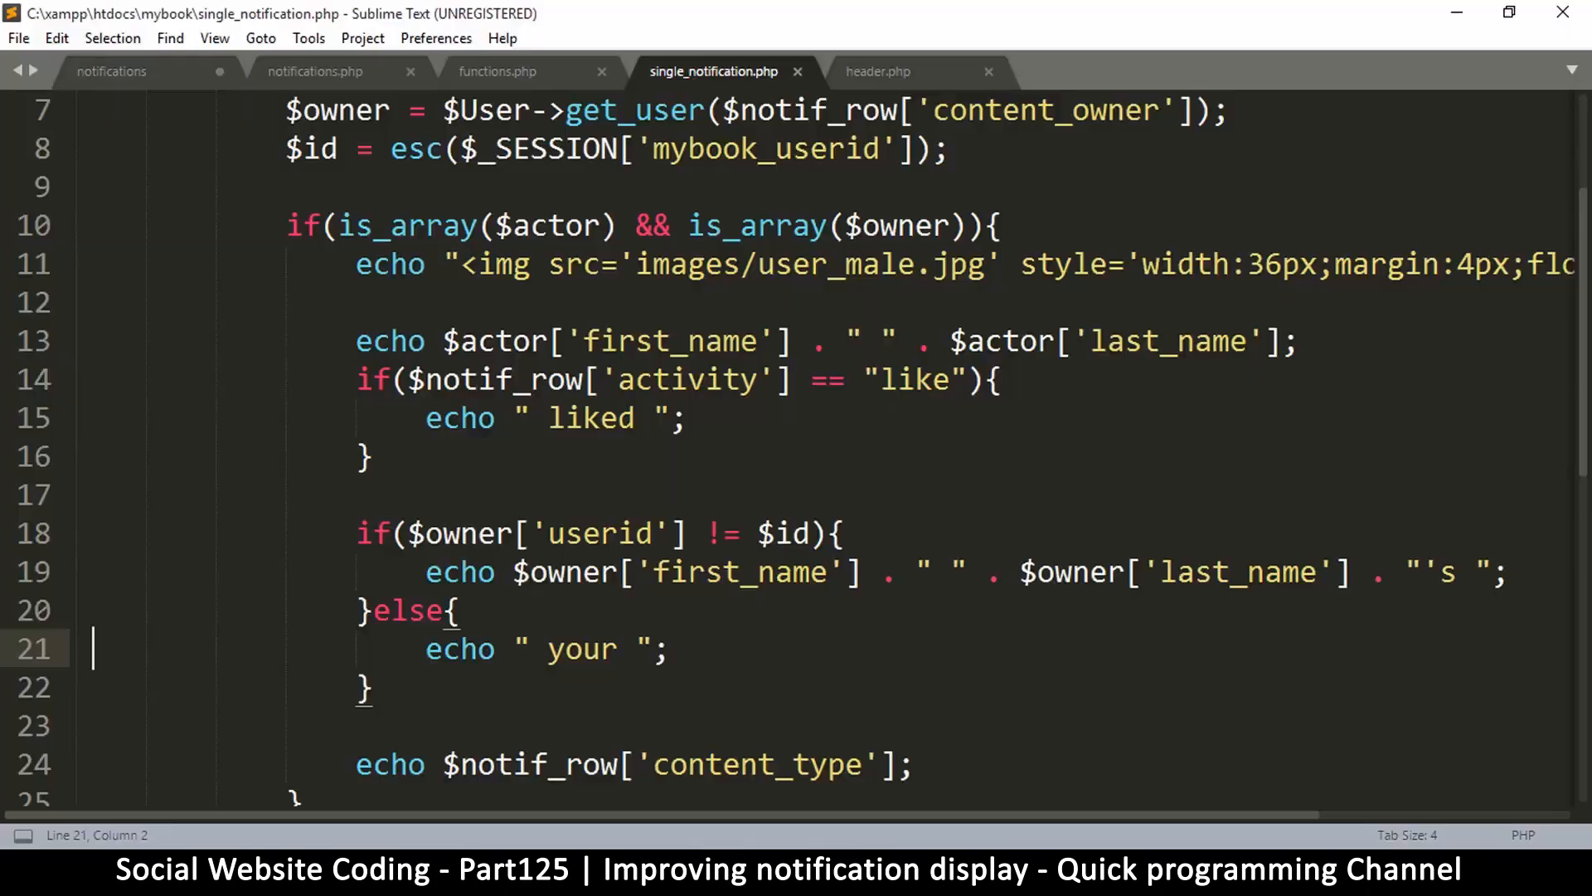
# Step: Wrap the $actor, $owner and $id lookups in a <?php ?> block atop the file and save
pyautogui.scroll(3)
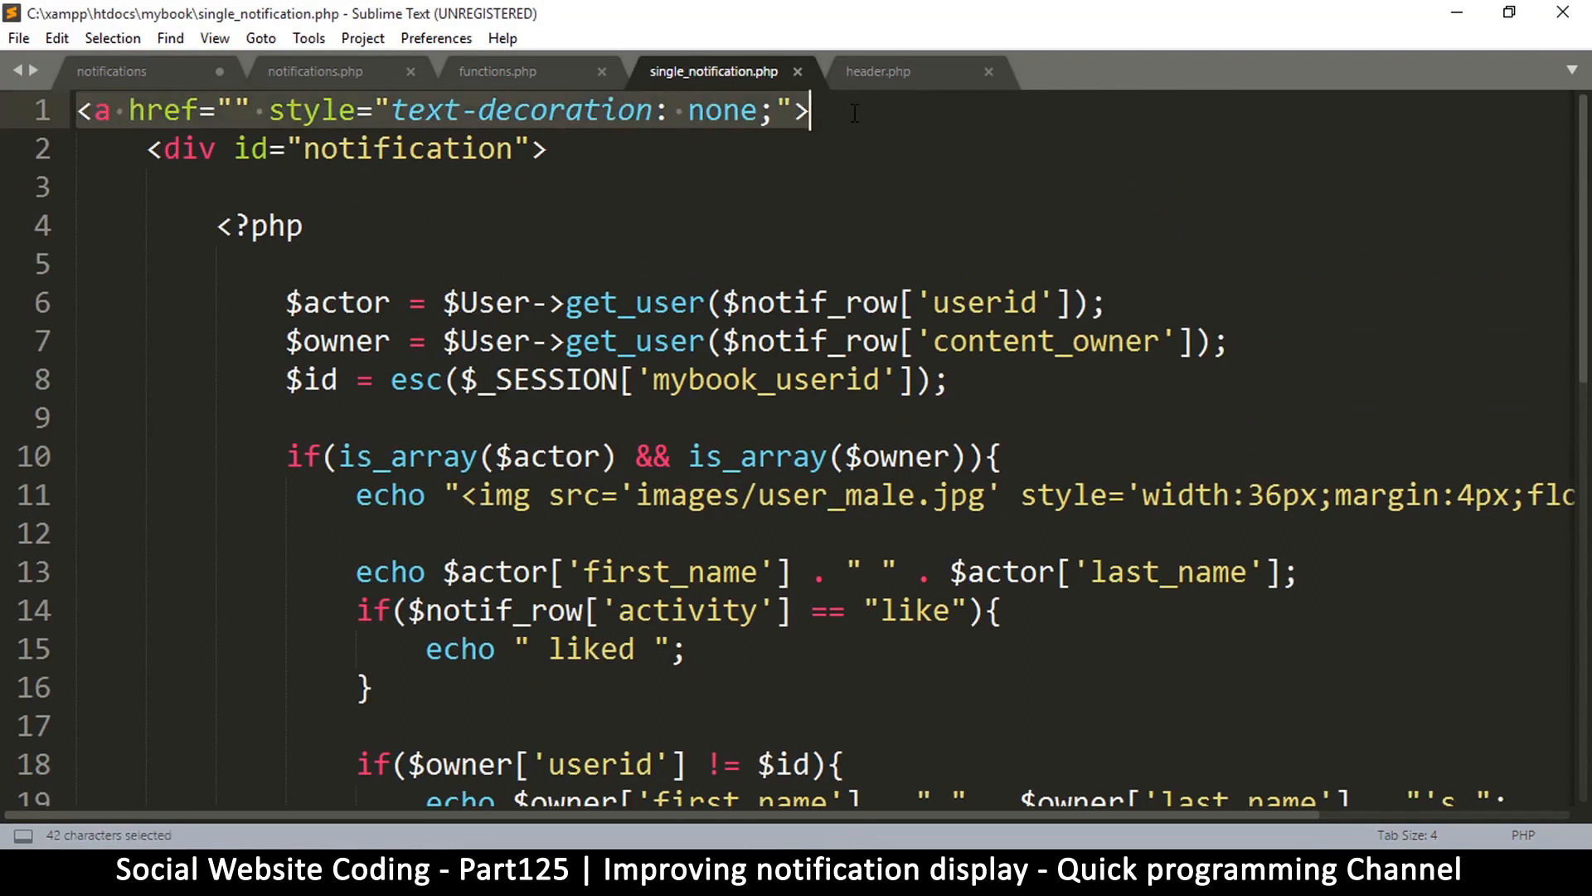
pyautogui.moveTo(396, 226)
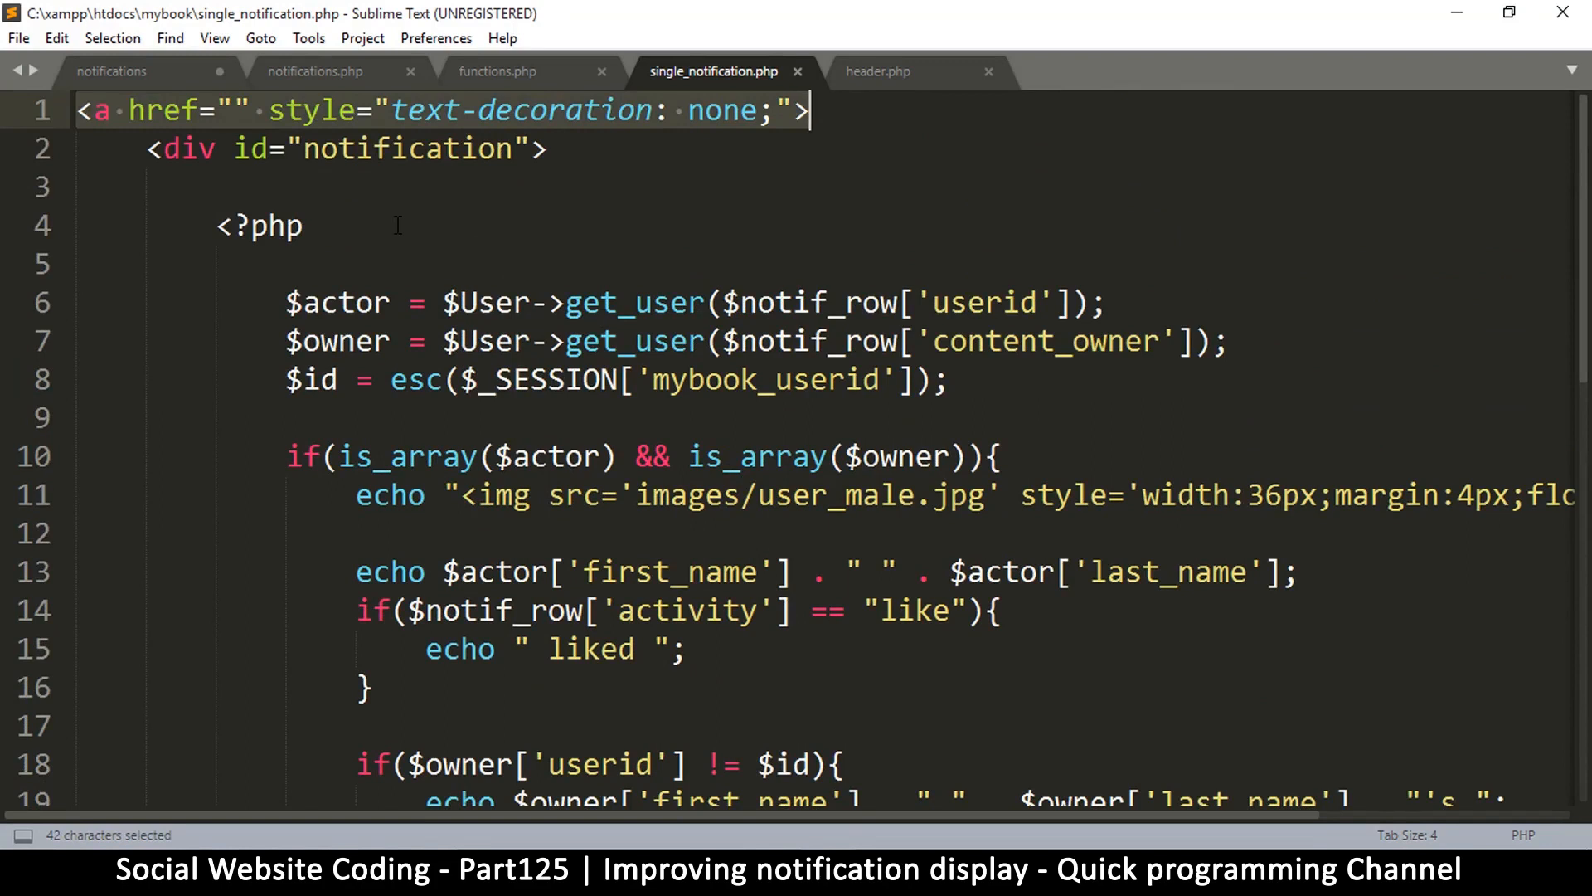
pyautogui.scroll(-3)
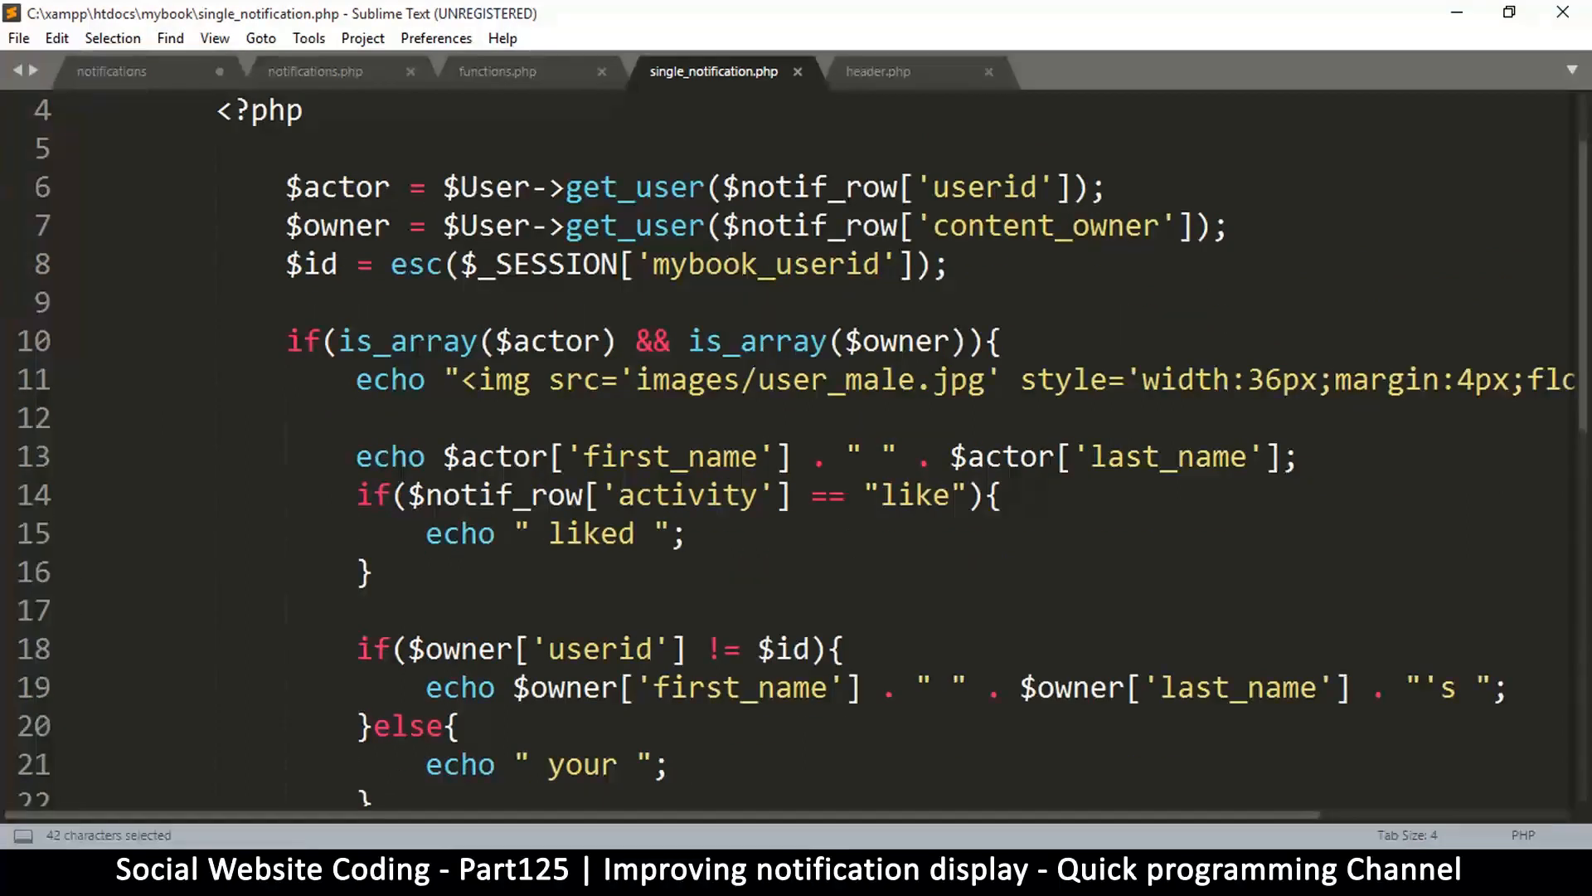
pyautogui.scroll(3)
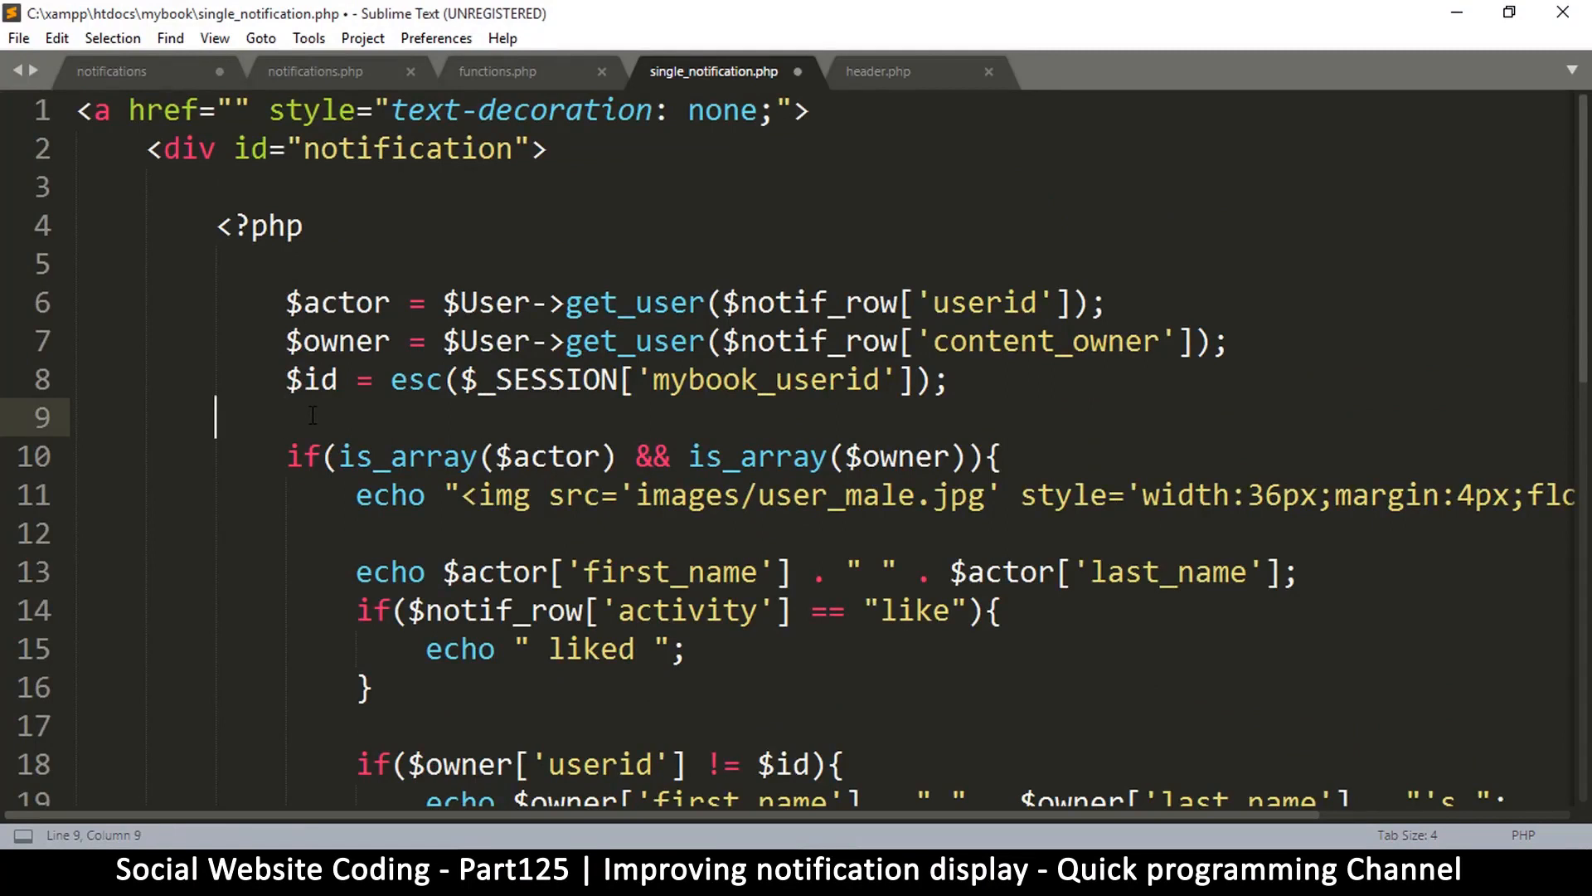
pyautogui.write('?>')
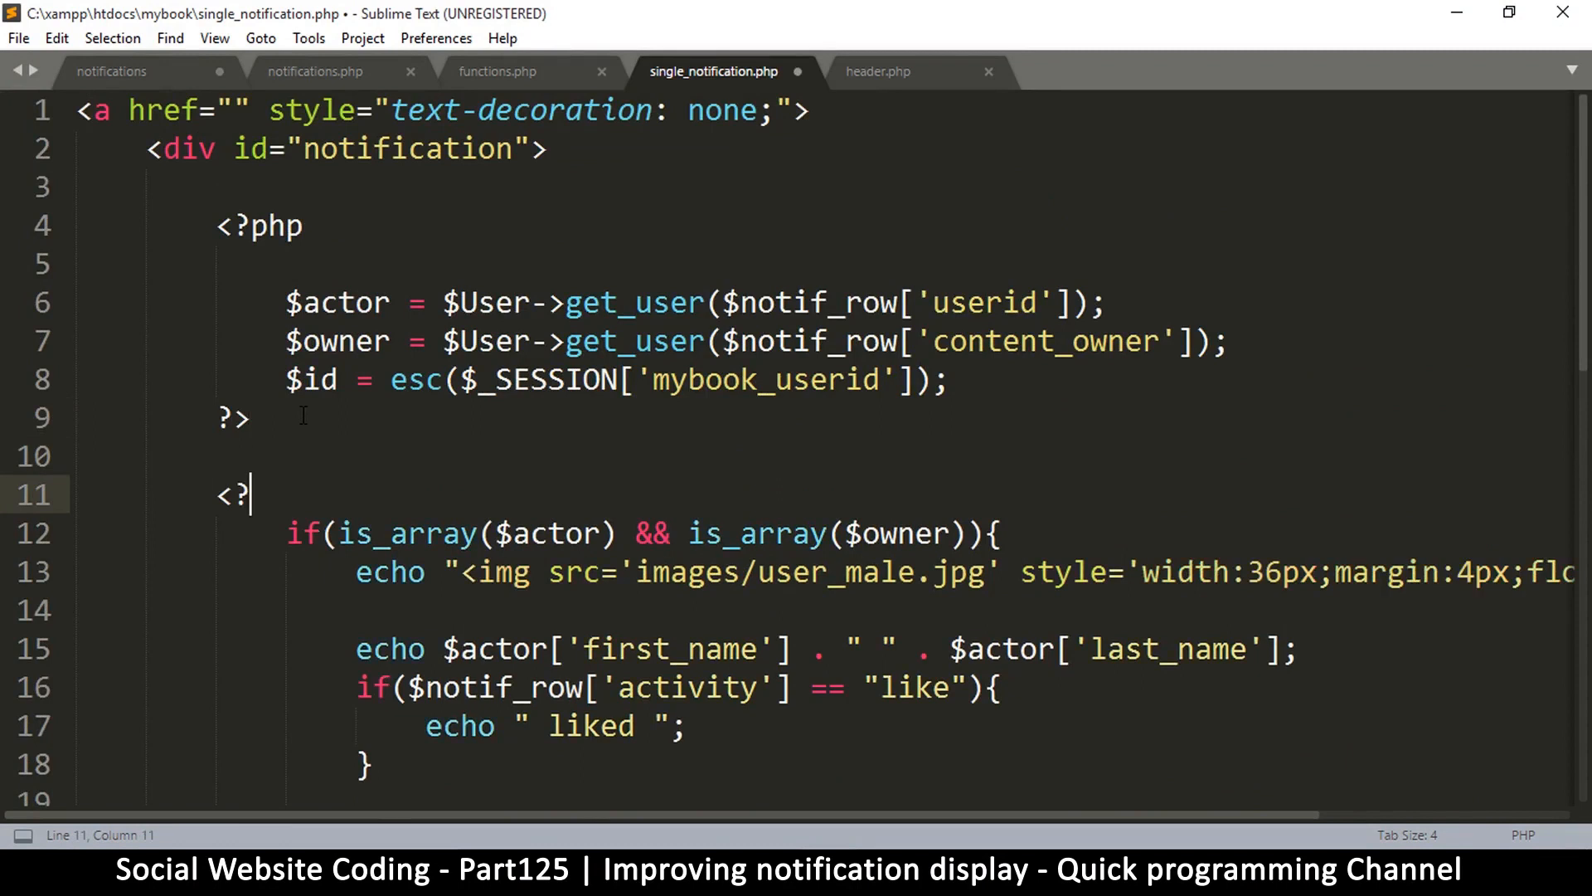
pyautogui.write('php')
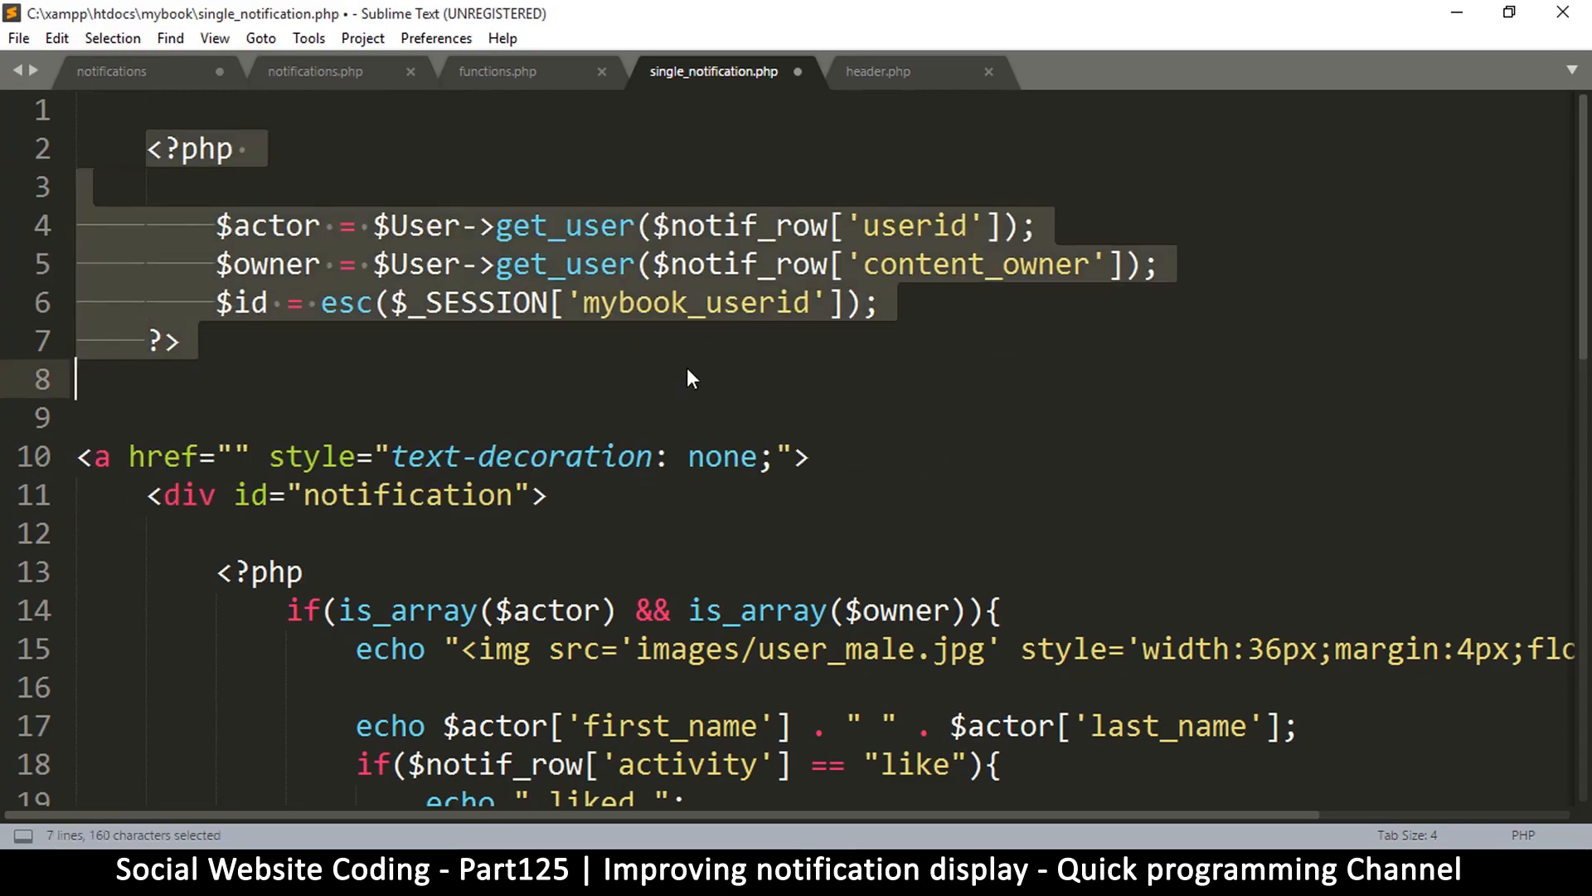
pyautogui.press('ctrl+s')
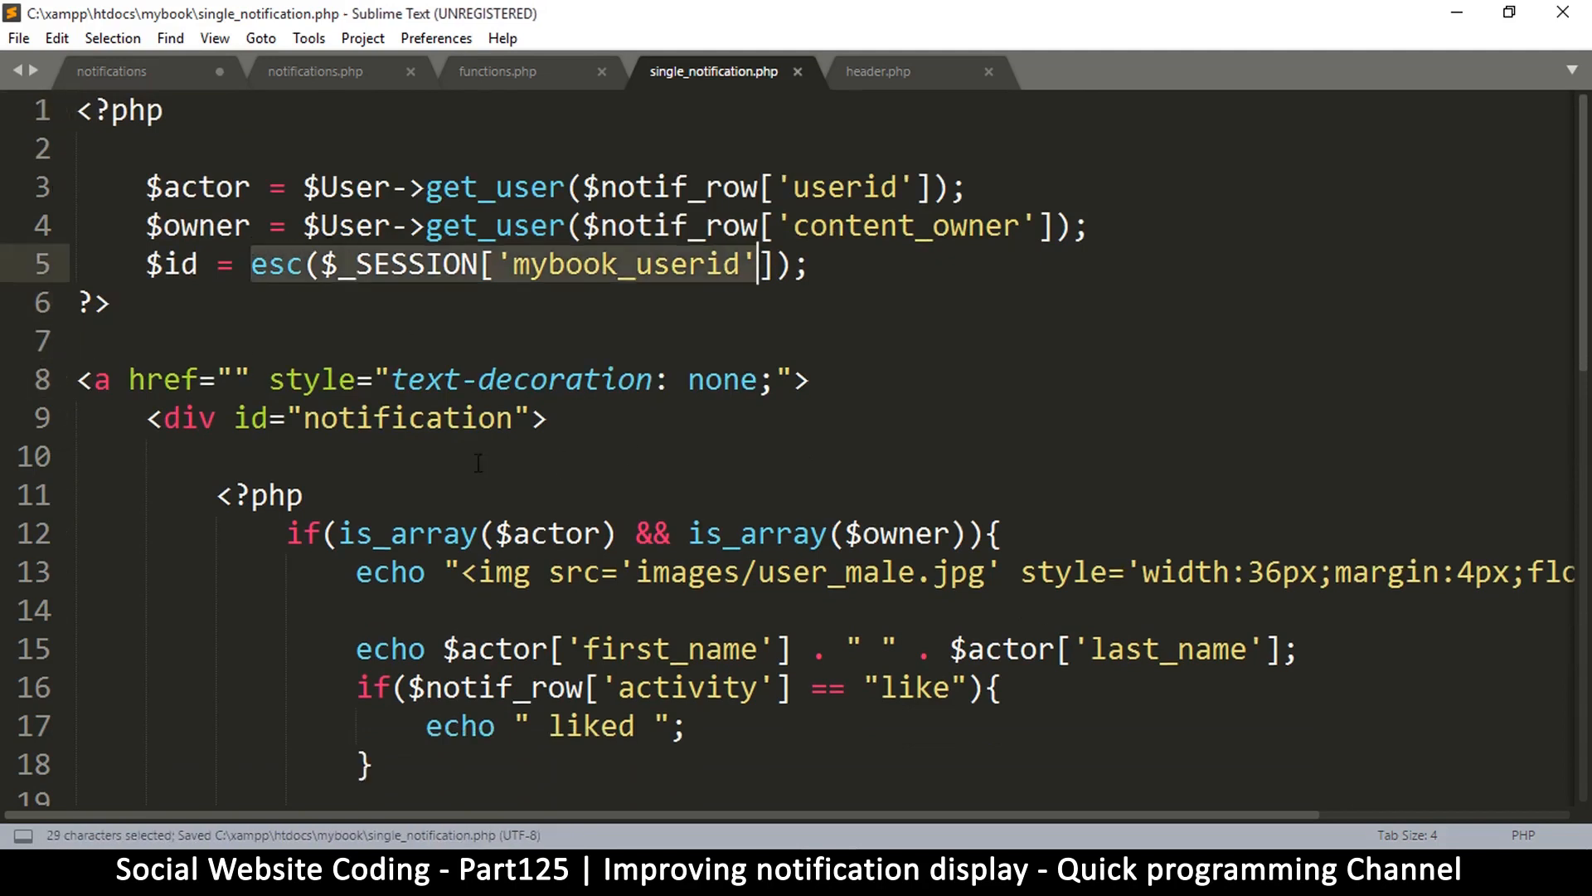
# Step: Highlight the link's empty href and the $actor and $owner variable names
pyautogui.click(199, 379)
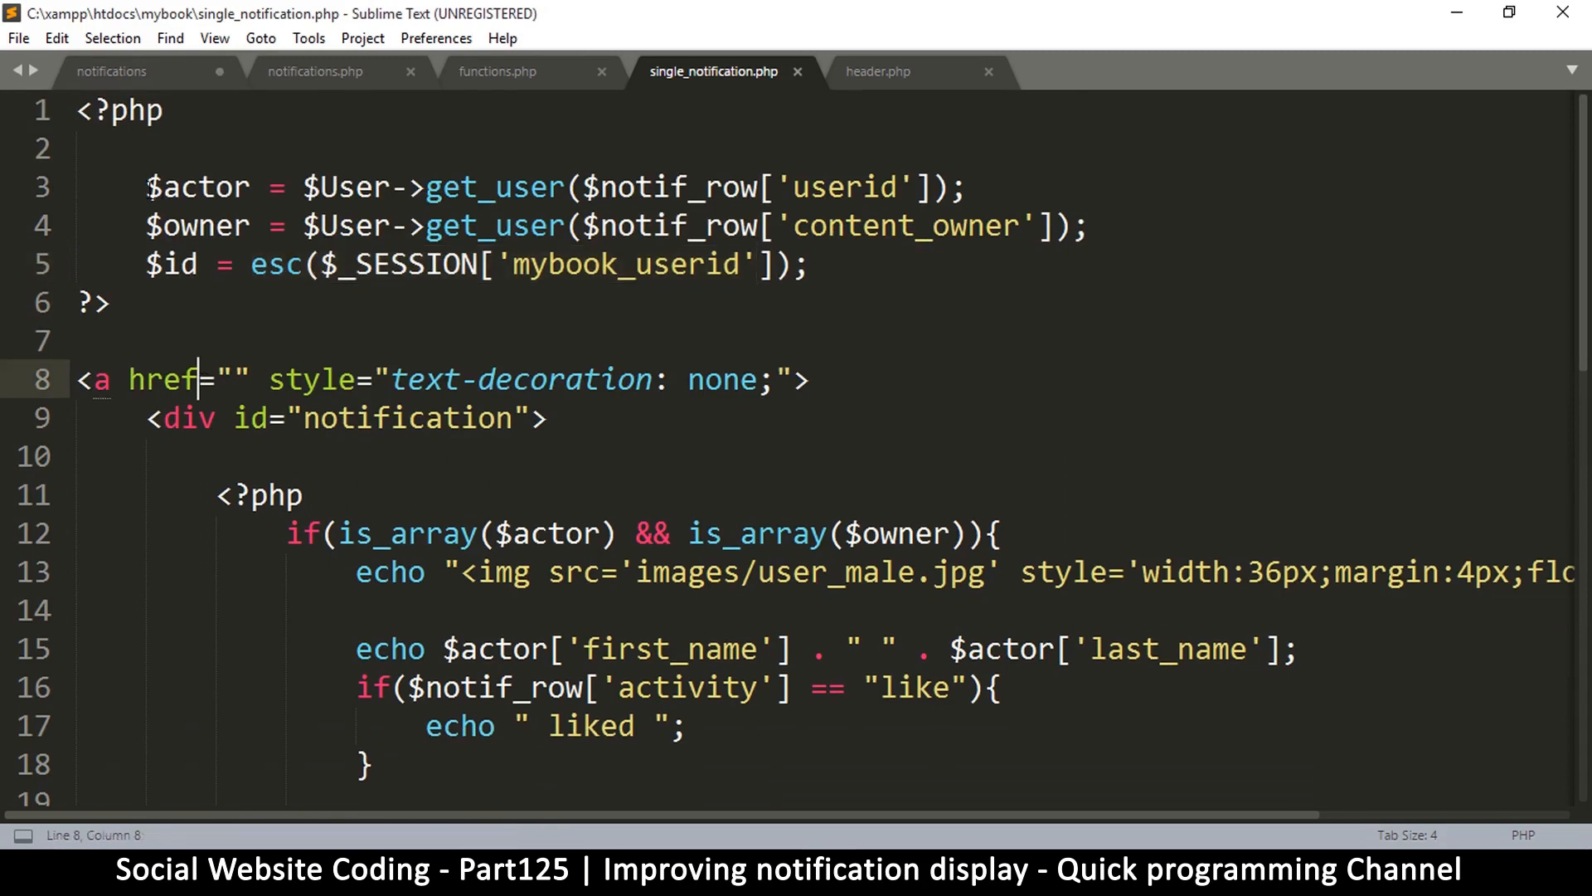
pyautogui.doubleClick(198, 187)
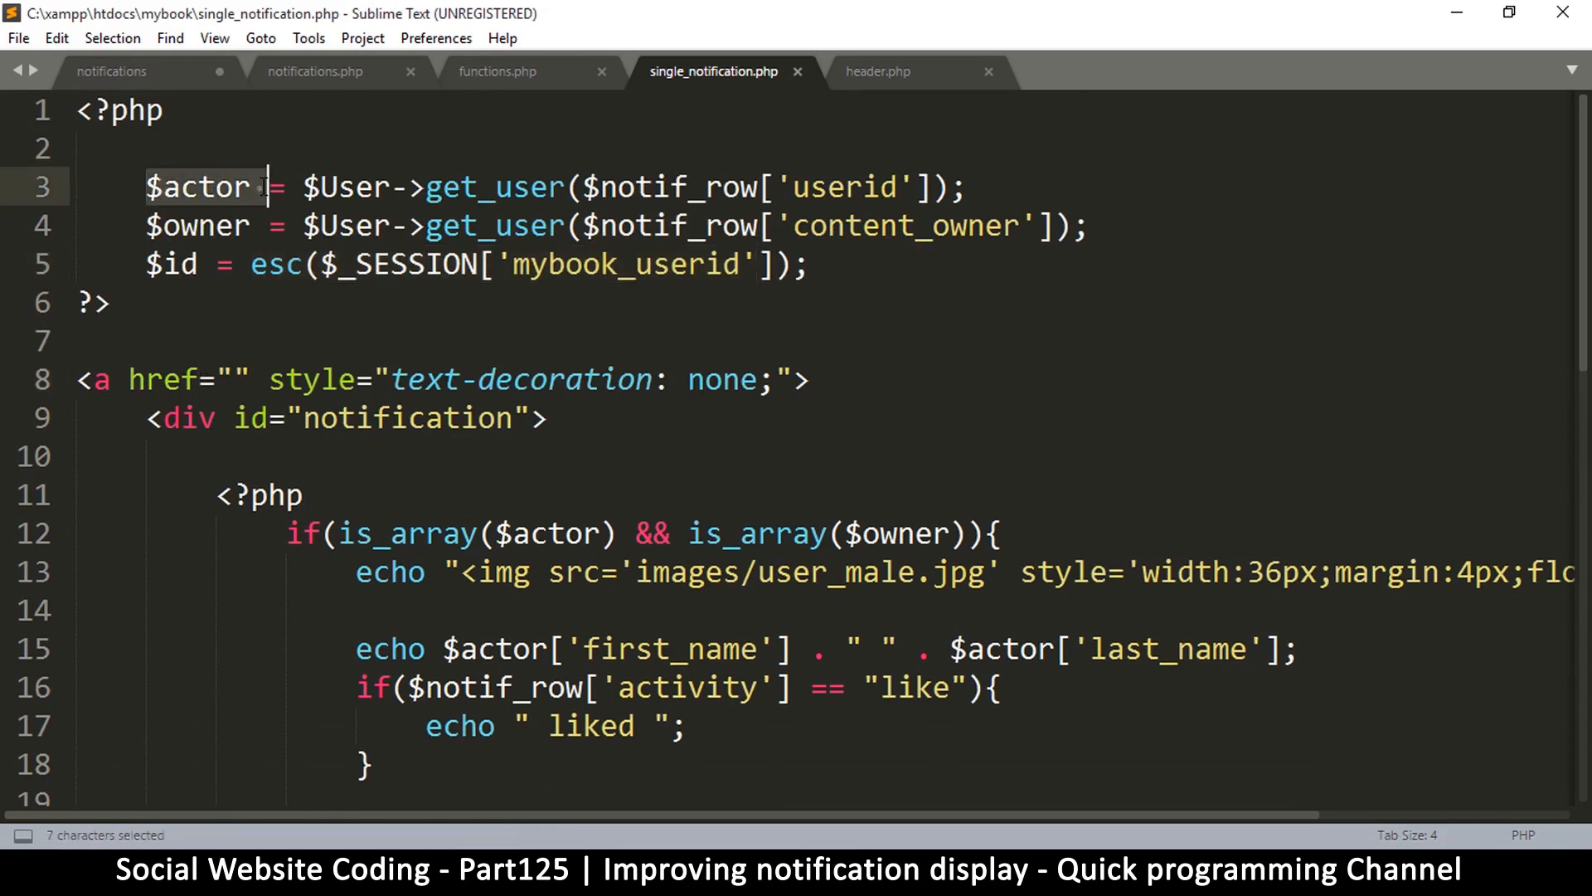
pyautogui.click(203, 225)
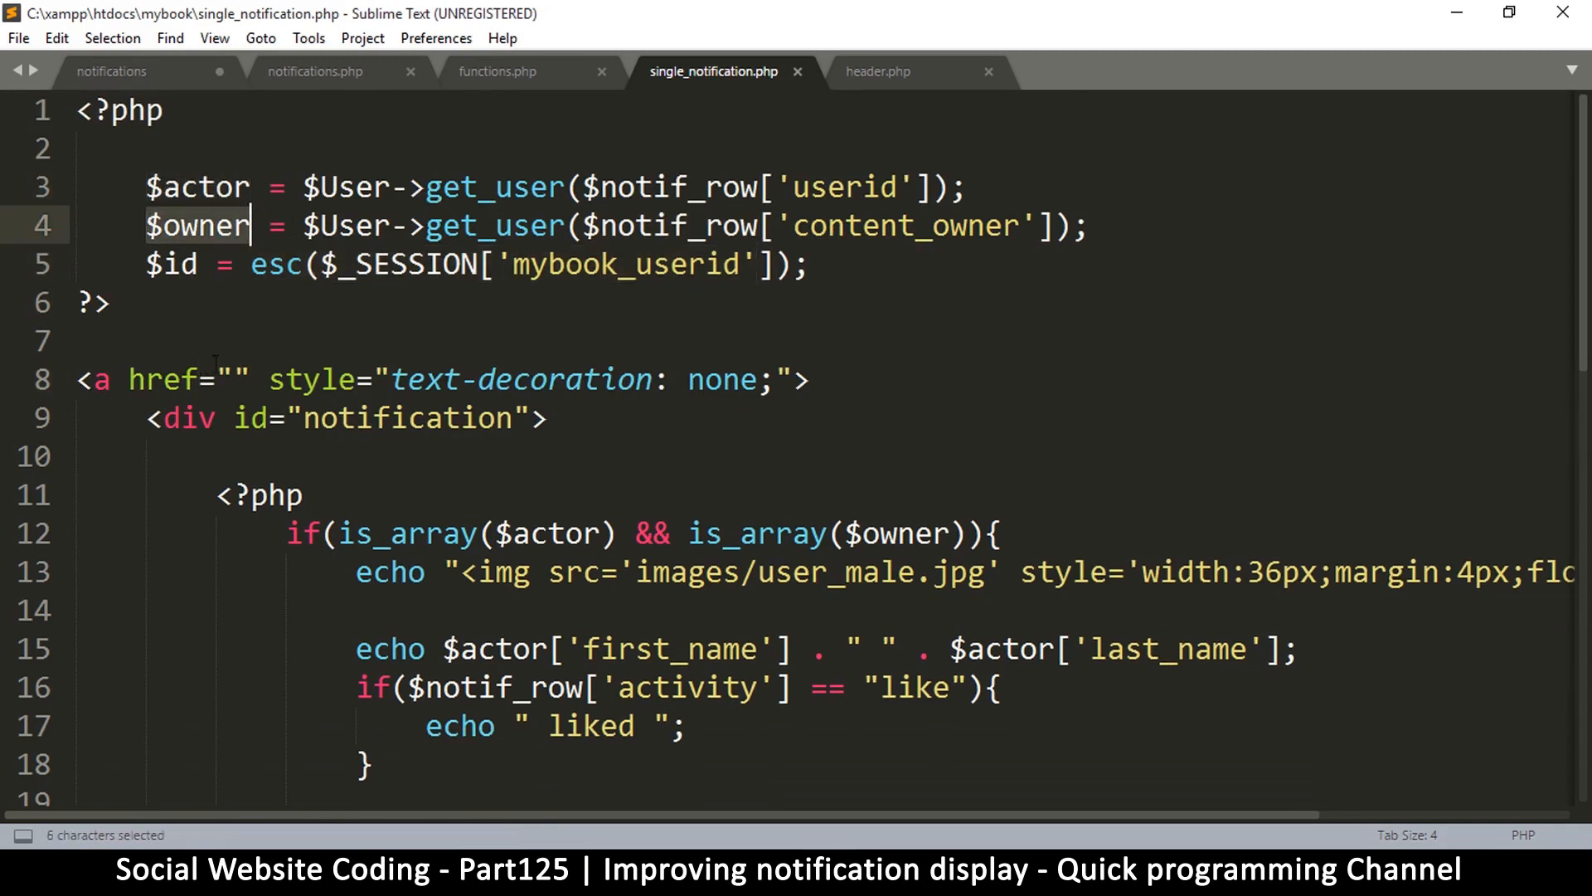
pyautogui.click(231, 379)
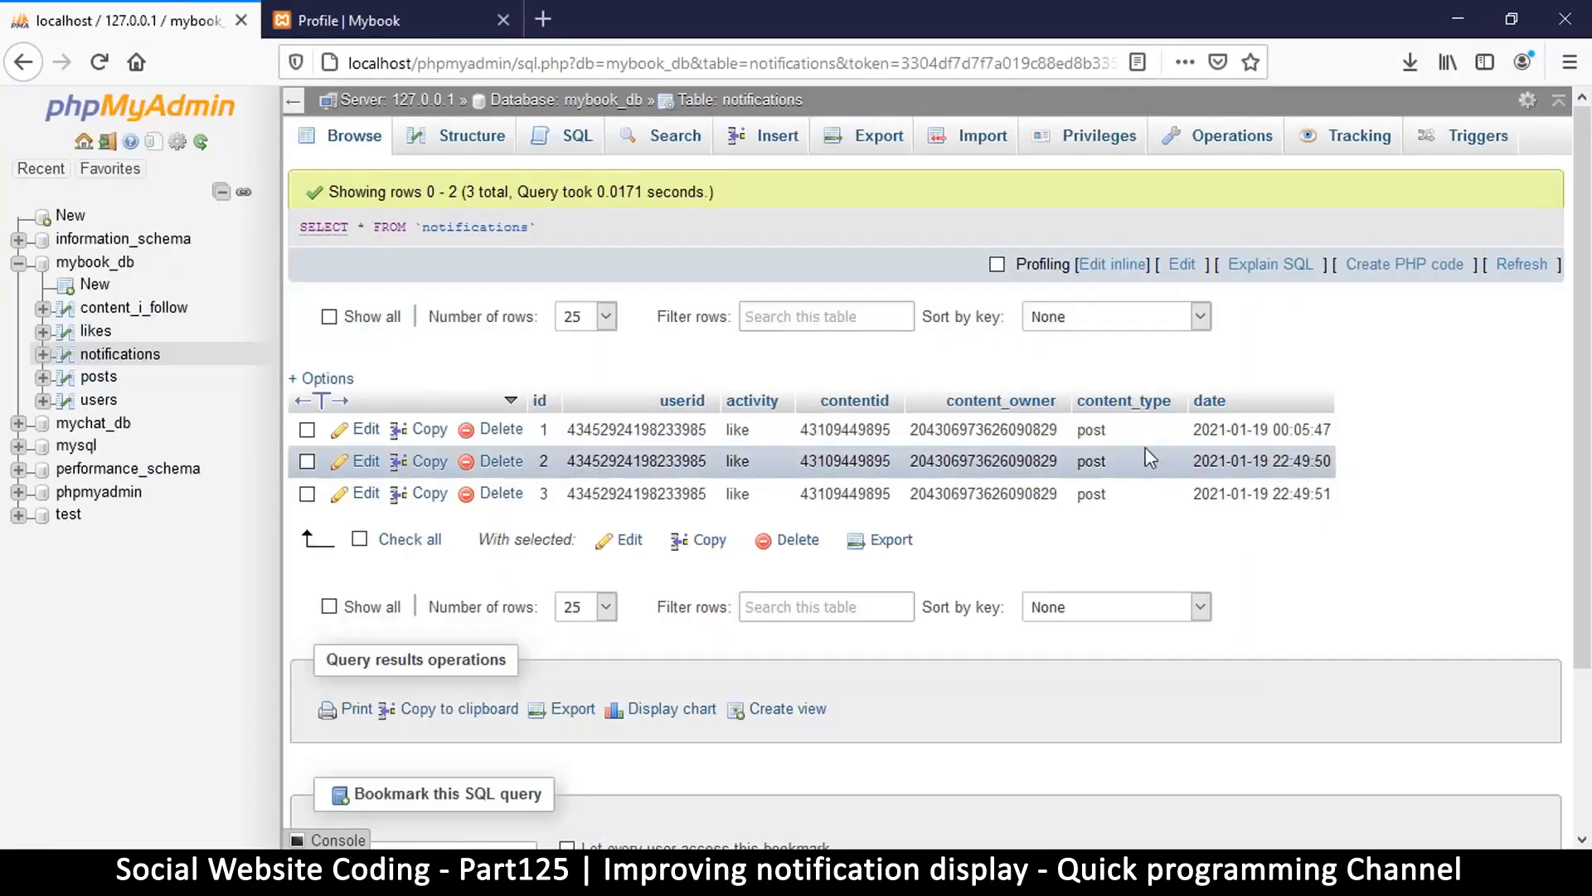
pyautogui.moveTo(1196, 438)
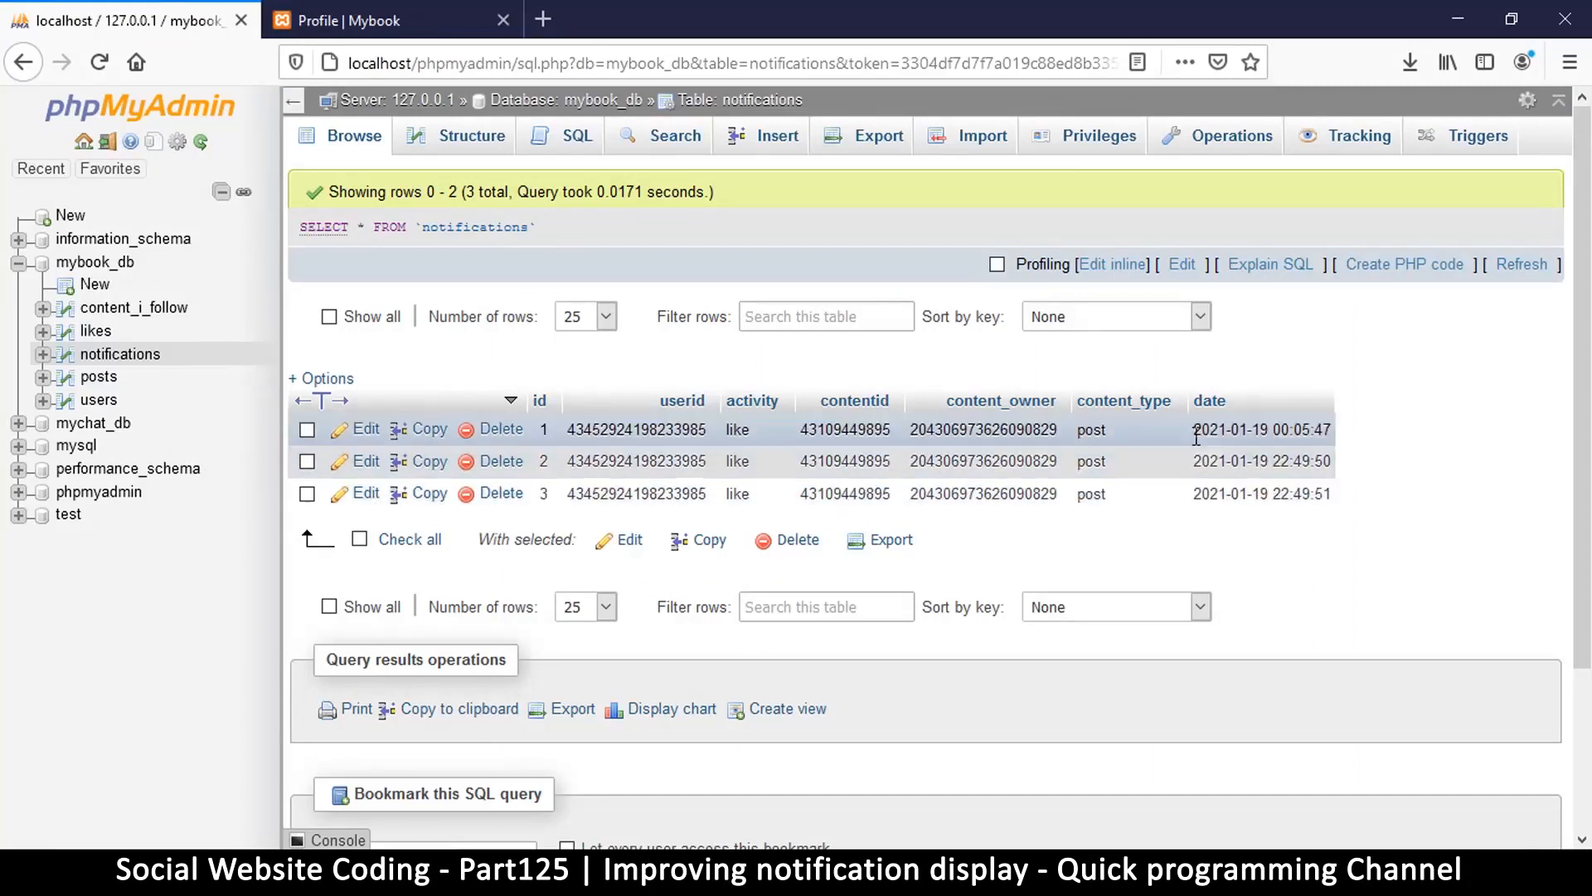
pyautogui.moveTo(1069, 722)
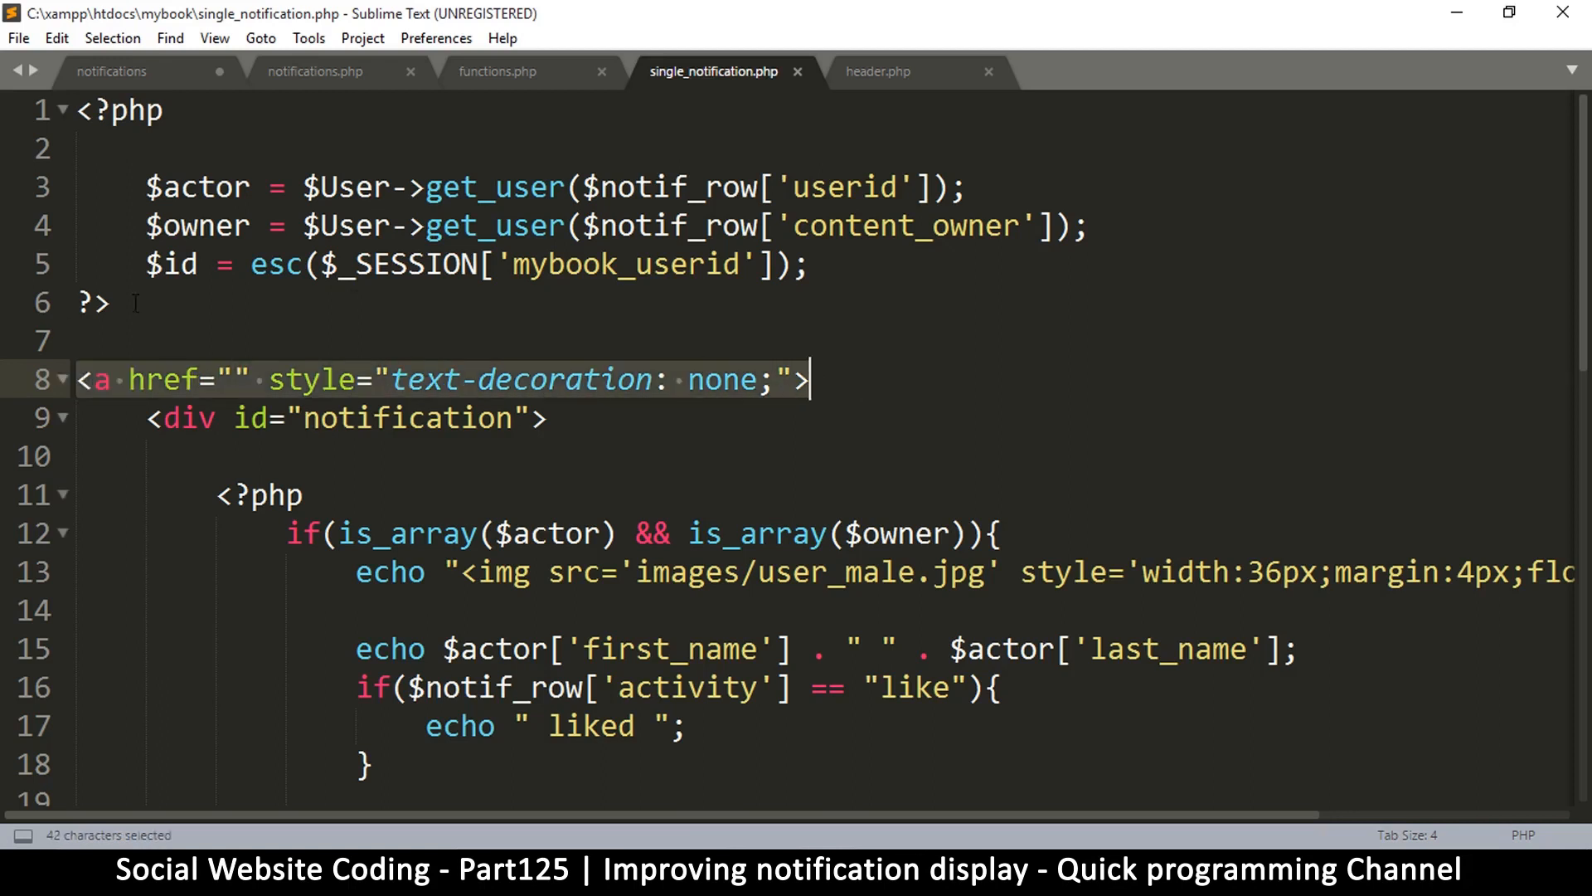
# Step: Add an empty $link variable after the session id lookup
pyautogui.click(860, 263)
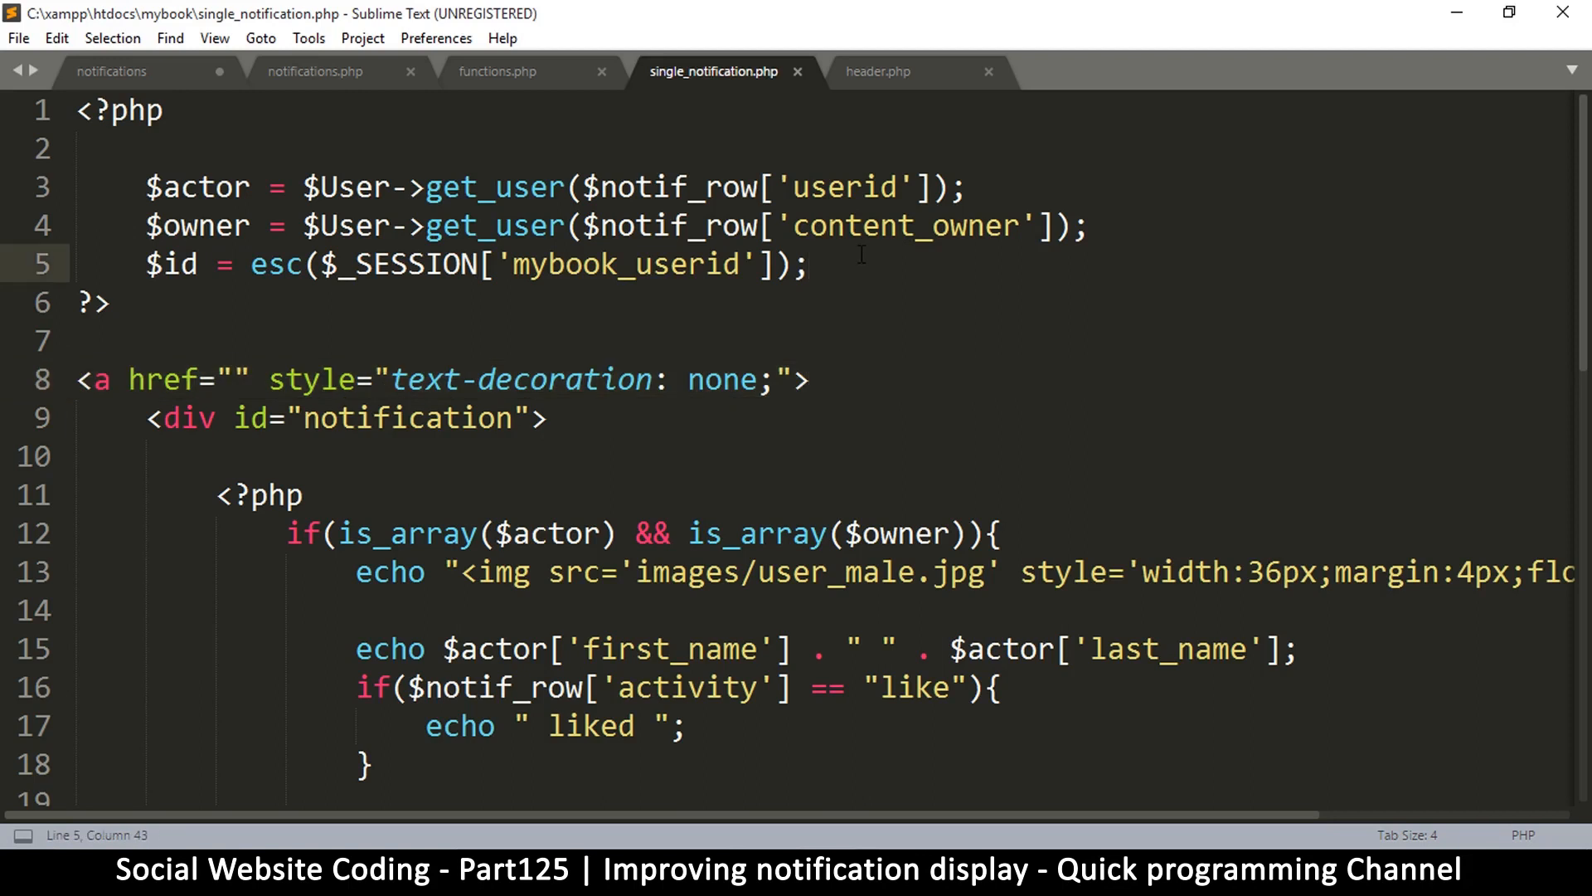
pyautogui.write('$')
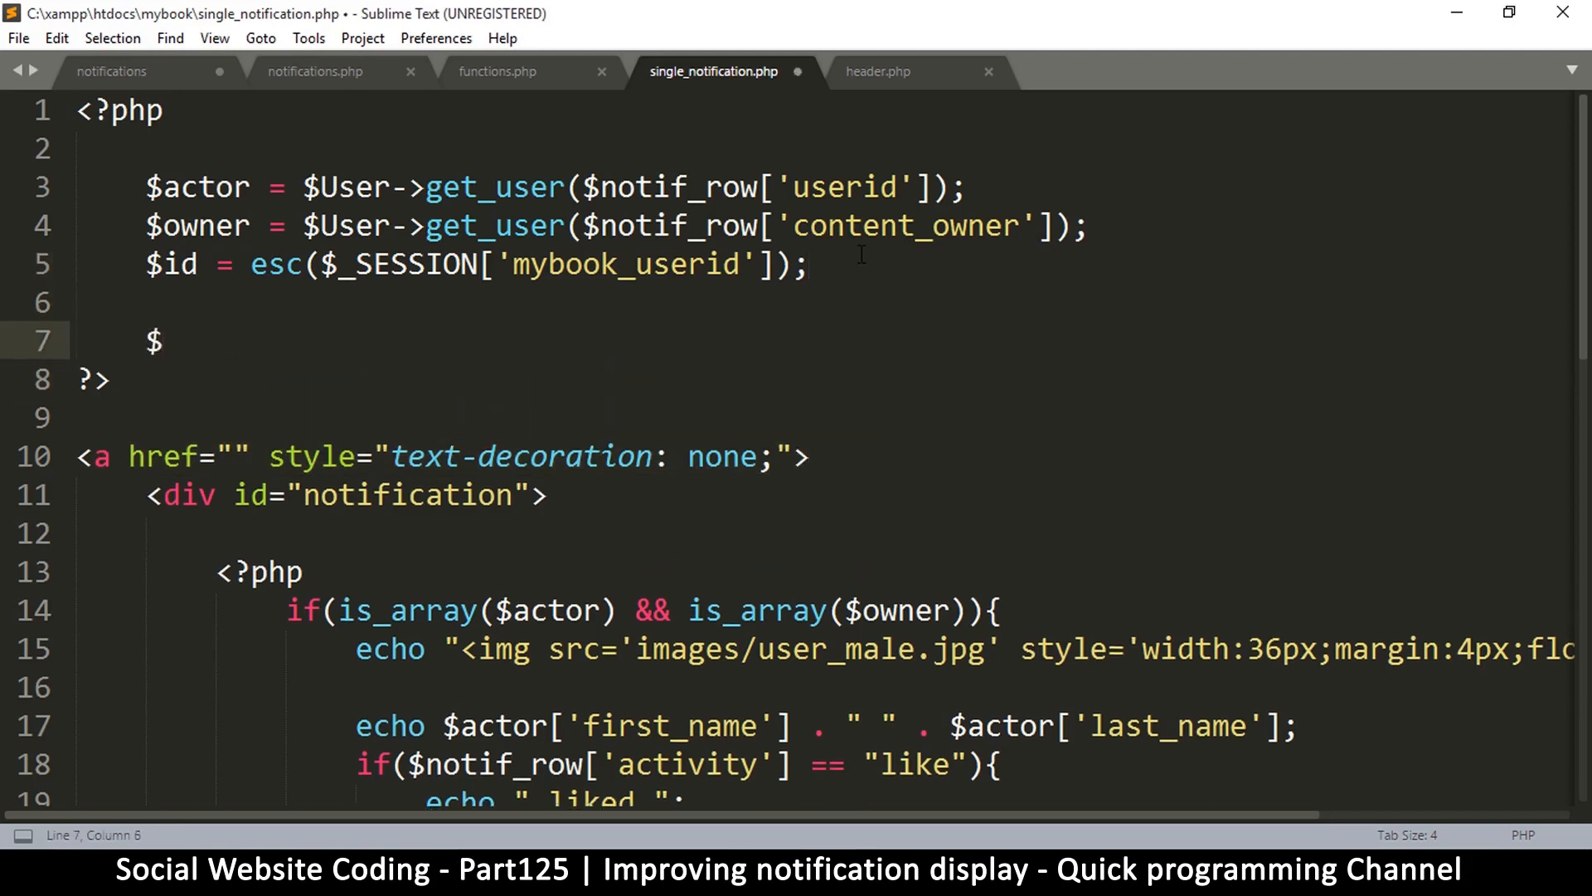
pyautogui.write('link = "')
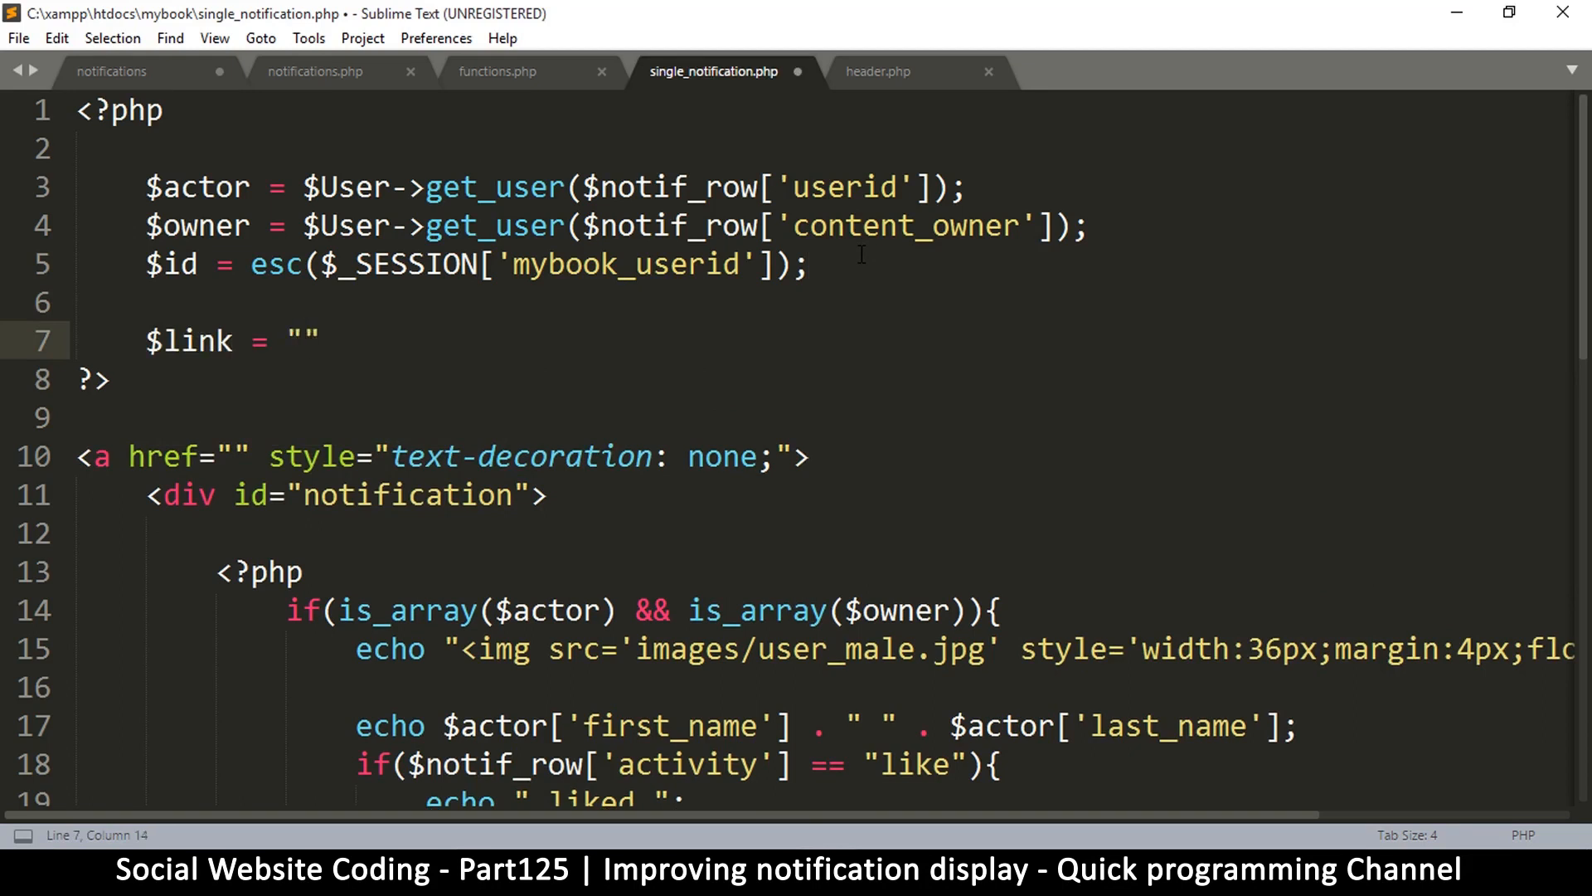
pyautogui.write(';')
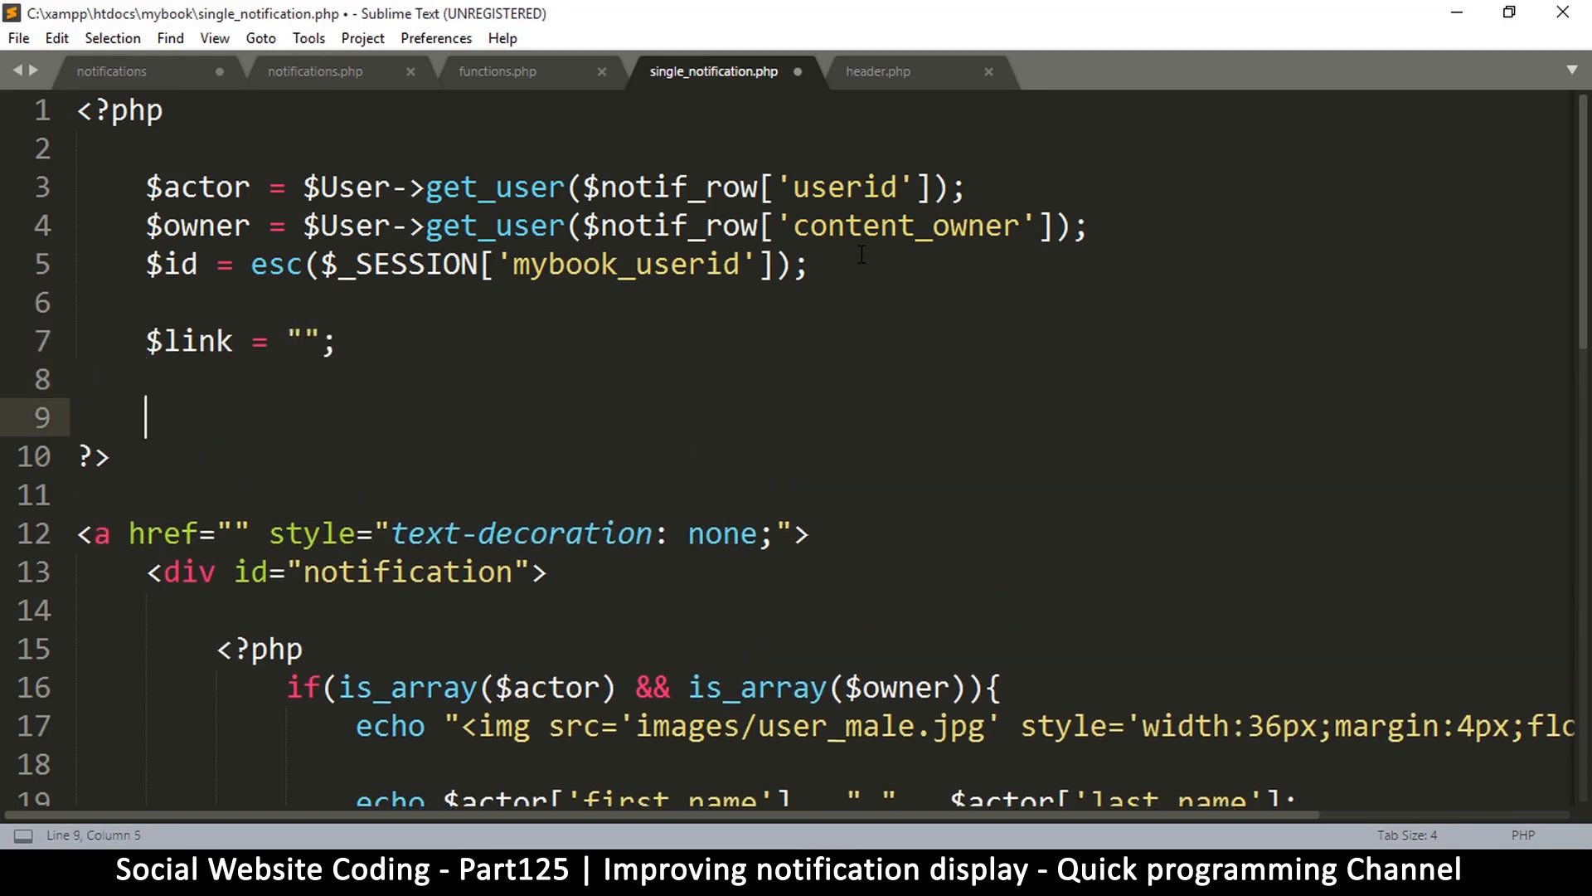
# Step: Start an if block checking $notif_row['content_type'] == "post"
pyautogui.write('if(')
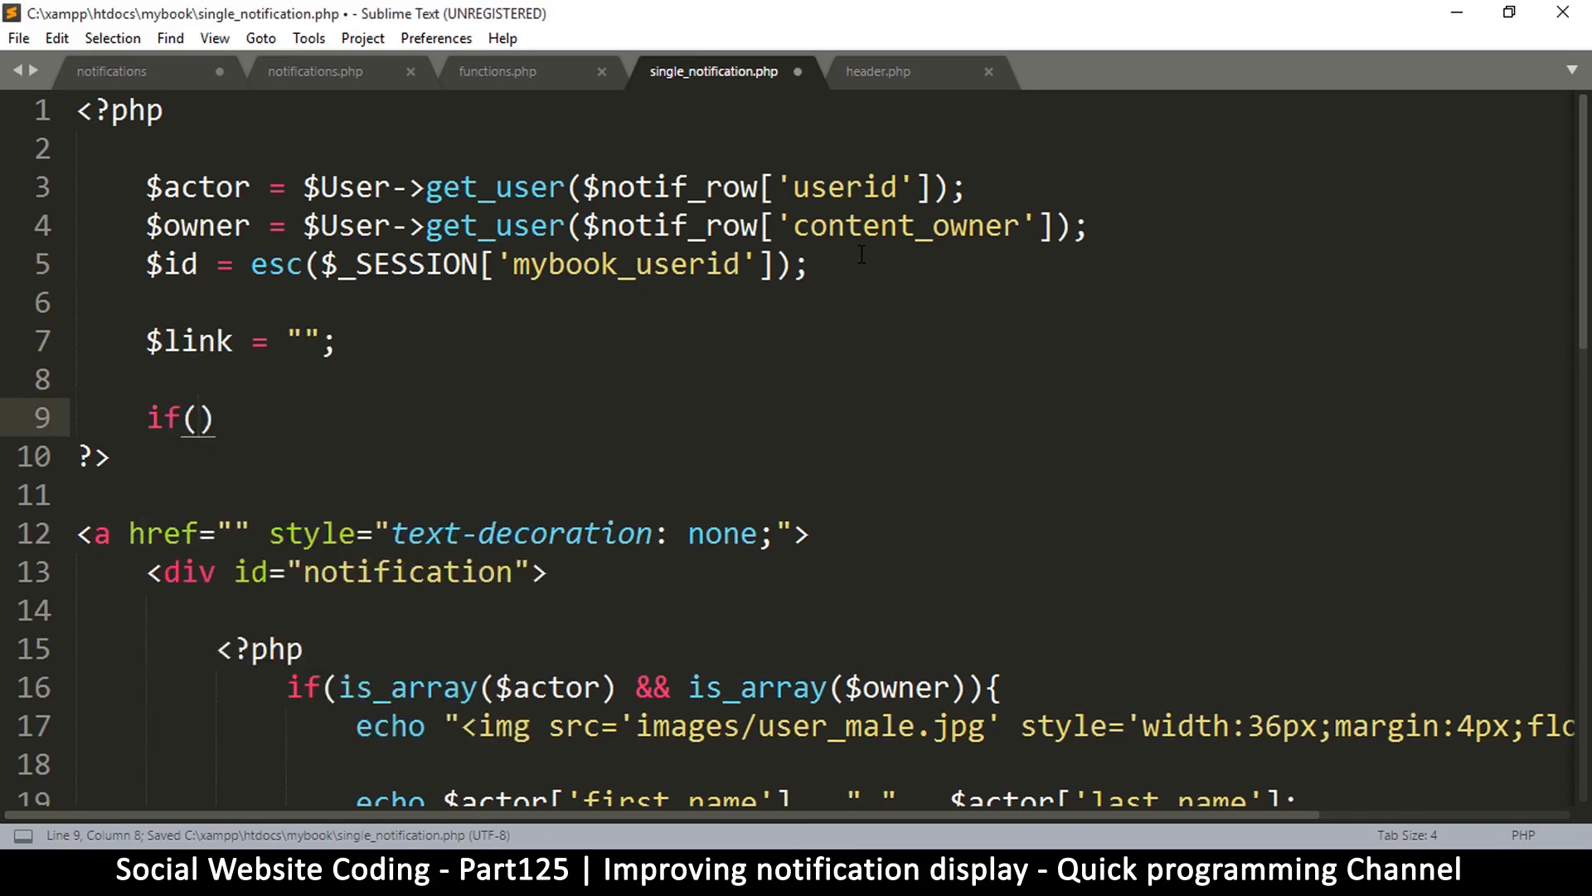
pyautogui.click(198, 418)
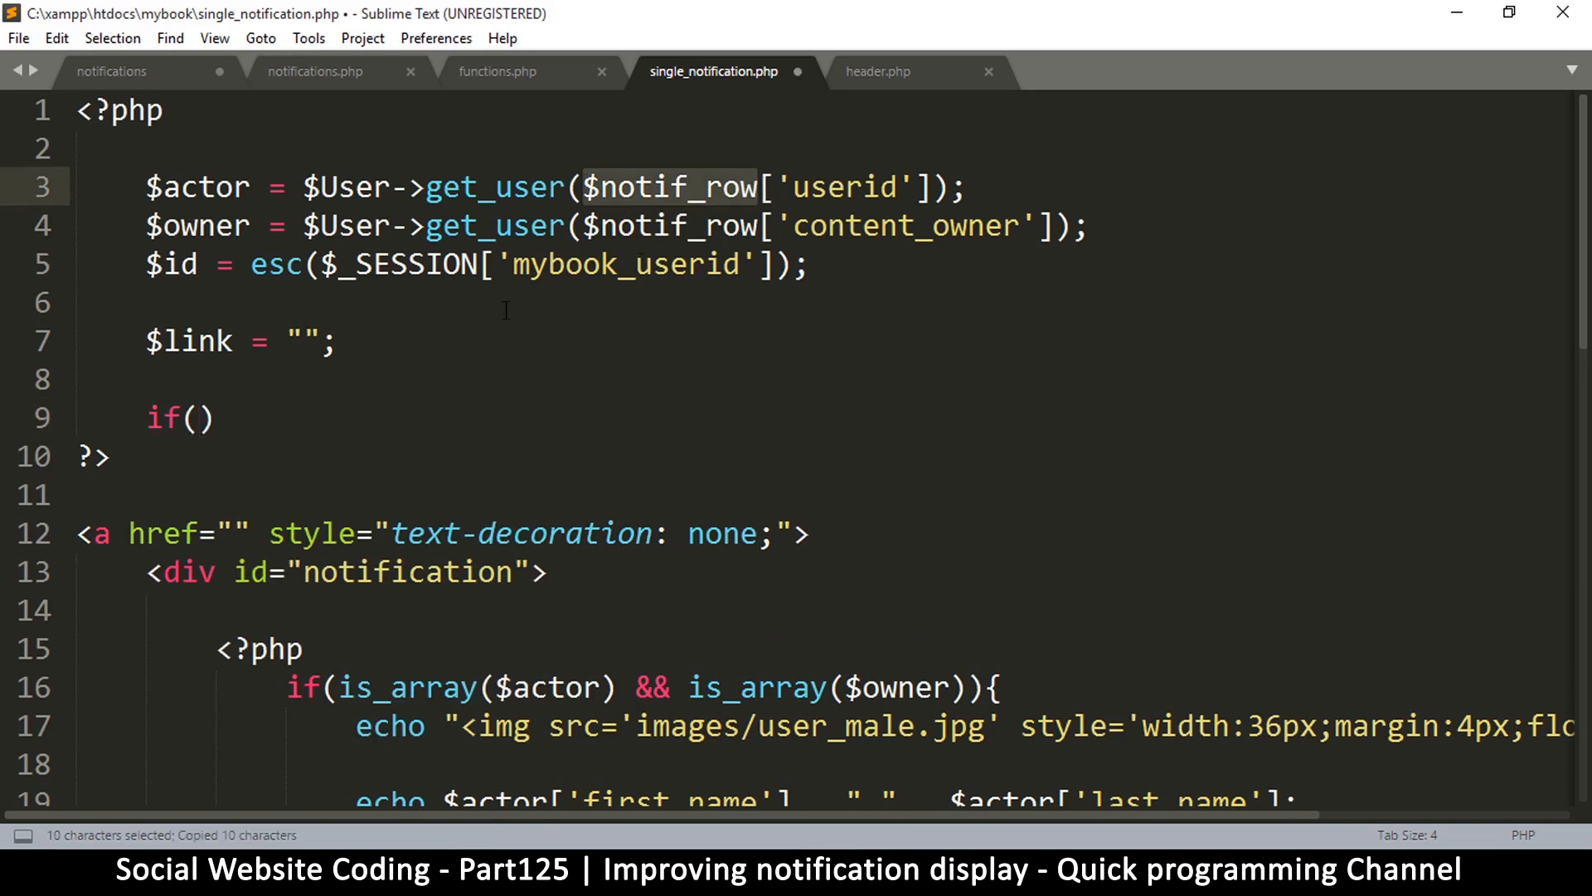
pyautogui.click(199, 418)
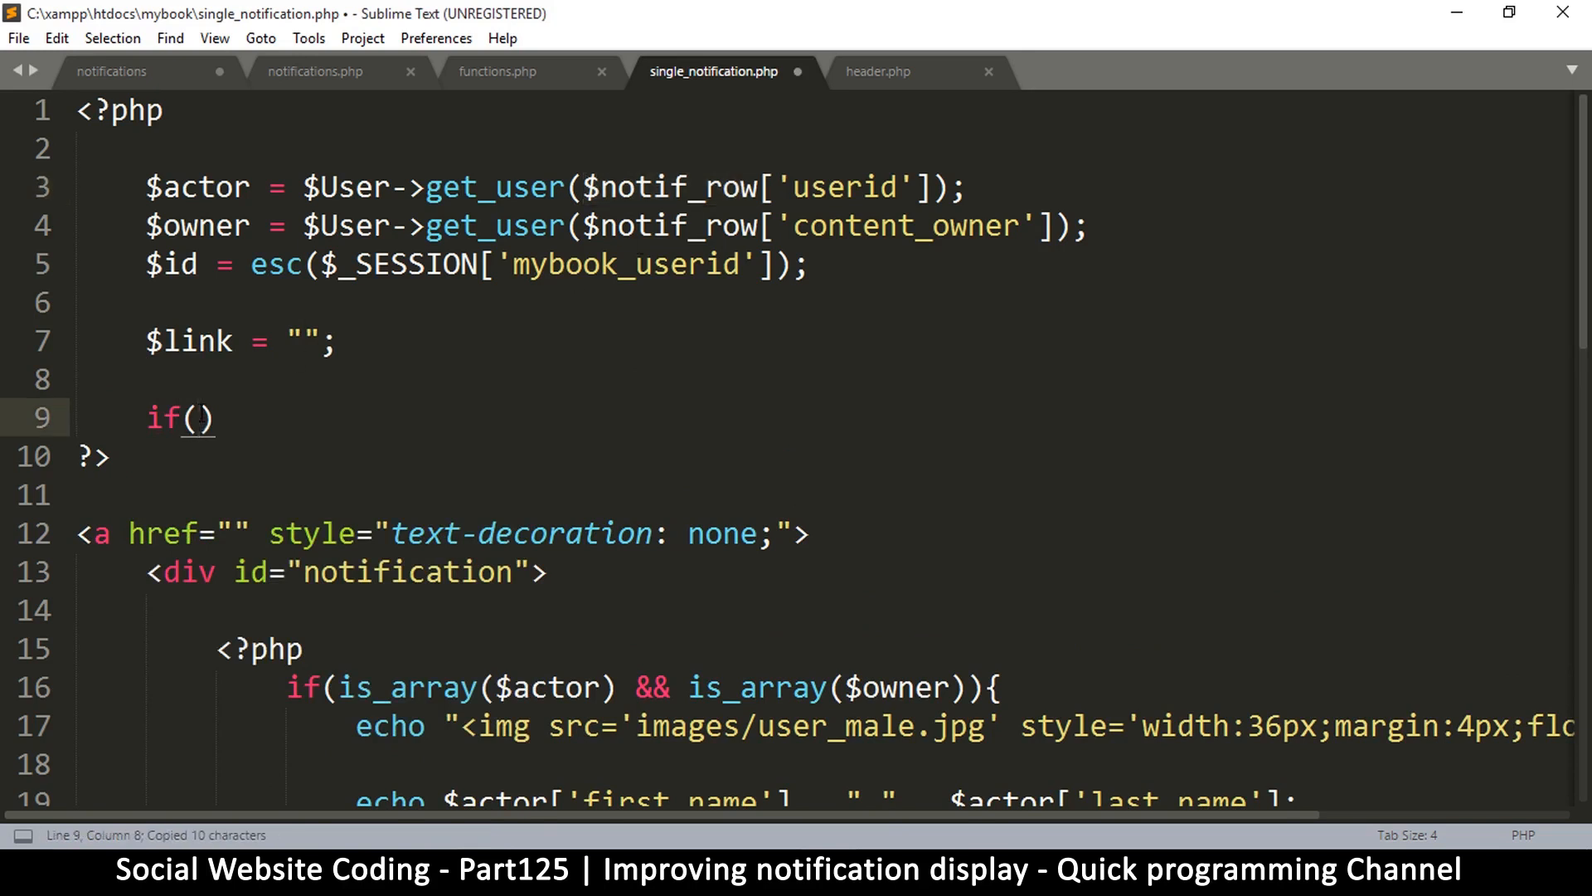
pyautogui.write('$notif_row')
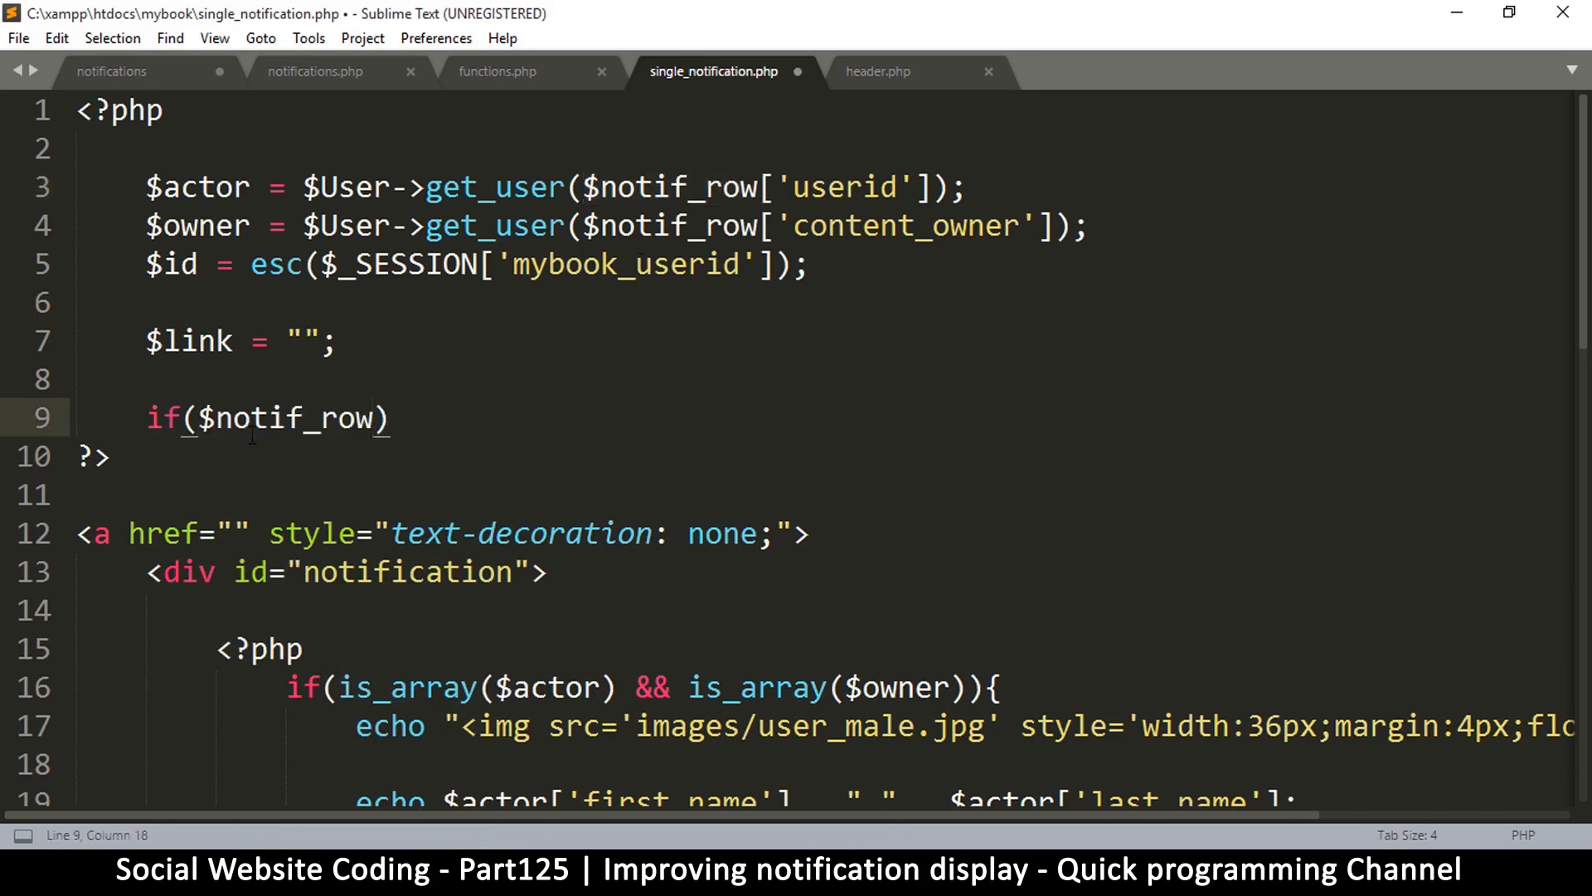
pyautogui.write("['']")
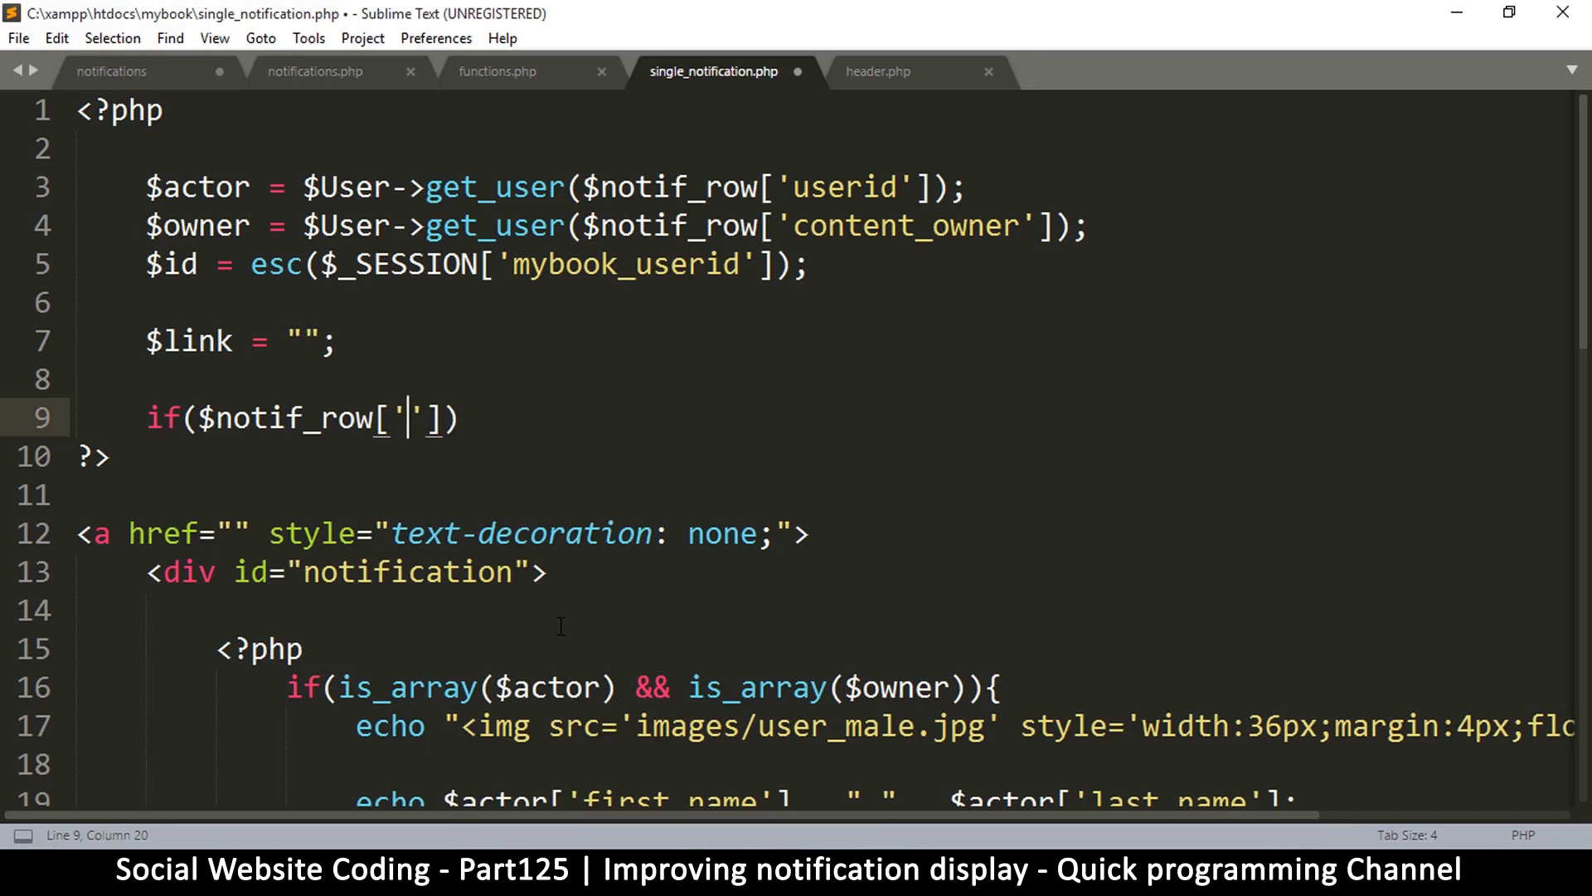
pyautogui.write('content_type')
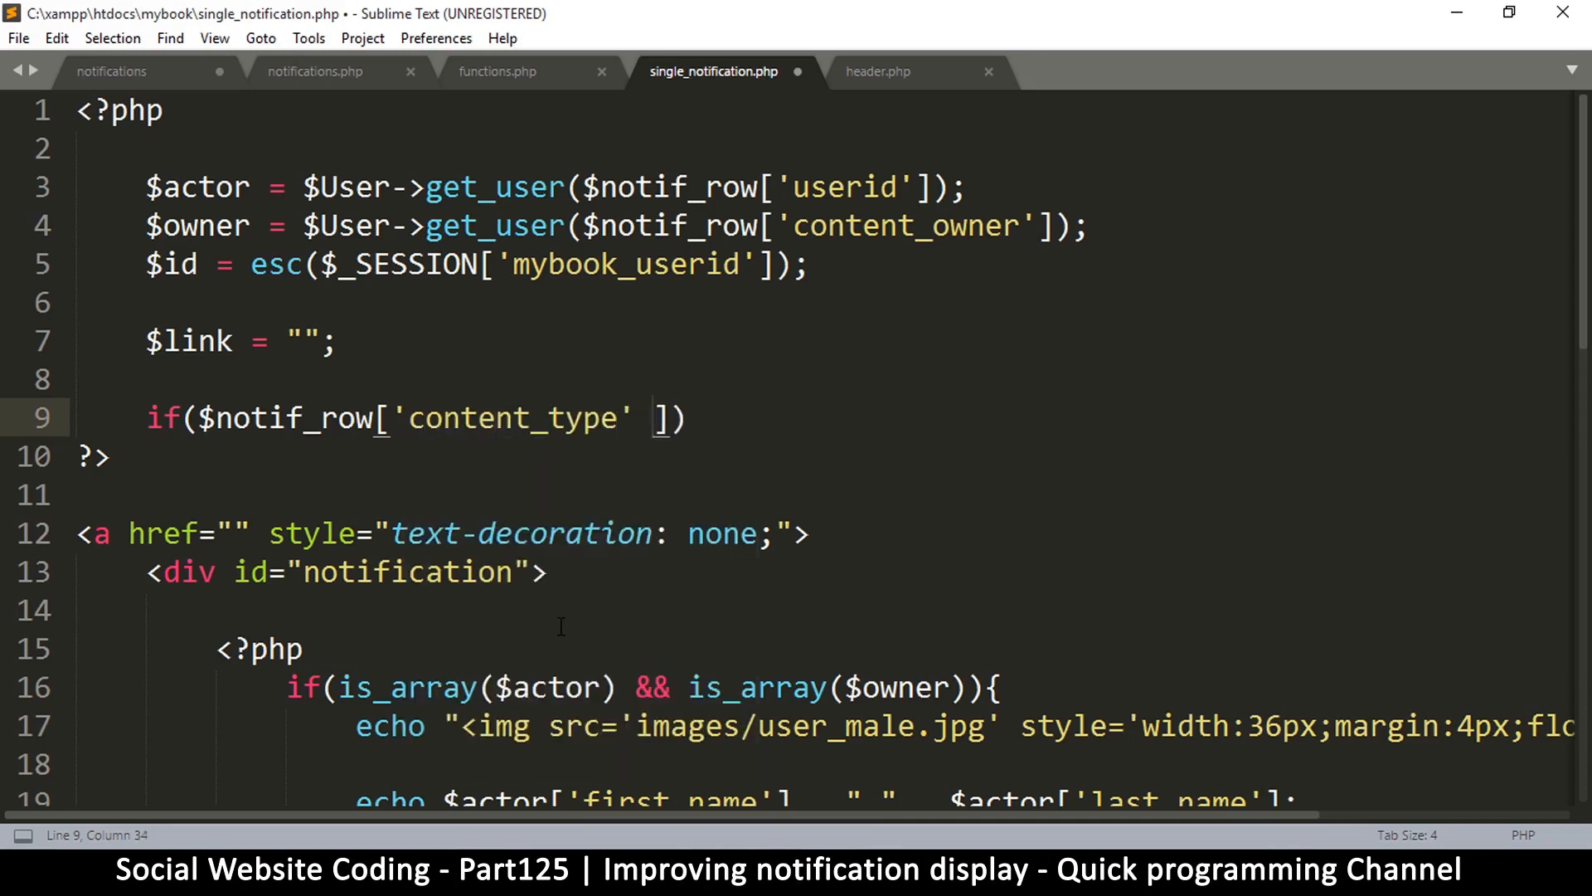
pyautogui.press('backspace')
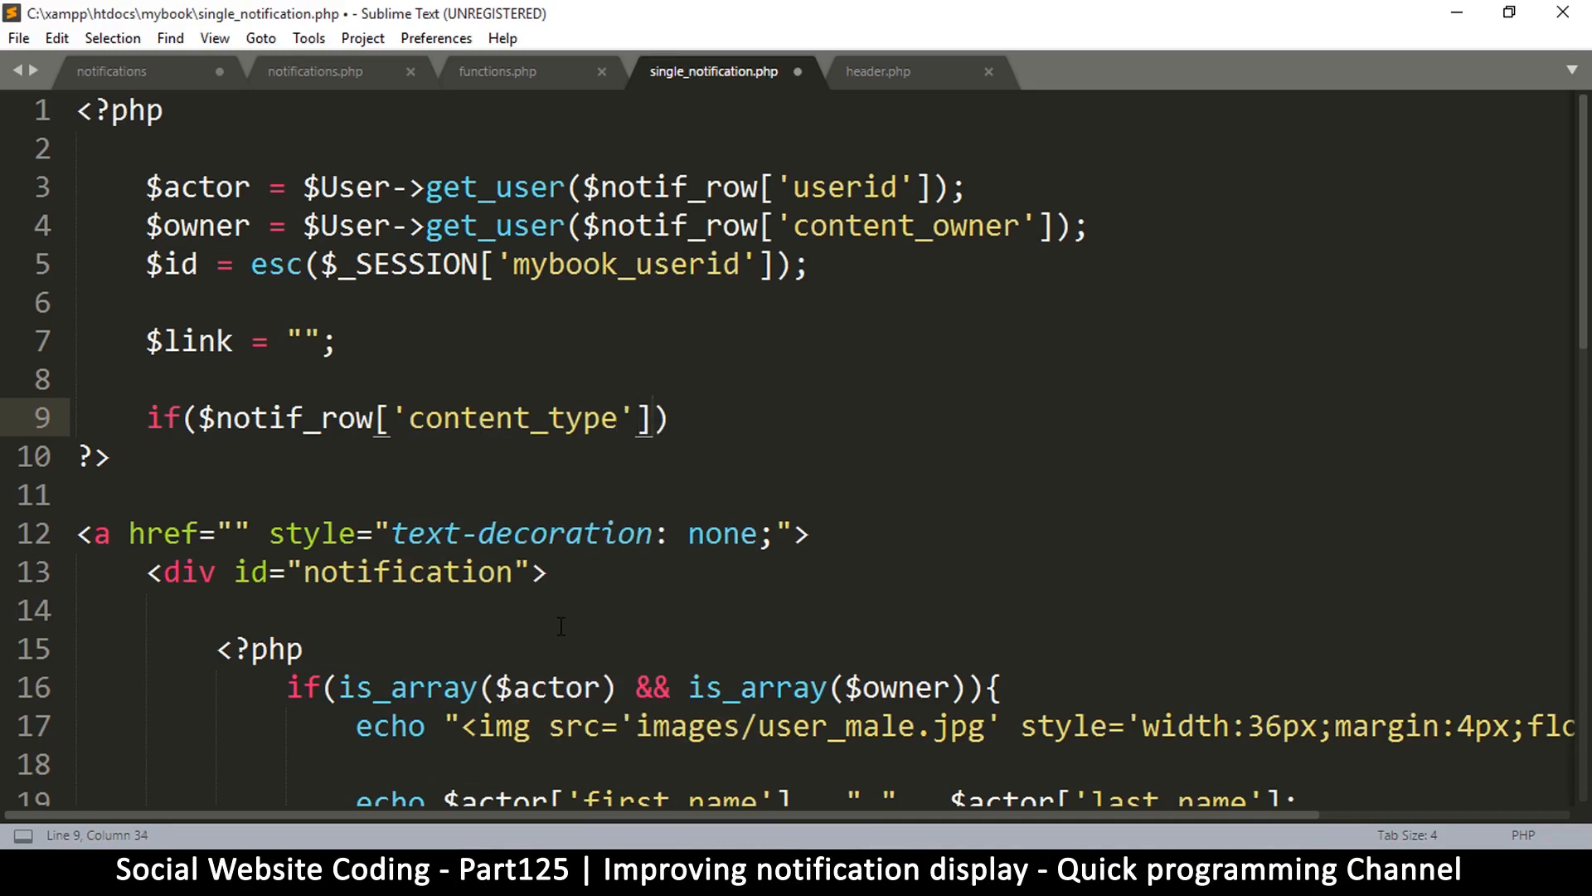
pyautogui.moveTo(440, 488)
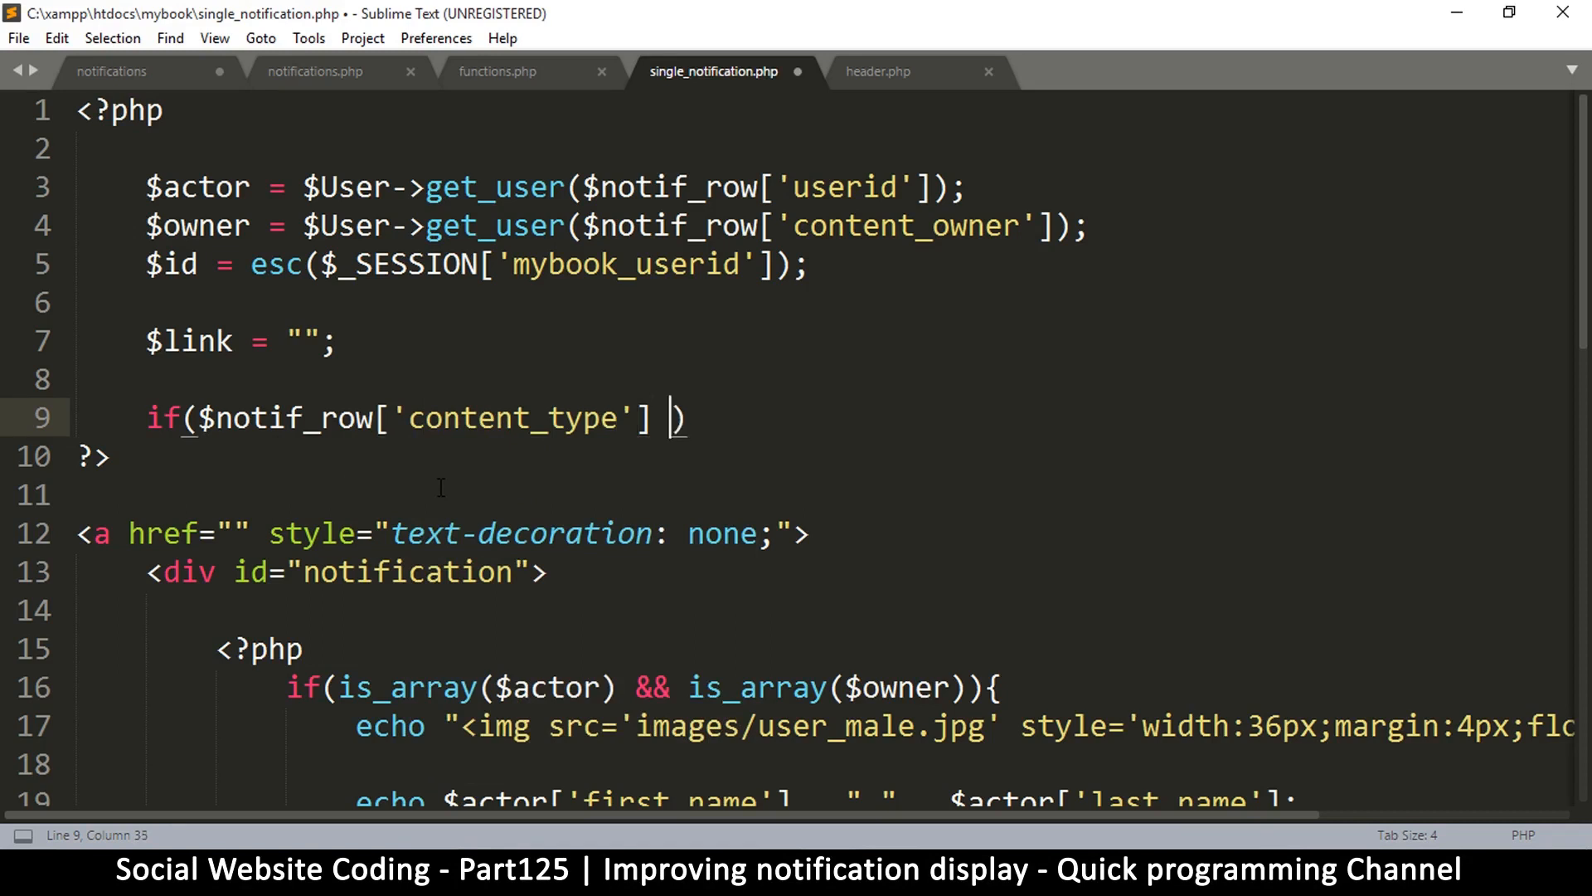
pyautogui.write('== ""')
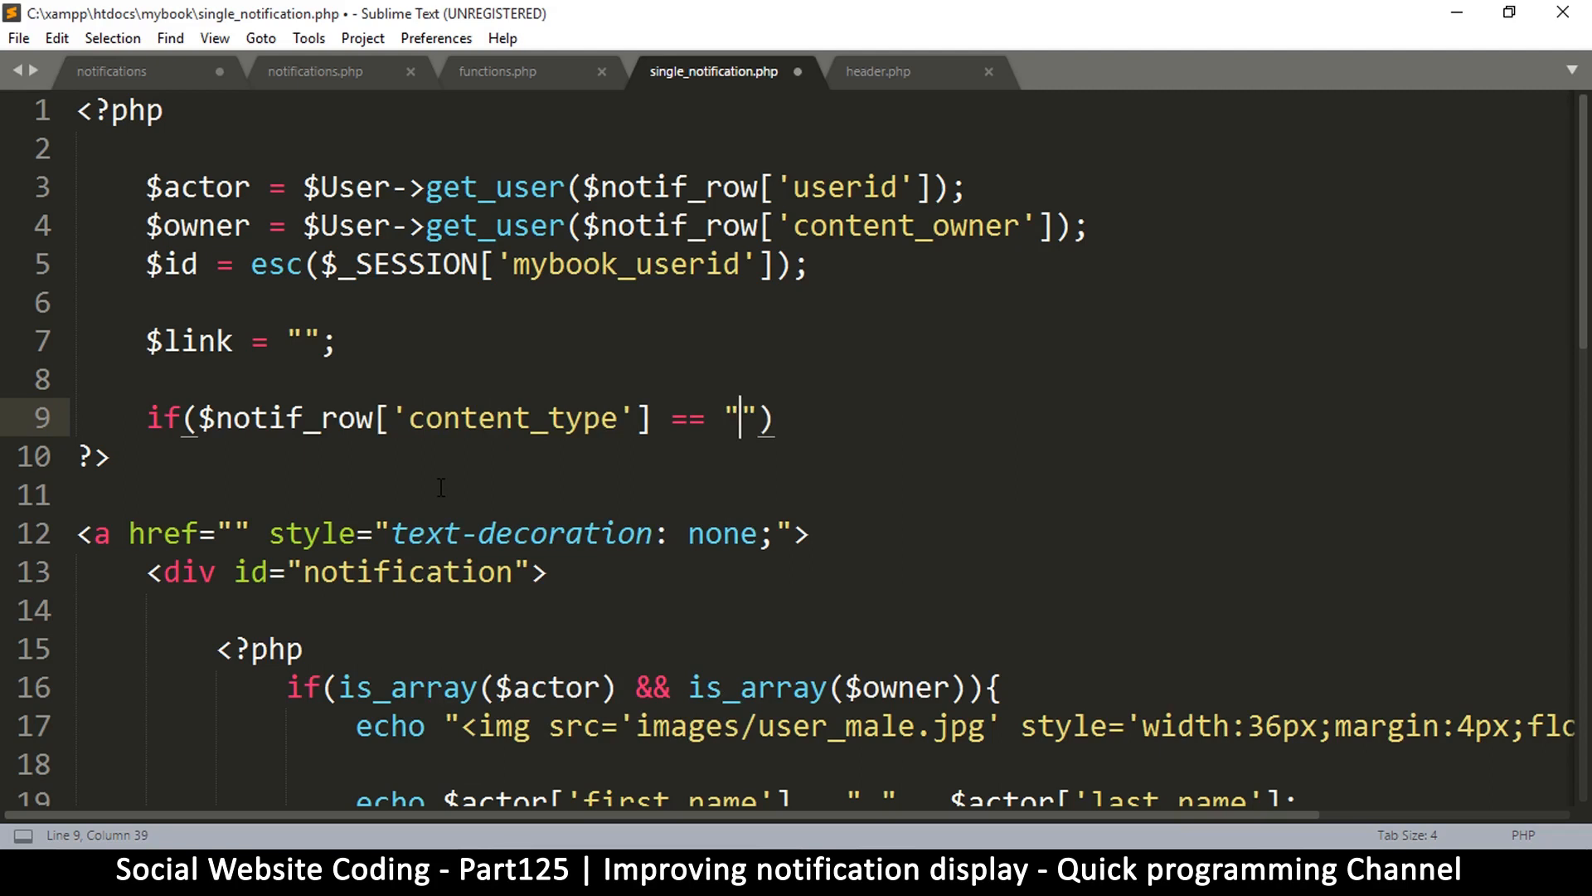
pyautogui.write('posrt')
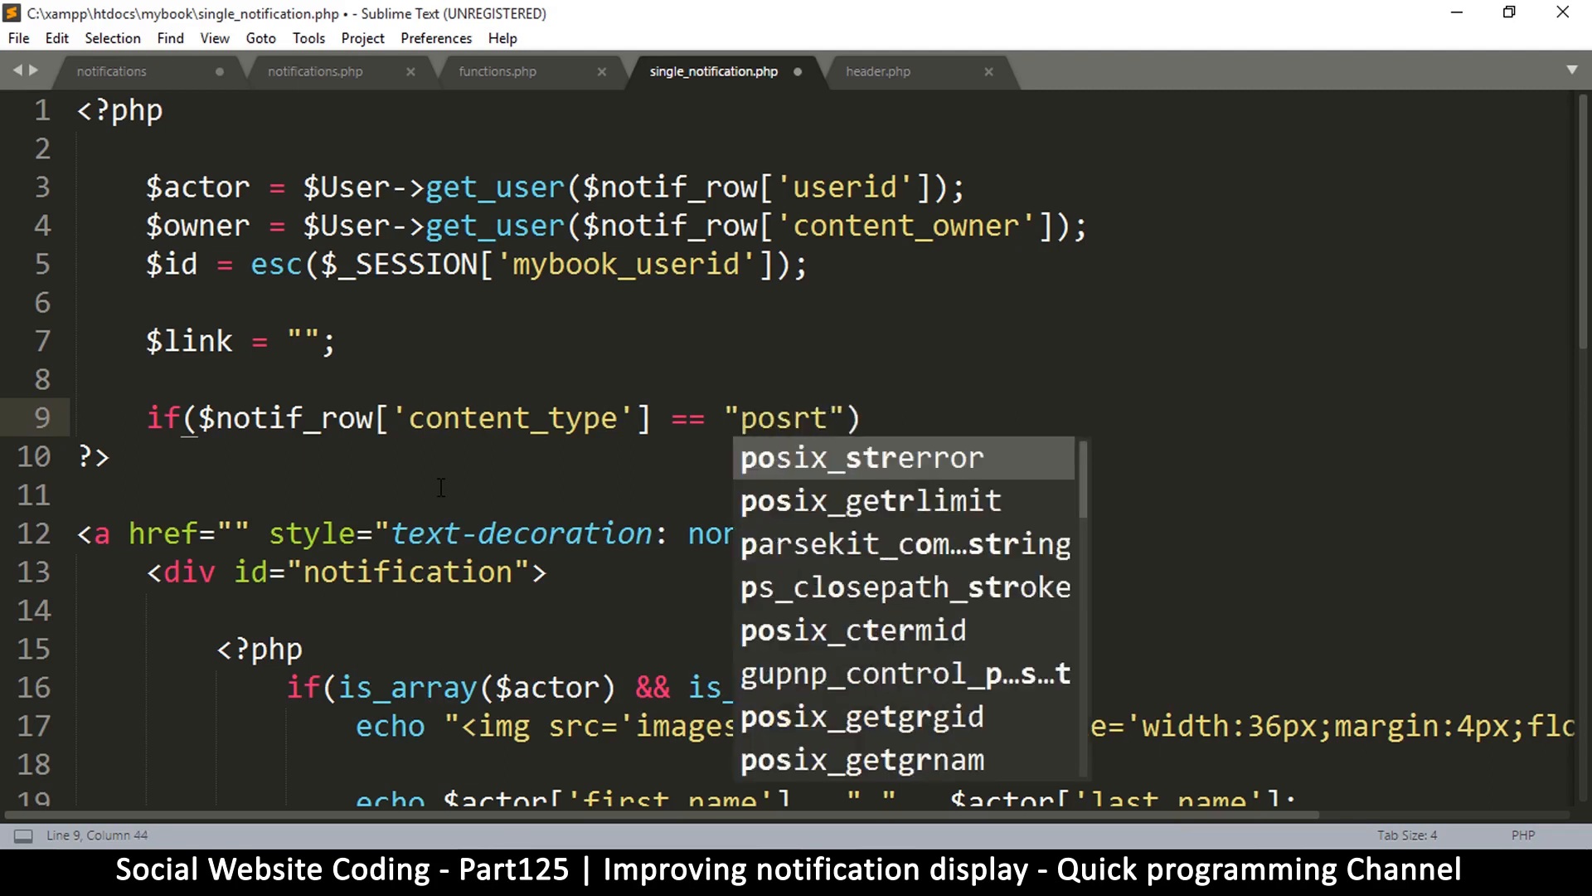
pyautogui.press('Backspace')
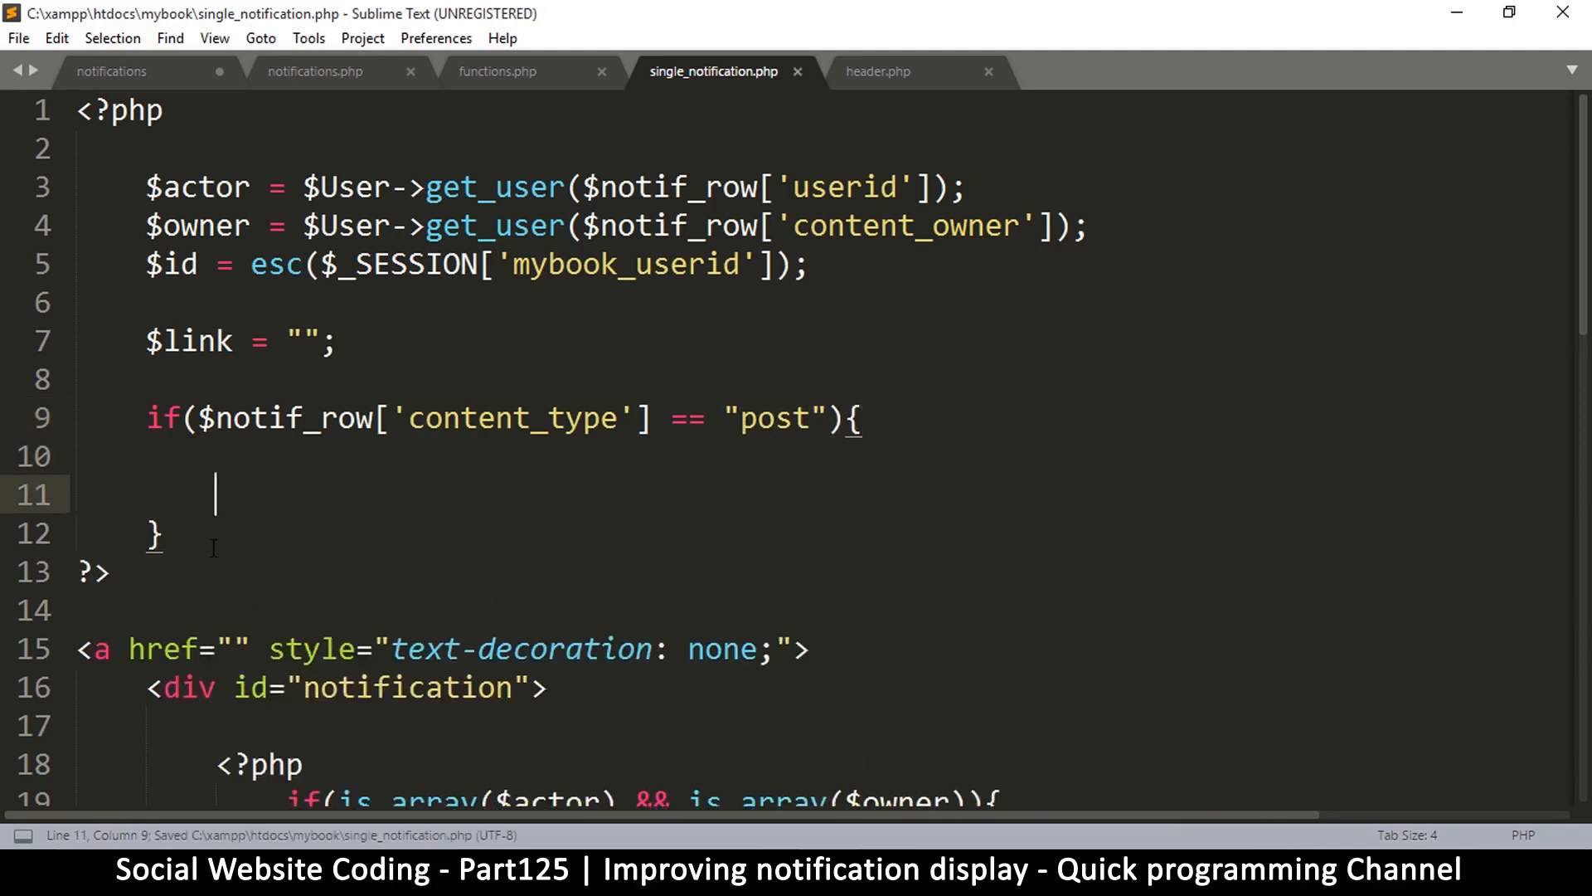
# Step: Add else branches for the profile and comment content types
pyautogui.write('else')
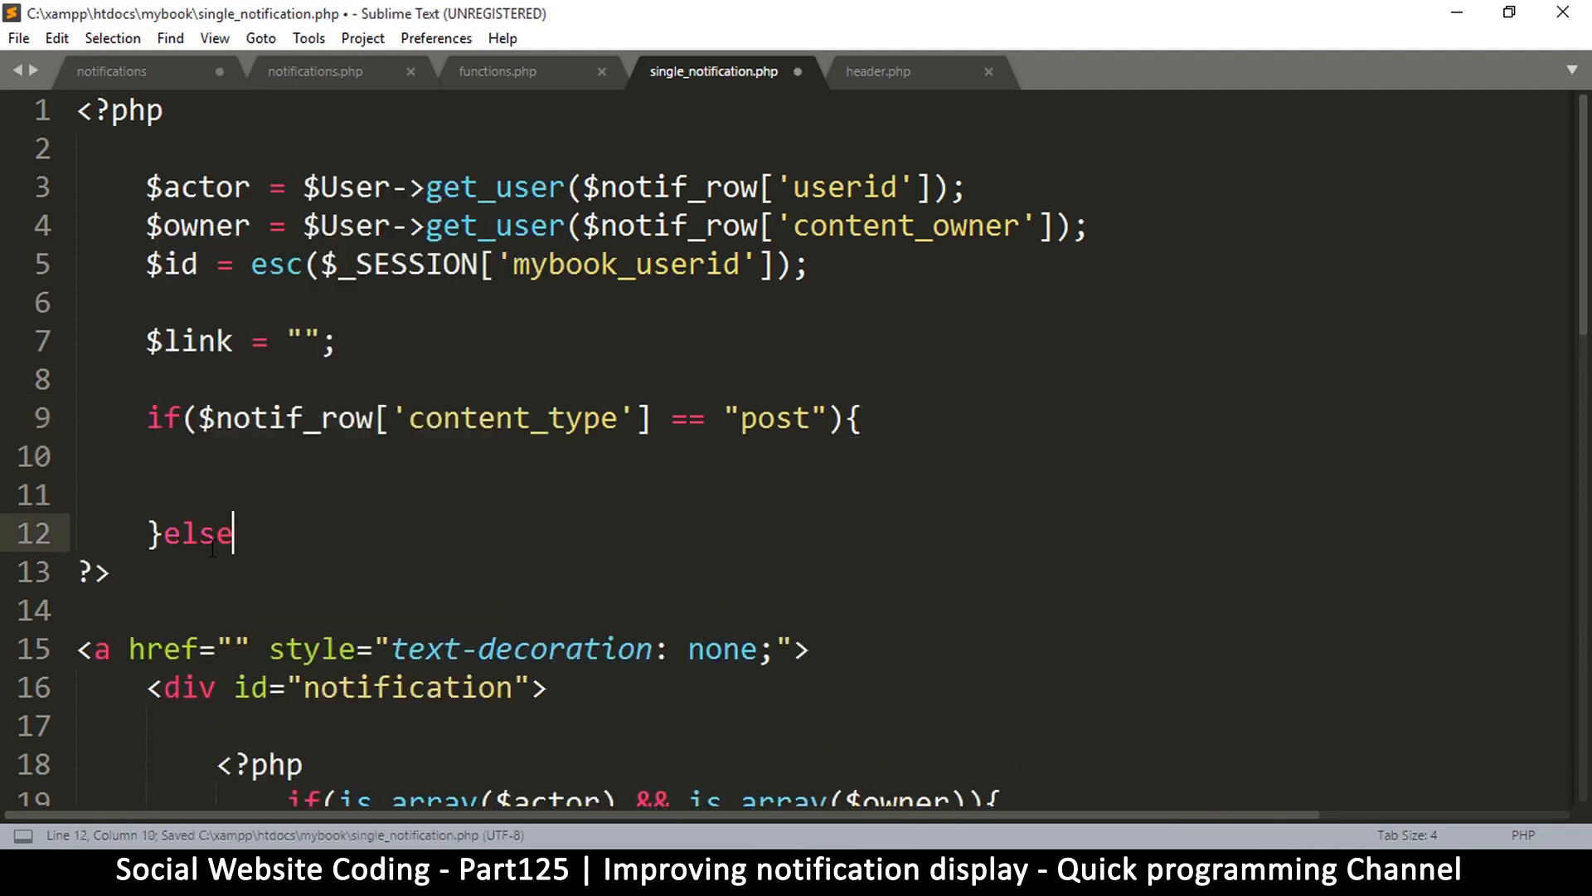
pyautogui.press('enter')
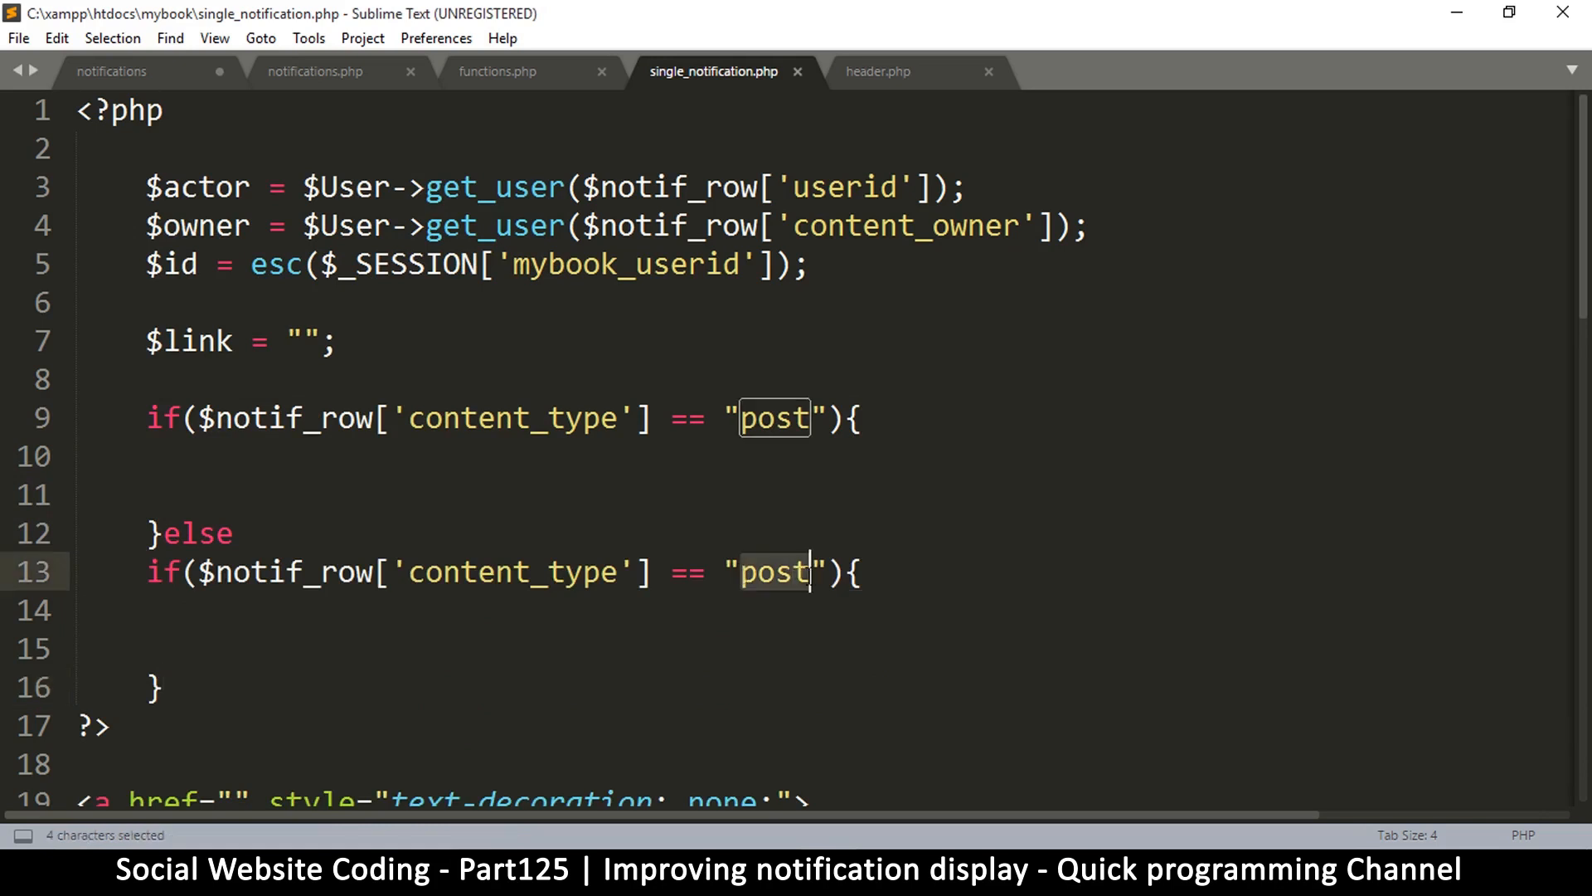
pyautogui.write('profile')
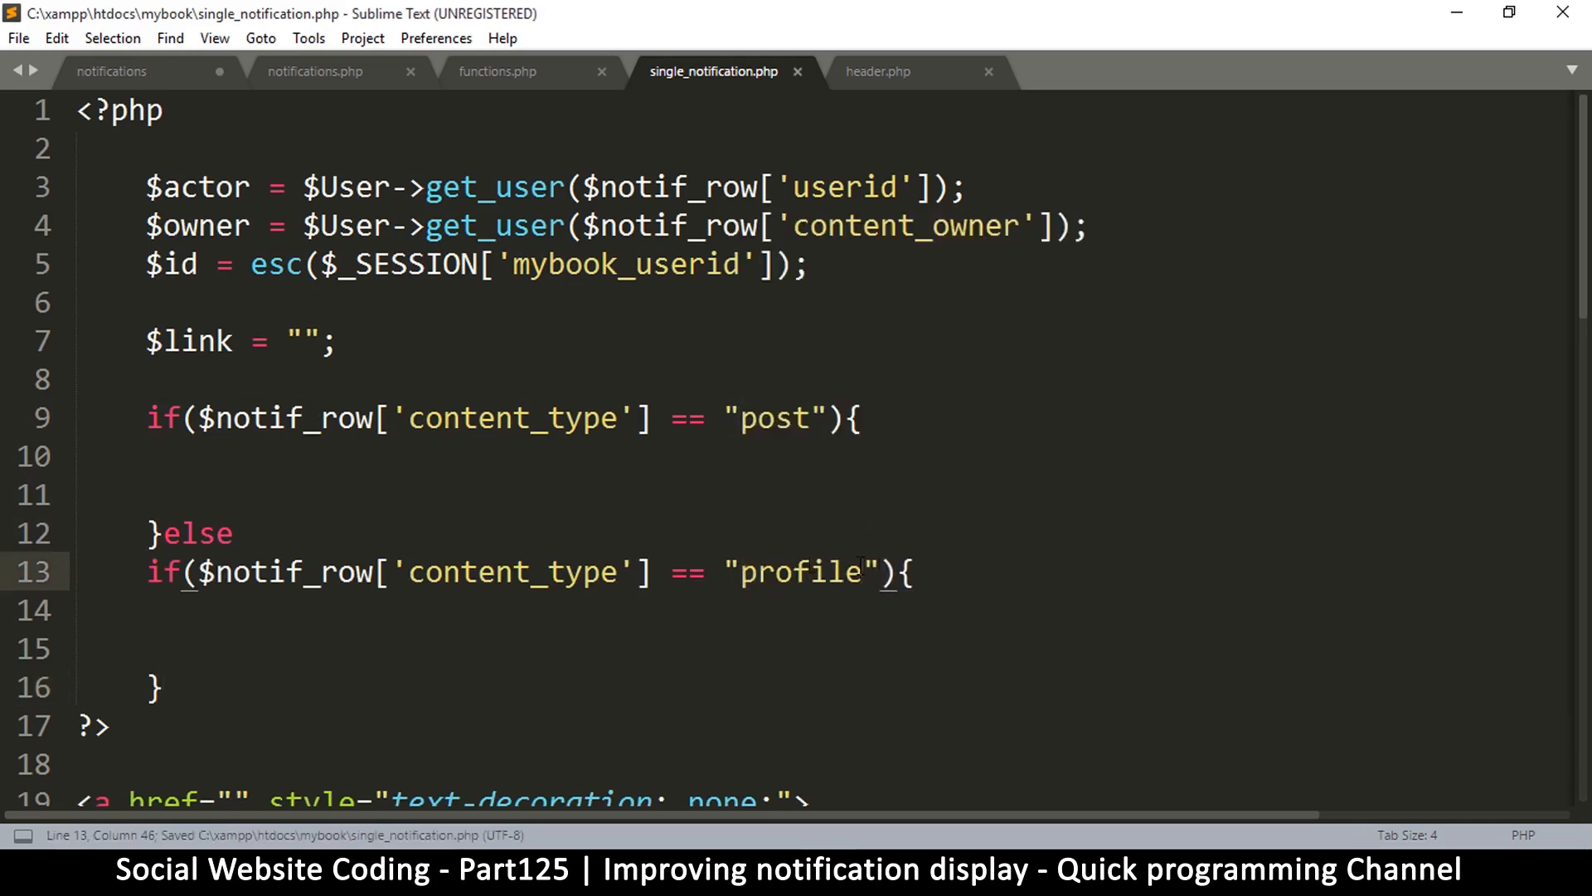
pyautogui.click(162, 686)
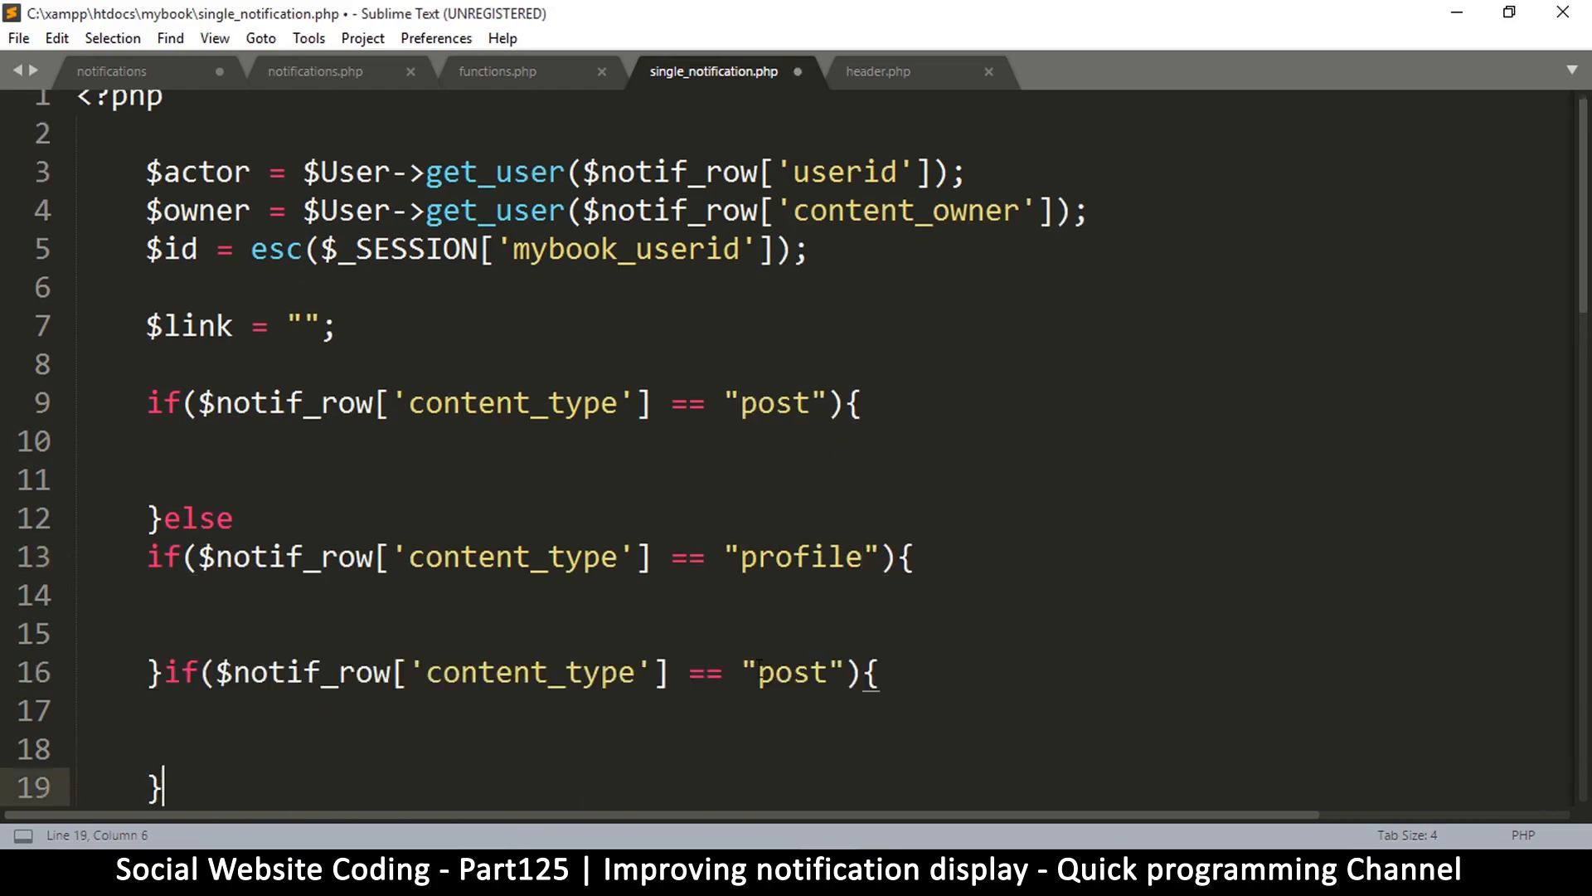
pyautogui.write('commen')
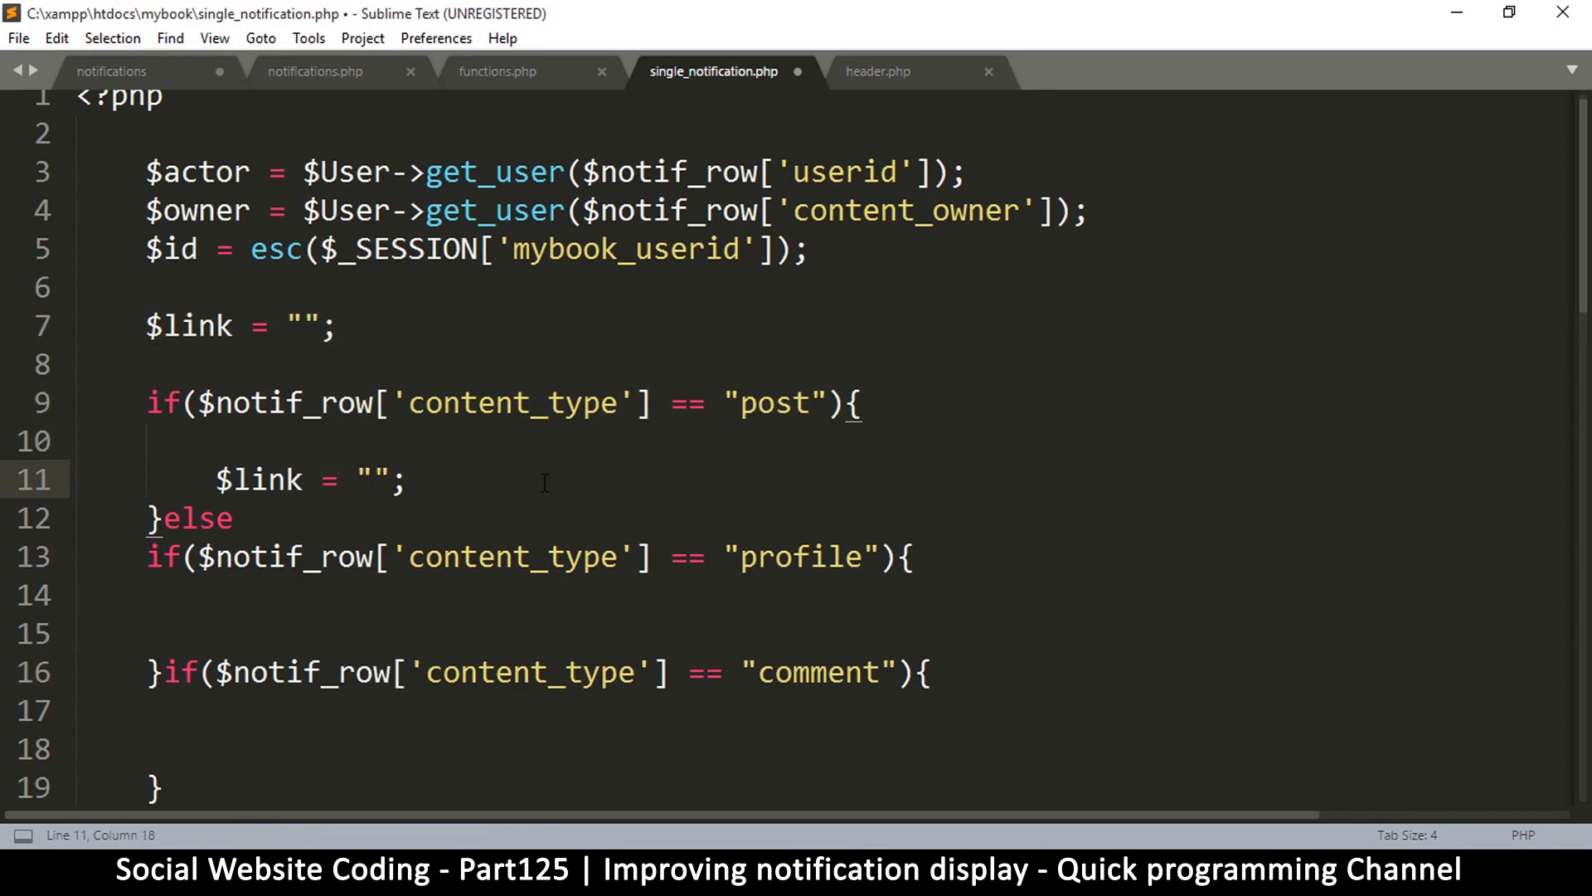
# Step: Begin the post branch's link with 'single_', then copy a post's single-post link address in Mybook
pyautogui.write('si')
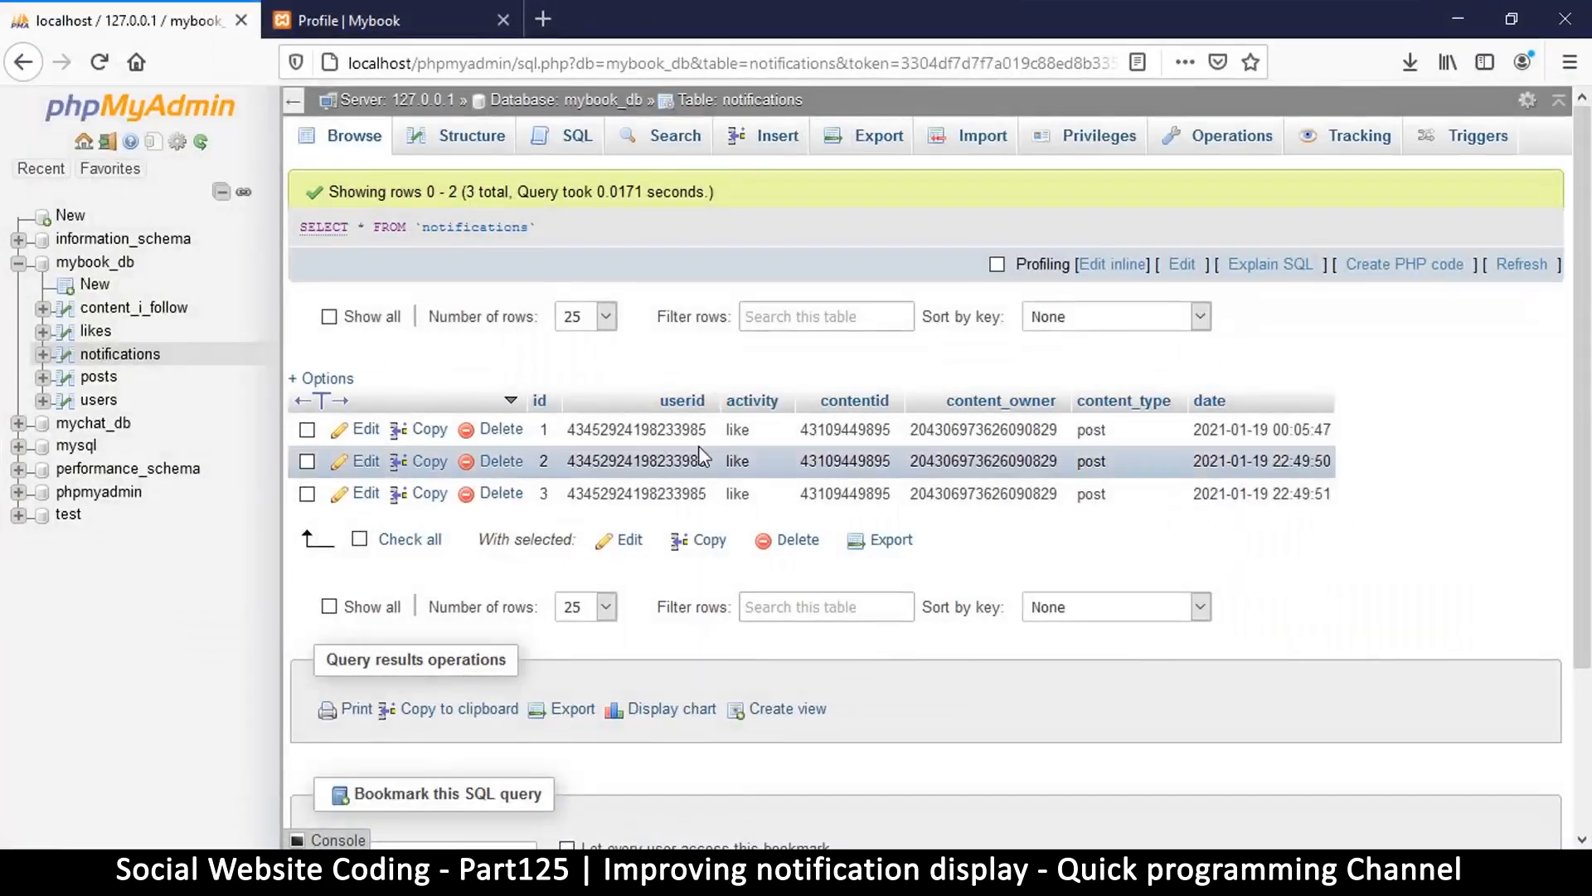
pyautogui.click(385, 20)
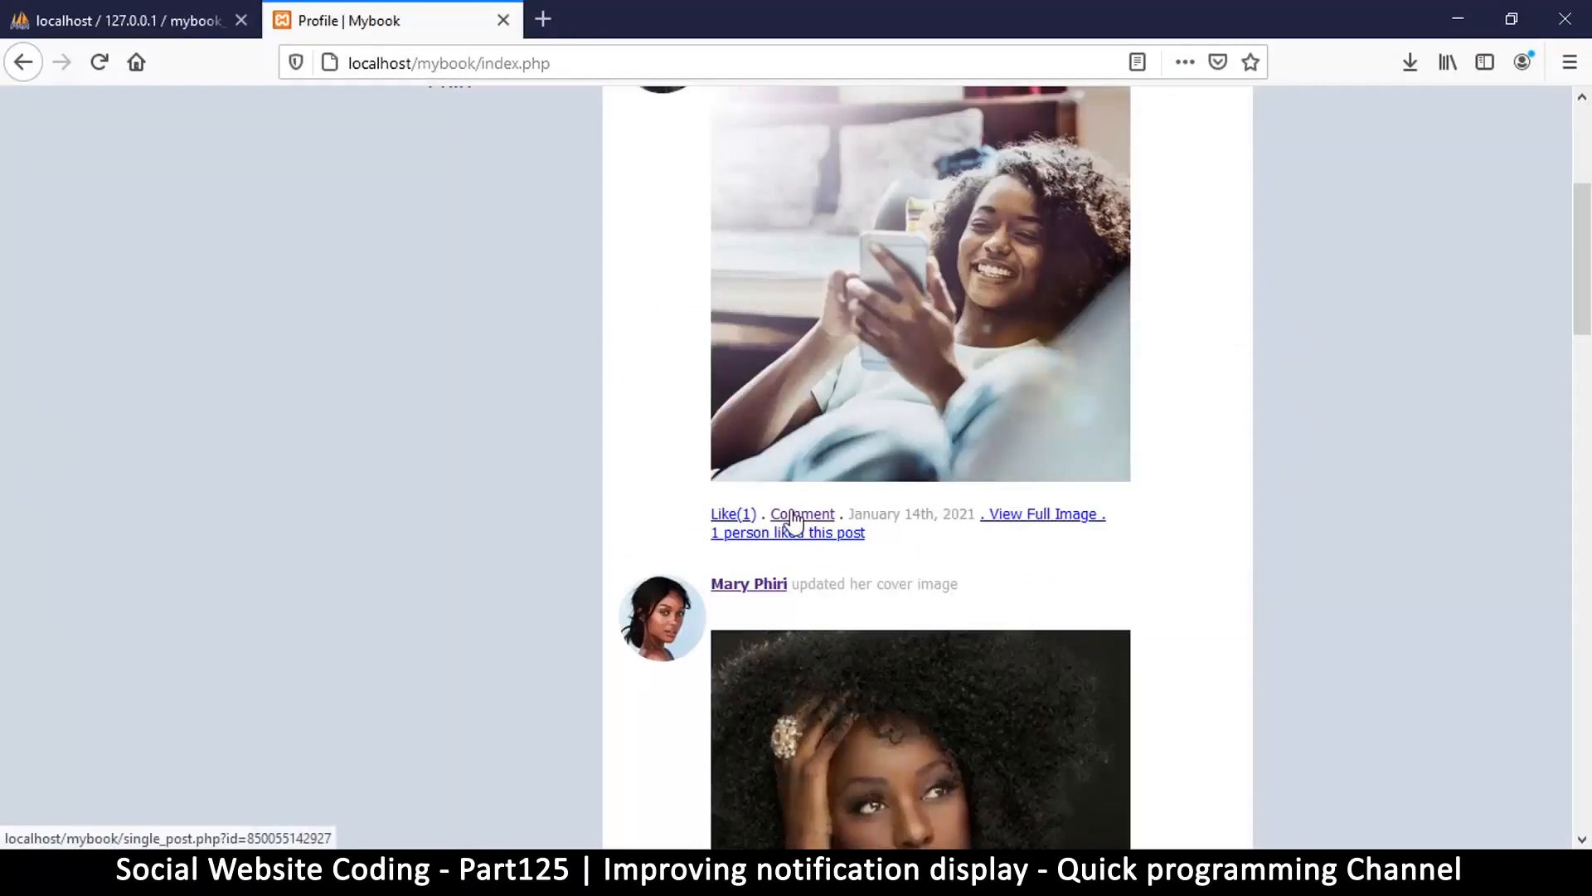
pyautogui.rightClick(802, 514)
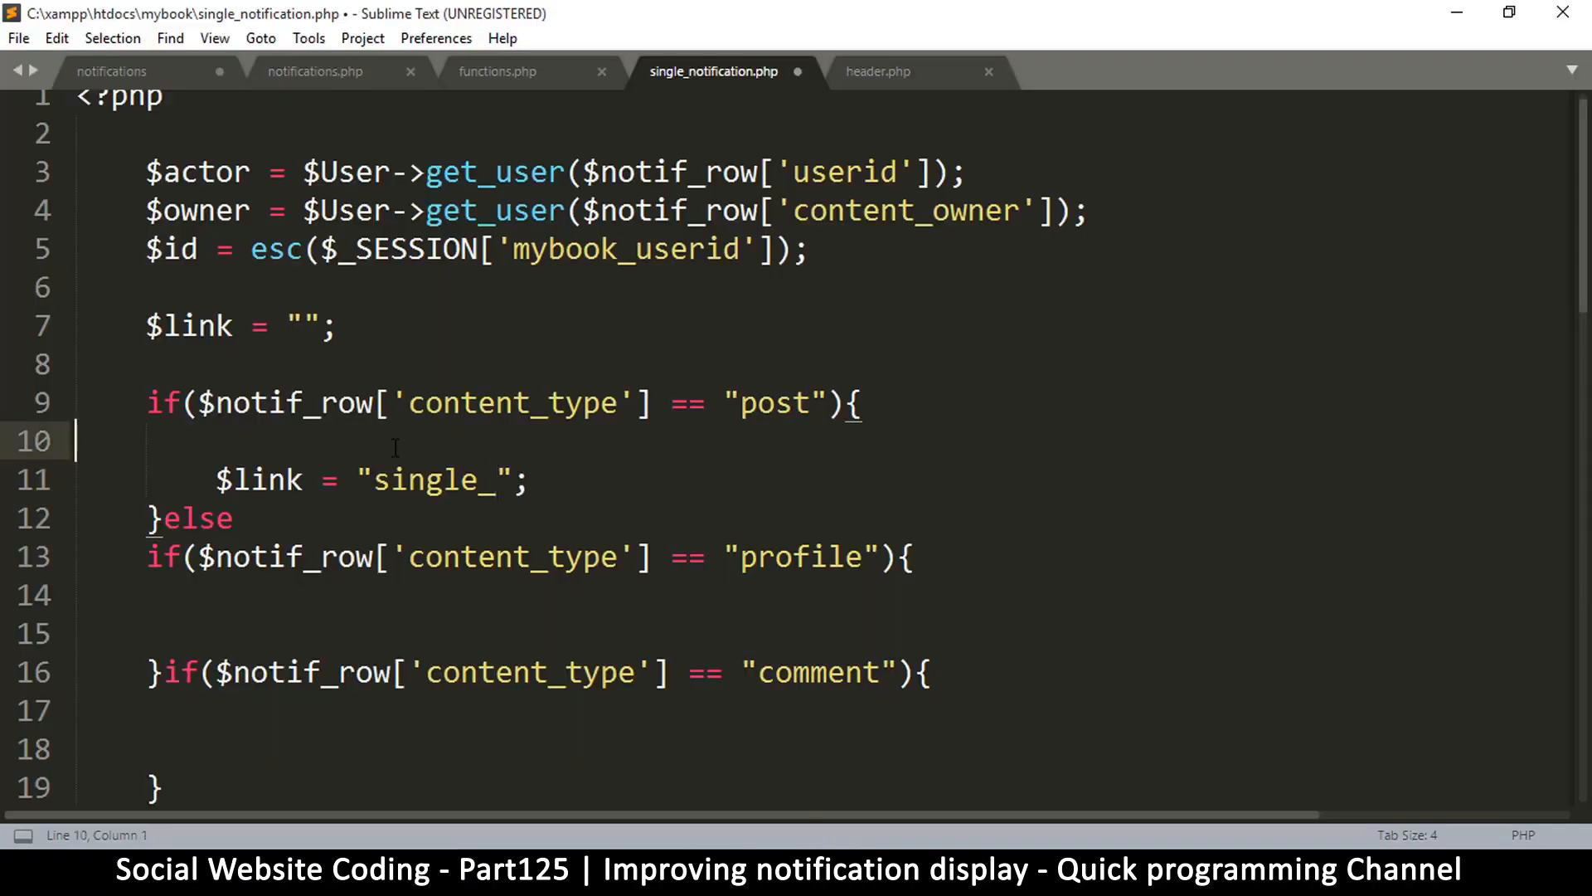
# Step: Build $link as "single_post.php?id=" . $notif_row['contentid'] in the post branch
pyautogui.write('http://localhost/mybook/single_post.php?id=850055142927')
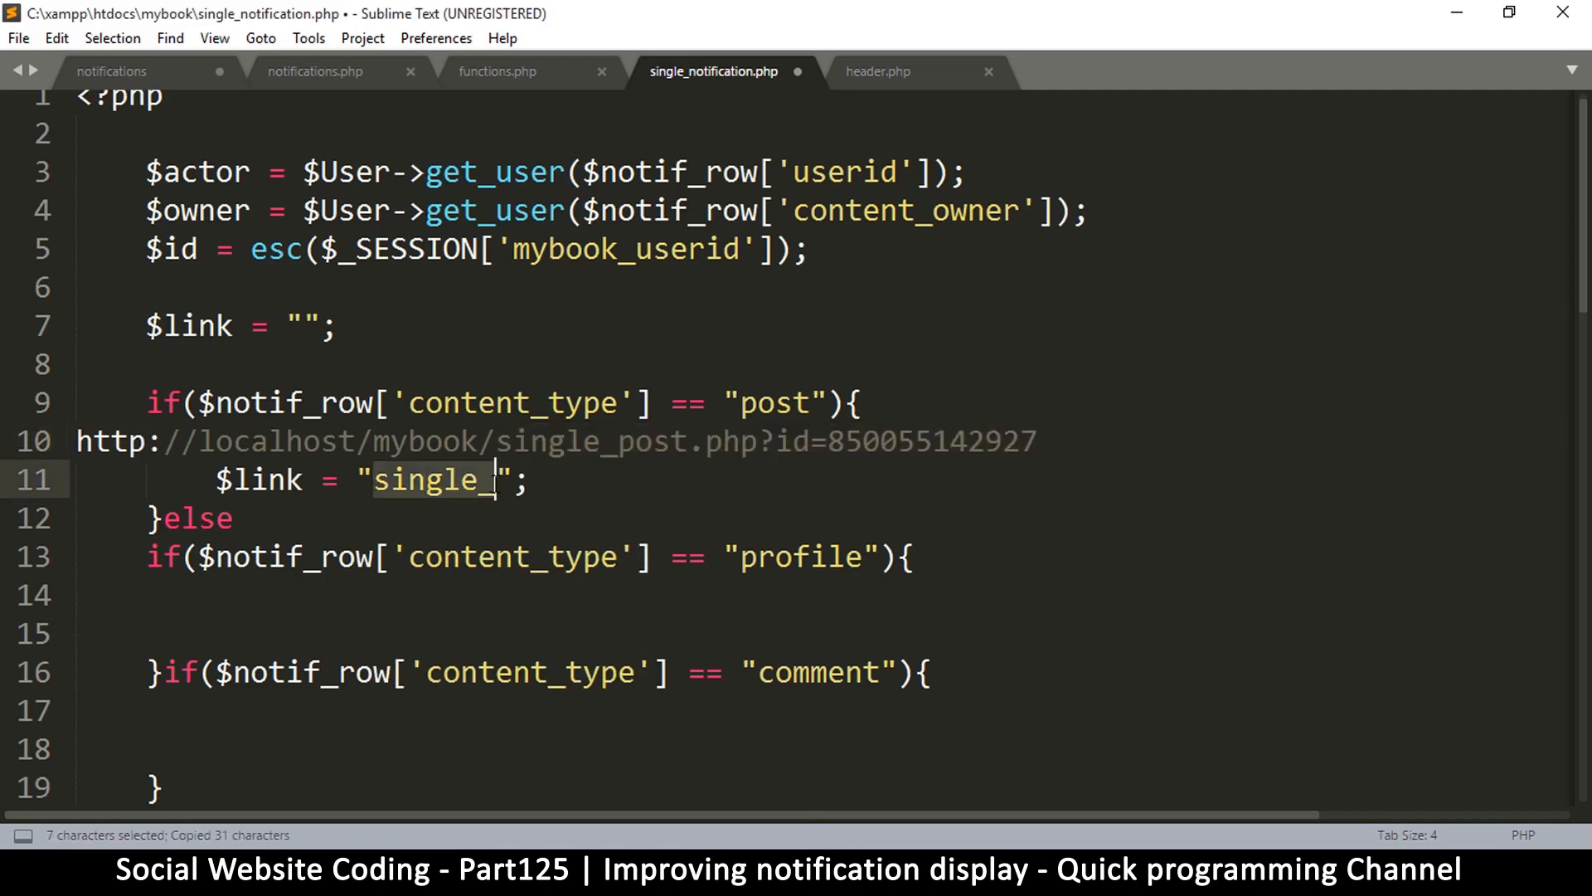
pyautogui.write('post.php?id=850055142927')
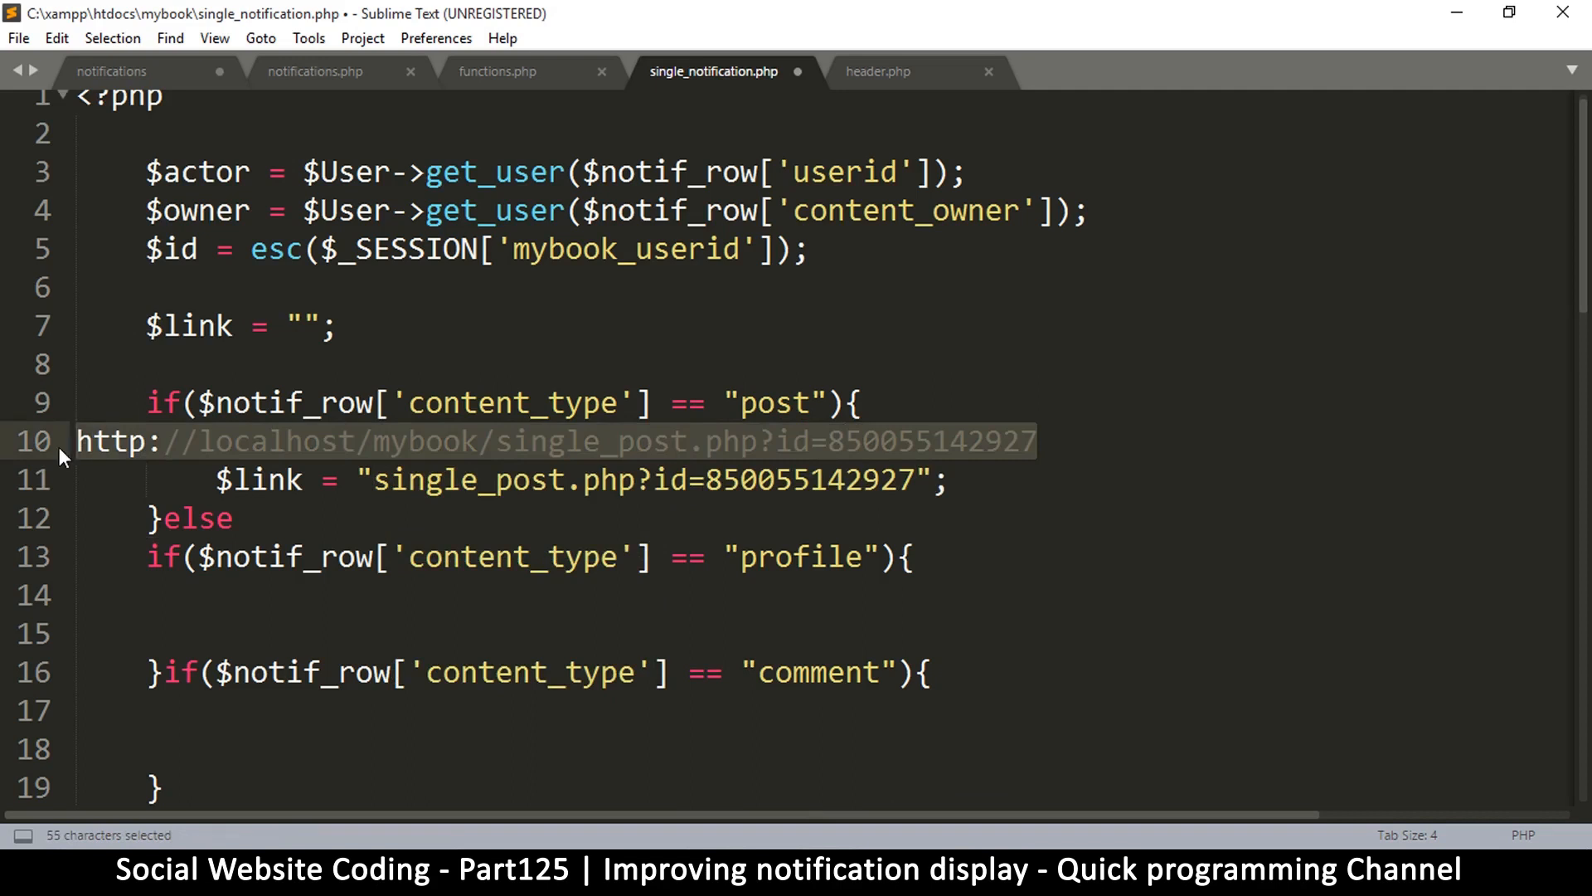
pyautogui.press('Delete')
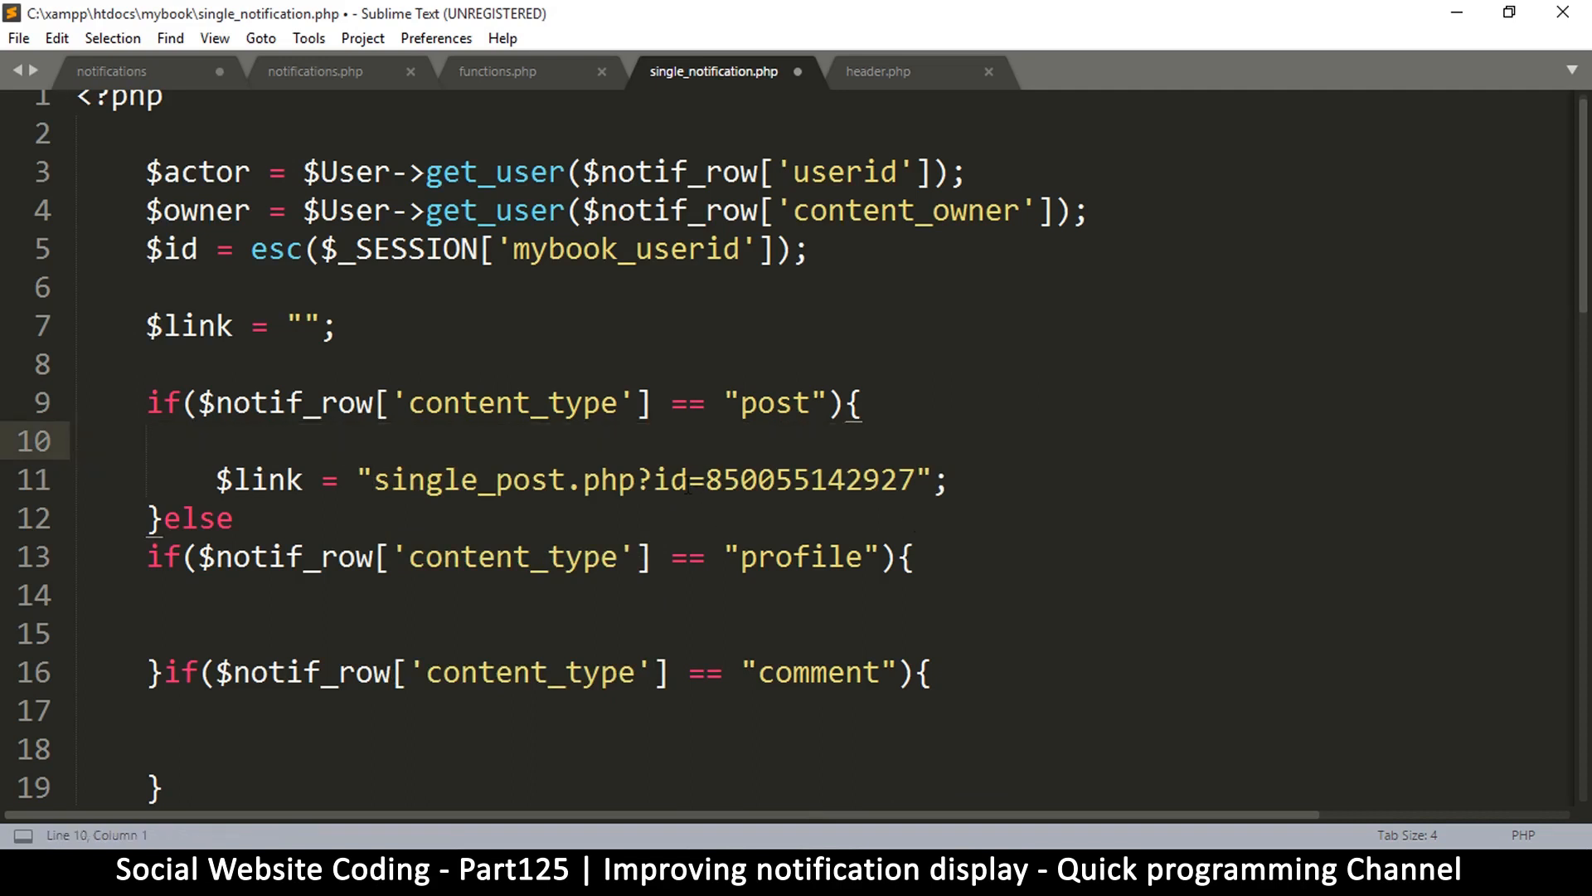
pyautogui.click(706, 479)
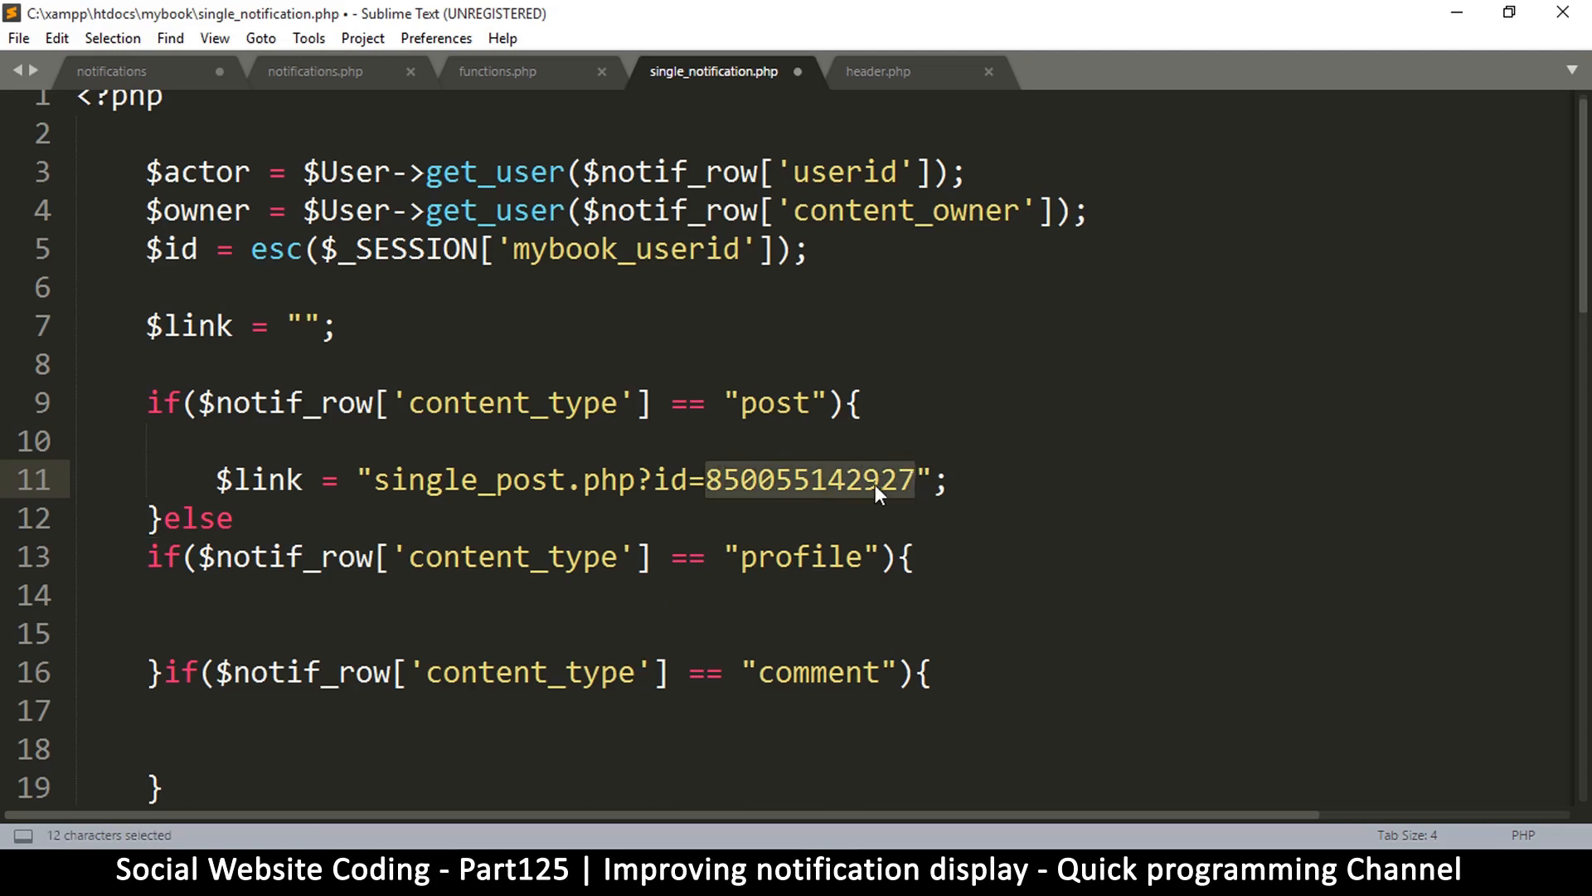
pyautogui.press('Delete')
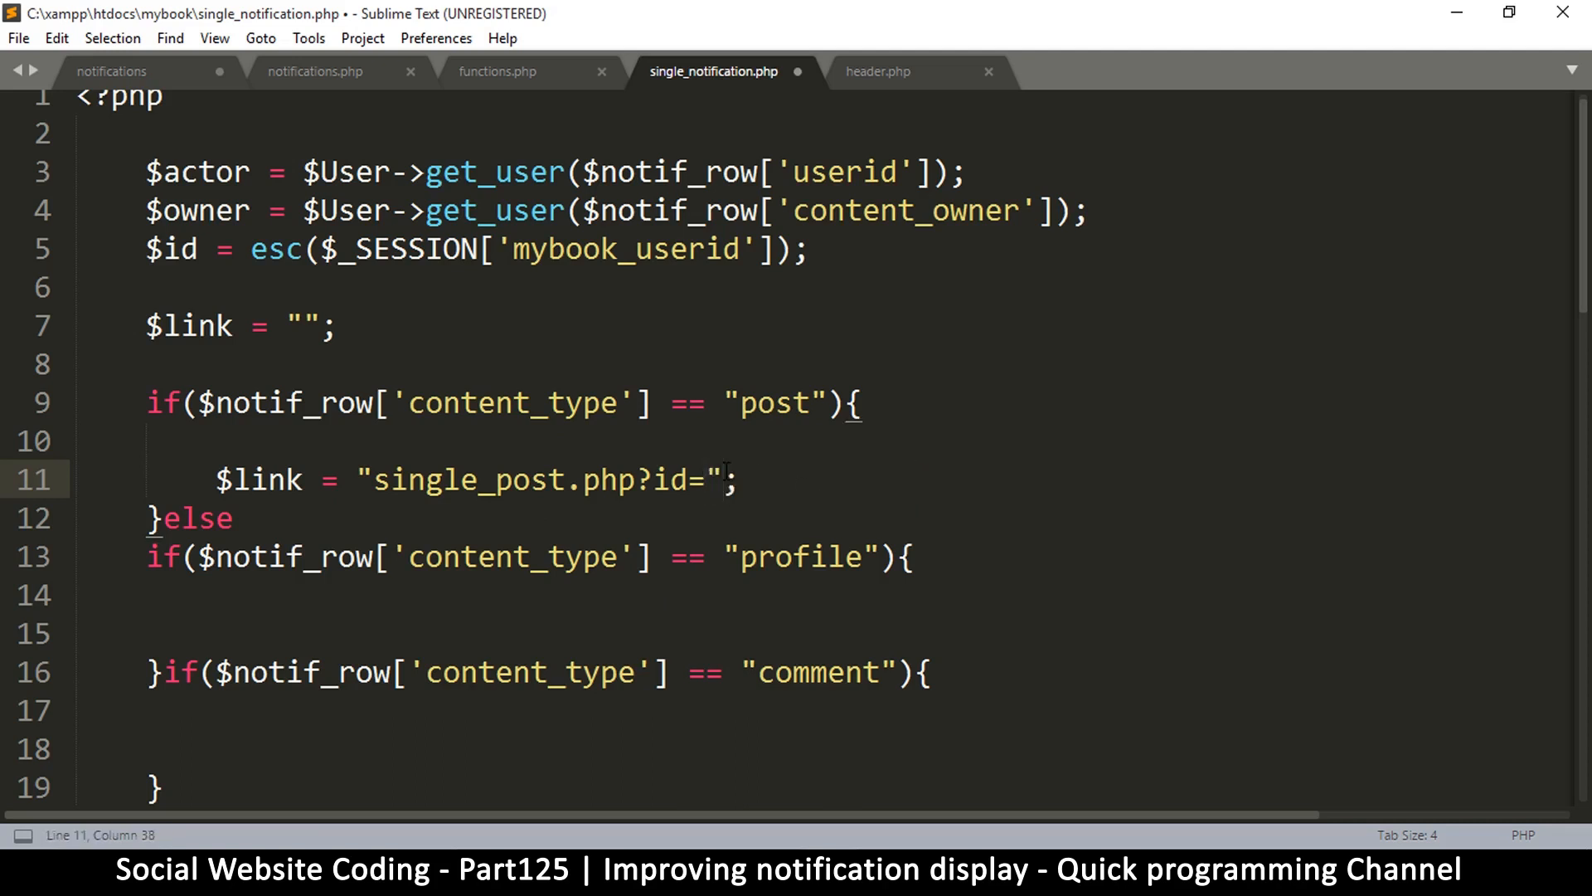
pyautogui.write('.')
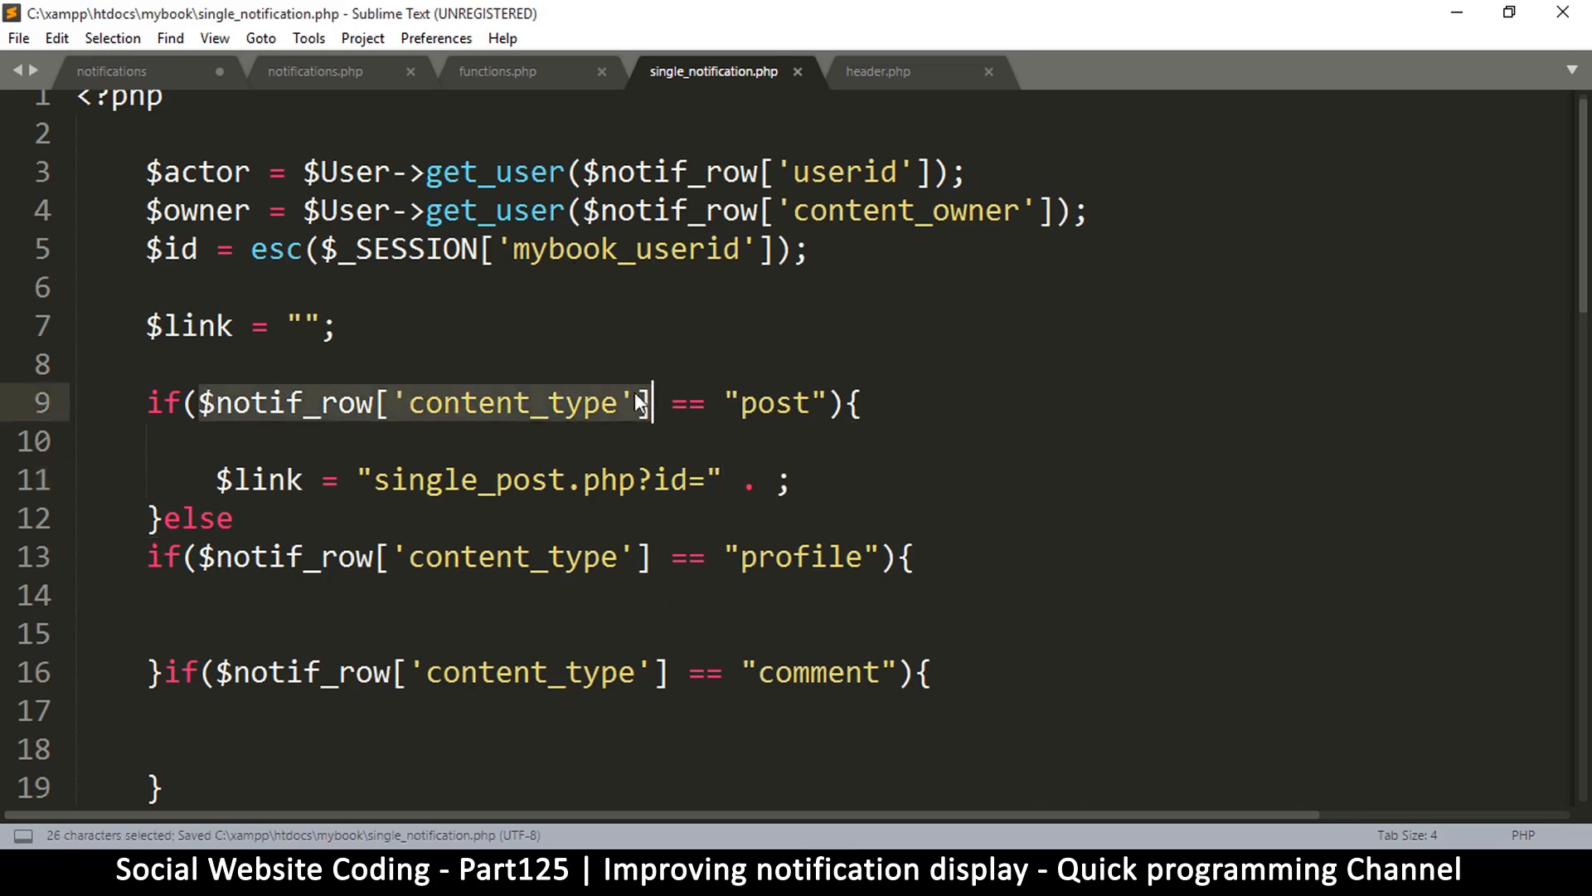
pyautogui.press('ctrl+v')
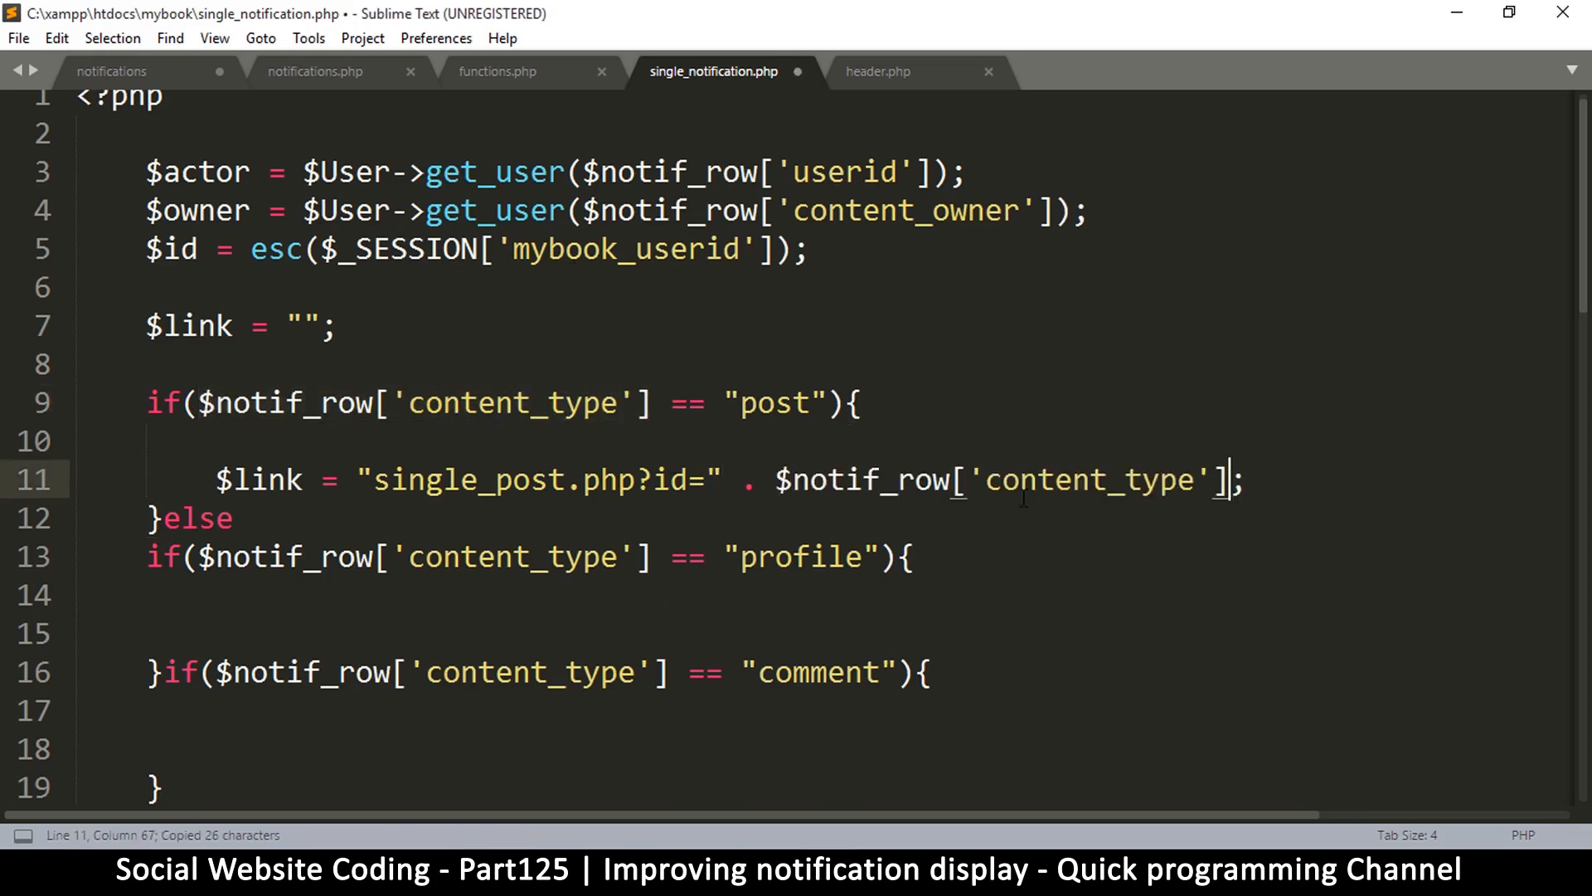
pyautogui.doubleClick(1155, 479)
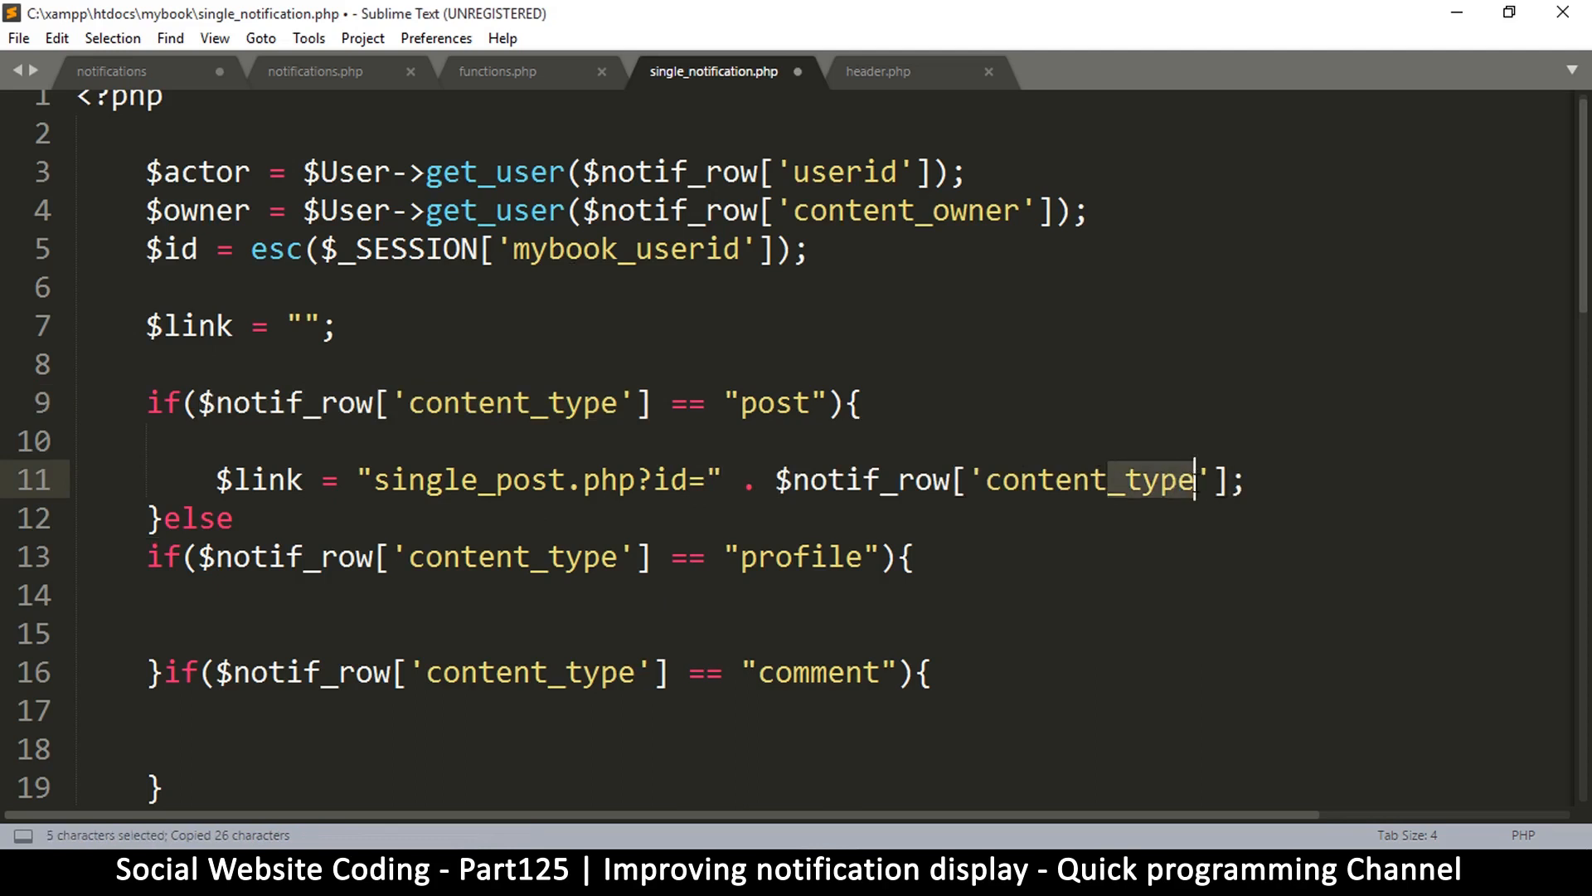
pyautogui.write('contentid')
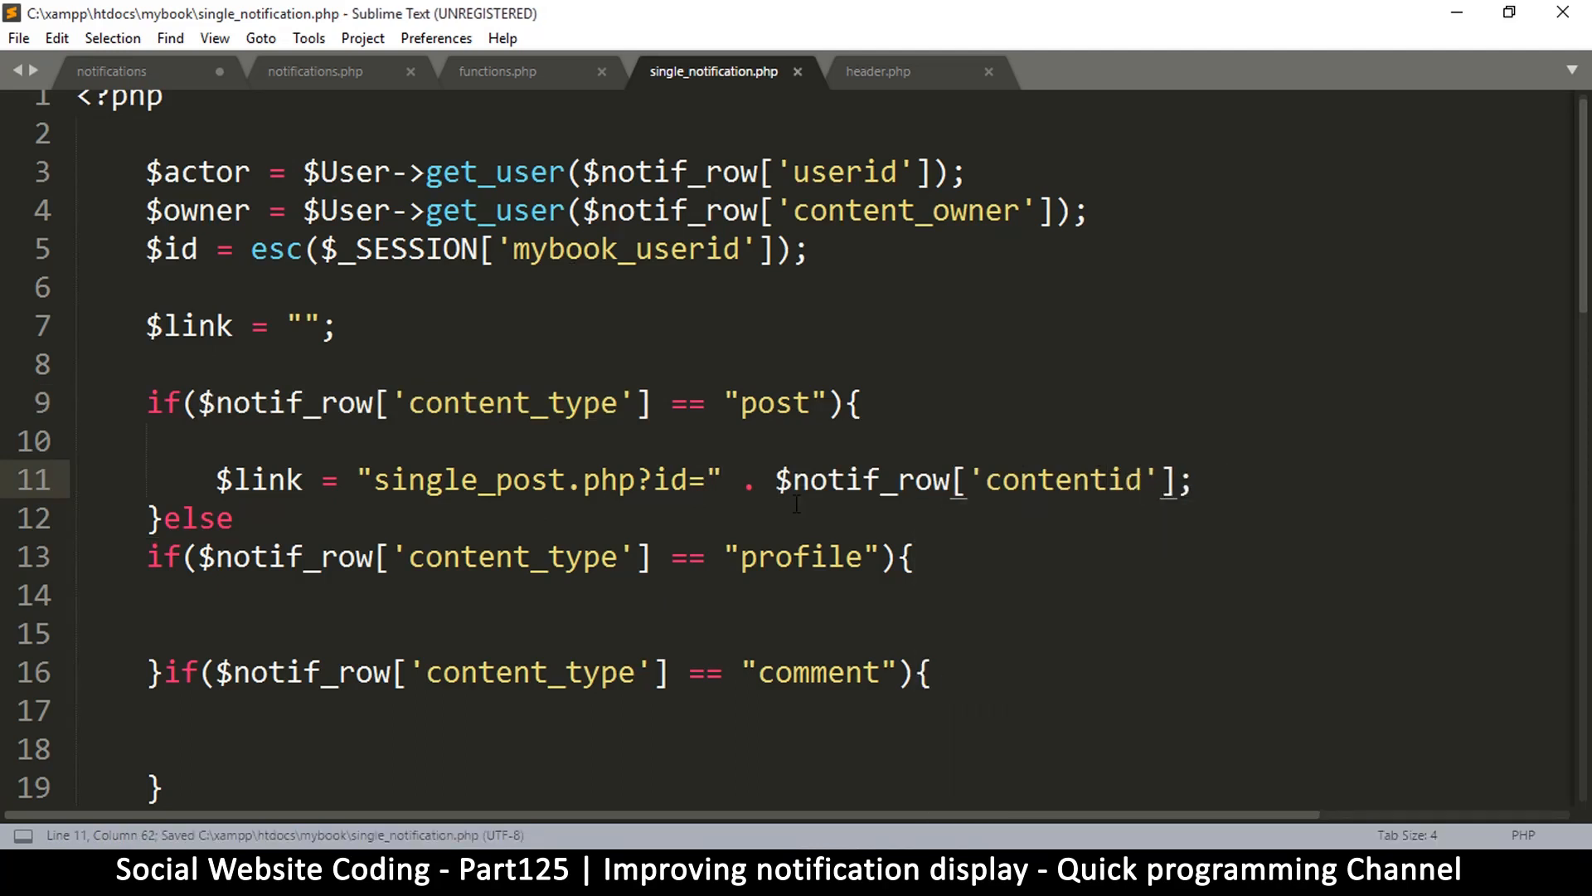
pyautogui.click(782, 518)
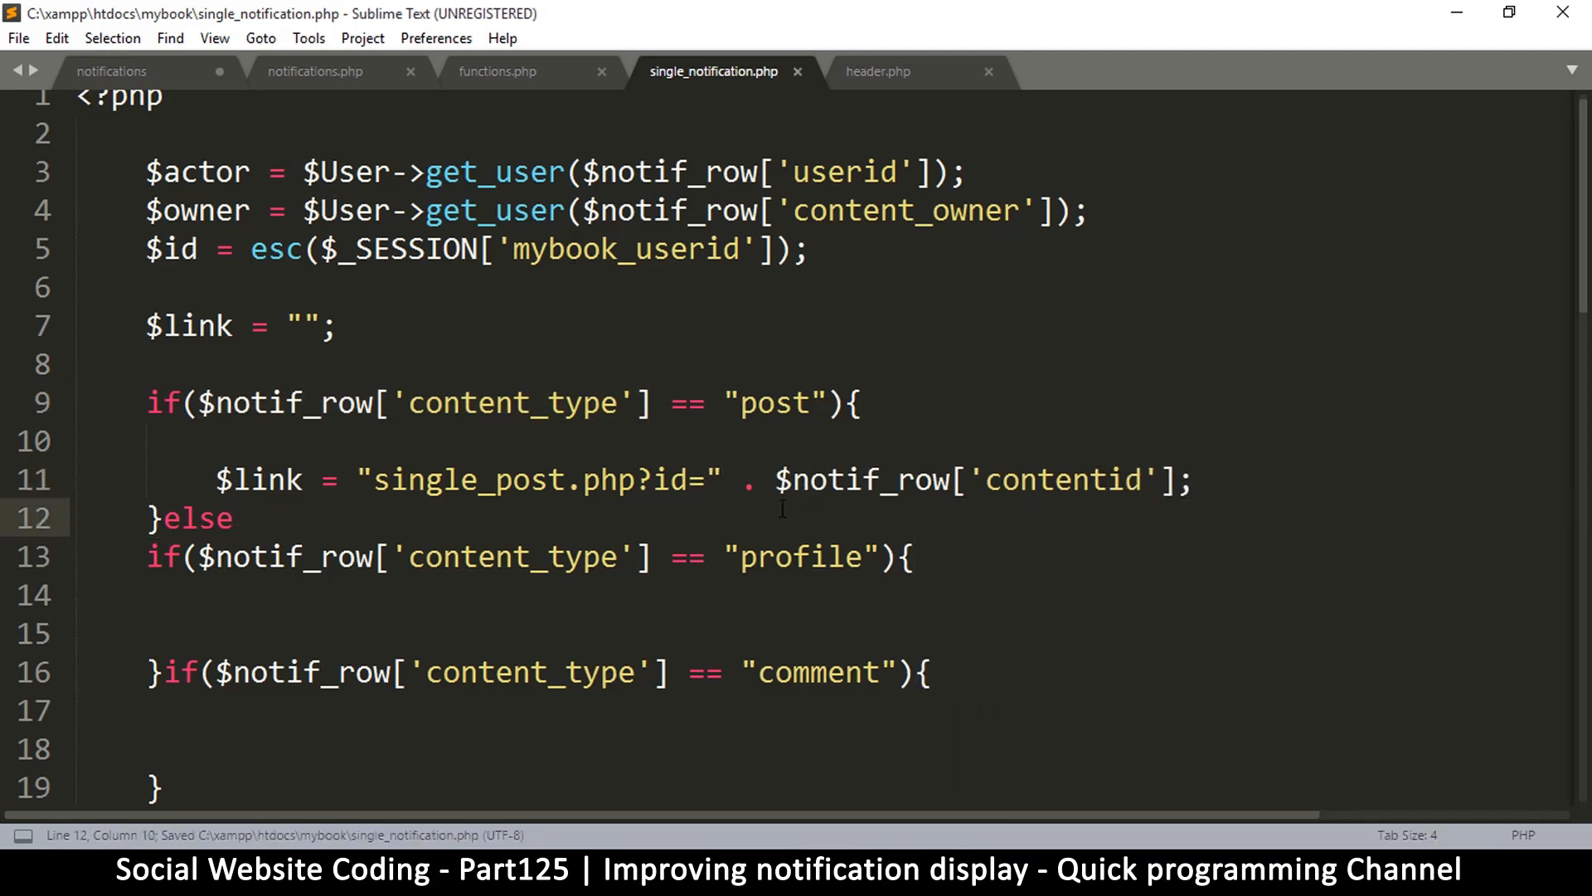
# Step: Set the notification anchor's href to <?php echo $link ?> and save
pyautogui.doubleClick(257, 480)
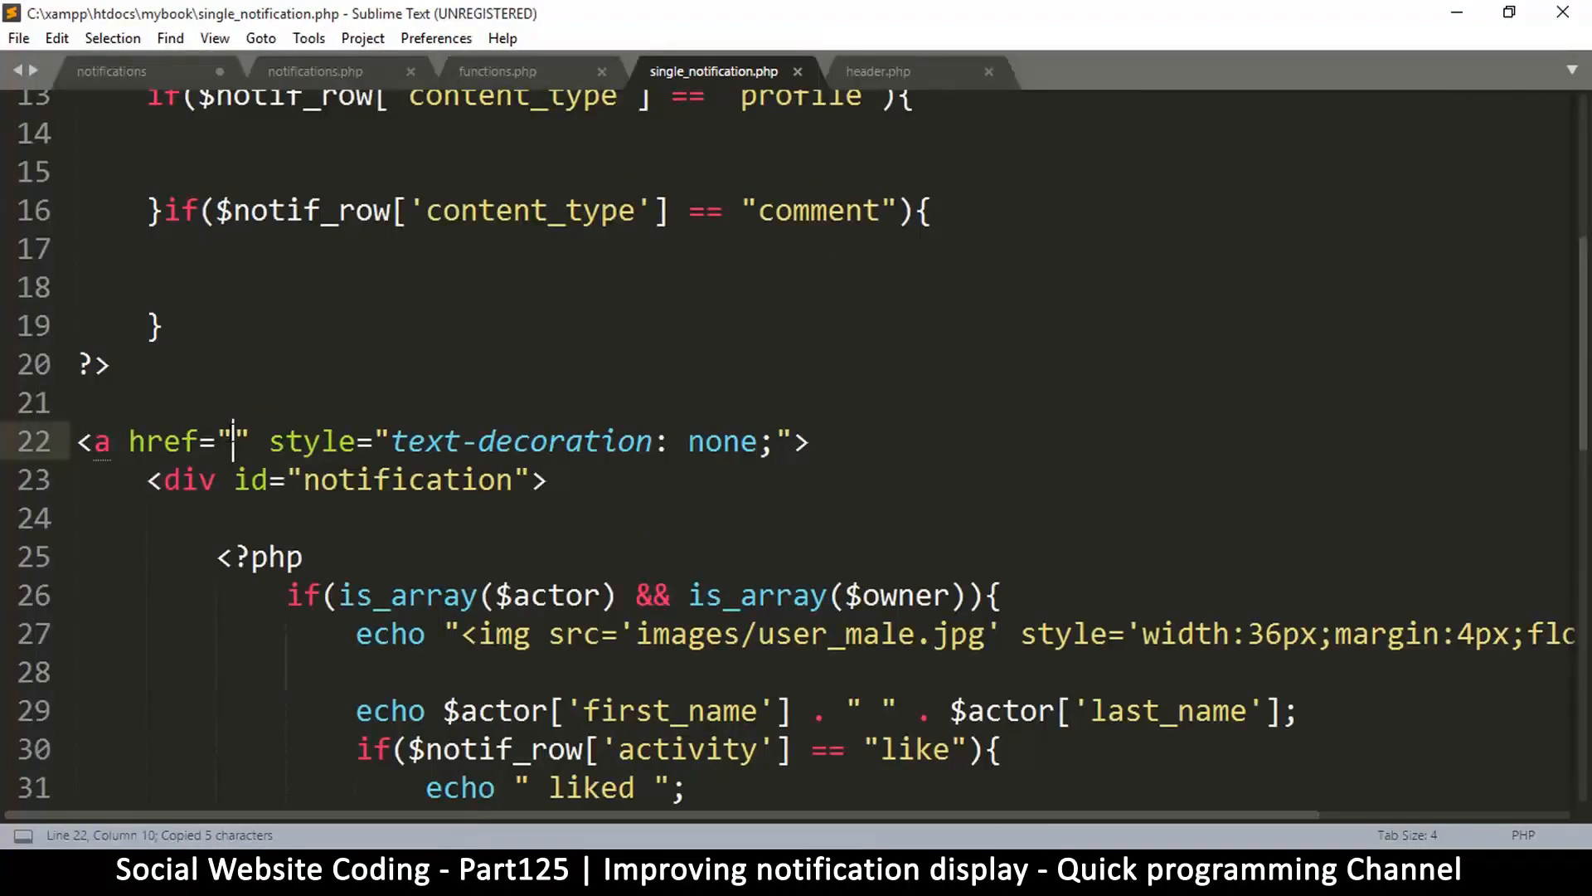
pyautogui.write('<?php')
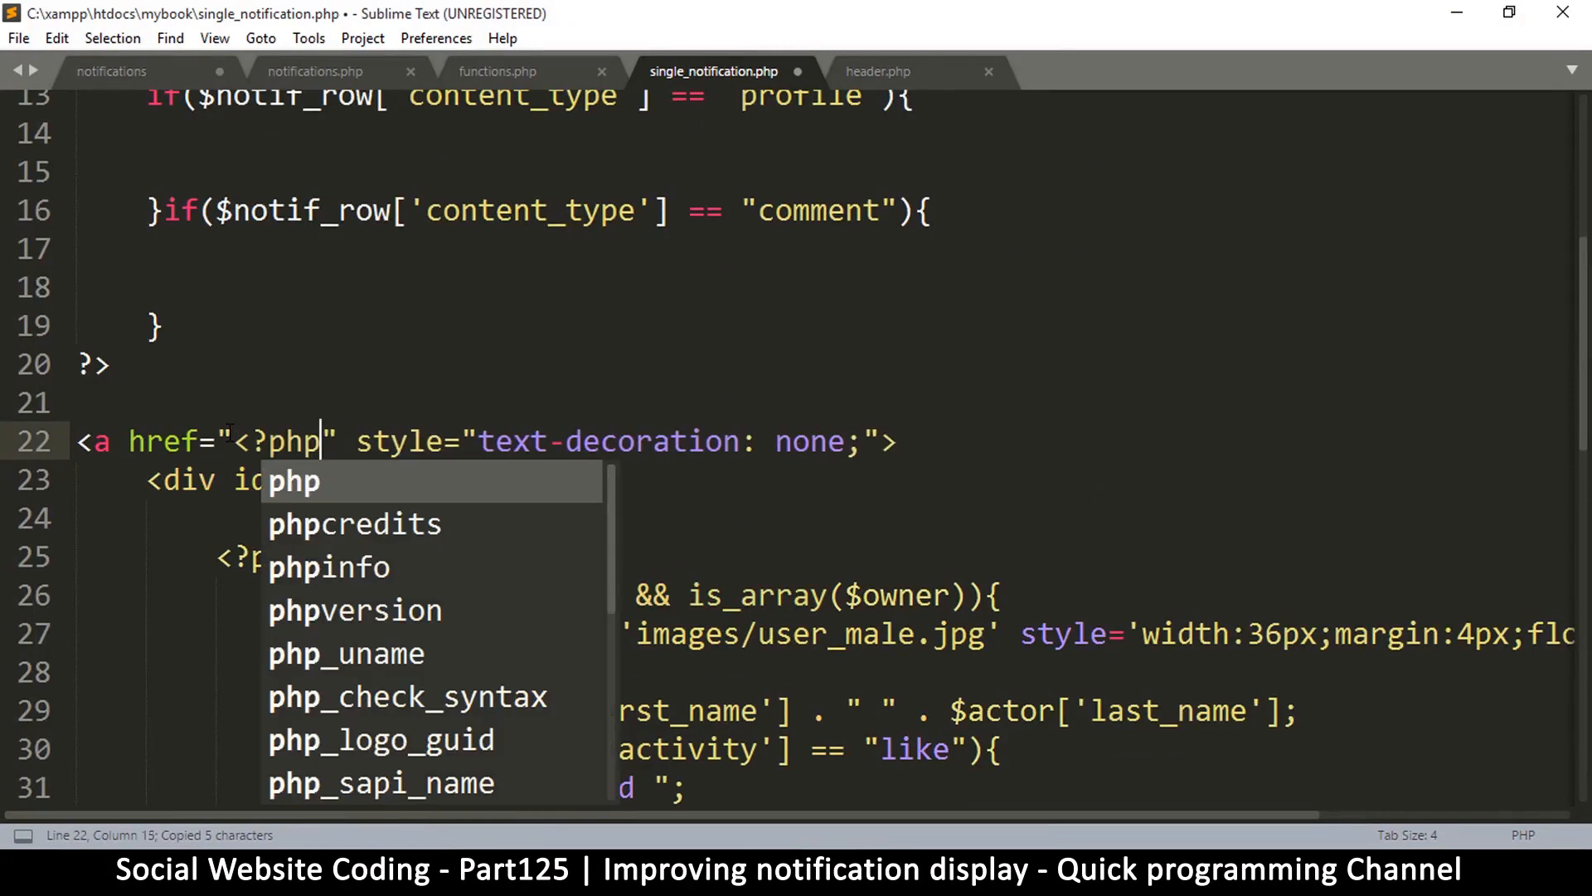
pyautogui.write('echo')
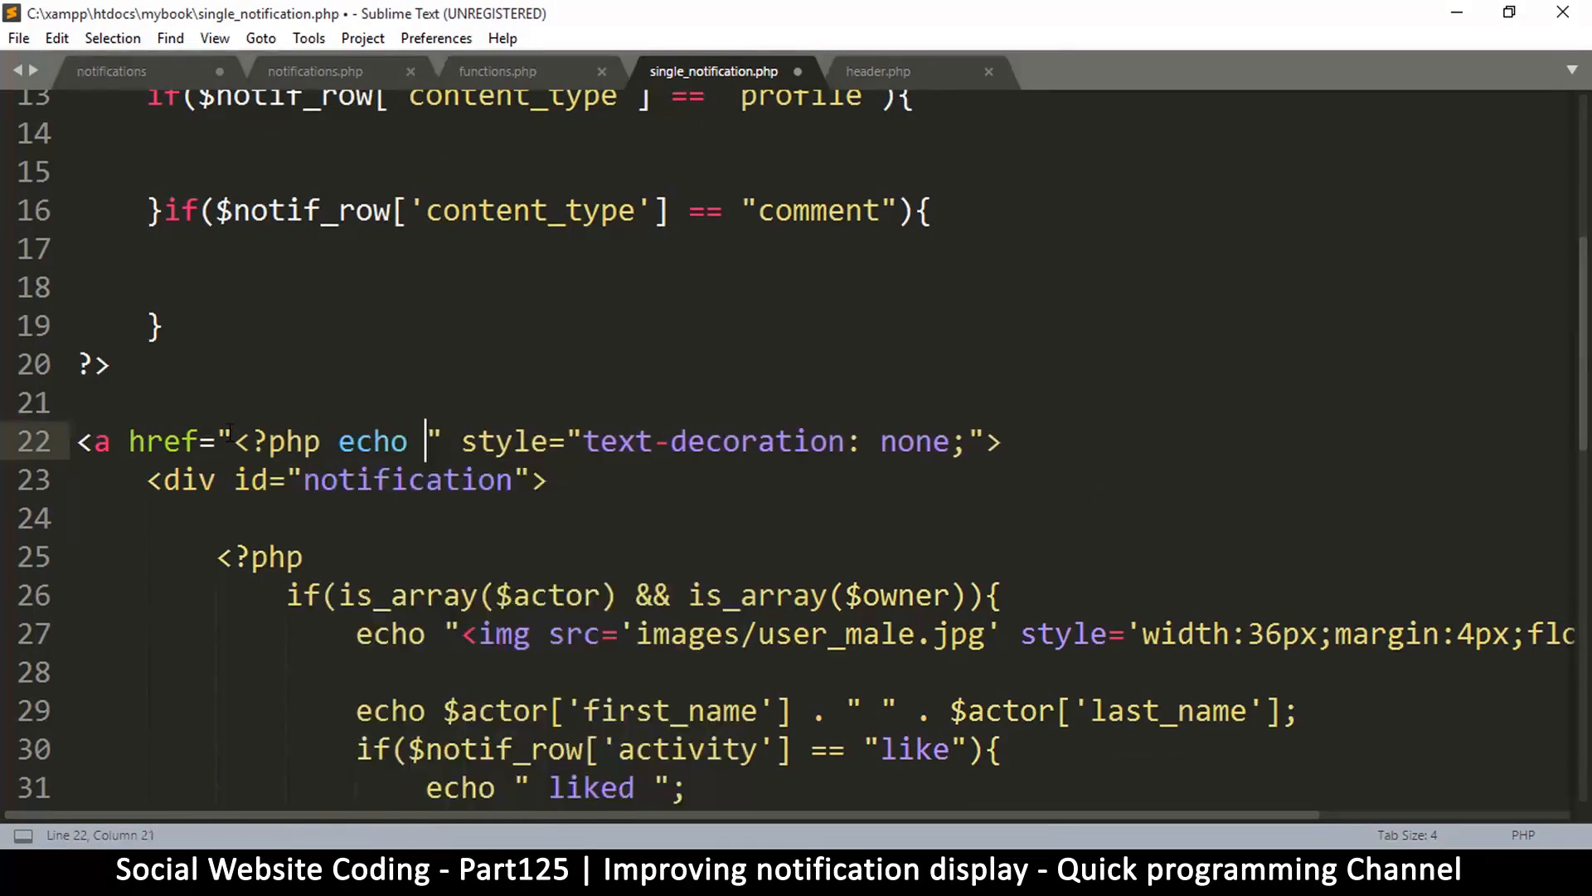
pyautogui.write('$link')
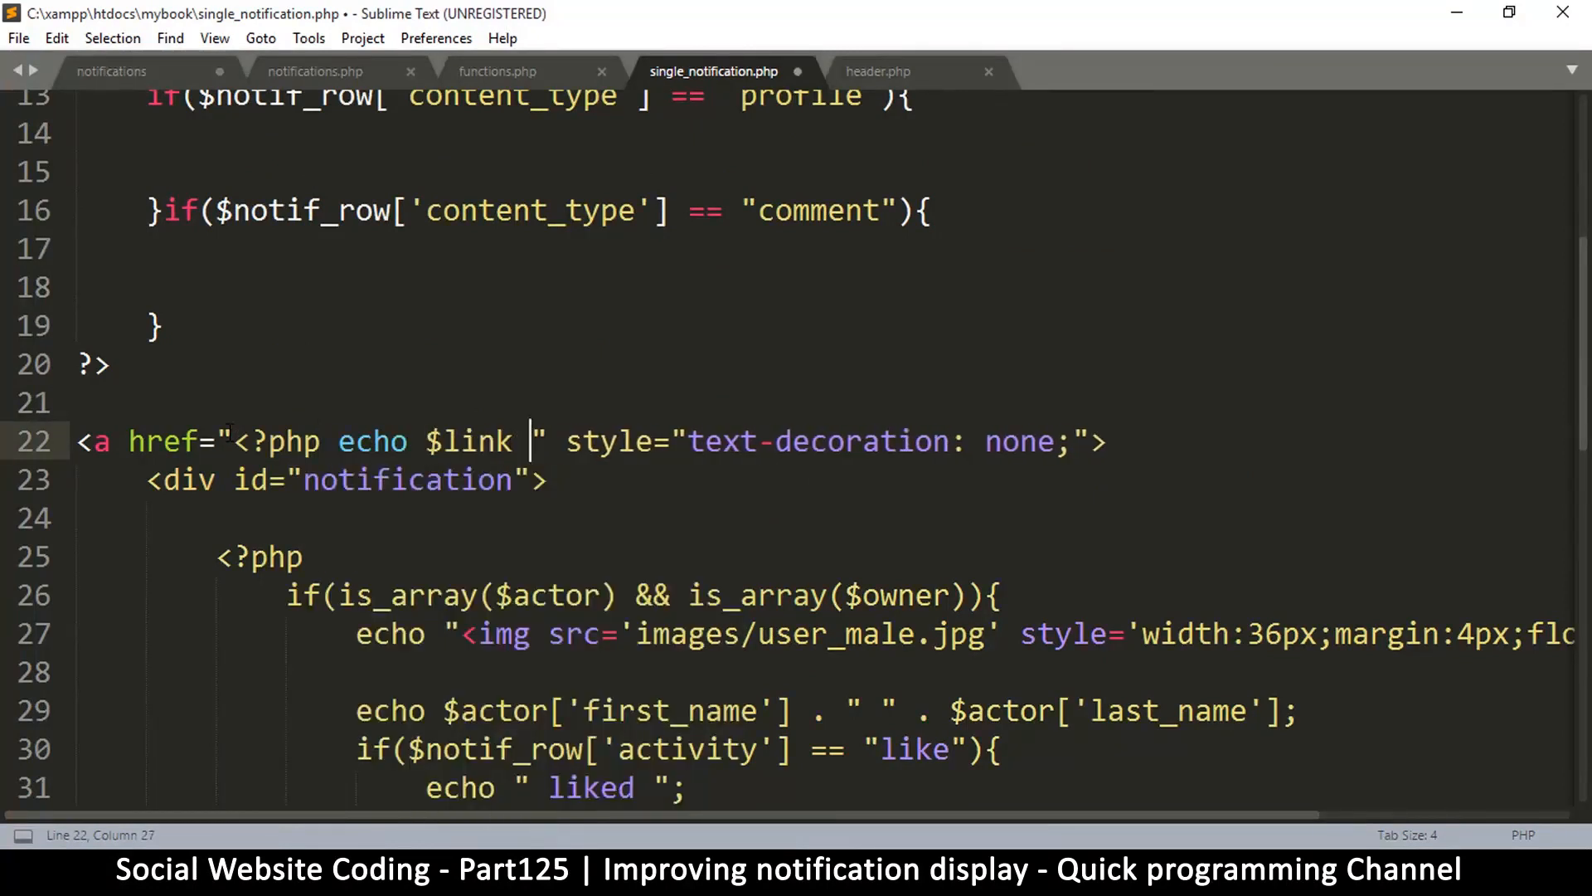
pyautogui.write('?>')
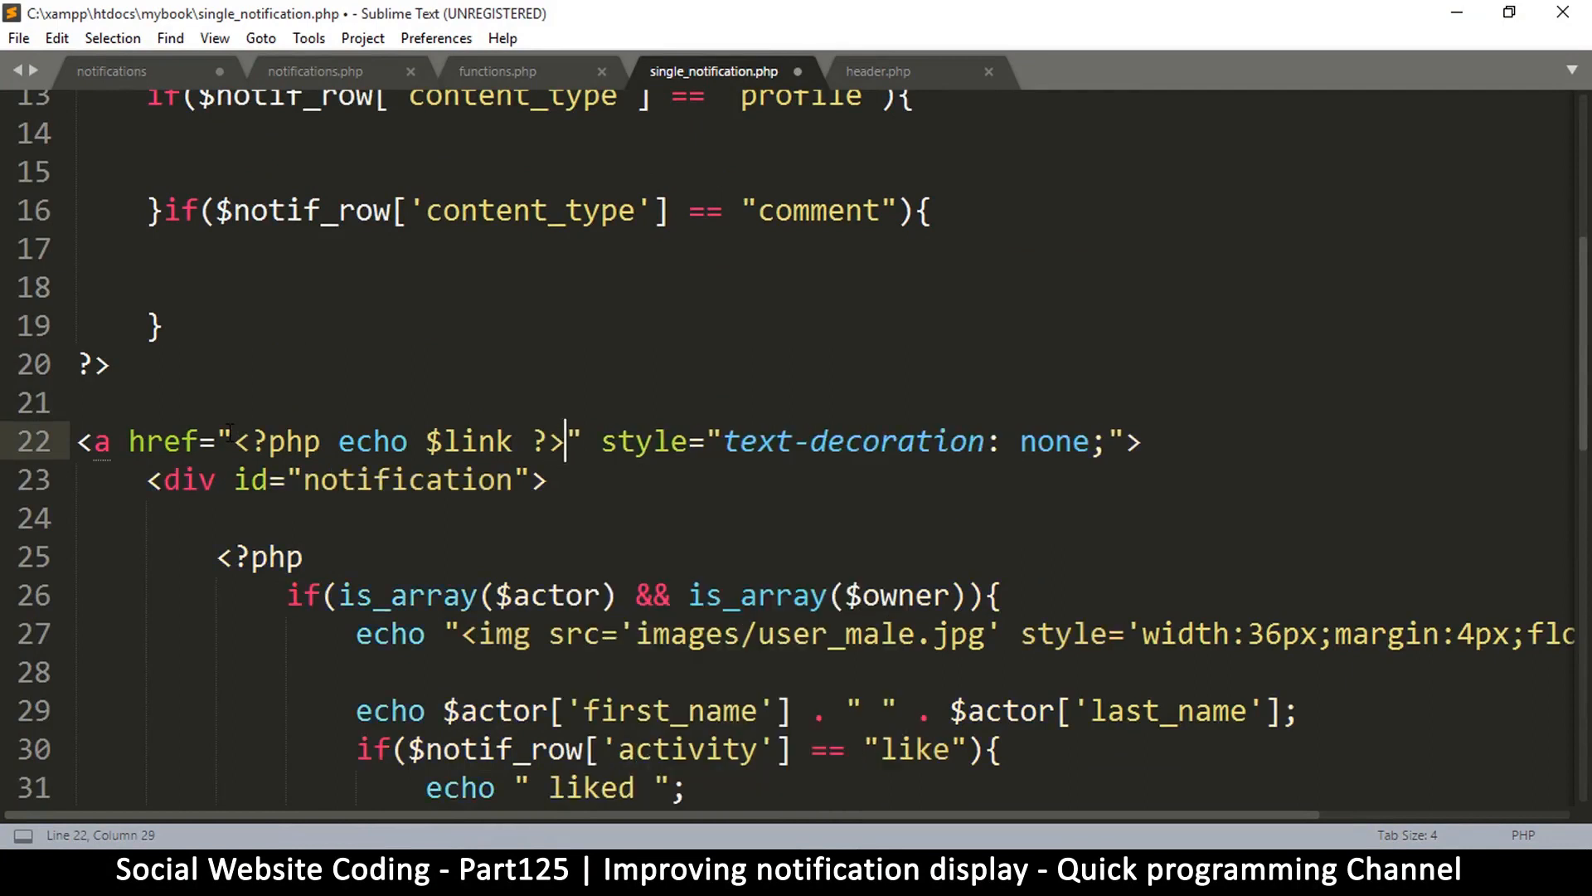
pyautogui.press('ctrl+s')
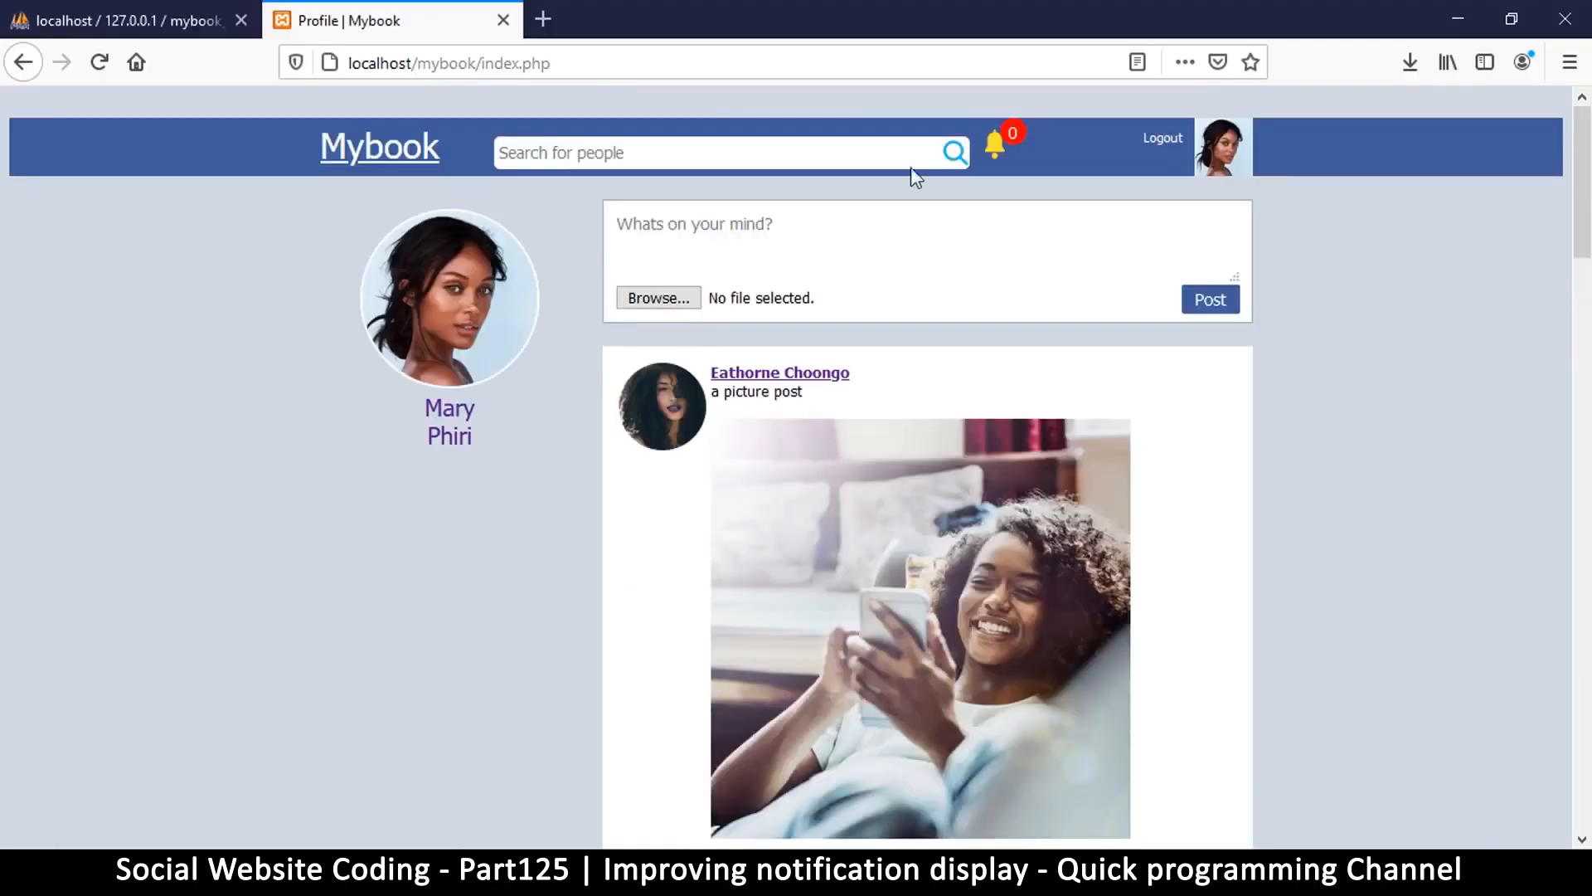
# Step: Open a like notification from the Mybook list to view its post, then return to the list
pyautogui.click(994, 142)
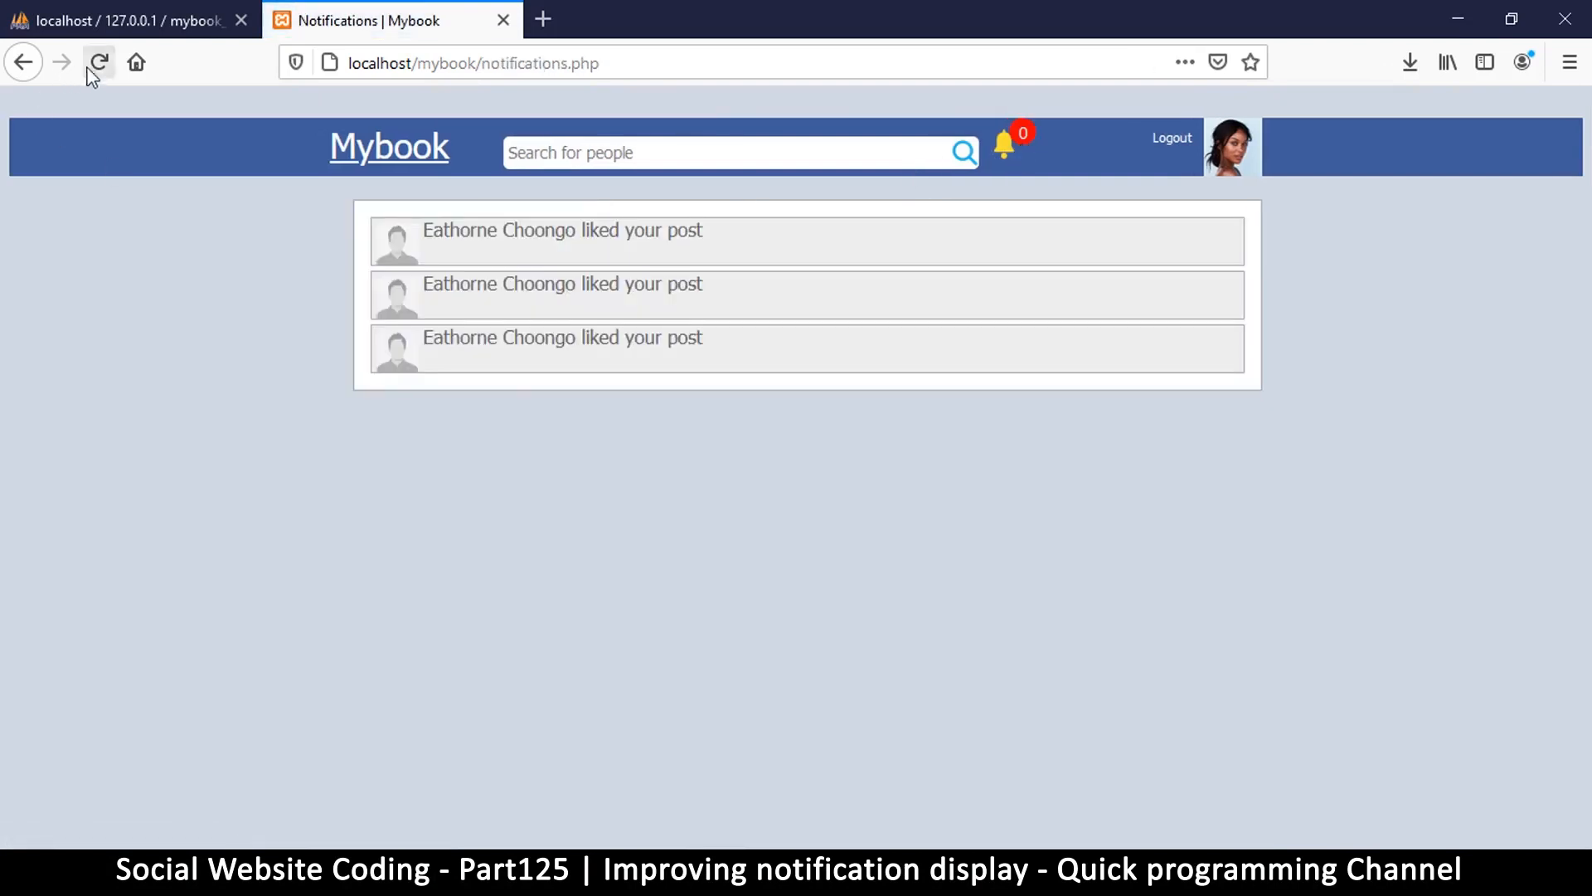
pyautogui.moveTo(579, 234)
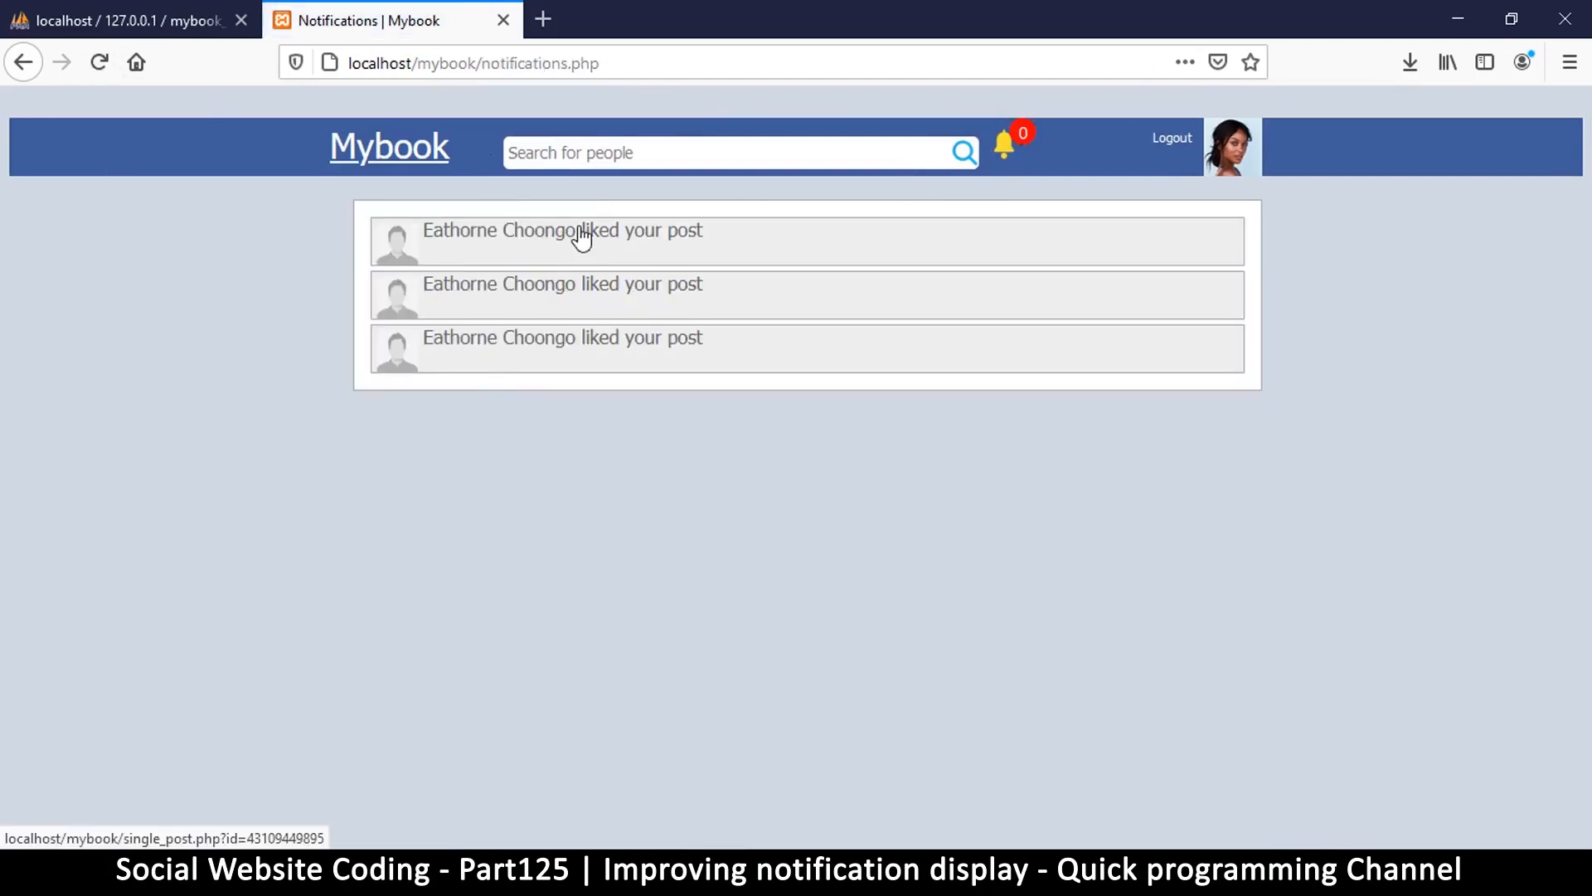
pyautogui.moveTo(607, 298)
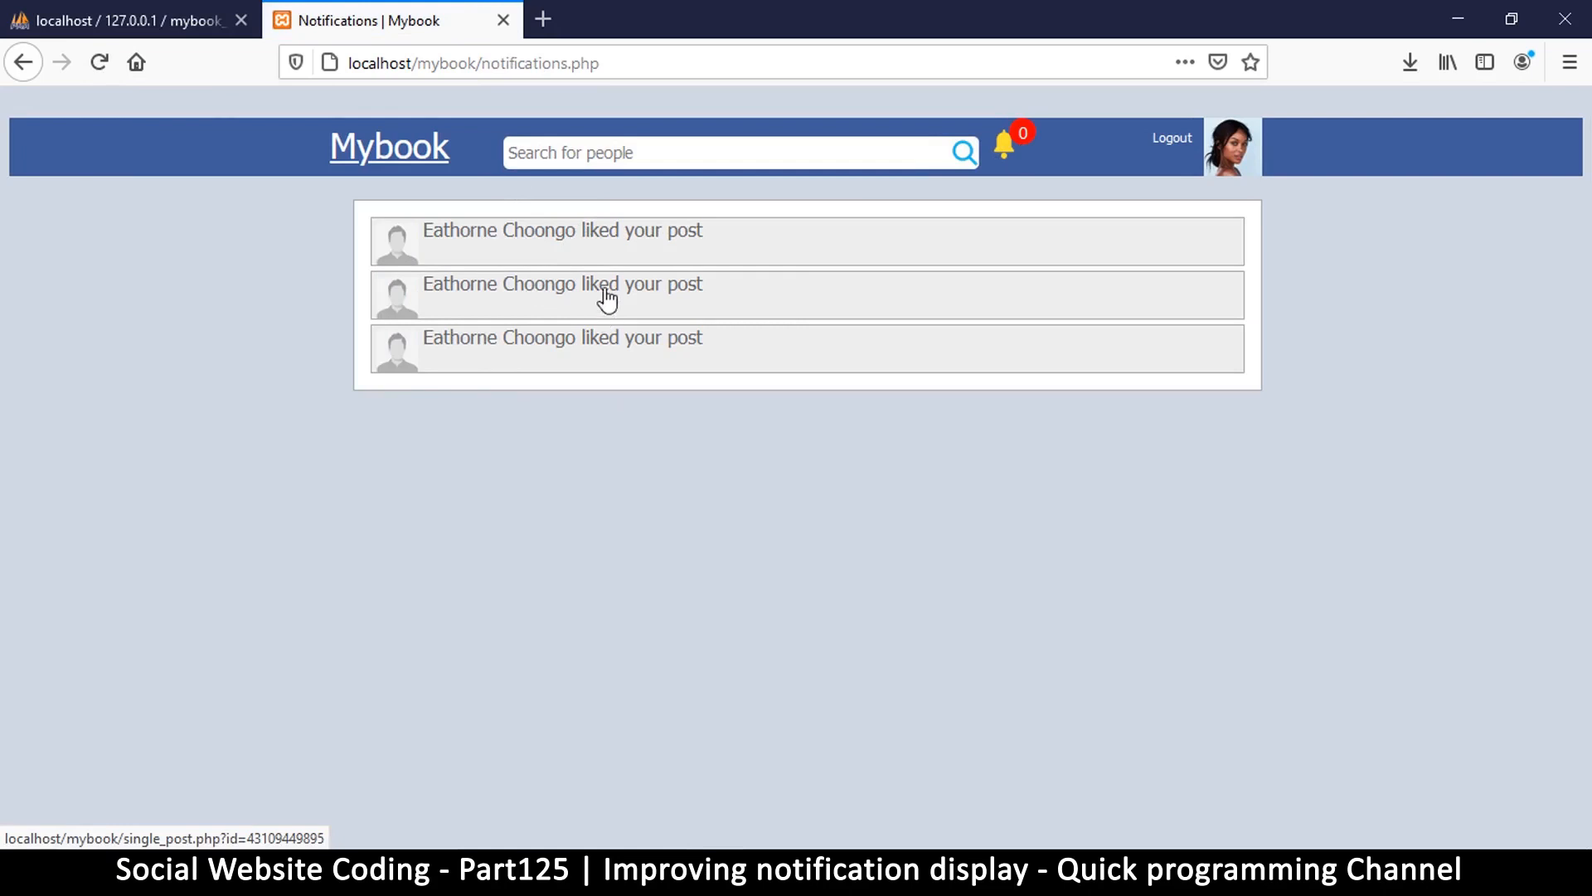
pyautogui.moveTo(610, 368)
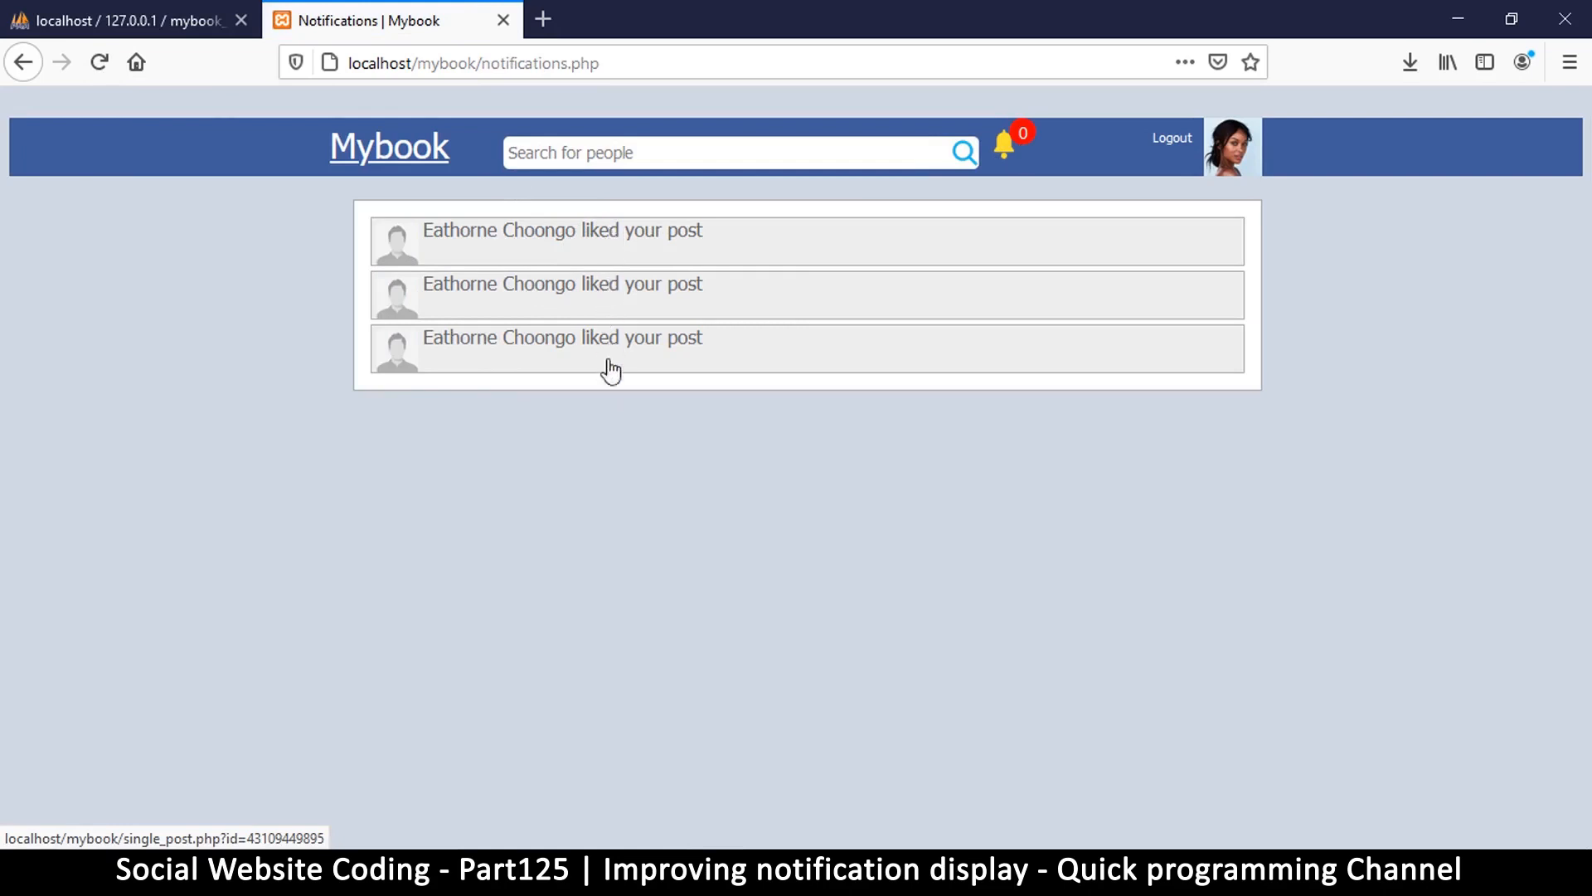
pyautogui.click(562, 338)
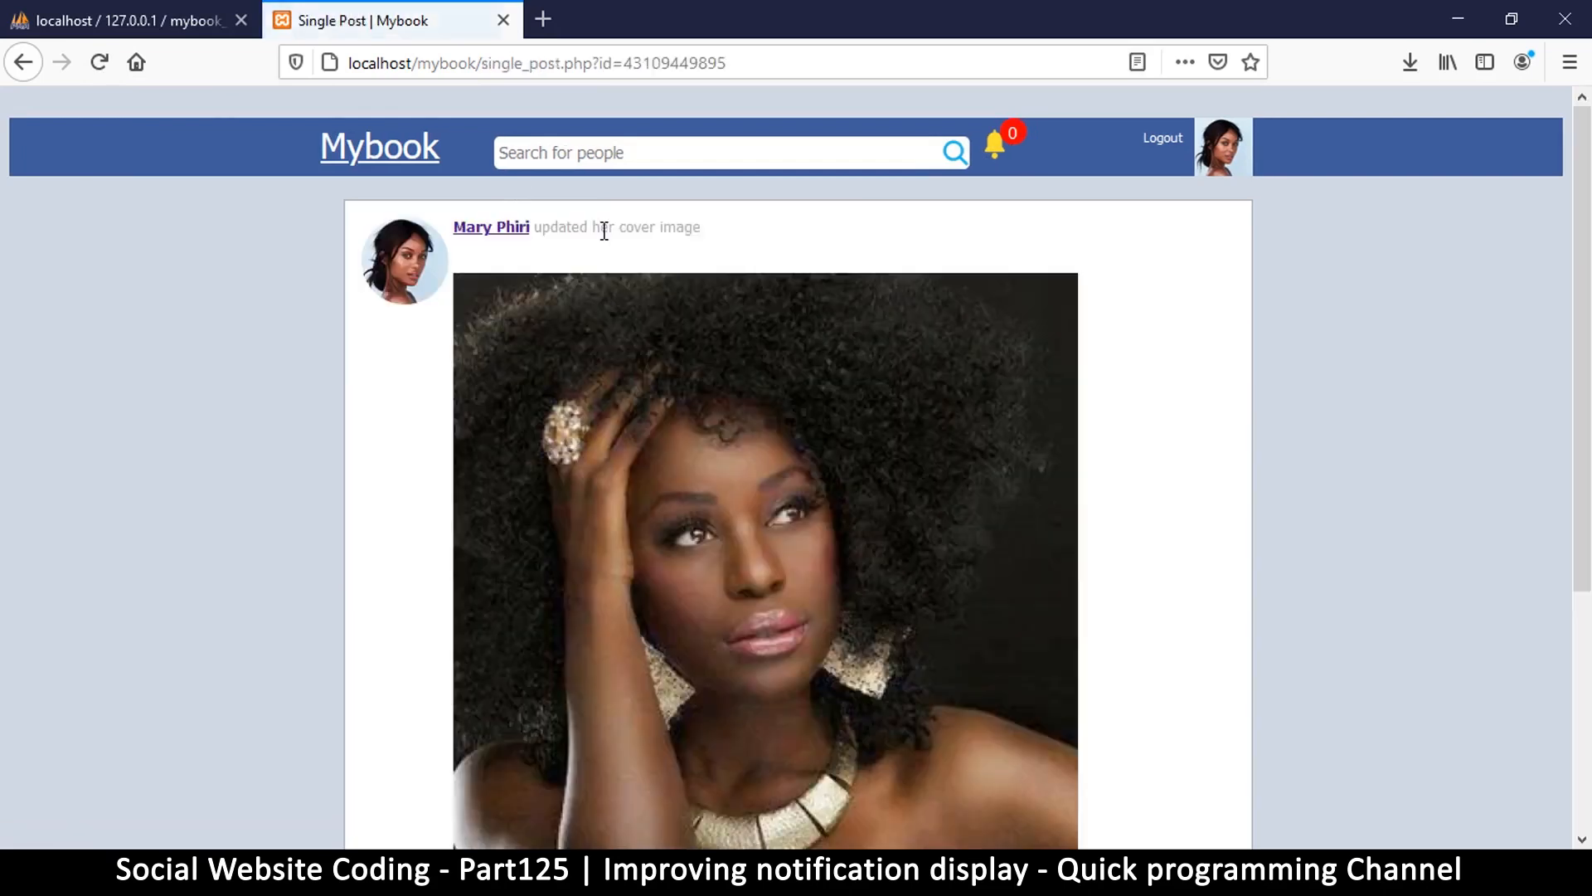
pyautogui.scroll(-3)
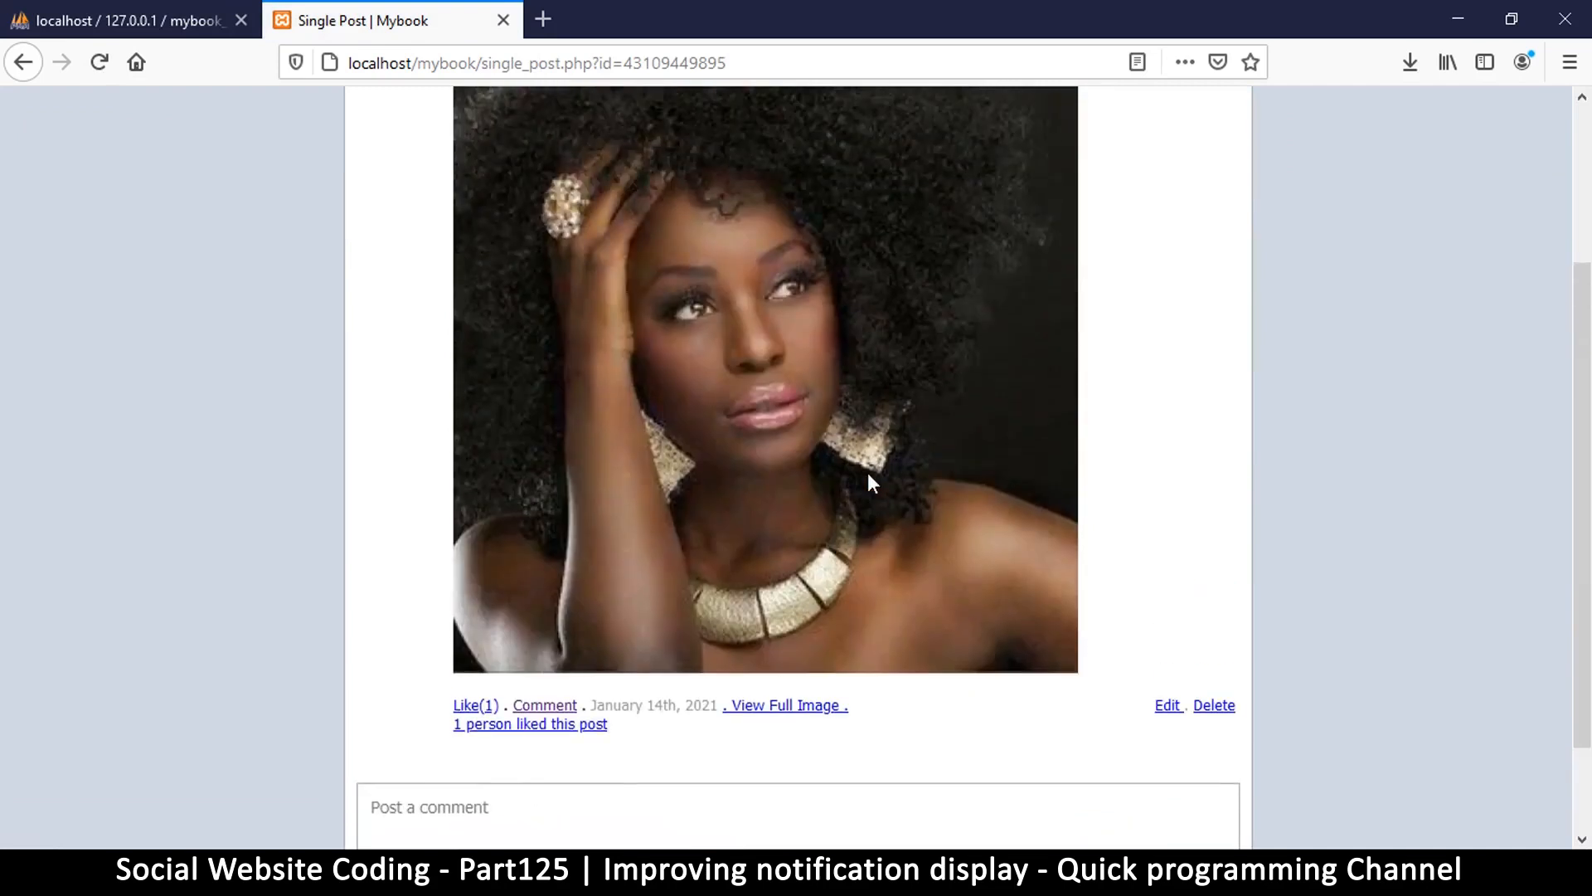
pyautogui.click(23, 62)
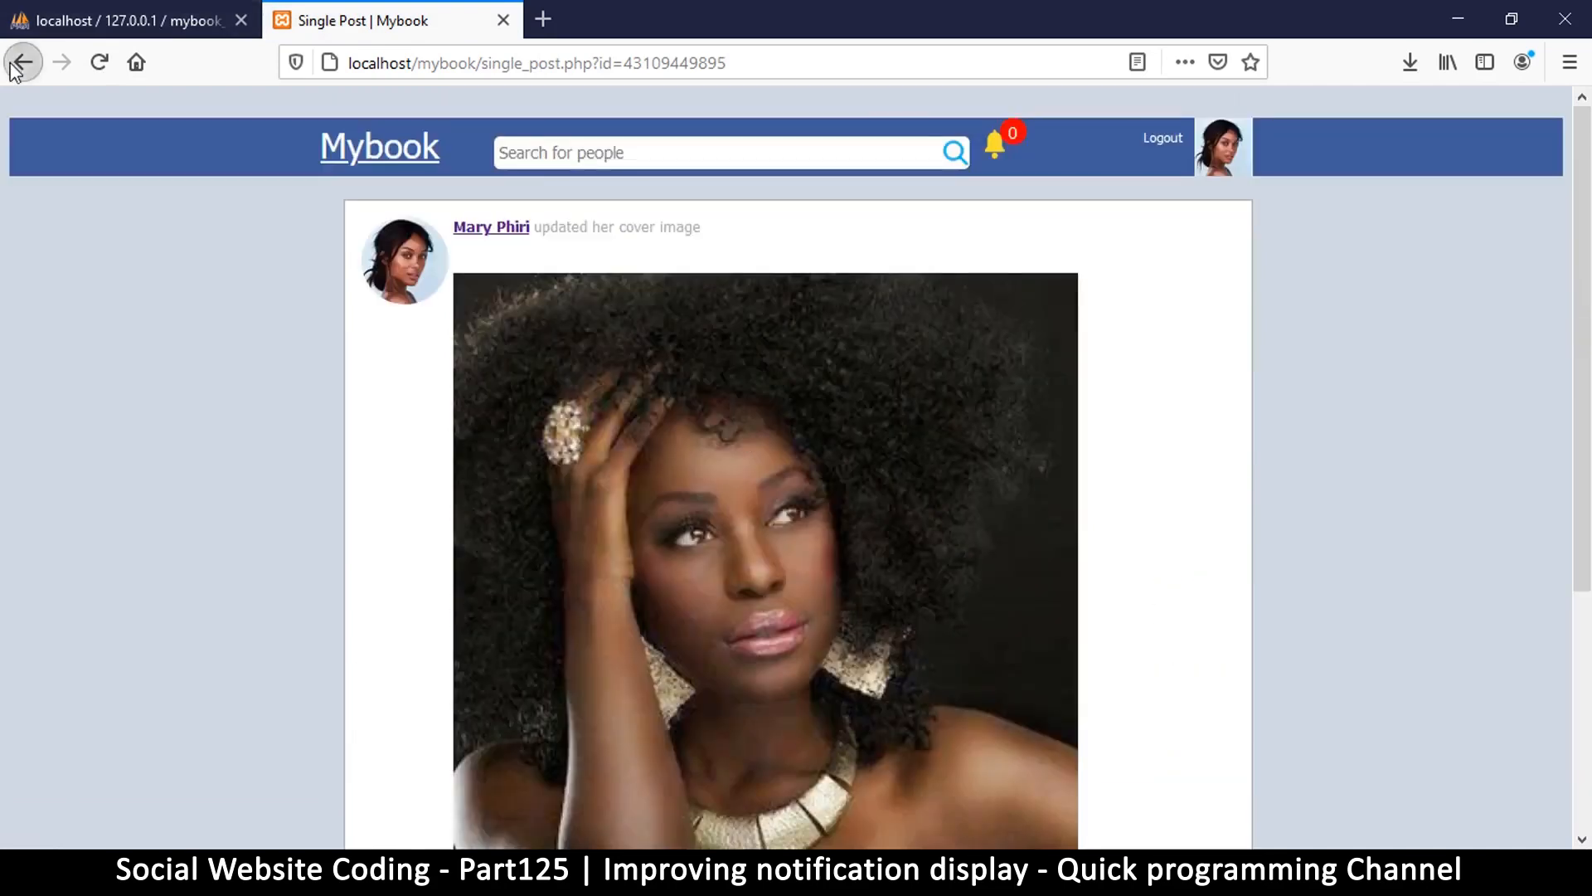
pyautogui.moveTo(20, 141)
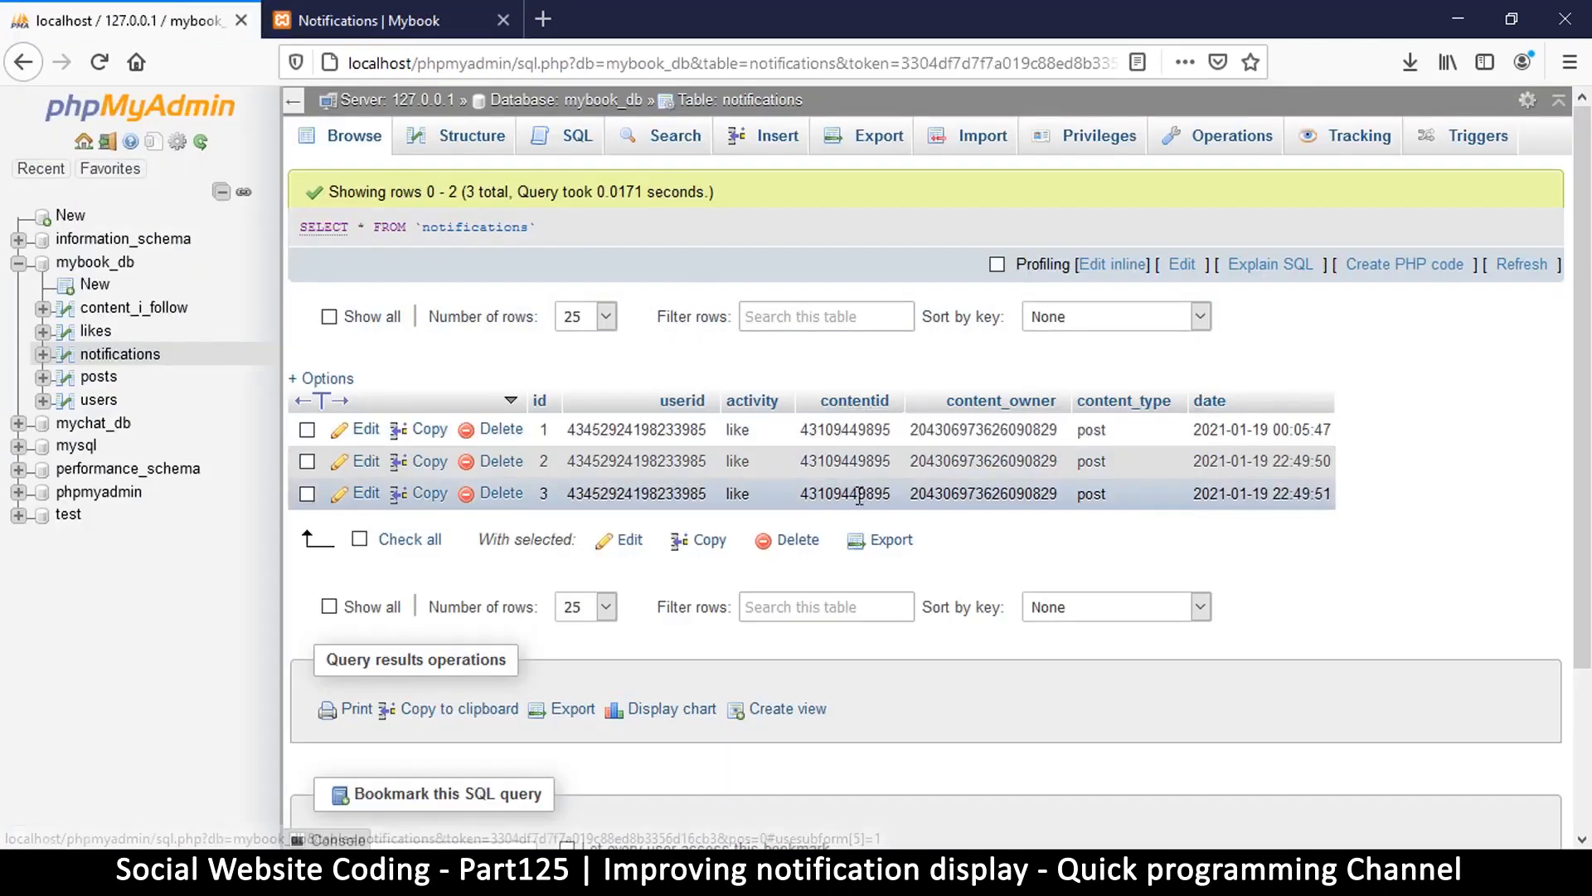
# Step: Like your own profile-image post in the Mybook feed
pyautogui.click(376, 20)
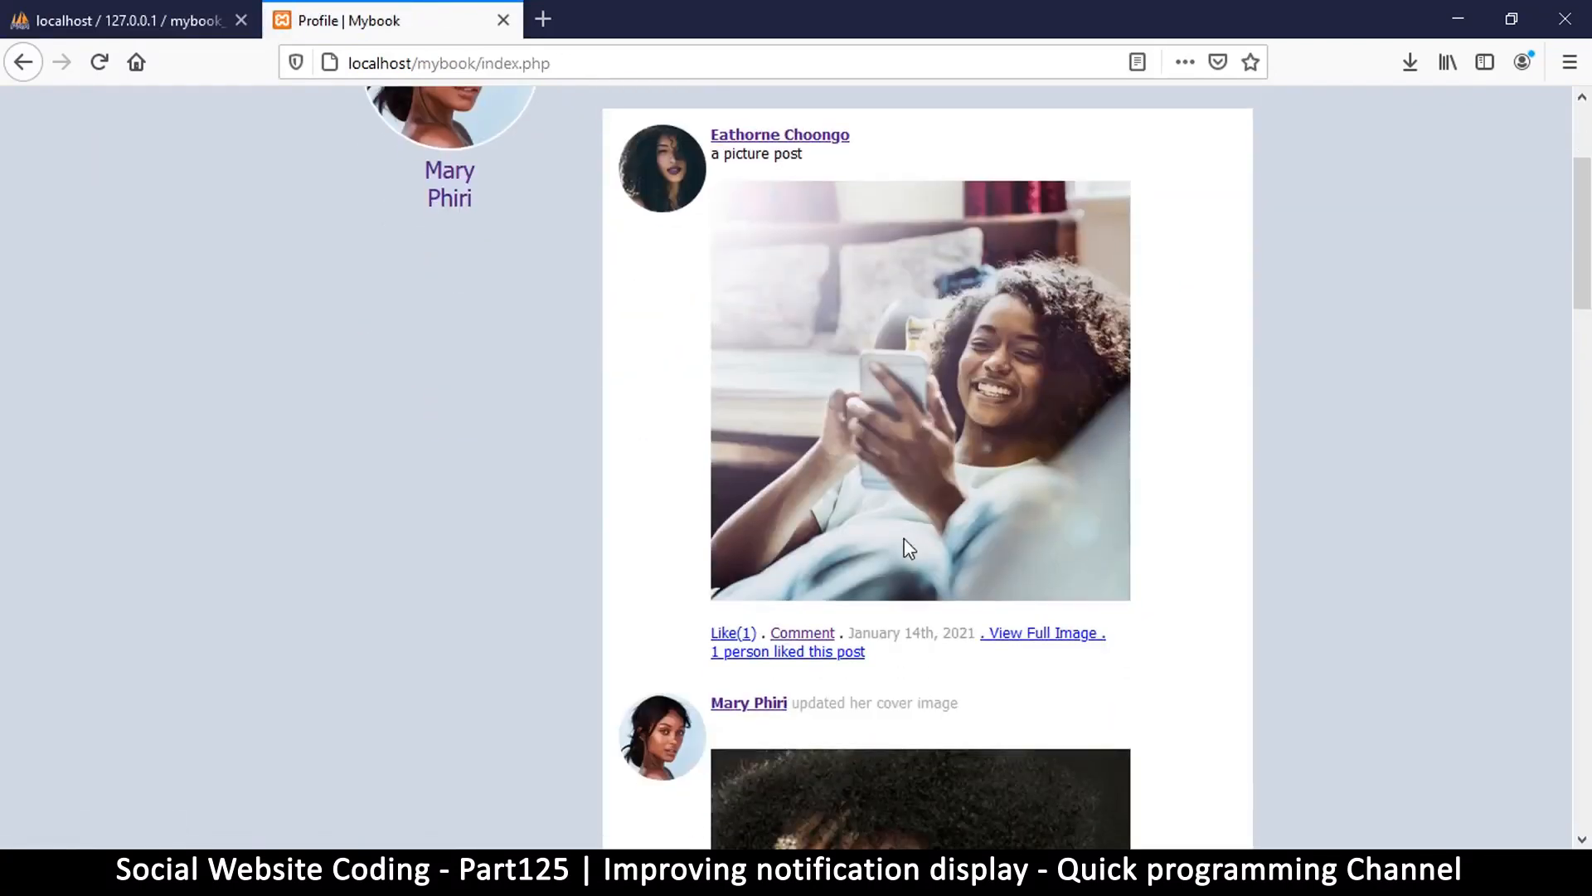
pyautogui.scroll(-3)
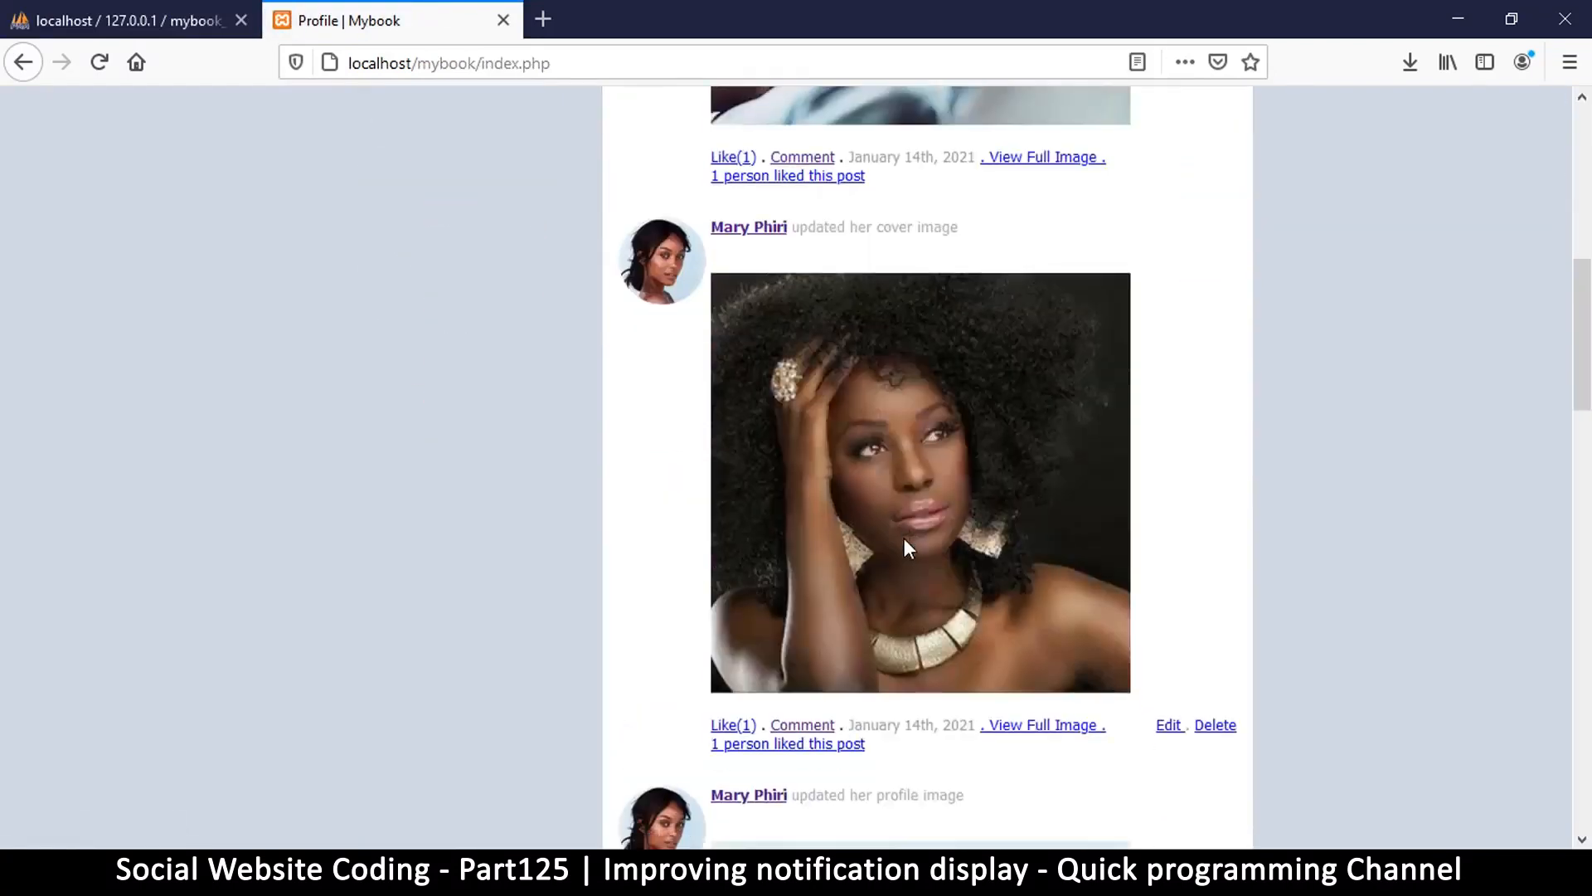
pyautogui.scroll(-3)
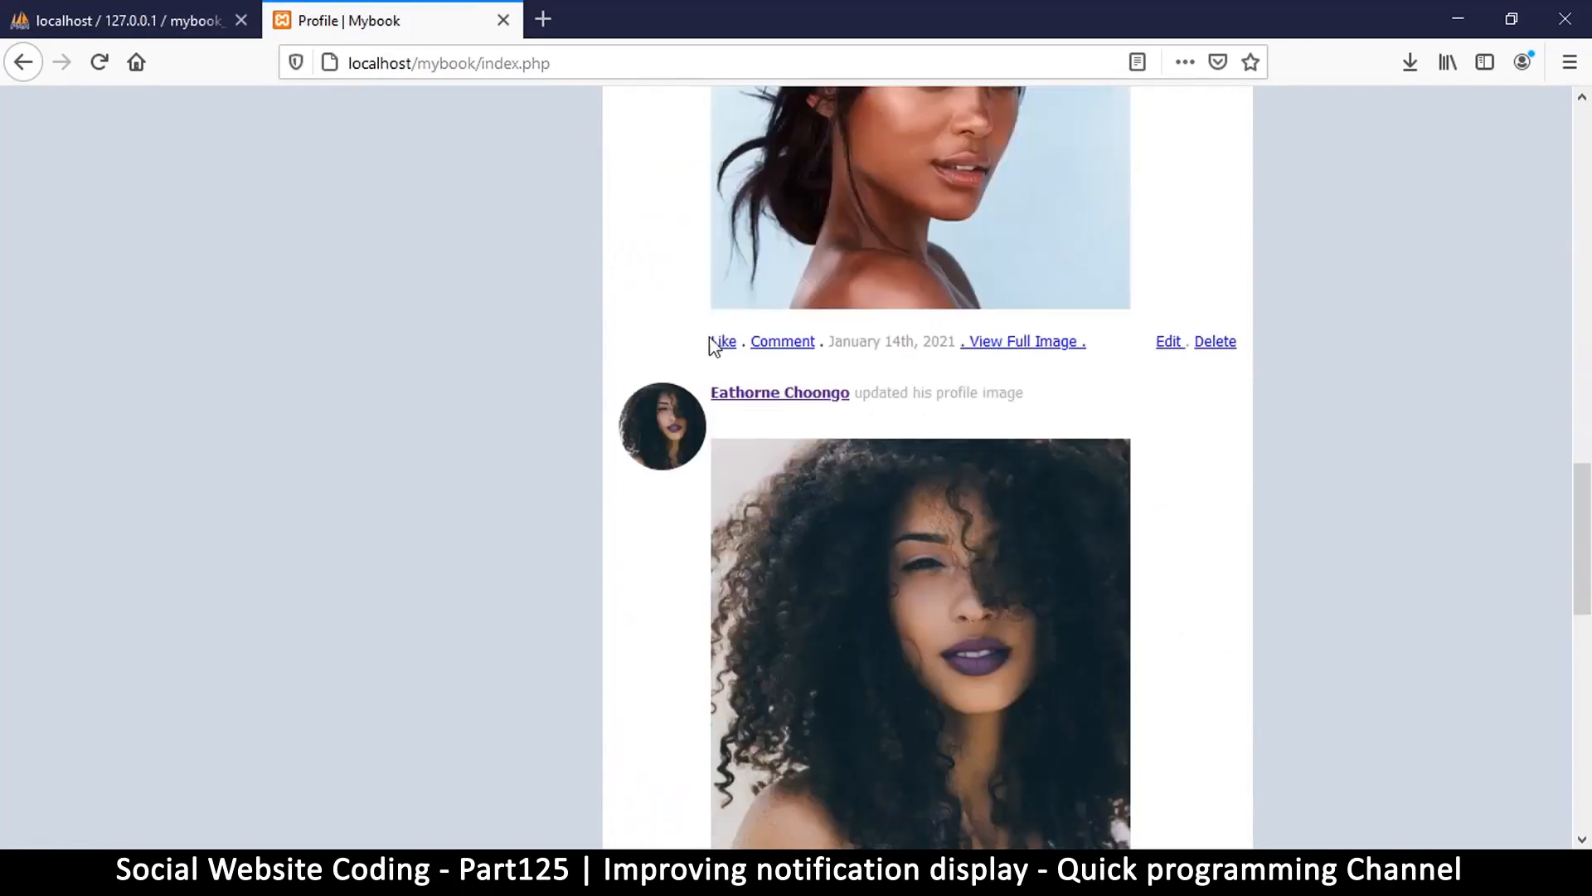
pyautogui.scroll(3)
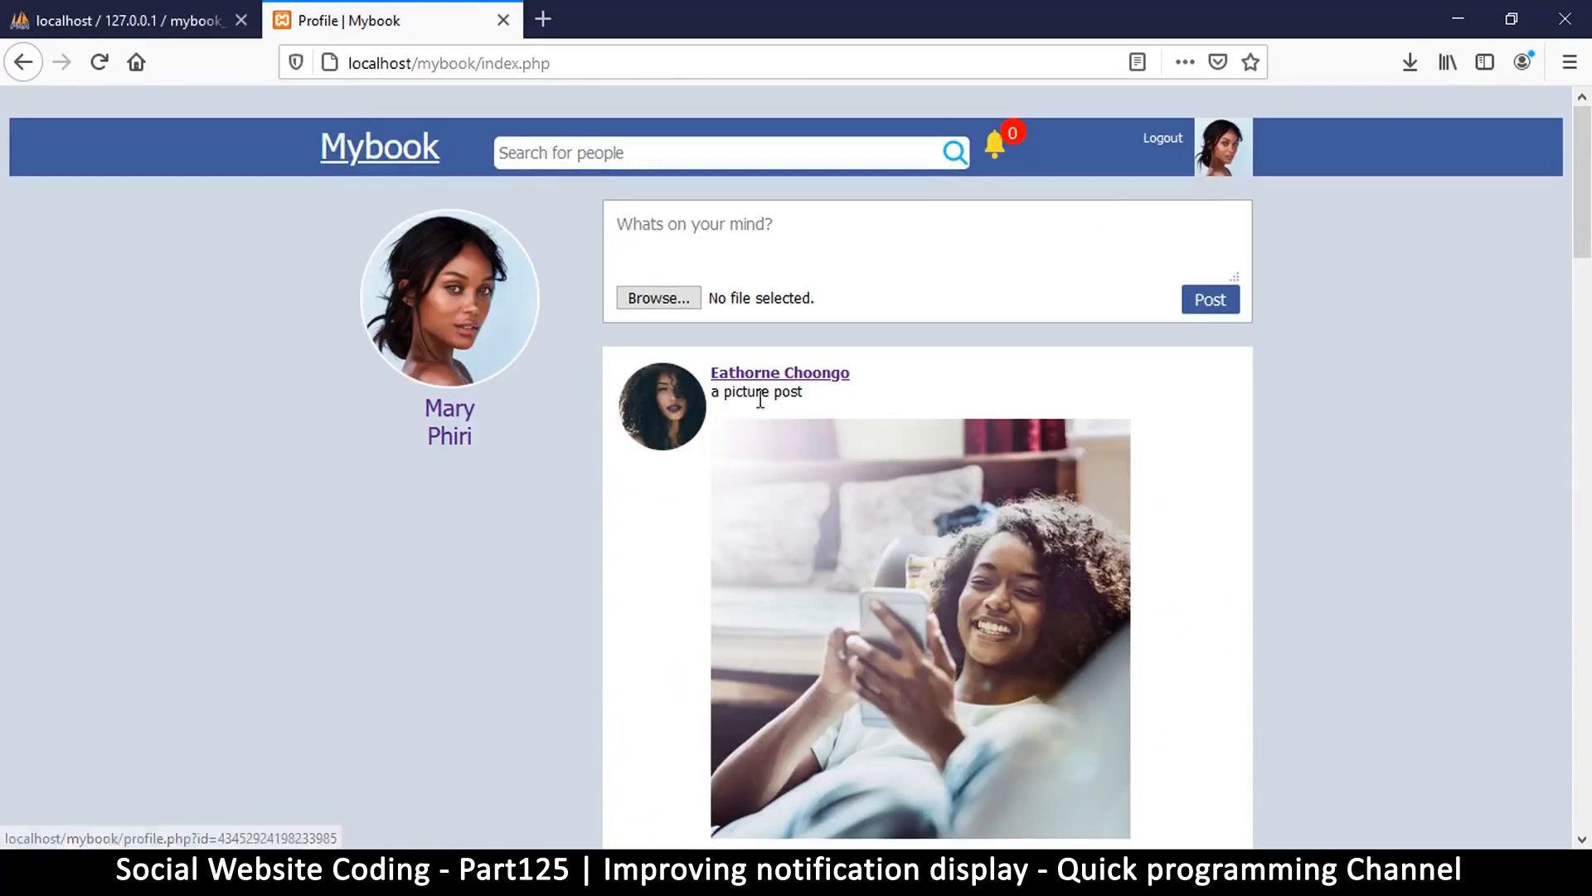
pyautogui.scroll(-3)
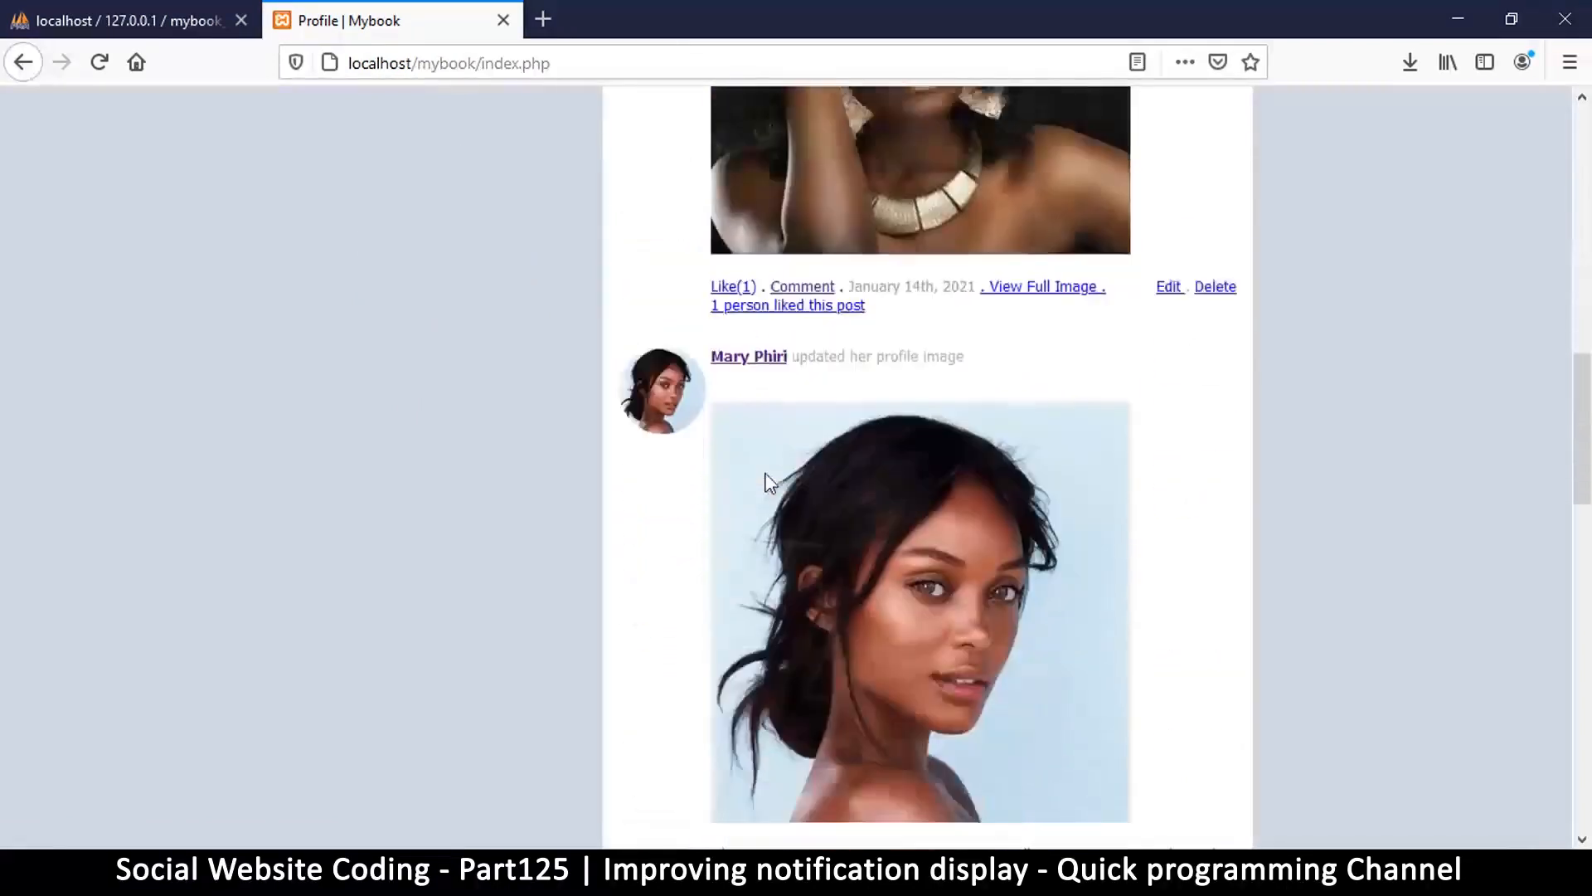
pyautogui.scroll(-3)
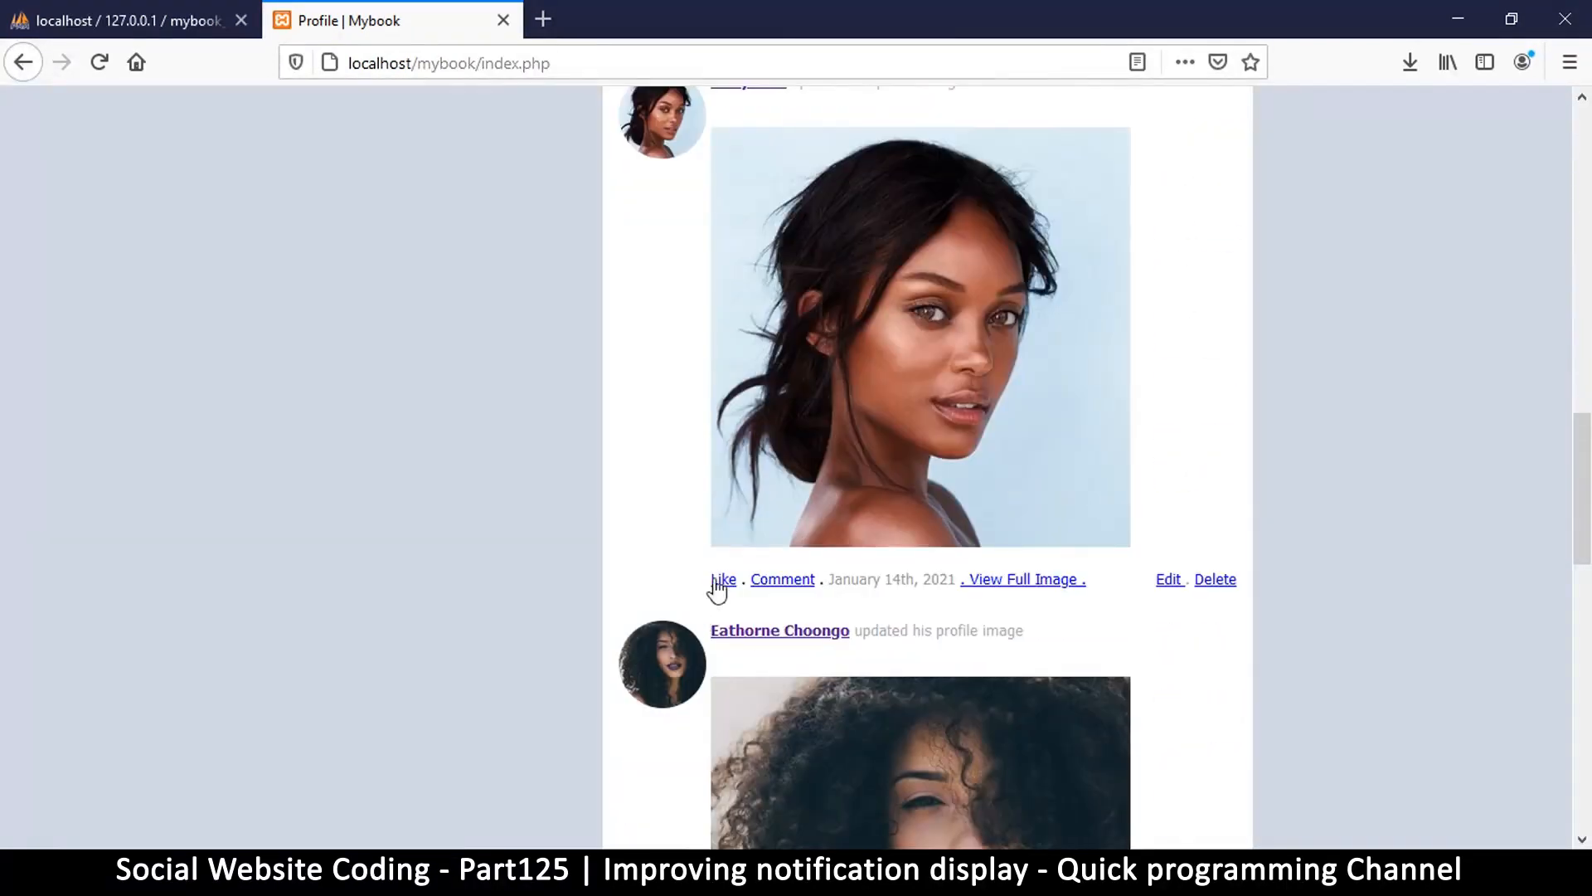
pyautogui.moveTo(723, 589)
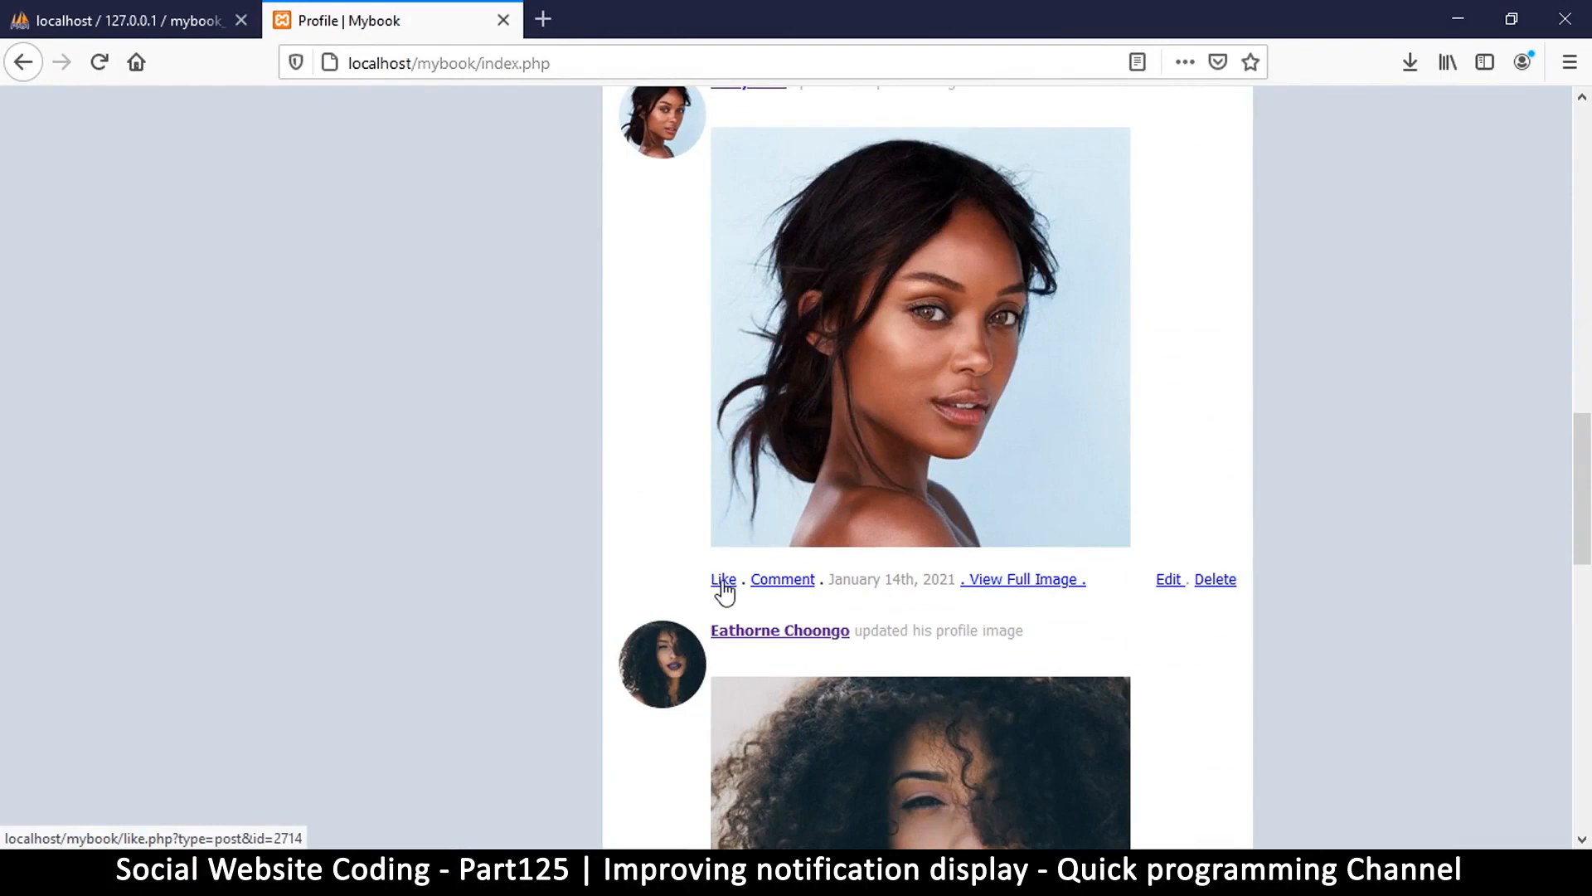
pyautogui.click(722, 579)
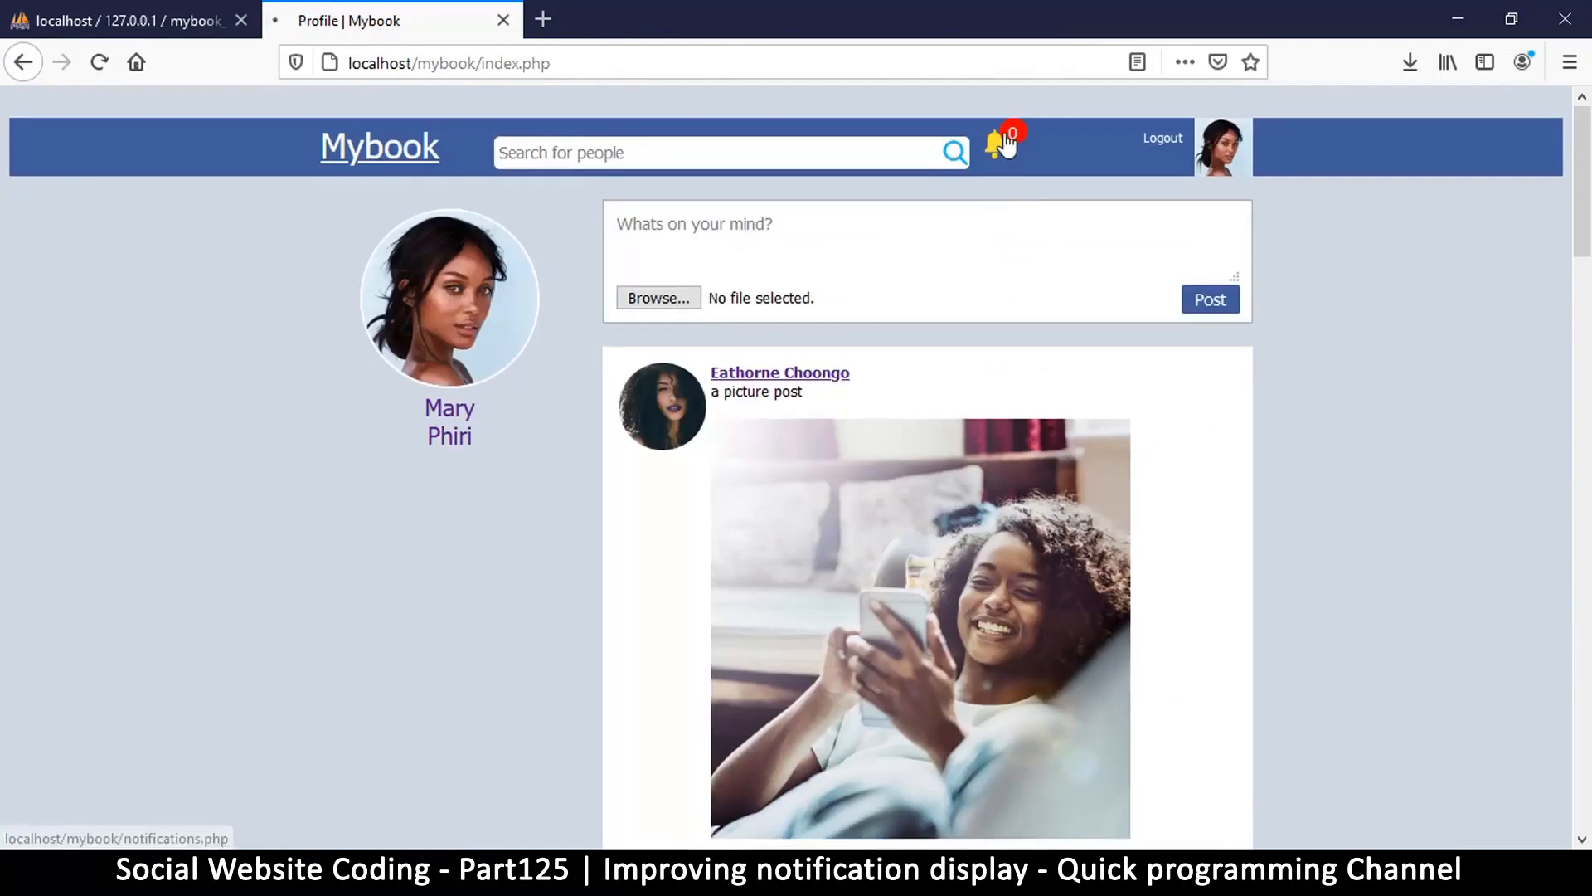
# Step: Open the newest notification to view the liked post, then go back to the list
pyautogui.click(1002, 142)
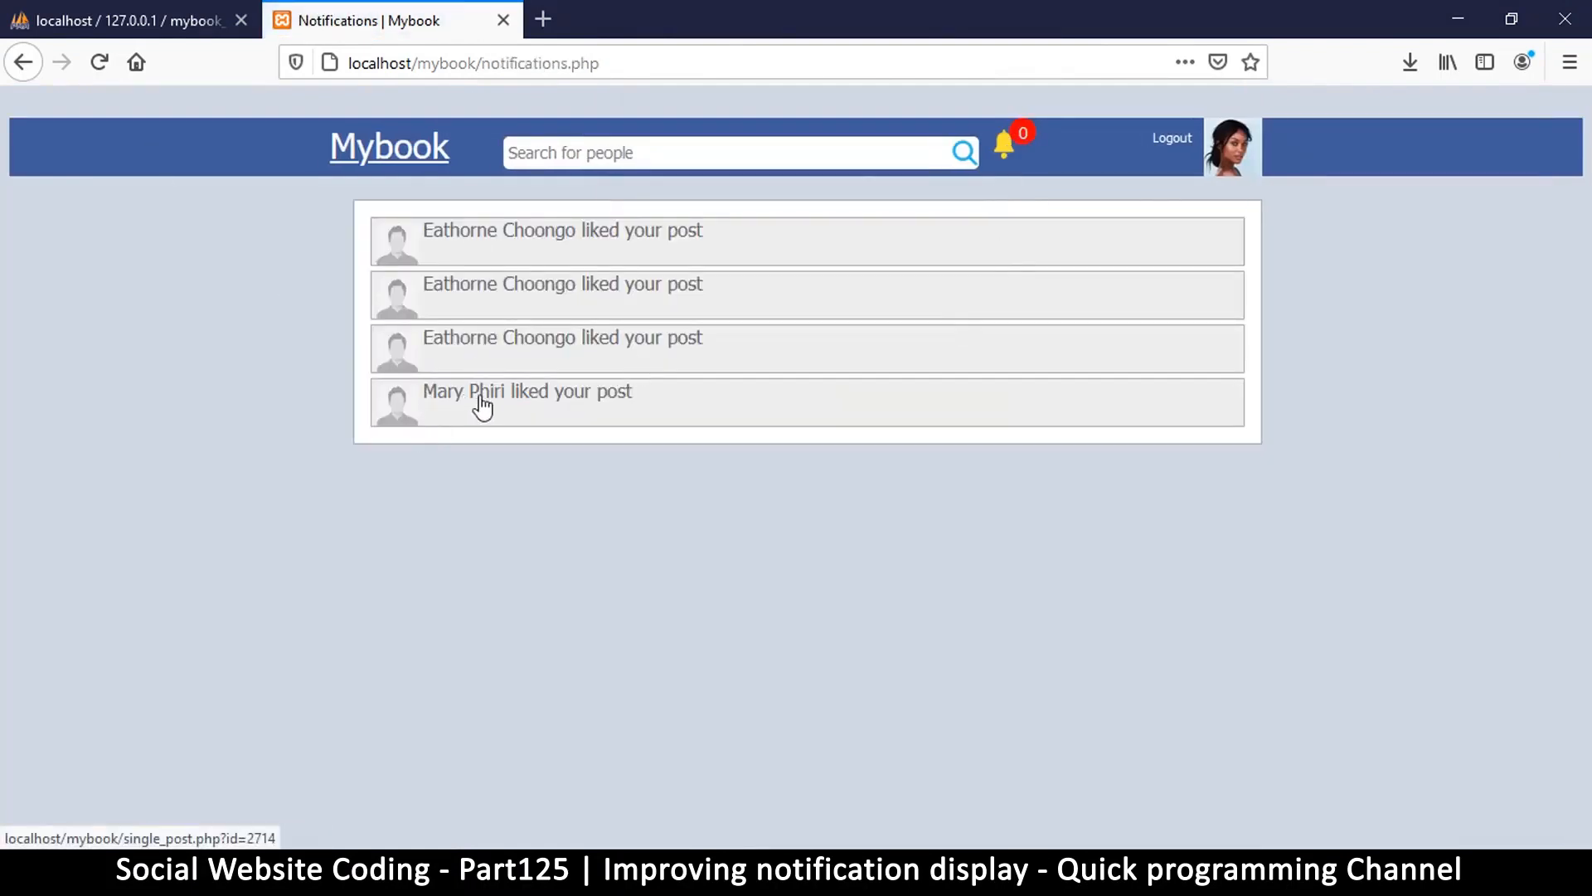
pyautogui.moveTo(1270, 267)
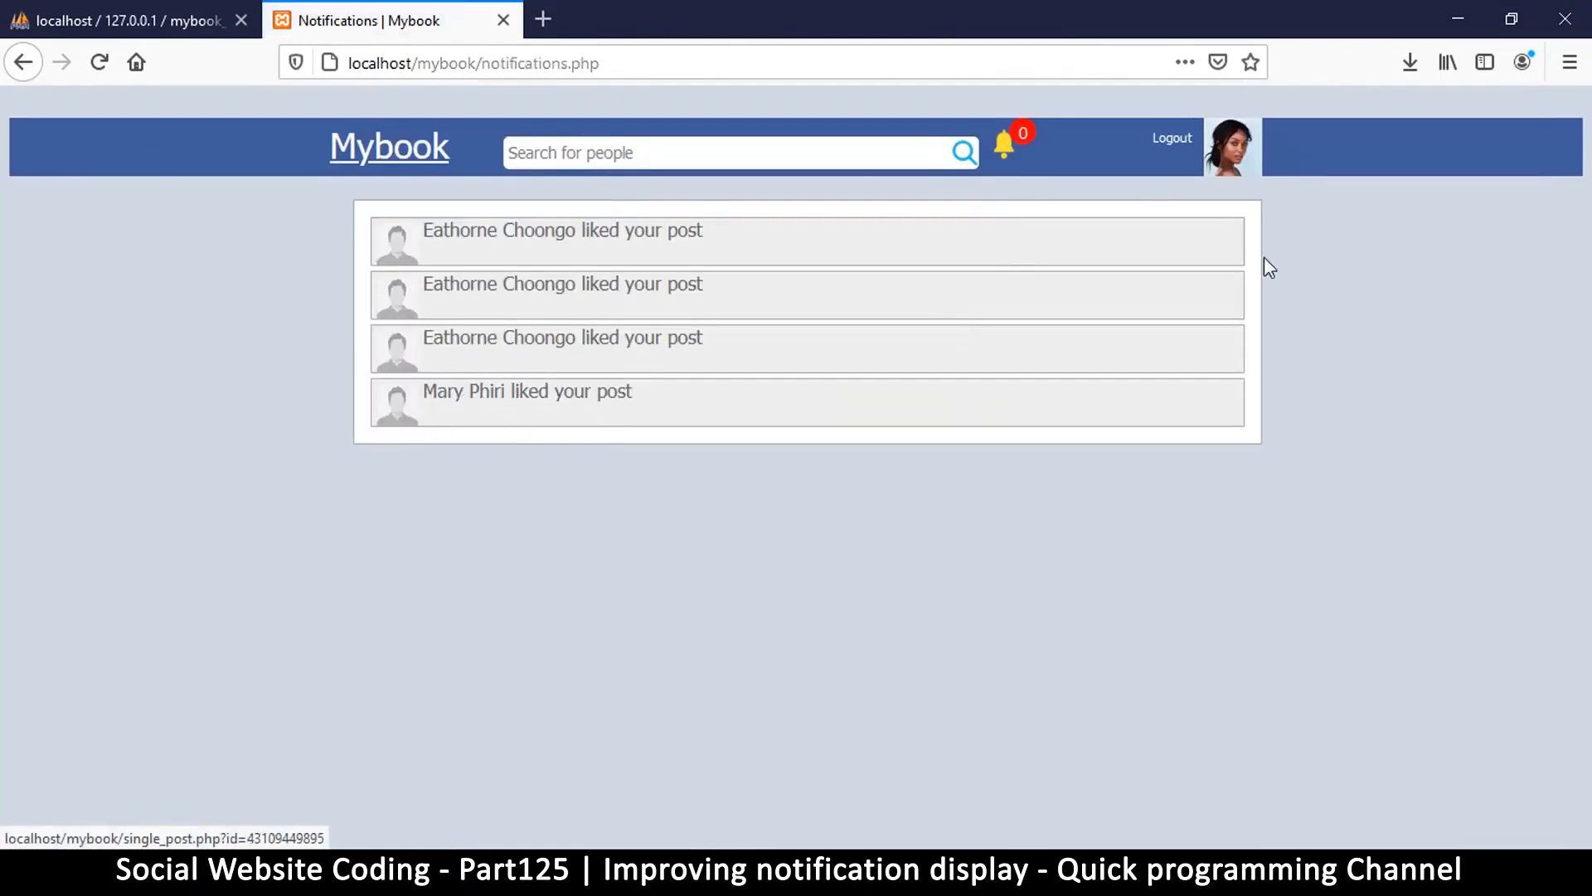
pyautogui.moveTo(539, 397)
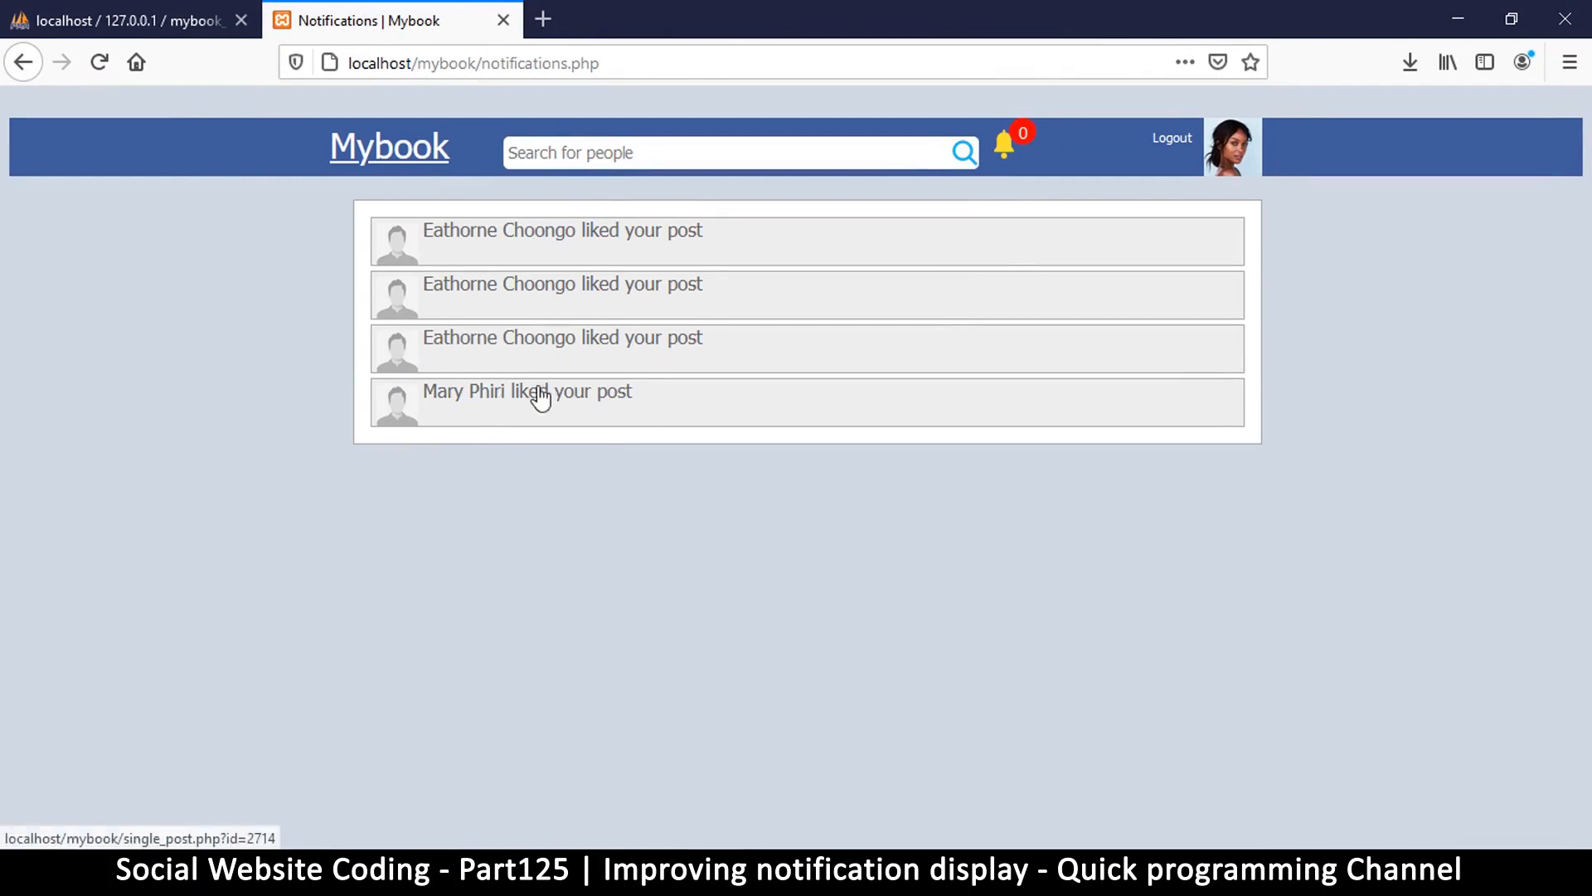
pyautogui.click(527, 391)
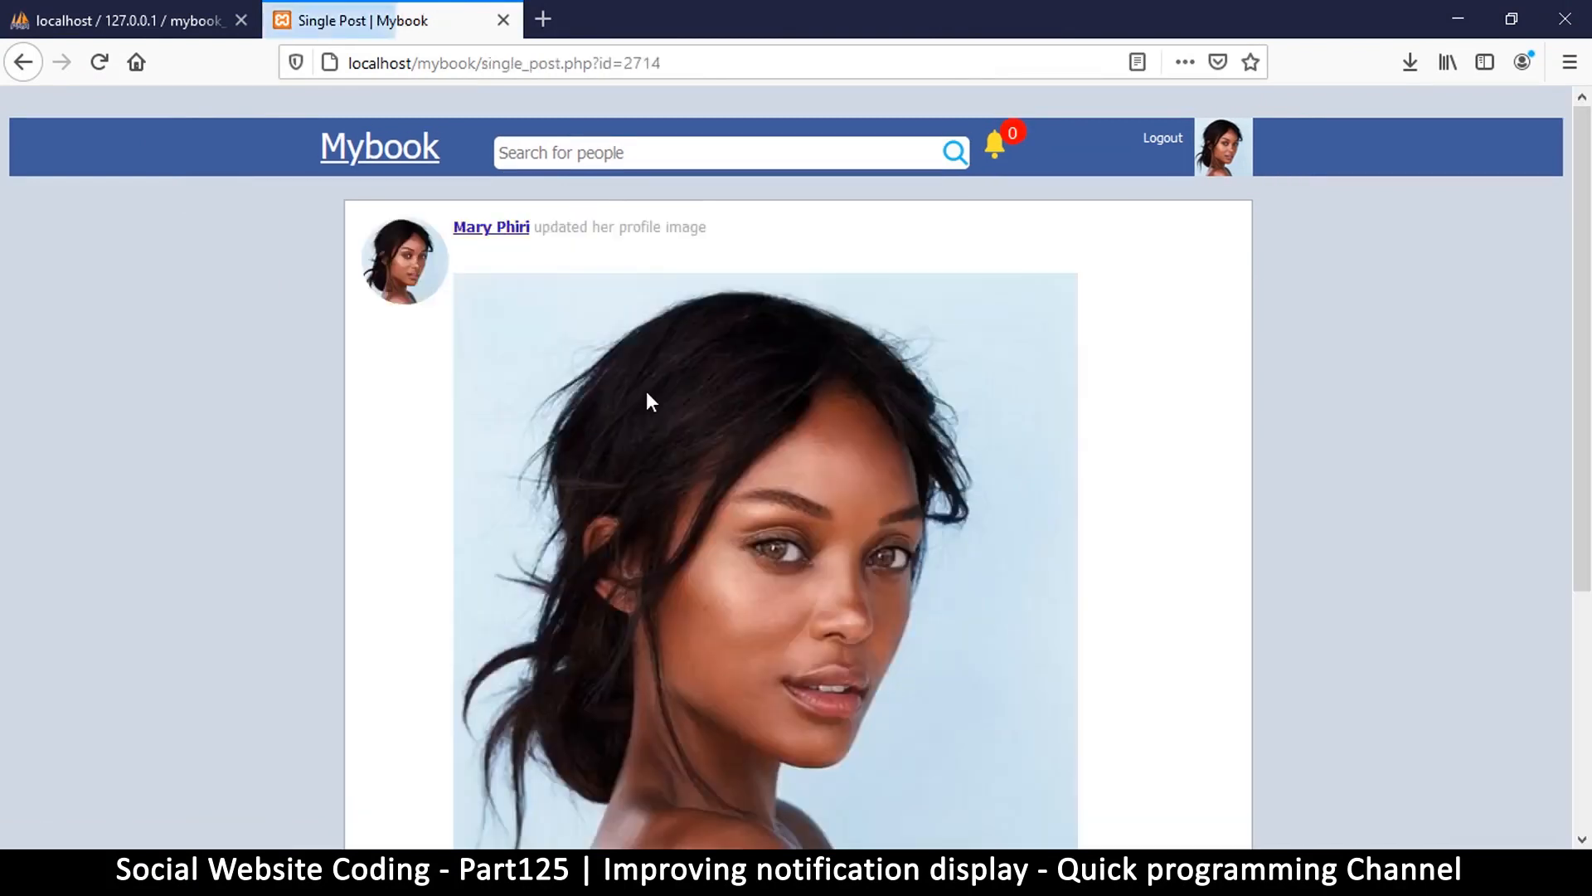
pyautogui.scroll(-3)
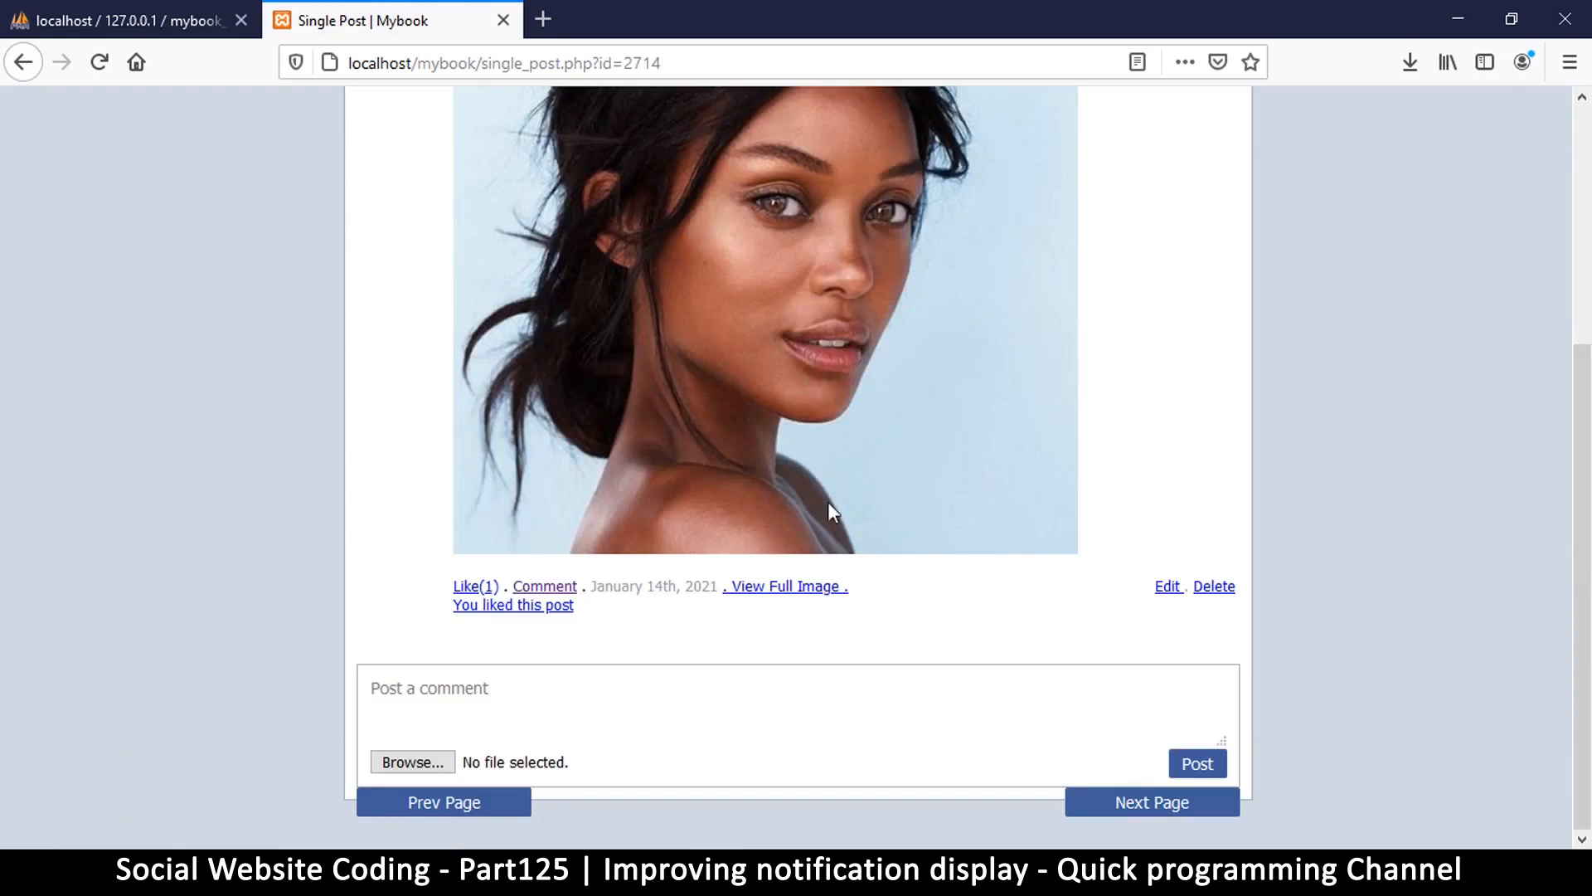
pyautogui.moveTo(840, 597)
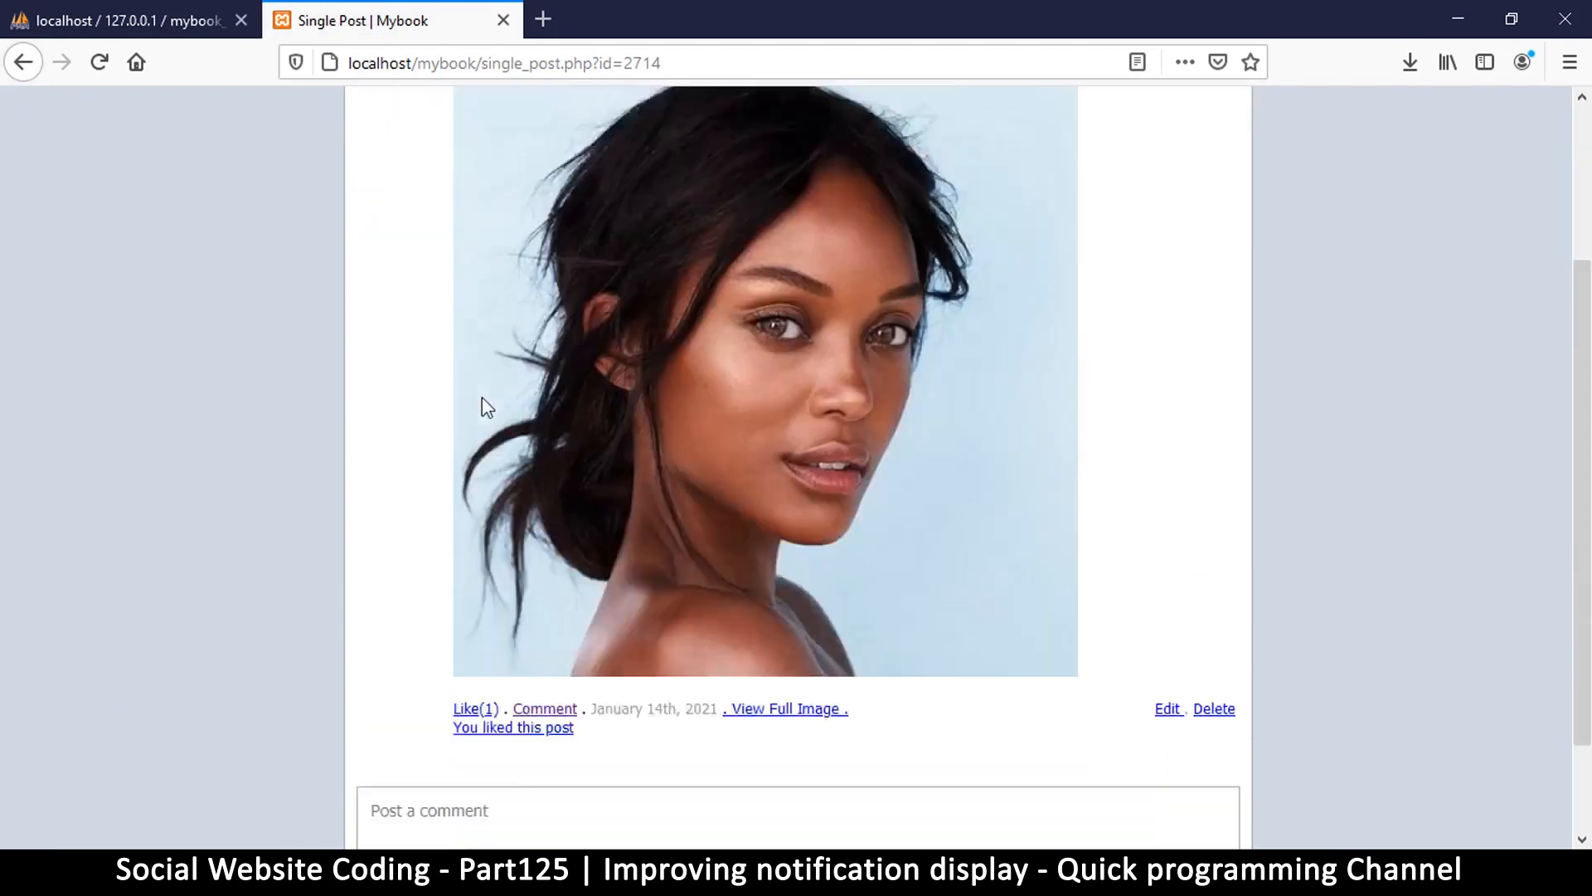
pyautogui.click(22, 62)
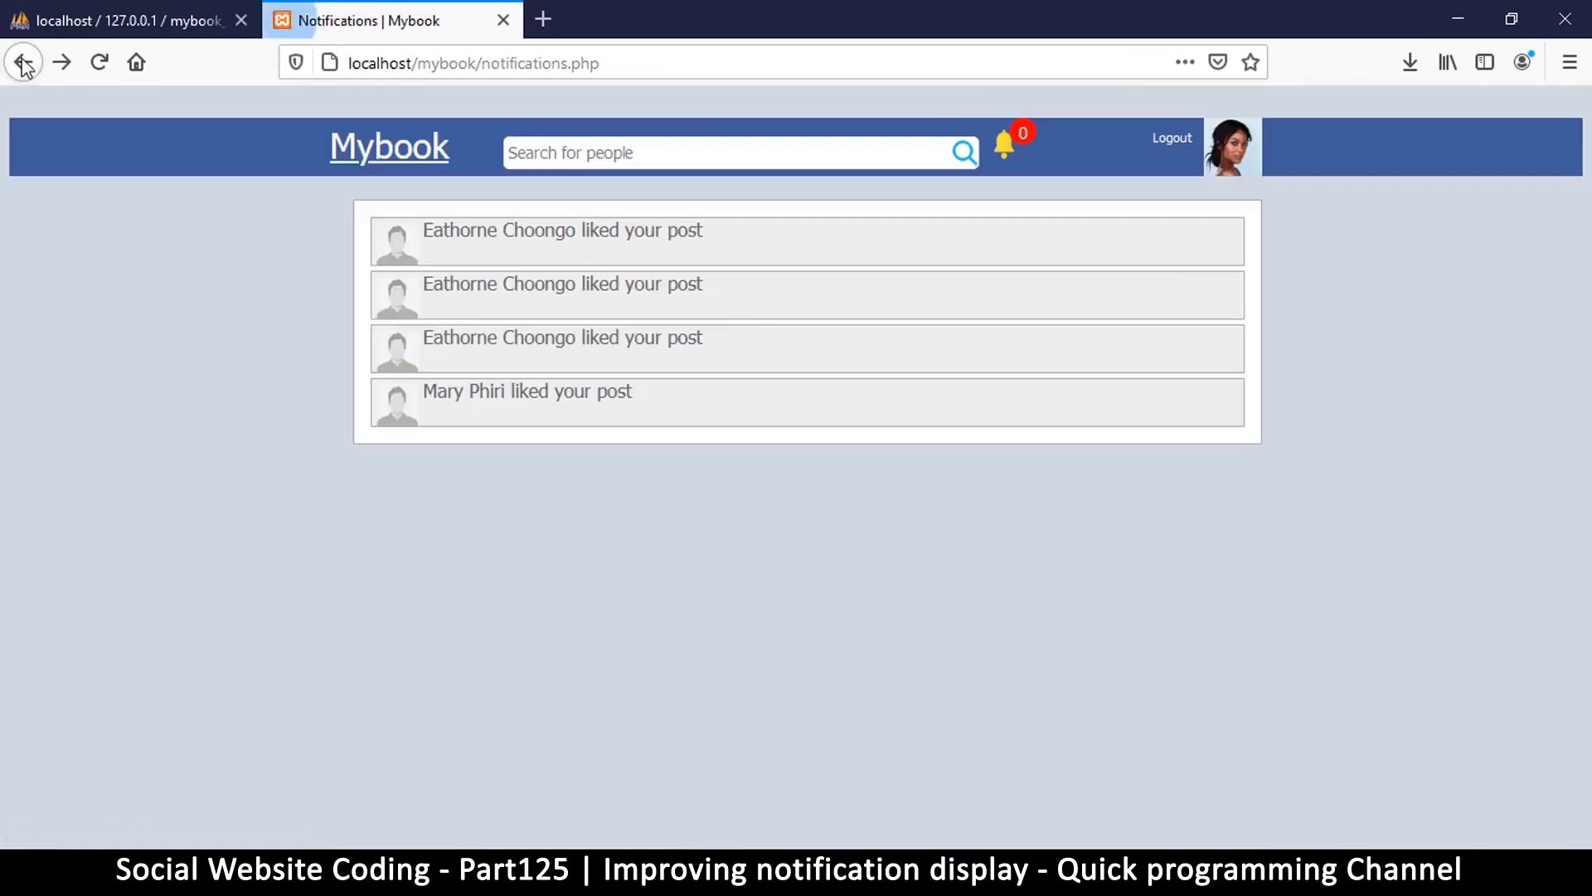
pyautogui.moveTo(617, 345)
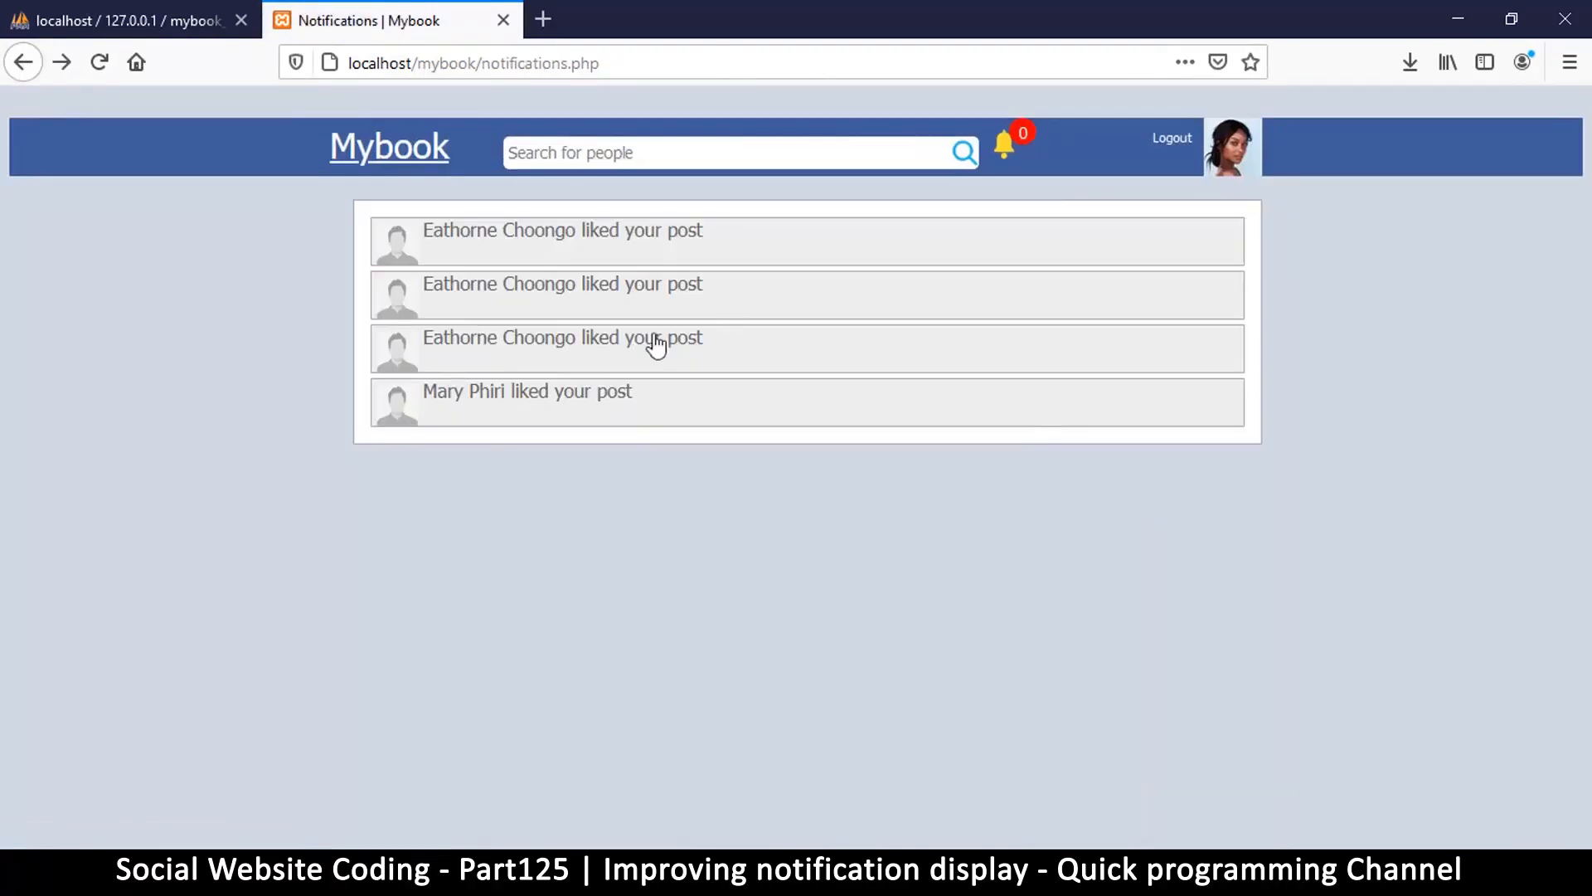
pyautogui.moveTo(452, 425)
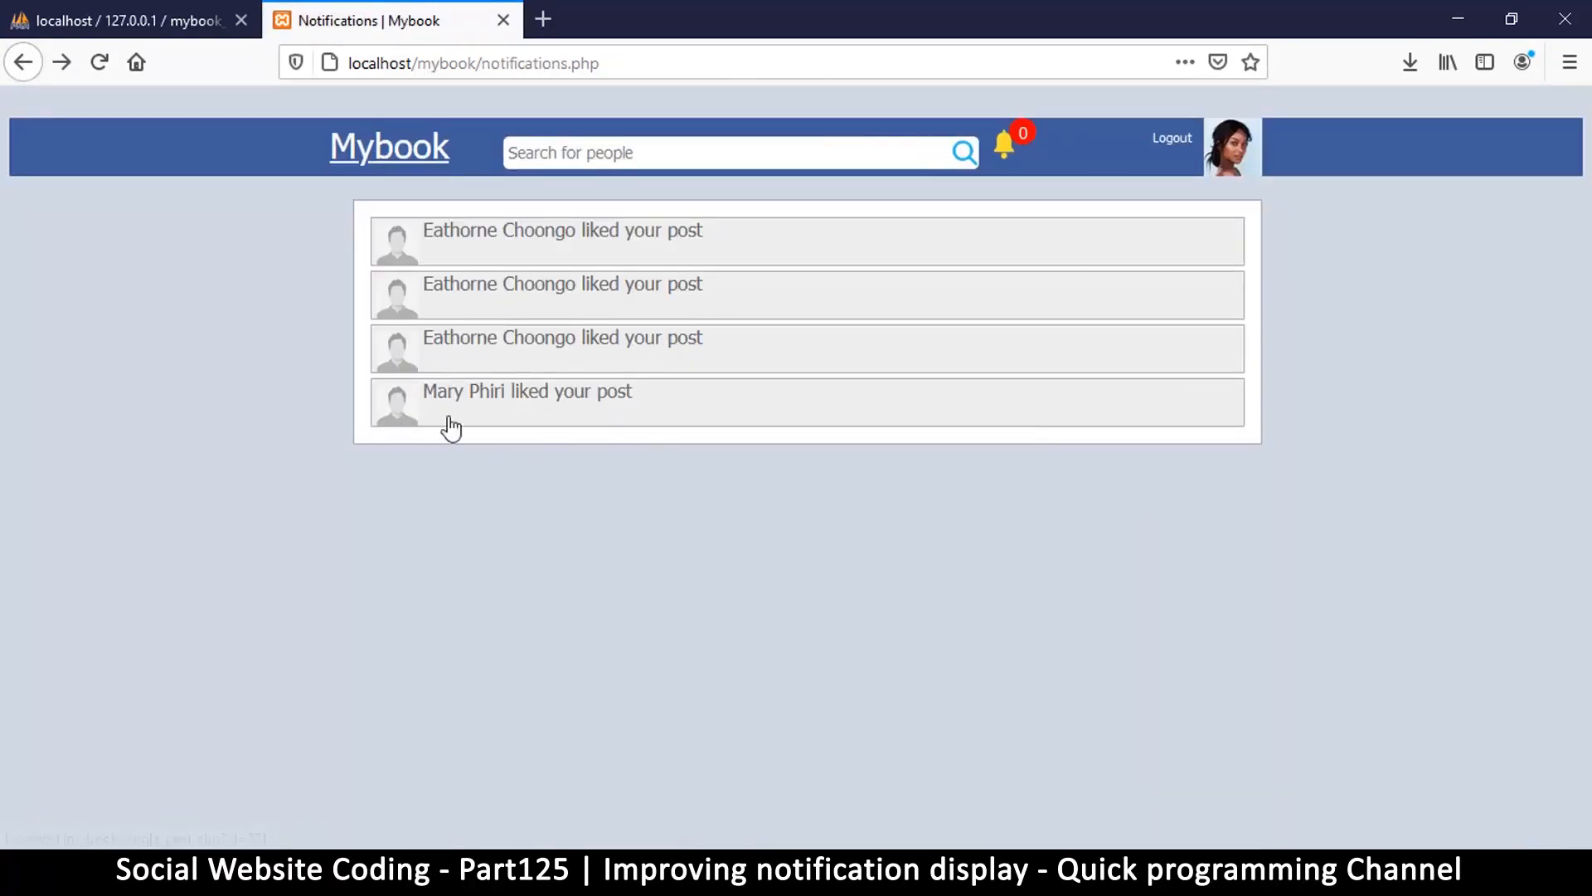
pyautogui.moveTo(478, 396)
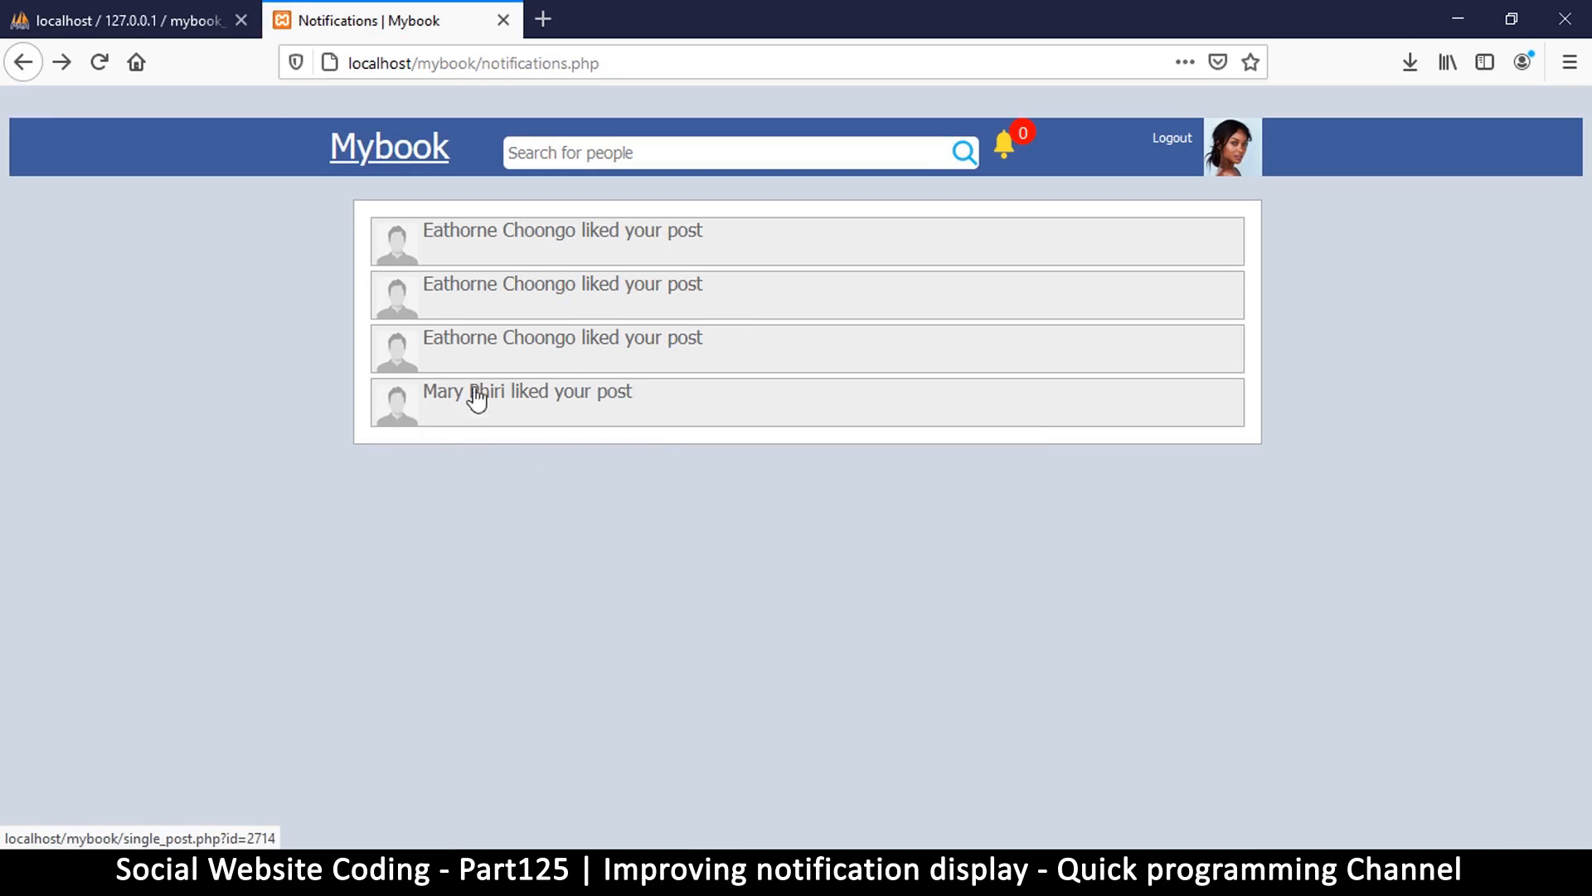
pyautogui.moveTo(447, 384)
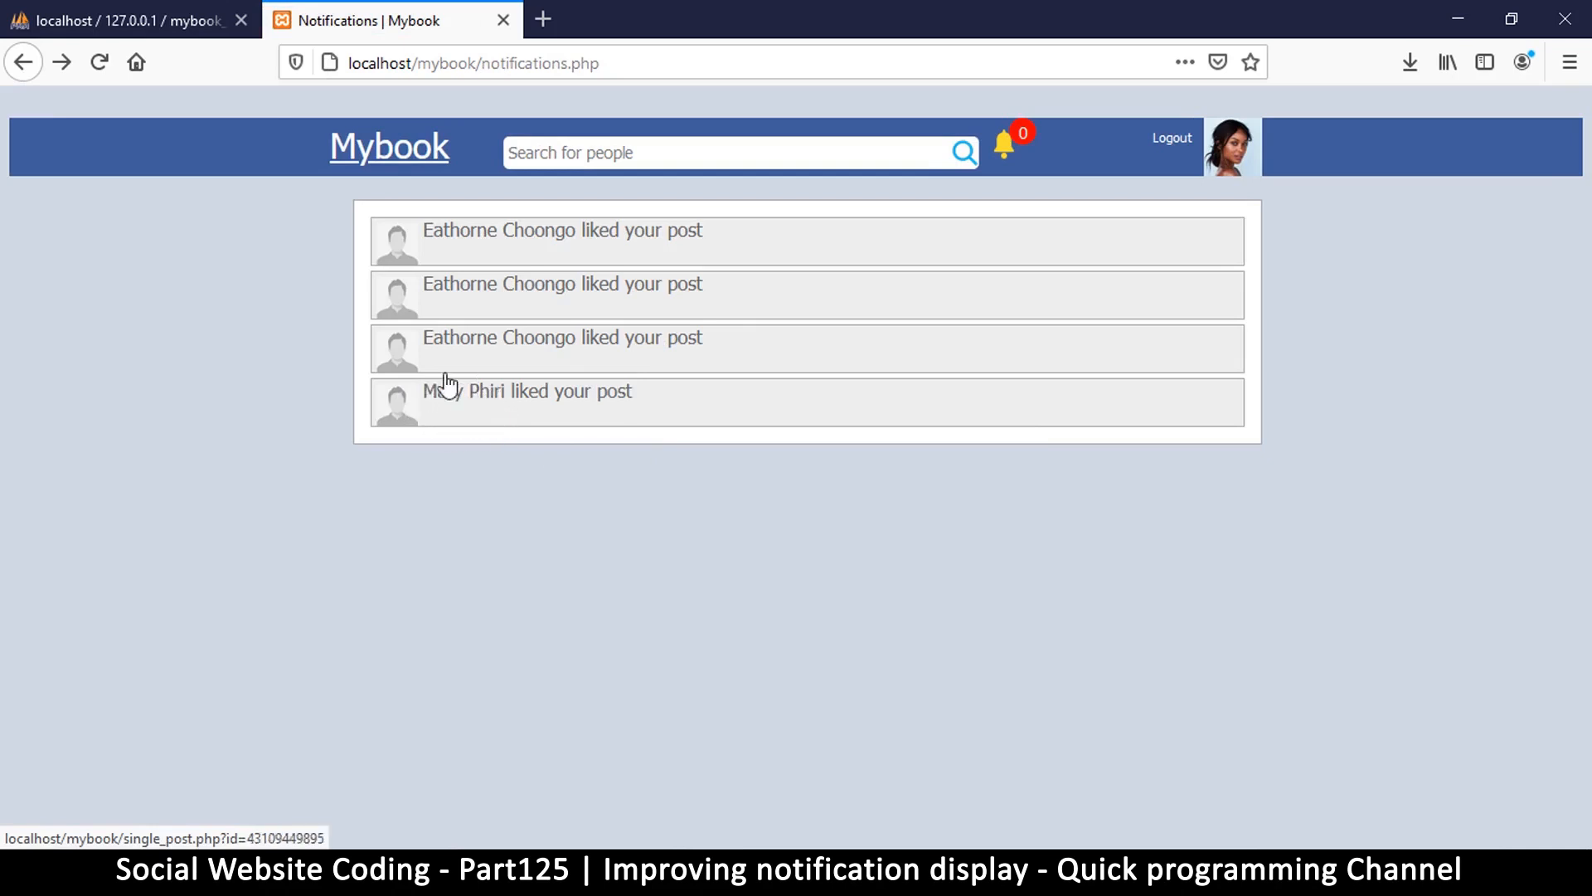
pyautogui.moveTo(663, 417)
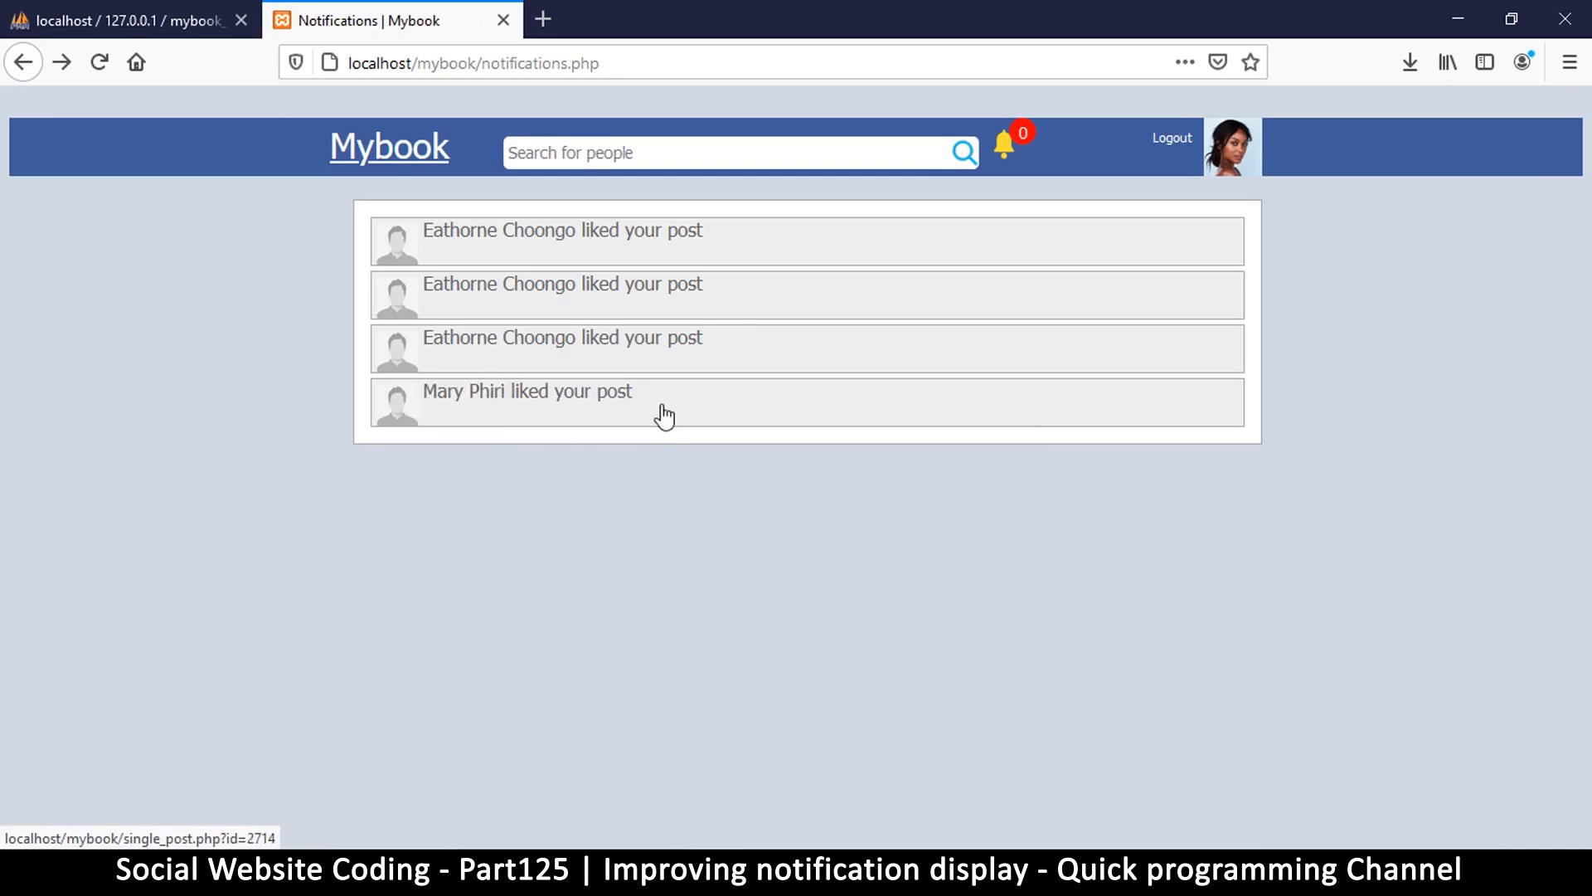
pyautogui.moveTo(668, 406)
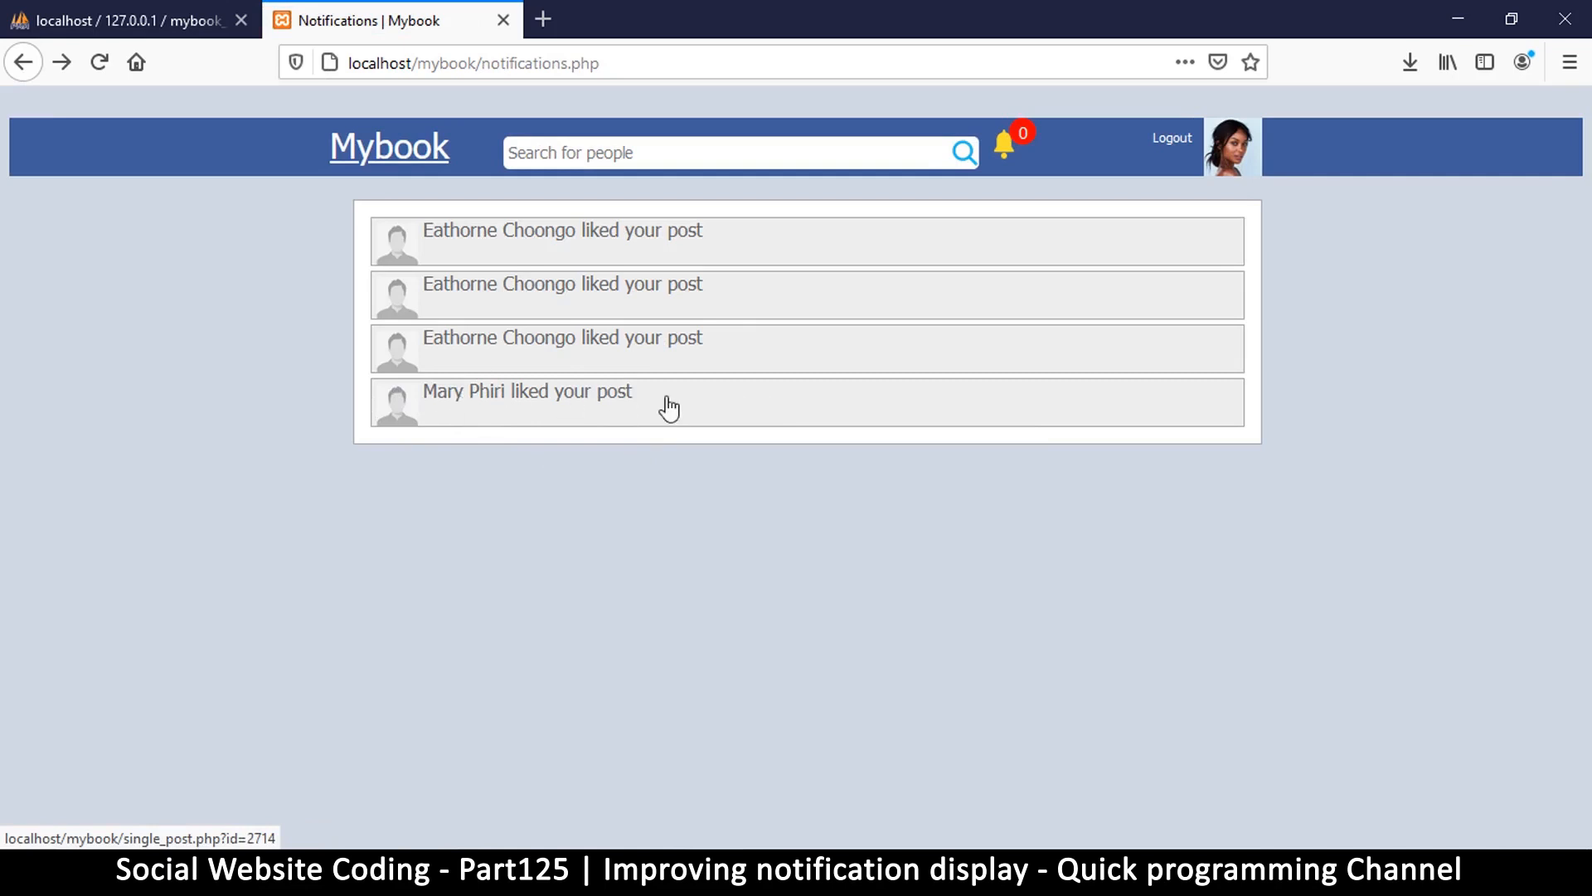
pyautogui.moveTo(507, 412)
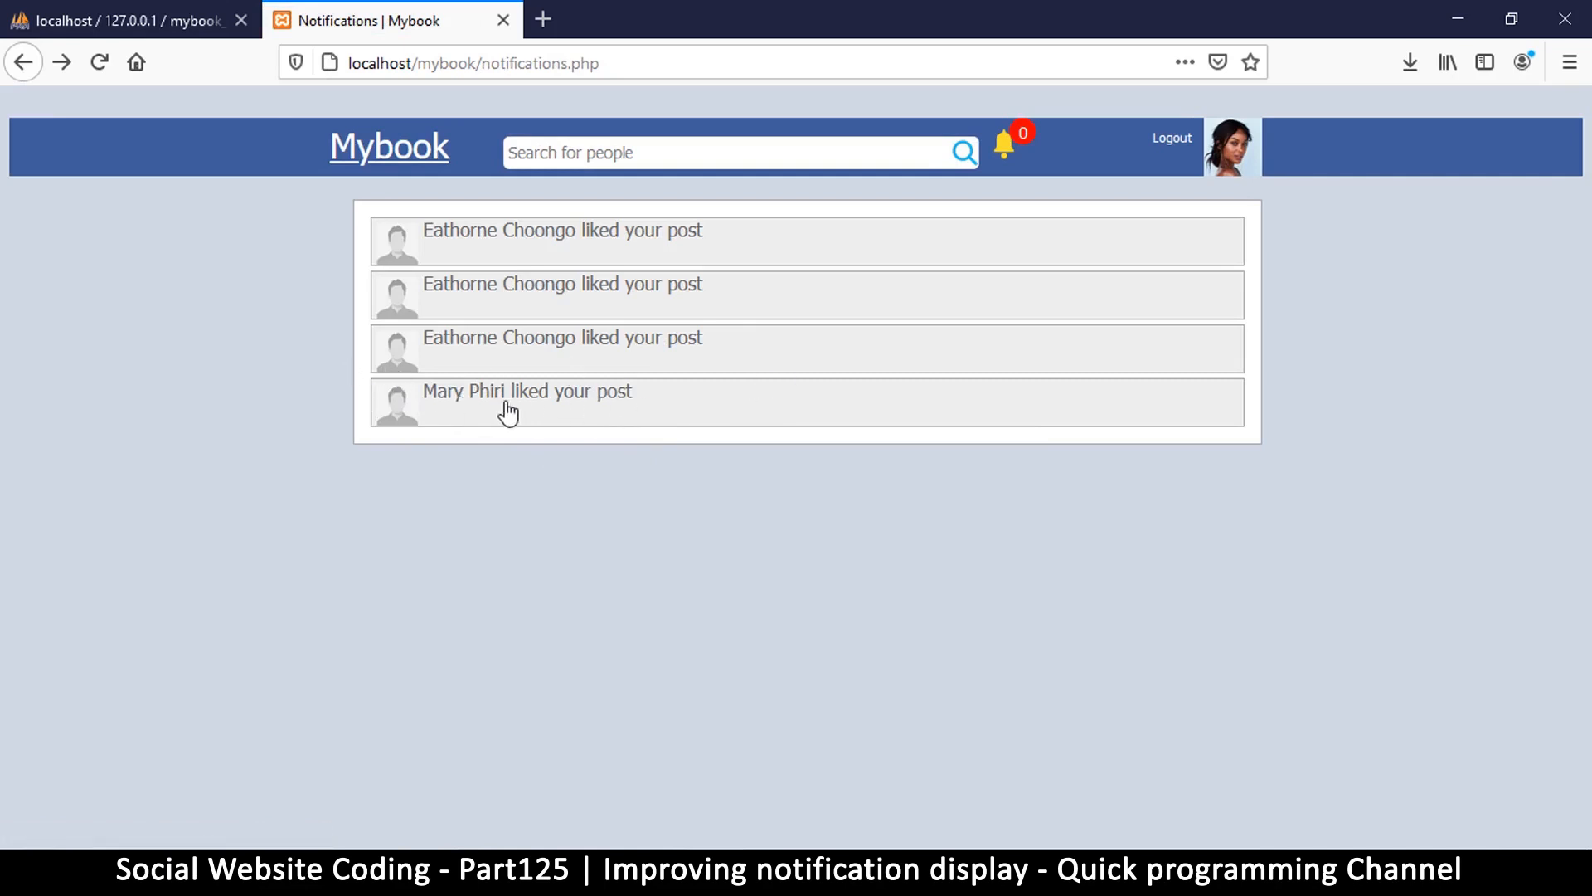
pyautogui.moveTo(576, 396)
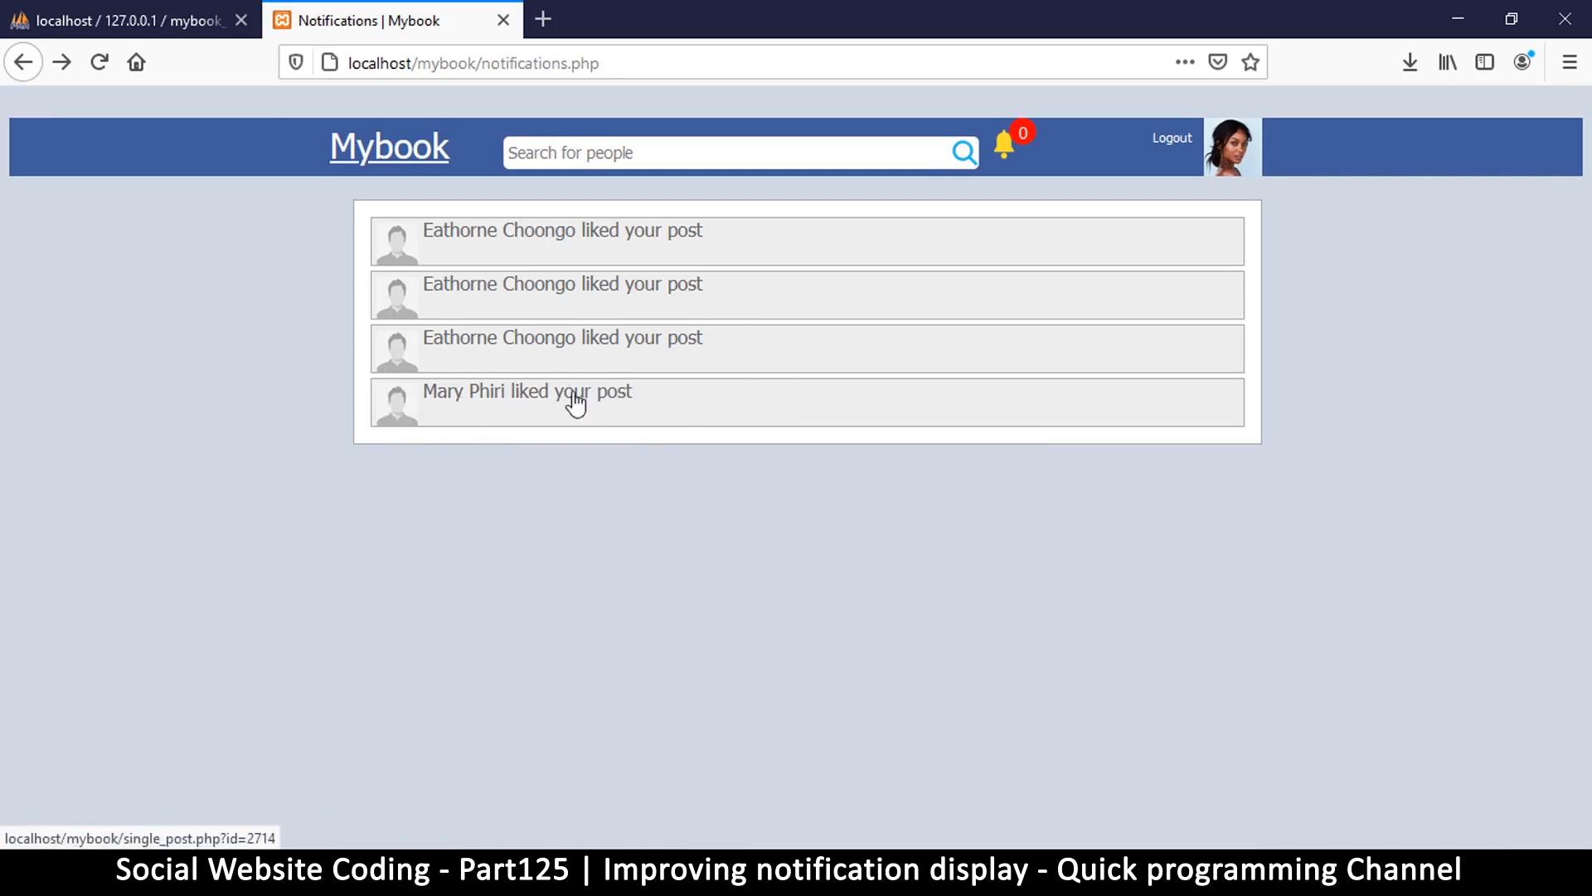
pyautogui.moveTo(673, 412)
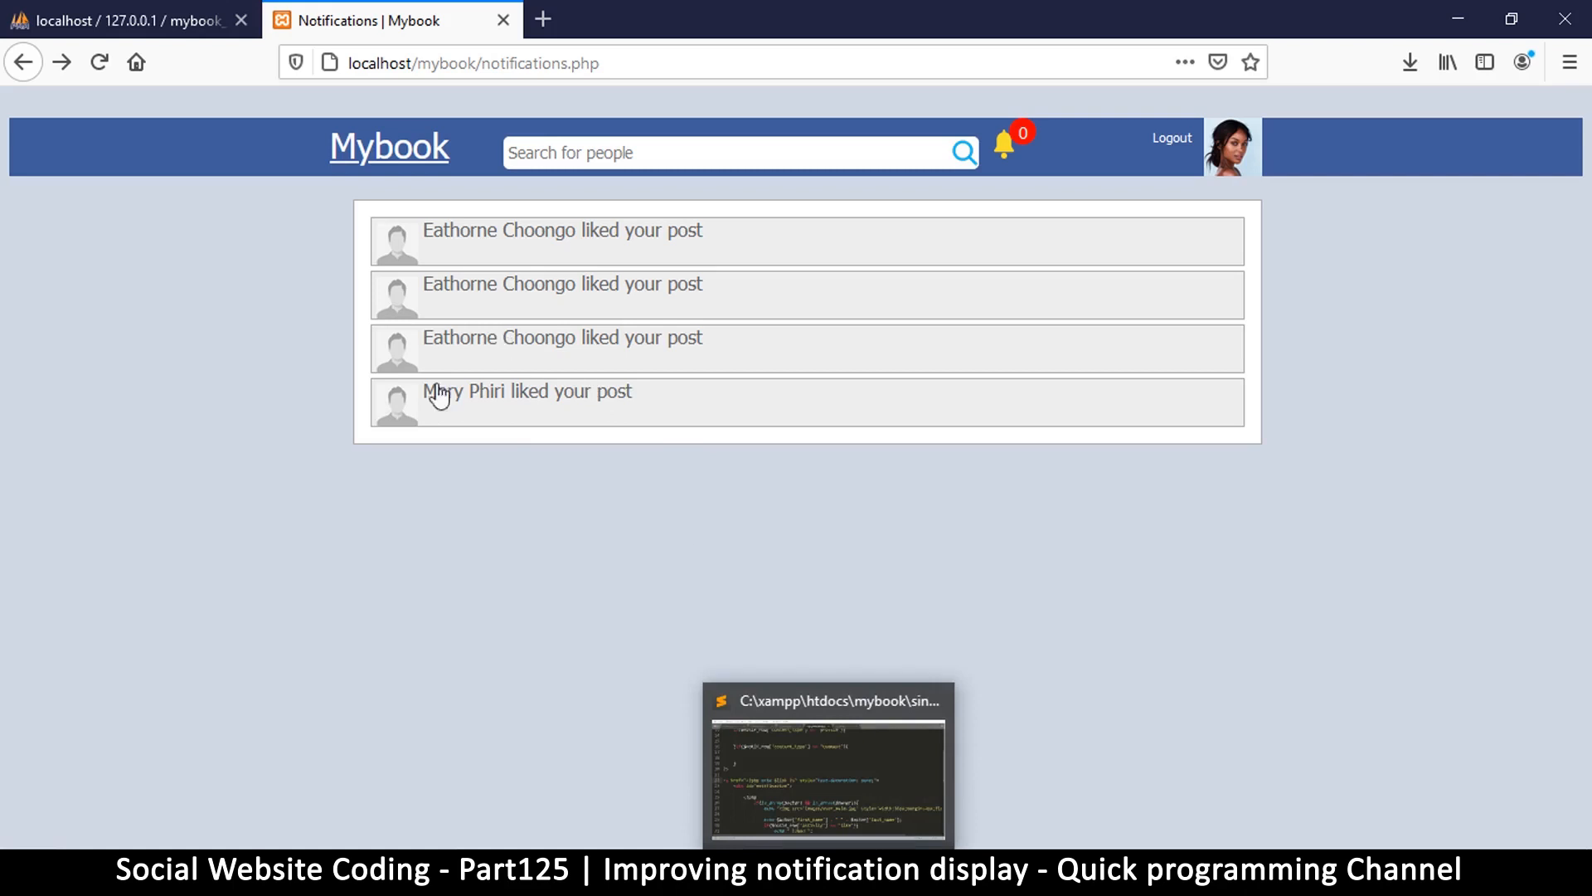
pyautogui.moveTo(425, 449)
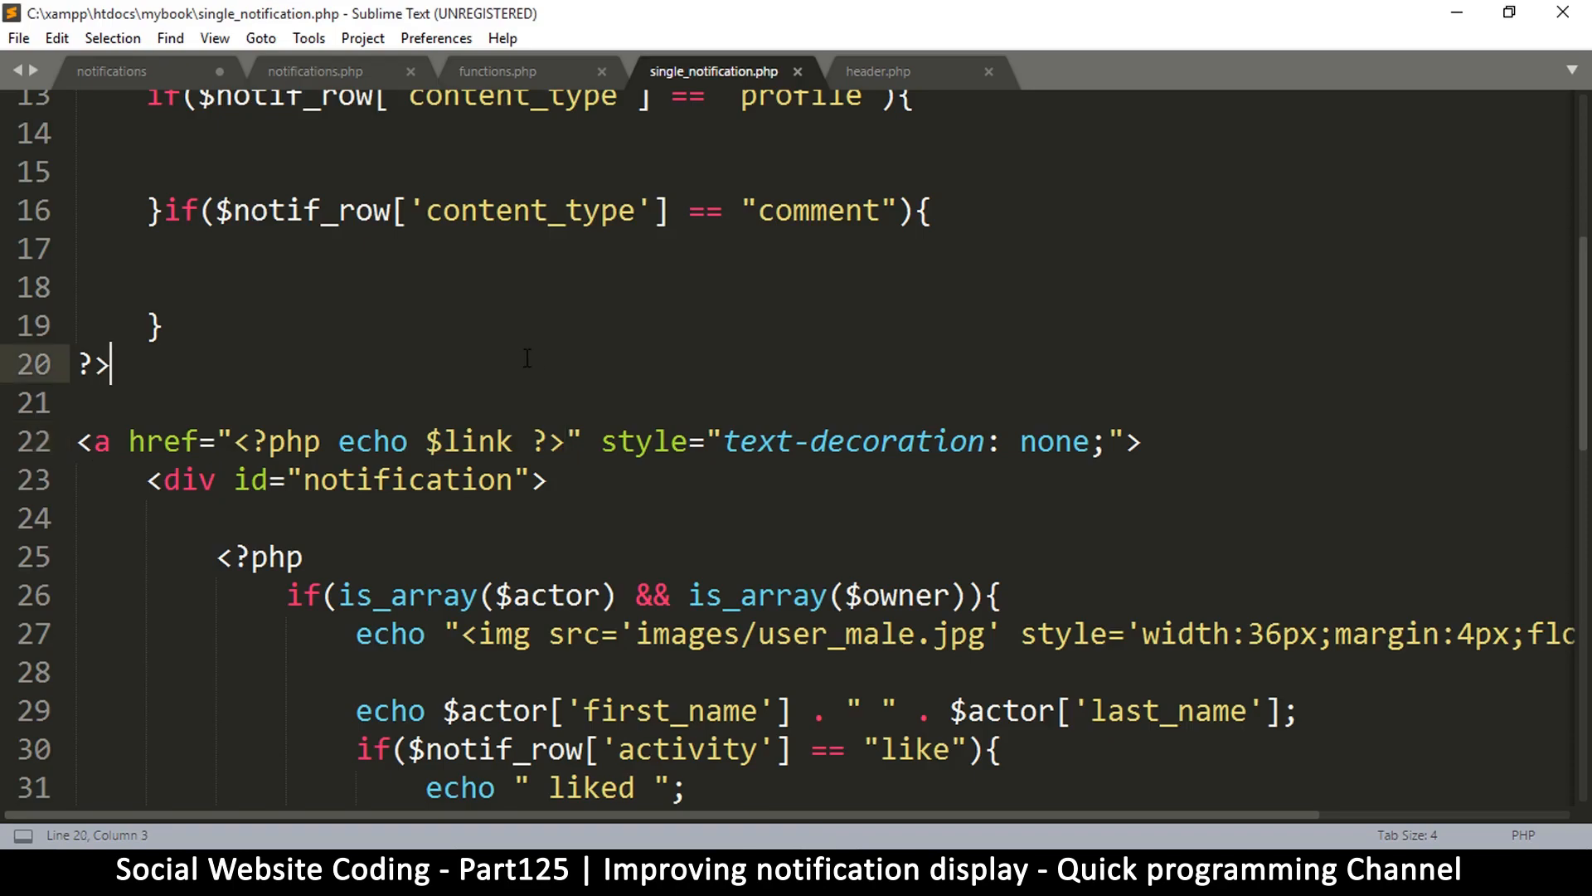
# Step: Wrap the actor name echo in a copy of the owner userid condition, indent it, and save
pyautogui.press('ctrl+s')
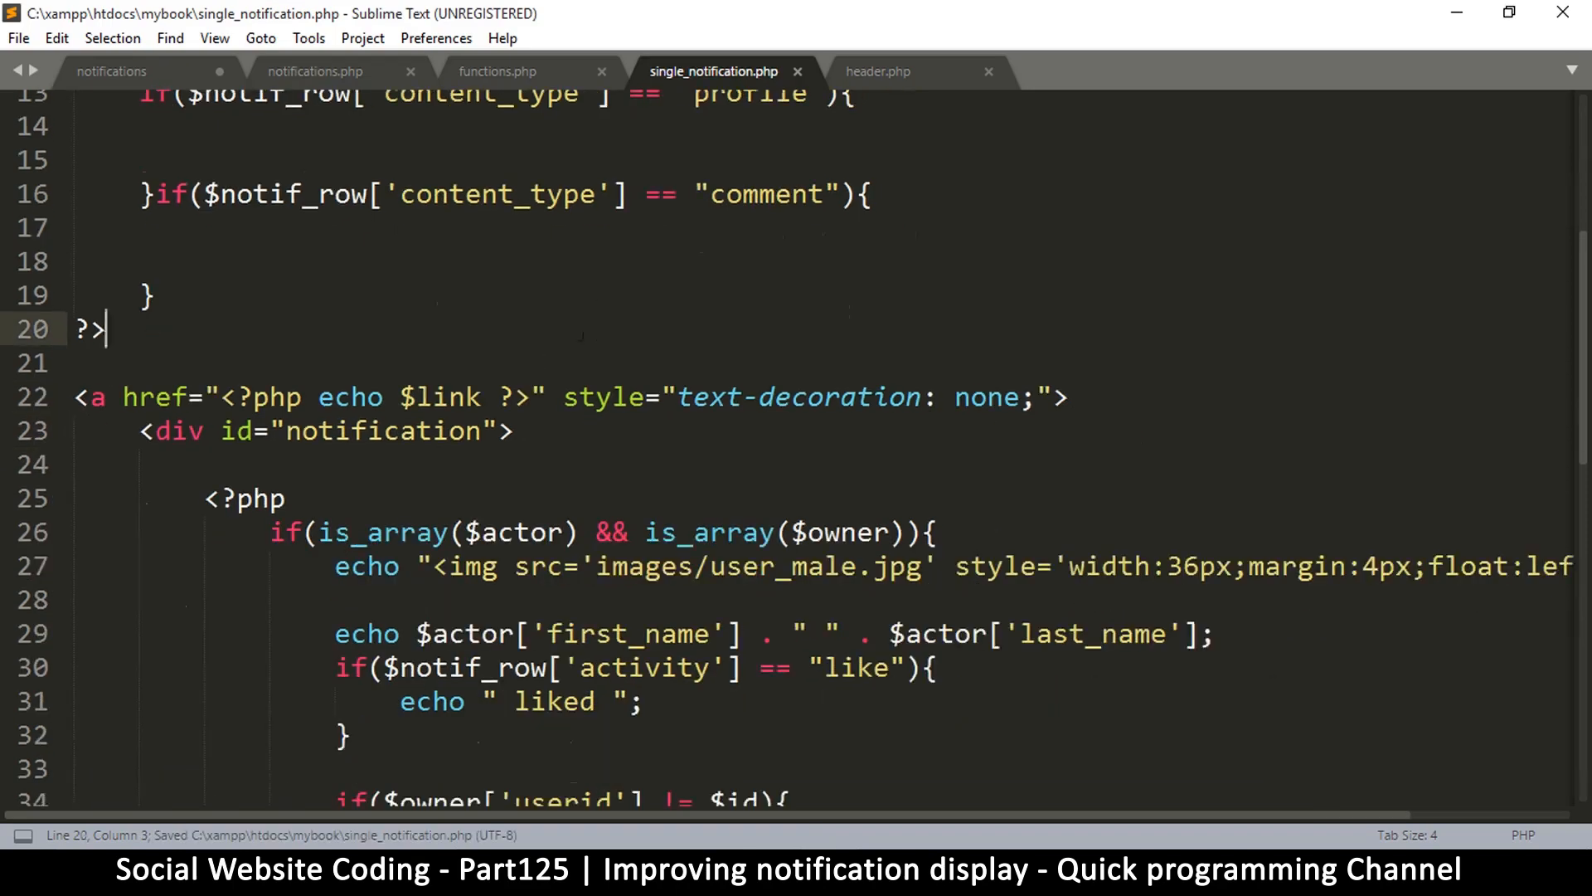
pyautogui.scroll(-3)
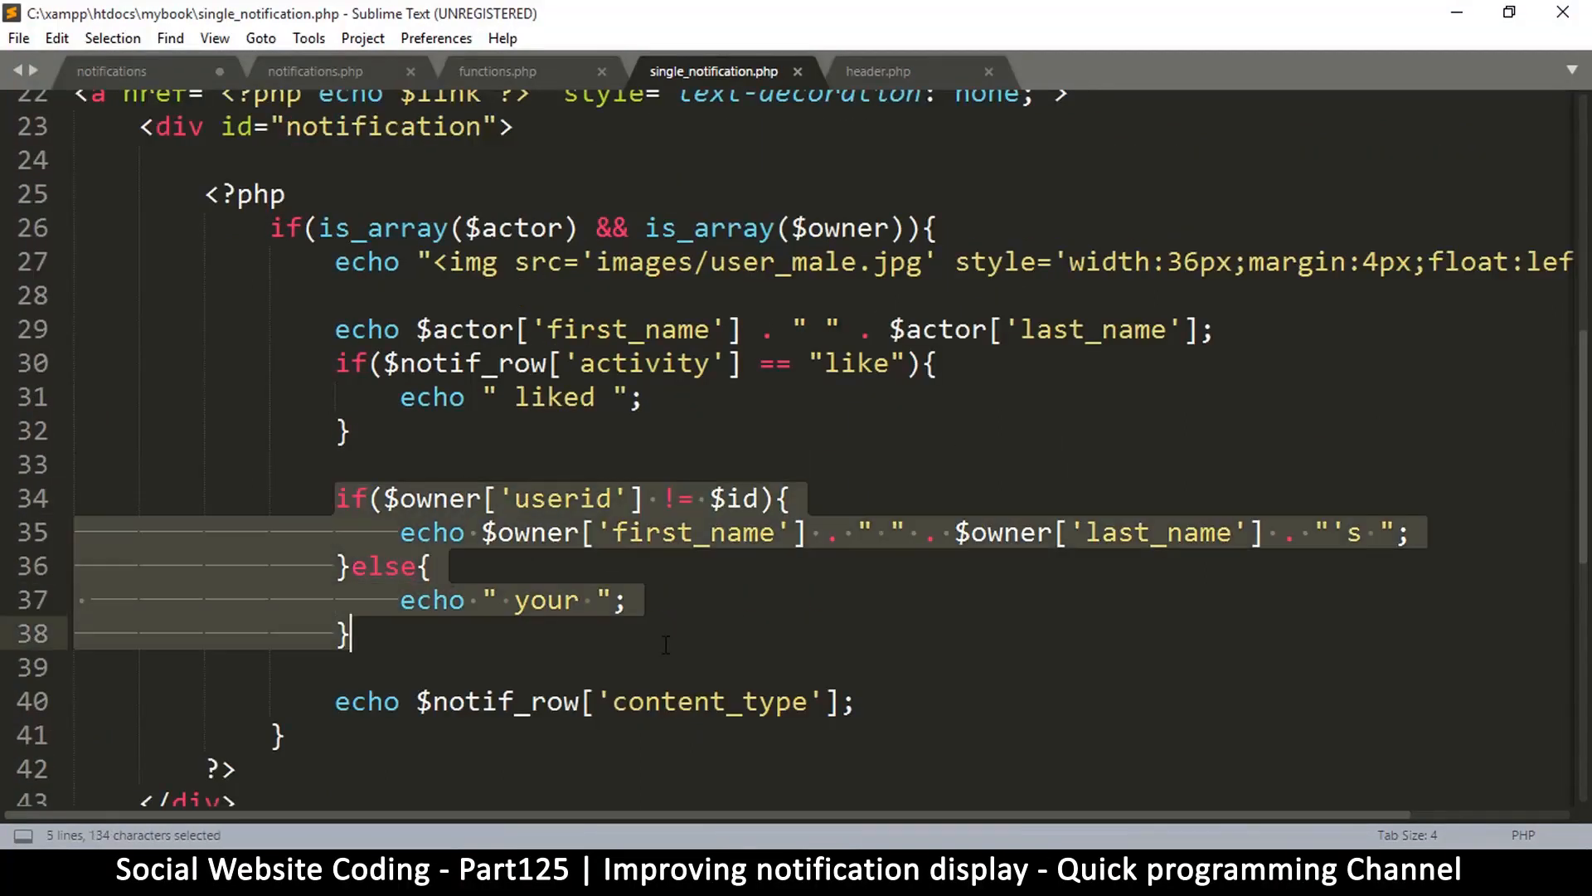
pyautogui.moveTo(529, 648)
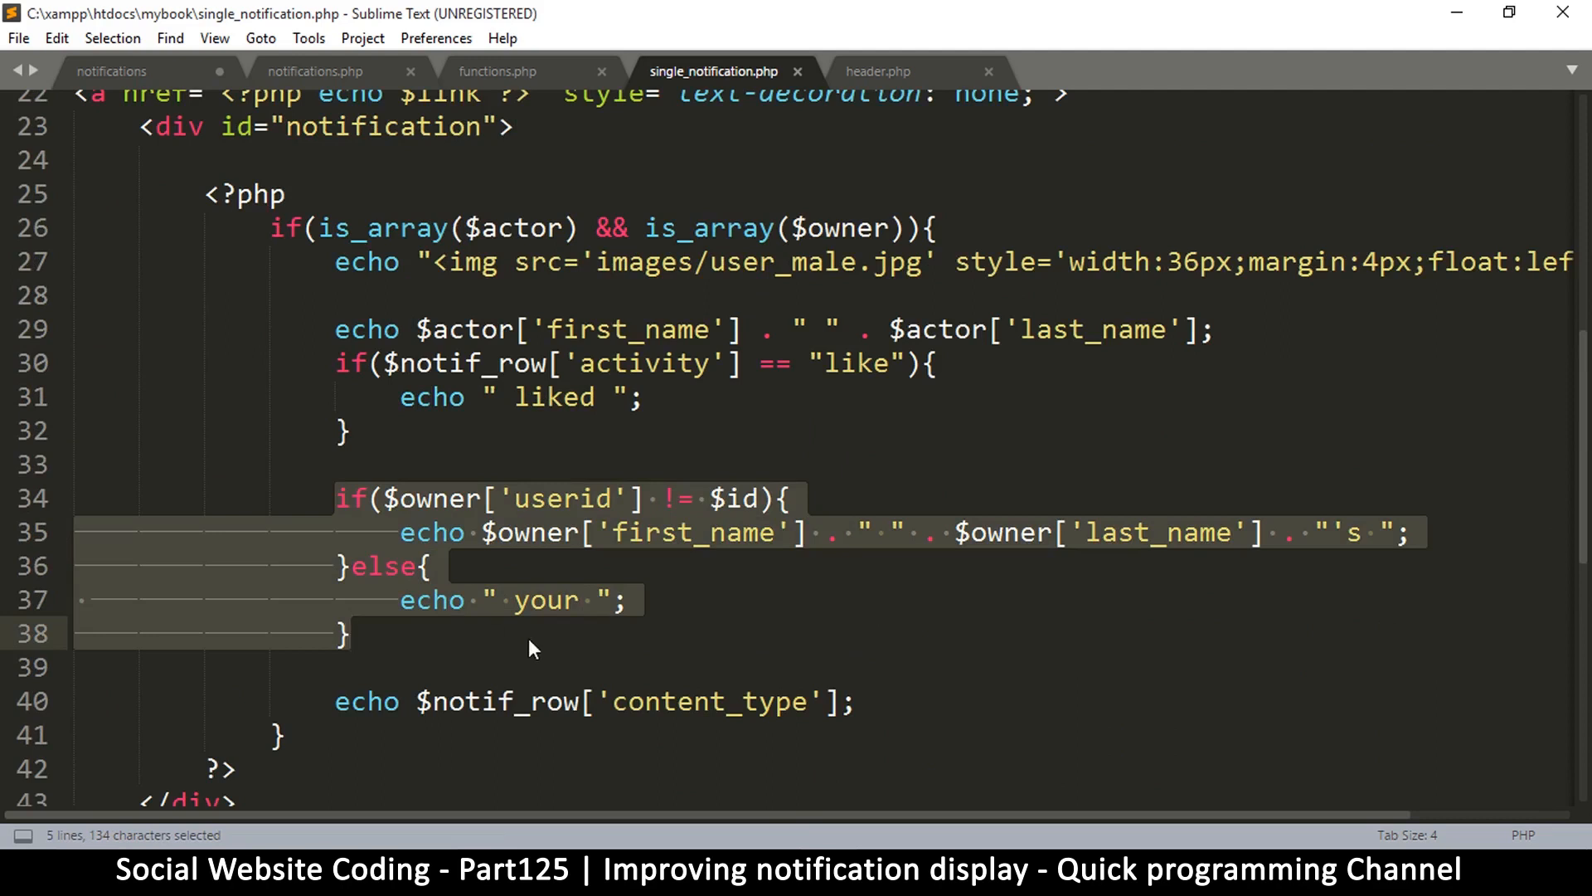
pyautogui.click(415, 498)
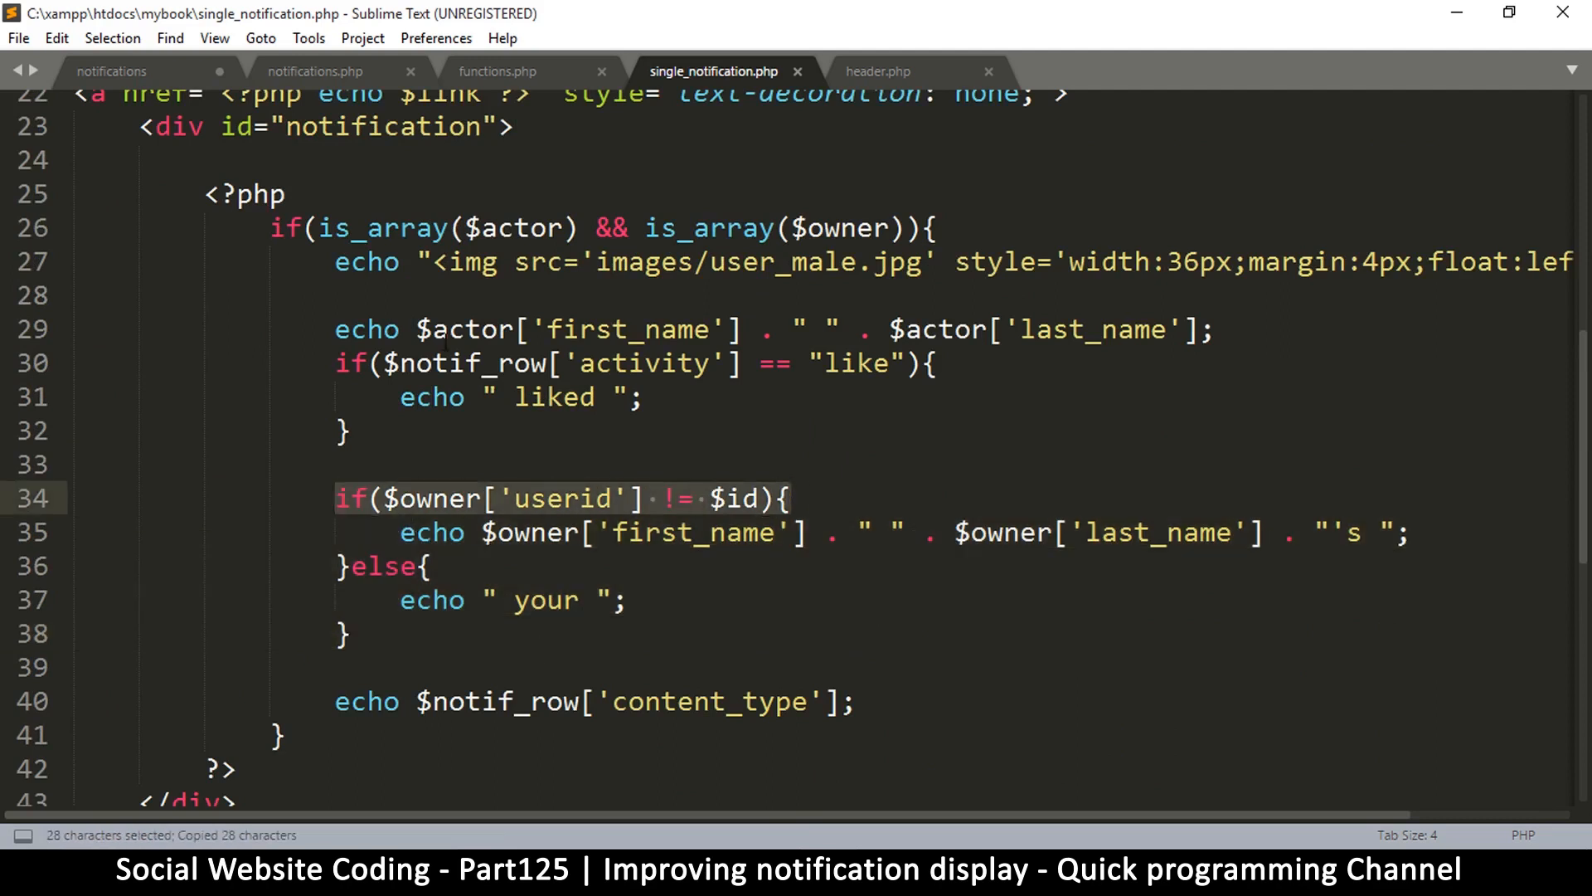
pyautogui.press('enter')
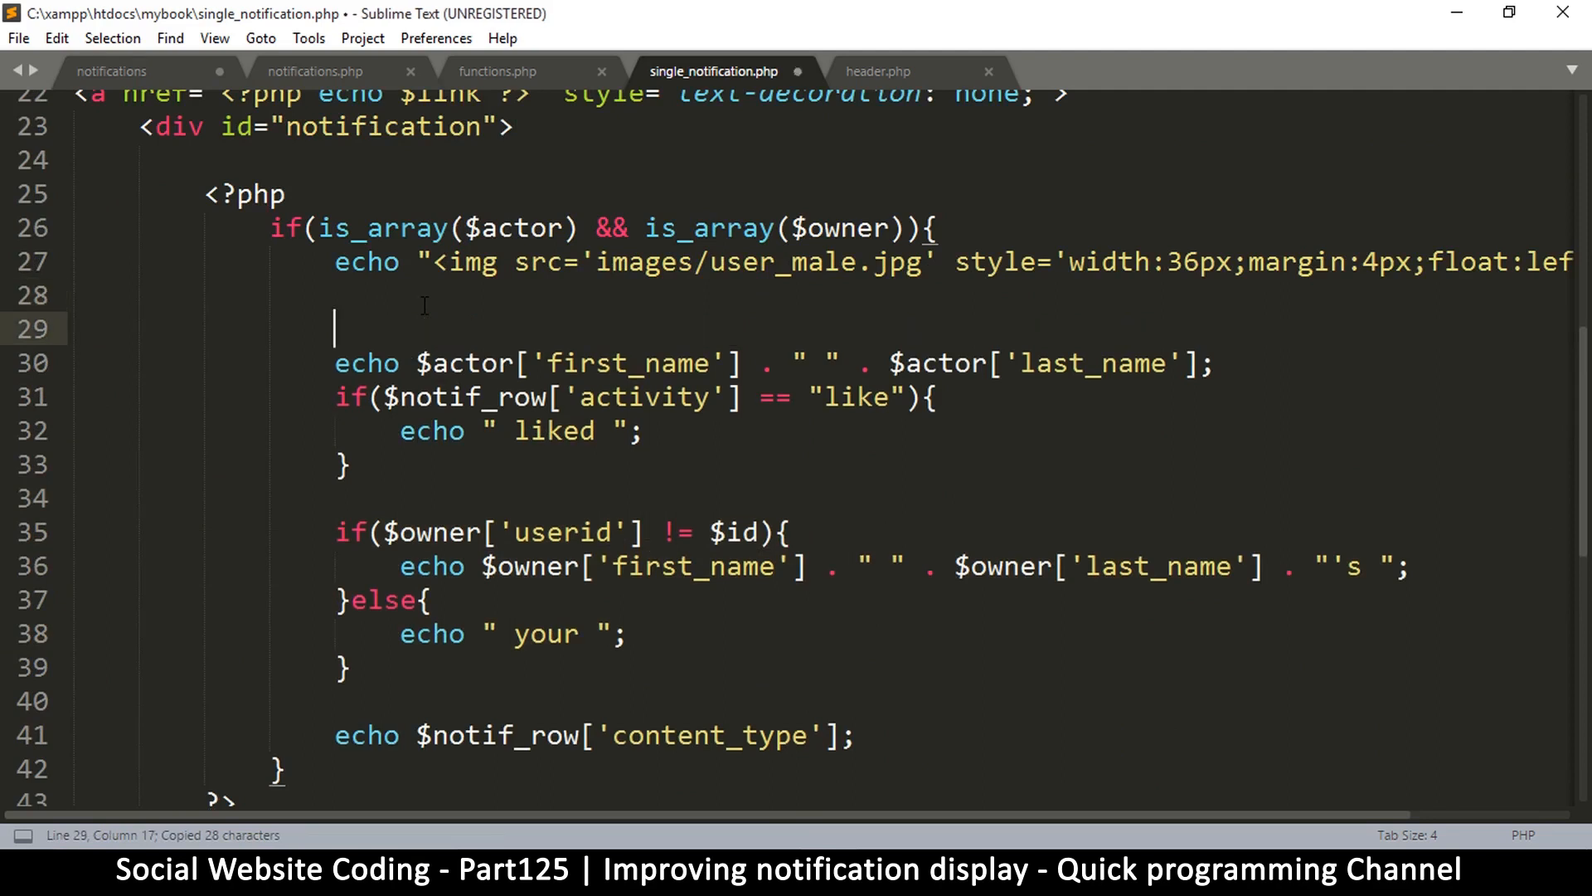
pyautogui.press('ctrl+v')
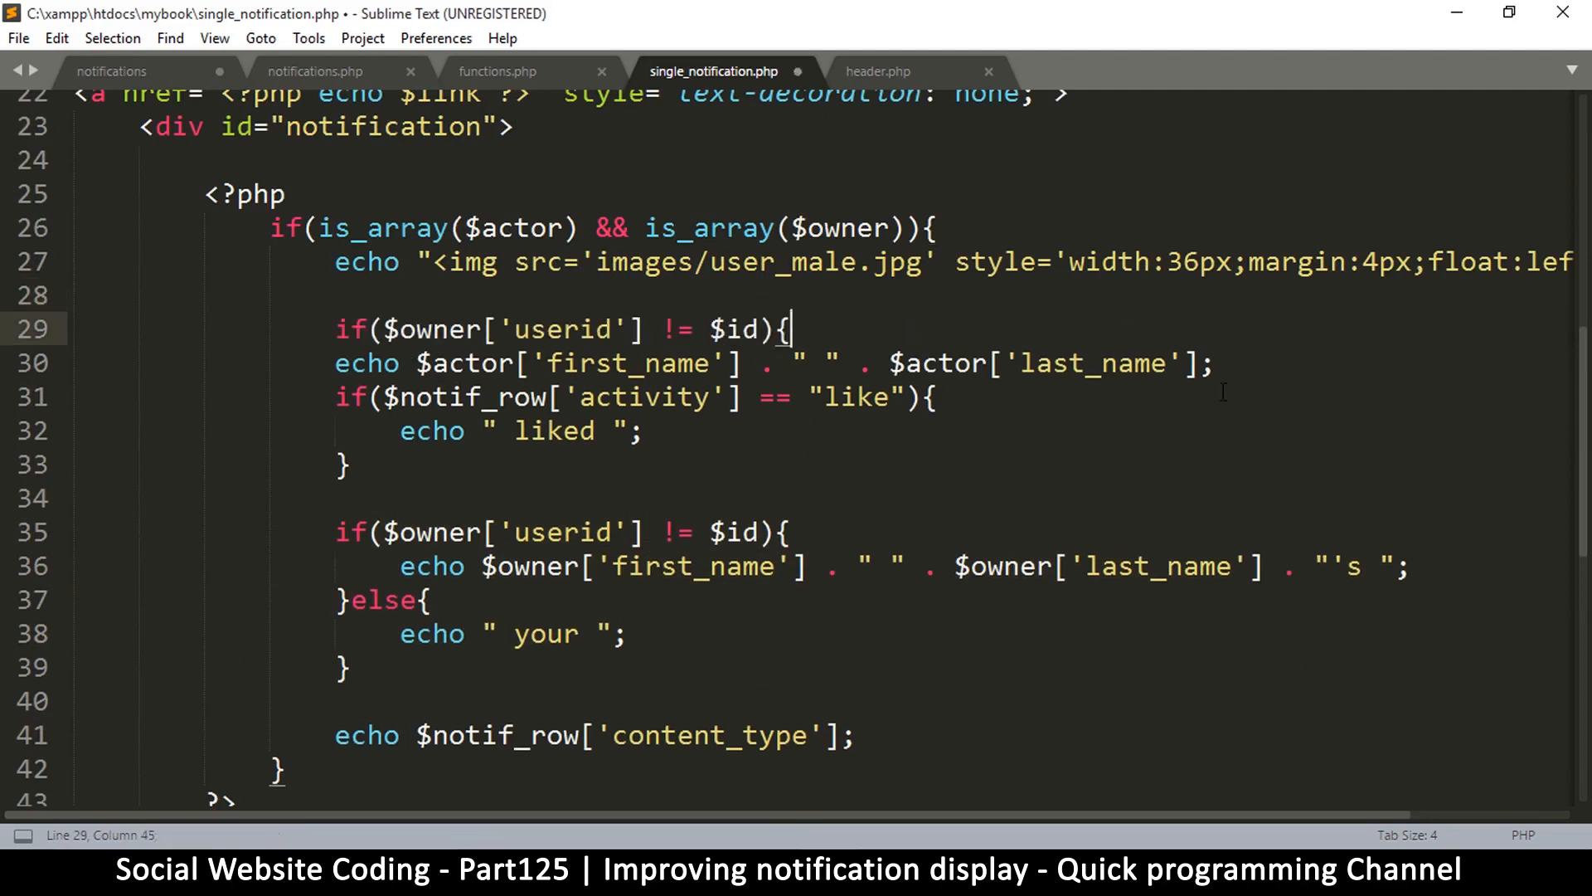
pyautogui.press('enter')
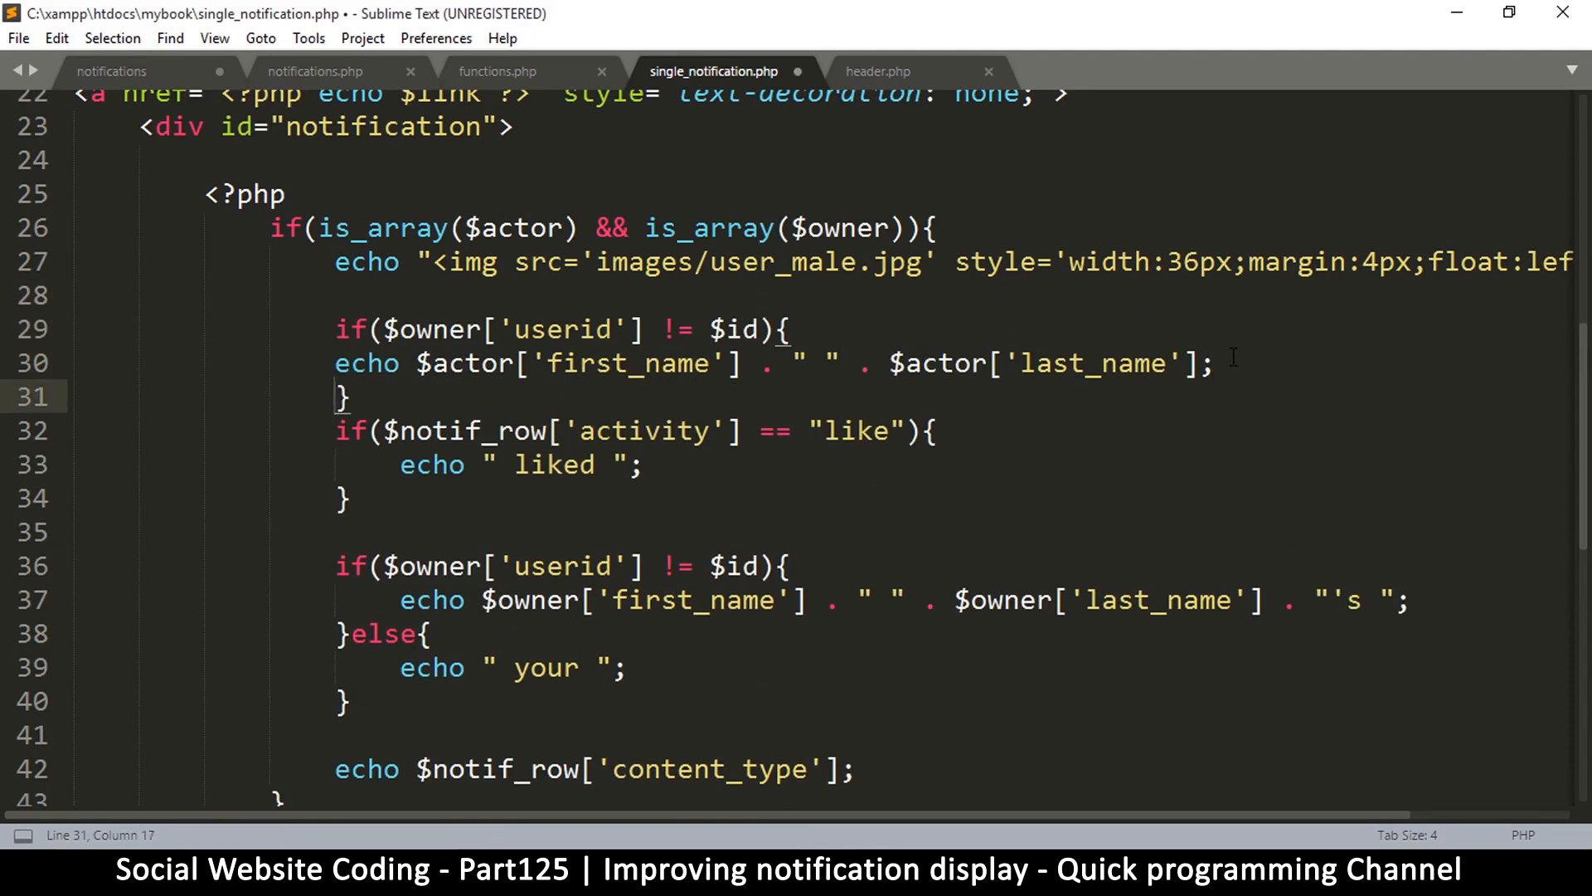
pyautogui.press('enter')
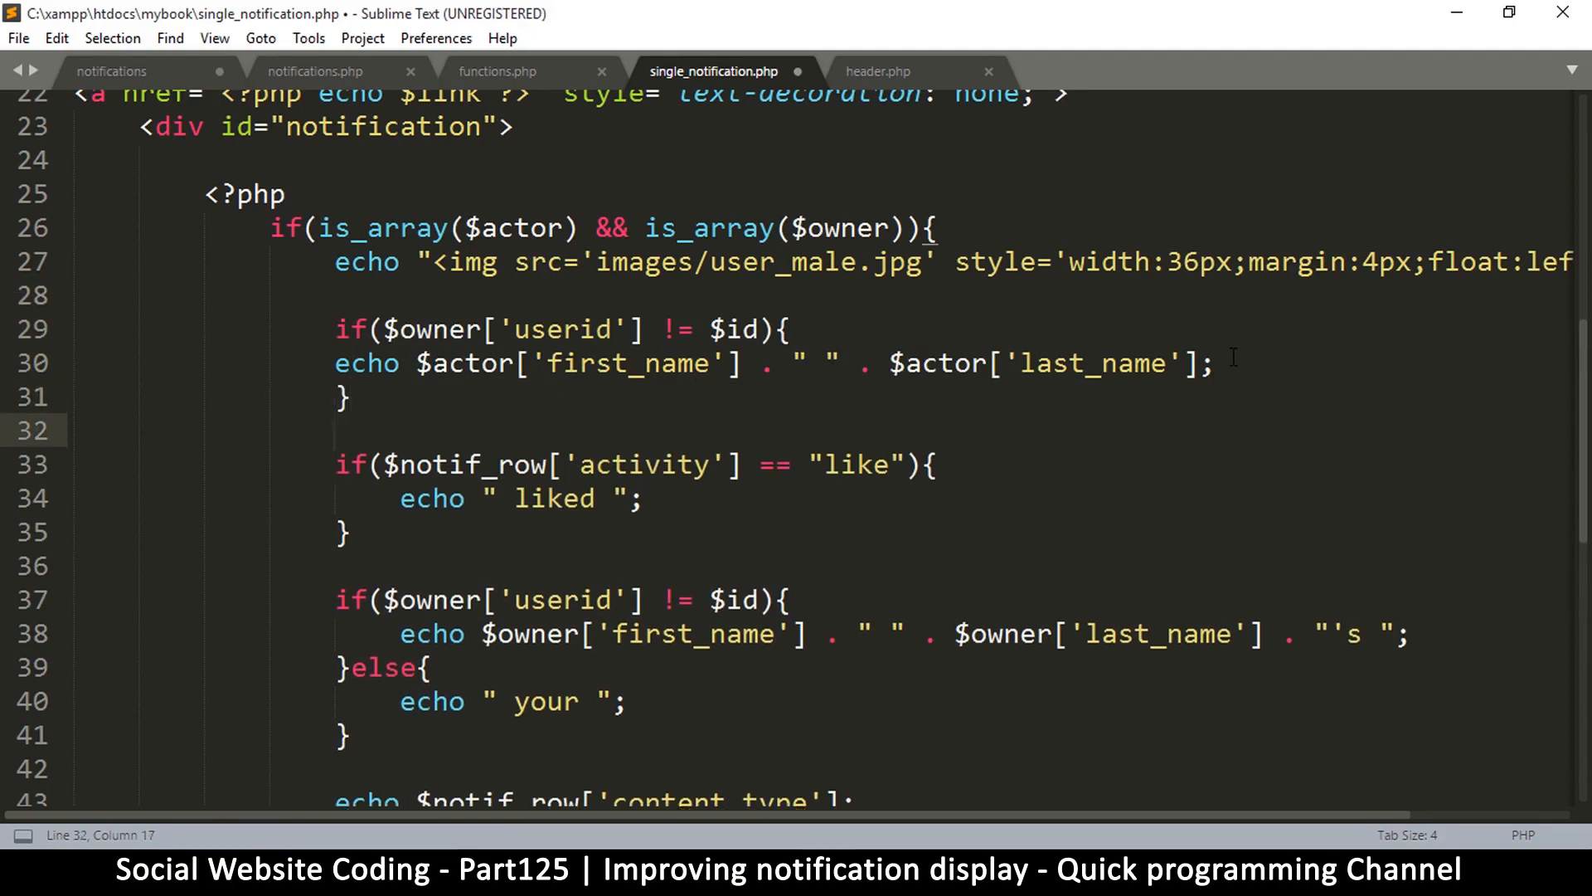
pyautogui.click(335, 363)
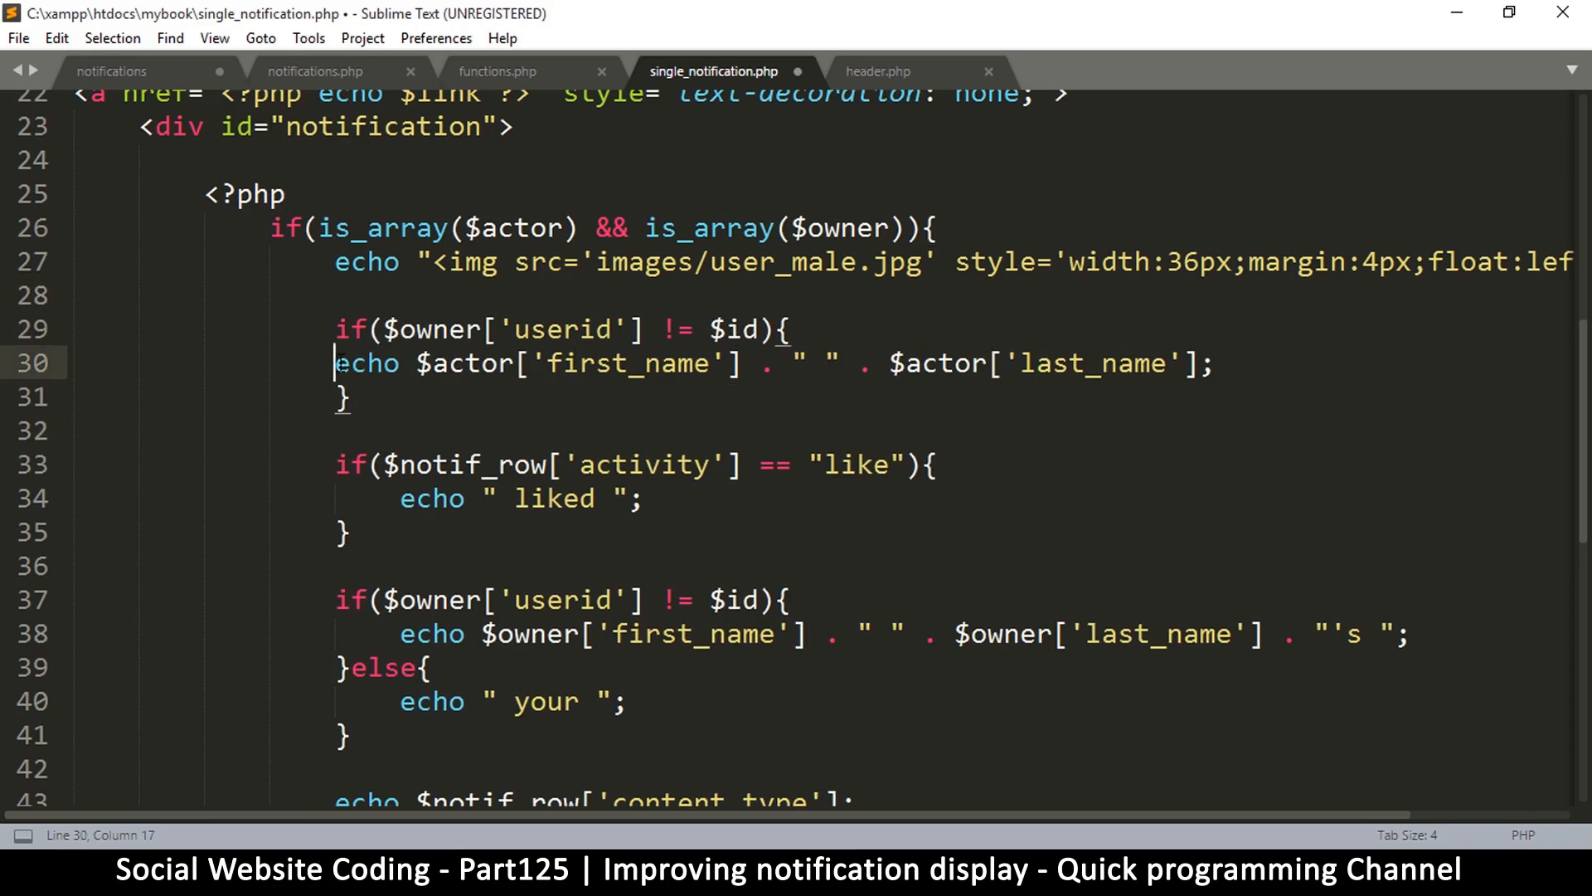
pyautogui.press('Tab')
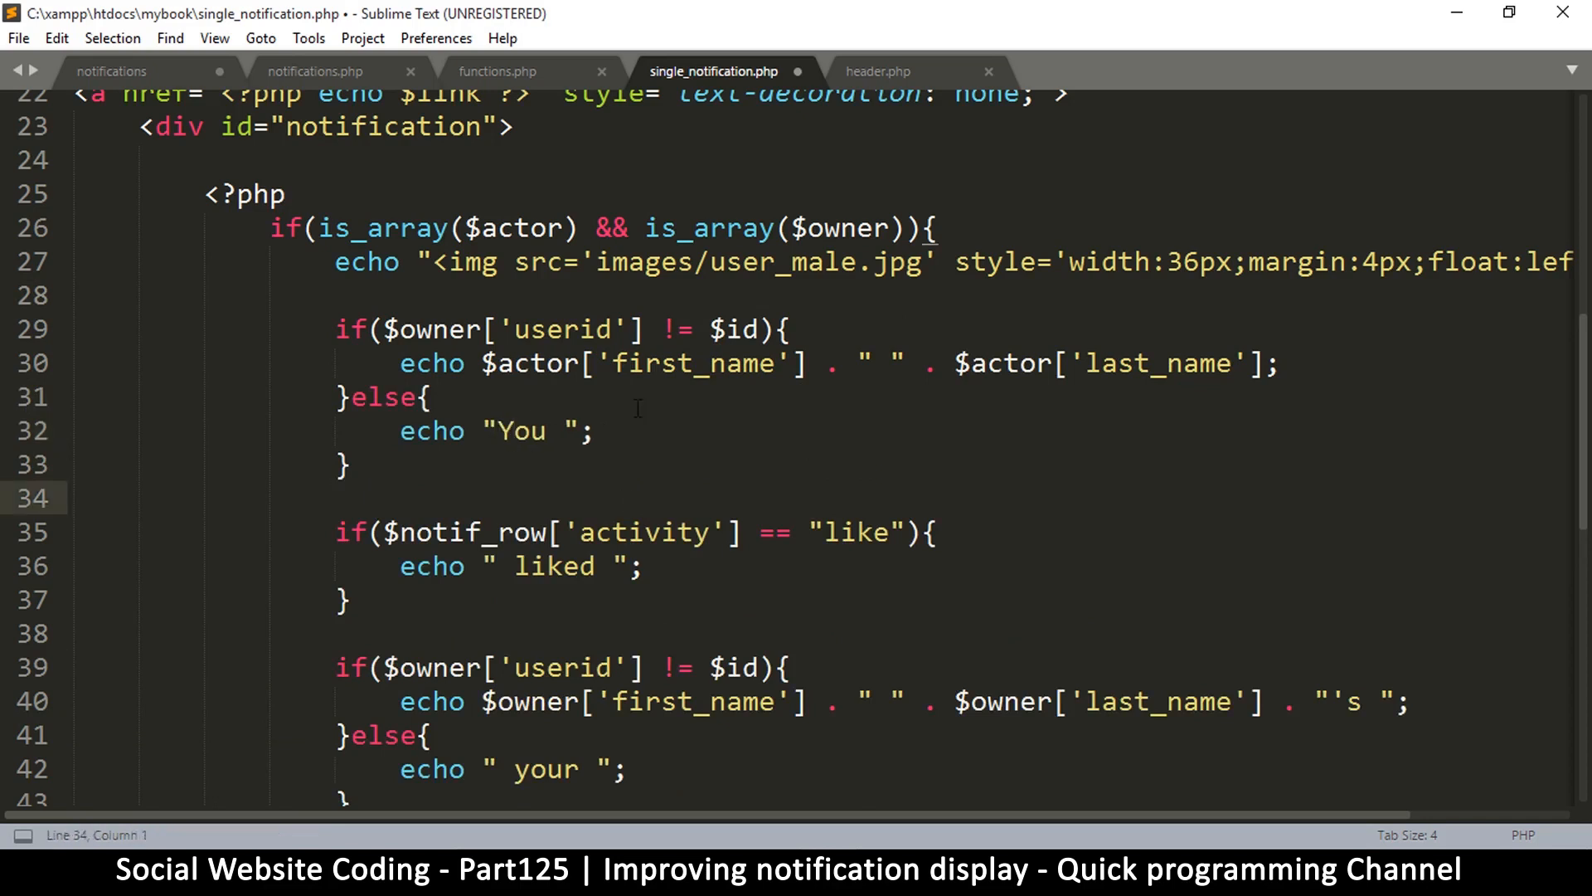
pyautogui.press('ctrl+s')
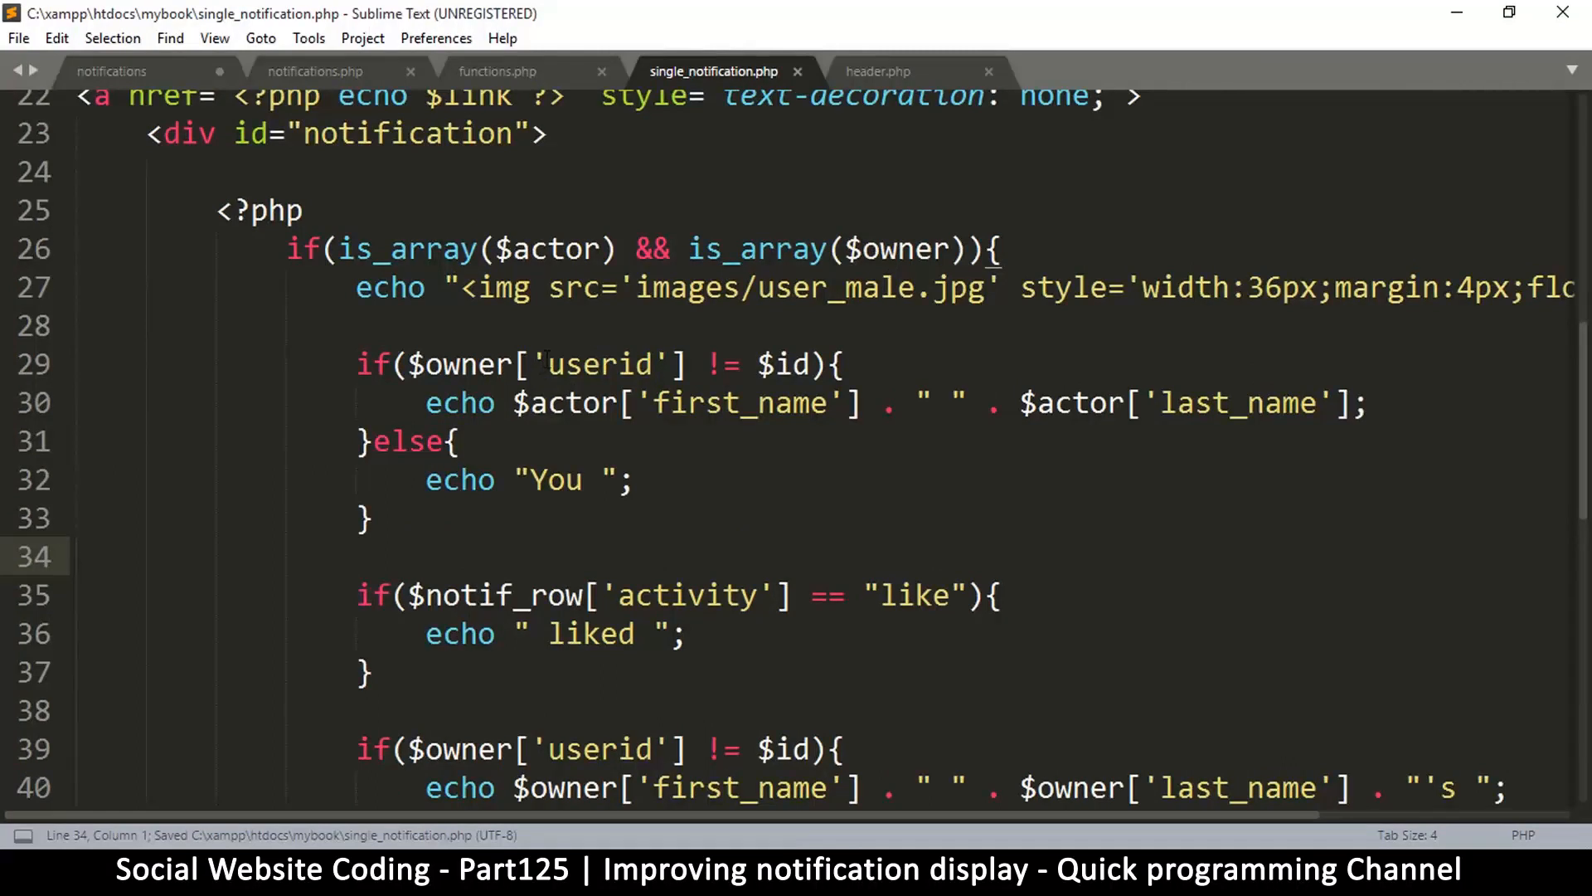
# Step: Review the userid in the first condition and in the possessive condition
pyautogui.doubleClick(599, 365)
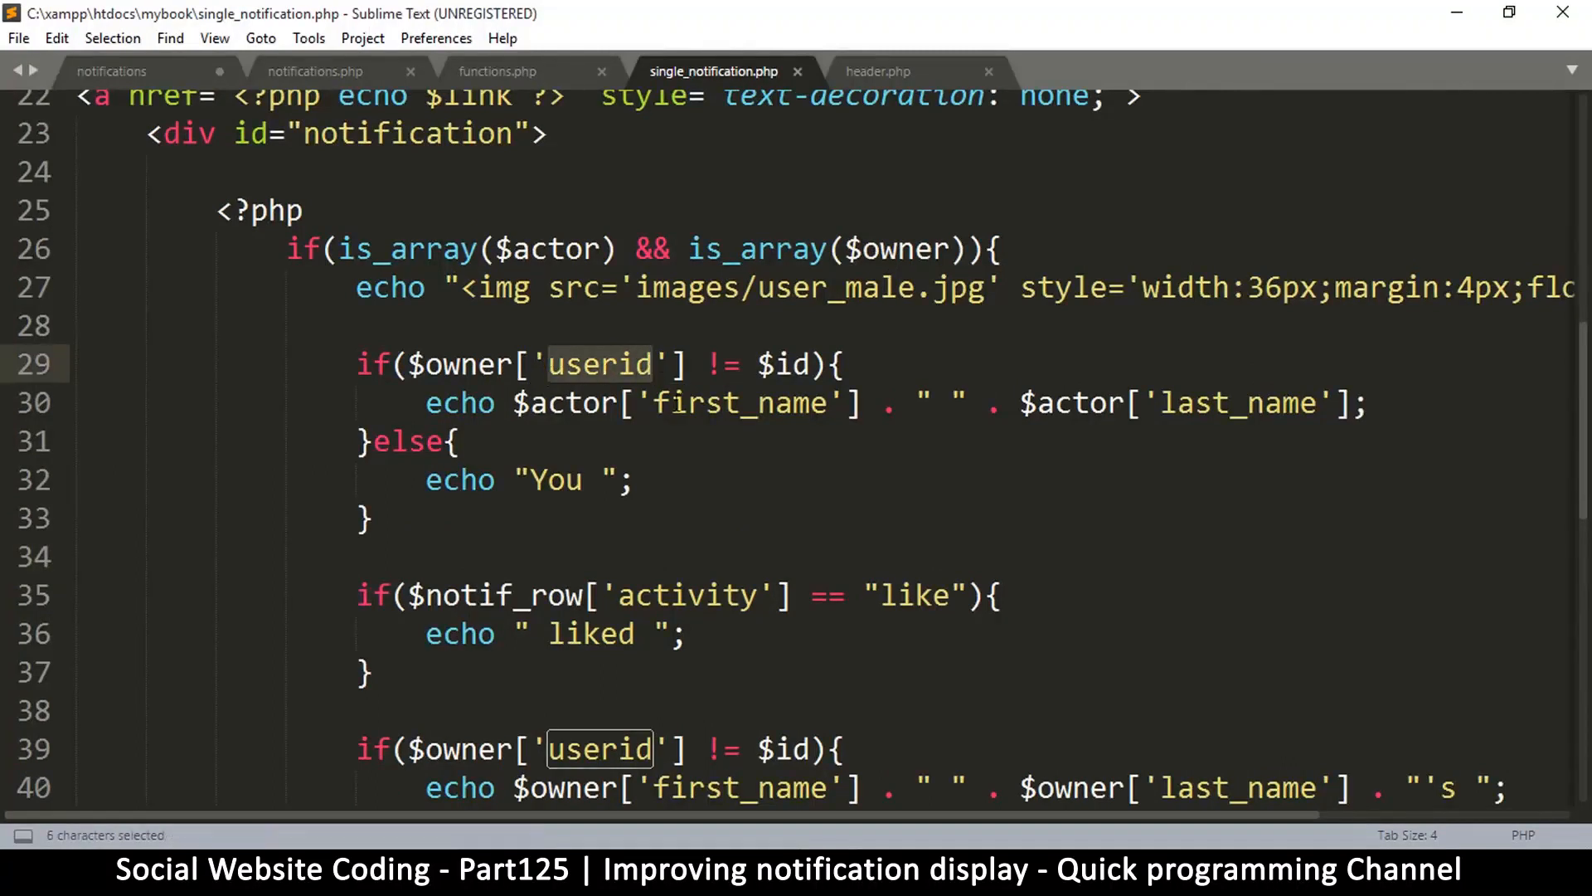
pyautogui.scroll(-3)
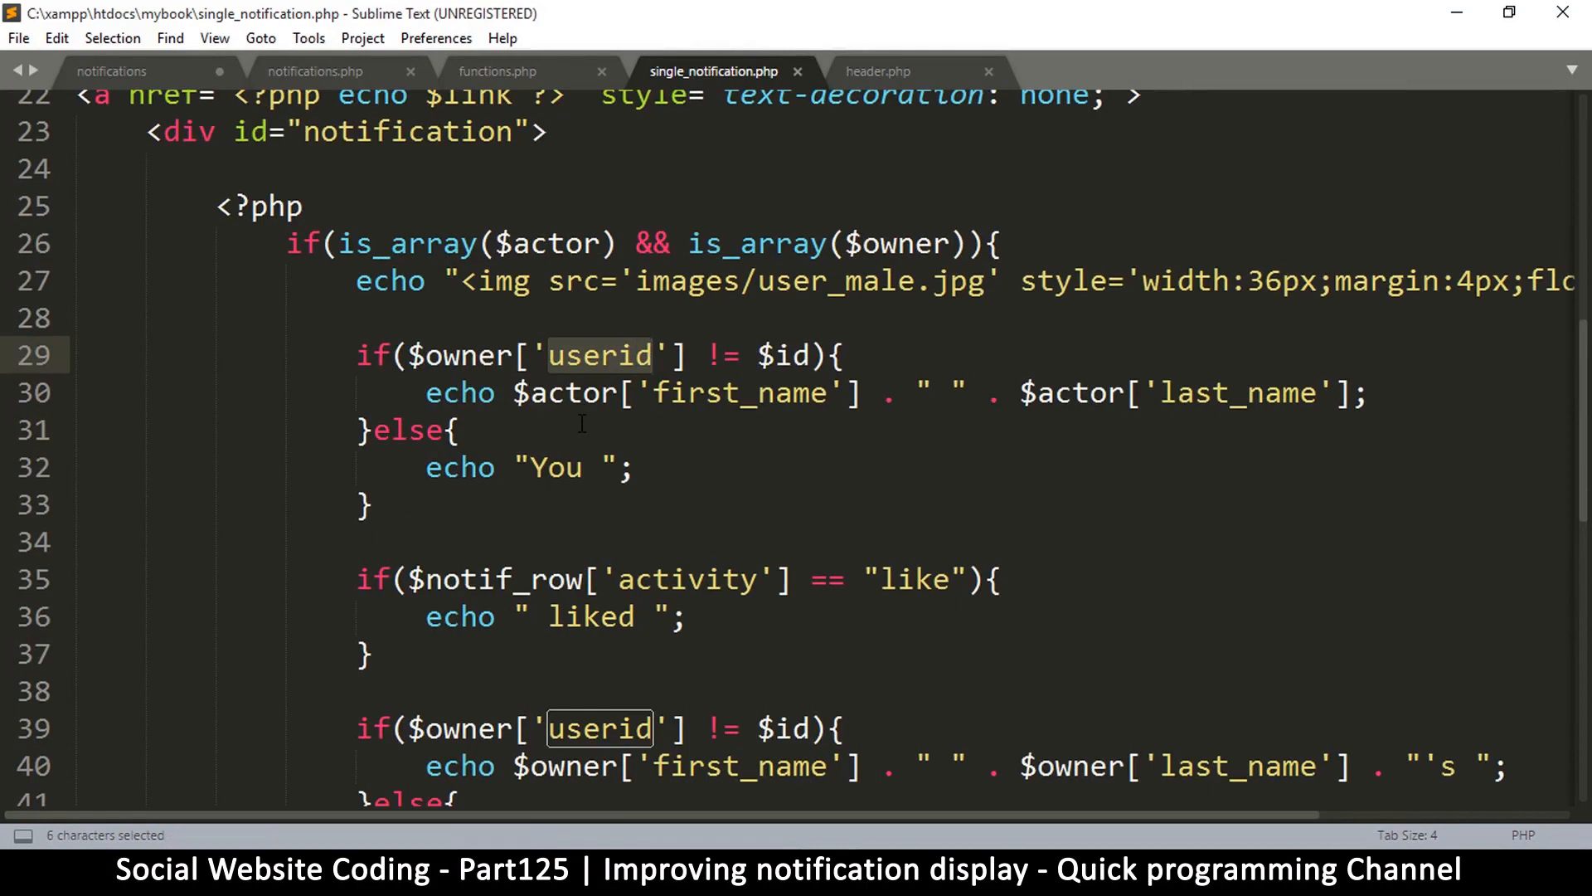
pyautogui.scroll(-3)
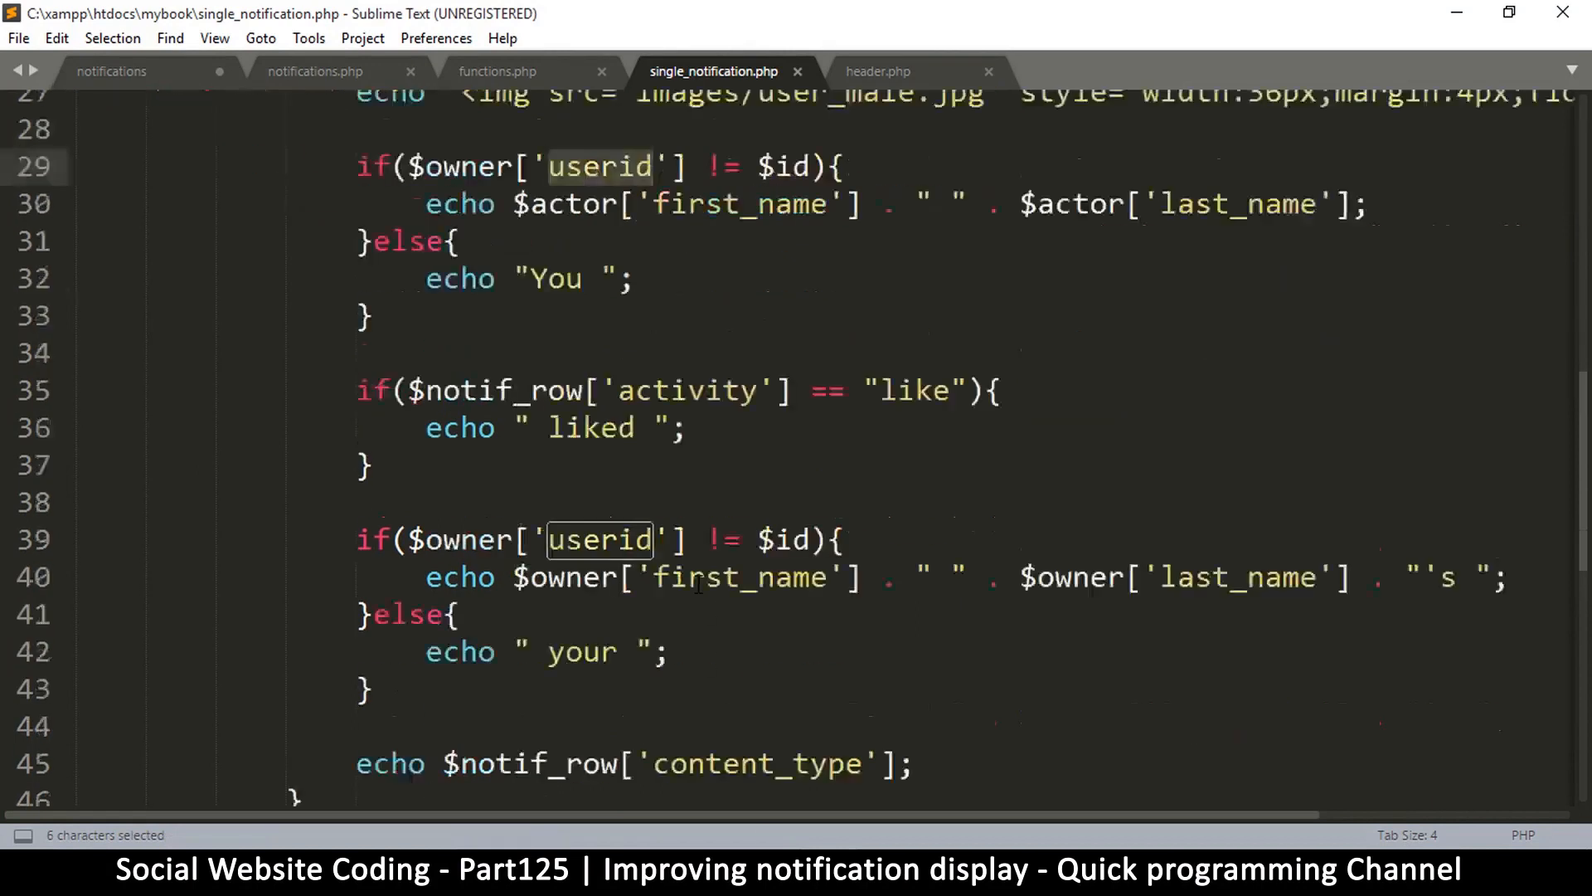
pyautogui.scroll(-3)
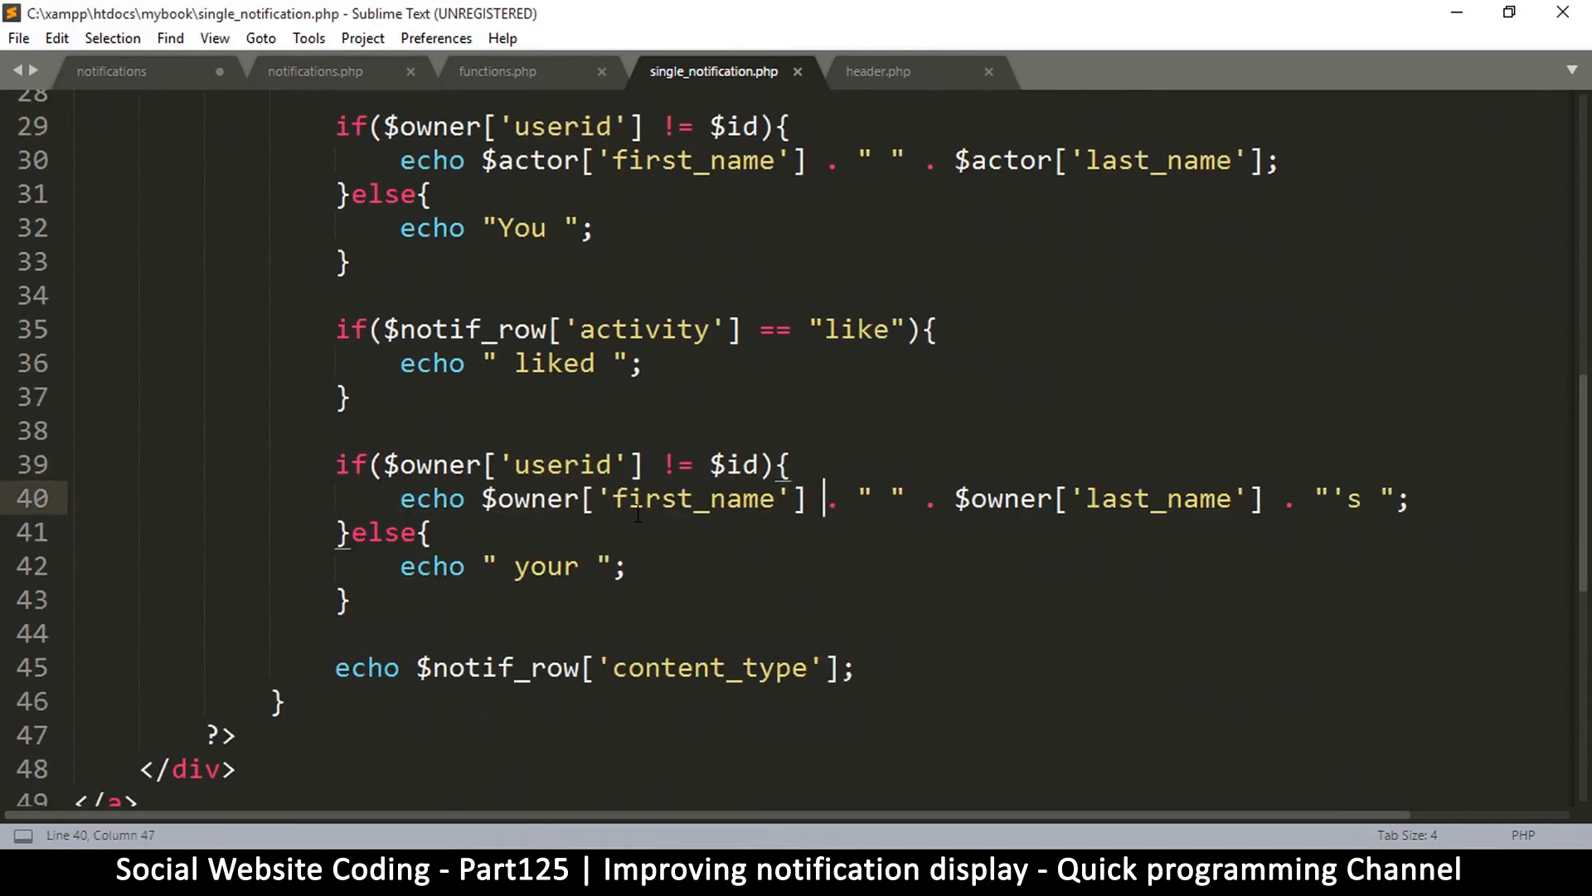
pyautogui.scroll(3)
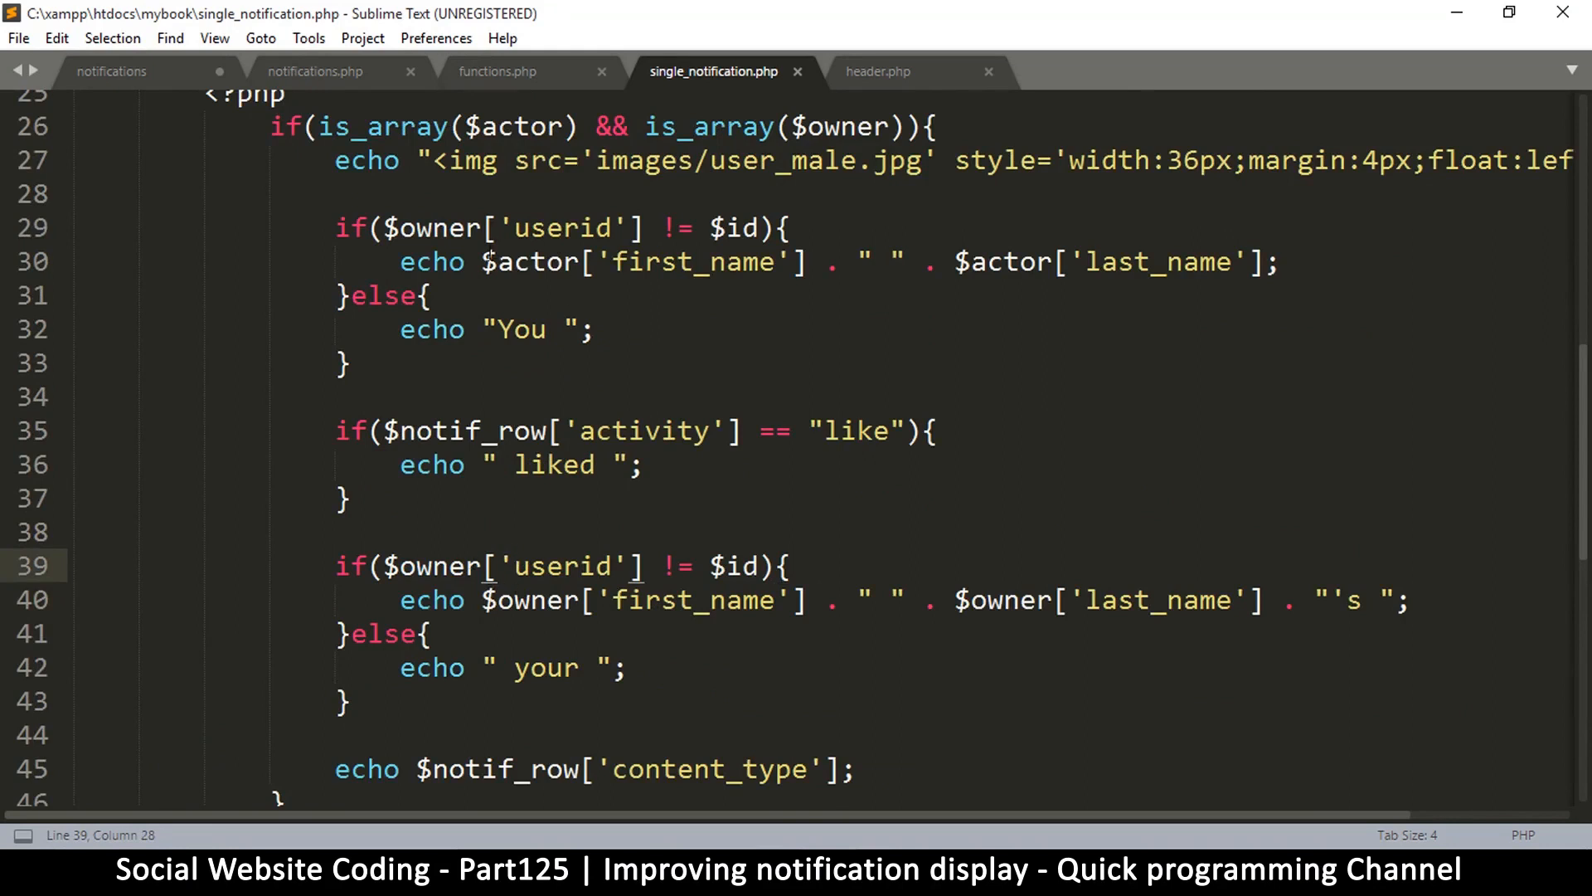
pyautogui.doubleClick(528, 262)
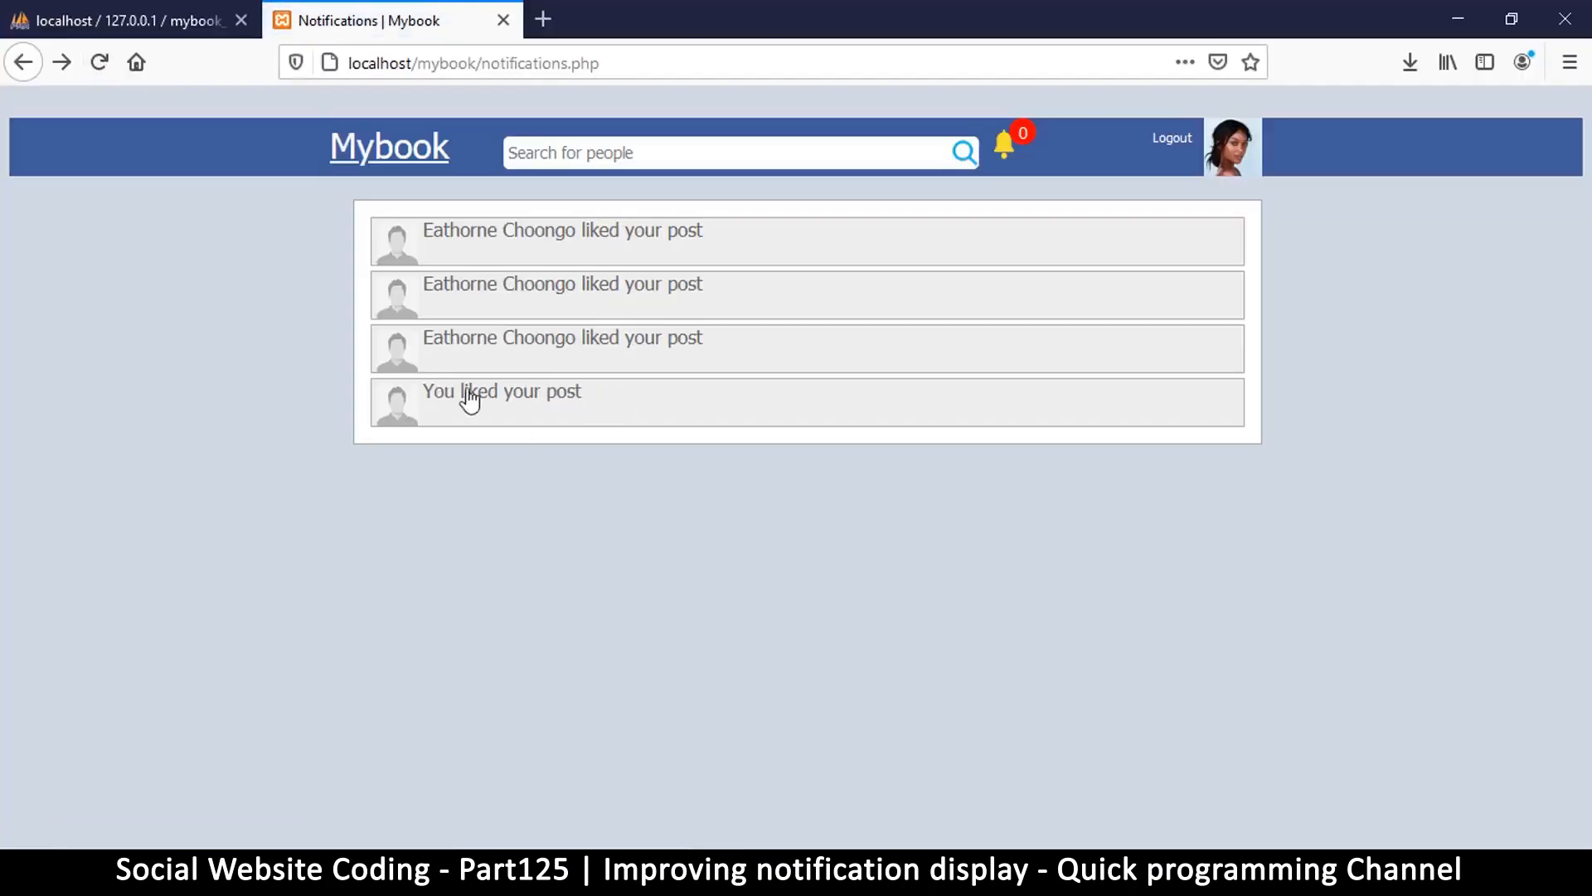
pyautogui.moveTo(569, 401)
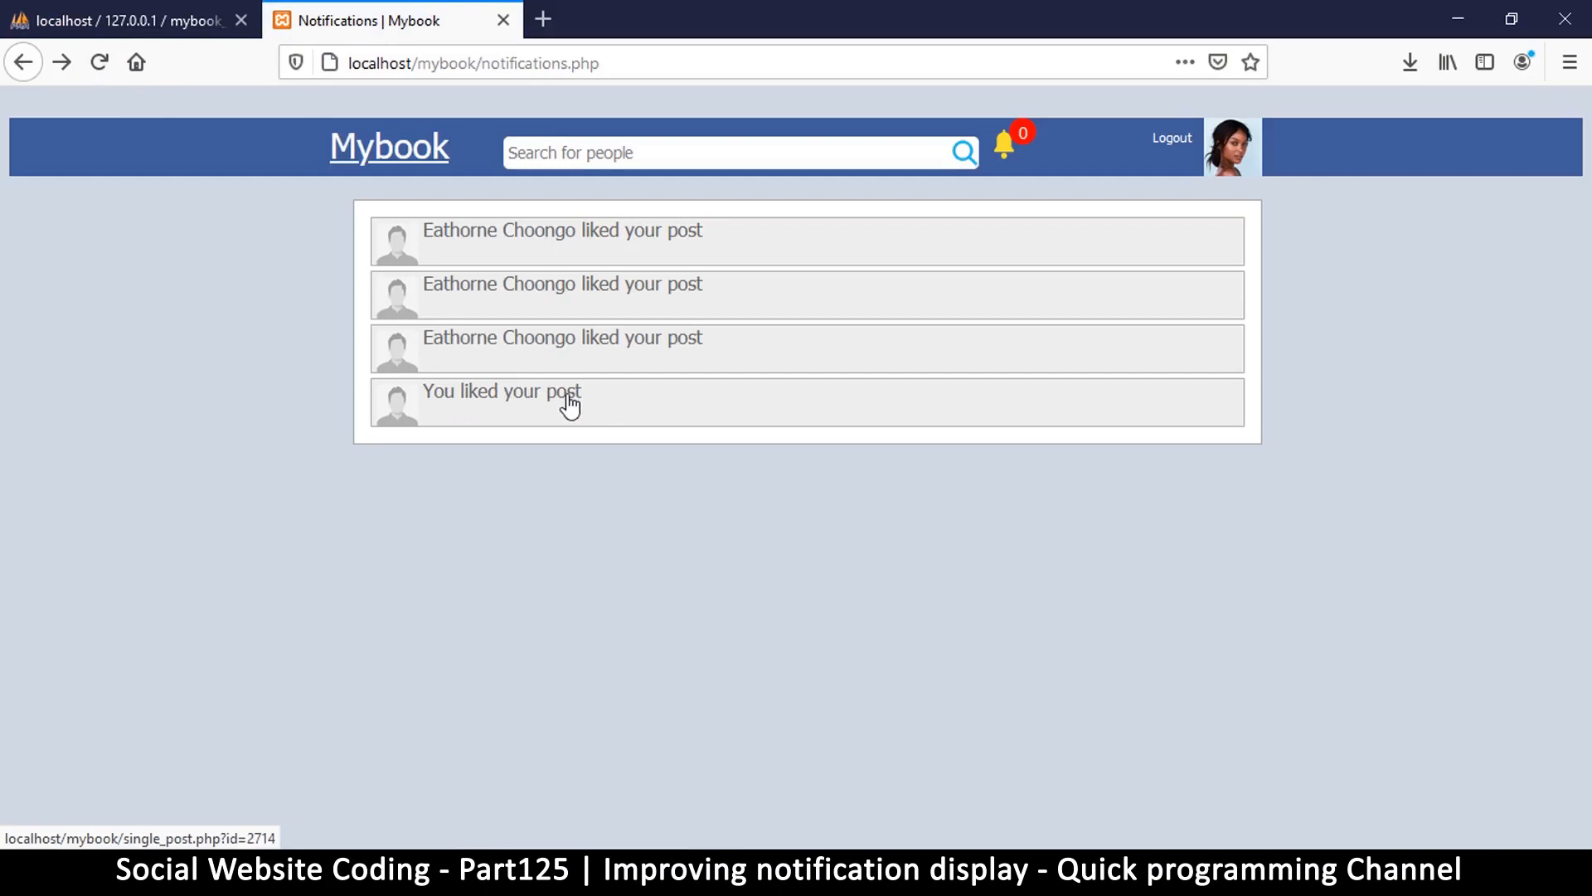
pyautogui.moveTo(566, 352)
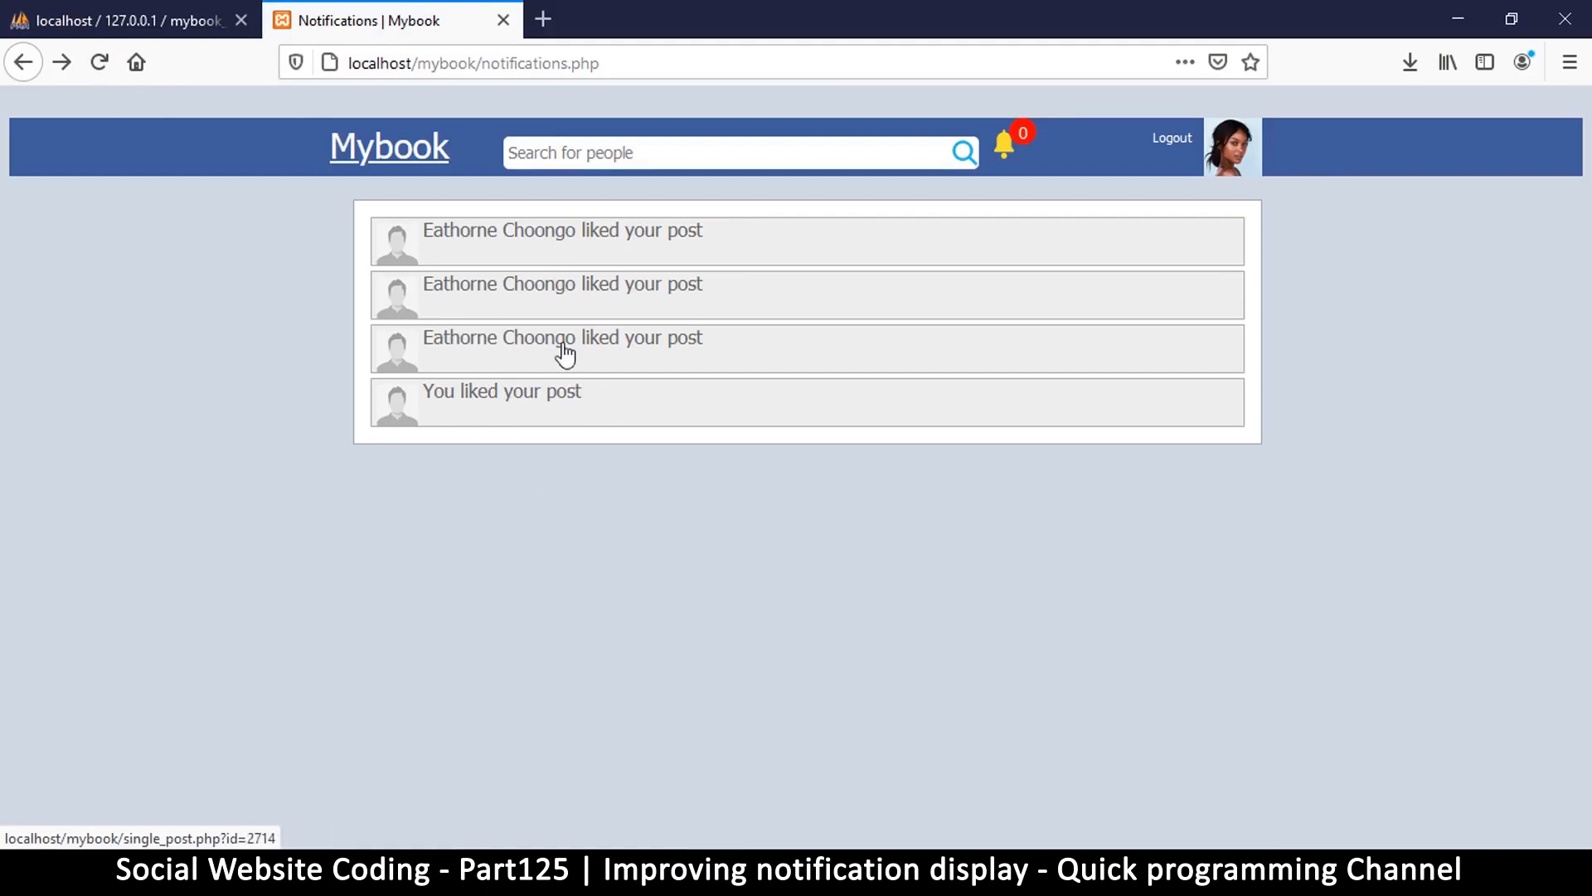
pyautogui.moveTo(511, 213)
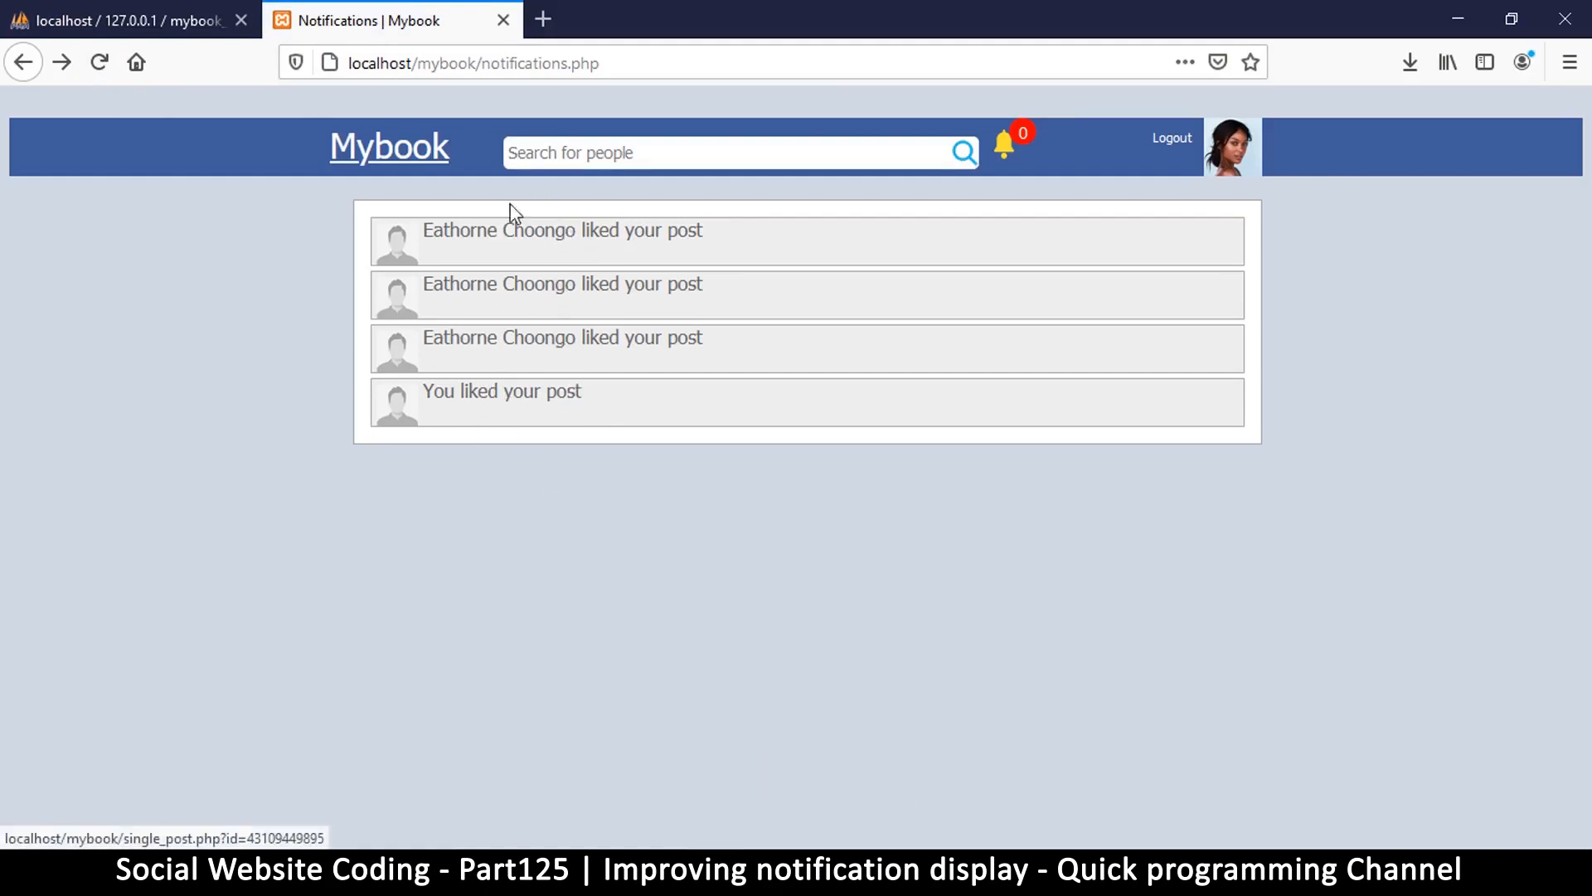
pyautogui.moveTo(573, 409)
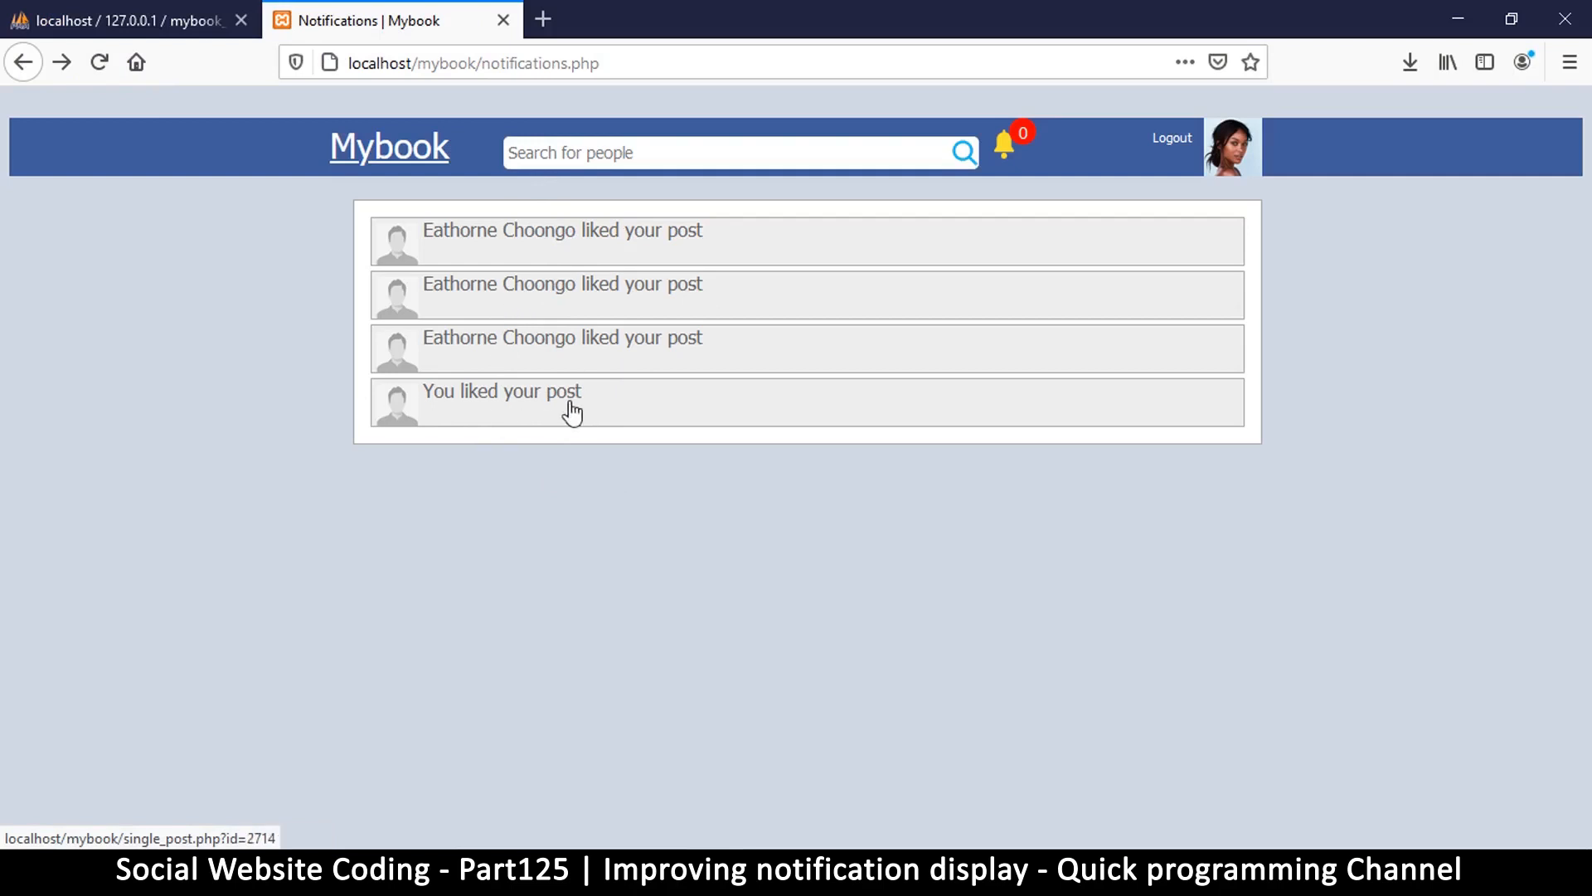
pyautogui.moveTo(549, 421)
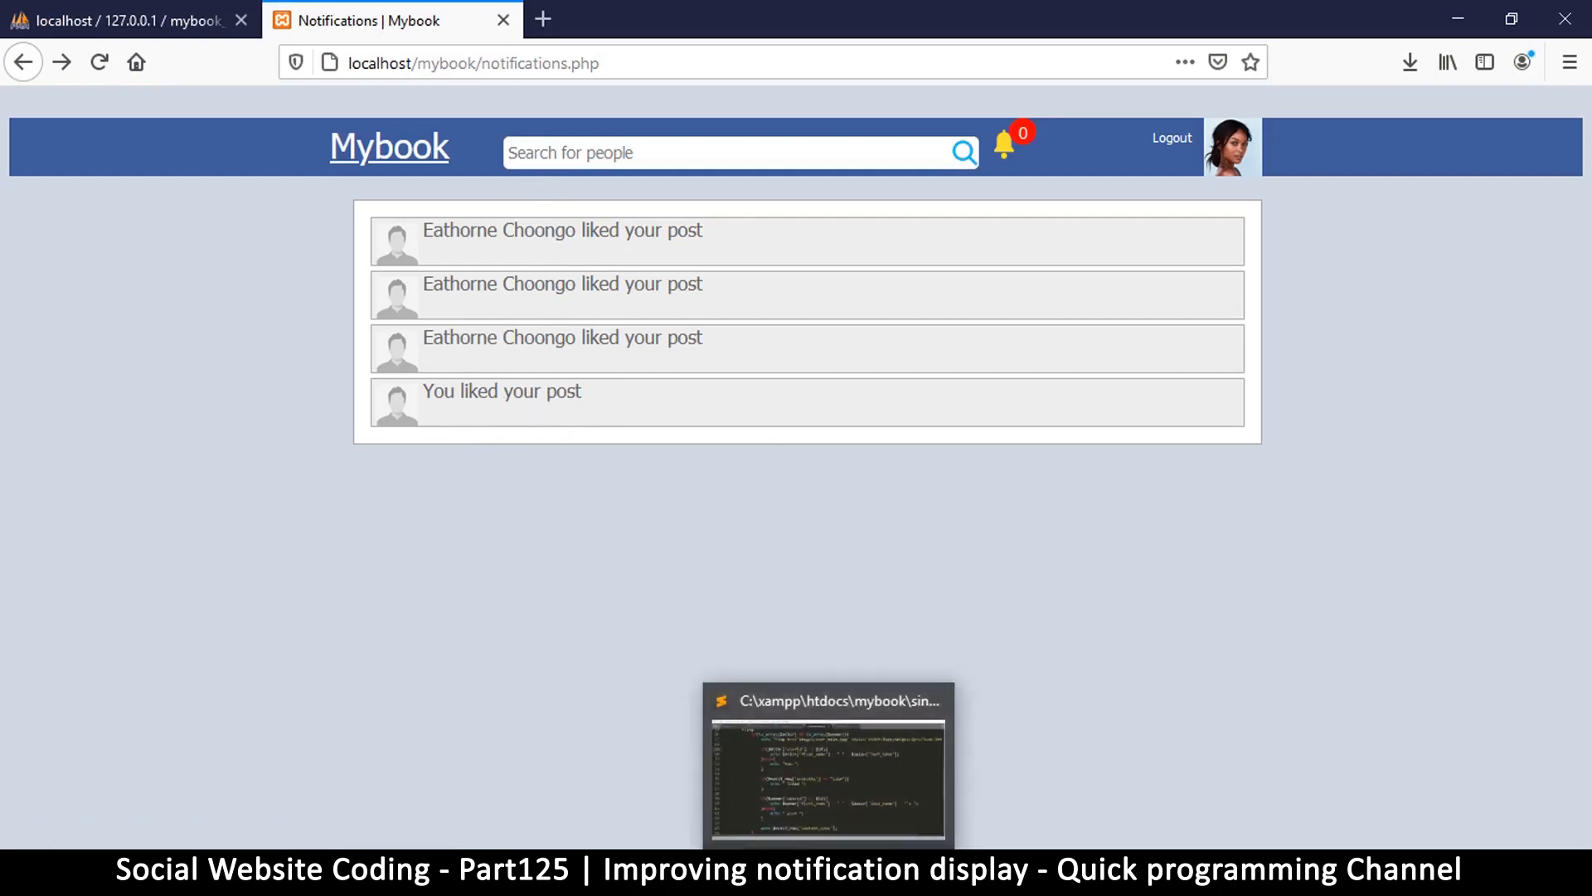
# Step: Return to the first userid condition in single_notification.php to change it
pyautogui.click(827, 765)
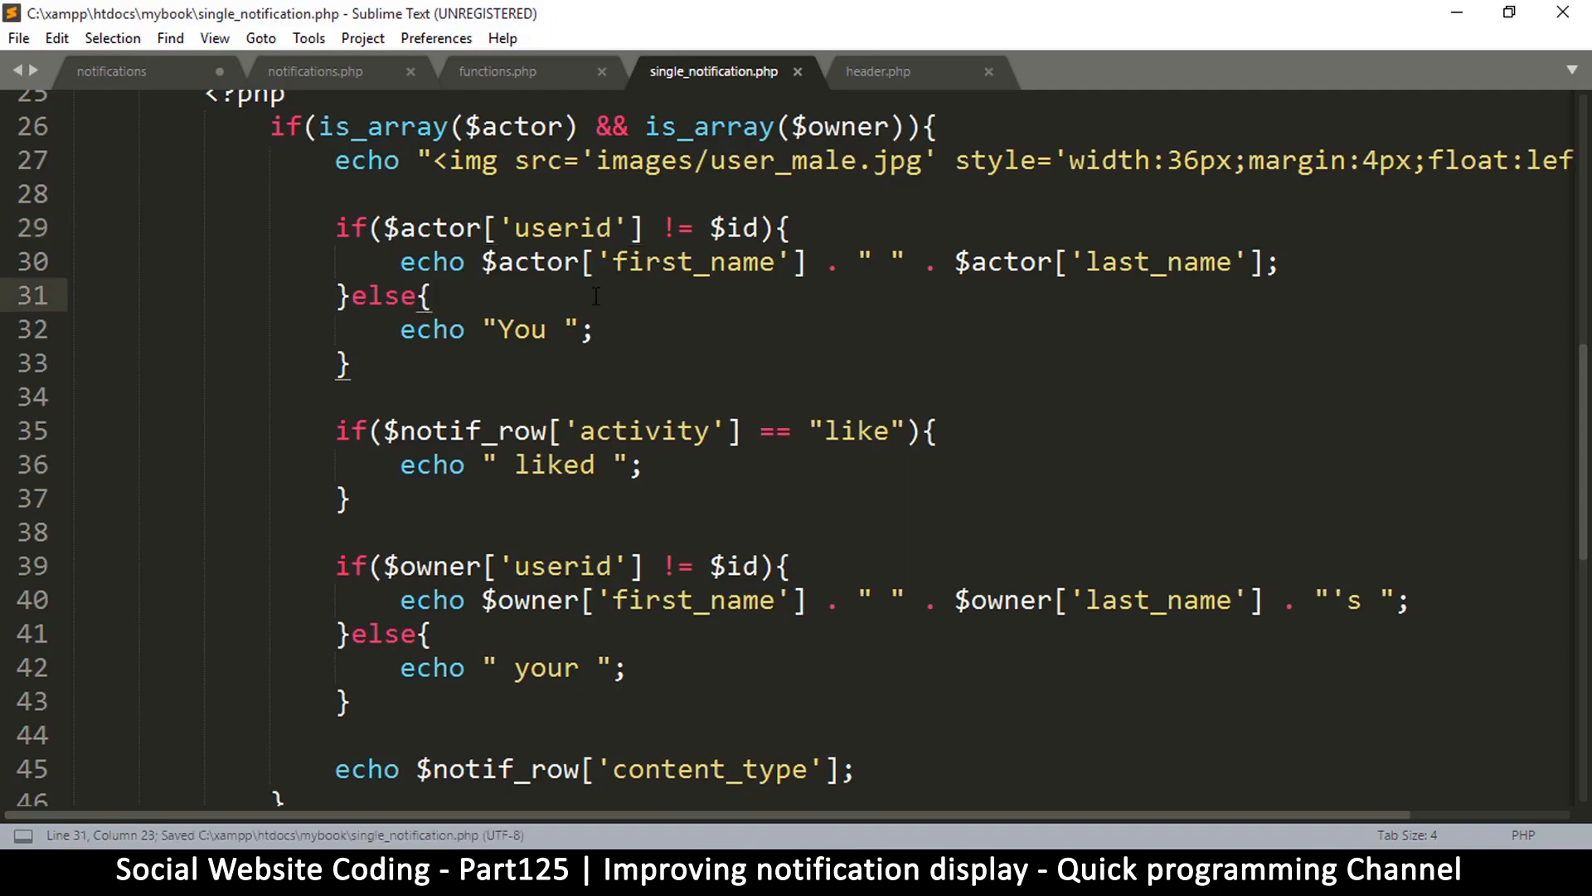
pyautogui.click(640, 227)
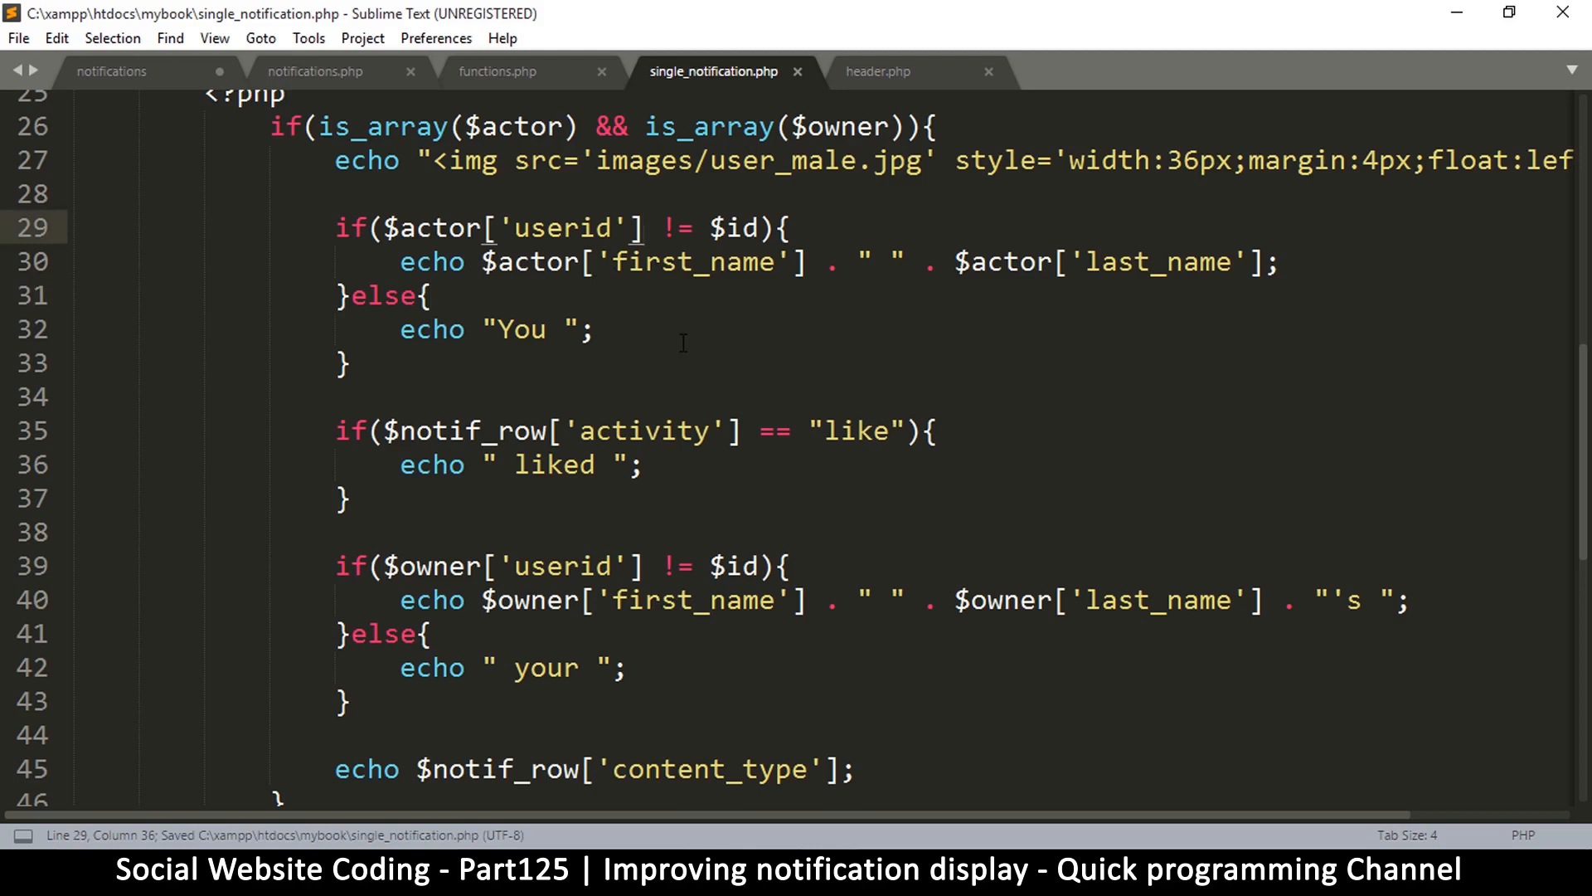
pyautogui.scroll(-3)
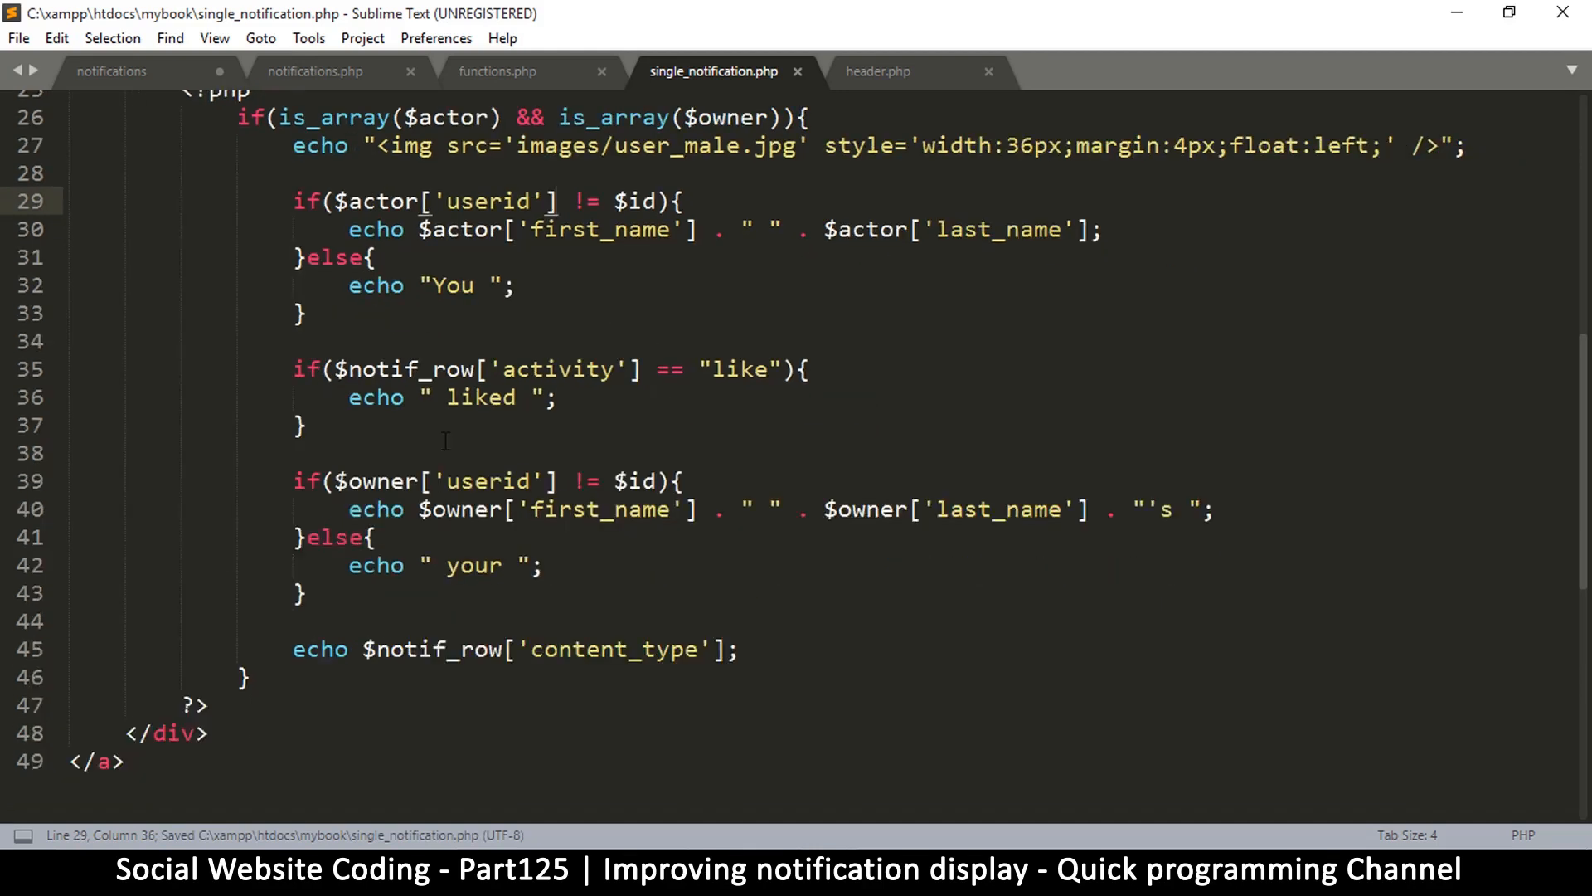
pyautogui.scroll(3)
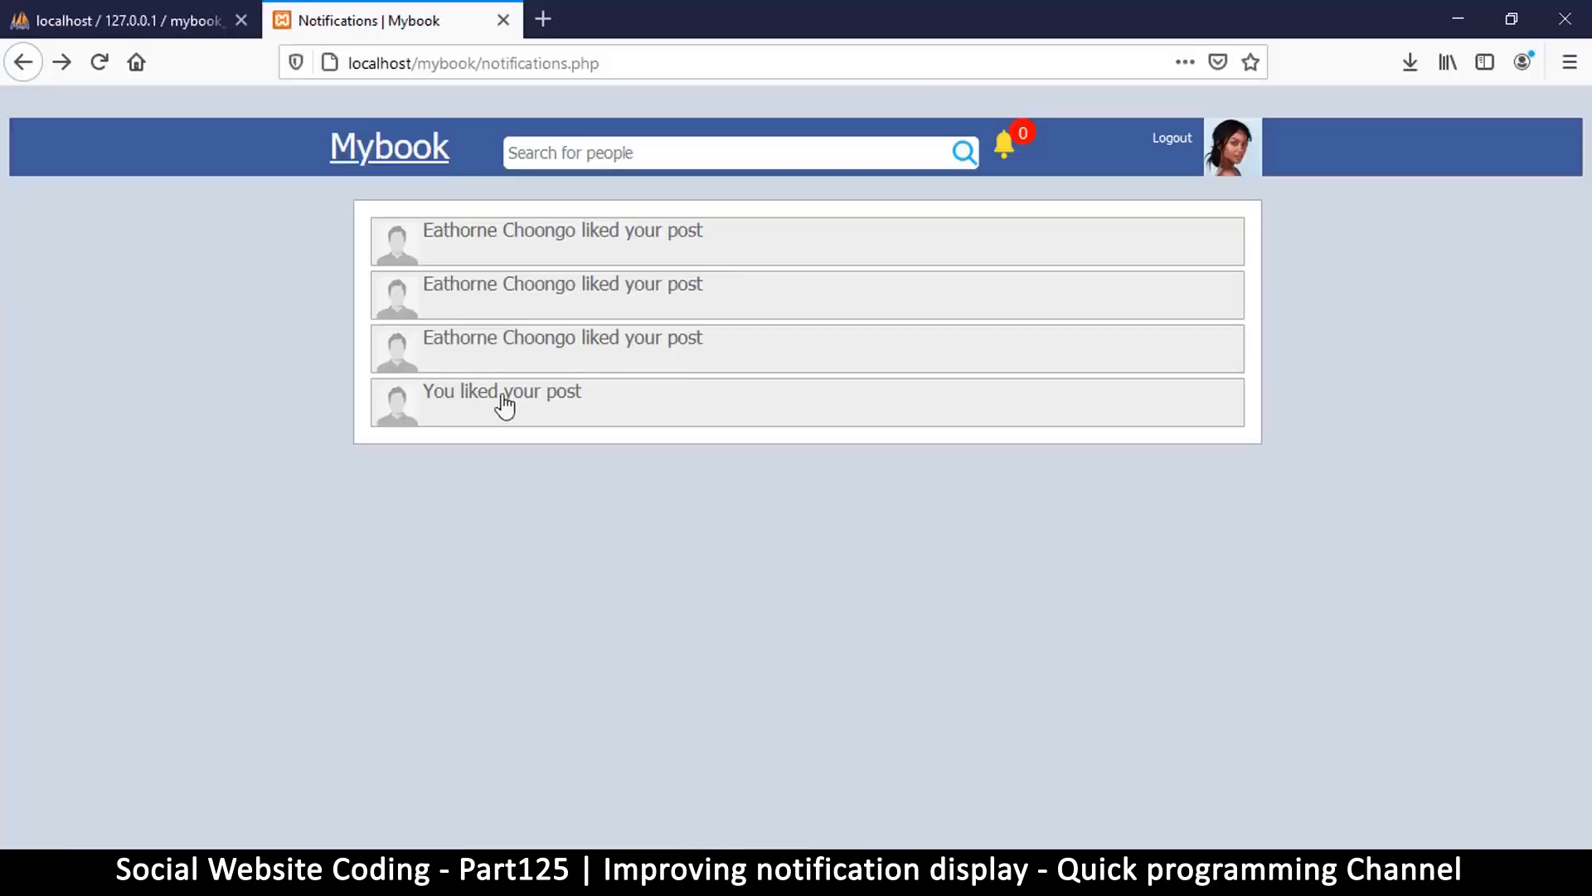
pyautogui.moveTo(508, 348)
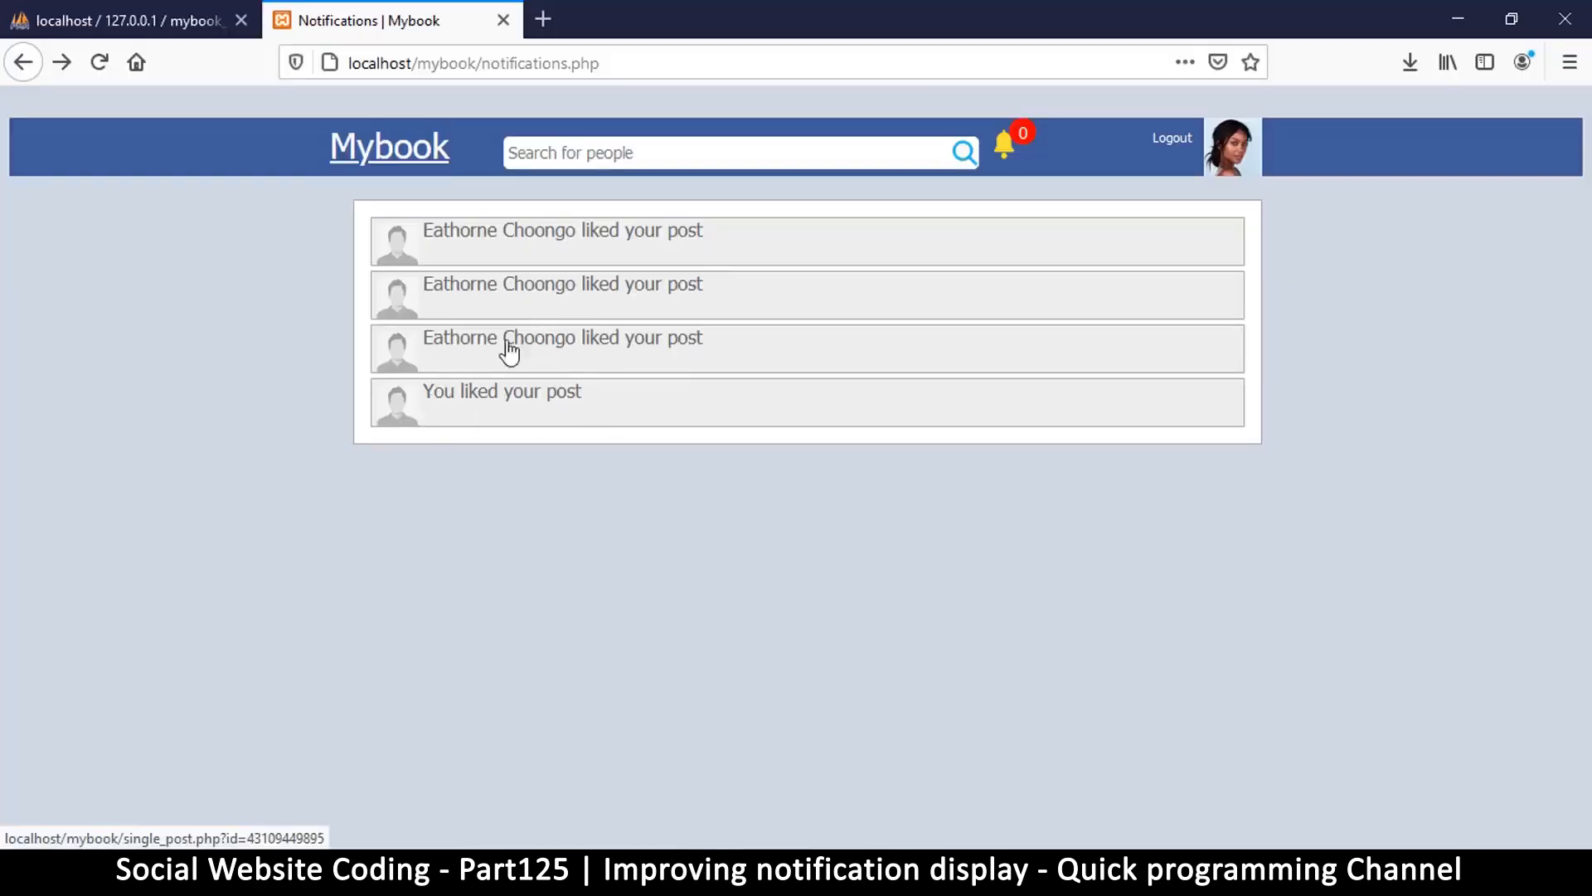
pyautogui.moveTo(444, 420)
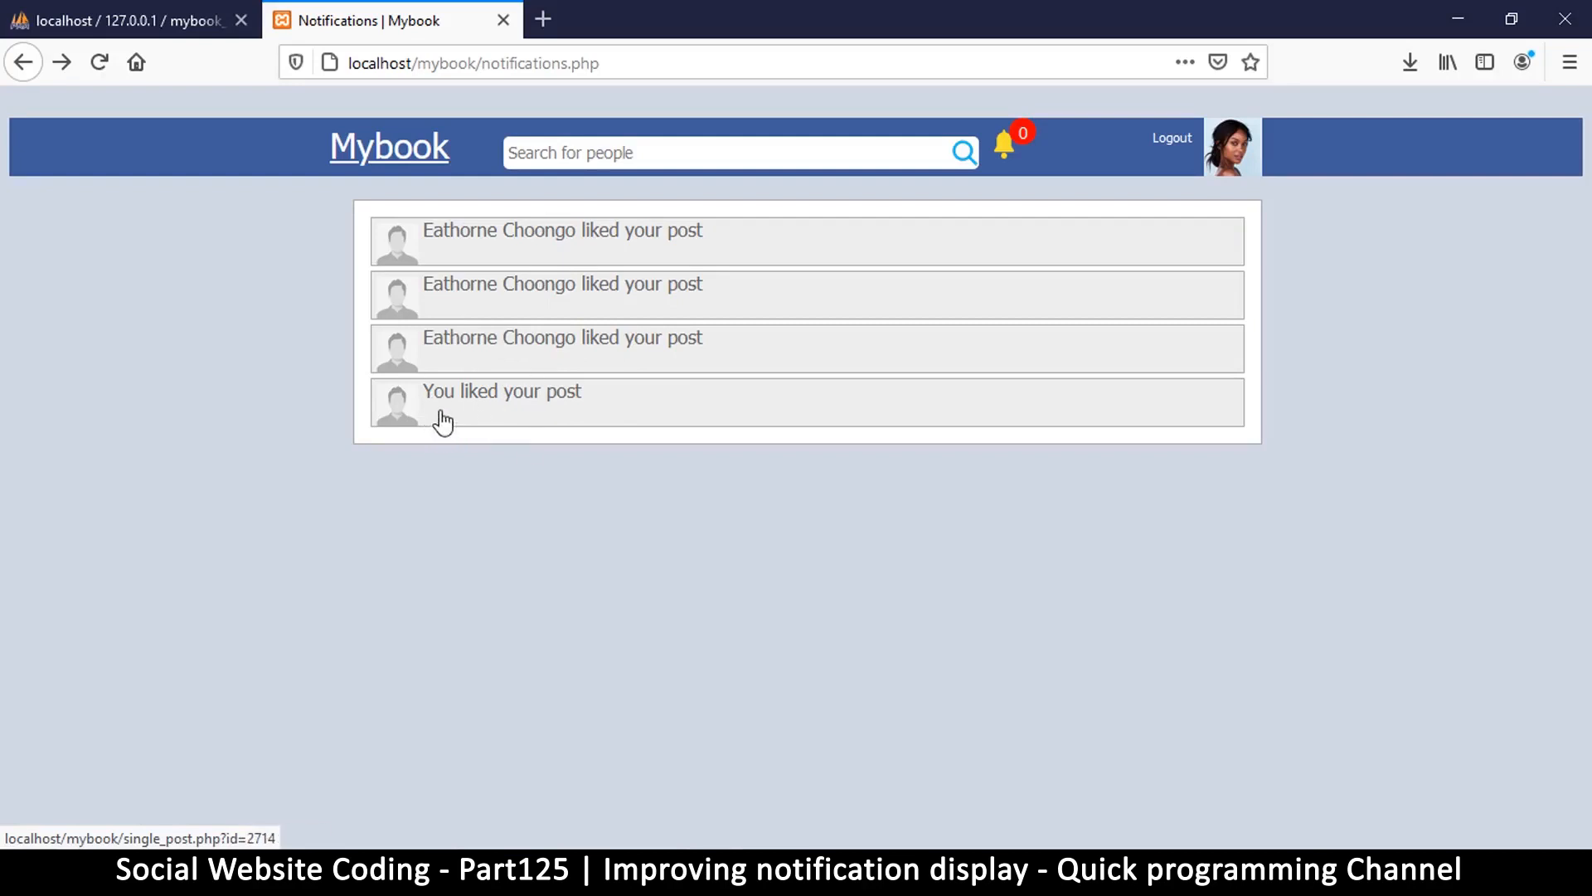
pyautogui.moveTo(378, 150)
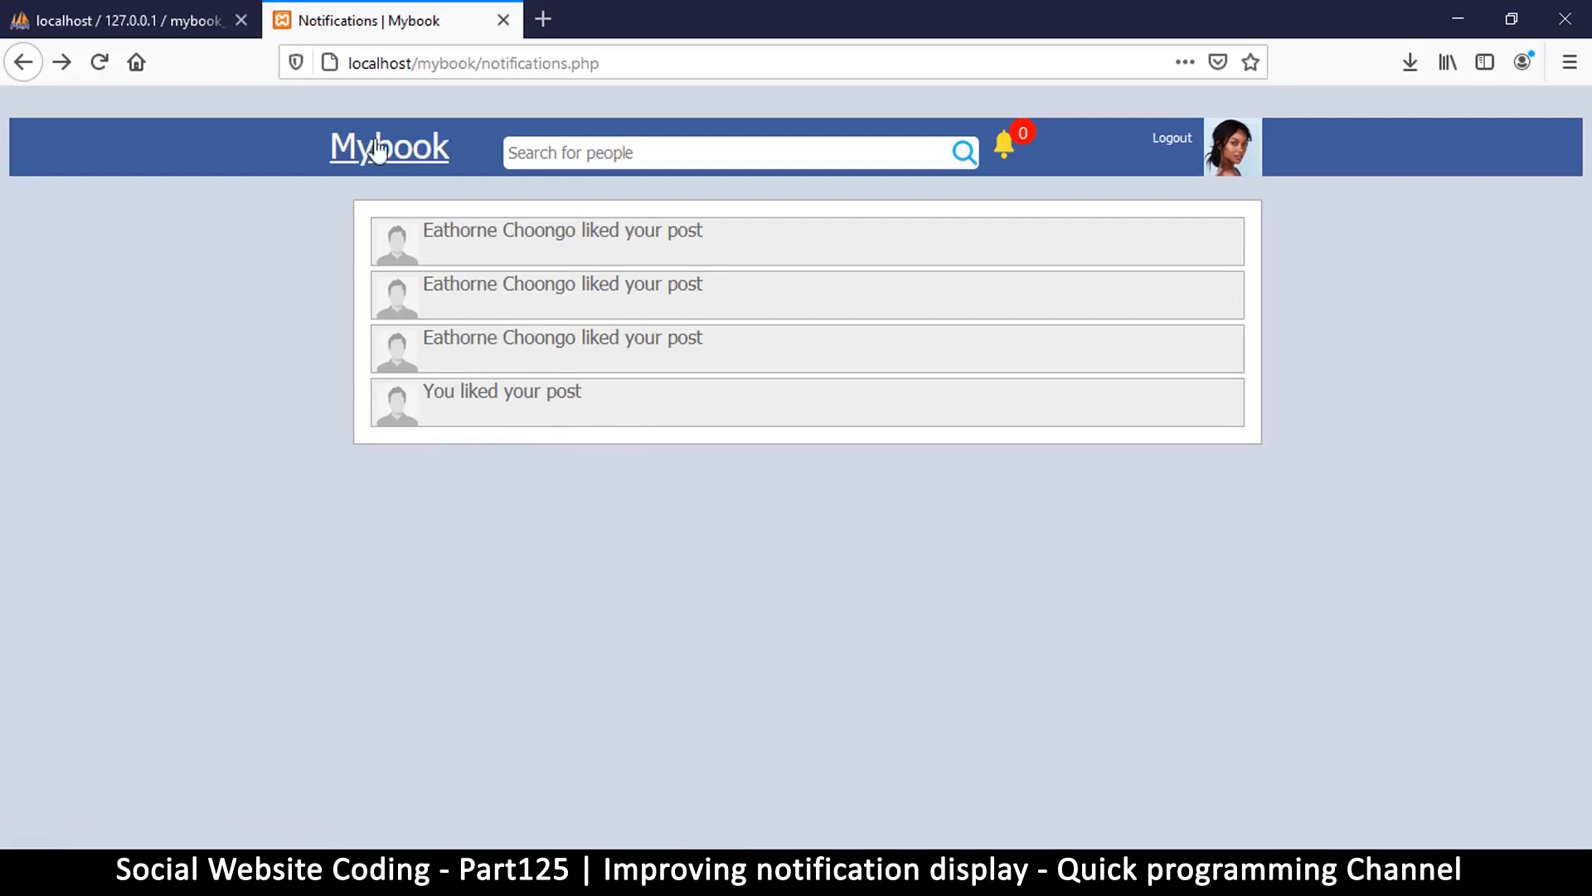
pyautogui.moveTo(553, 368)
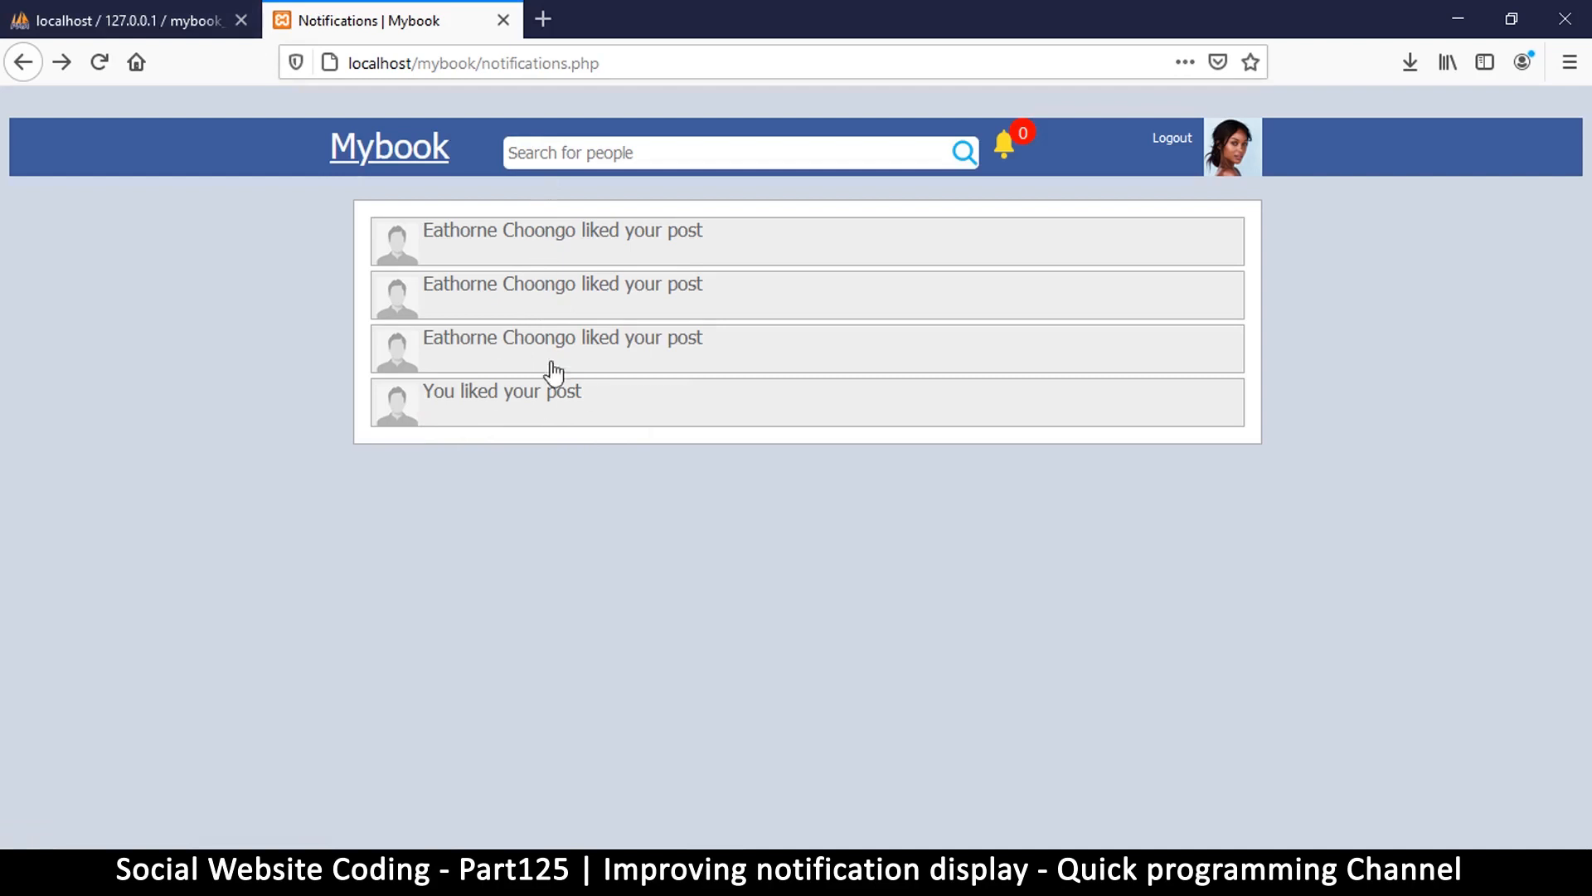
pyautogui.moveTo(733, 302)
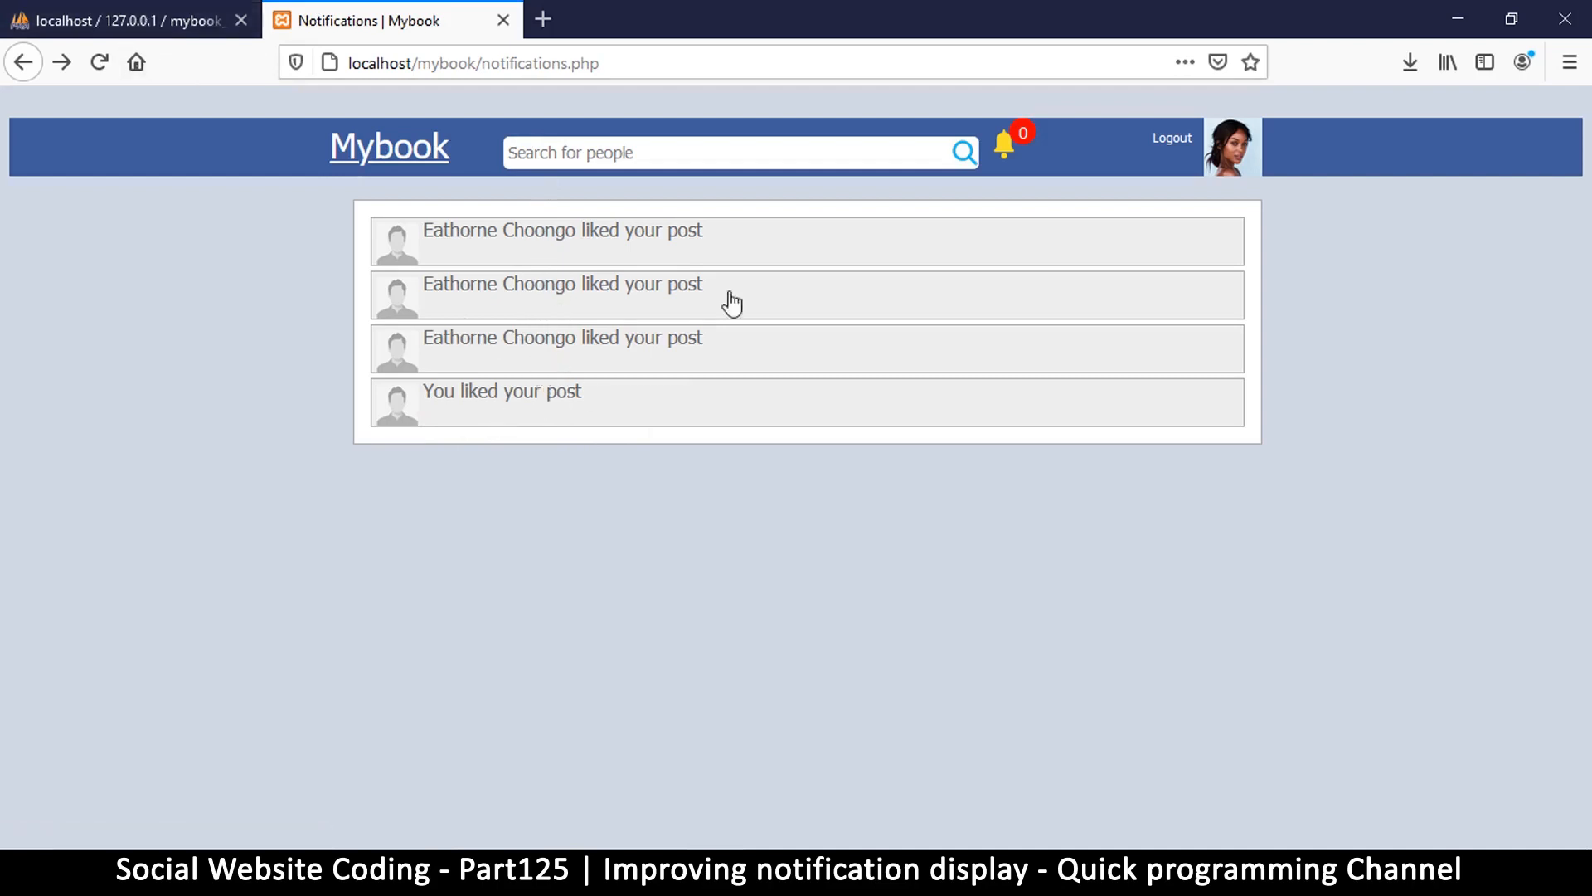
pyautogui.moveTo(625, 435)
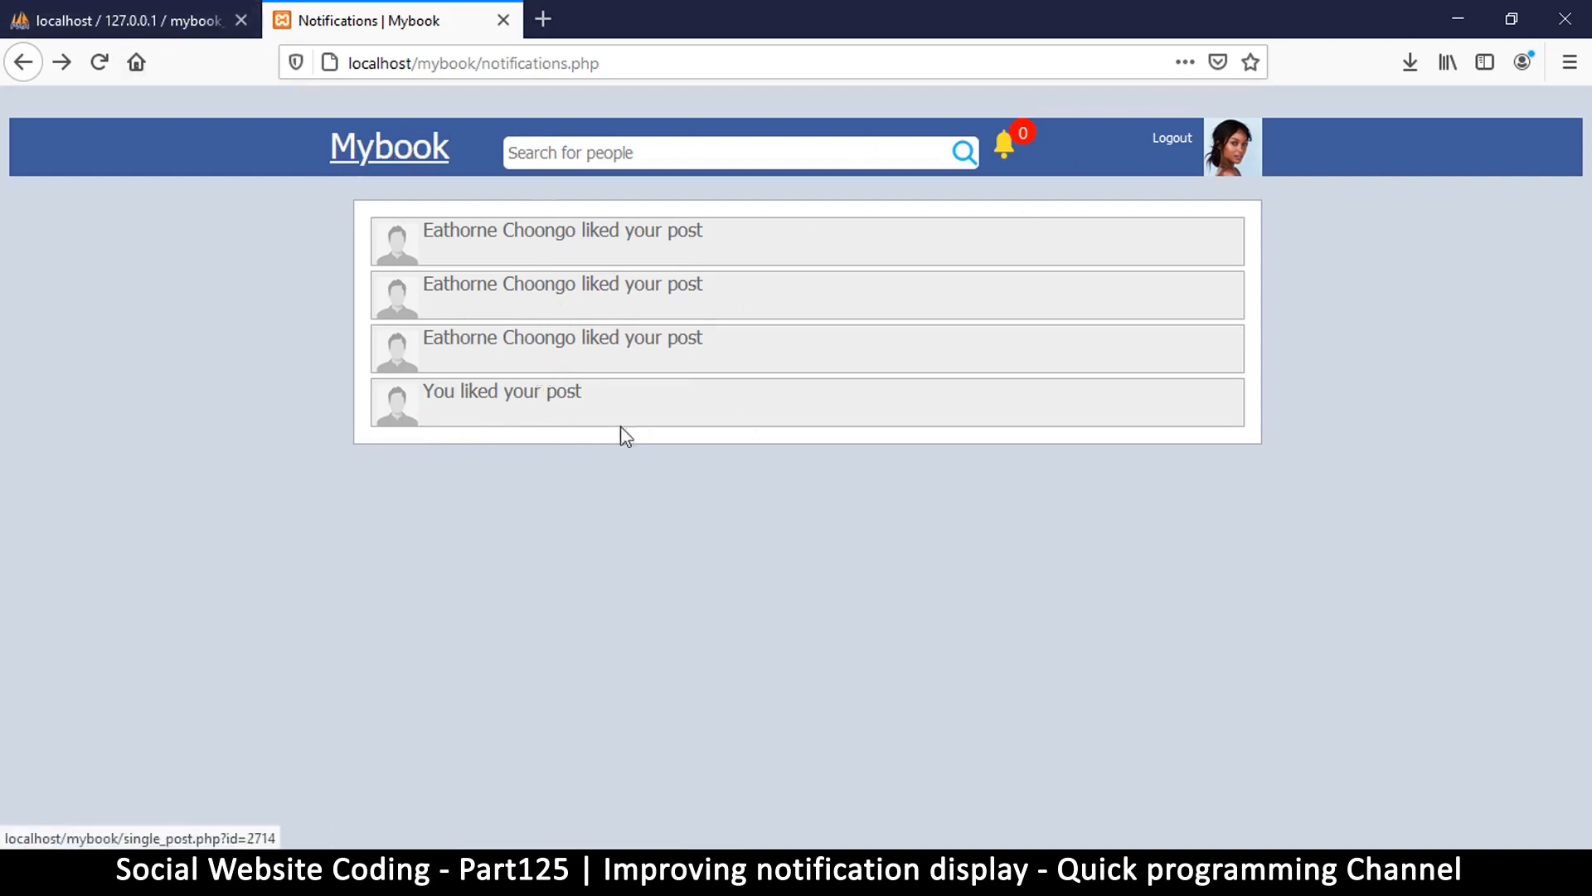
pyautogui.moveTo(399, 162)
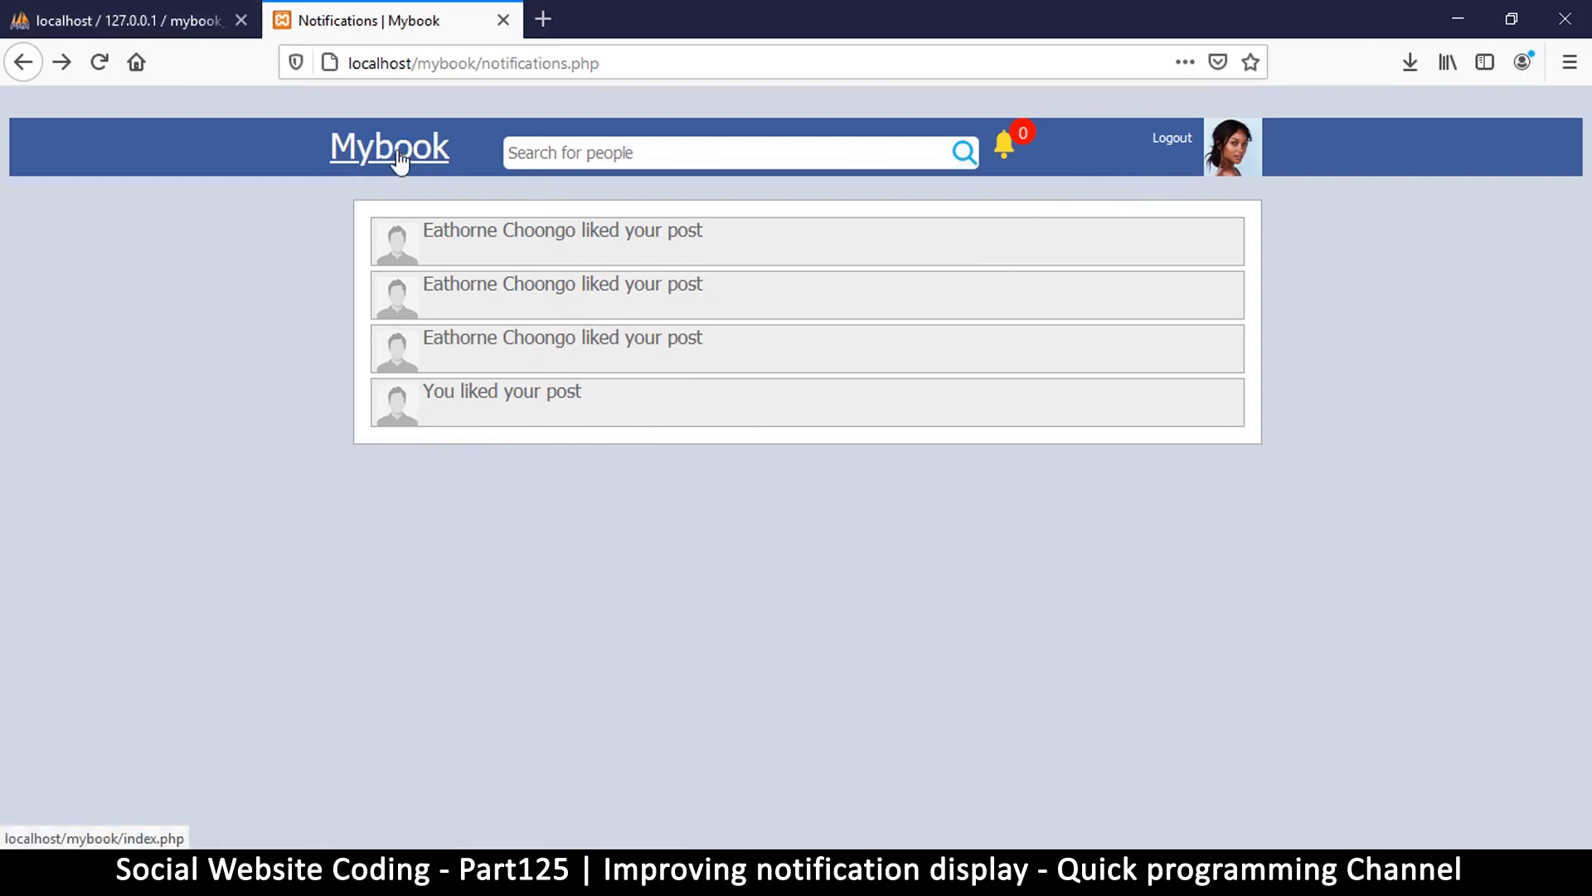
pyautogui.moveTo(959, 784)
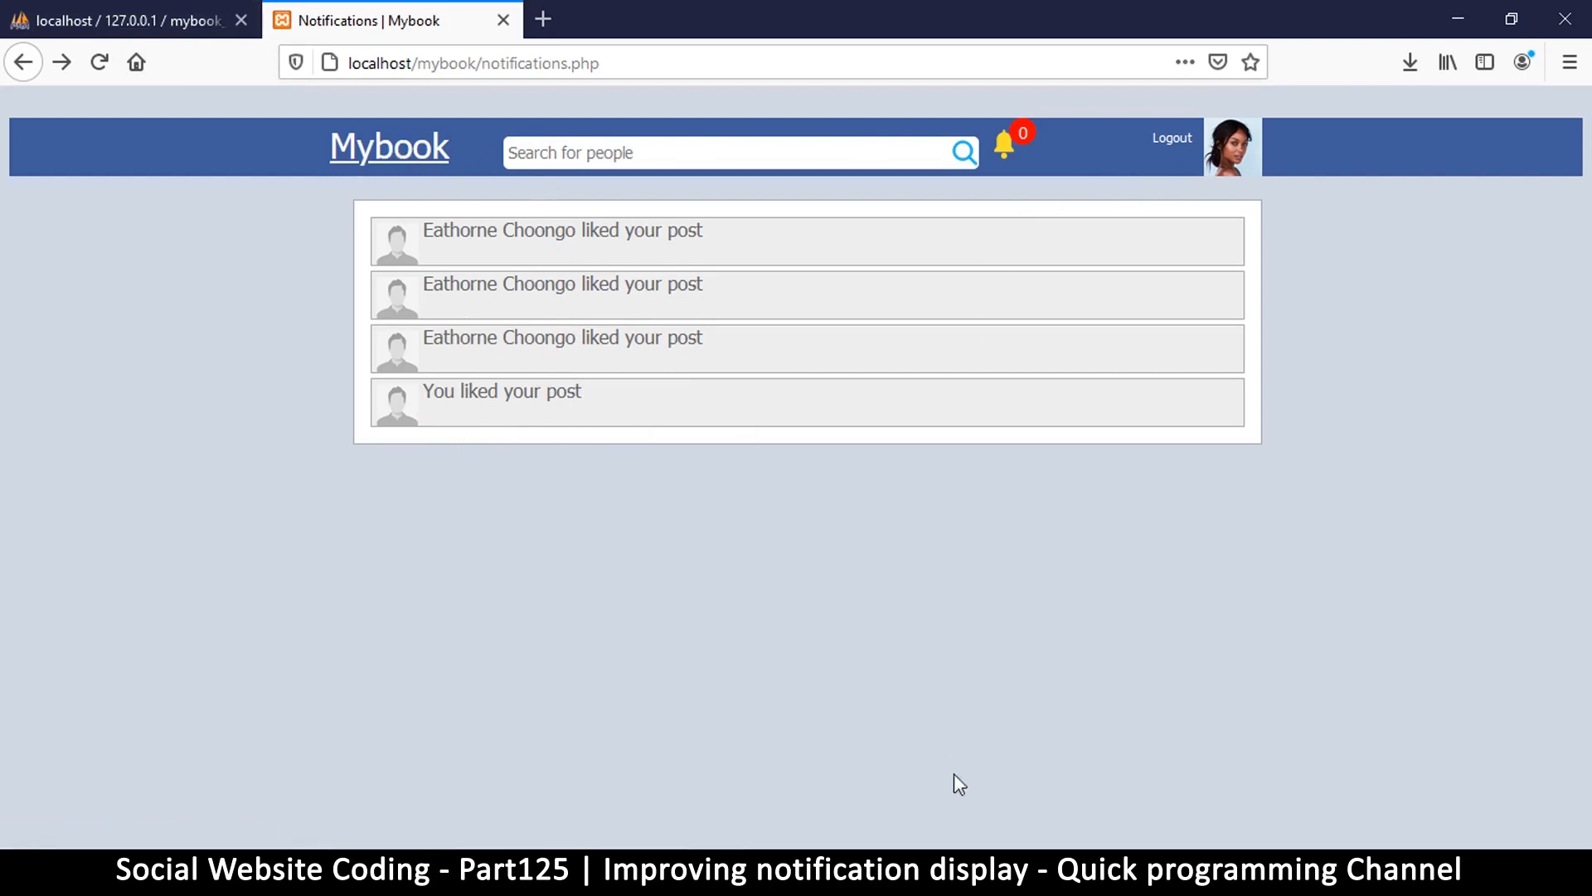